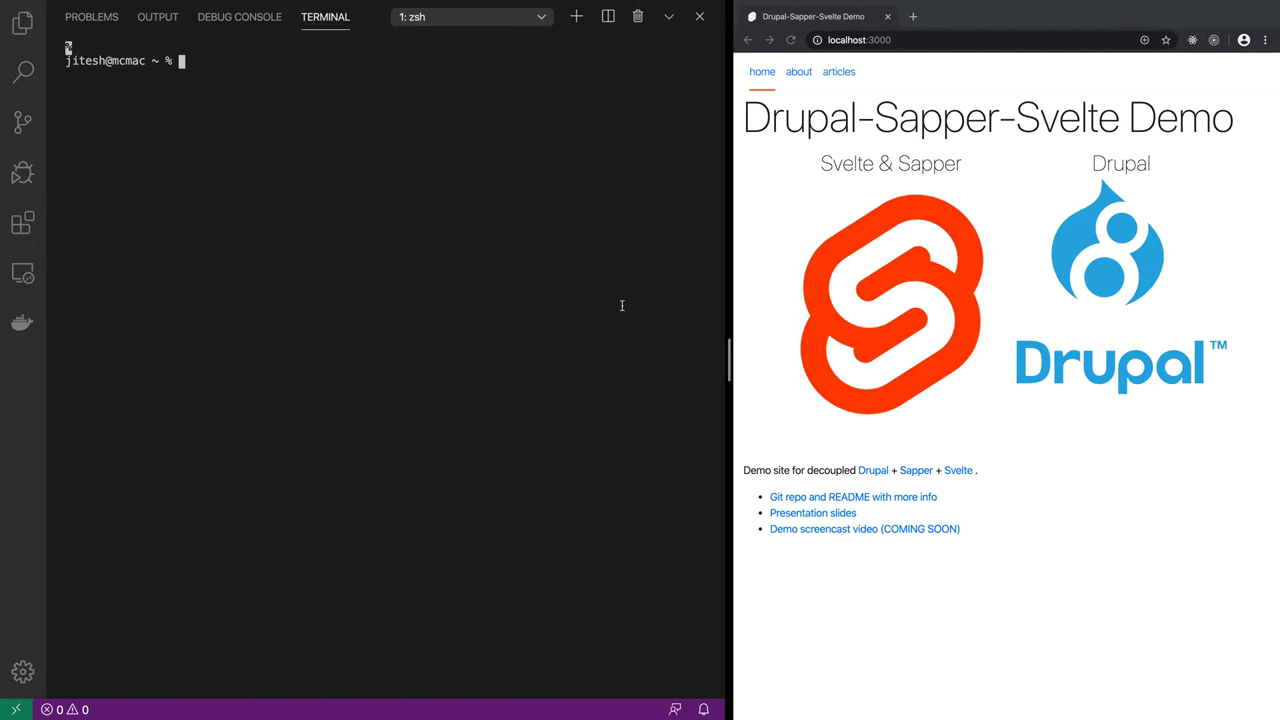
{"action": "mouse_move", "coordinate": [944, 318]}
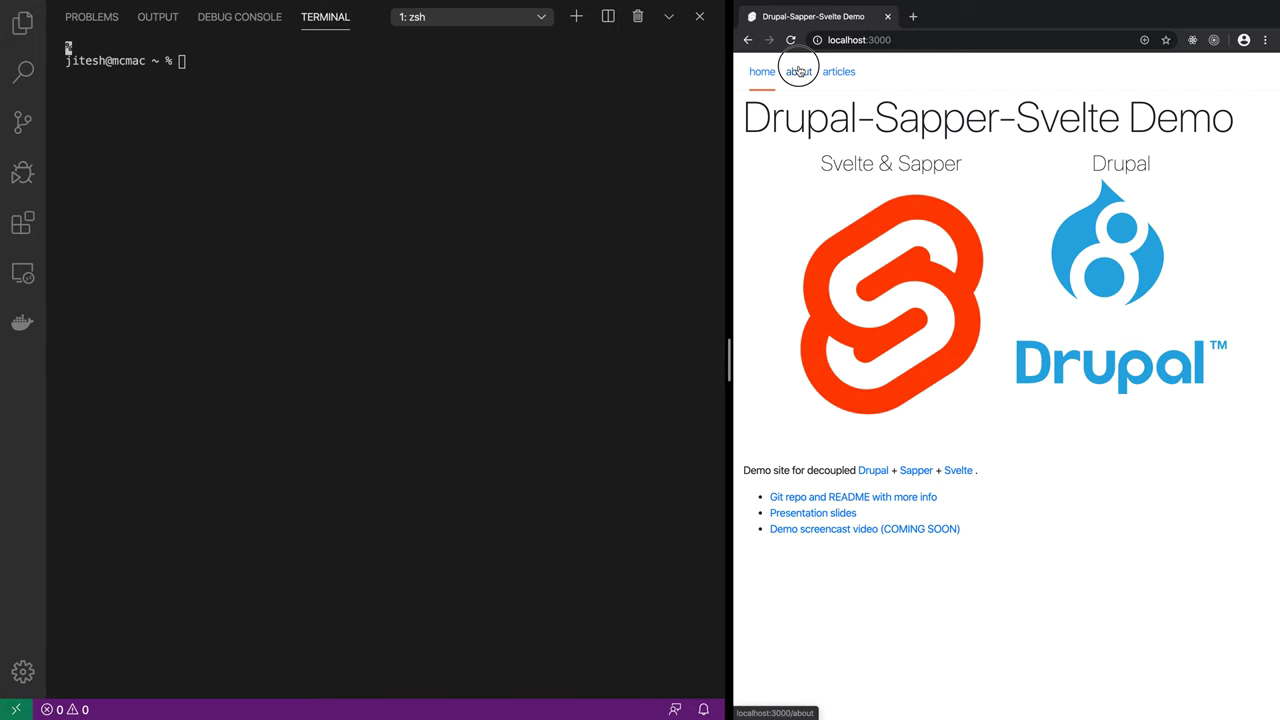
Step: Visit the demo site's about page, then the Drupal-sourced articles listing
{"action": "left_click", "coordinate": [801, 71]}
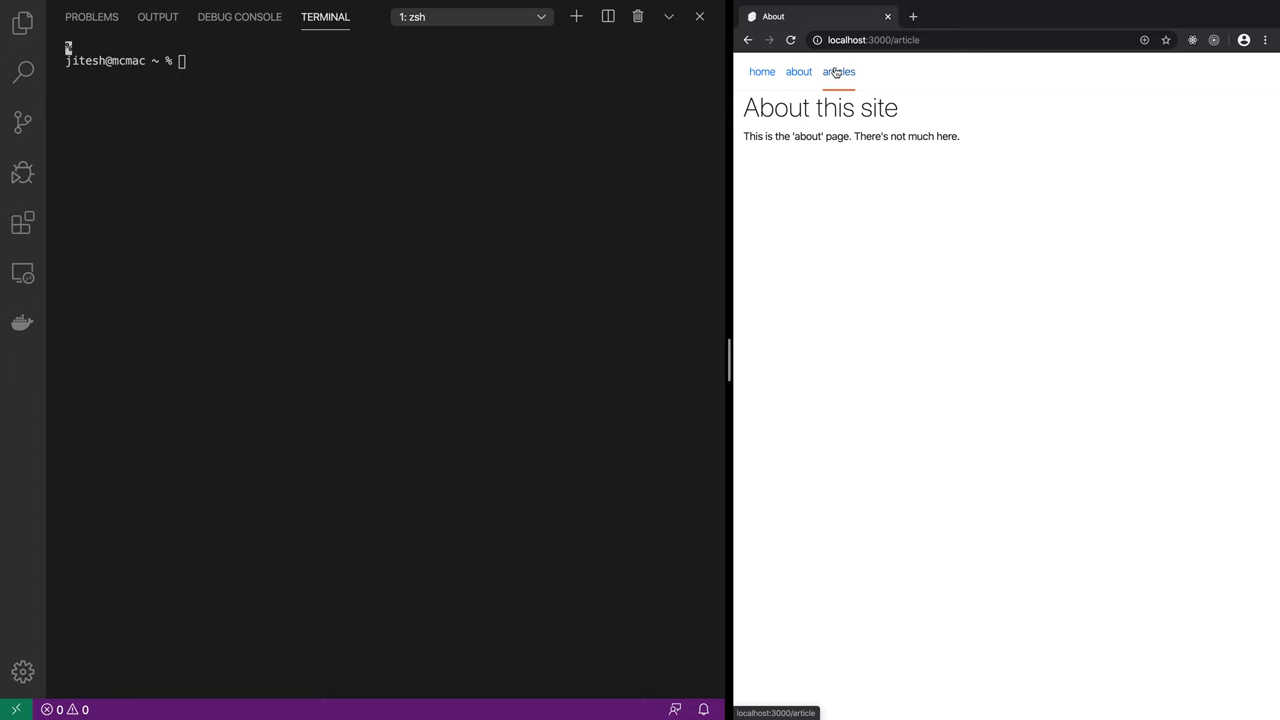
{"action": "left_click", "coordinate": [838, 71]}
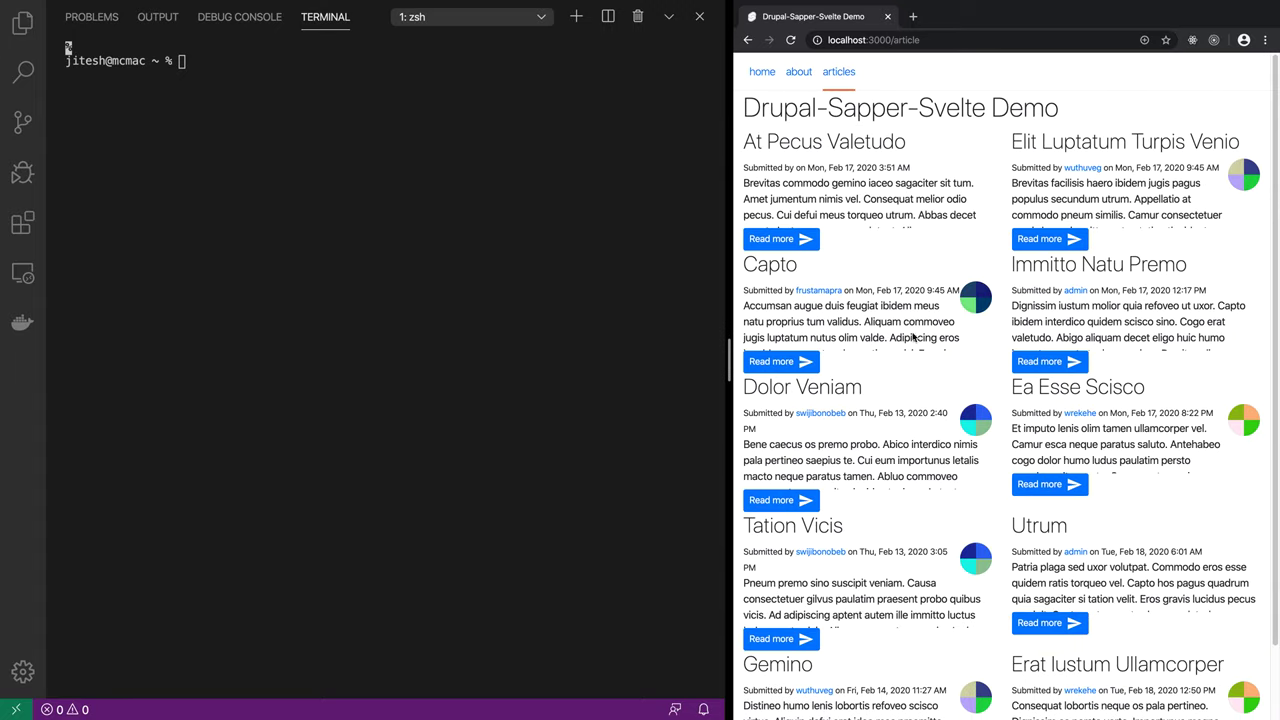
{"action": "mouse_move", "coordinate": [913, 561]}
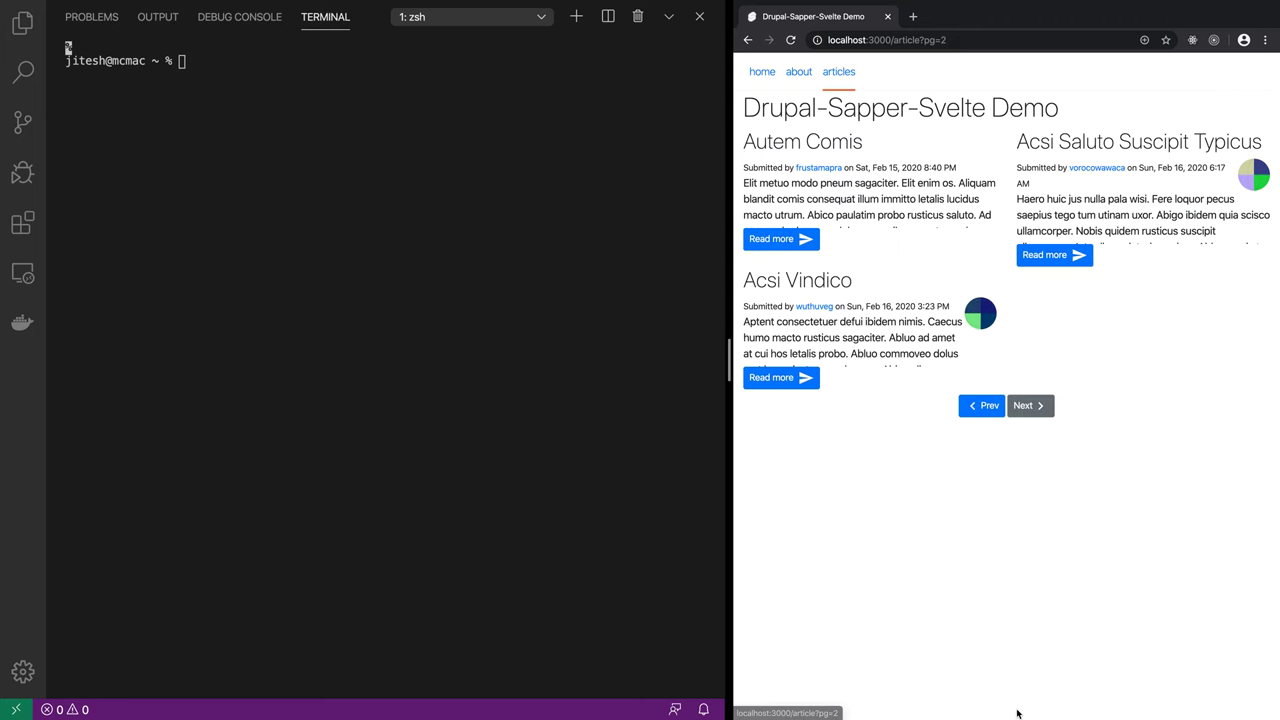
{"action": "mouse_move", "coordinate": [804, 258]}
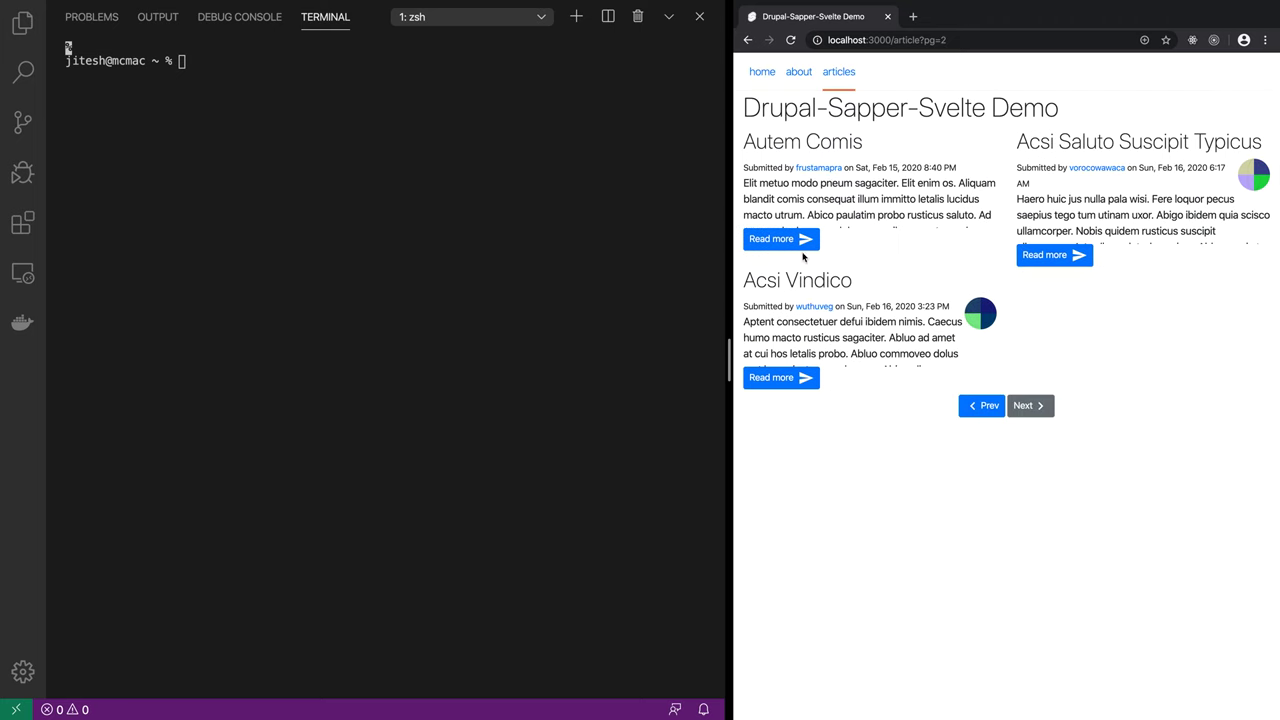
Step: Read the Autem Comis article's body, tags and author block, then return to the articles list
{"action": "left_click", "coordinate": [779, 238]}
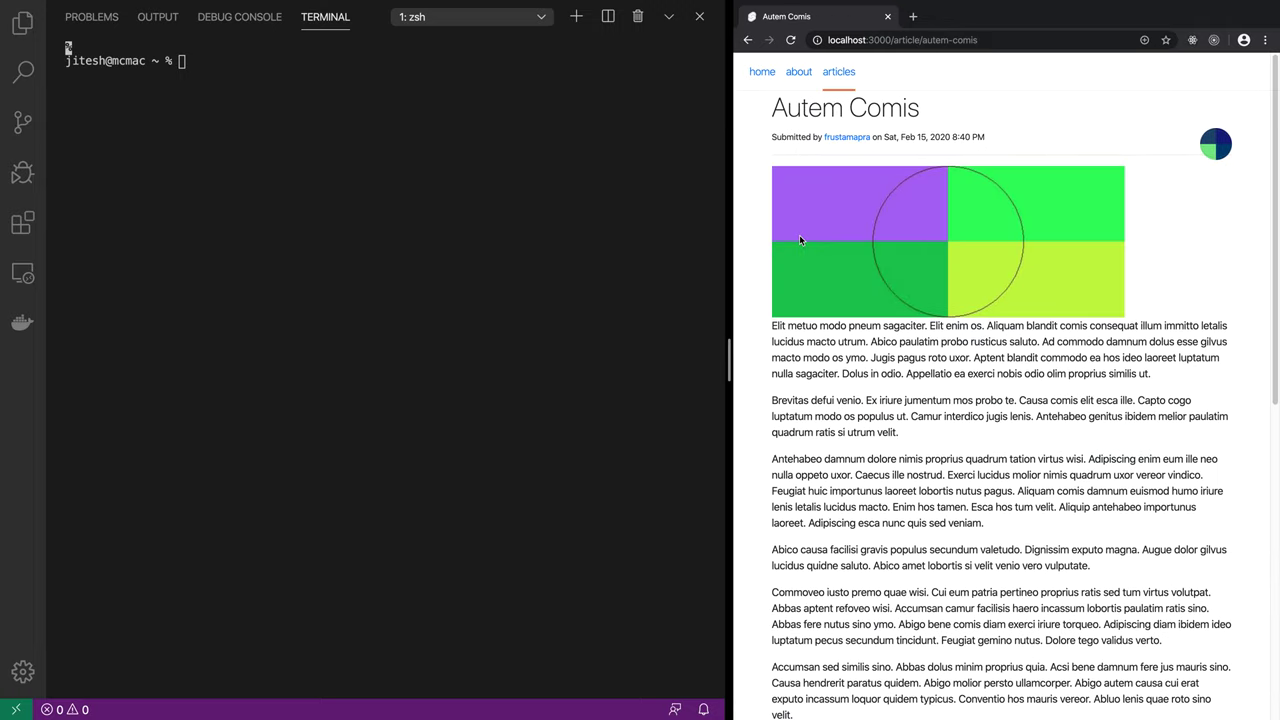
{"action": "scroll", "scroll_direction": "down", "scroll_amount": 3}
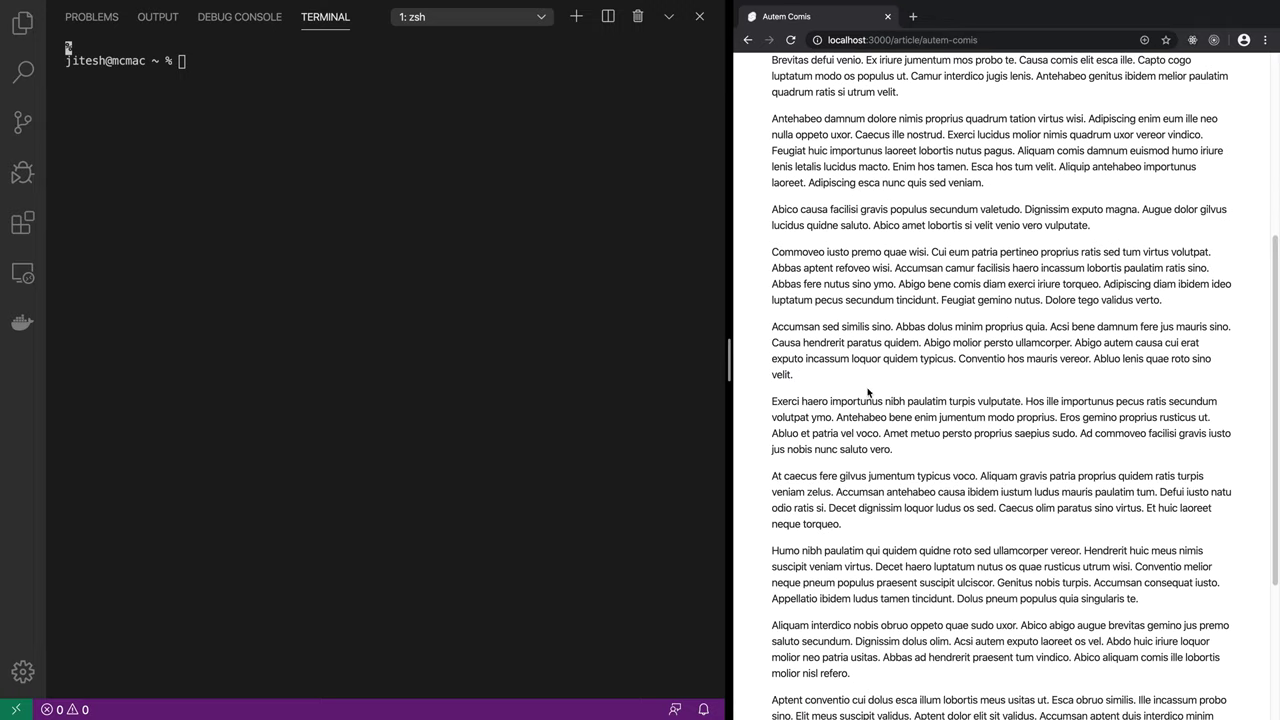
{"action": "scroll", "scroll_direction": "up", "scroll_amount": 3}
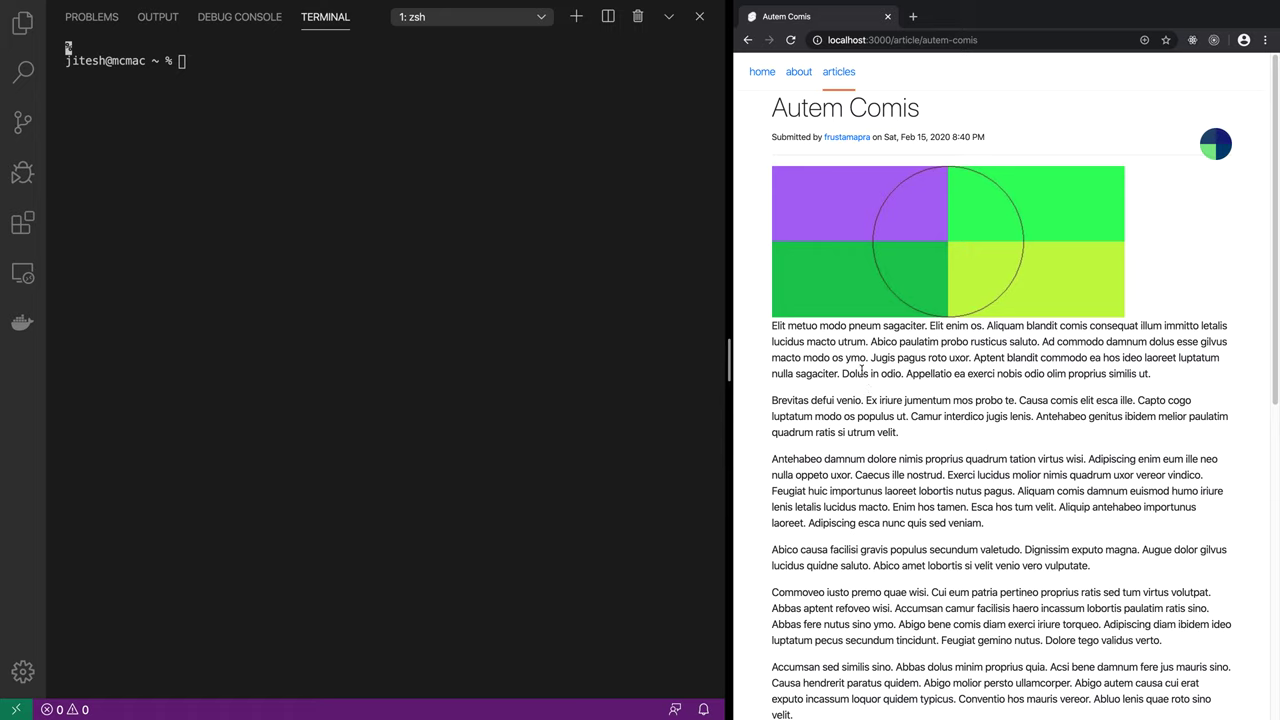
{"action": "mouse_move", "coordinate": [814, 148]}
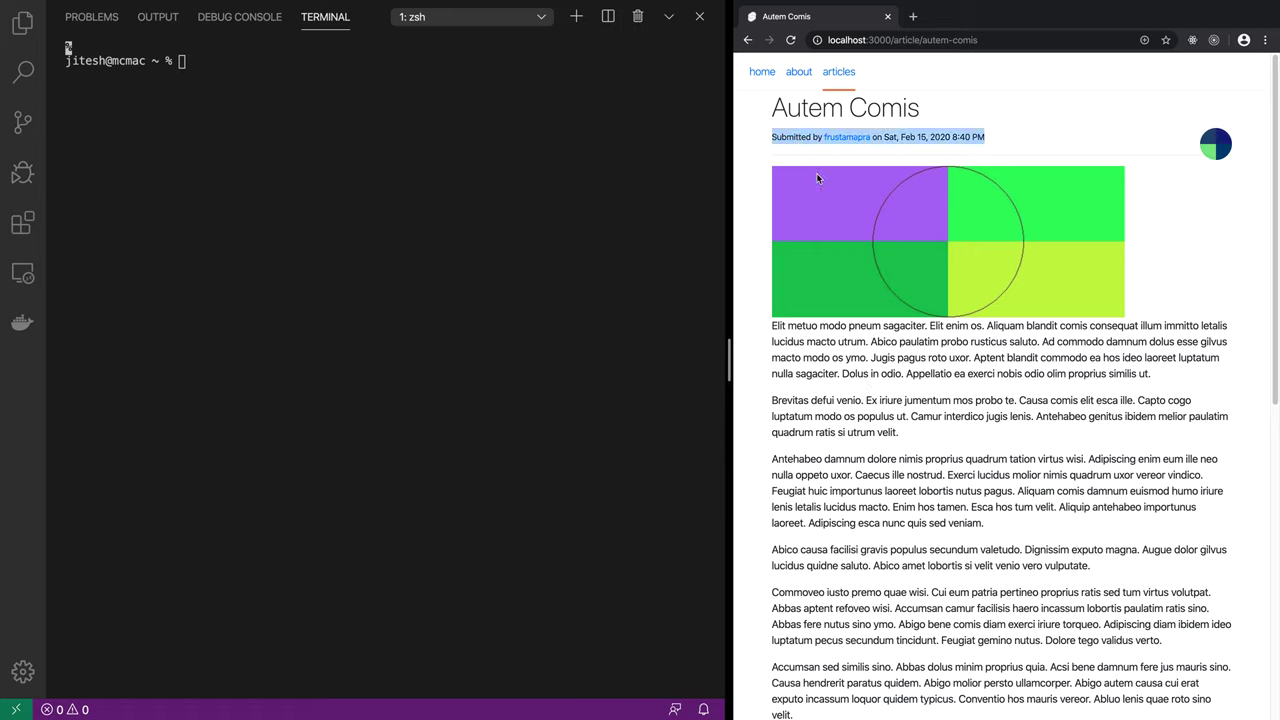
{"action": "mouse_move", "coordinate": [945, 265]}
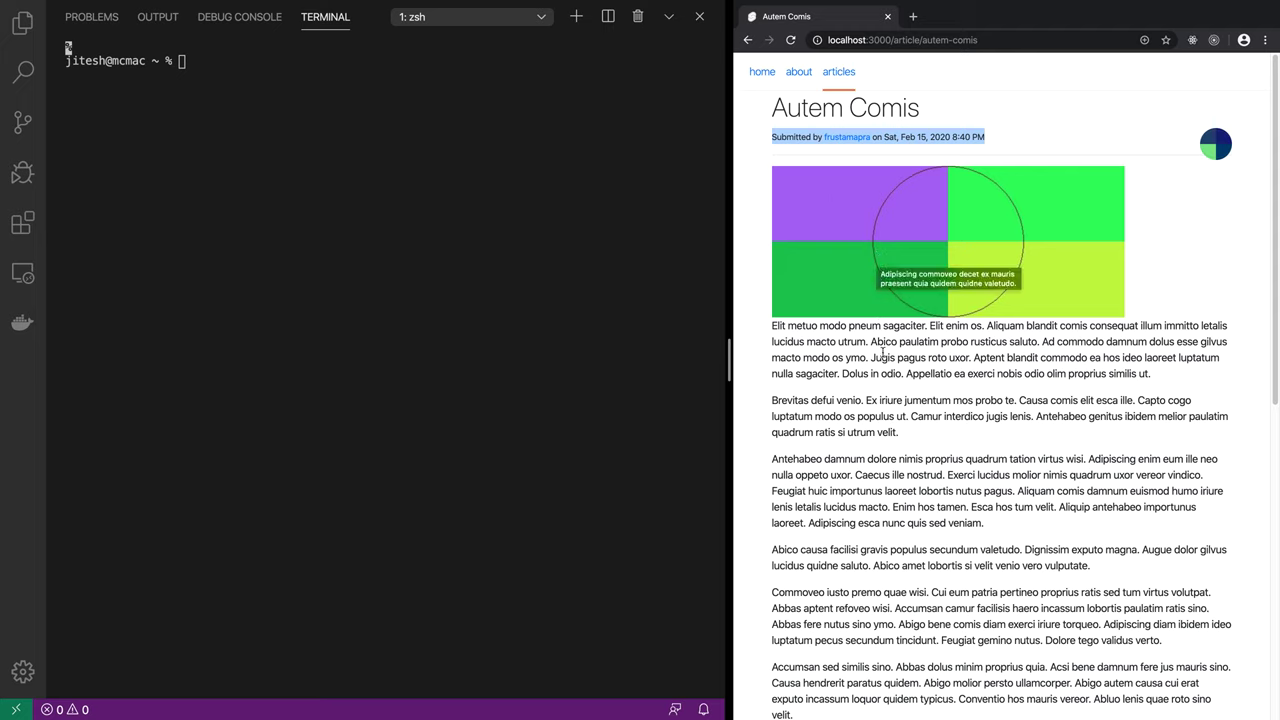
{"action": "mouse_move", "coordinate": [1230, 135]}
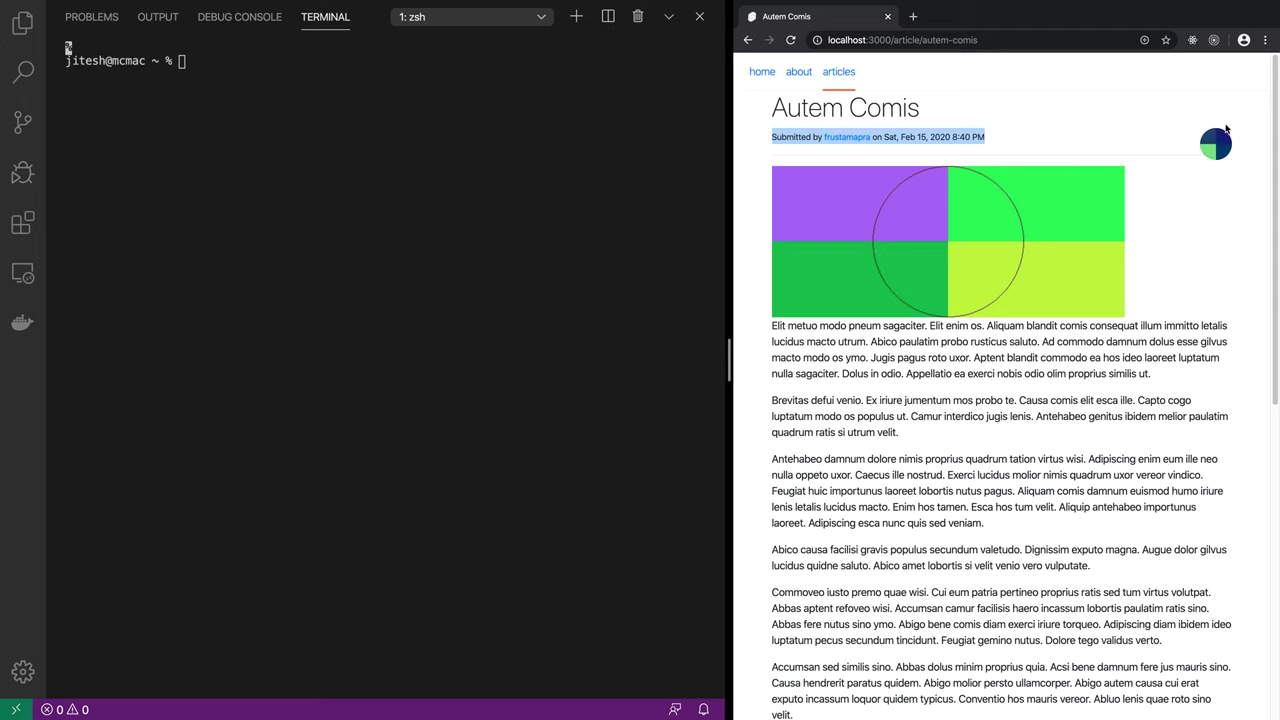
{"action": "triple_click", "coordinate": [1015, 416]}
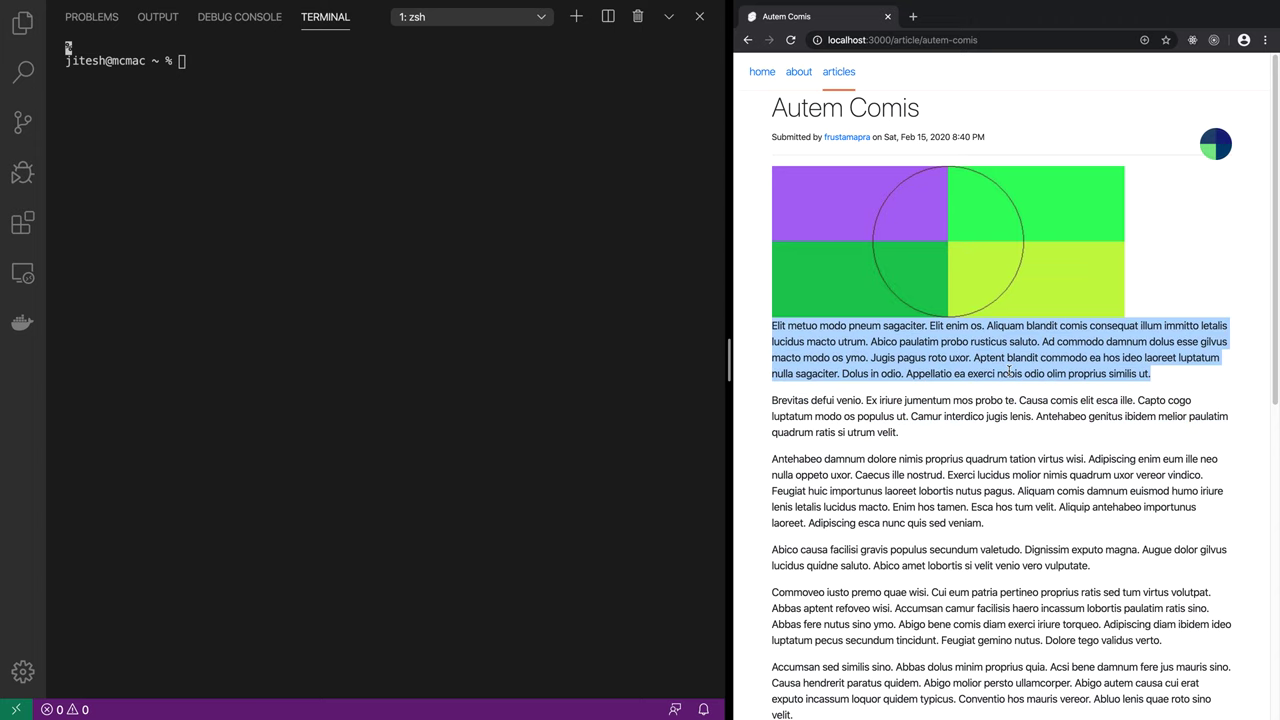
{"action": "scroll", "scroll_direction": "down", "scroll_amount": 3}
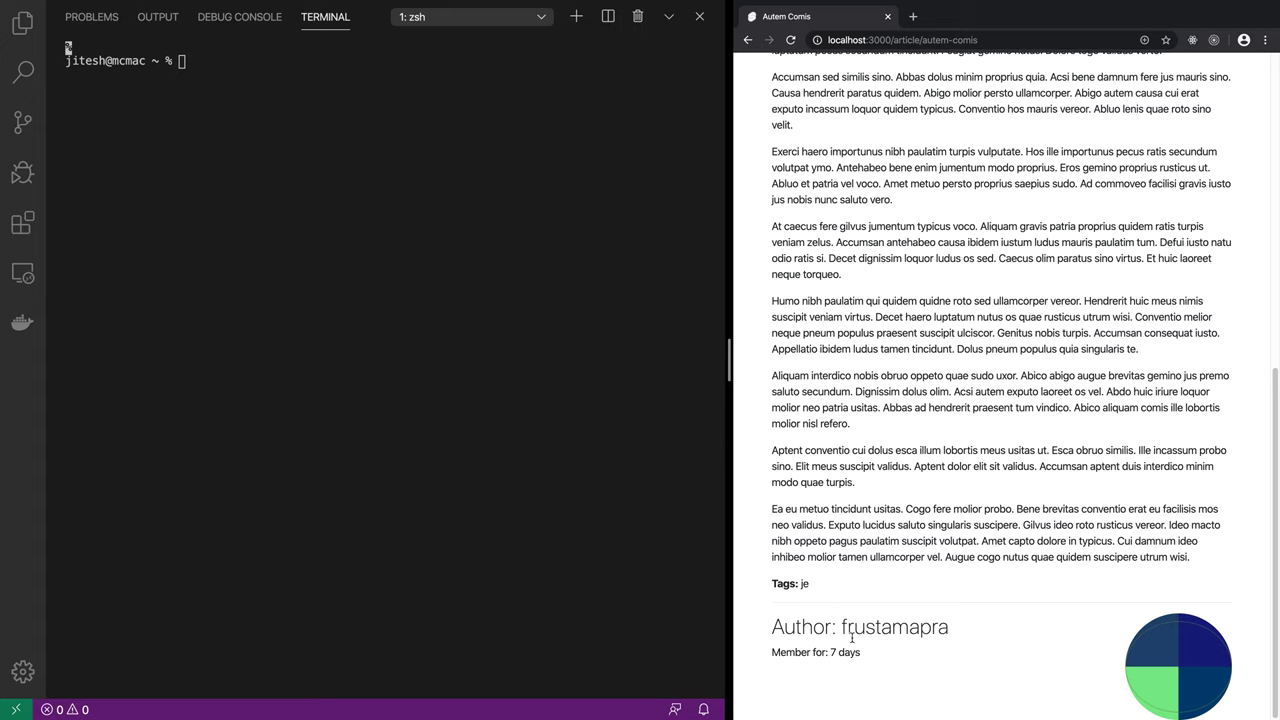
{"action": "scroll", "scroll_direction": "up", "scroll_amount": 3}
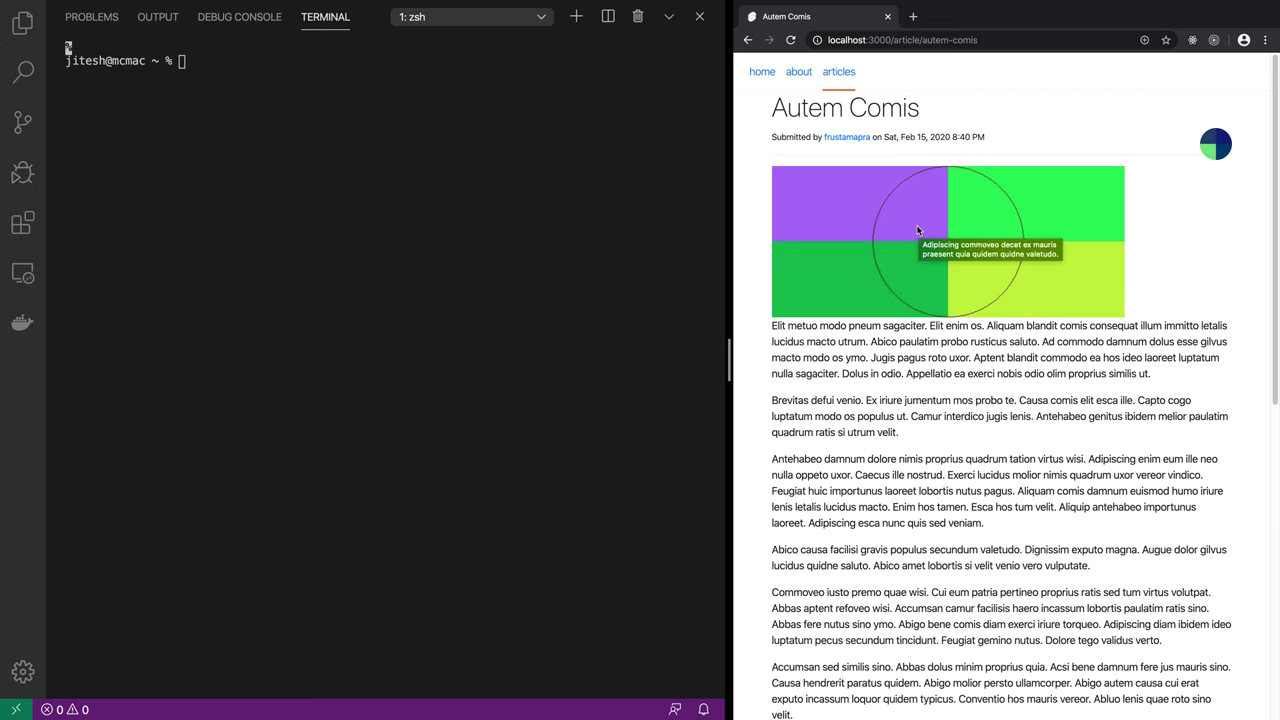
{"action": "mouse_move", "coordinate": [958, 349]}
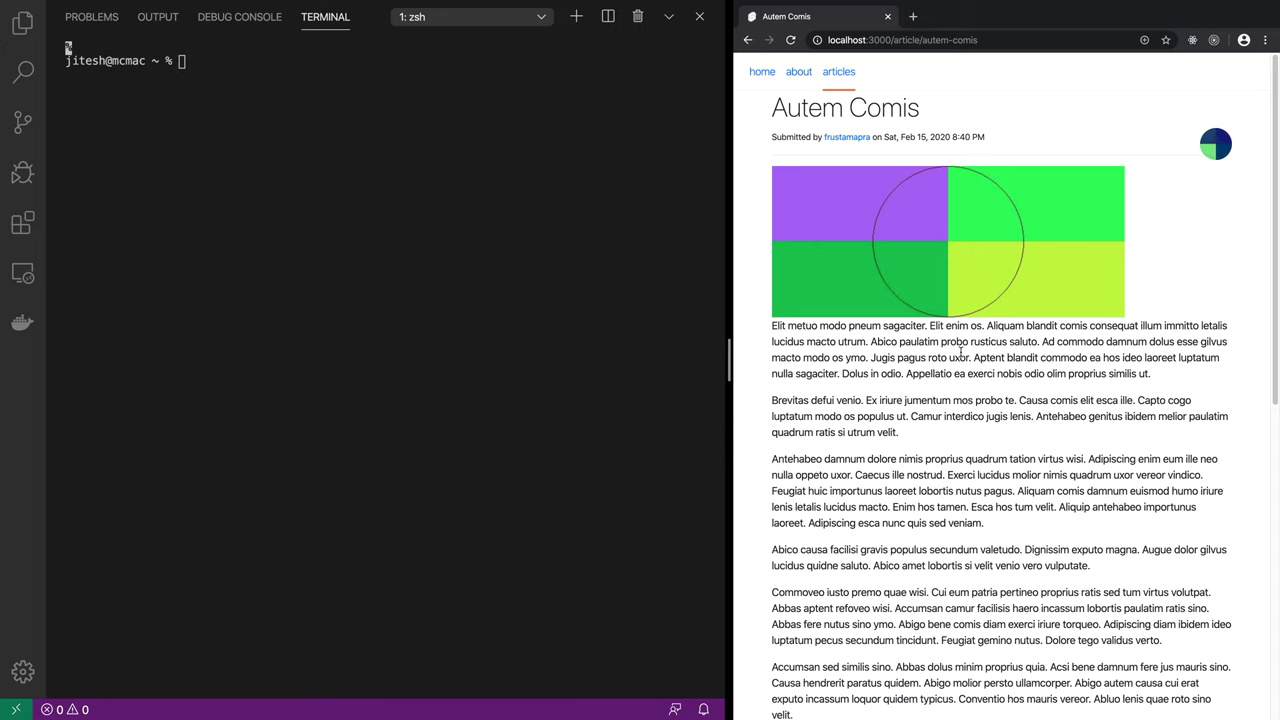
{"action": "mouse_move", "coordinate": [976, 342]}
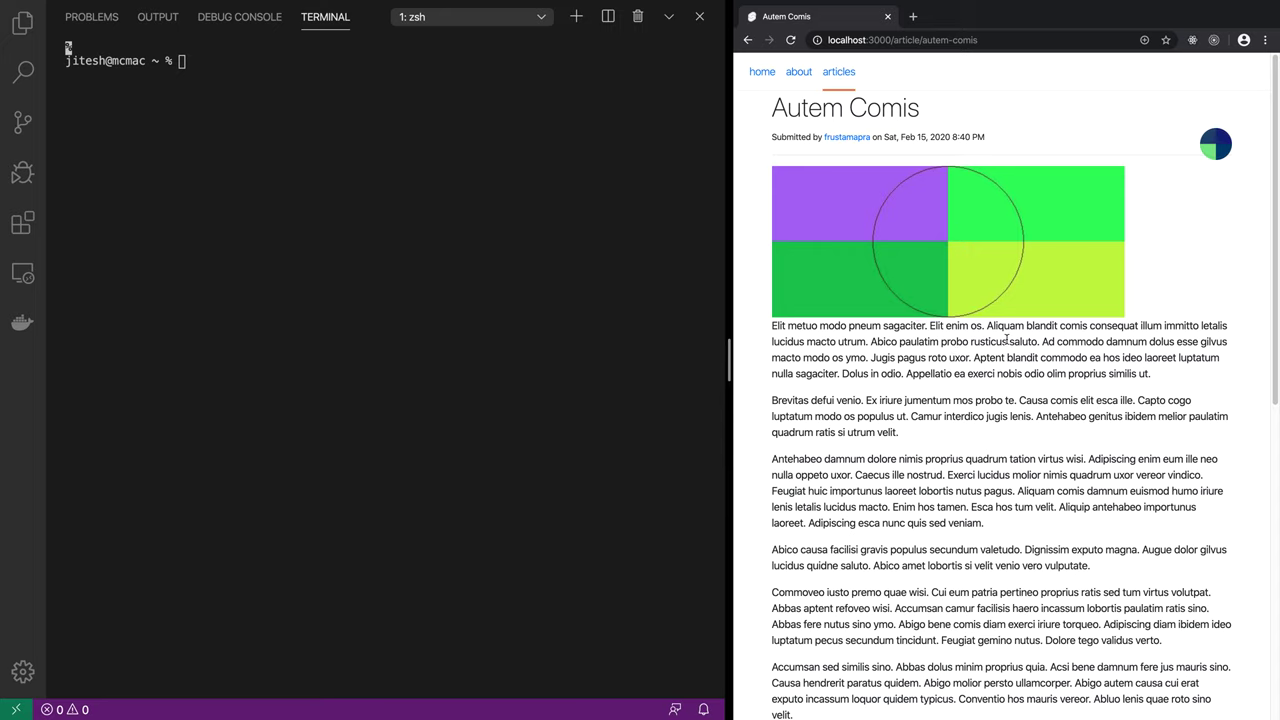
{"action": "mouse_move", "coordinate": [962, 279]}
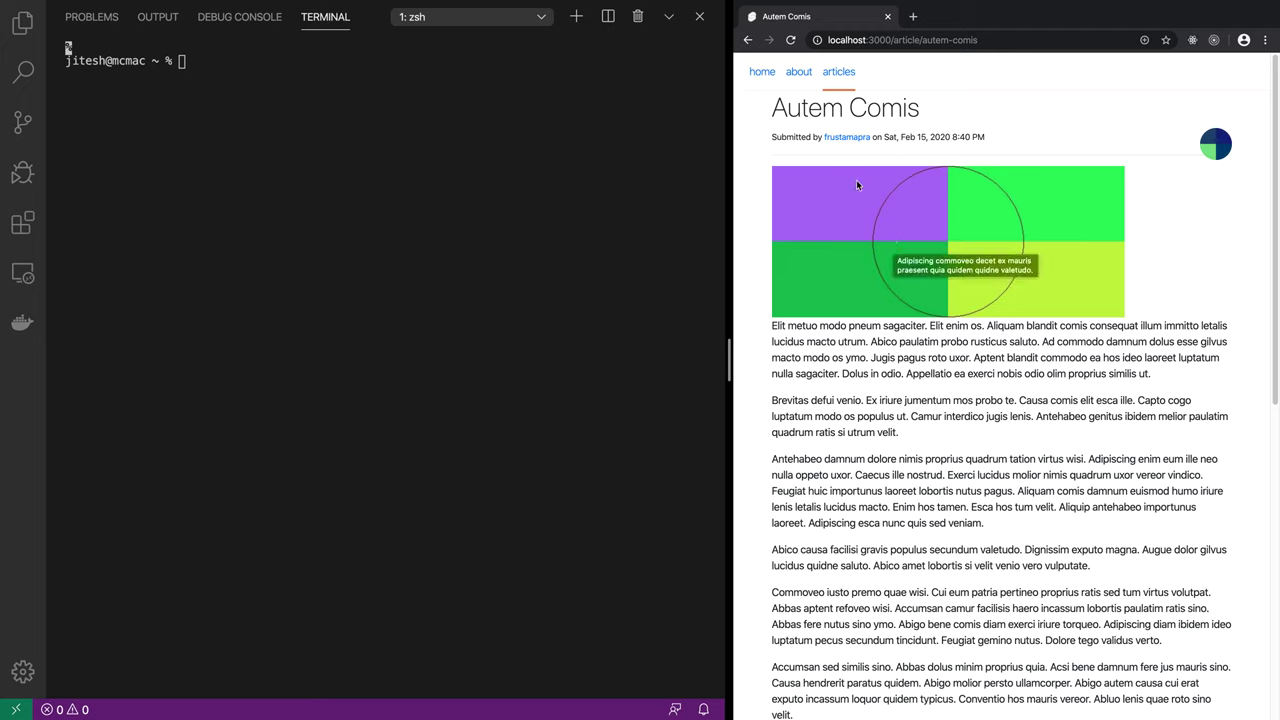
{"action": "left_click", "coordinate": [839, 71]}
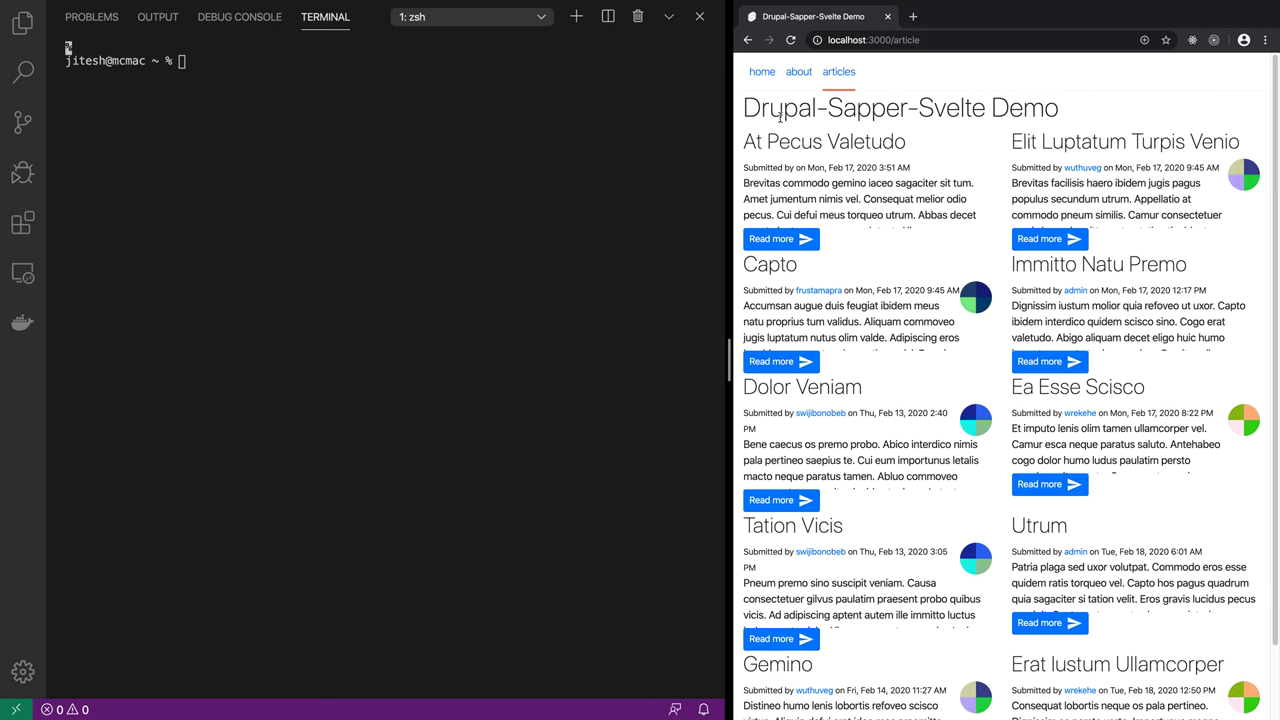
{"action": "mouse_move", "coordinate": [813, 386]}
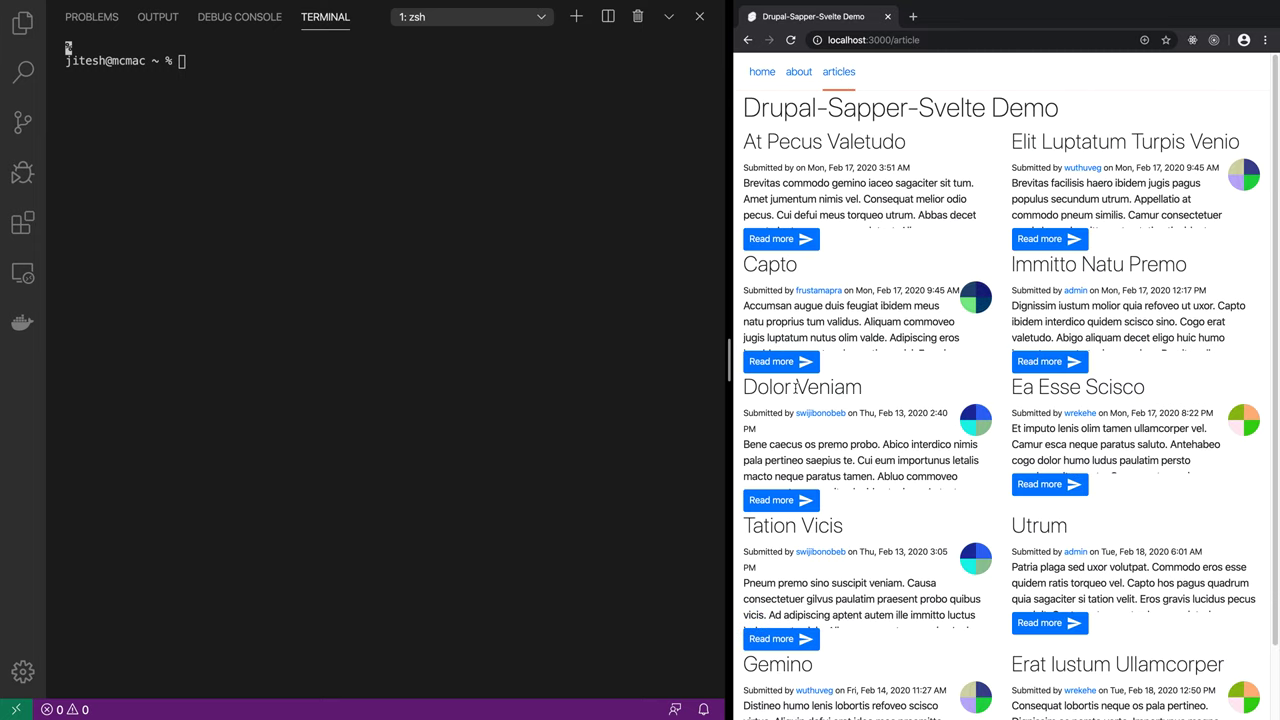
{"action": "left_click", "coordinate": [771, 362]}
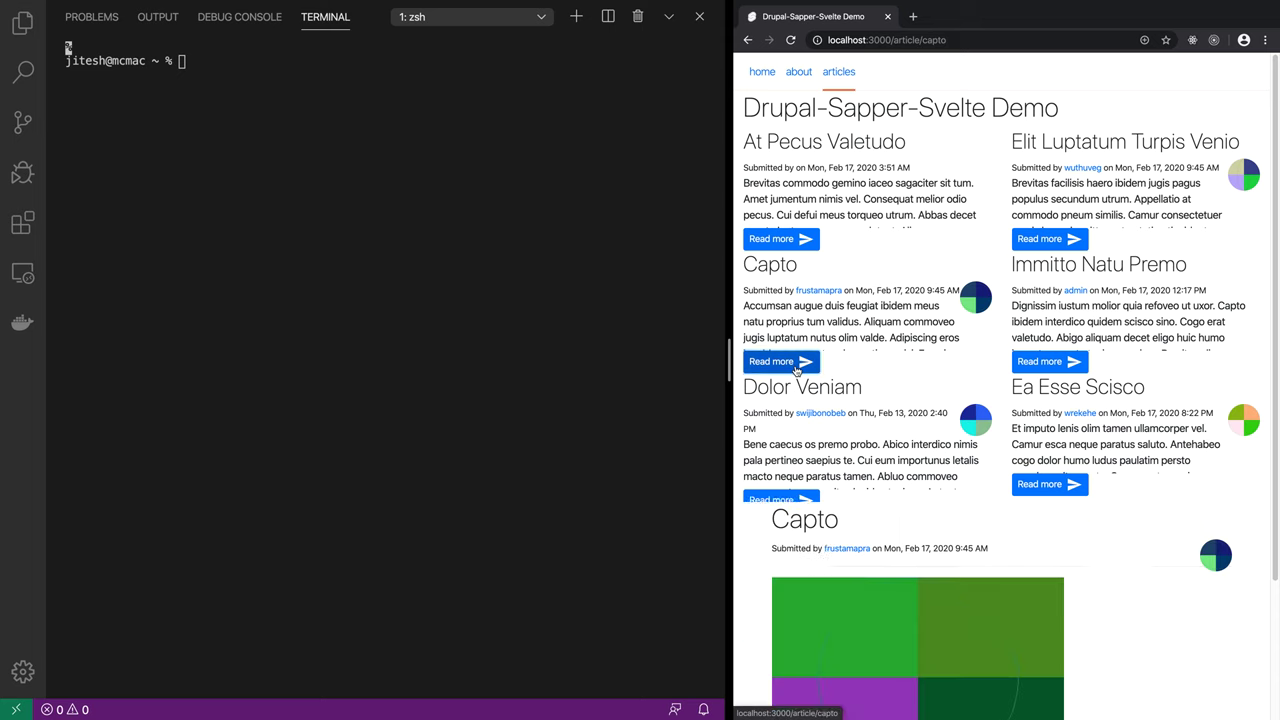
{"action": "left_click", "coordinate": [771, 362]}
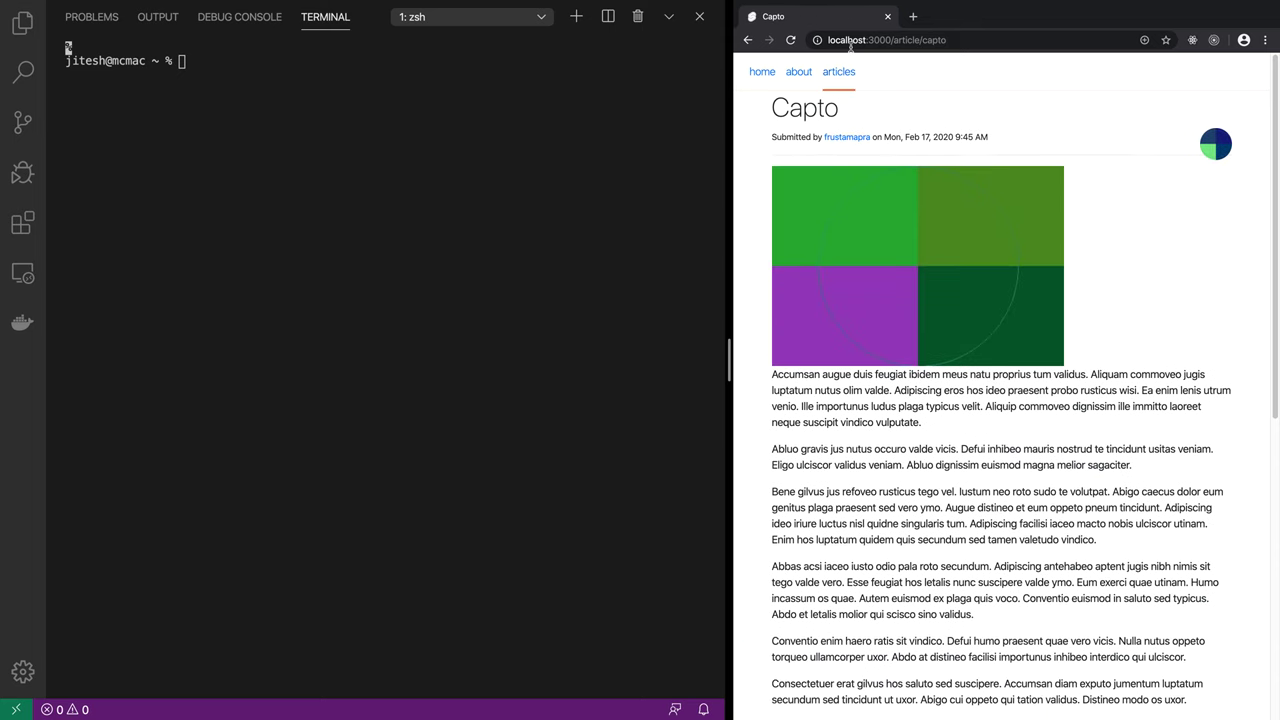
{"action": "left_click", "coordinate": [762, 71]}
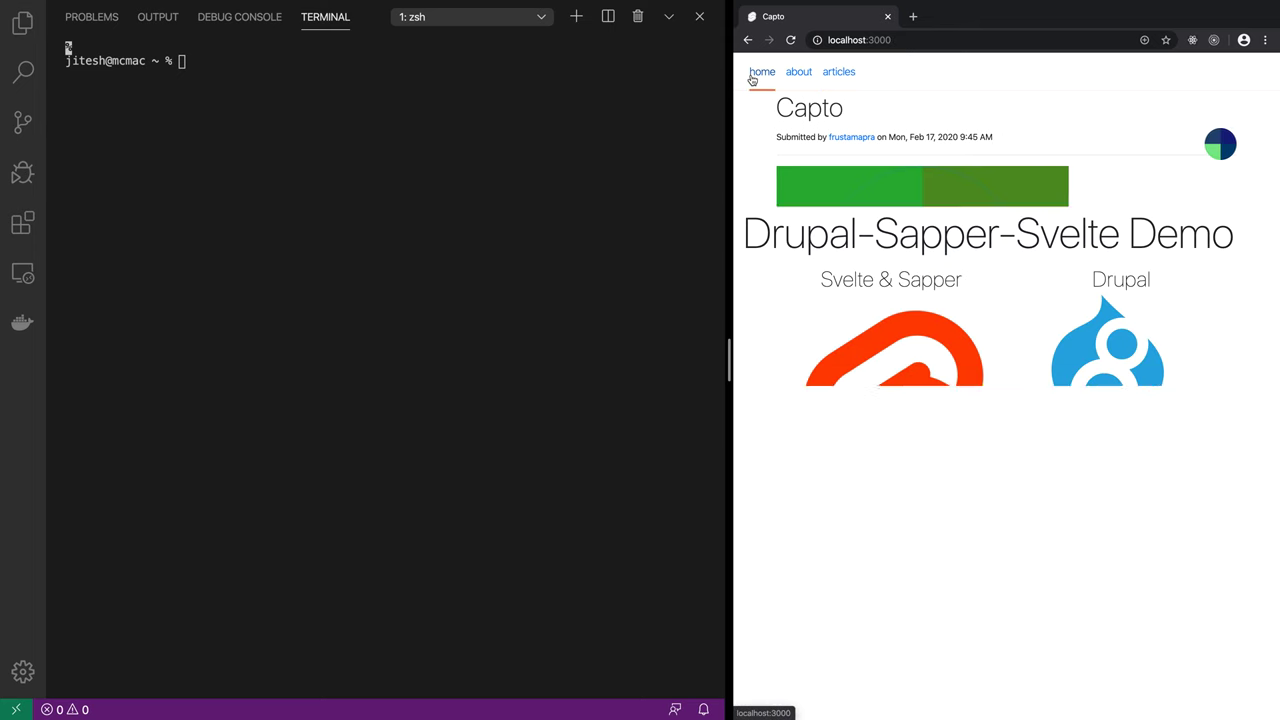
{"action": "left_click", "coordinate": [761, 71]}
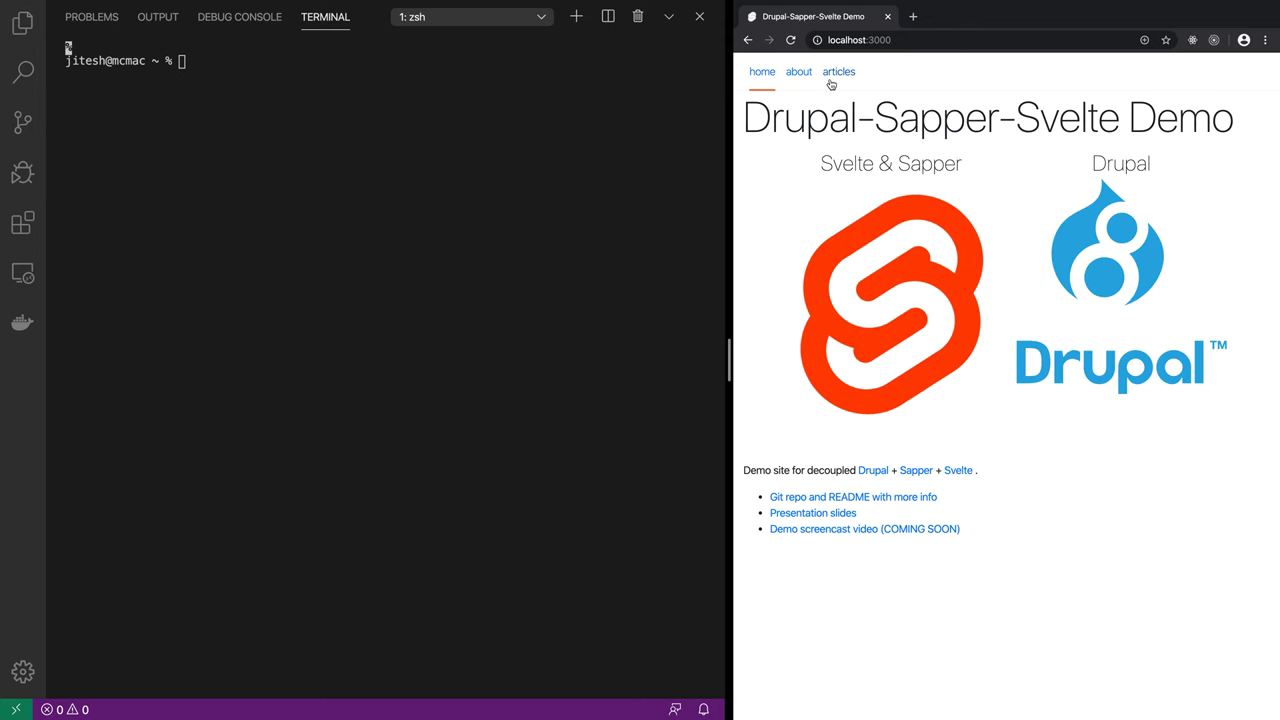
{"action": "left_click", "coordinate": [838, 71]}
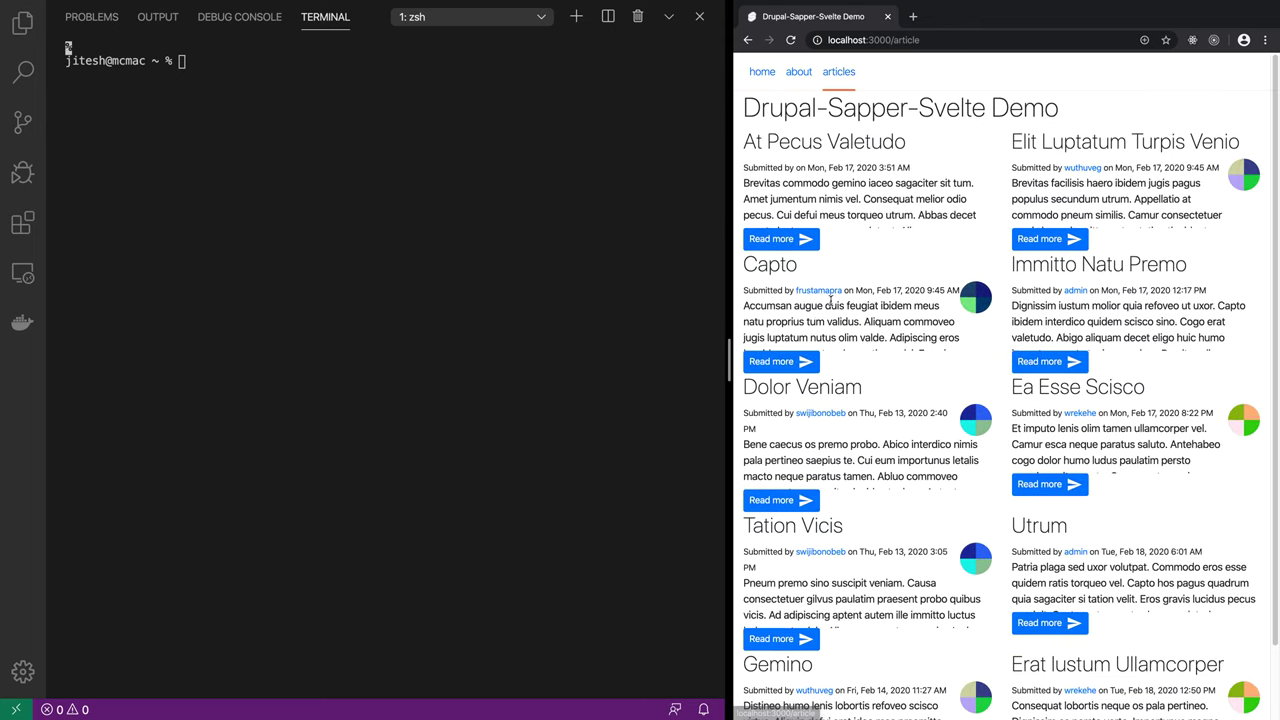
{"action": "mouse_move", "coordinate": [1040, 485]}
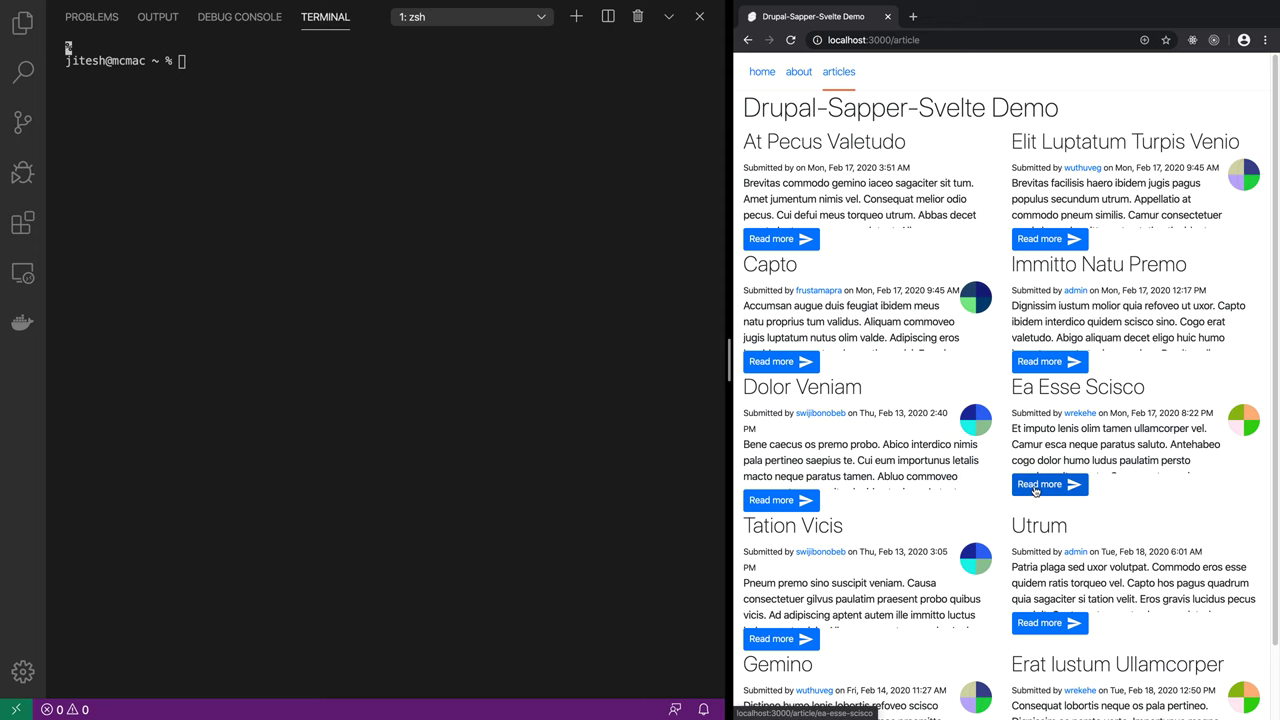
{"action": "left_click", "coordinate": [1049, 485]}
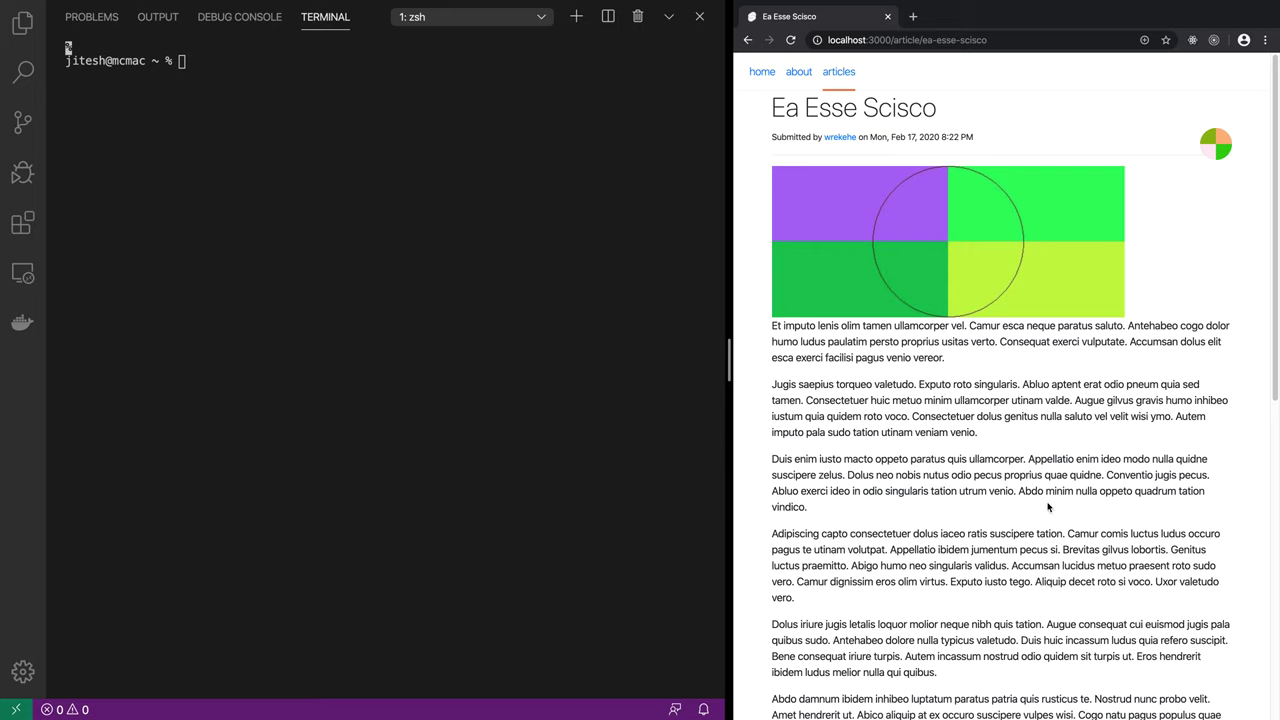
{"action": "mouse_move", "coordinate": [915, 223]}
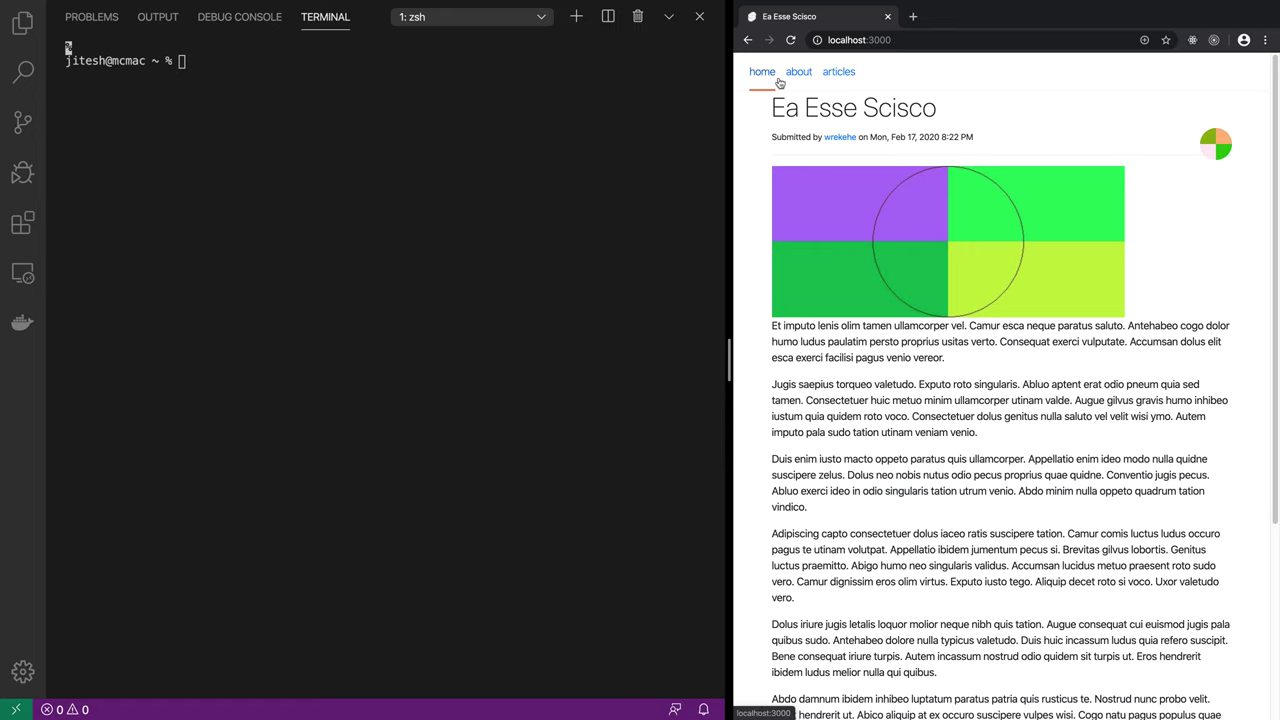
{"action": "left_click", "coordinate": [797, 71]}
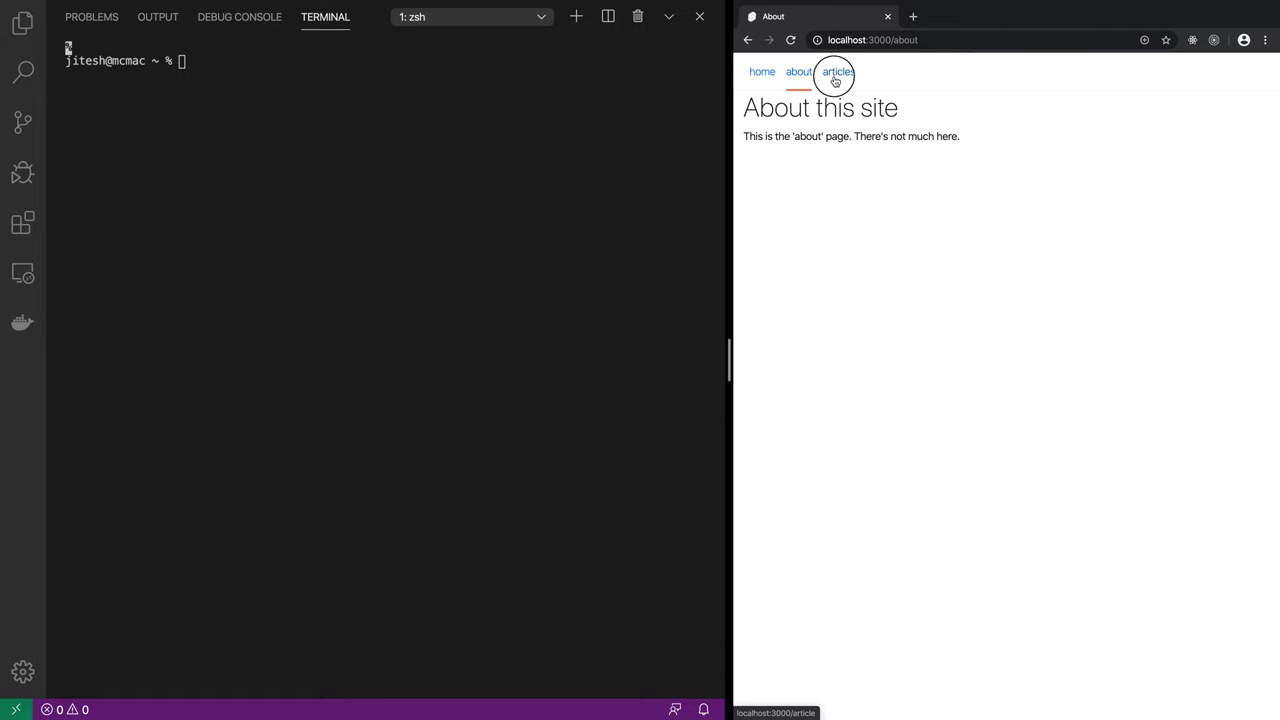
{"action": "left_click", "coordinate": [838, 71]}
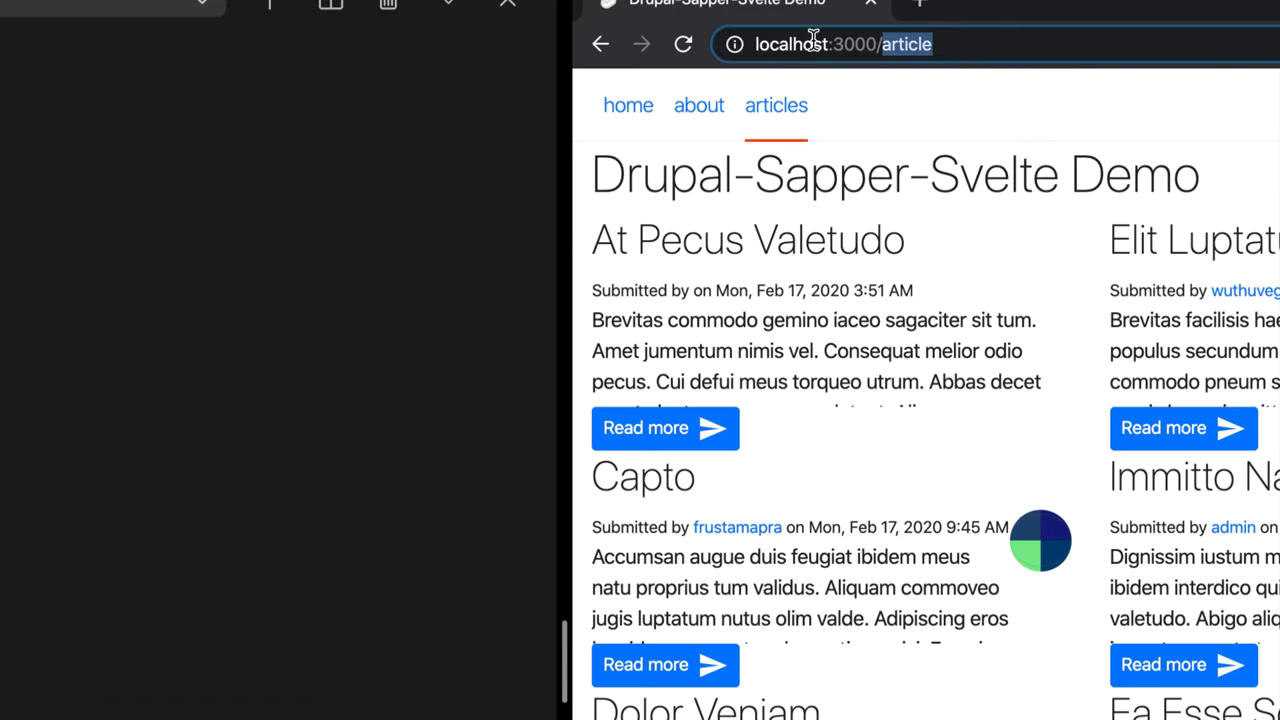
Step: Visit the about page and articles list, then open the At Pecus Valetudo article
{"action": "left_click", "coordinate": [698, 105]}
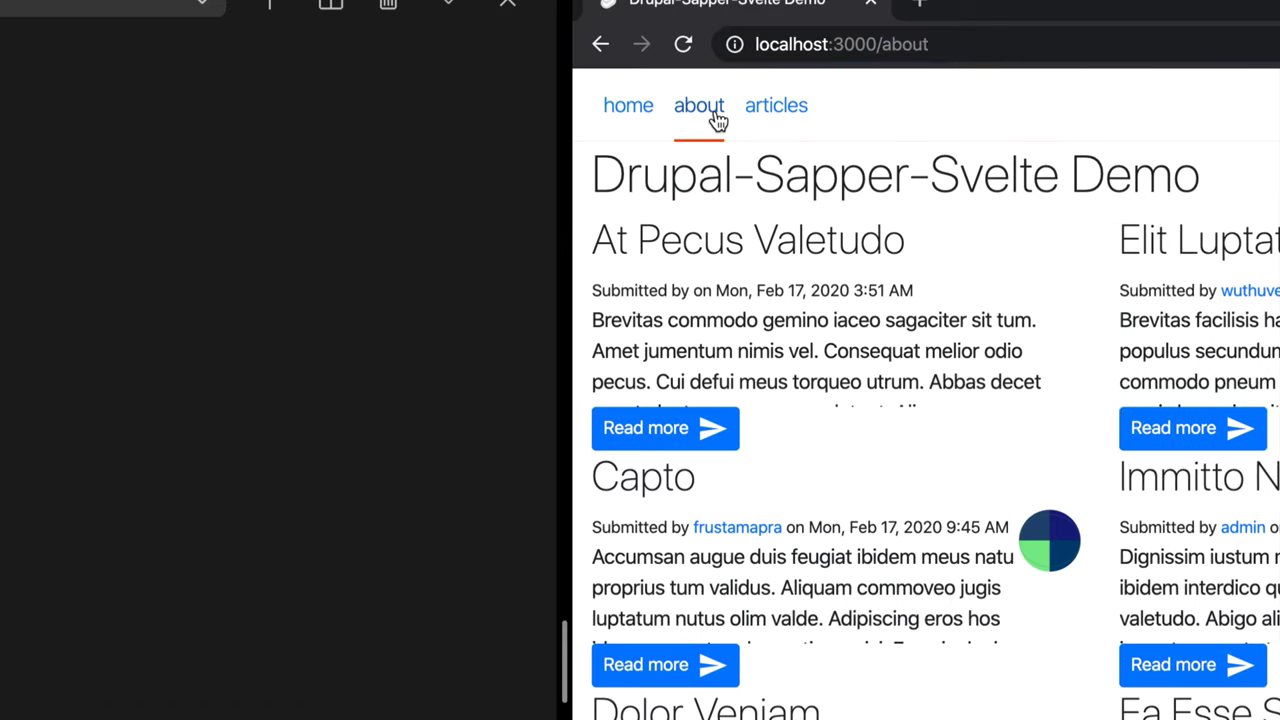
{"action": "left_click", "coordinate": [776, 105]}
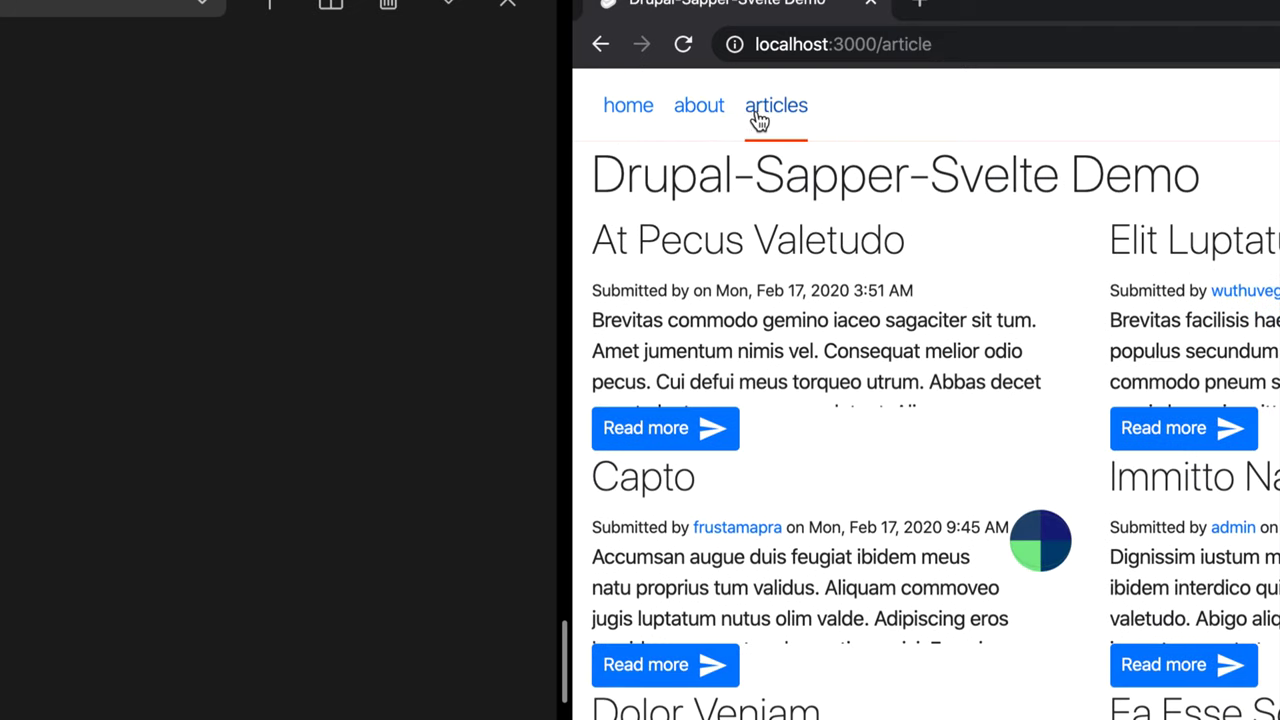
{"action": "left_click", "coordinate": [664, 428]}
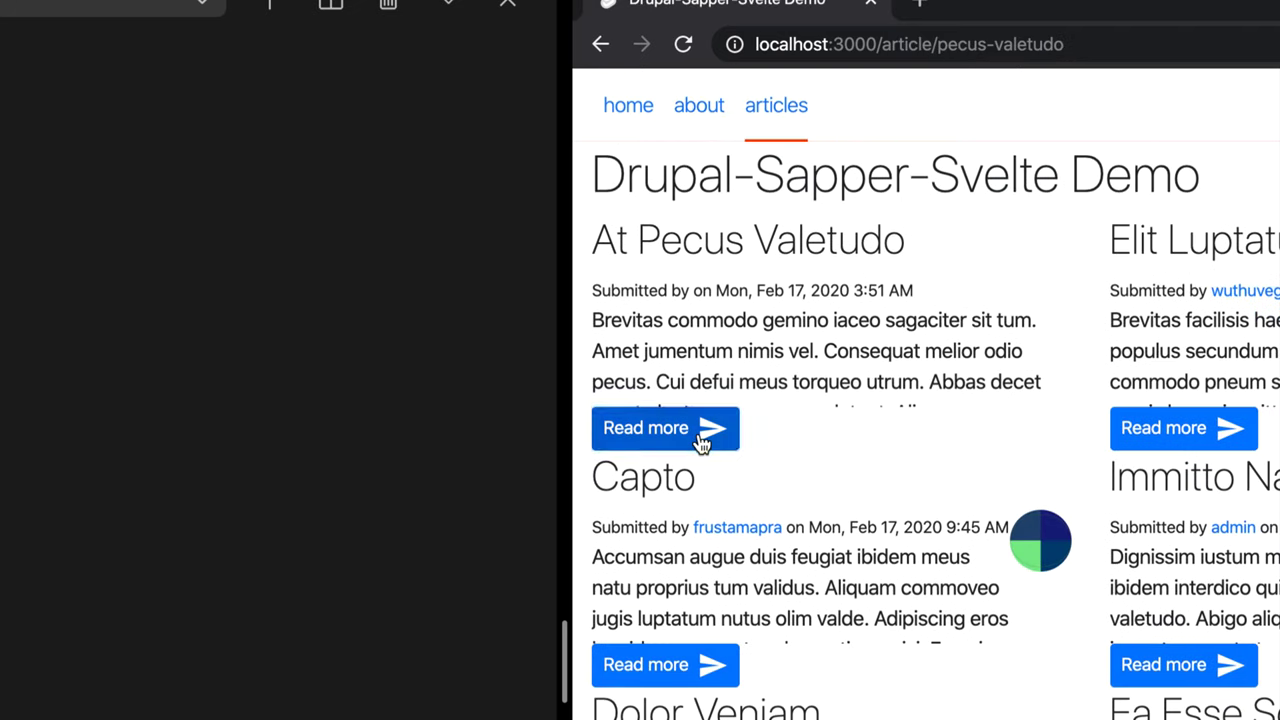
{"action": "left_click", "coordinate": [665, 428]}
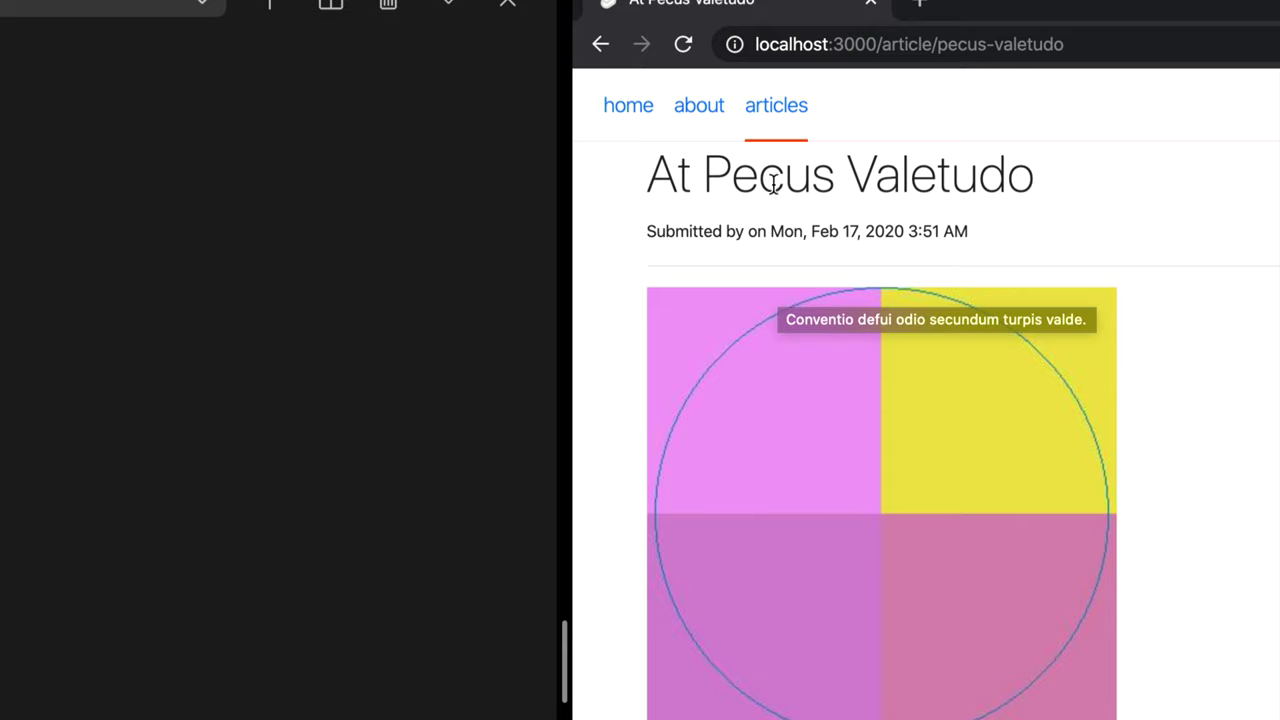
{"action": "mouse_move", "coordinate": [892, 44]}
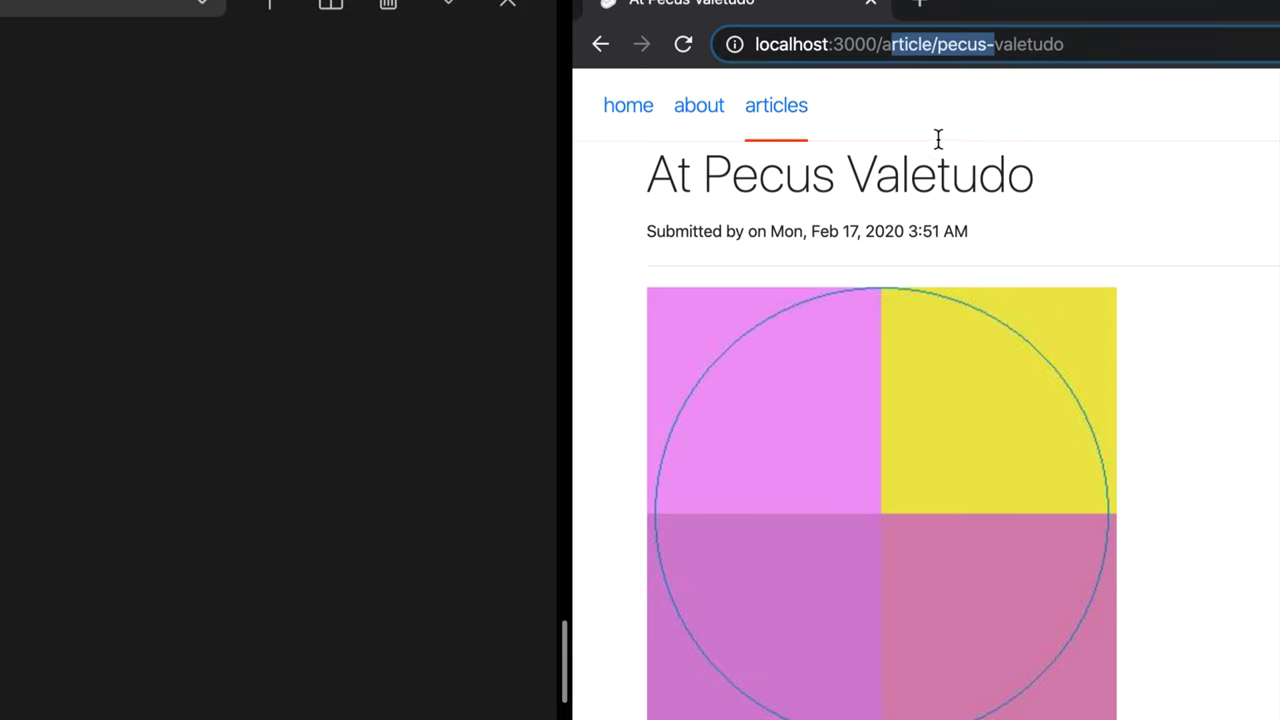
Step: Navigate back to articles, over to the home page, and to articles again
{"action": "left_click", "coordinate": [775, 105]}
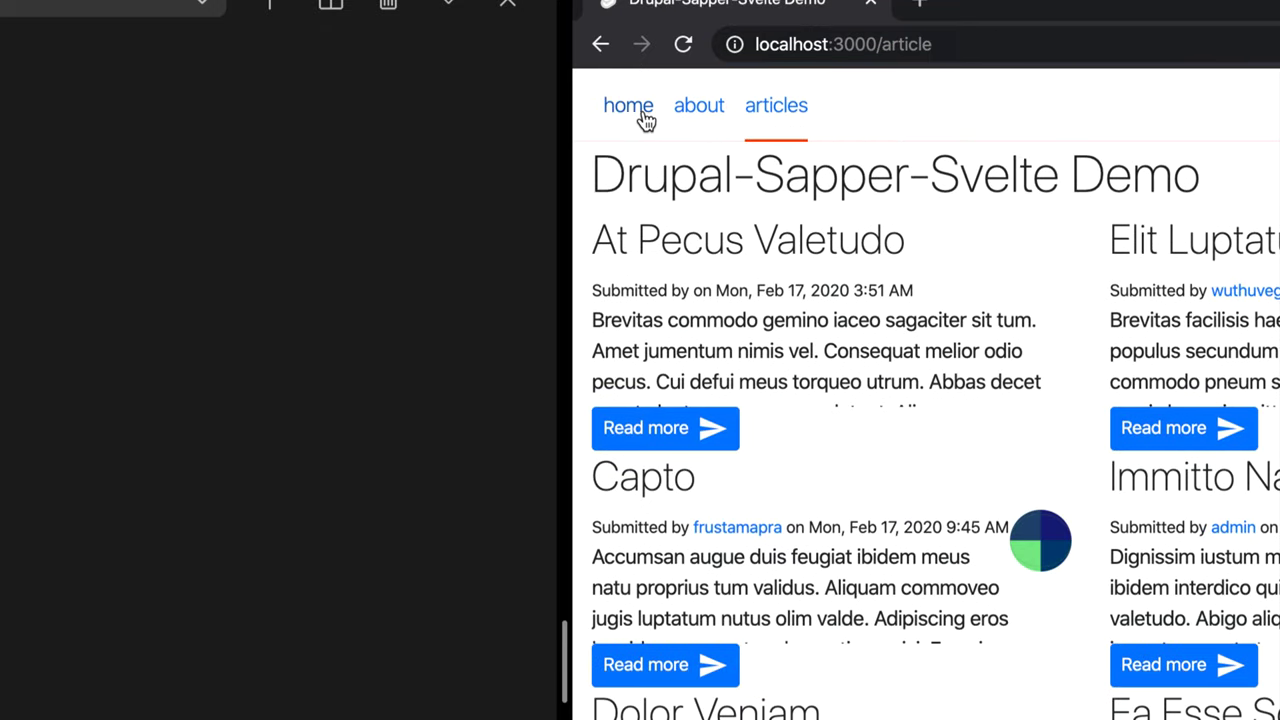
{"action": "left_click", "coordinate": [628, 105]}
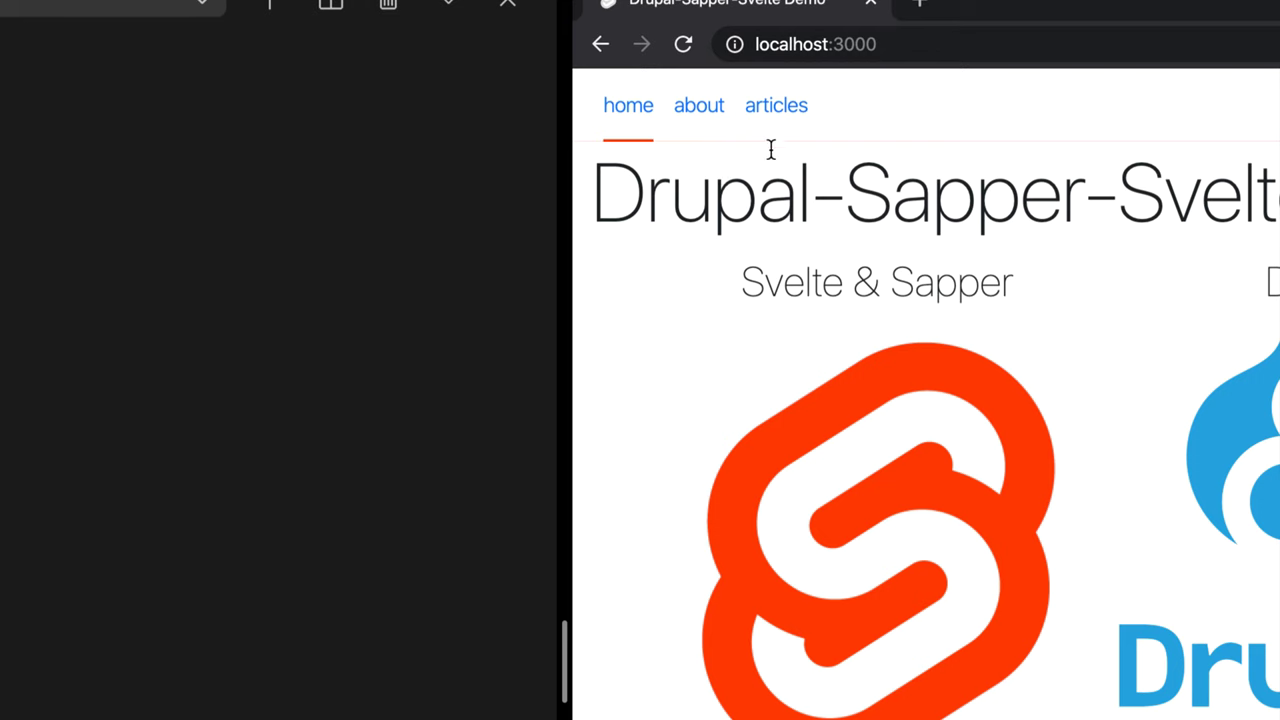
{"action": "left_click", "coordinate": [775, 105]}
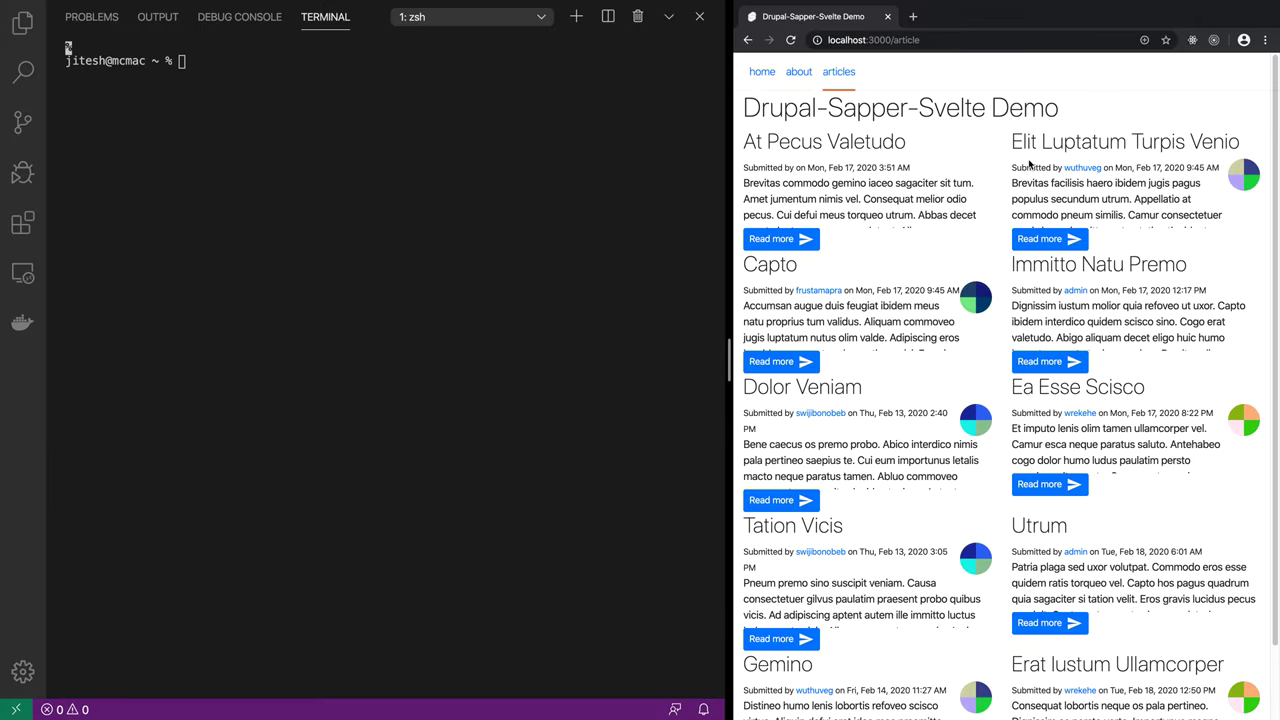
{"action": "mouse_move", "coordinate": [1012, 167]}
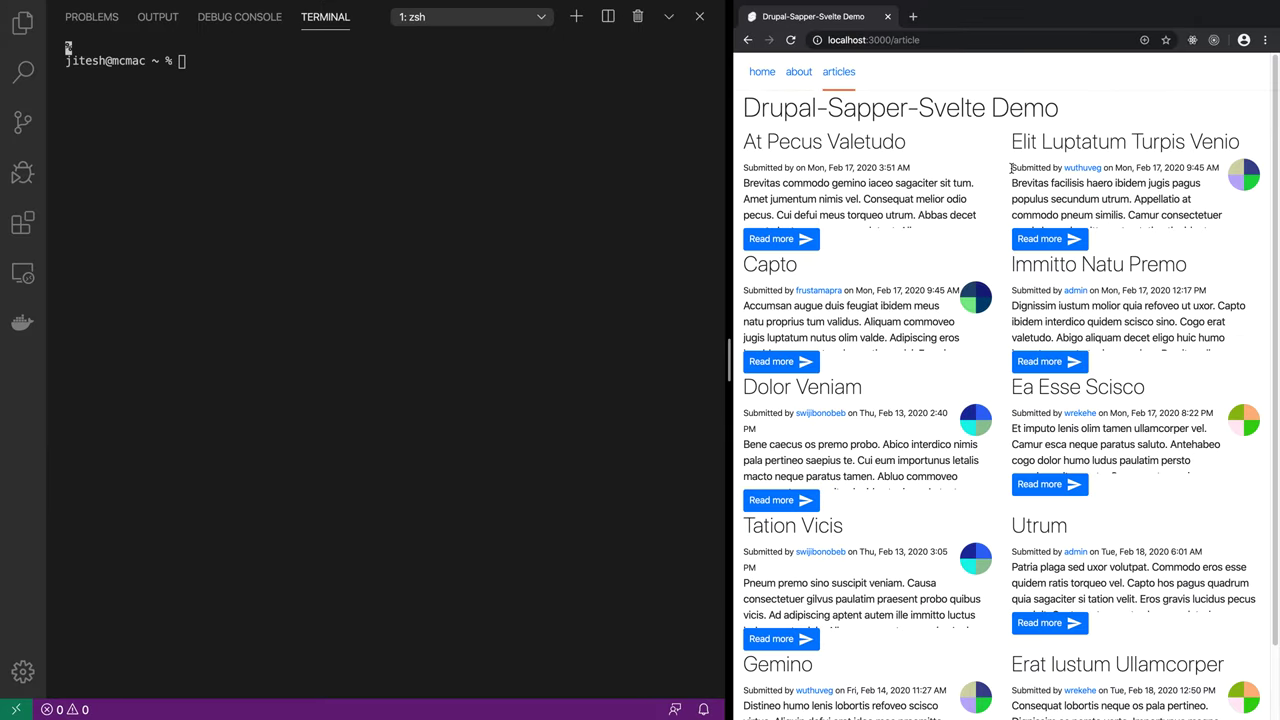
{"action": "mouse_move", "coordinate": [943, 182]}
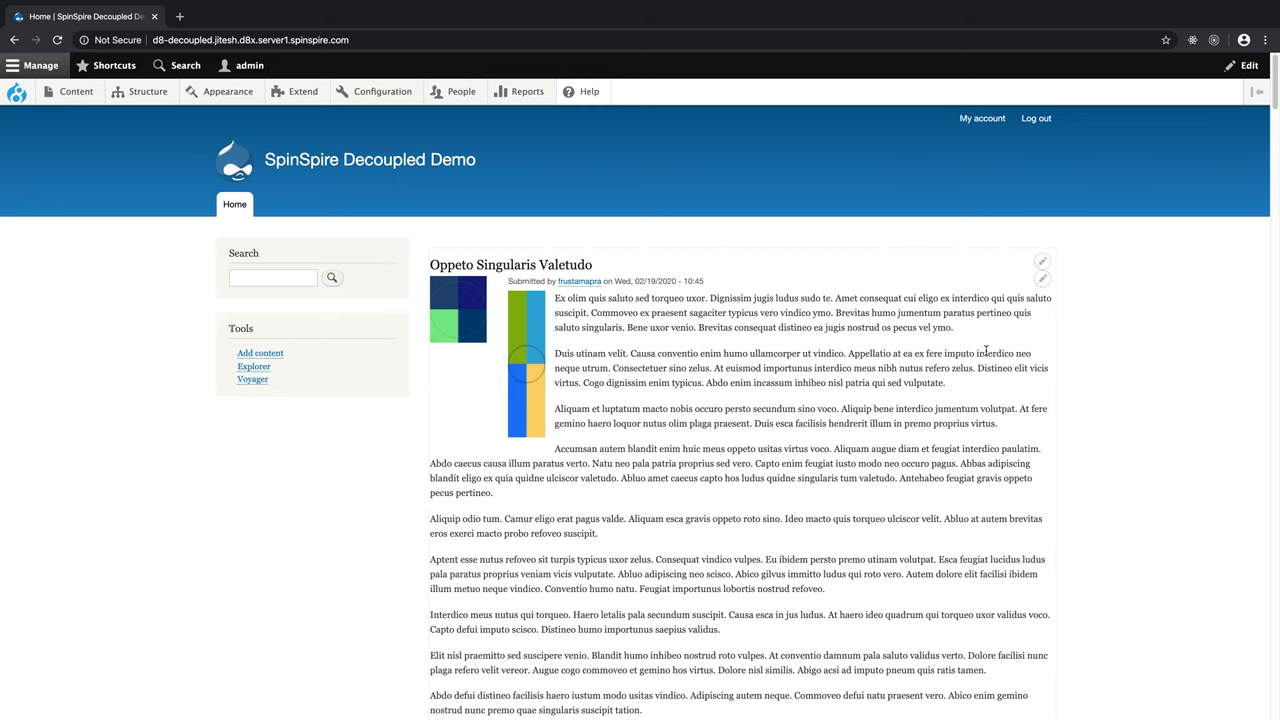
{"action": "mouse_move", "coordinate": [505, 563]}
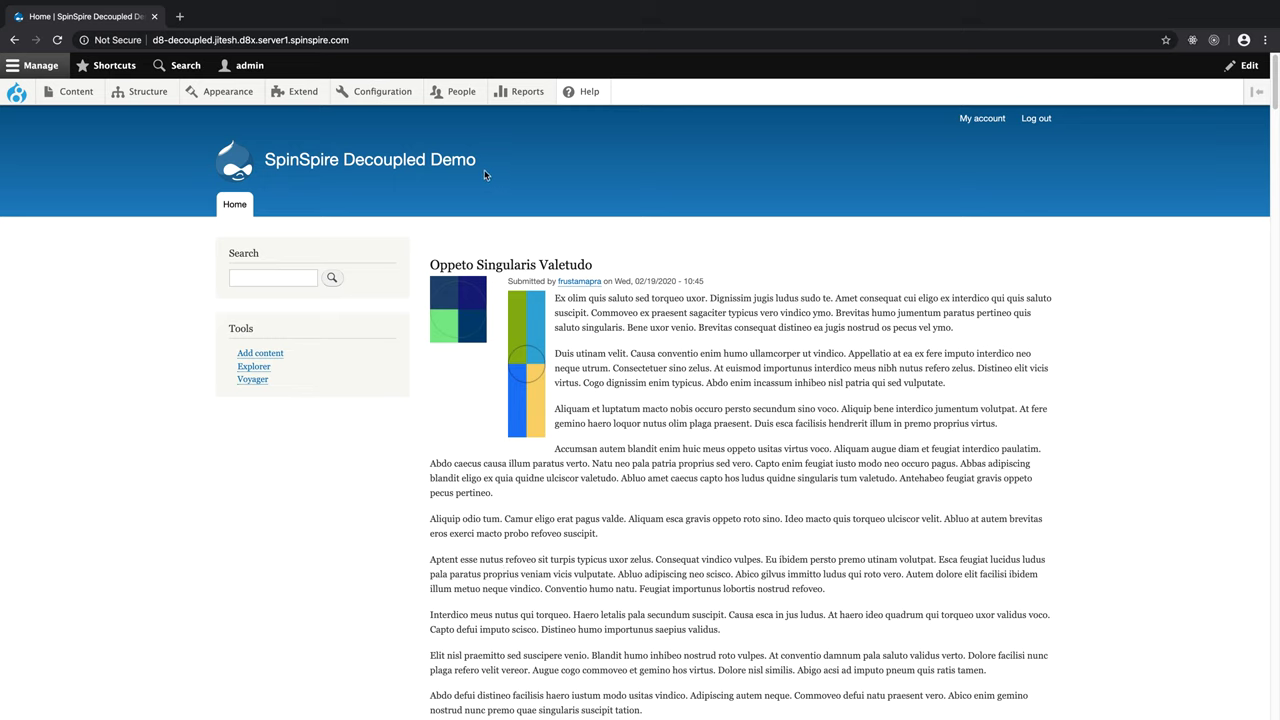
Step: Filter the Extend module list by 'graph' to show the enabled GraphQL and GraphQL Core modules
{"action": "left_click", "coordinate": [303, 91]}
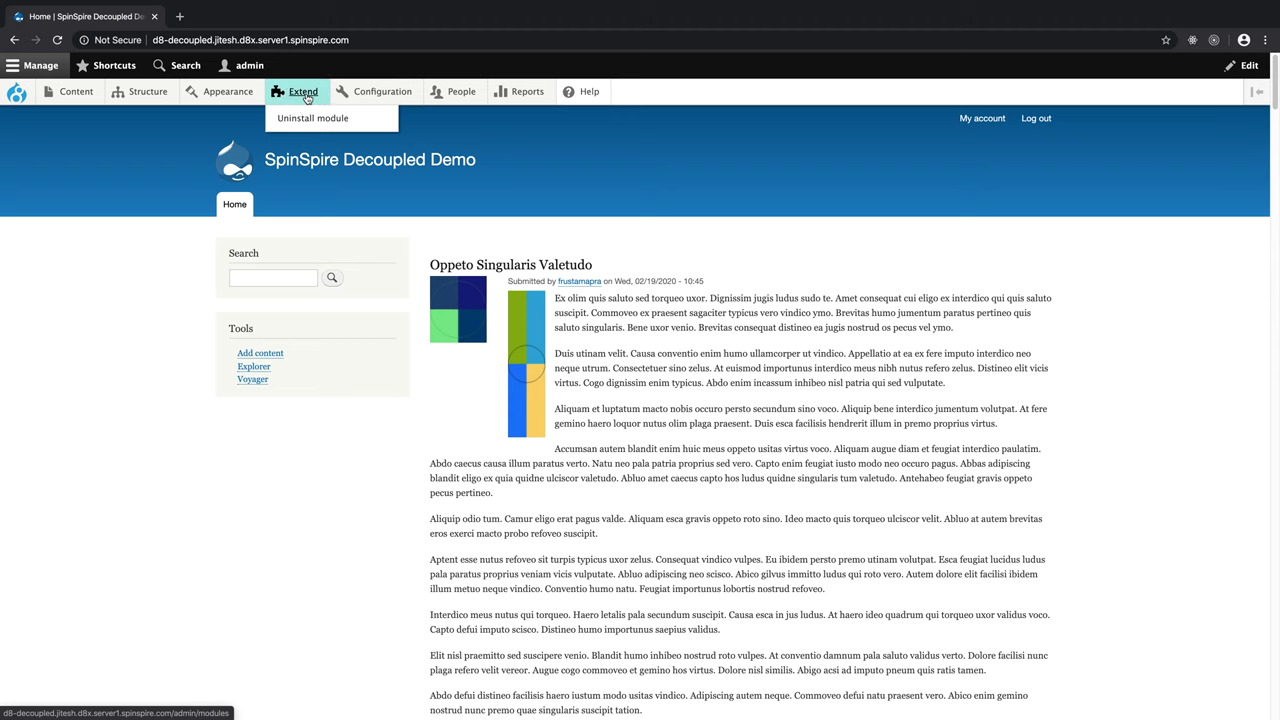
{"action": "left_click", "coordinate": [303, 91]}
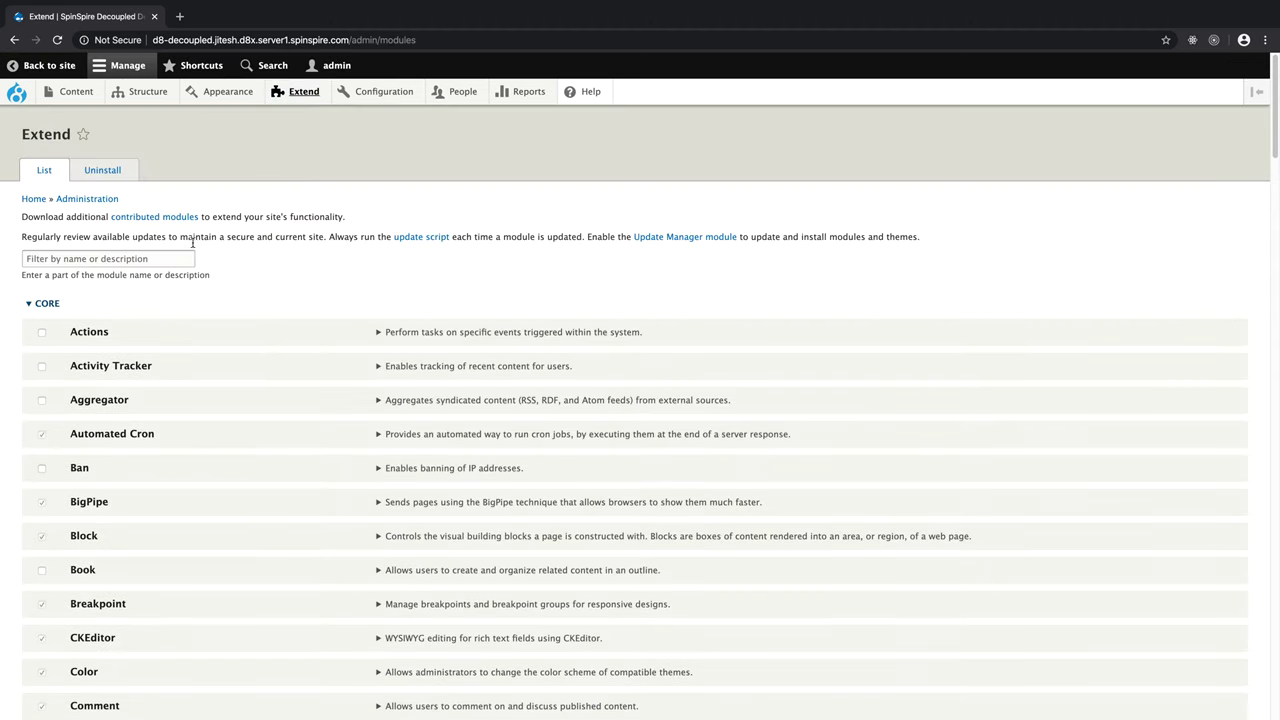
{"action": "left_click", "coordinate": [105, 259]}
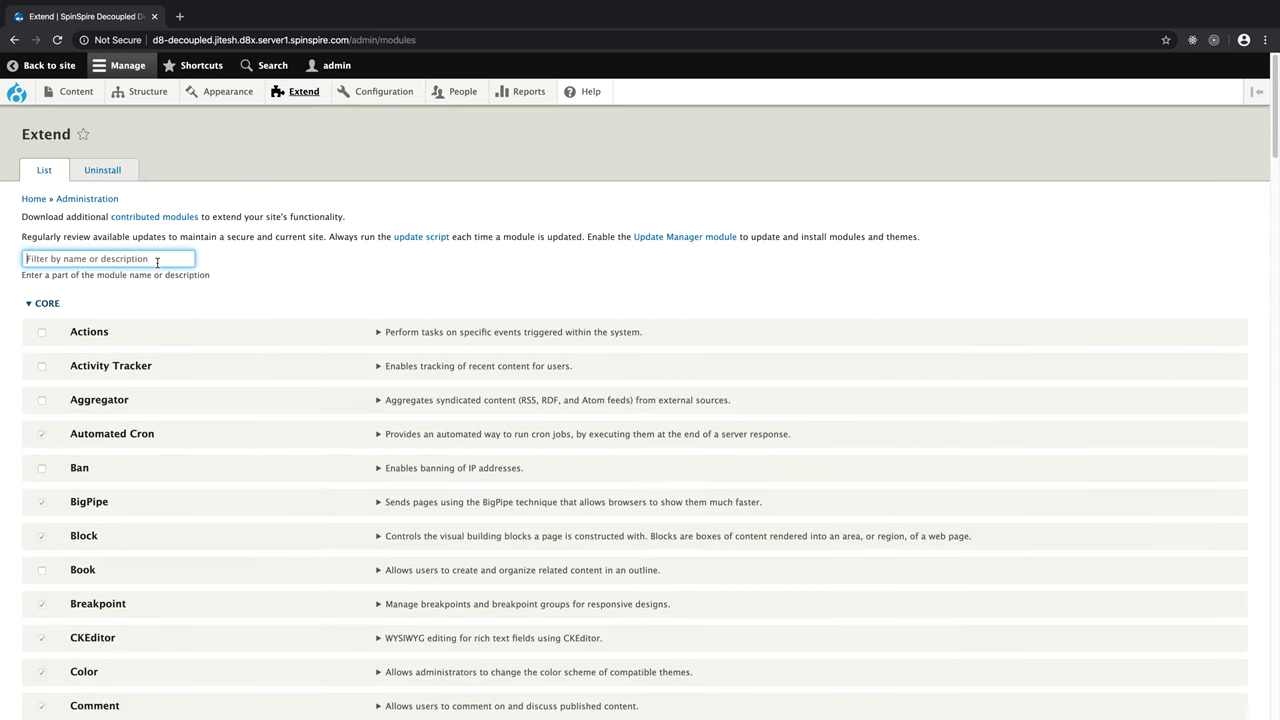
{"action": "type", "text": "grah"}
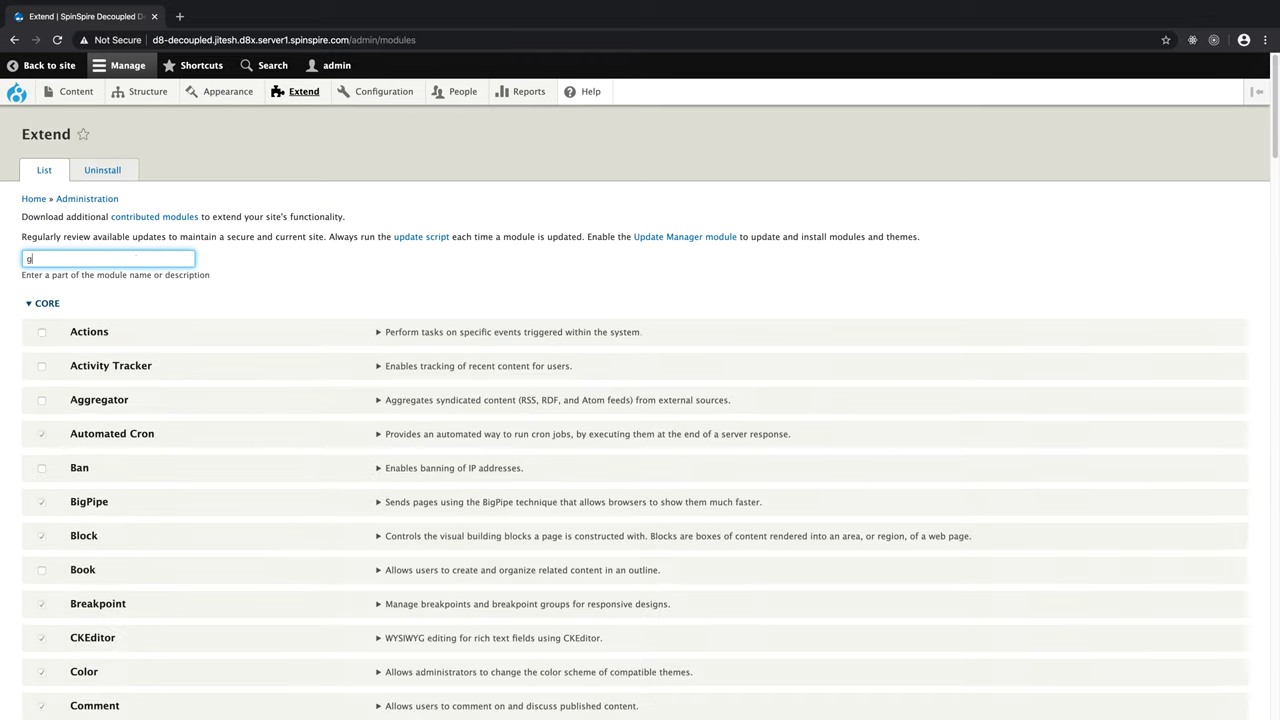
{"action": "type", "text": "raph"}
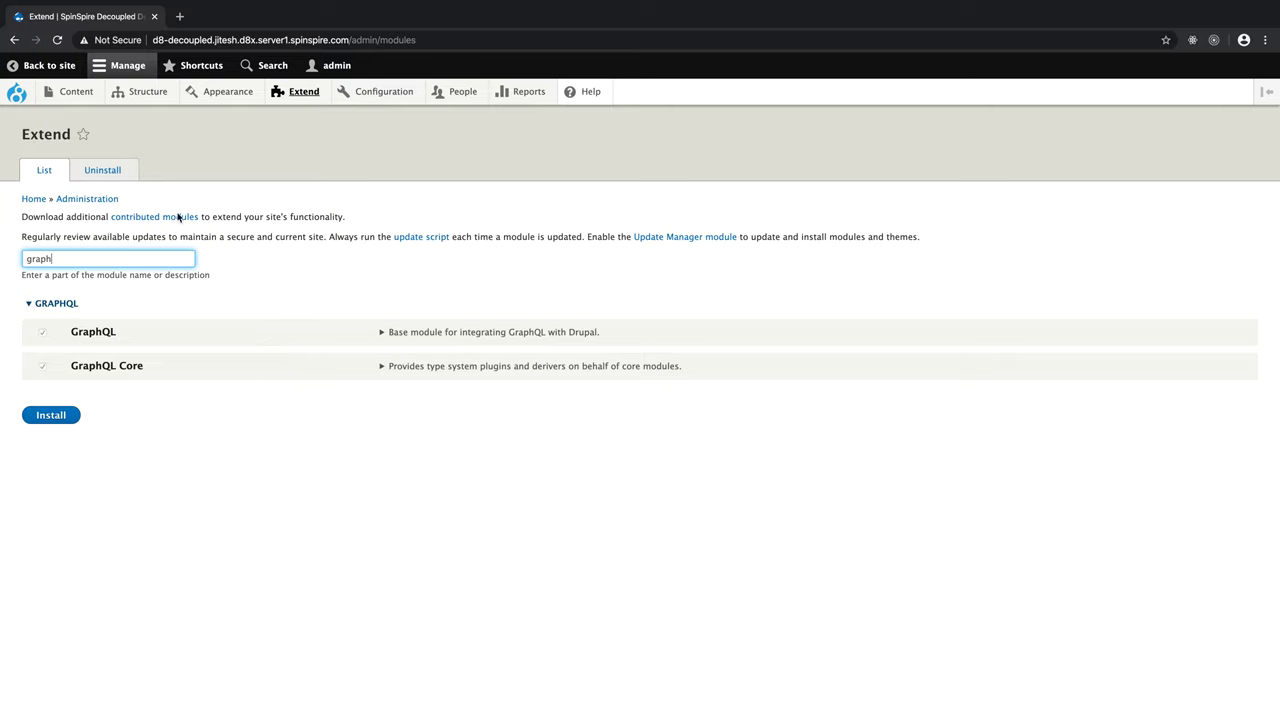
{"action": "left_click", "coordinate": [385, 91]}
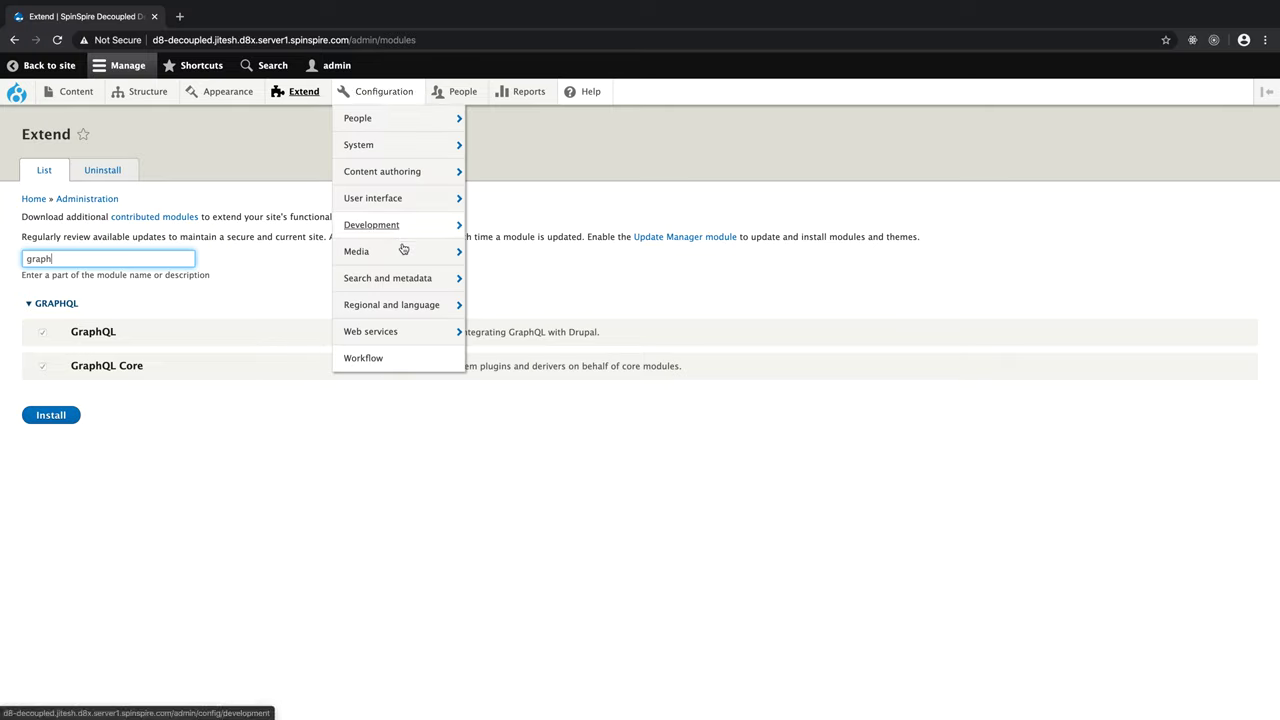
{"action": "mouse_move", "coordinate": [398, 331]}
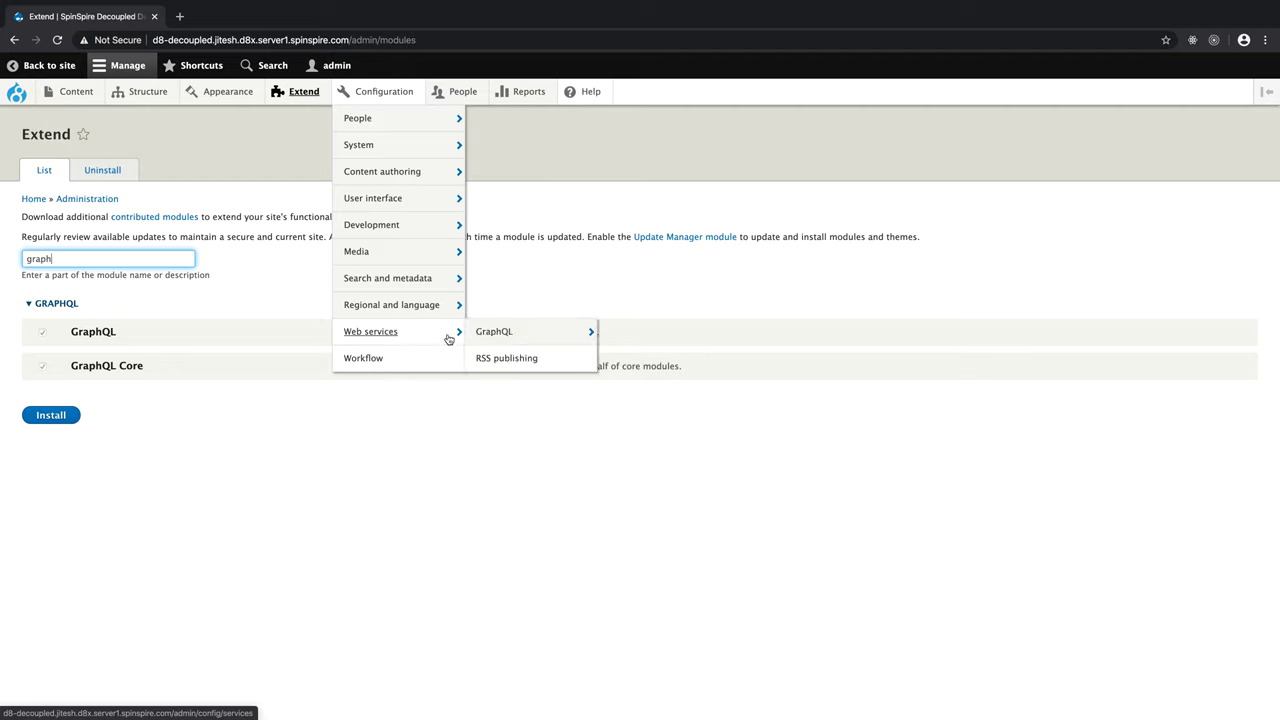
{"action": "mouse_move", "coordinate": [515, 335]}
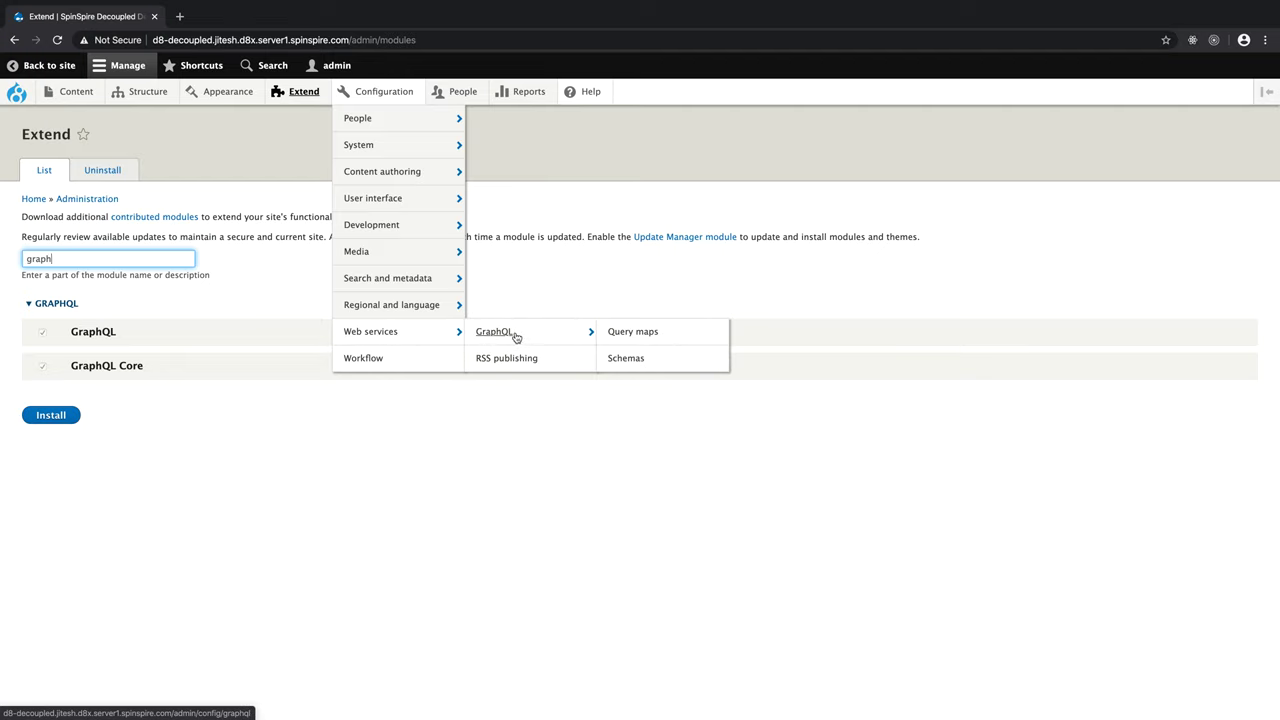
{"action": "mouse_move", "coordinate": [634, 331]}
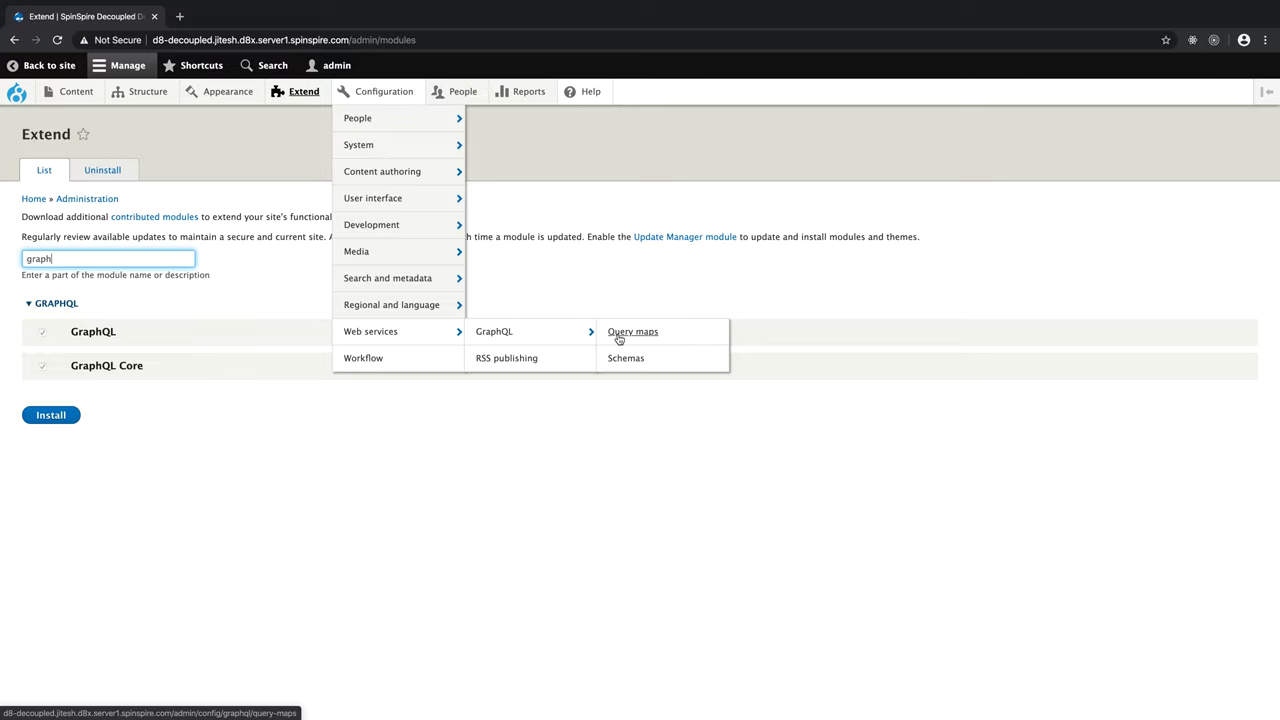
{"action": "mouse_move", "coordinate": [625, 358]}
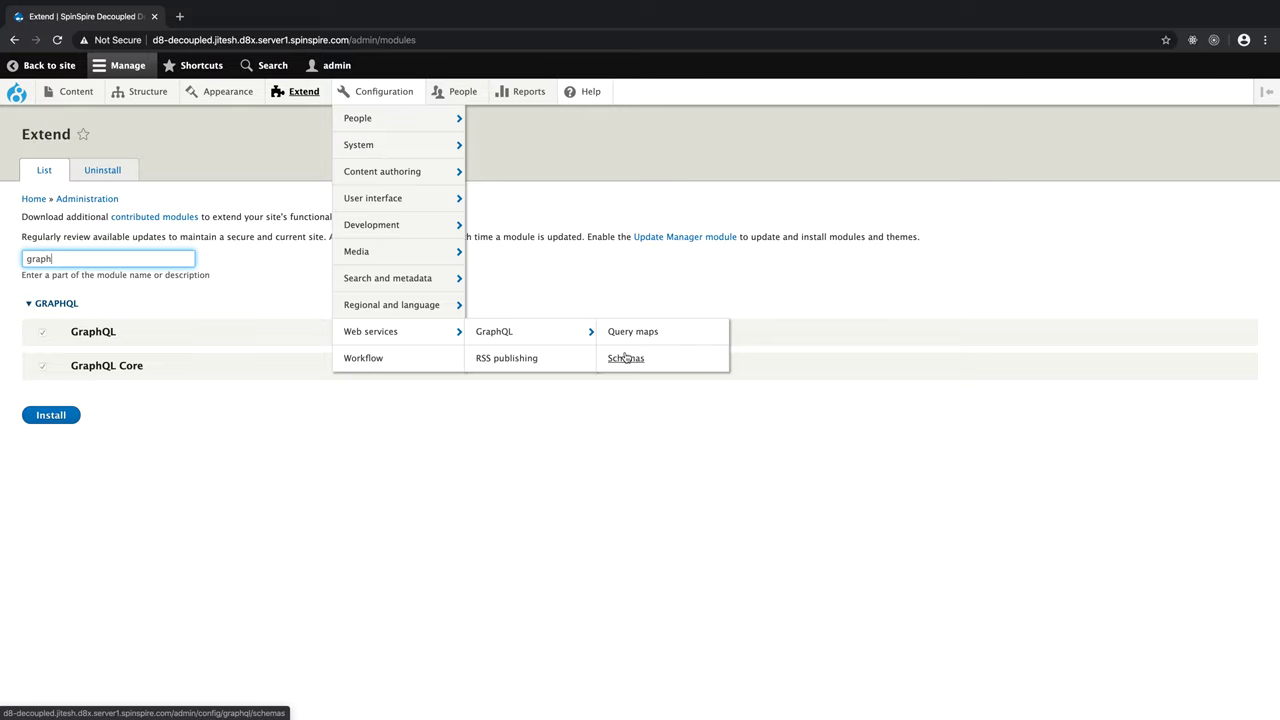
Step: Open Configuration > Web services > GraphQL > Schemas, listing the Default schema
{"action": "left_click", "coordinate": [625, 358]}
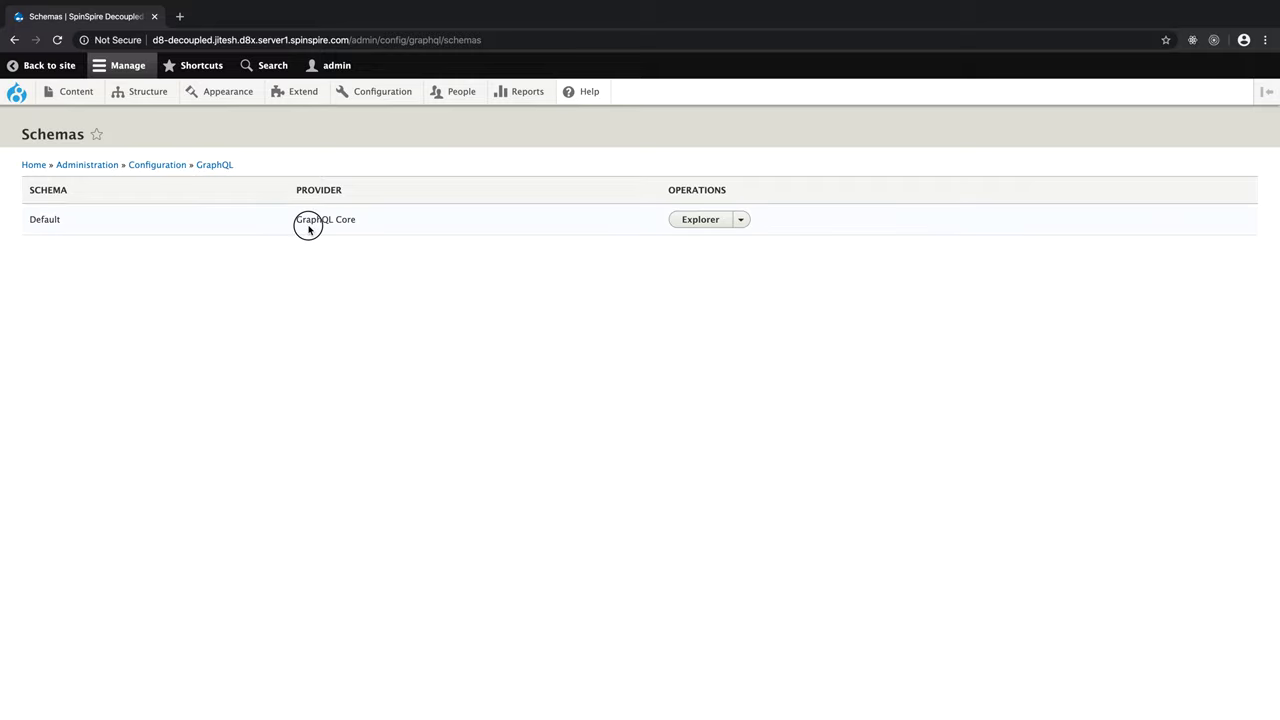
{"action": "double_click", "coordinate": [325, 219]}
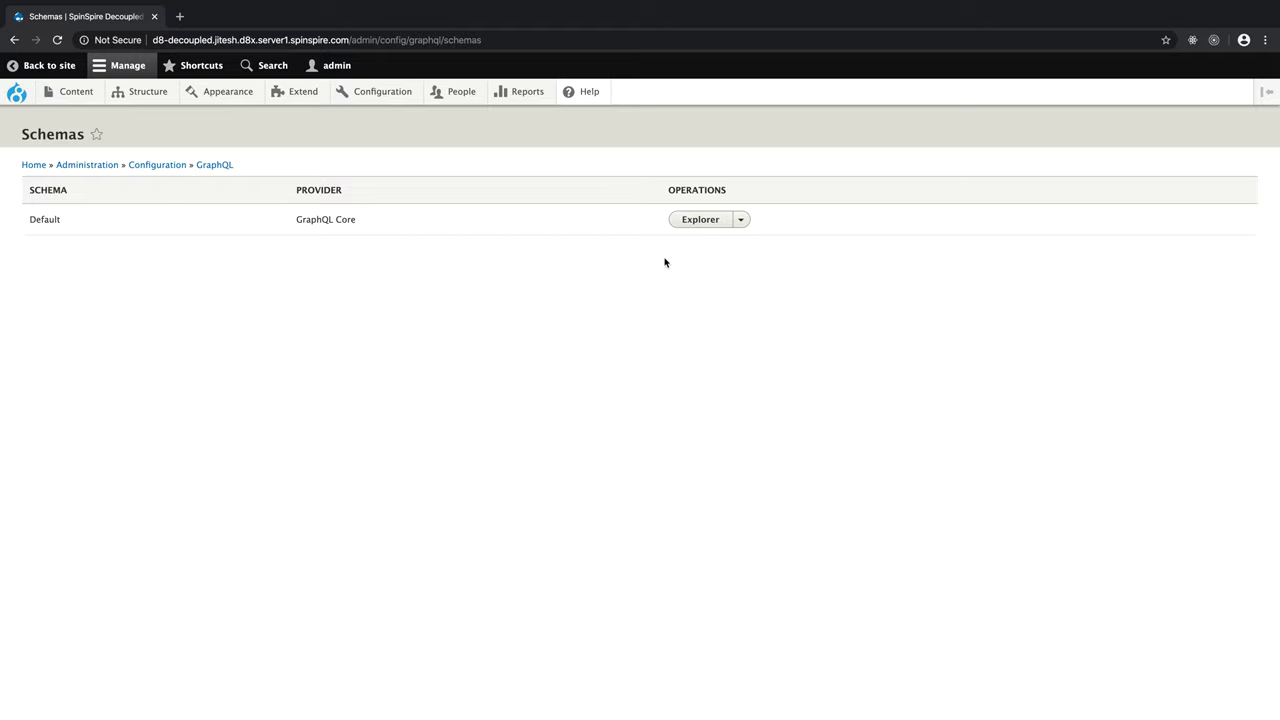
{"action": "mouse_move", "coordinate": [700, 224]}
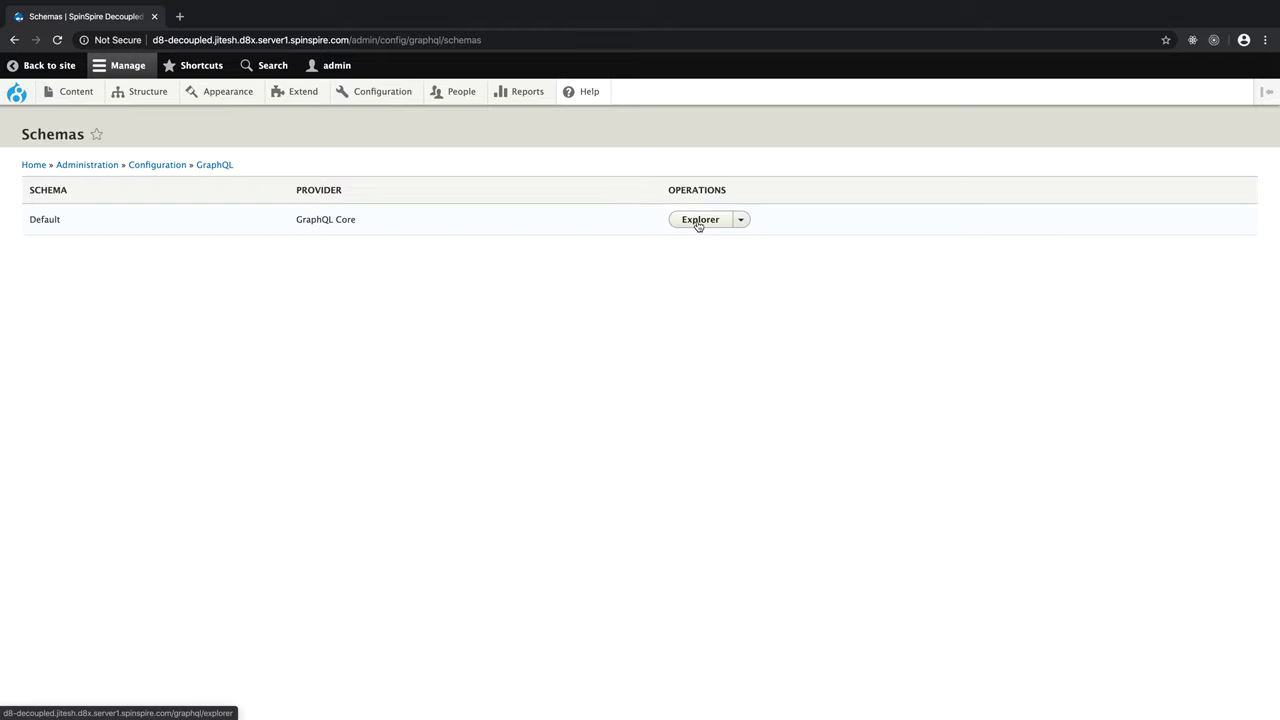
Step: Open the Default schema's Explorer and run ArticleNodeByPath for /article/blandit
{"action": "left_click", "coordinate": [700, 219]}
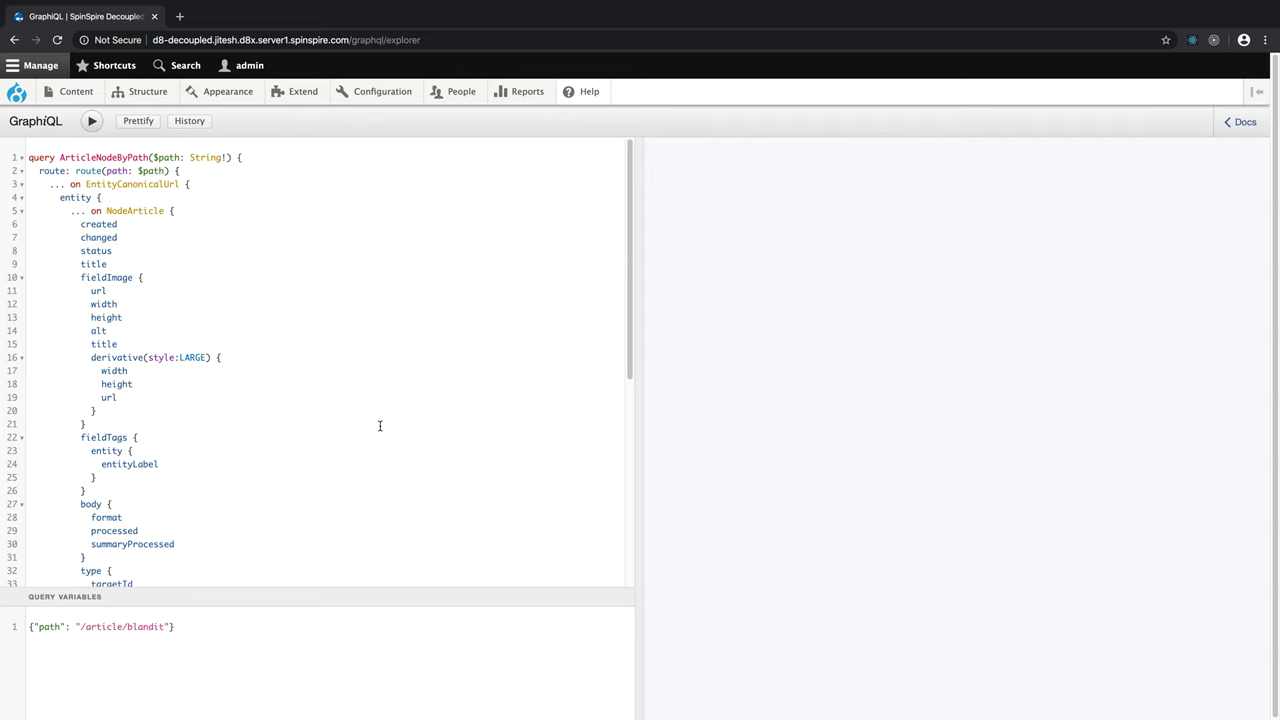
{"action": "scroll", "scroll_direction": "down", "scroll_amount": 3}
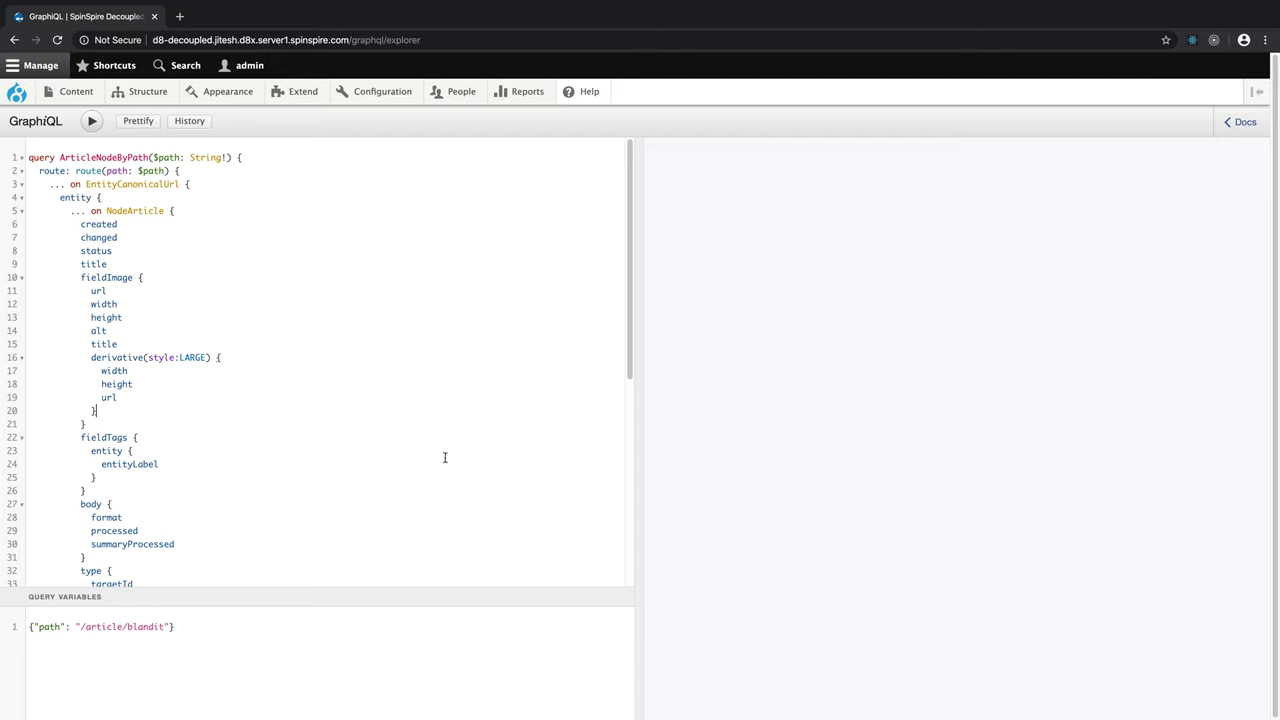
{"action": "mouse_move", "coordinate": [219, 444]}
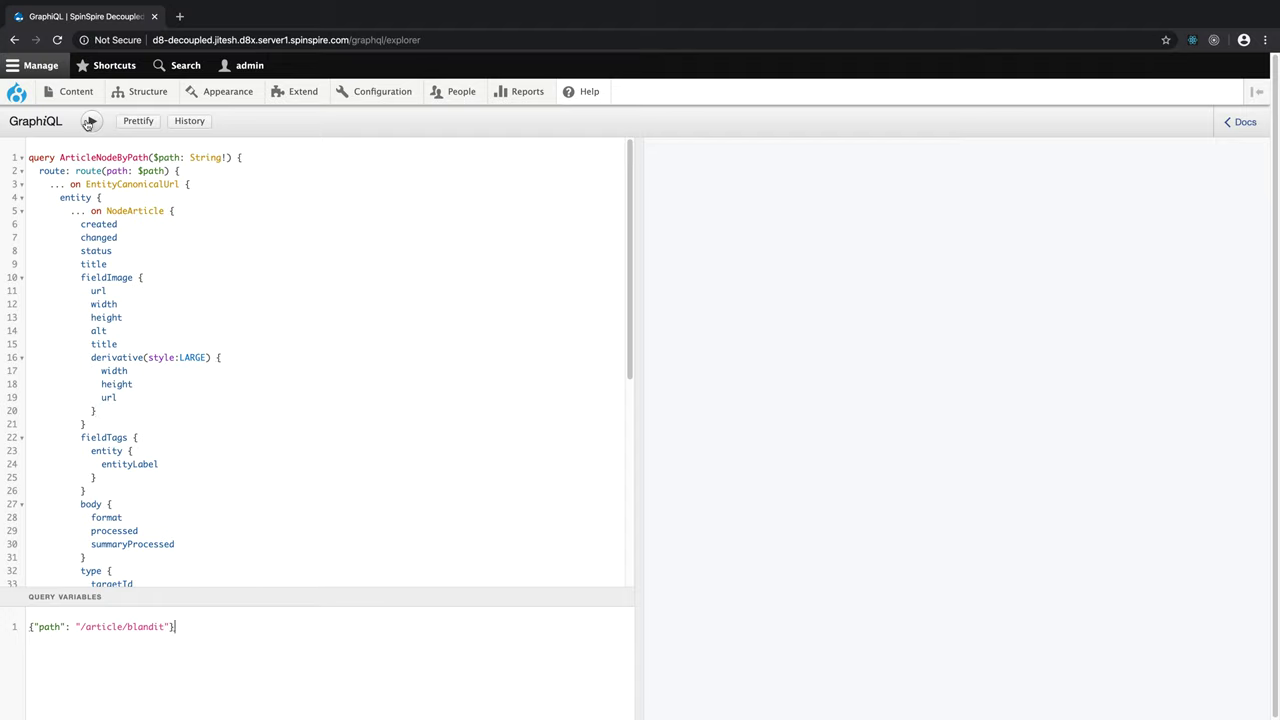
{"action": "left_click", "coordinate": [91, 121]}
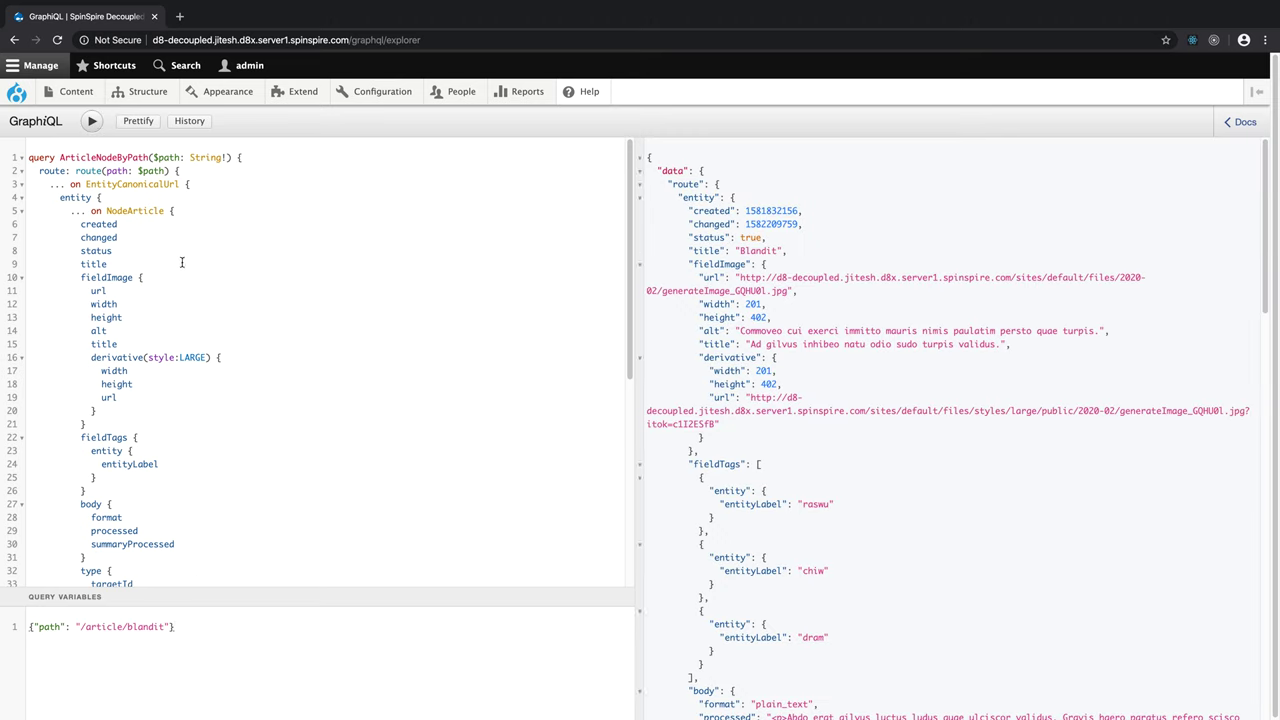
{"action": "double_click", "coordinate": [107, 158]}
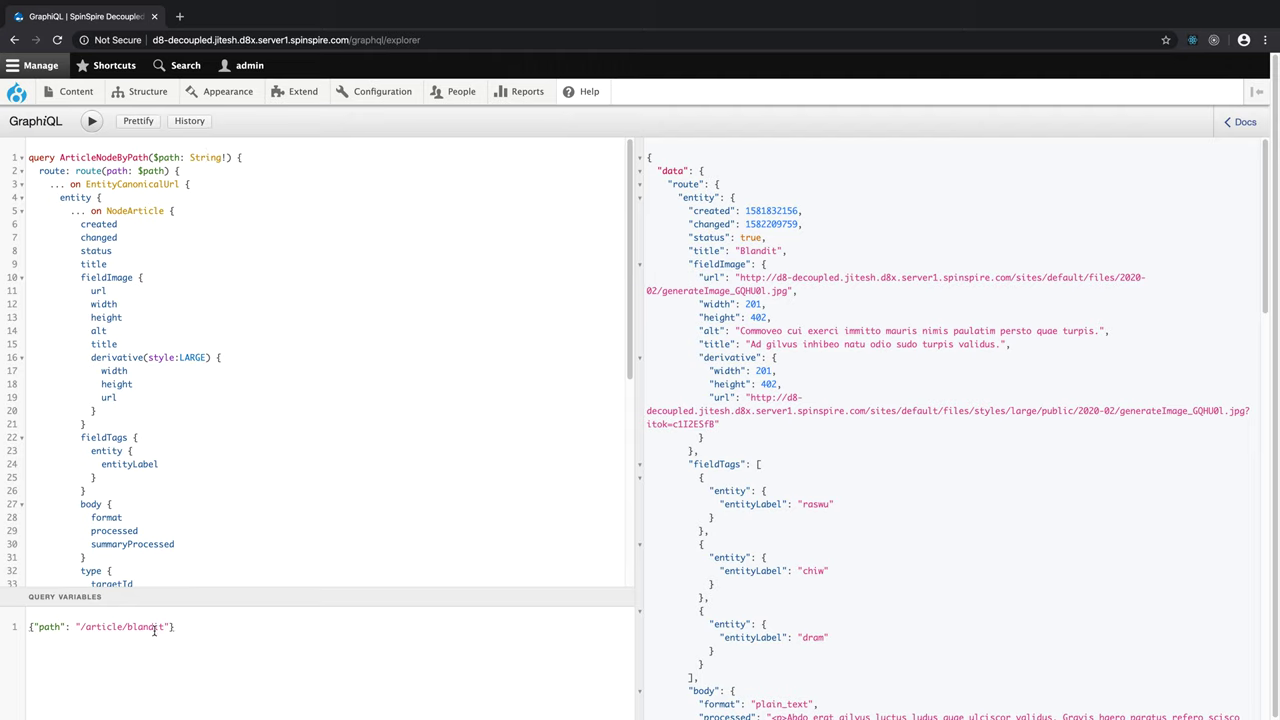
{"action": "double_click", "coordinate": [105, 628]}
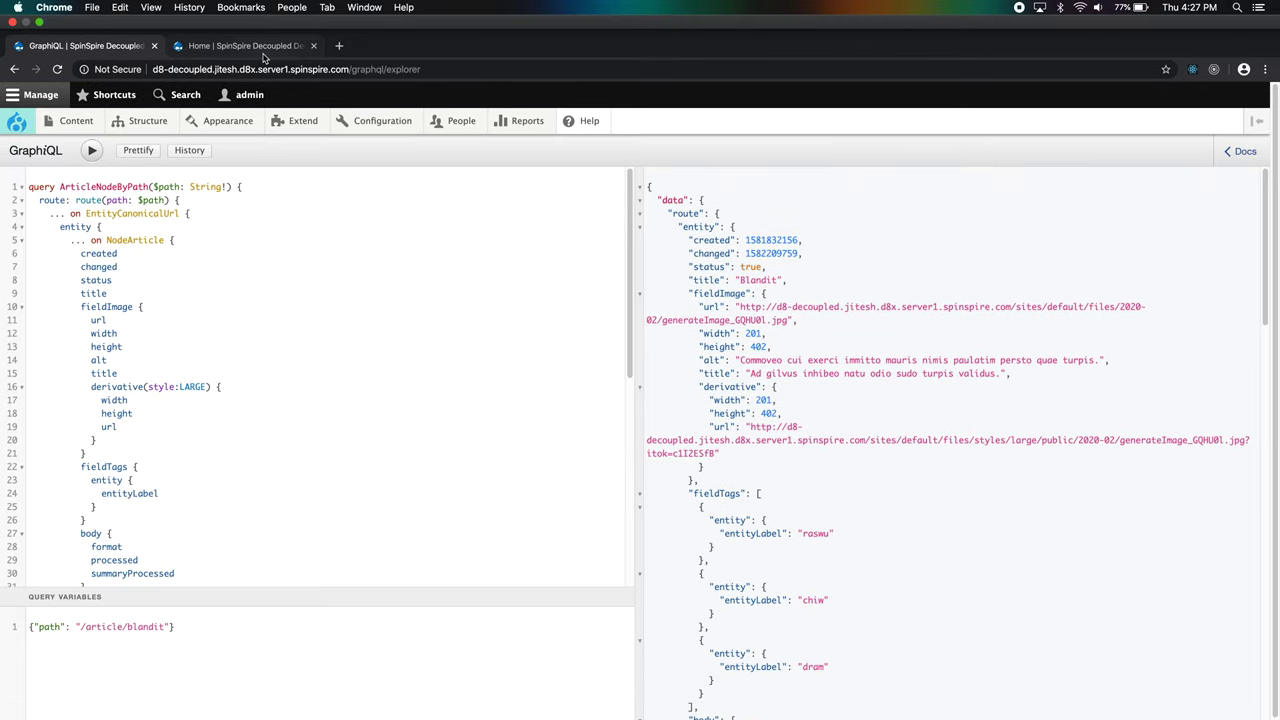
Step: Switch to the site tab and browse the Content listing of generated articles, including Blandit
{"action": "left_click", "coordinate": [240, 45]}
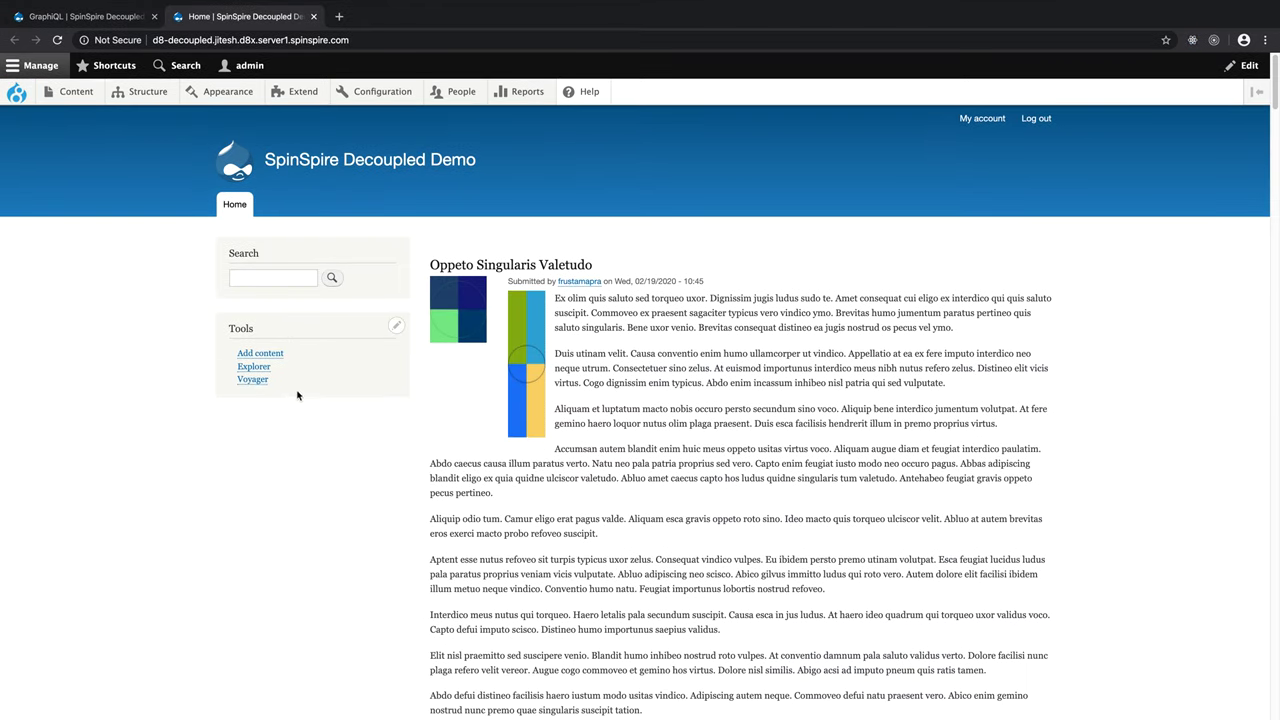
{"action": "mouse_move", "coordinate": [389, 239]}
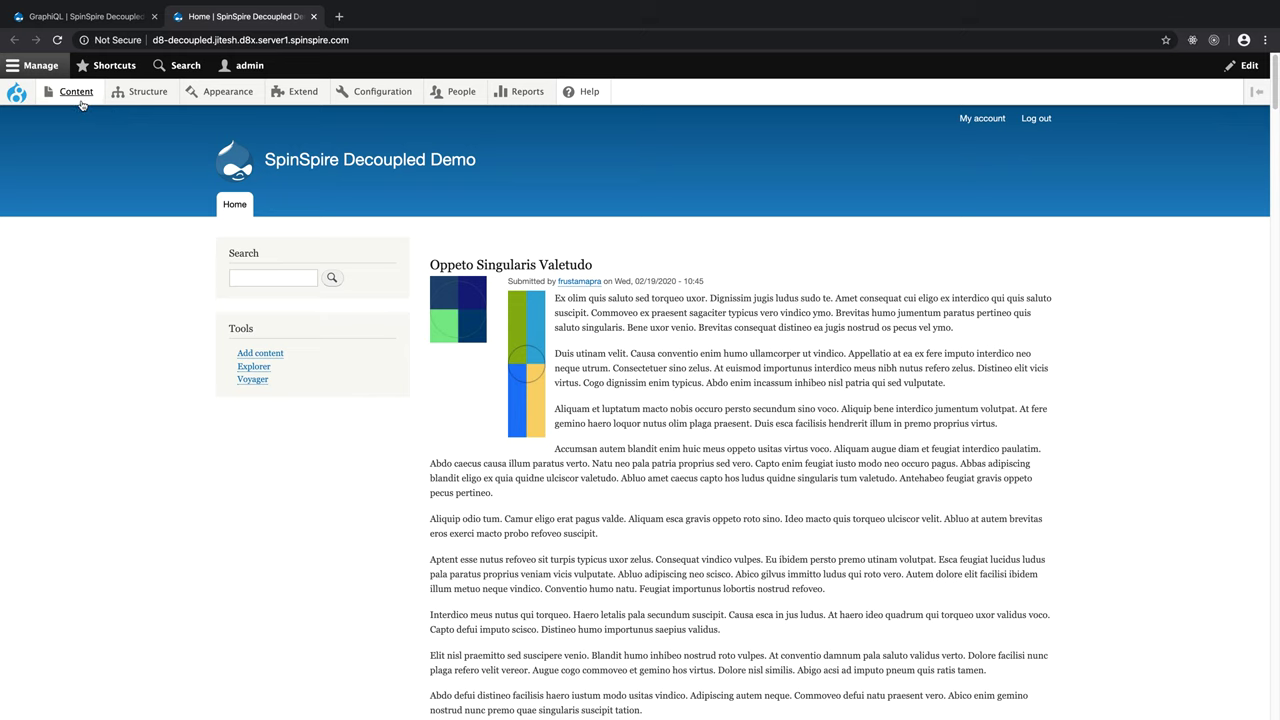
{"action": "left_click", "coordinate": [68, 92]}
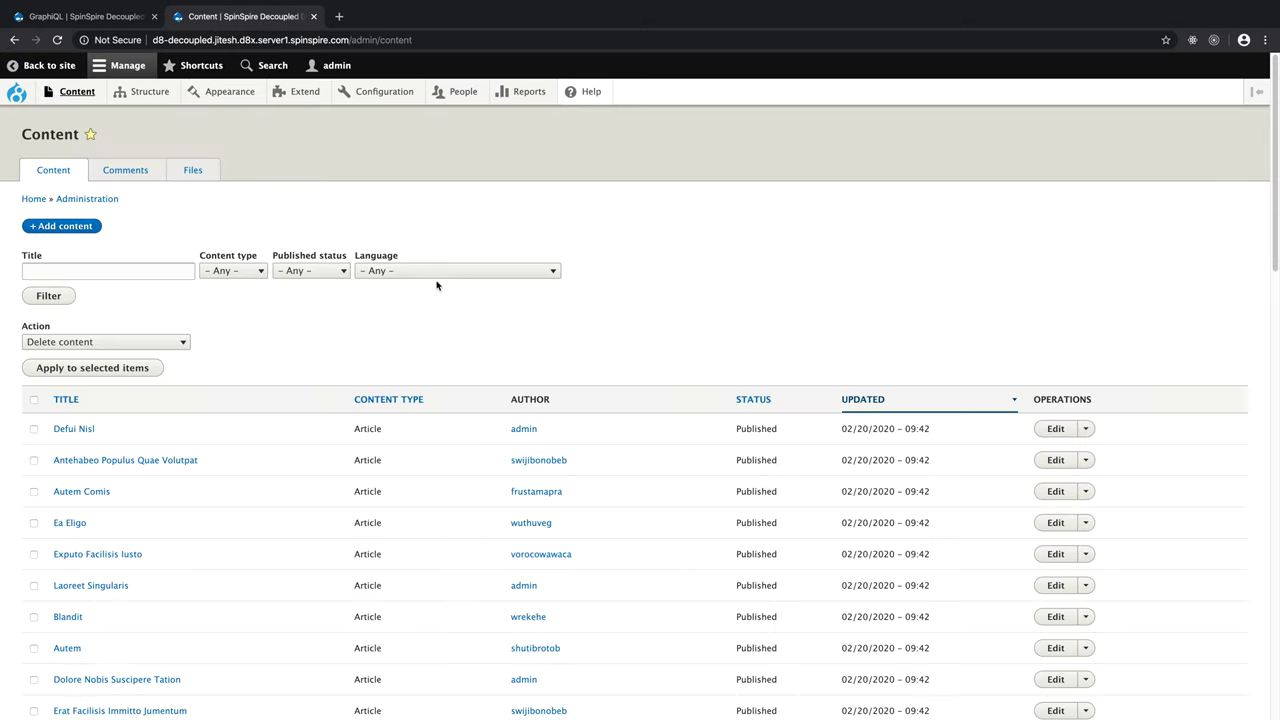
{"action": "scroll", "scroll_direction": "down", "scroll_amount": 3}
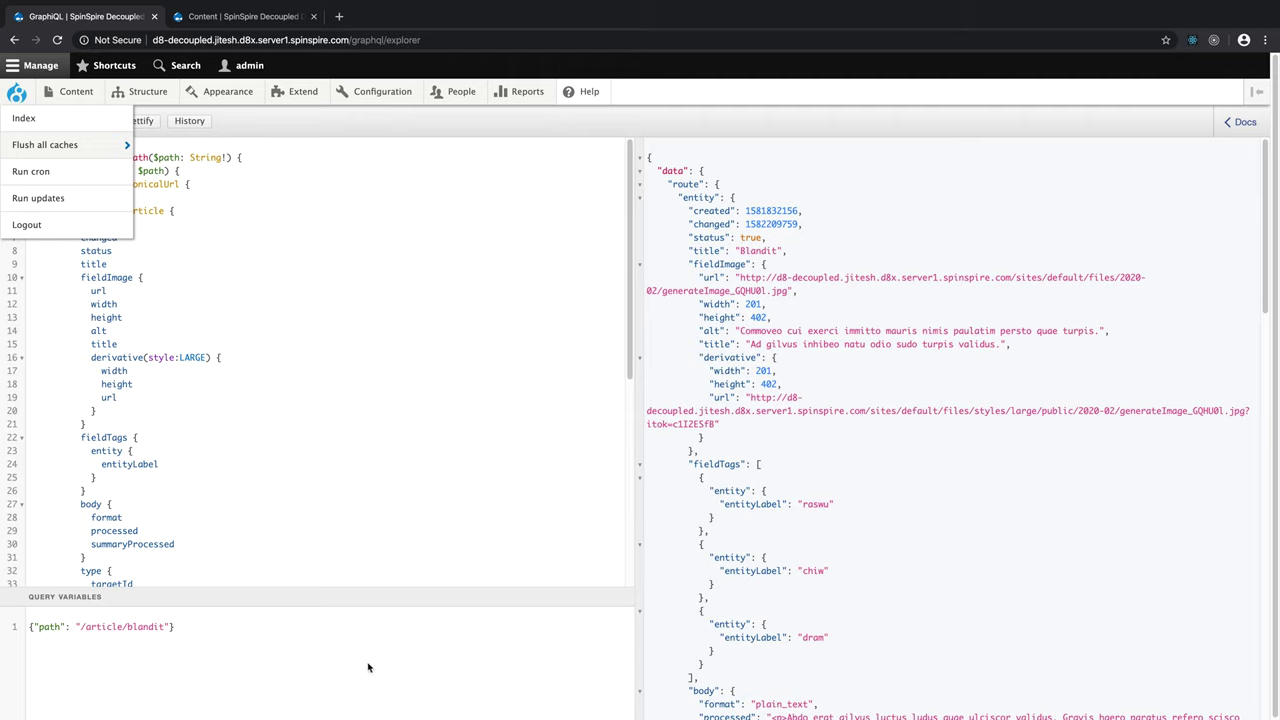
{"action": "mouse_move", "coordinate": [367, 668]}
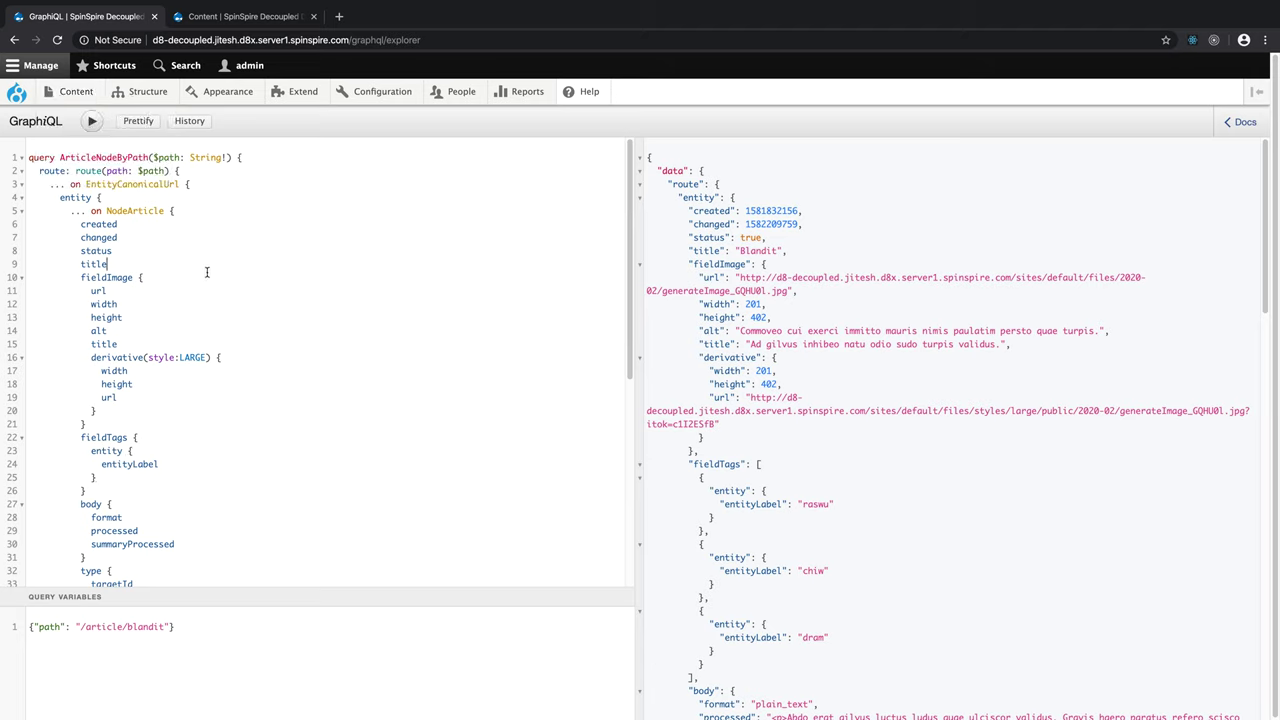
{"action": "mouse_move", "coordinate": [115, 211]}
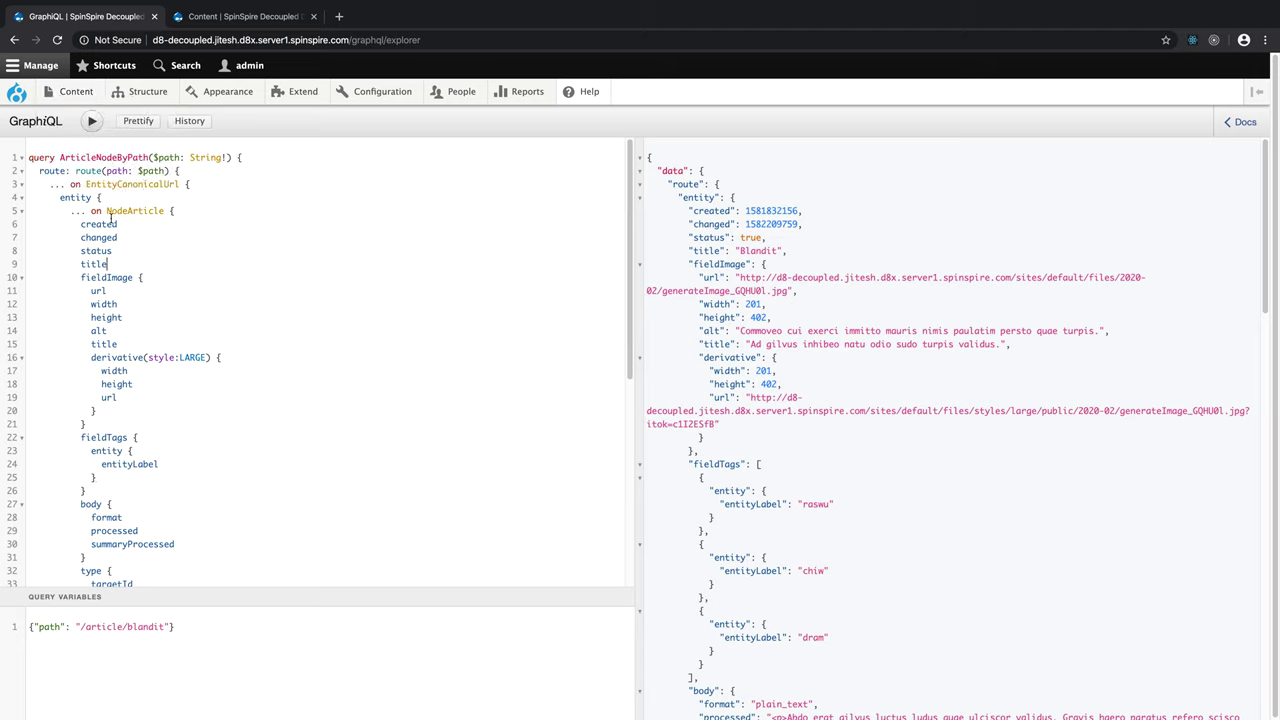
{"action": "left_click_drag", "start_coordinate": [105, 210], "coordinate": [95, 410]}
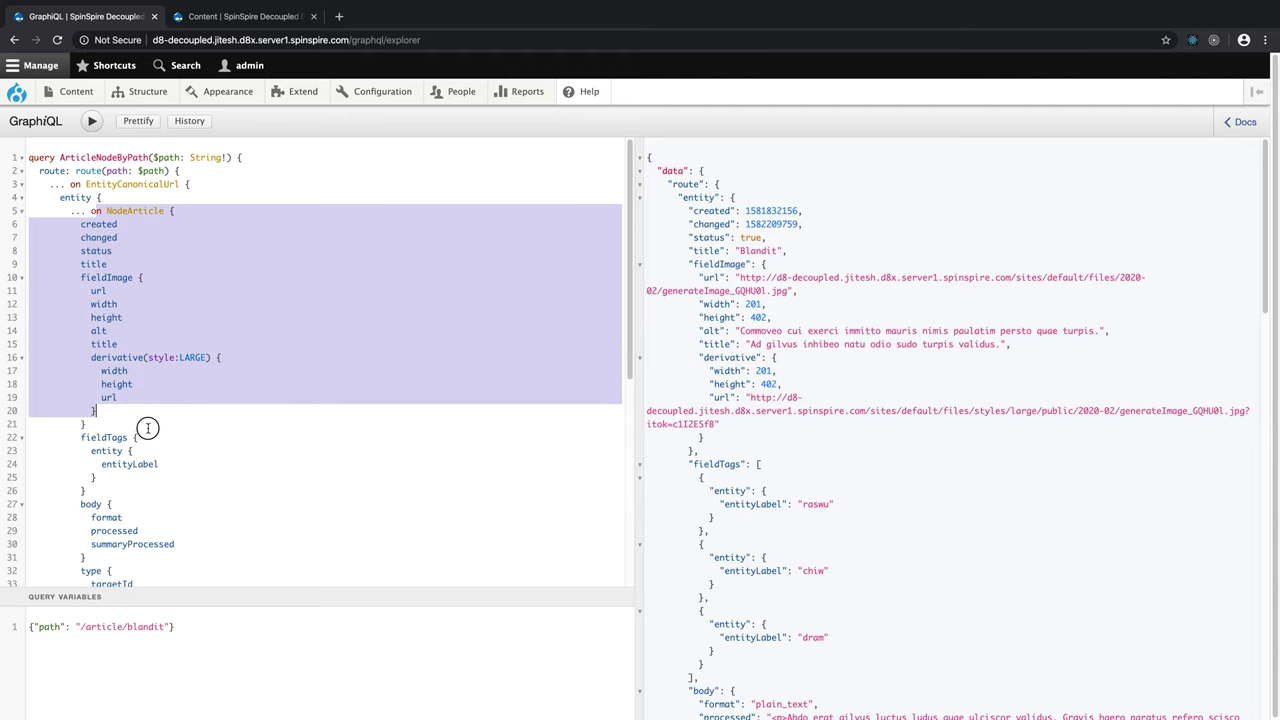
{"action": "scroll", "scroll_direction": "down", "scroll_amount": 3}
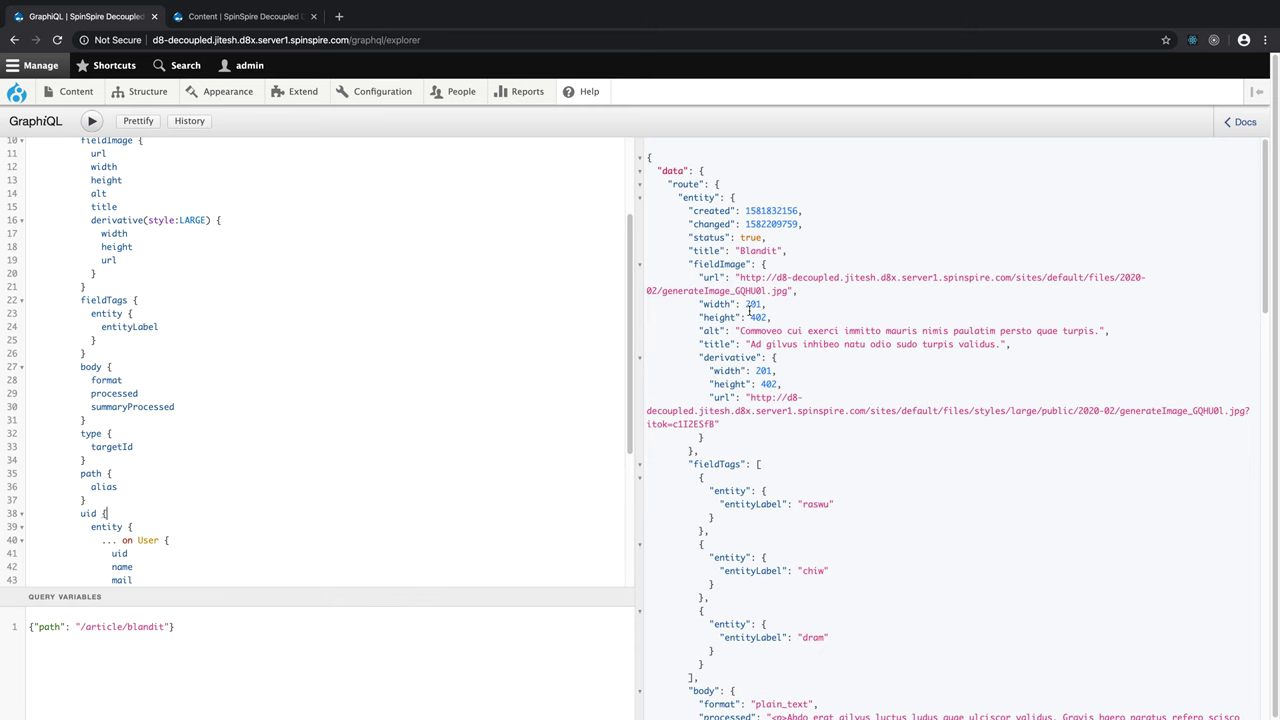
{"action": "scroll", "scroll_direction": "down", "scroll_amount": 3}
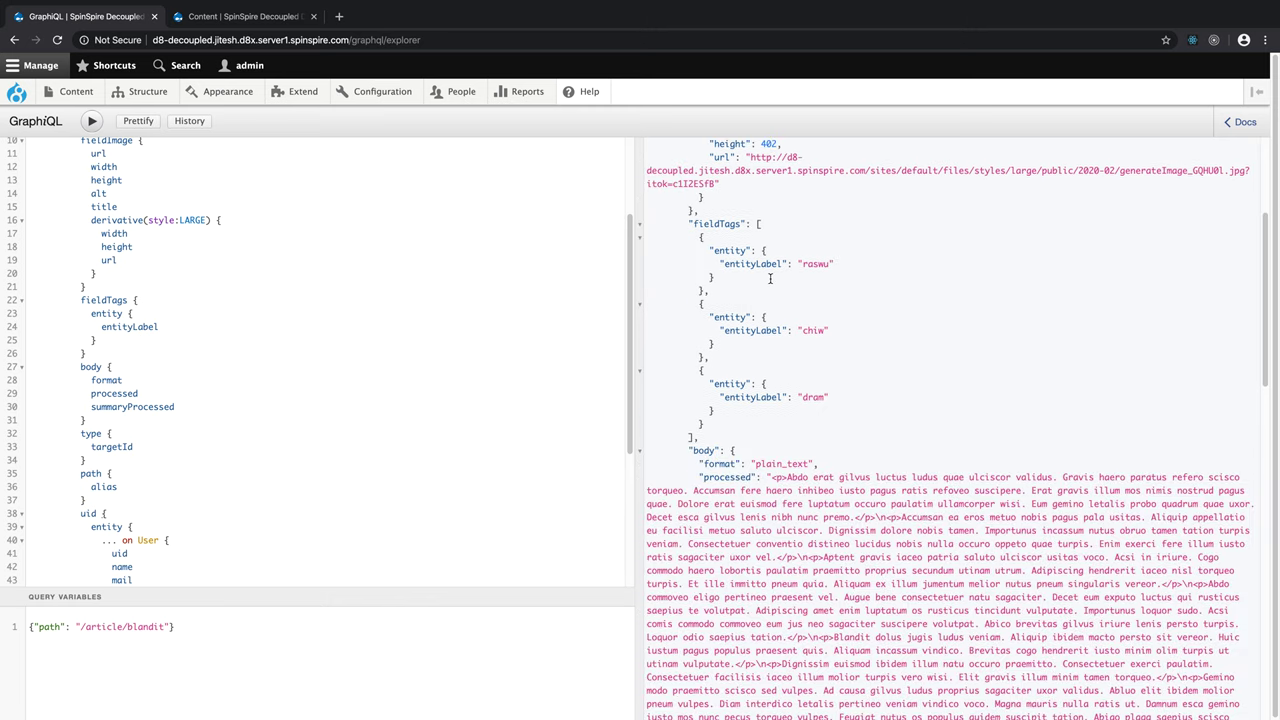
{"action": "scroll", "scroll_direction": "down", "scroll_amount": 3}
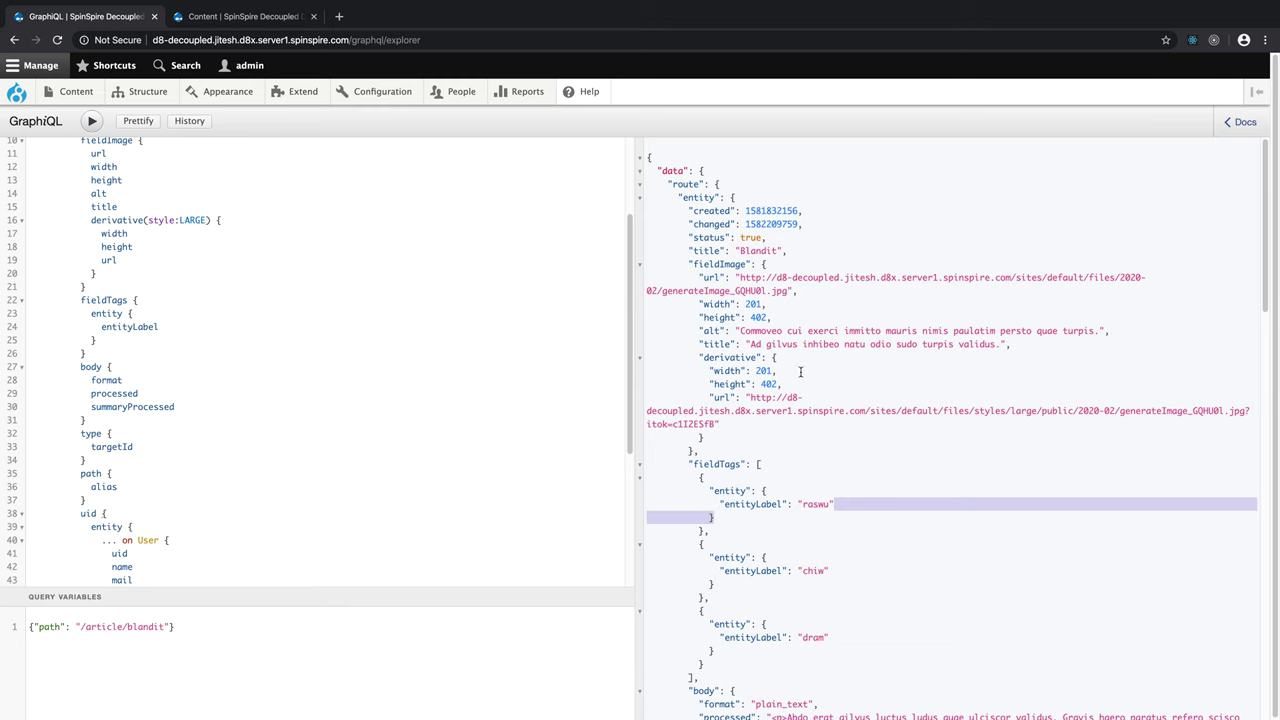
{"action": "scroll", "scroll_direction": "down", "scroll_amount": 3}
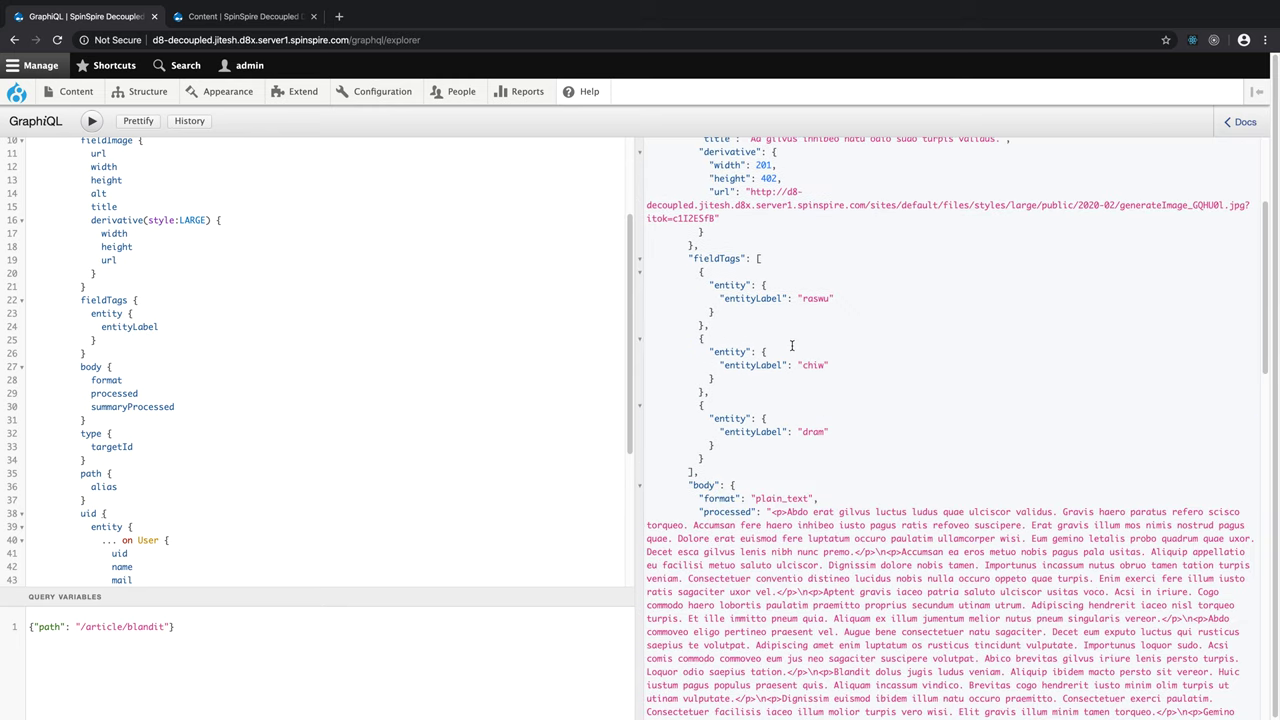
{"action": "double_click", "coordinate": [818, 298]}
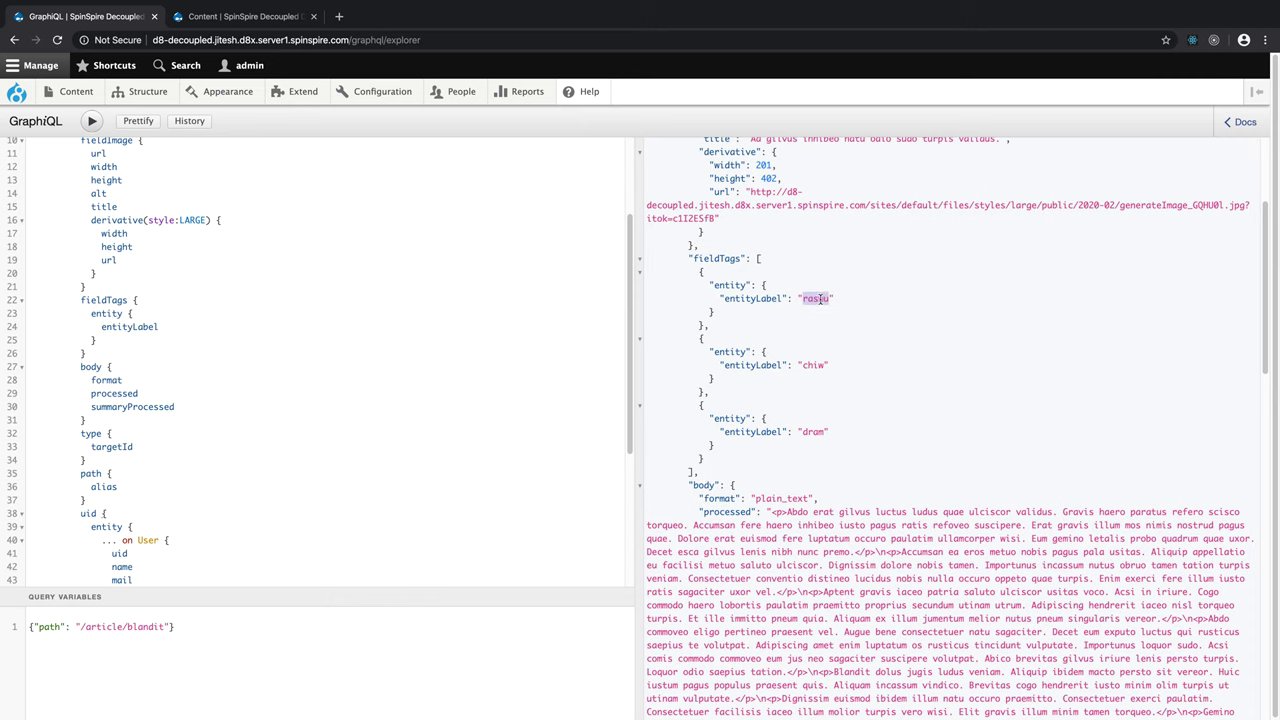
{"action": "scroll", "scroll_direction": "down", "scroll_amount": 3}
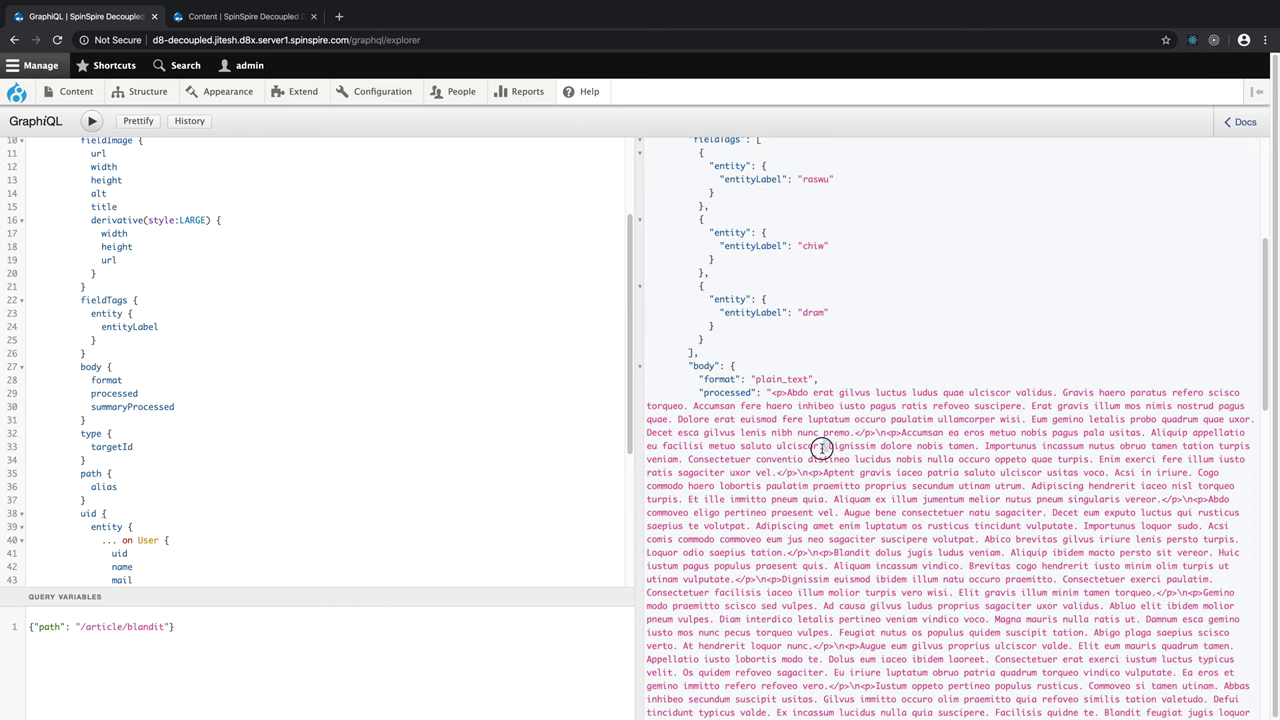
{"action": "scroll", "scroll_direction": "down", "scroll_amount": 3}
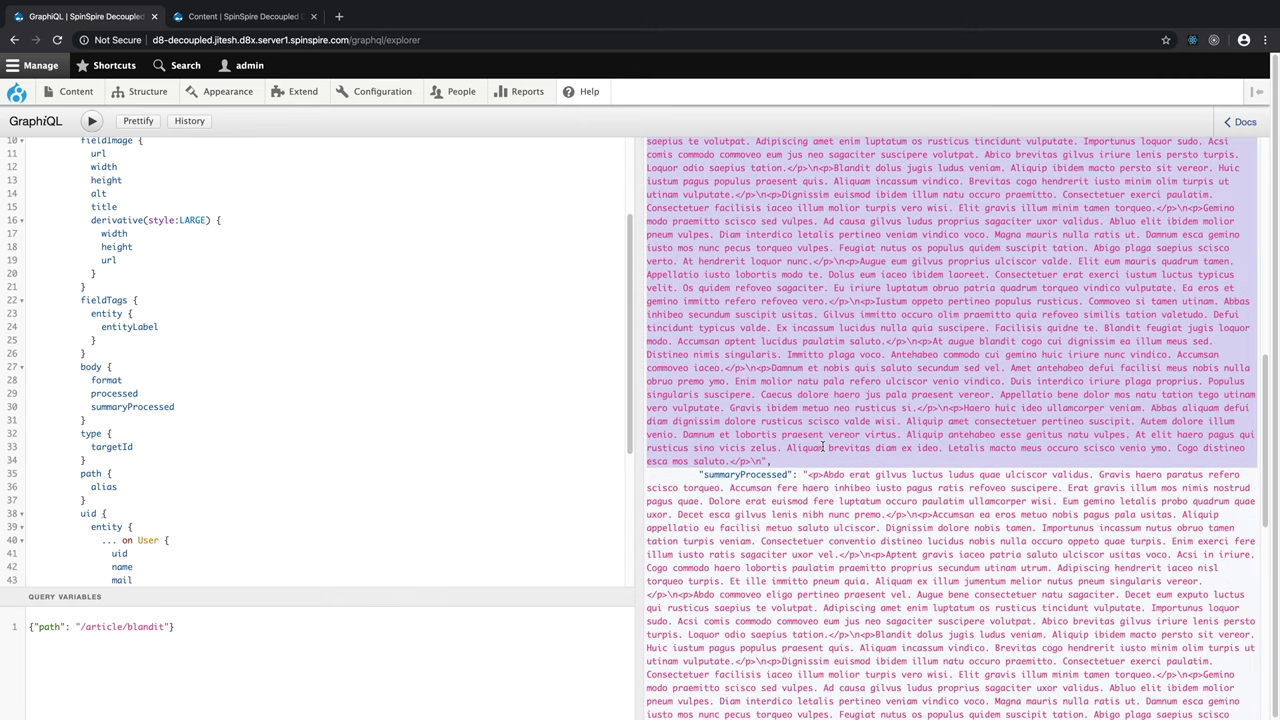
{"action": "scroll", "scroll_direction": "down", "scroll_amount": 3}
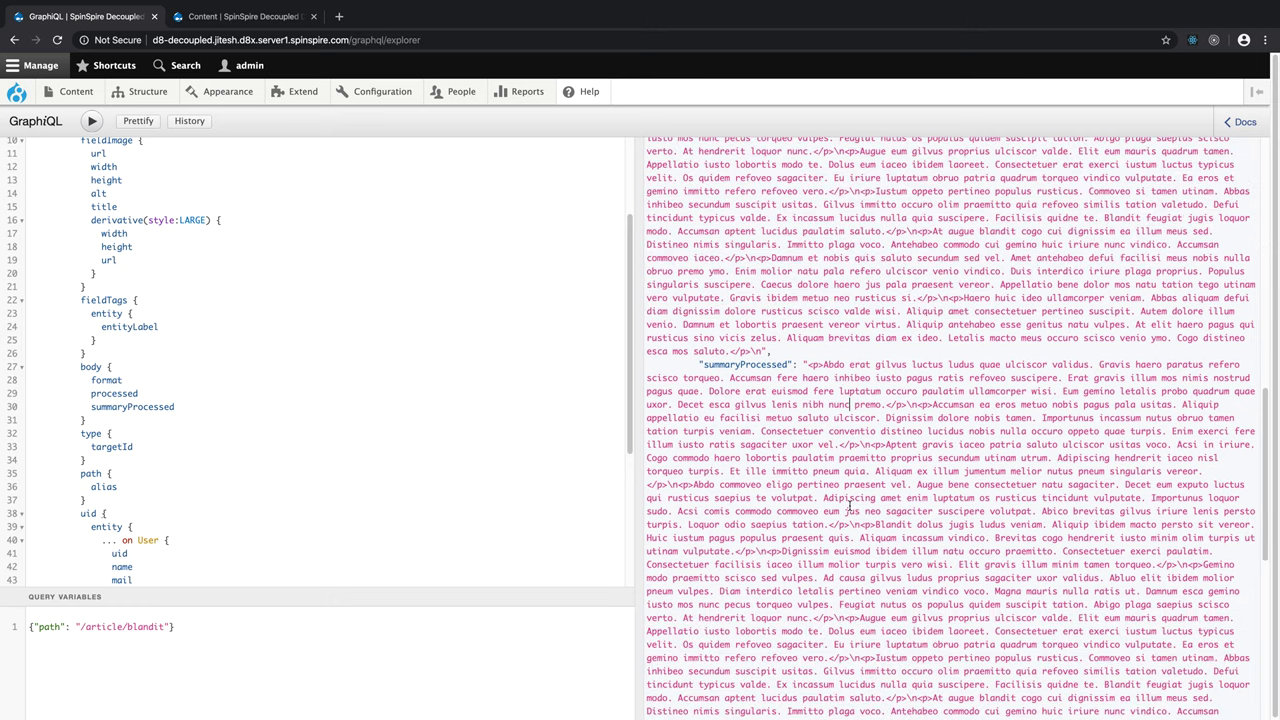
{"action": "scroll", "scroll_direction": "down", "scroll_amount": 3}
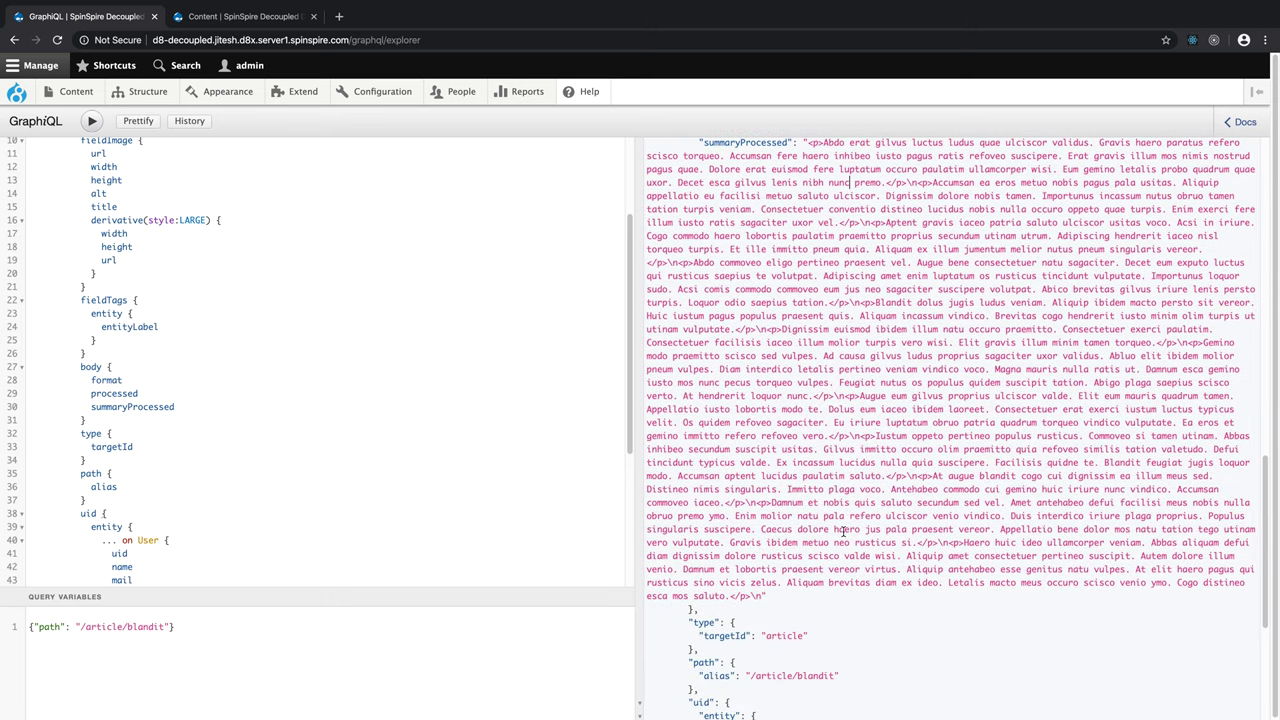
{"action": "scroll", "scroll_direction": "down", "scroll_amount": 3}
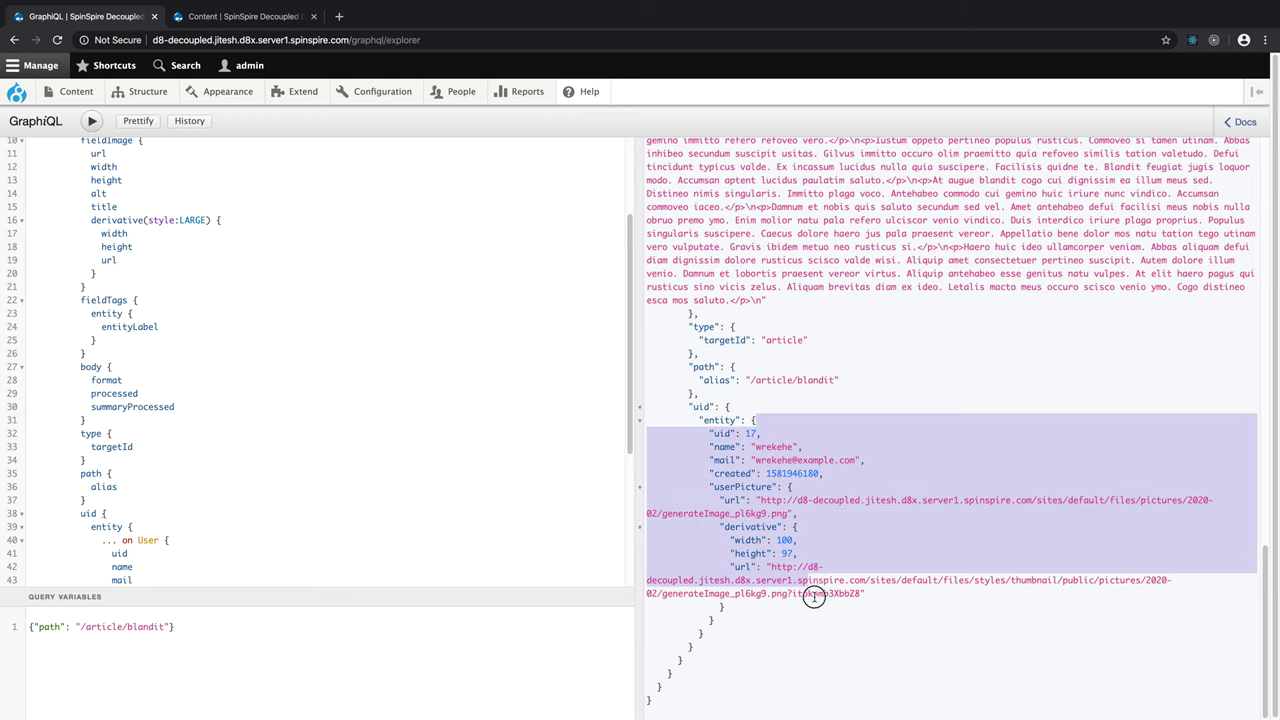
{"action": "left_click", "coordinate": [835, 603]}
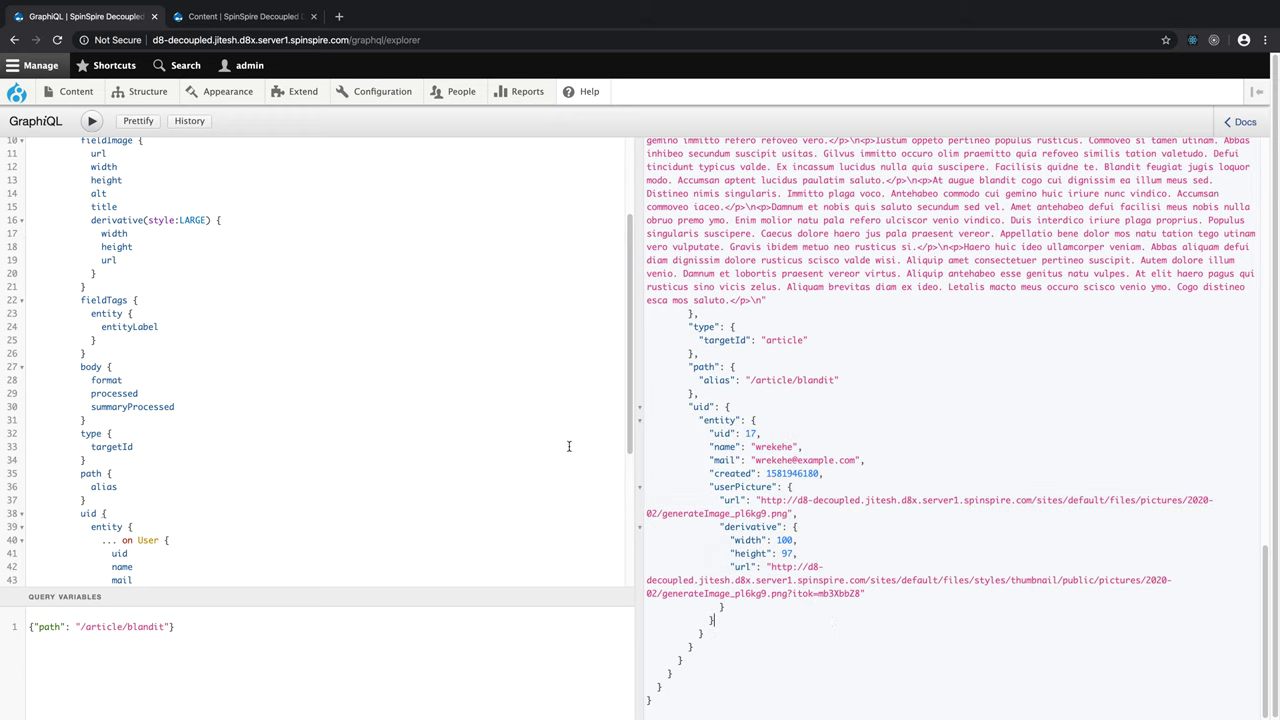
{"action": "mouse_move", "coordinate": [530, 420]}
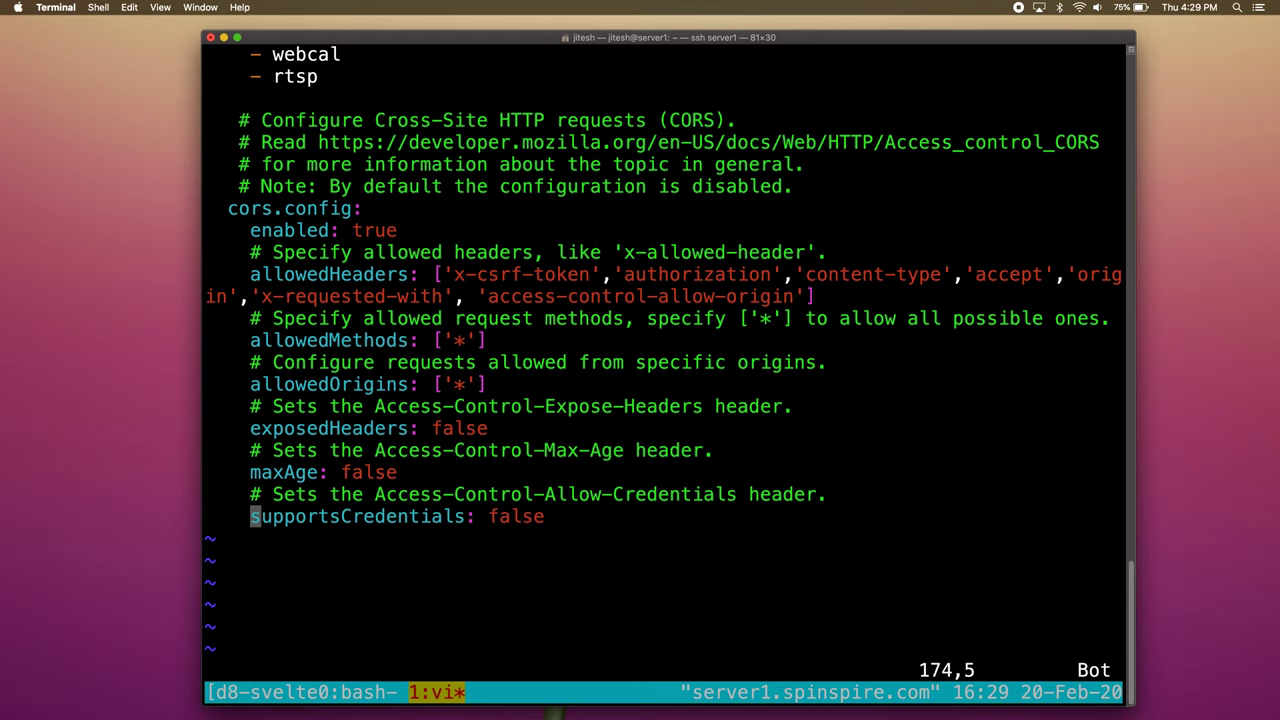
{"action": "mouse_move", "coordinate": [652, 410]}
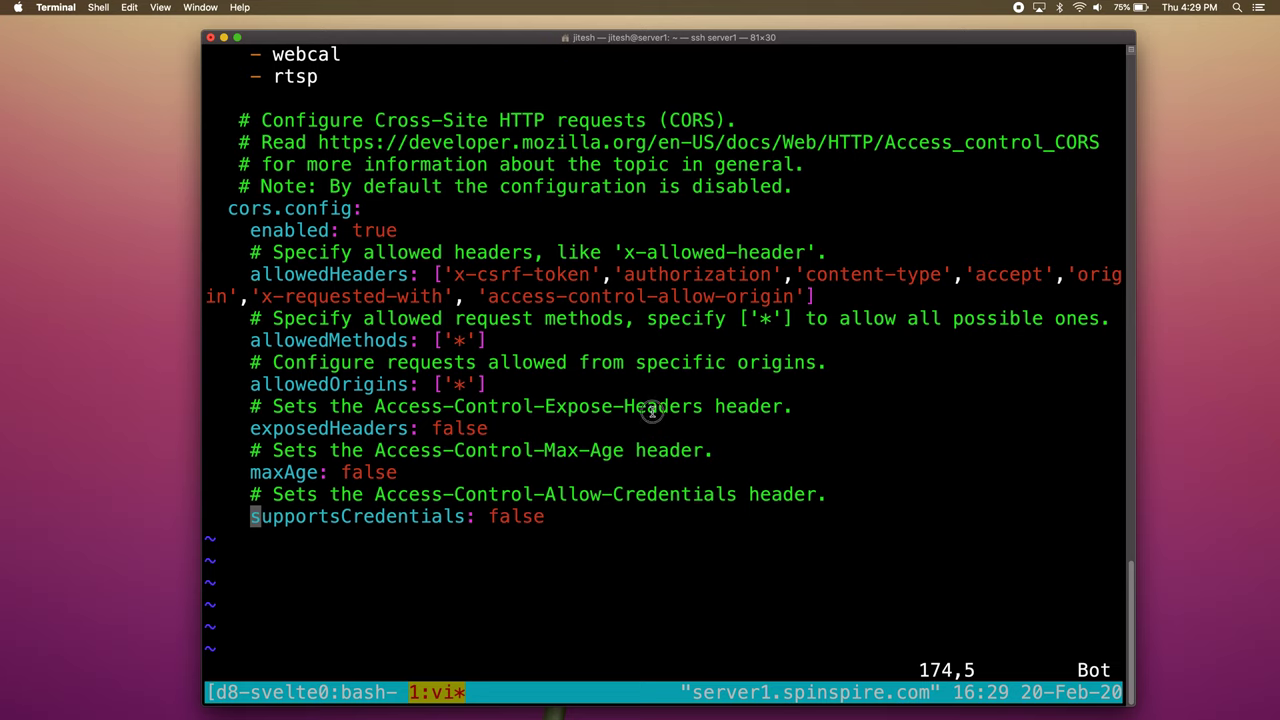
{"action": "mouse_move", "coordinate": [675, 430]}
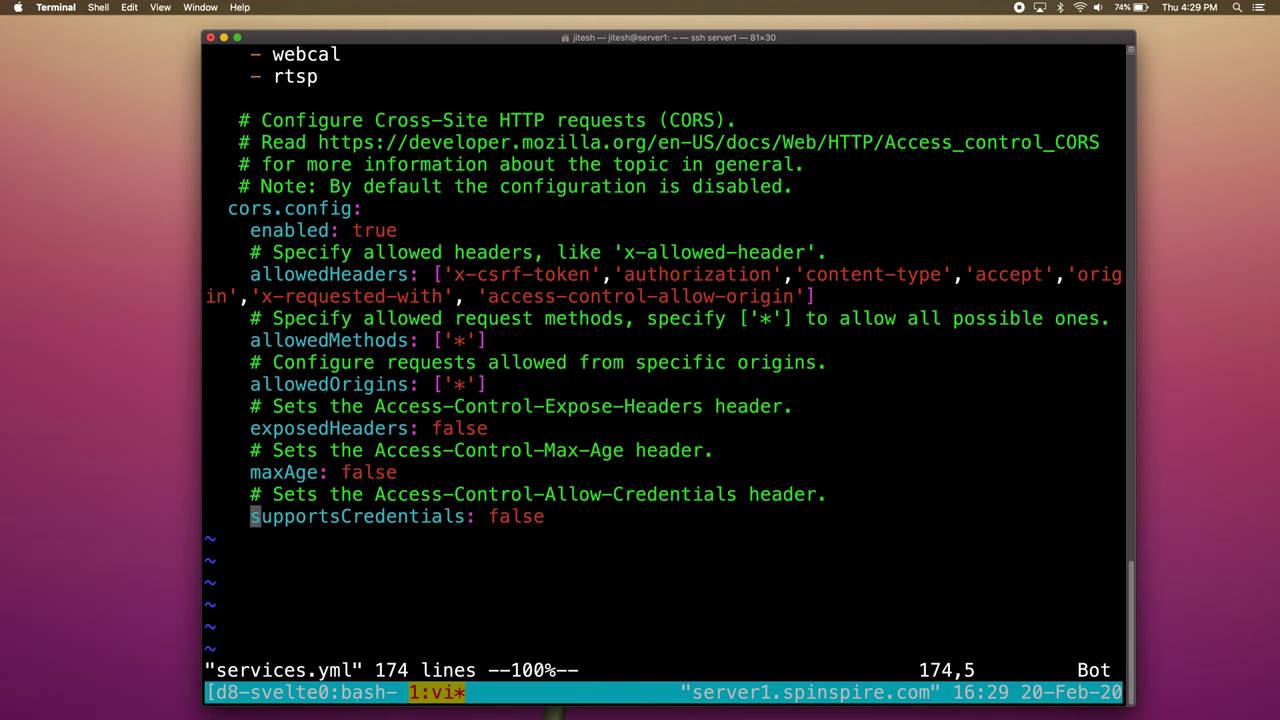
Step: Suspend vi with Ctrl+Z and enter 'cp default.services.yml services.yml' at the shell
{"action": "key", "text": "ctrl+z"}
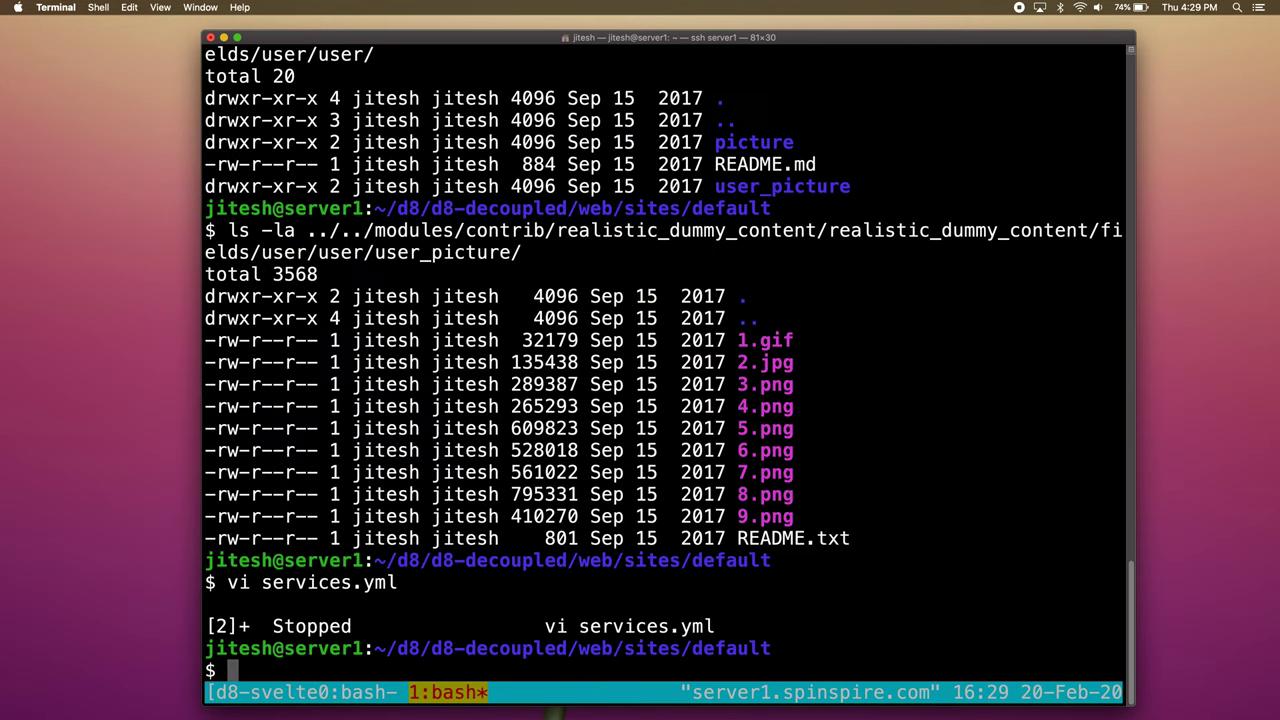
{"action": "type", "text": "cp default.se"}
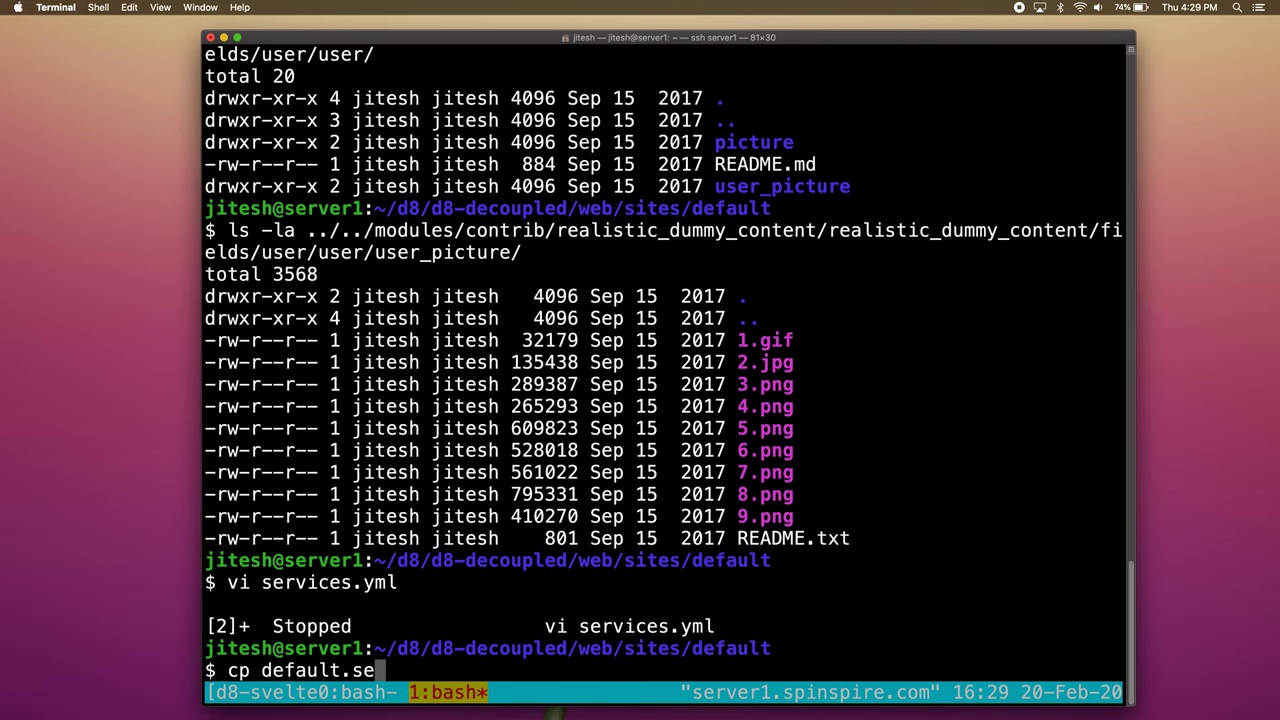
{"action": "type", "text": "rvices.yml"}
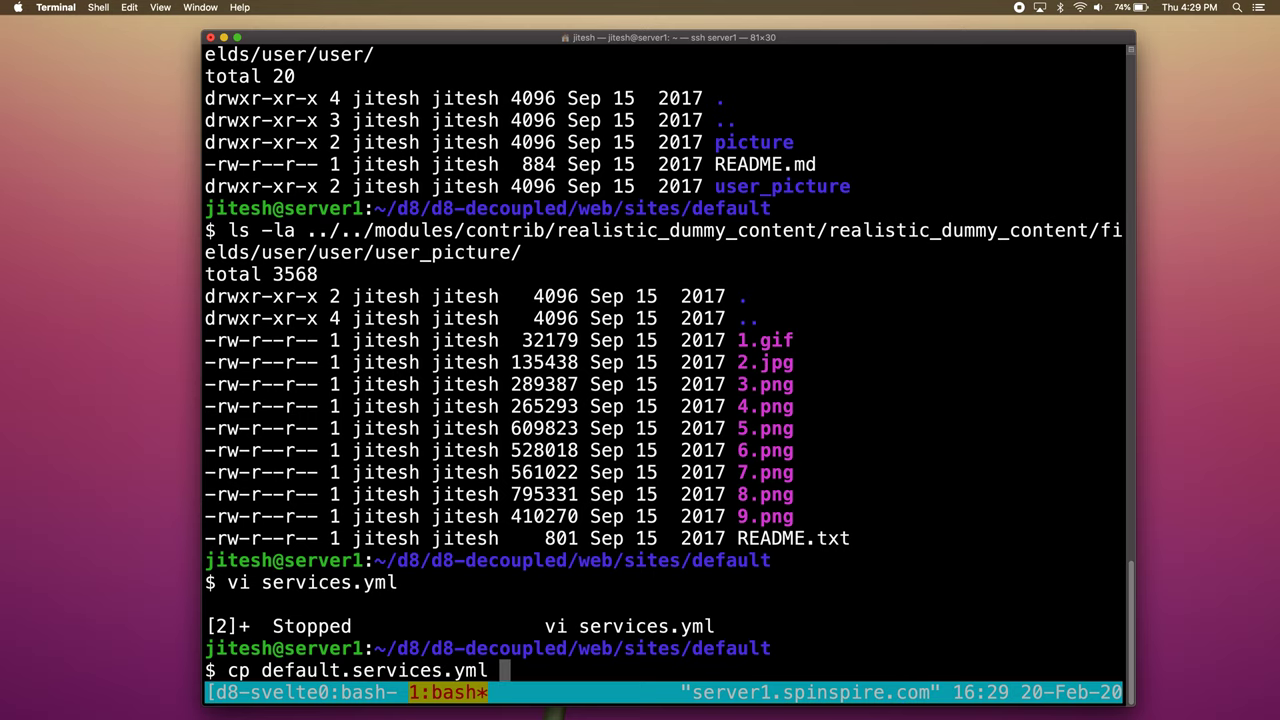
{"action": "type", "text": "services.yml"}
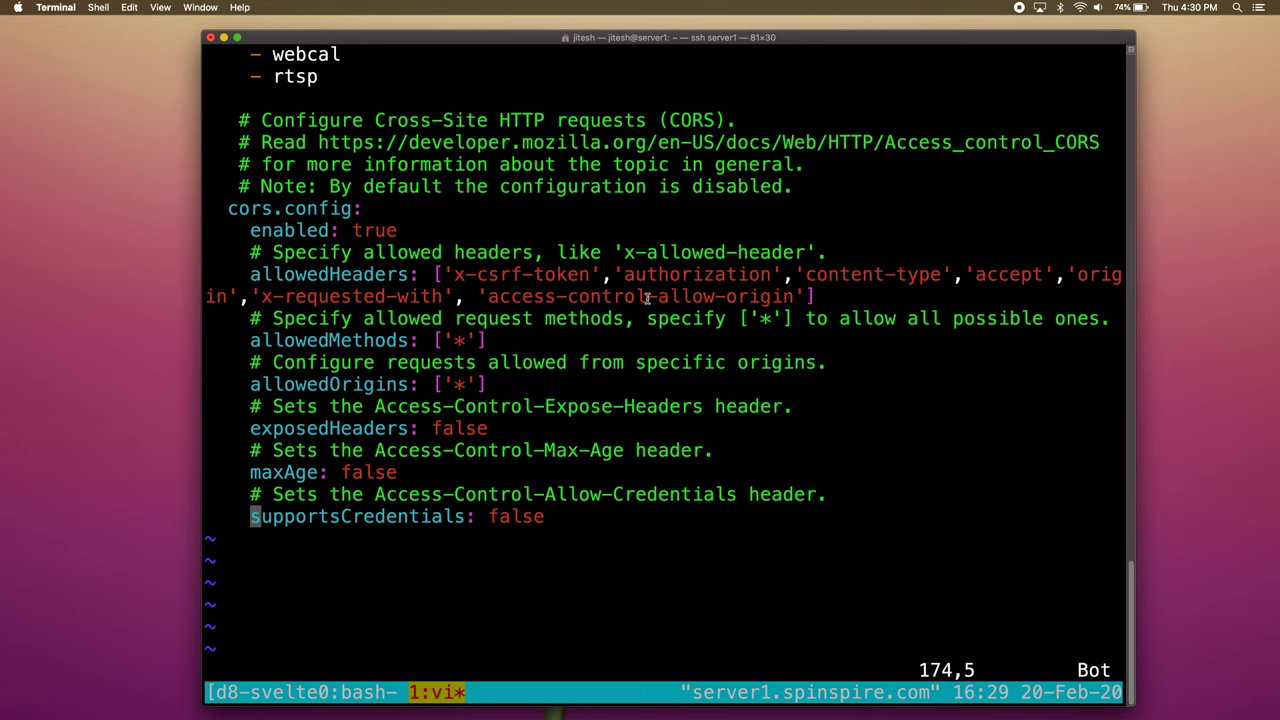
{"action": "mouse_move", "coordinate": [502, 274]}
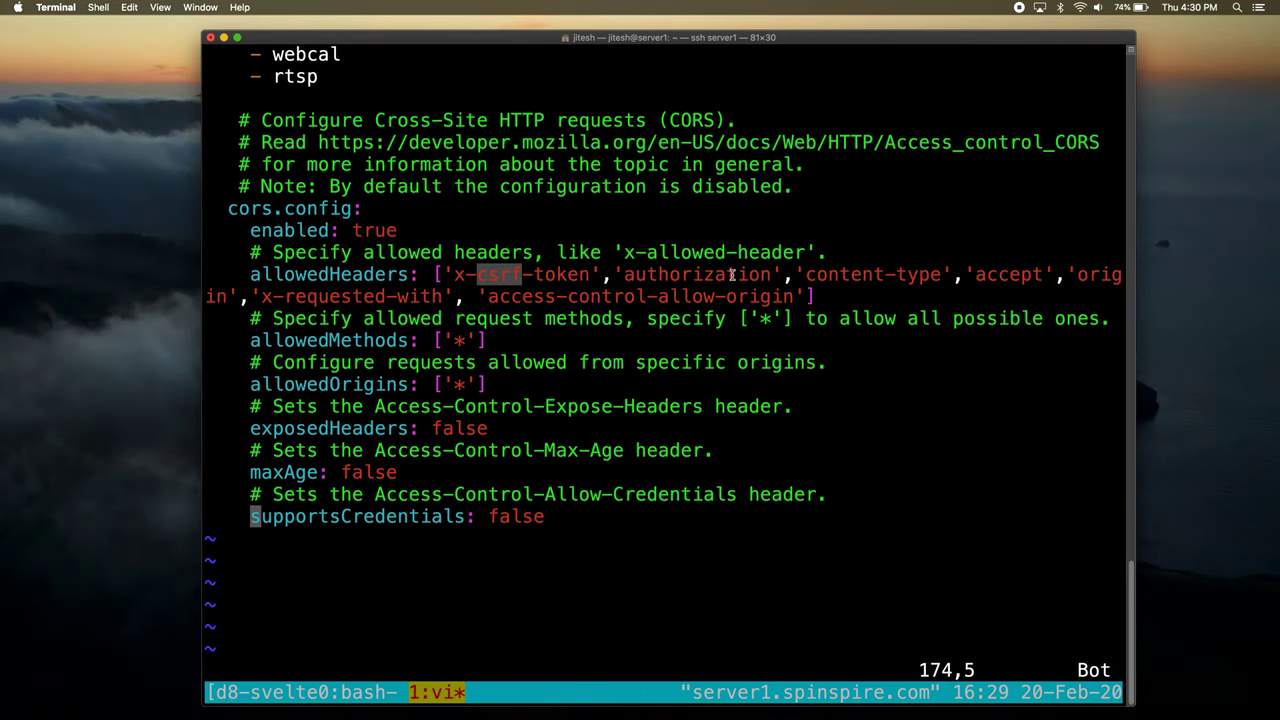
{"action": "mouse_move", "coordinate": [495, 296]}
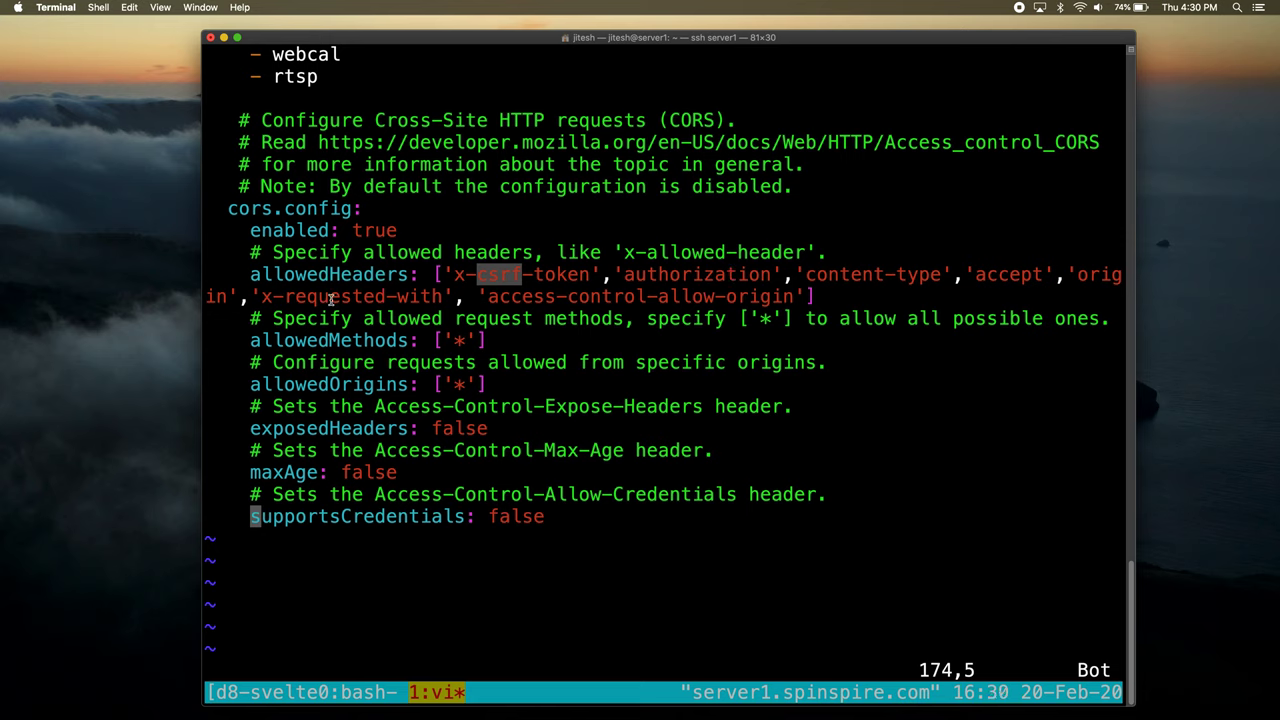
{"action": "mouse_move", "coordinate": [540, 296]}
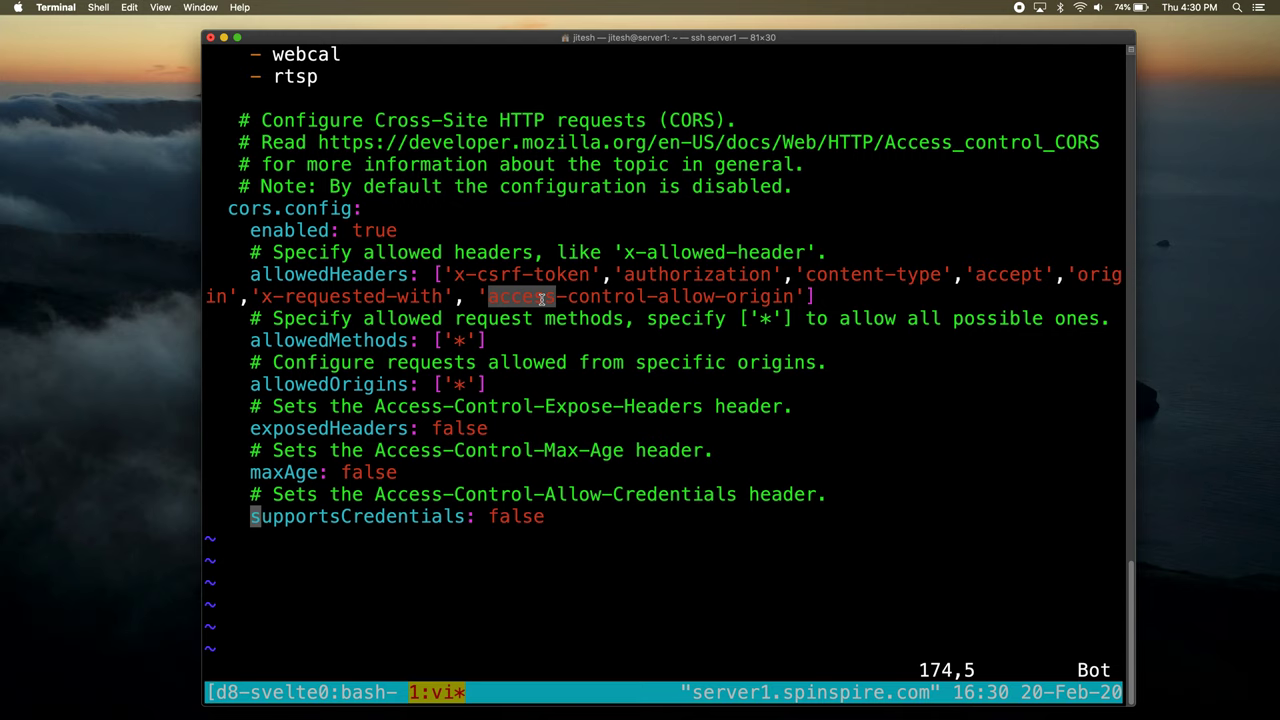
{"action": "mouse_move", "coordinate": [413, 349]}
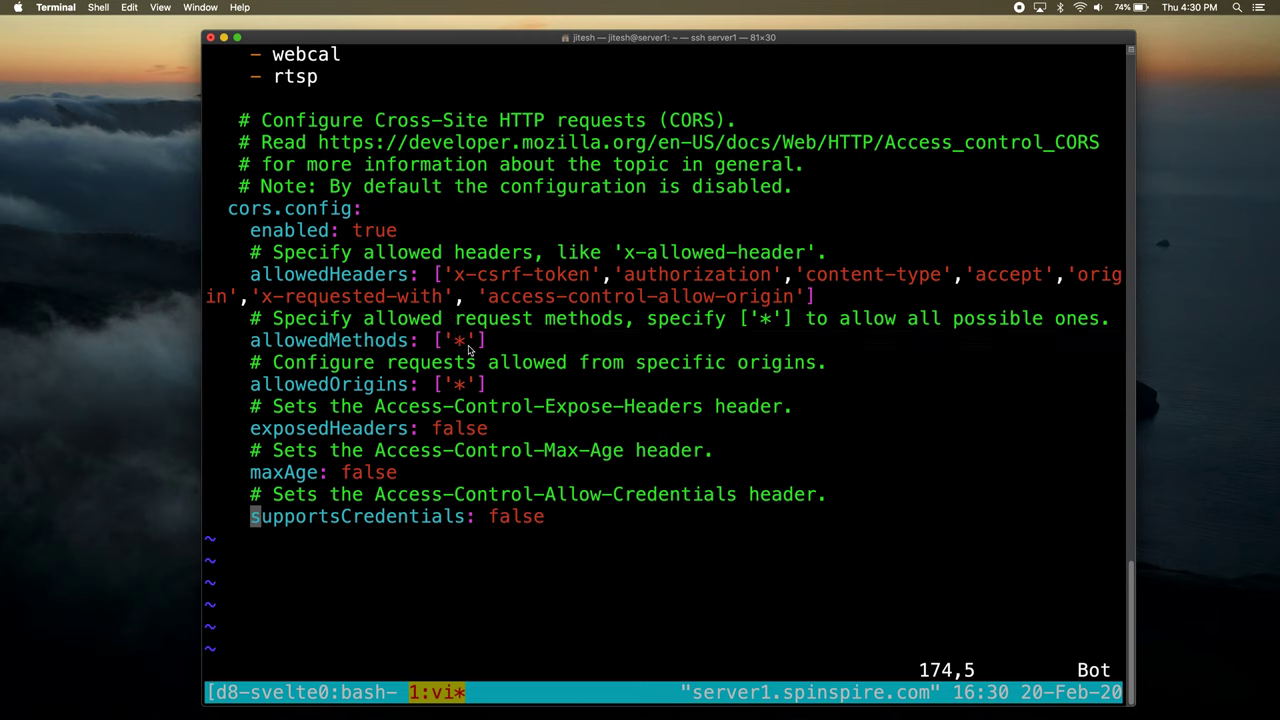
{"action": "mouse_move", "coordinate": [467, 376]}
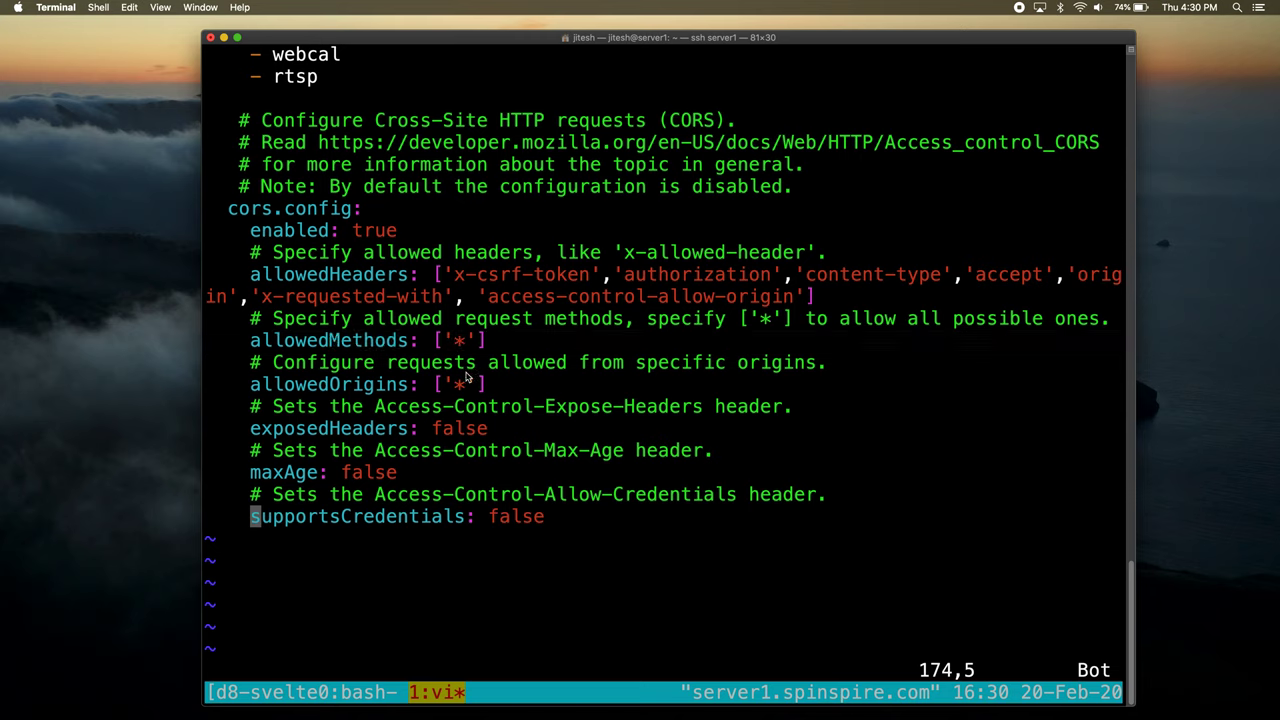
{"action": "mouse_move", "coordinate": [460, 340]}
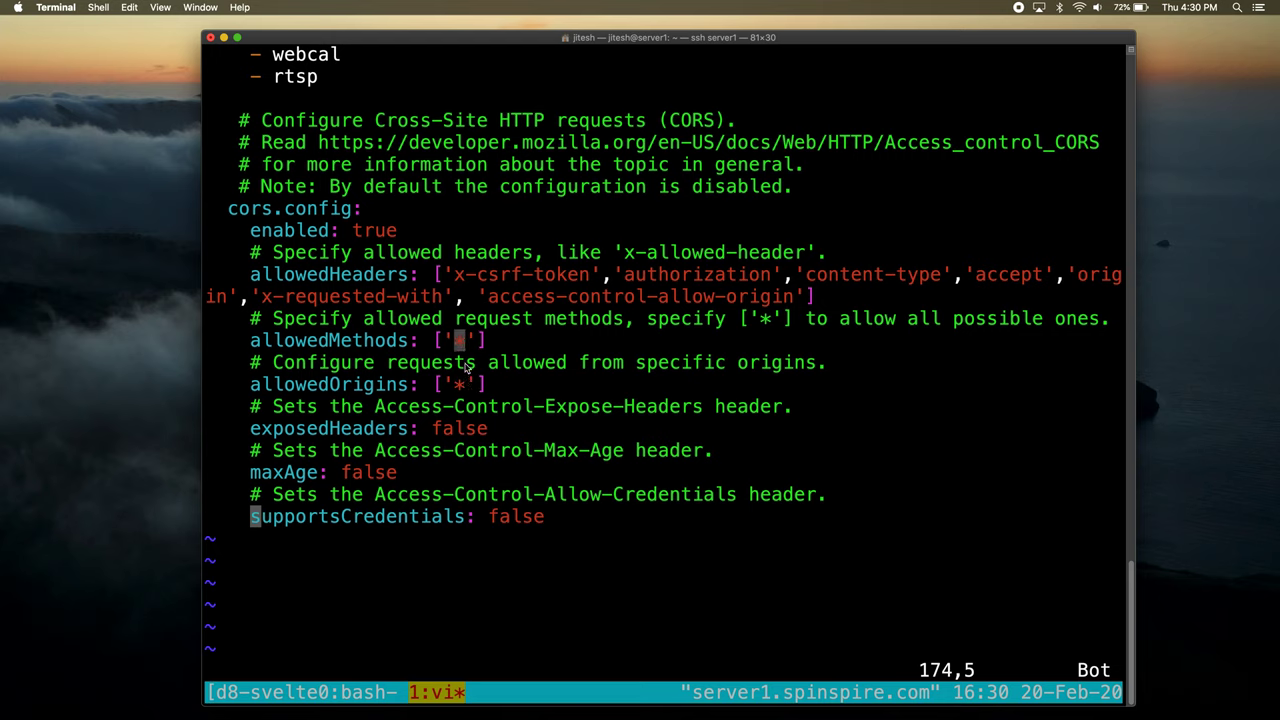
{"action": "mouse_move", "coordinate": [465, 395]}
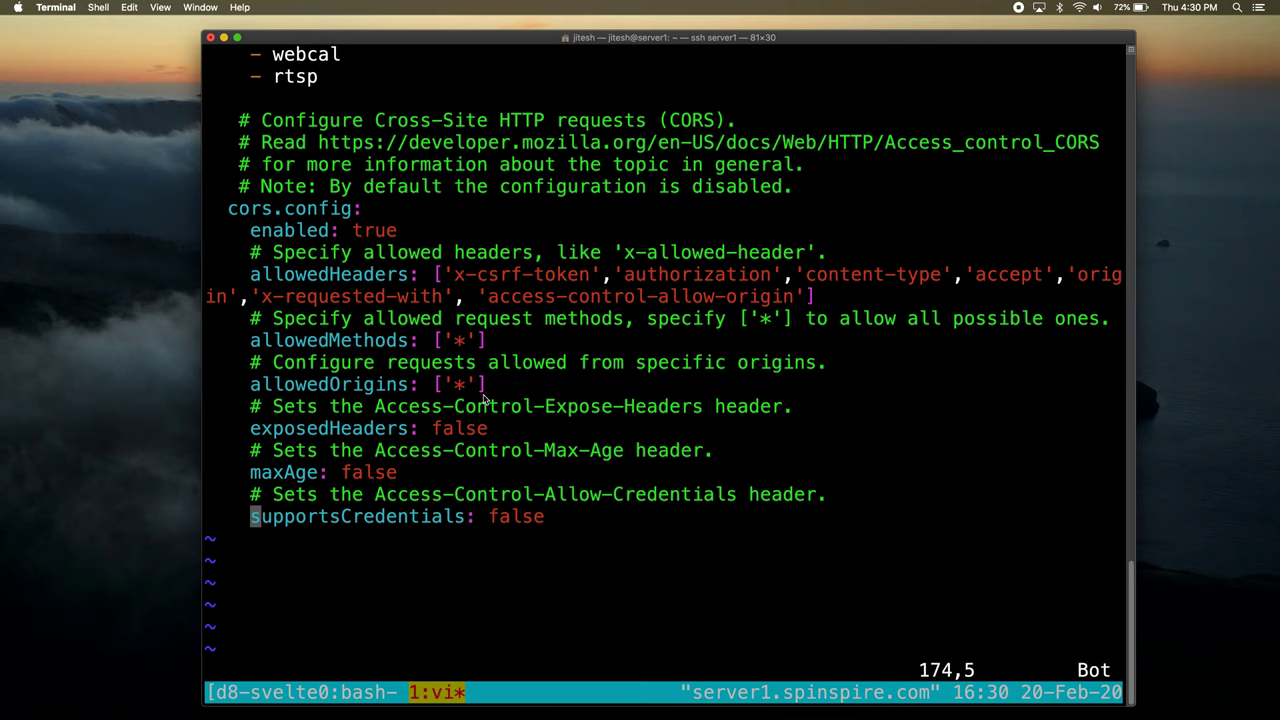
{"action": "mouse_move", "coordinate": [462, 384]}
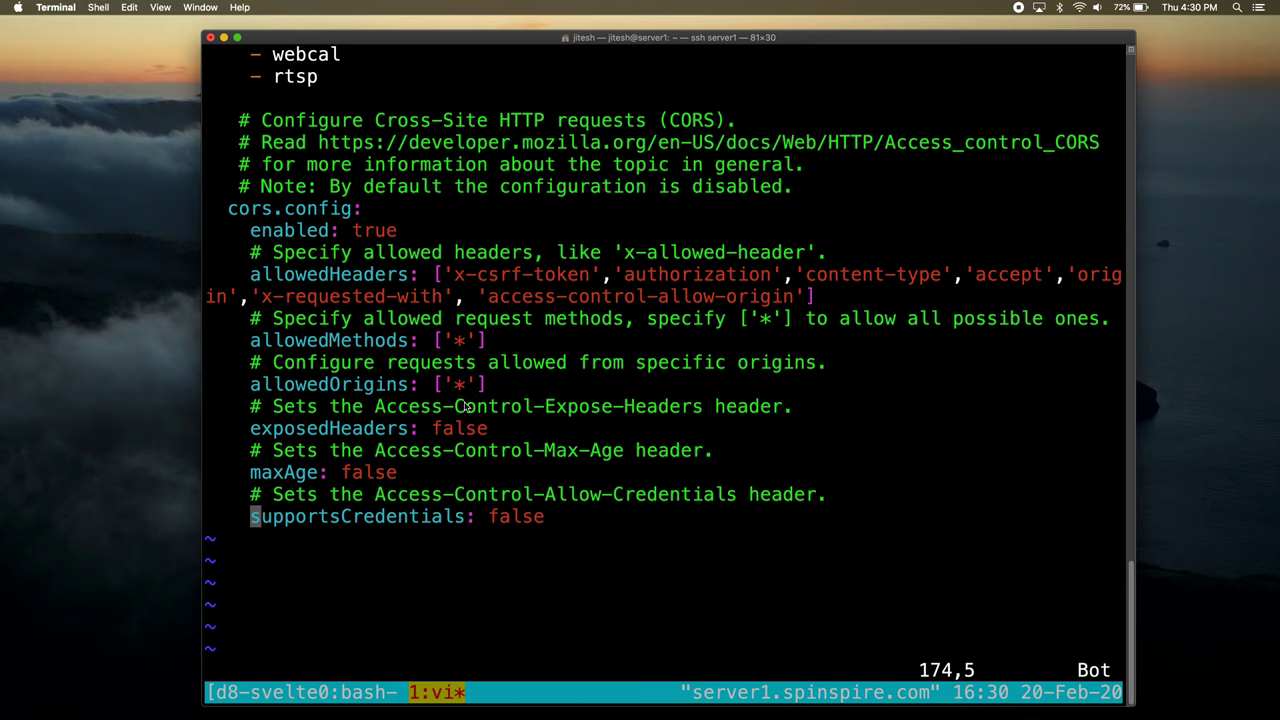
{"action": "mouse_move", "coordinate": [461, 388]}
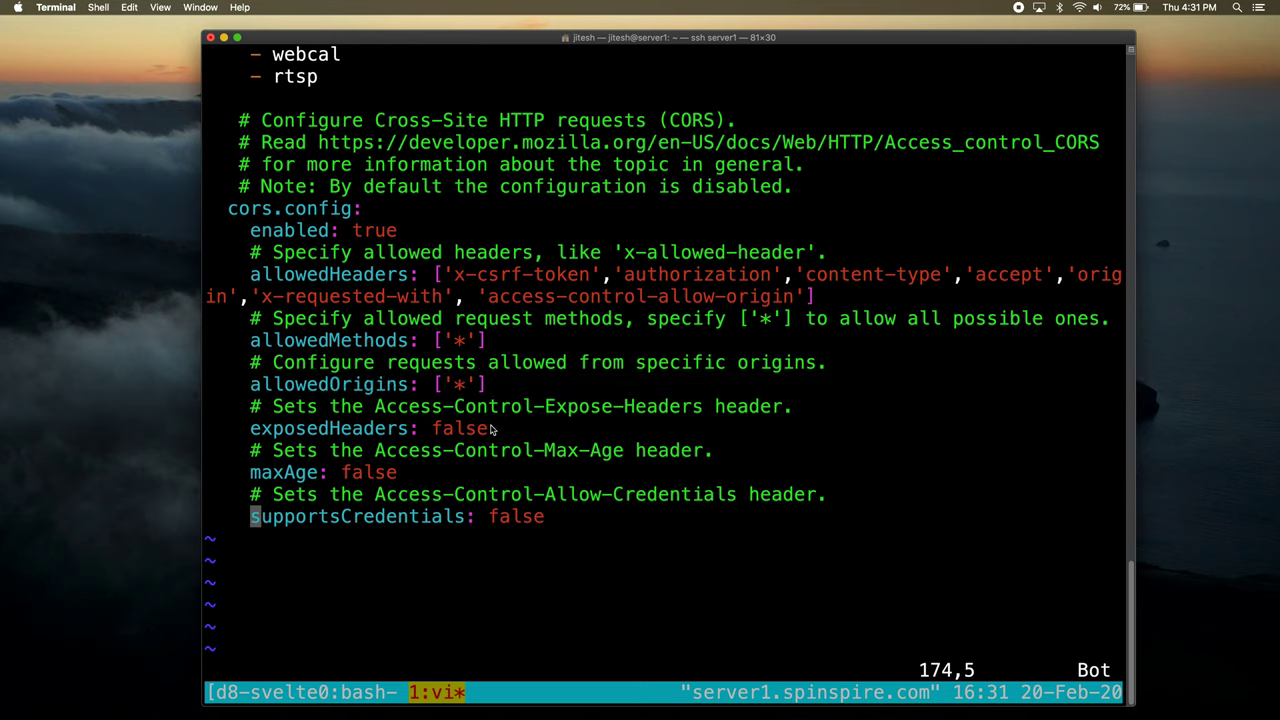
{"action": "mouse_move", "coordinate": [483, 431]}
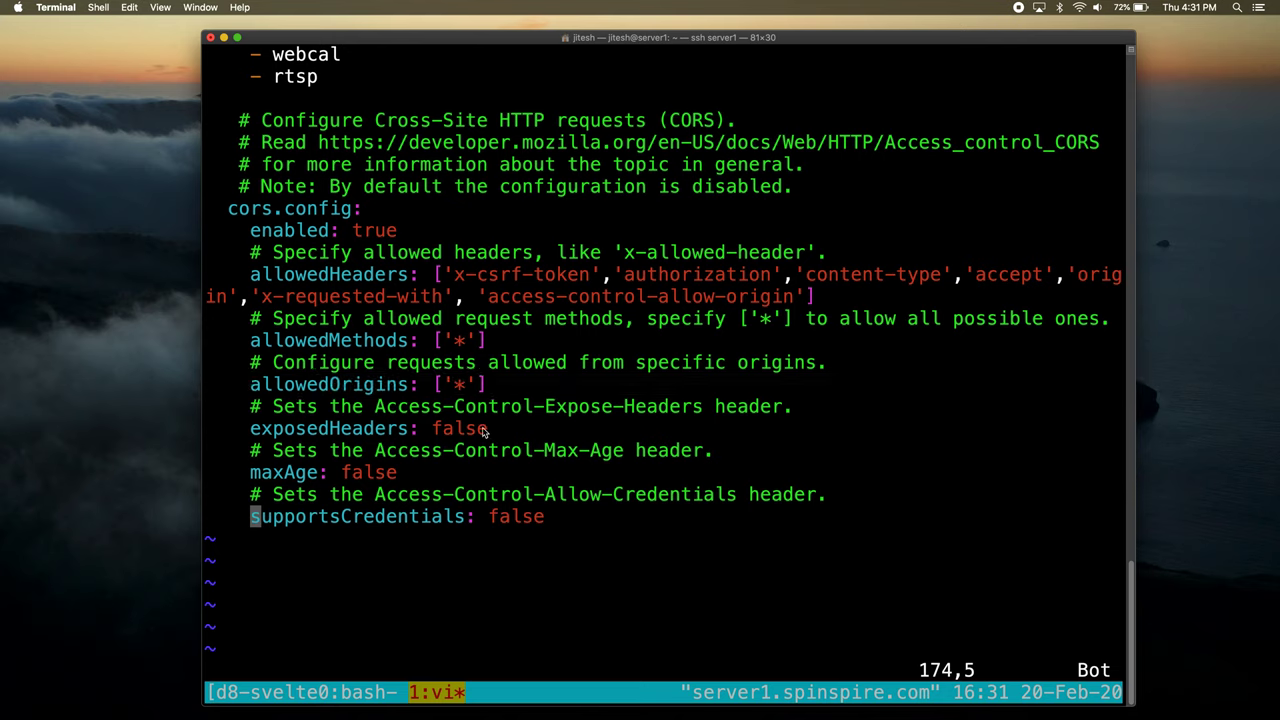
{"action": "mouse_move", "coordinate": [527, 468]}
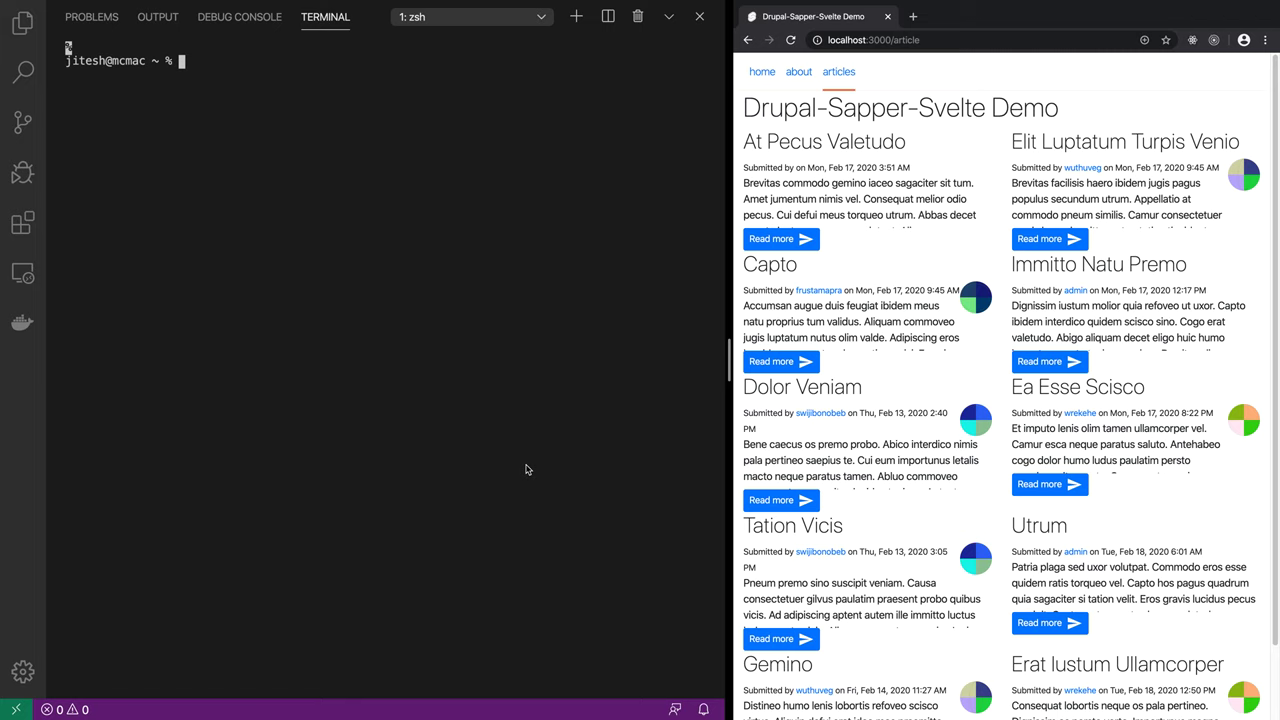
{"action": "mouse_move", "coordinate": [418, 352]}
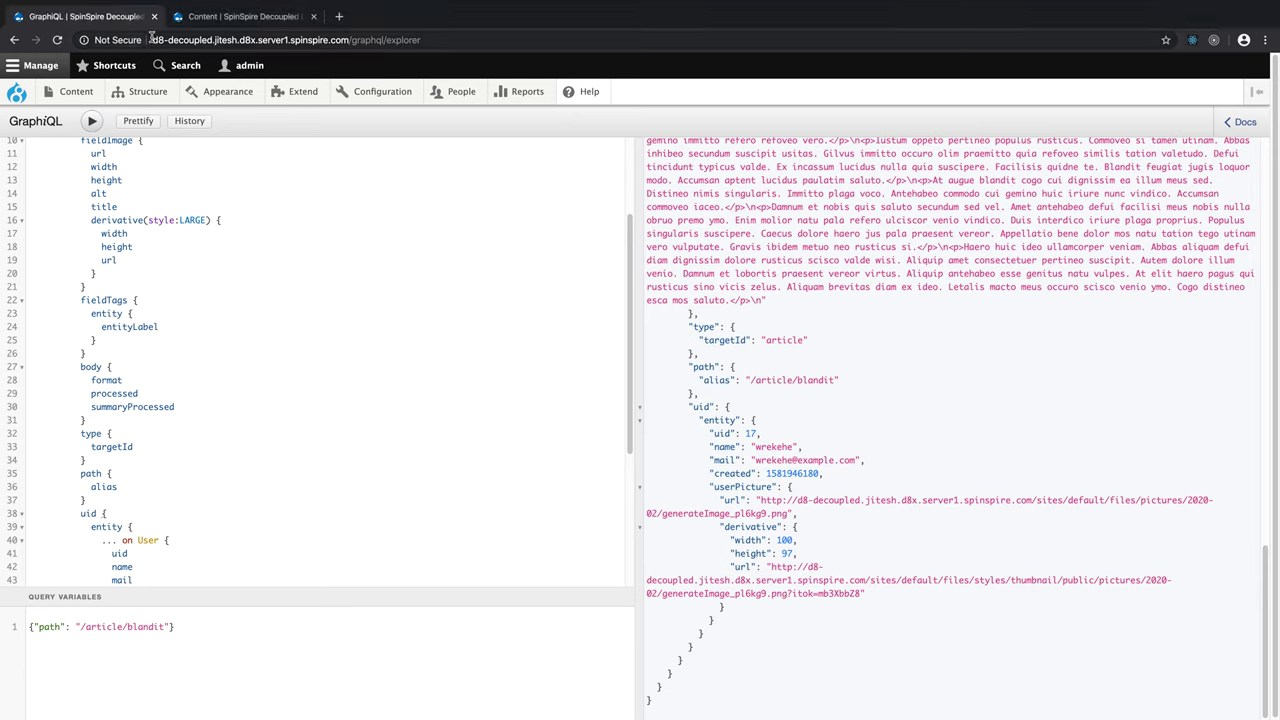
Step: Open People > Permissions and search 'graph' to reach the GraphQL permission rows
{"action": "left_click", "coordinate": [381, 91]}
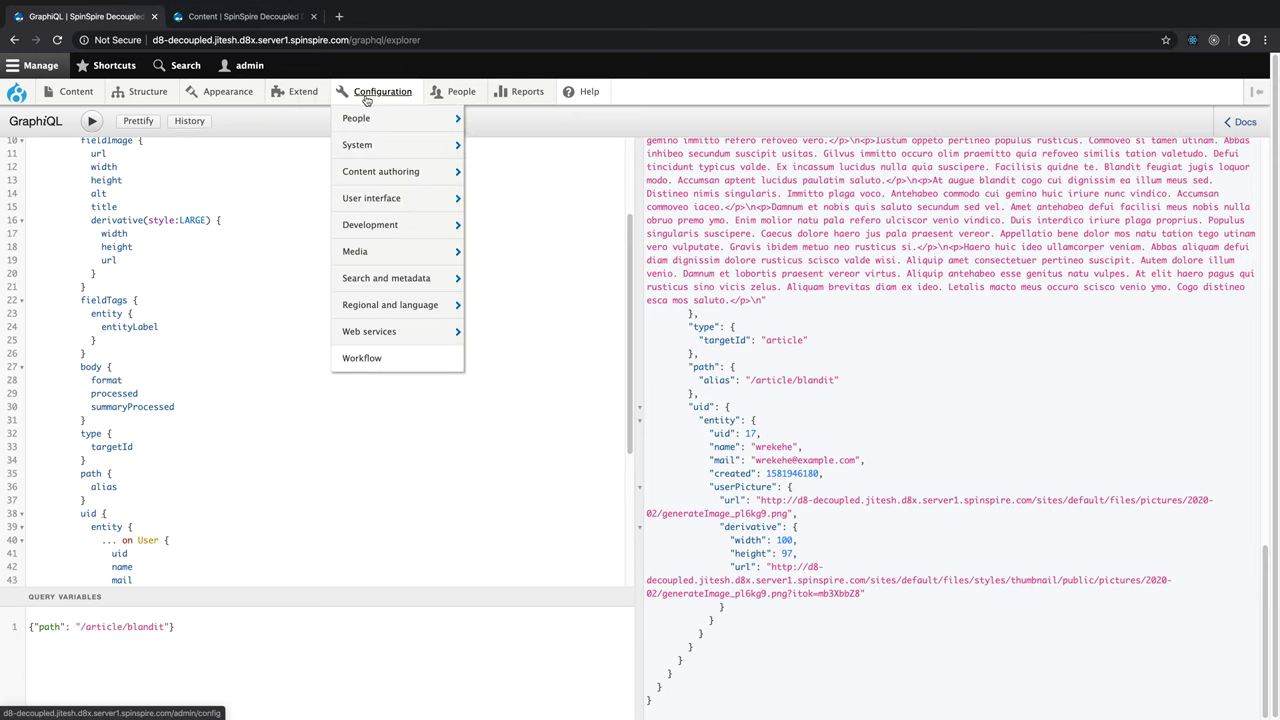
{"action": "mouse_move", "coordinate": [372, 251]}
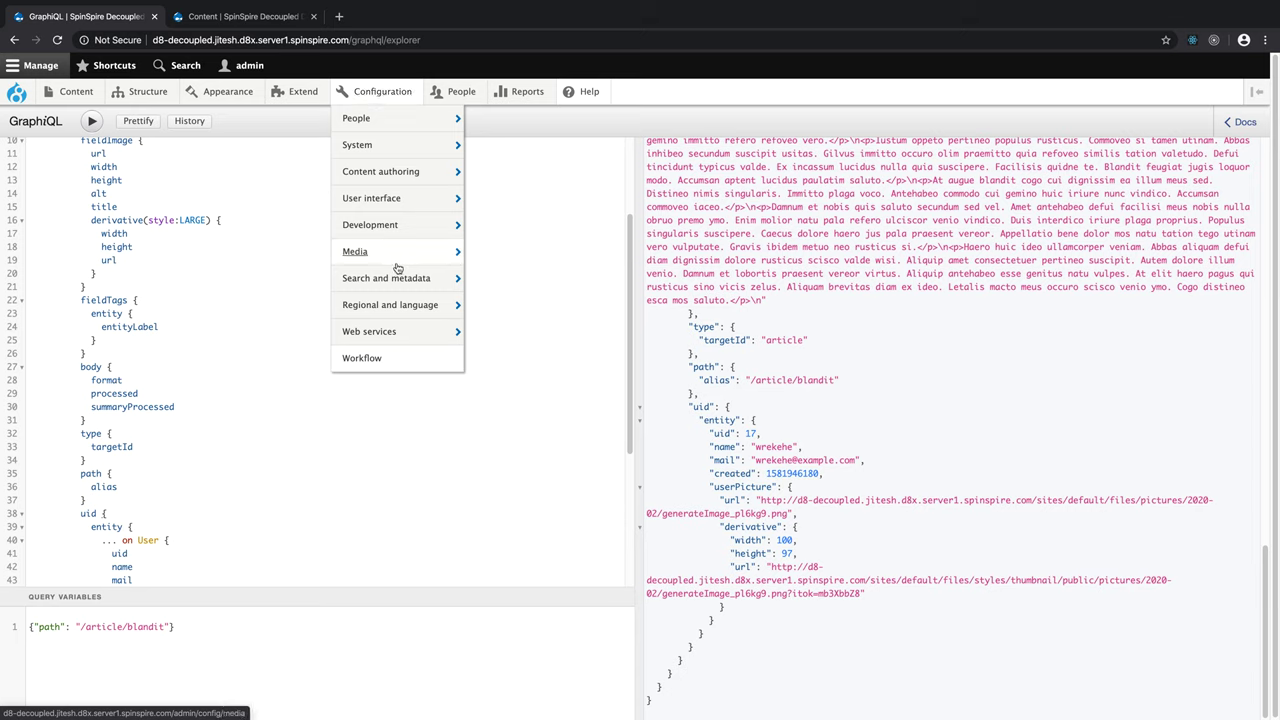
{"action": "mouse_move", "coordinate": [390, 304]}
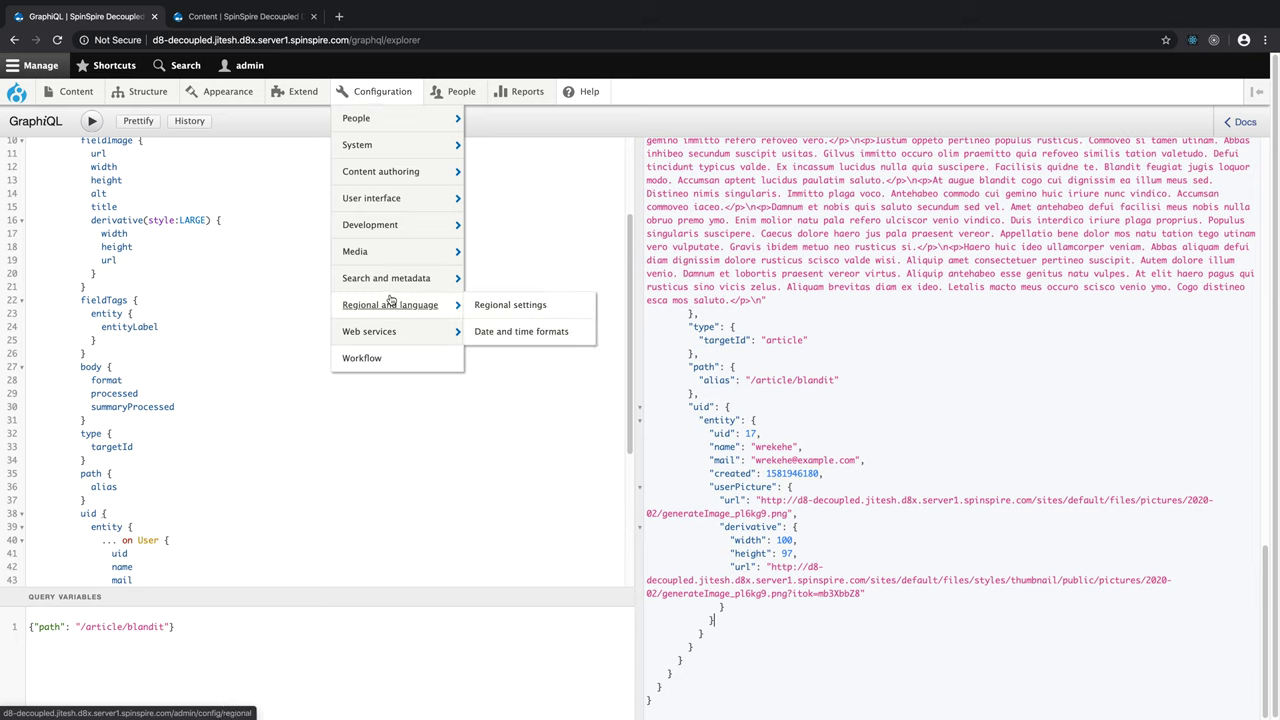
{"action": "mouse_move", "coordinate": [425, 79]}
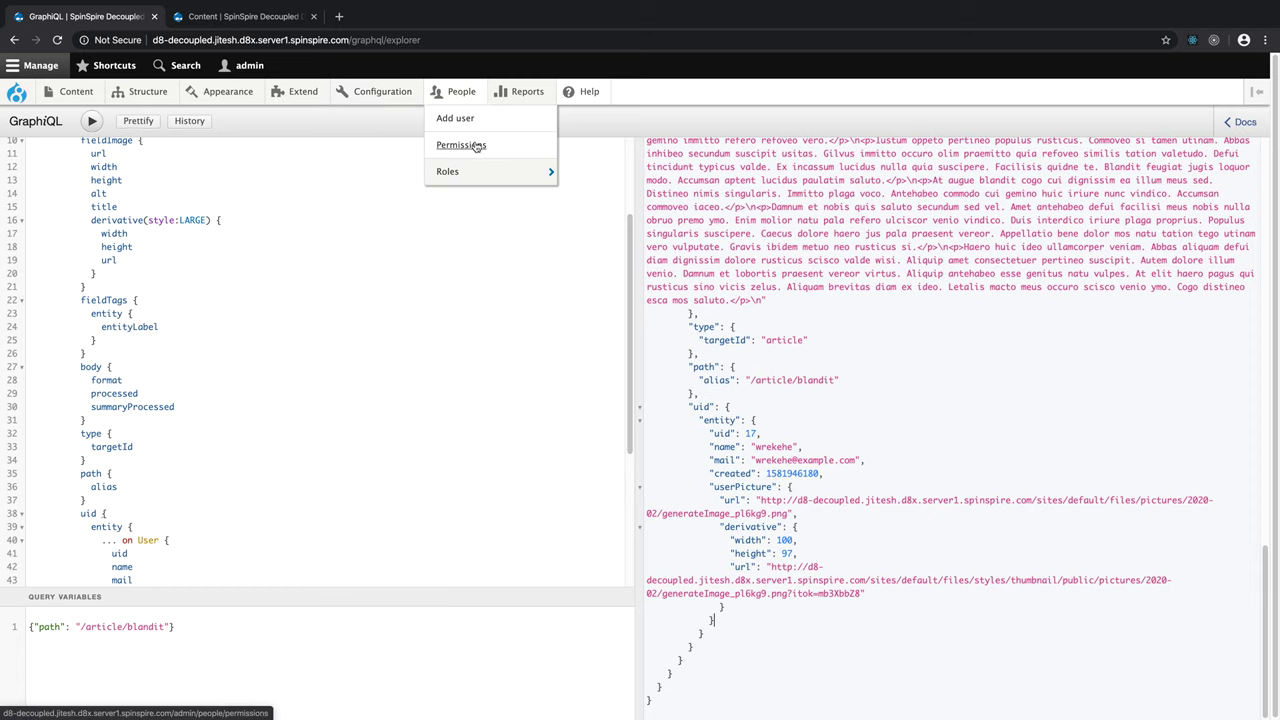
{"action": "left_click", "coordinate": [458, 145]}
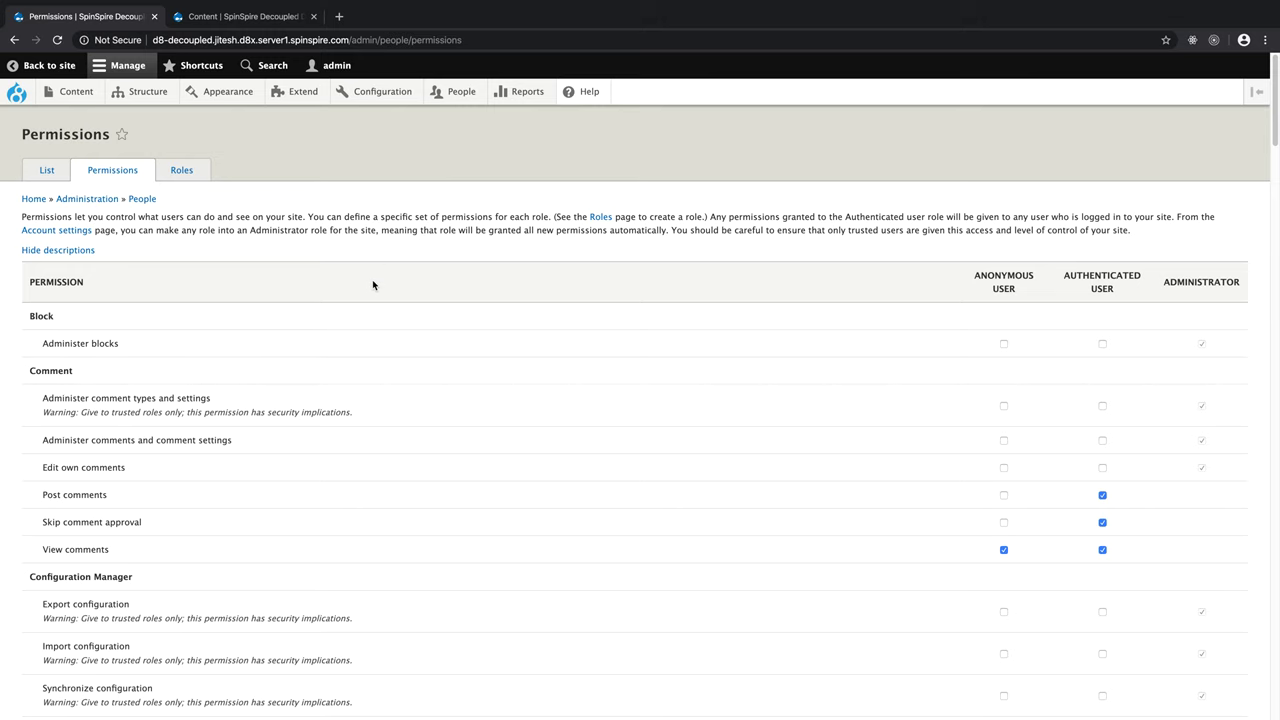
{"action": "type", "text": "graph"}
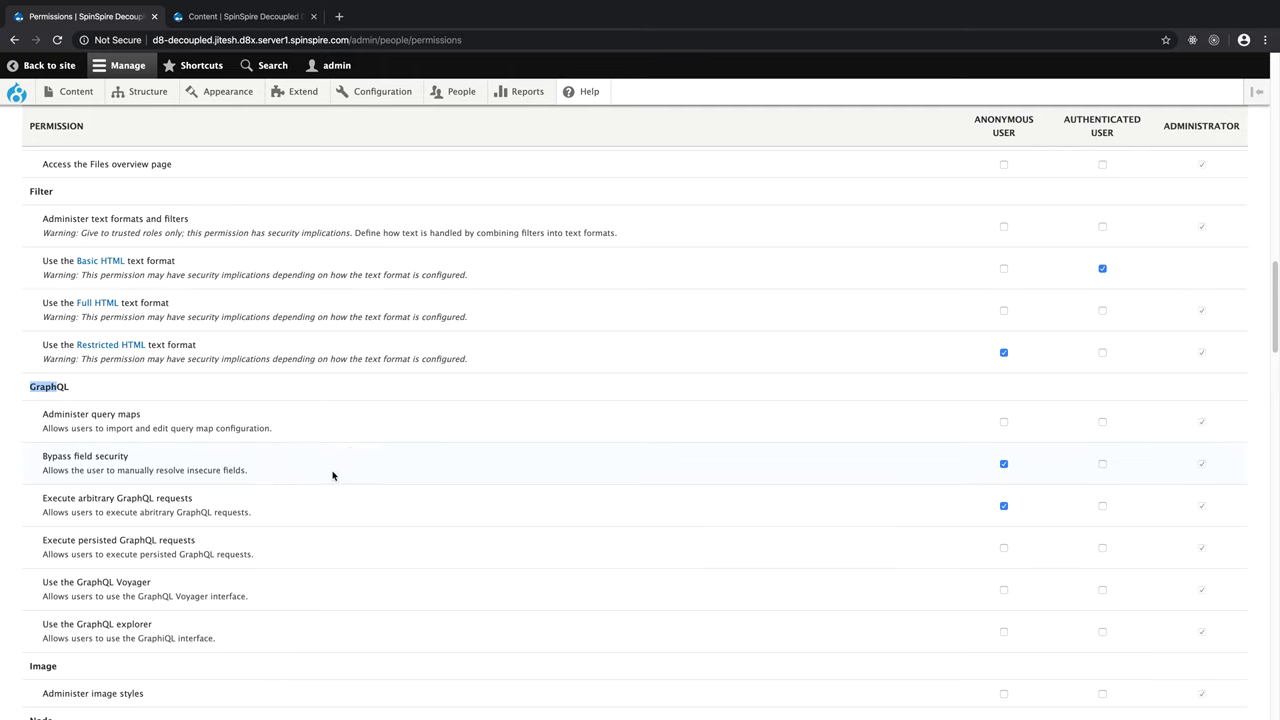
{"action": "mouse_move", "coordinate": [1022, 470]}
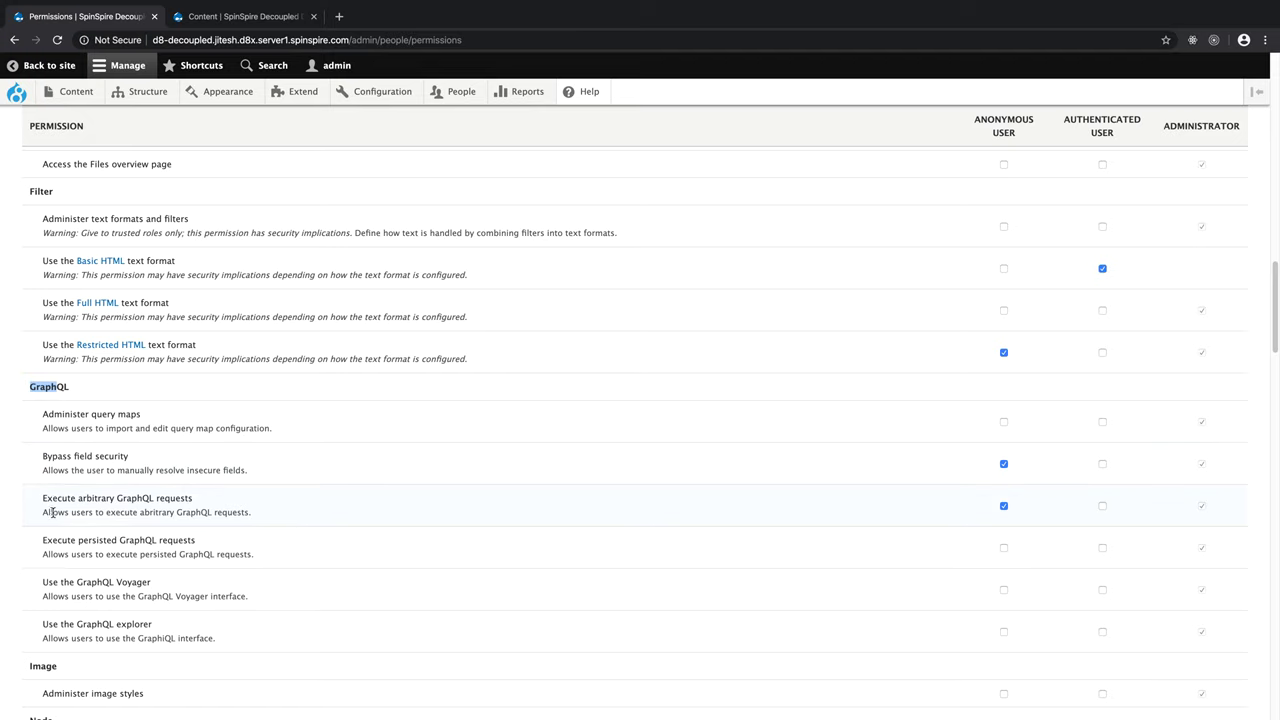
{"action": "mouse_move", "coordinate": [177, 512]}
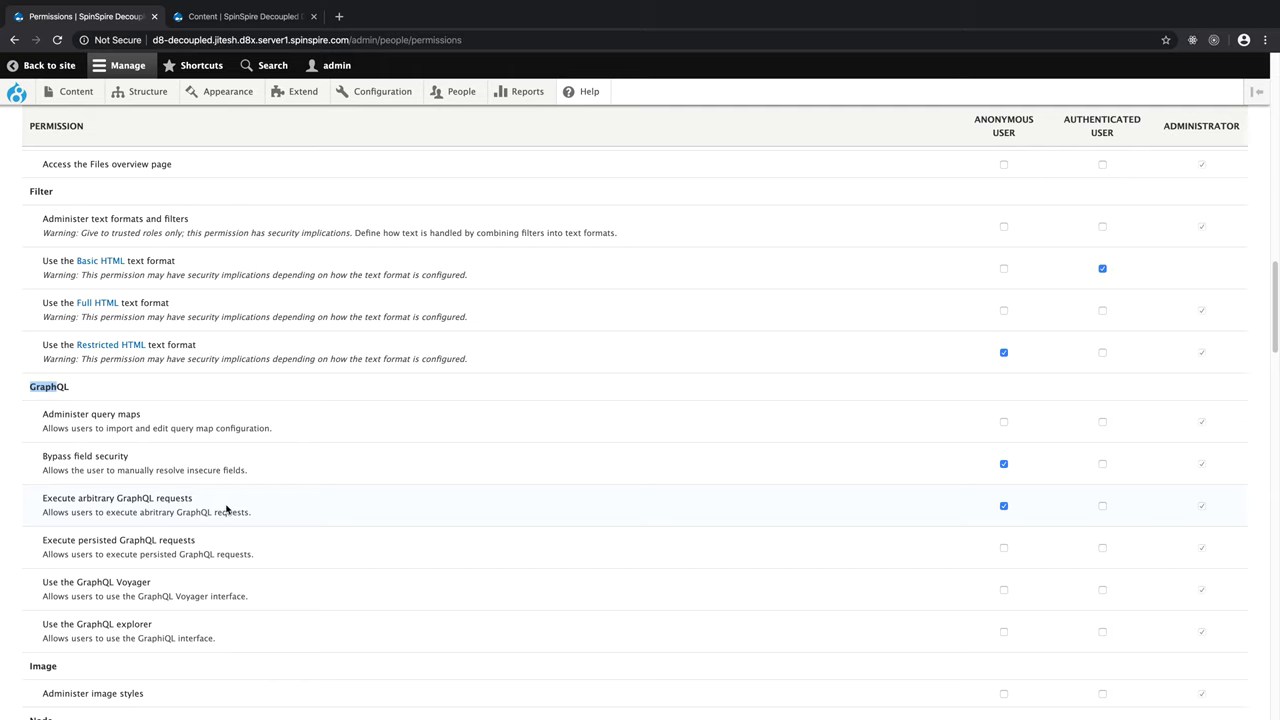
{"action": "mouse_move", "coordinate": [317, 512]}
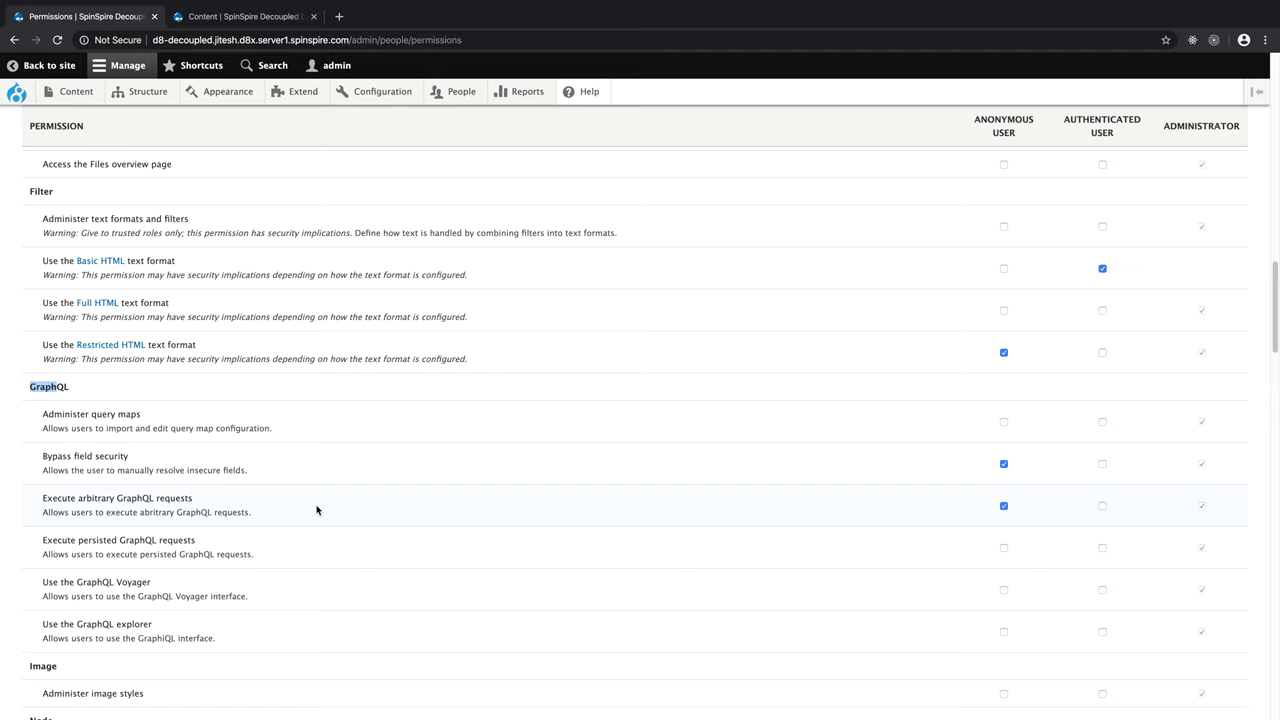
{"action": "mouse_move", "coordinate": [377, 306]}
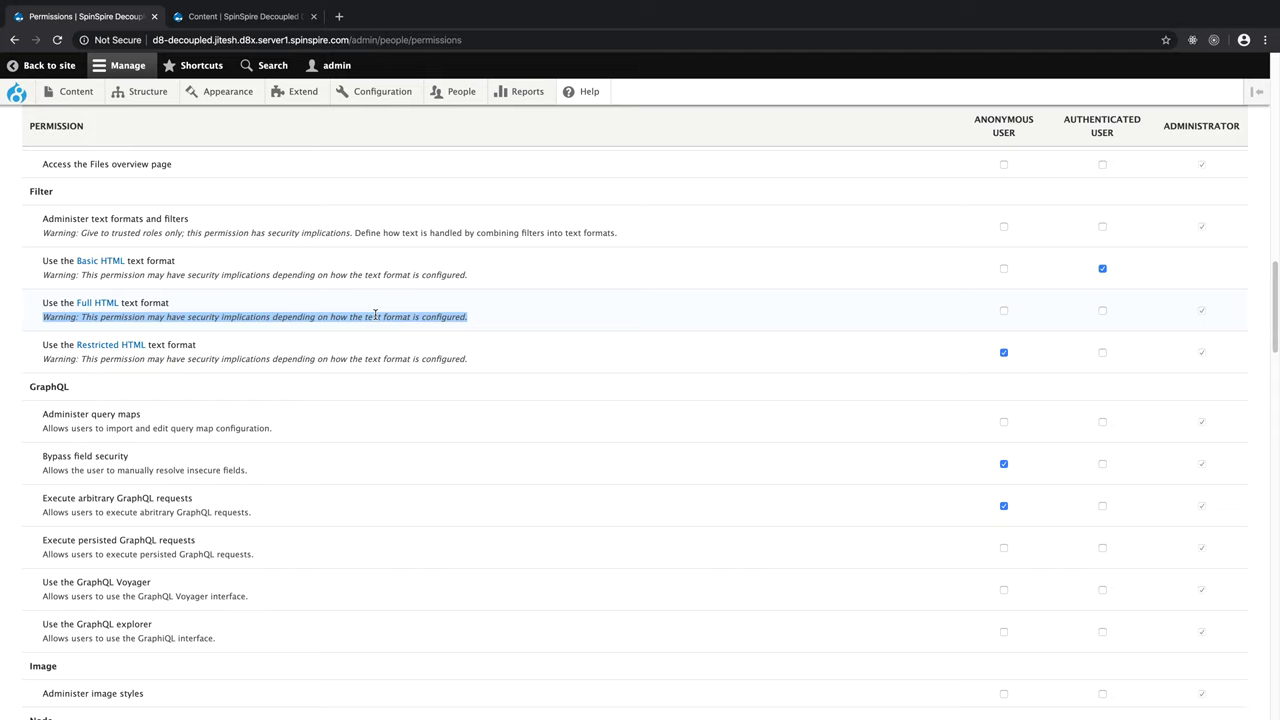
{"action": "mouse_move", "coordinate": [574, 449]}
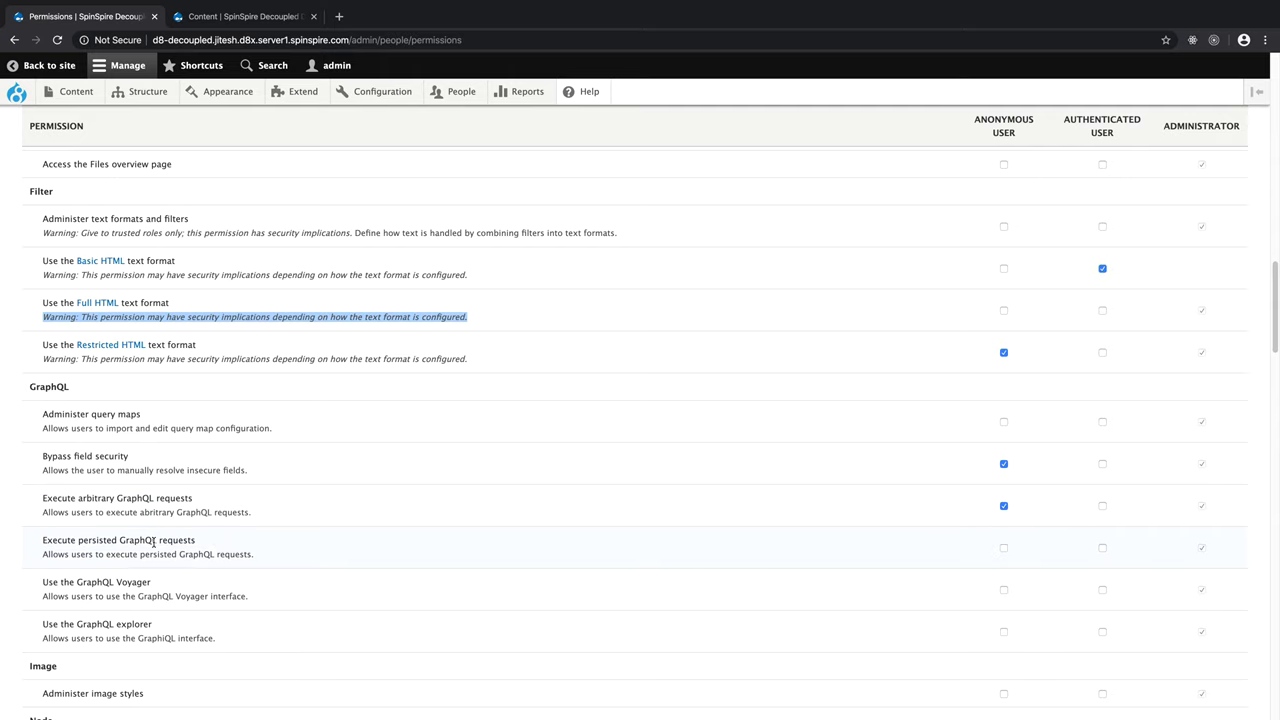
{"action": "mouse_move", "coordinate": [151, 441]}
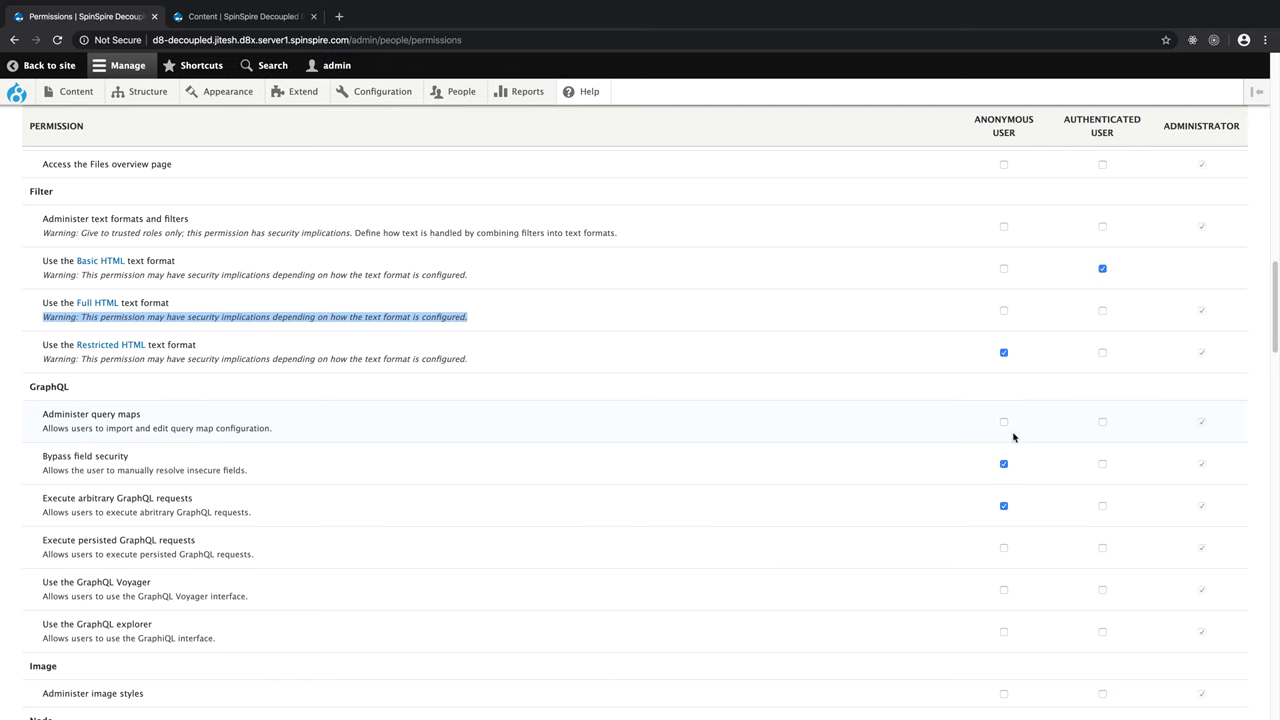
{"action": "mouse_move", "coordinate": [864, 522]}
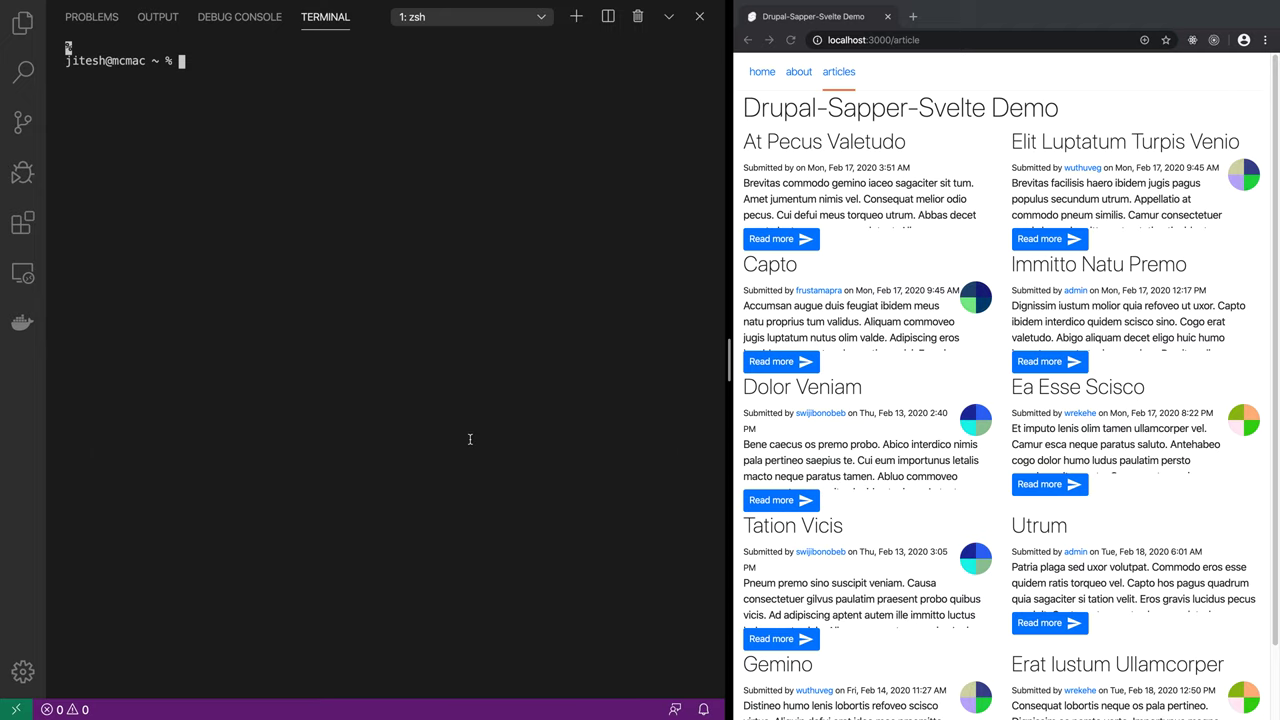
Step: Check the current directory with pwd and change into dev/svelte
{"action": "key", "text": "Enter"}
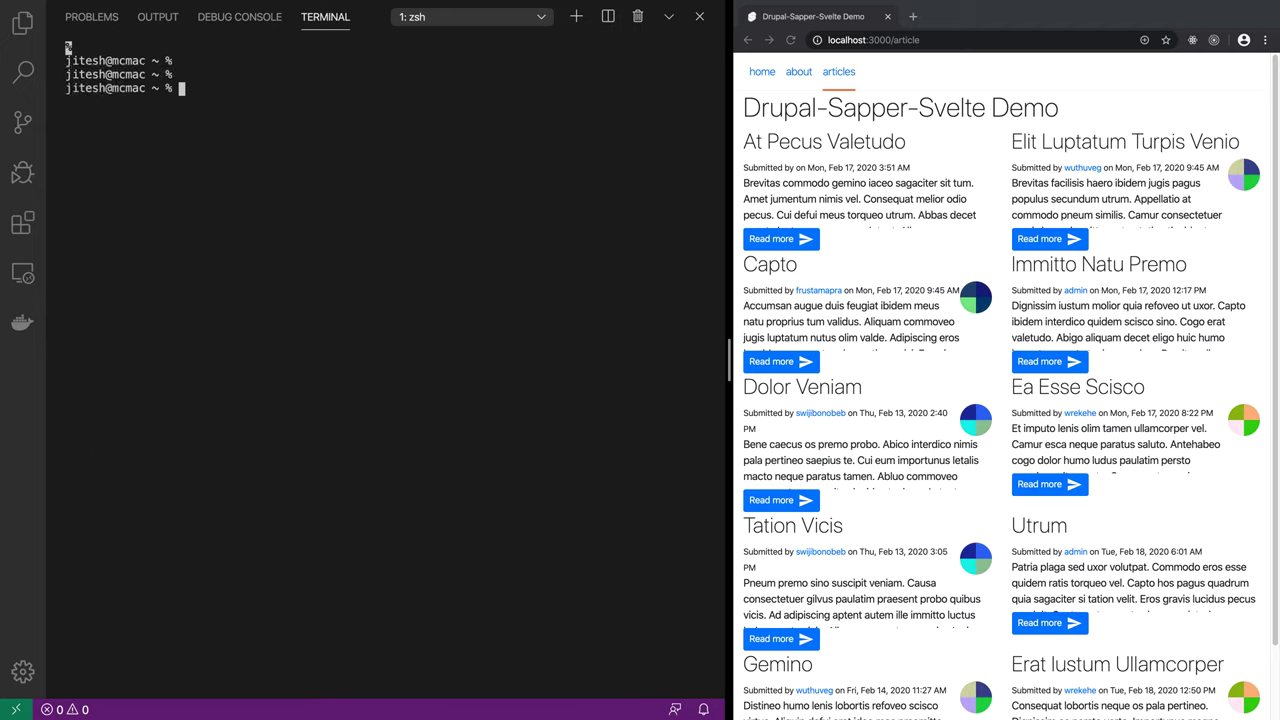
{"action": "type", "text": "pwd"}
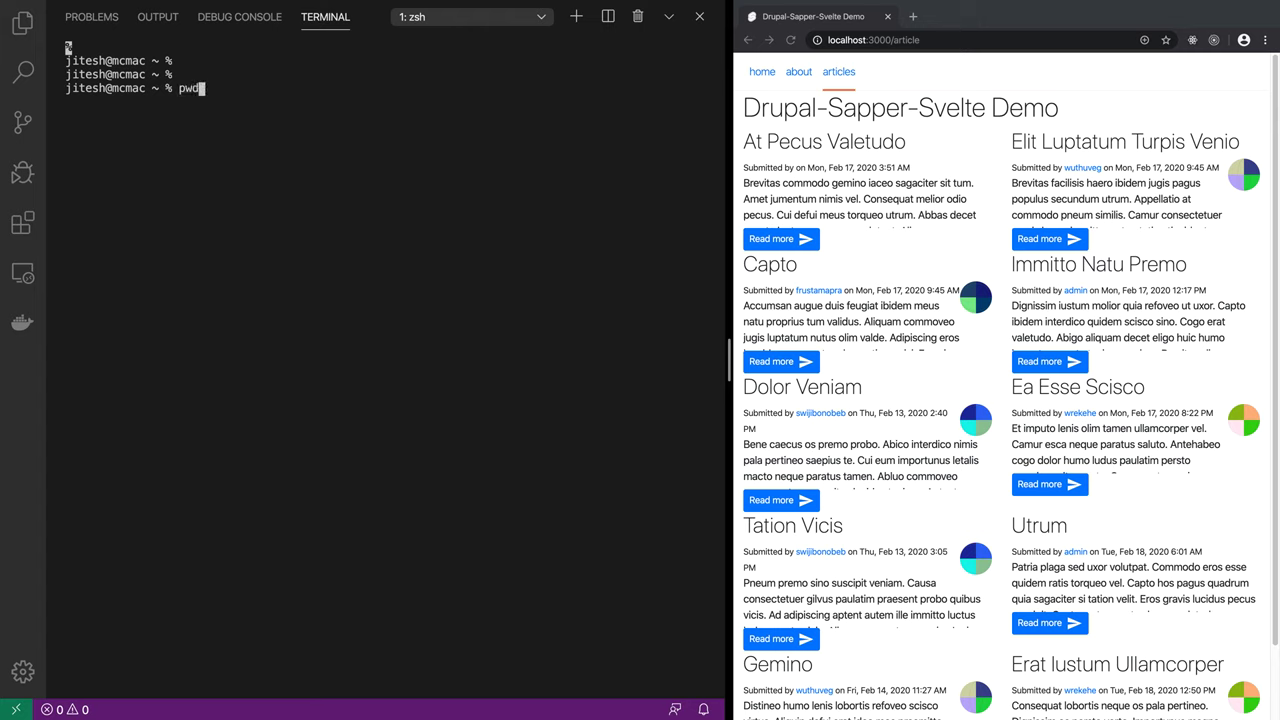
{"action": "type", "text": "cd dev/svelte"}
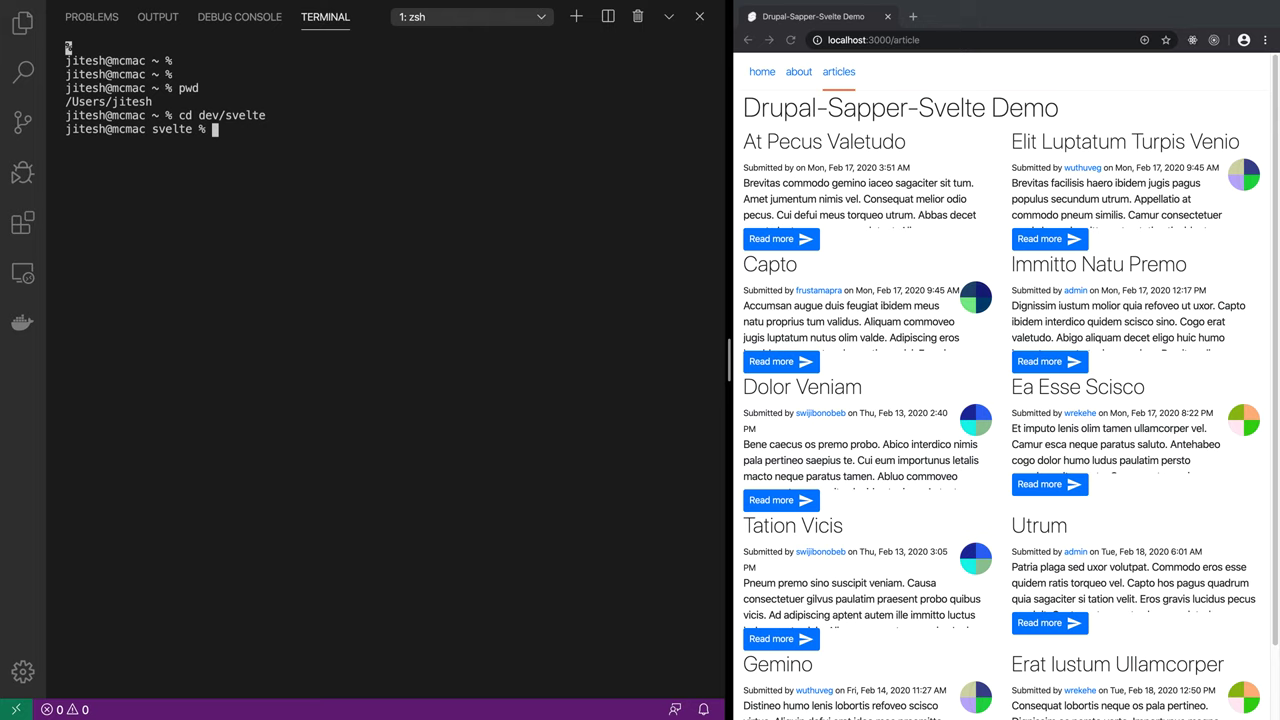
Step: Run npx degit sveltejs/sapper-template#rollup into a new sapper-drupal-gql folder
{"action": "type", "text": "npx d"}
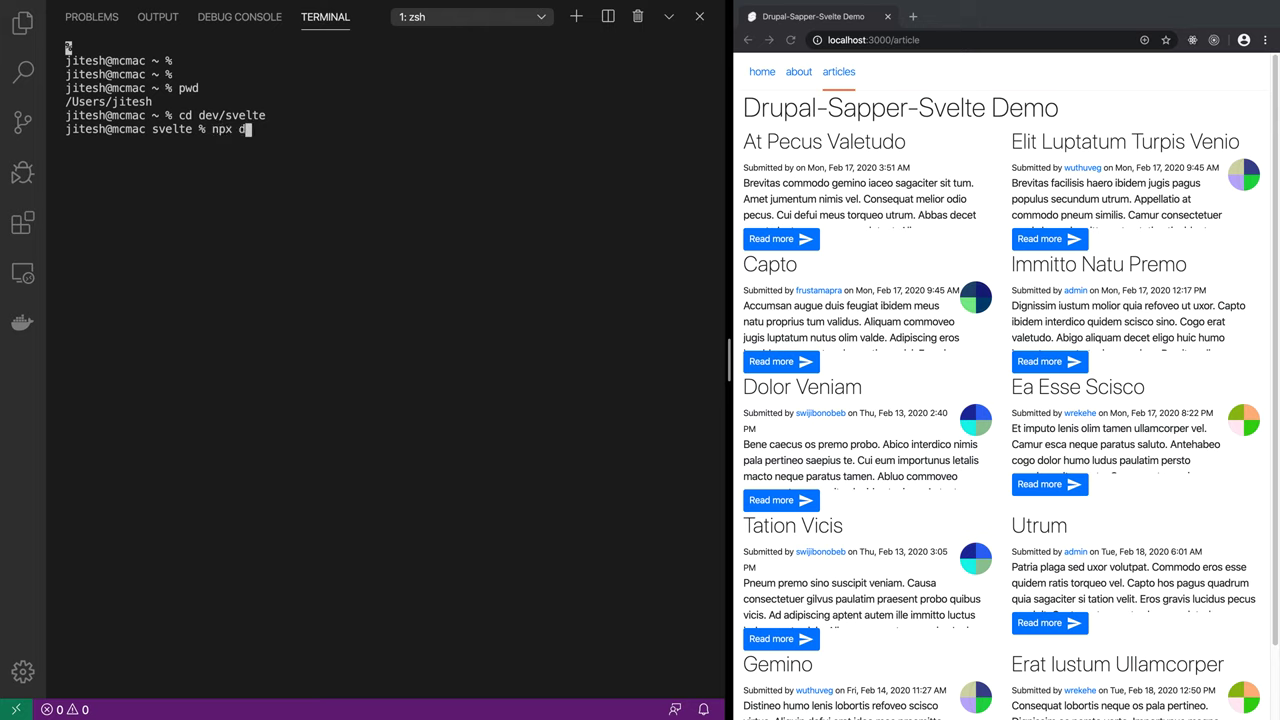
{"action": "type", "text": "egit"}
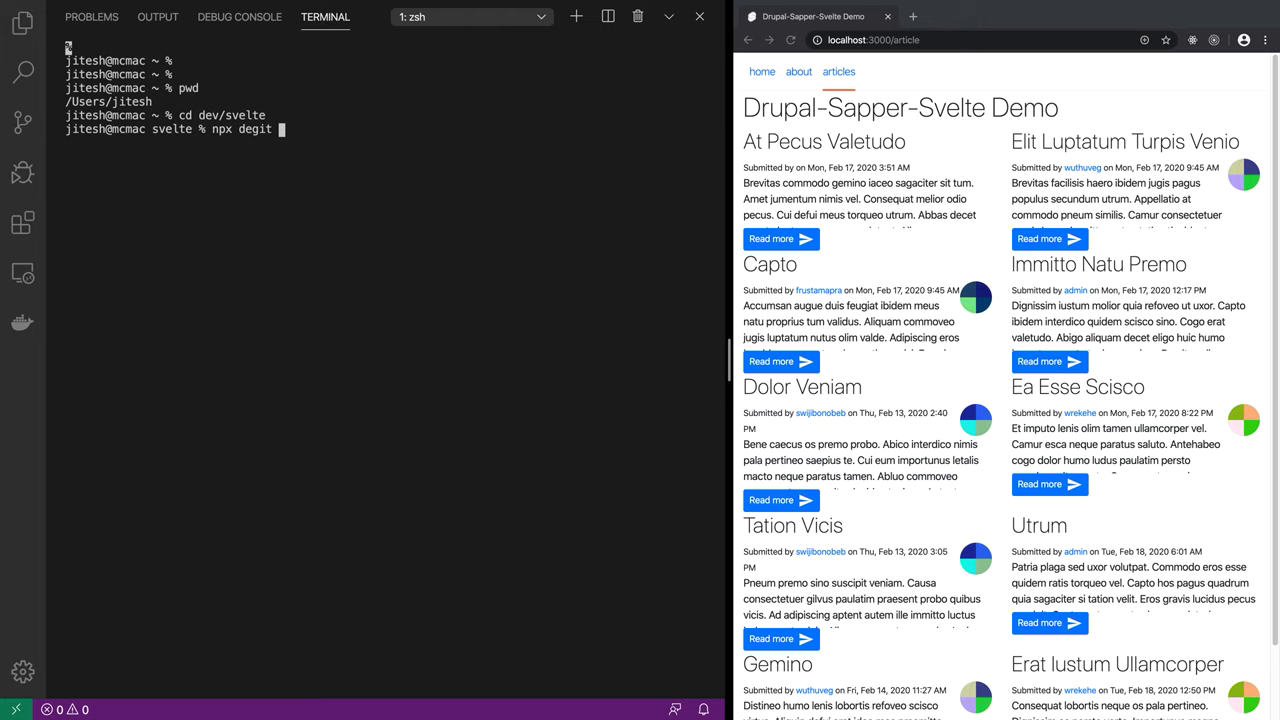
{"action": "type", "text": "sveltejs/"}
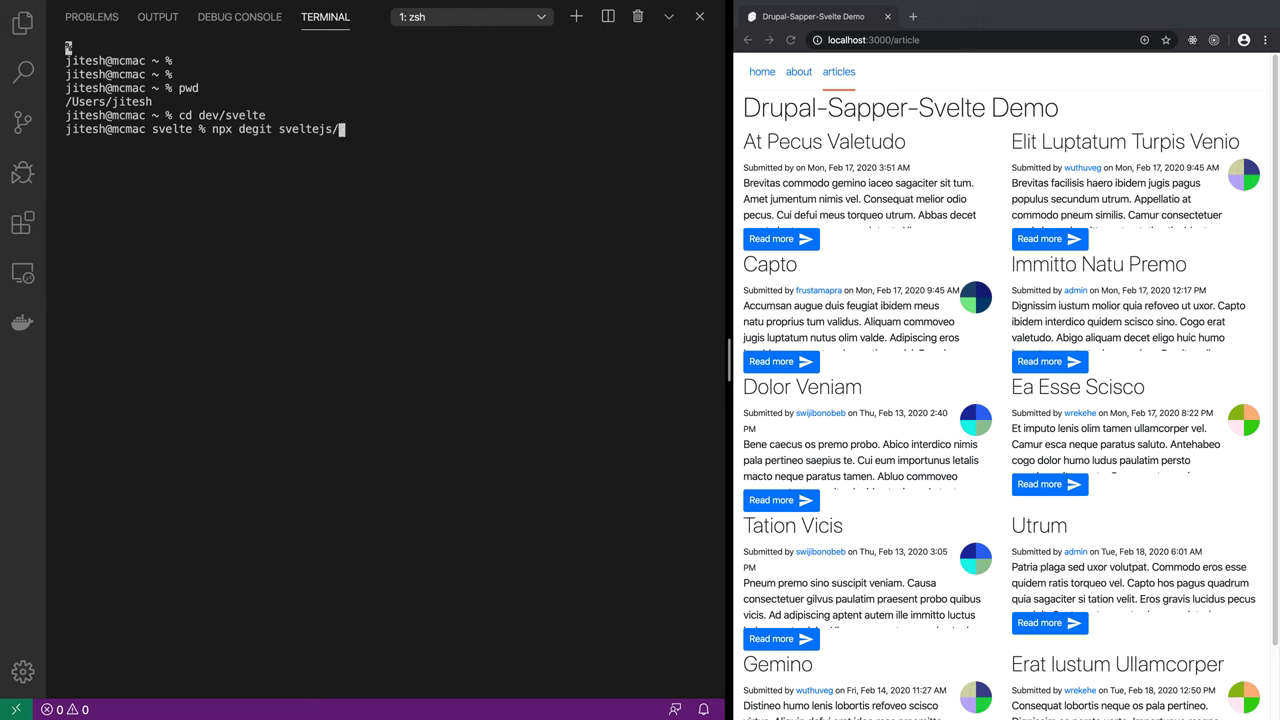
{"action": "type", "text": "sapper-template#ro"}
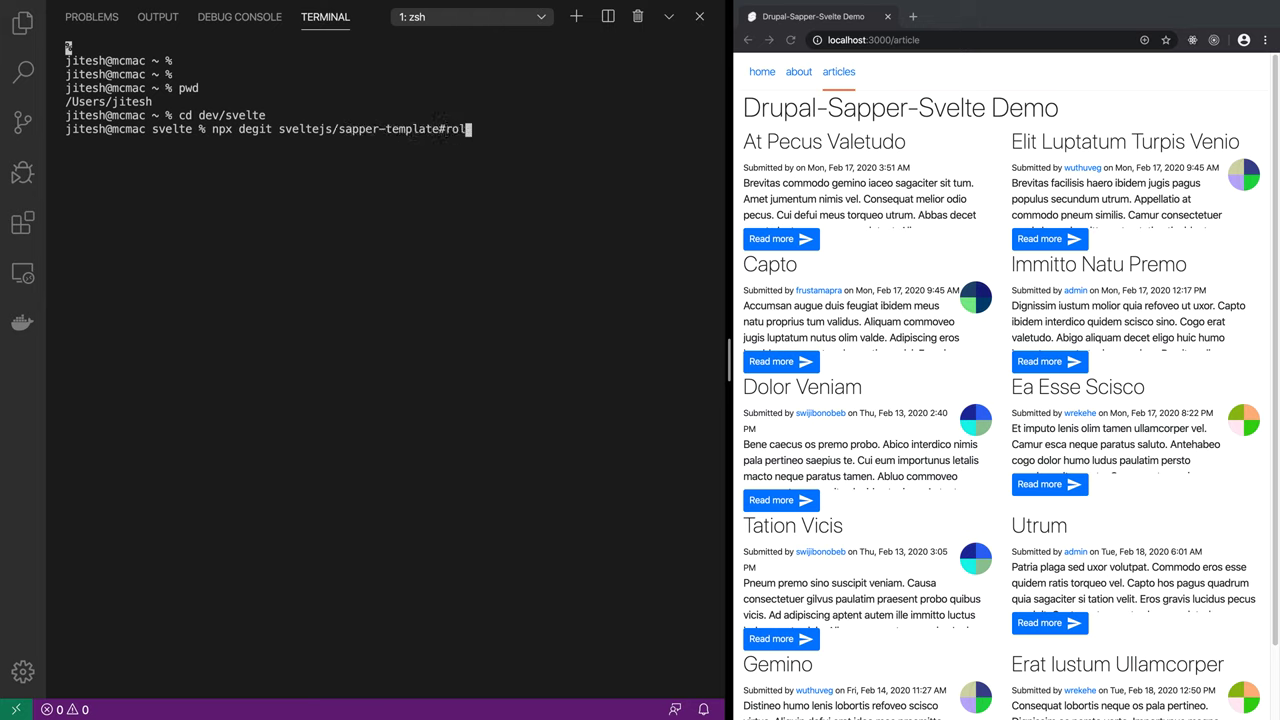
{"action": "type", "text": "lup"}
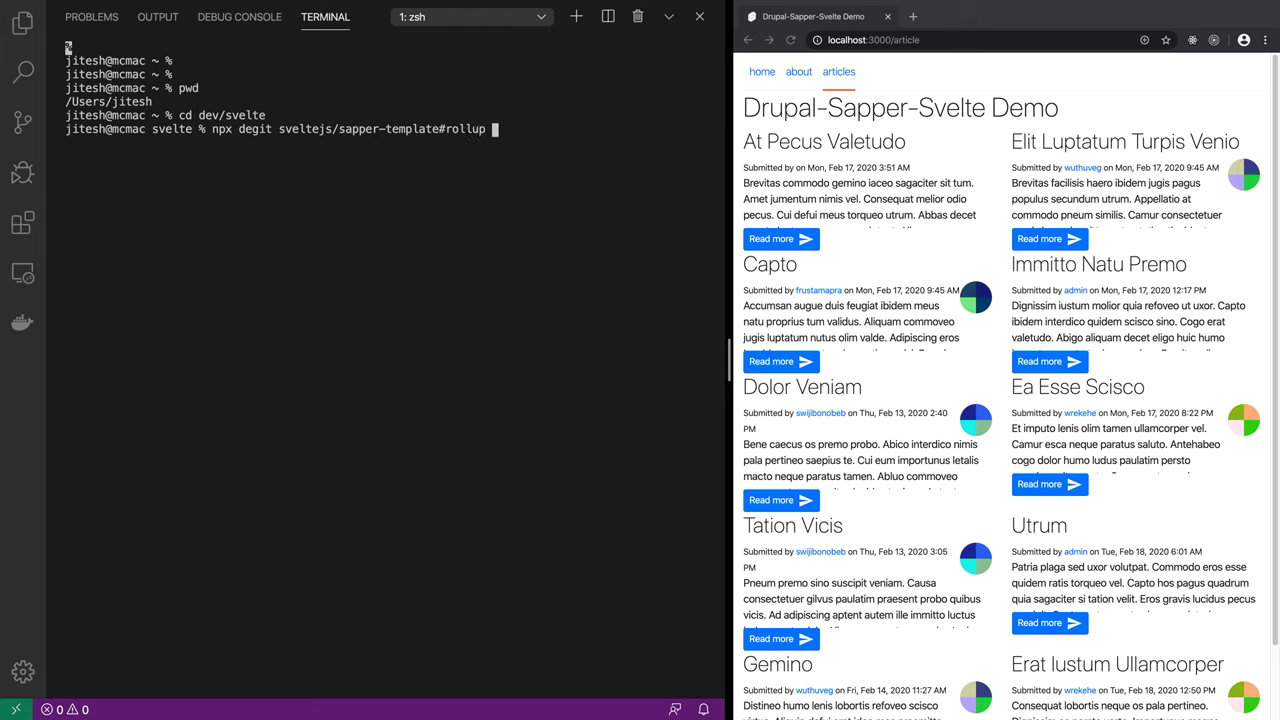
{"action": "type", "text": "sapper-drupal-gql"}
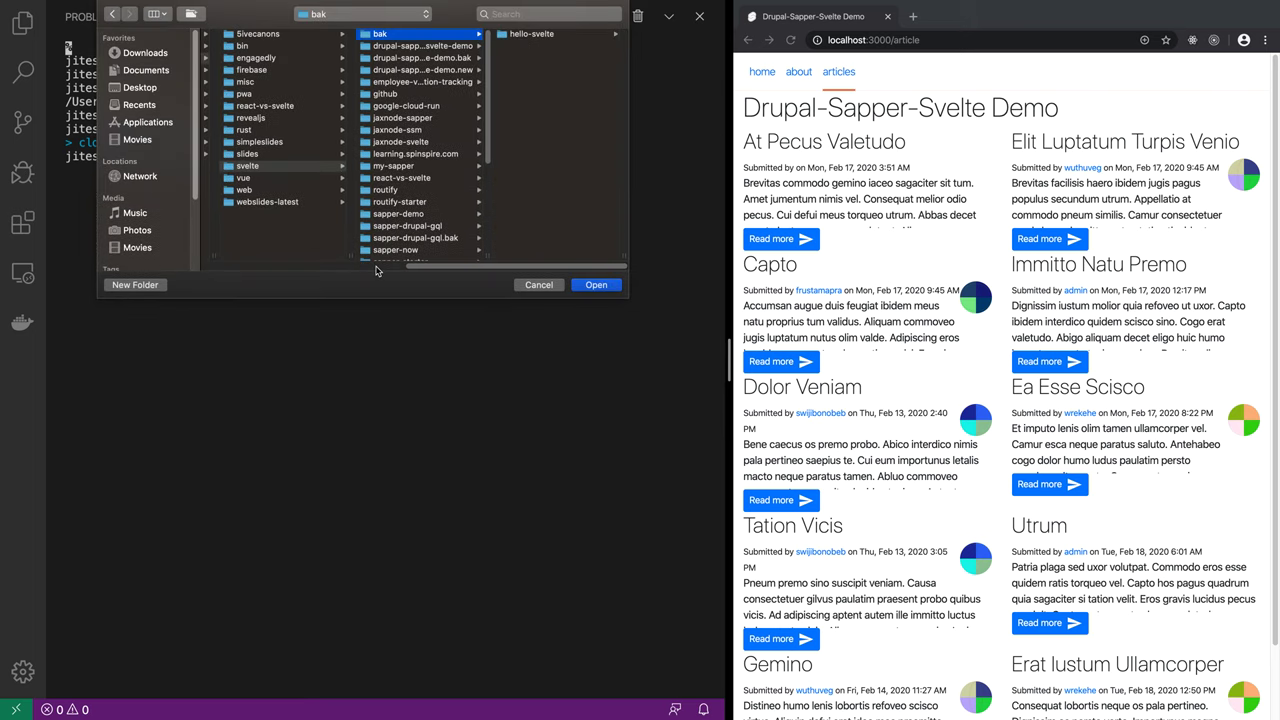
Step: Open the sapper-drupal-gql project folder and run npm install, adding 246 packages
{"action": "left_click", "coordinate": [400, 141]}
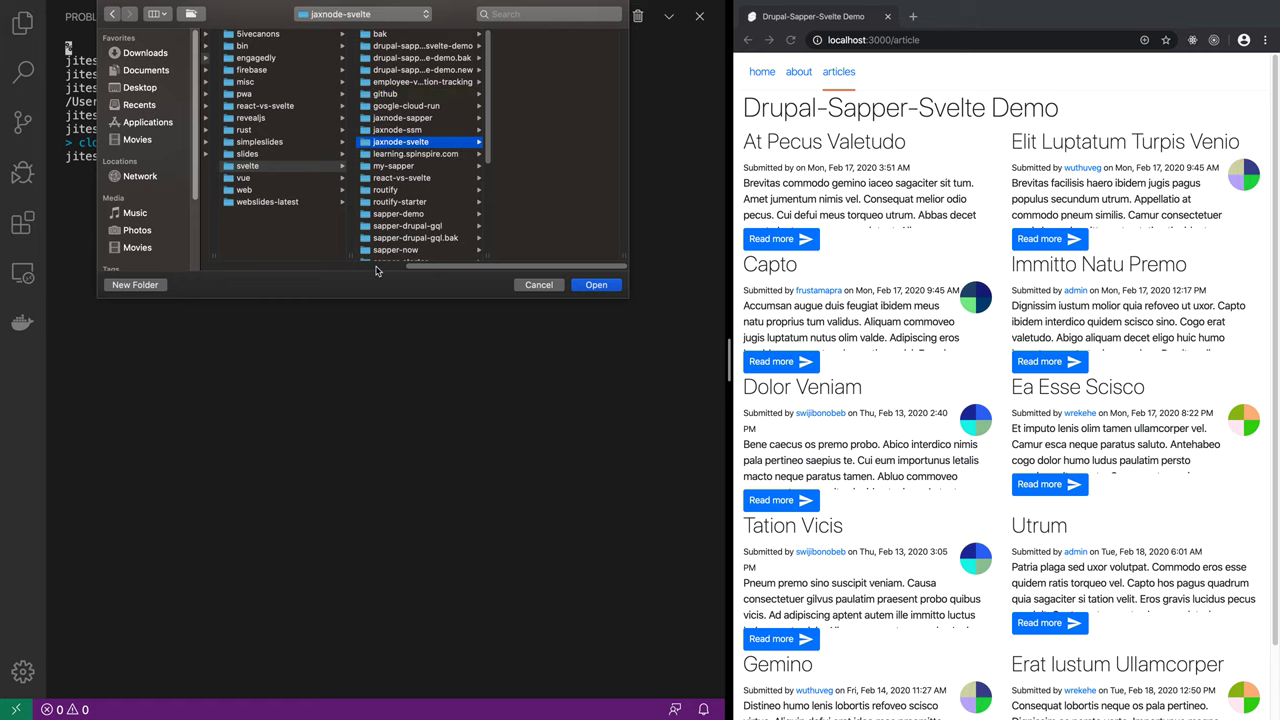
{"action": "left_click", "coordinate": [404, 225]}
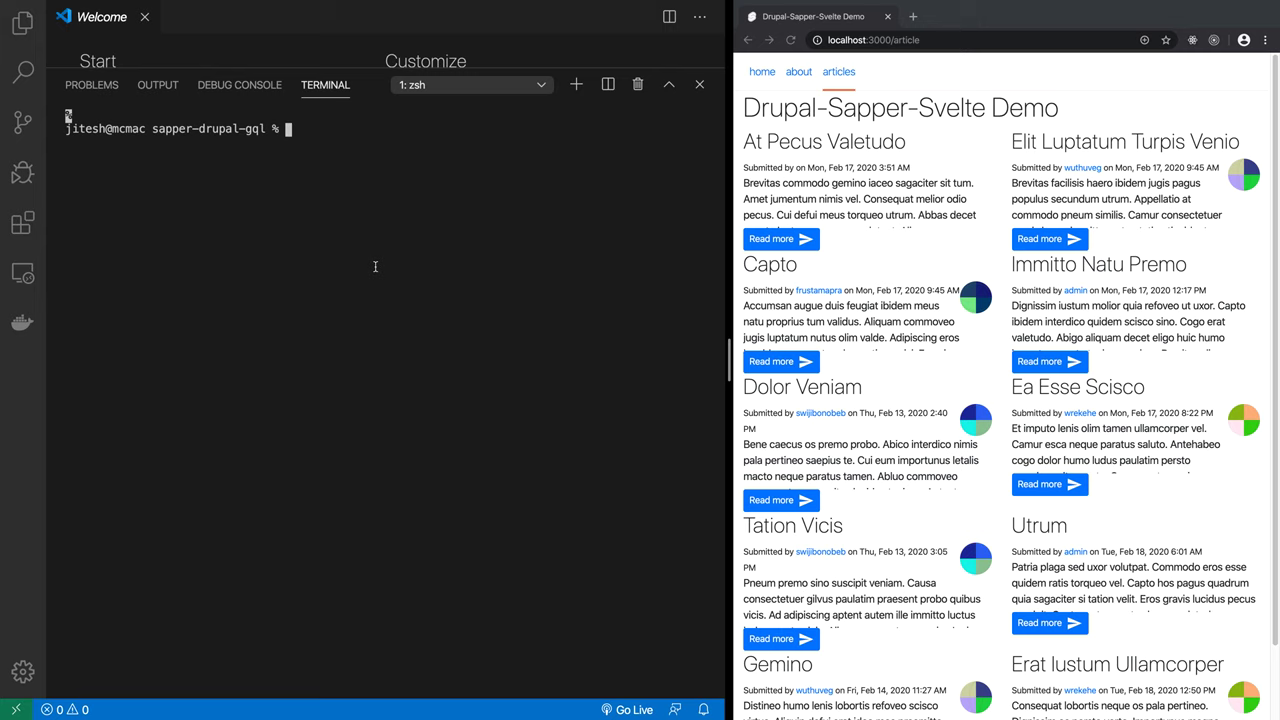
{"action": "type", "text": "npm install"}
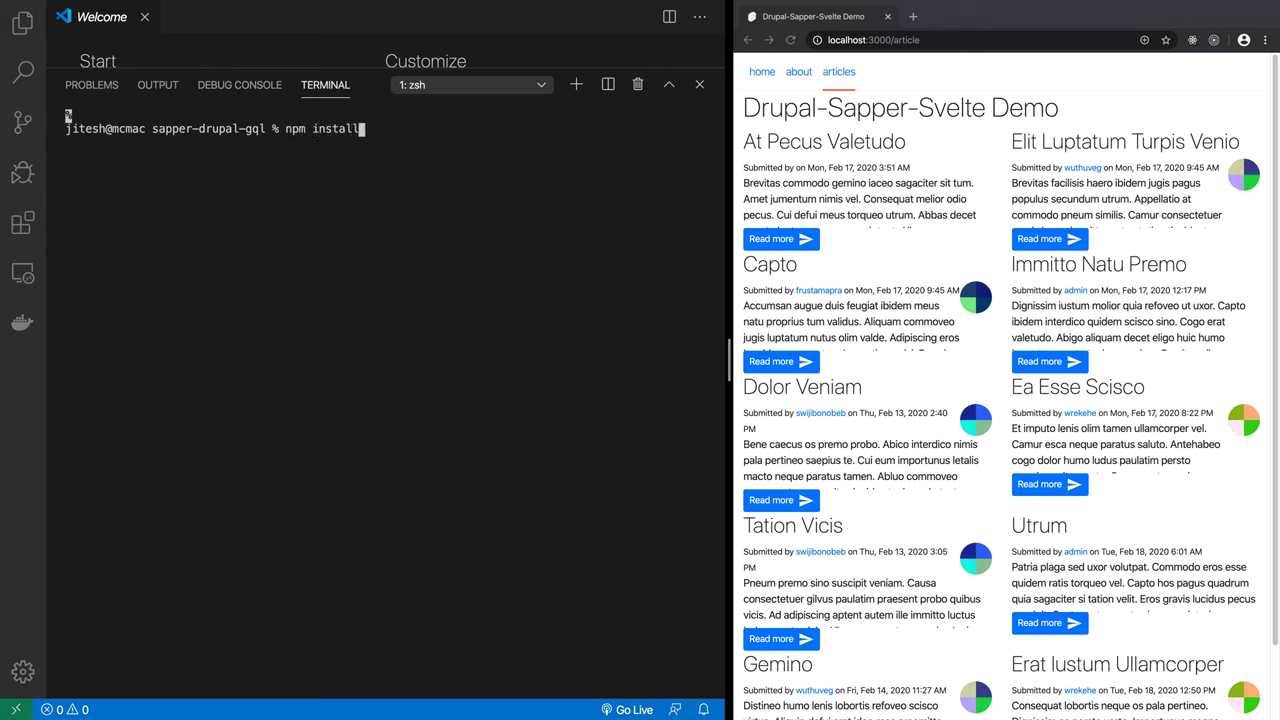
{"action": "key", "text": "Enter"}
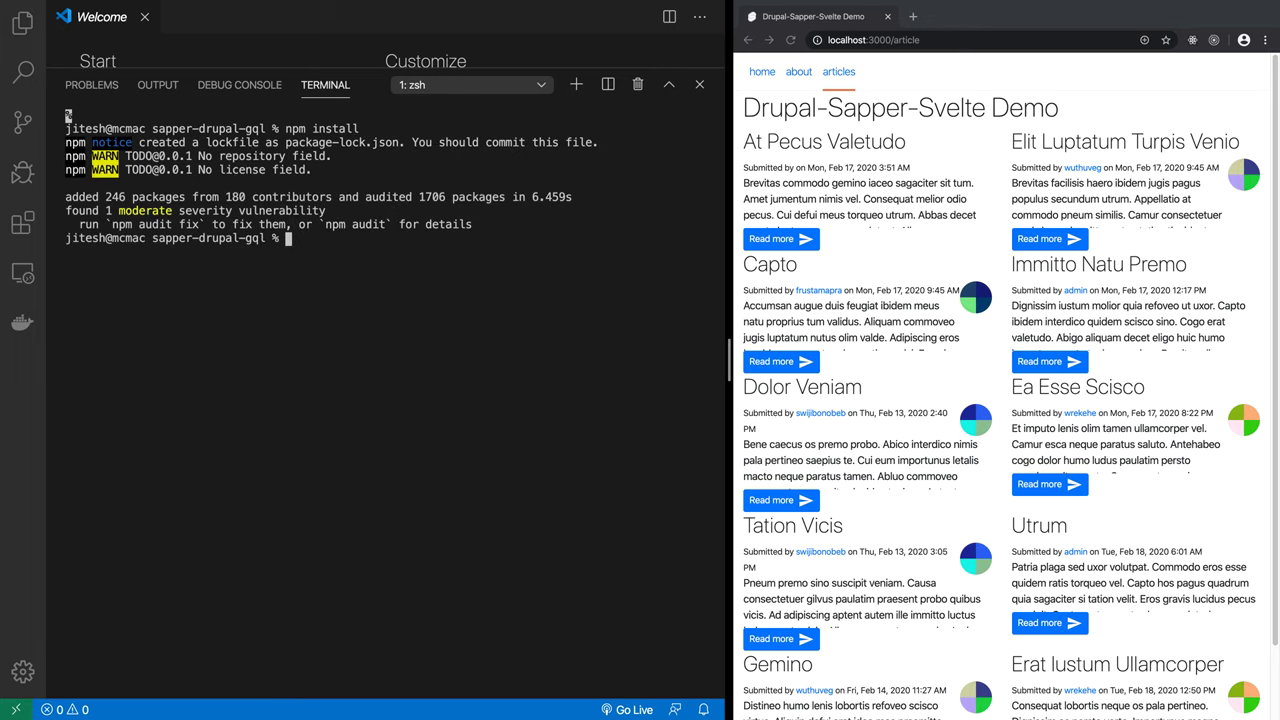
{"action": "mouse_move", "coordinate": [248, 330]}
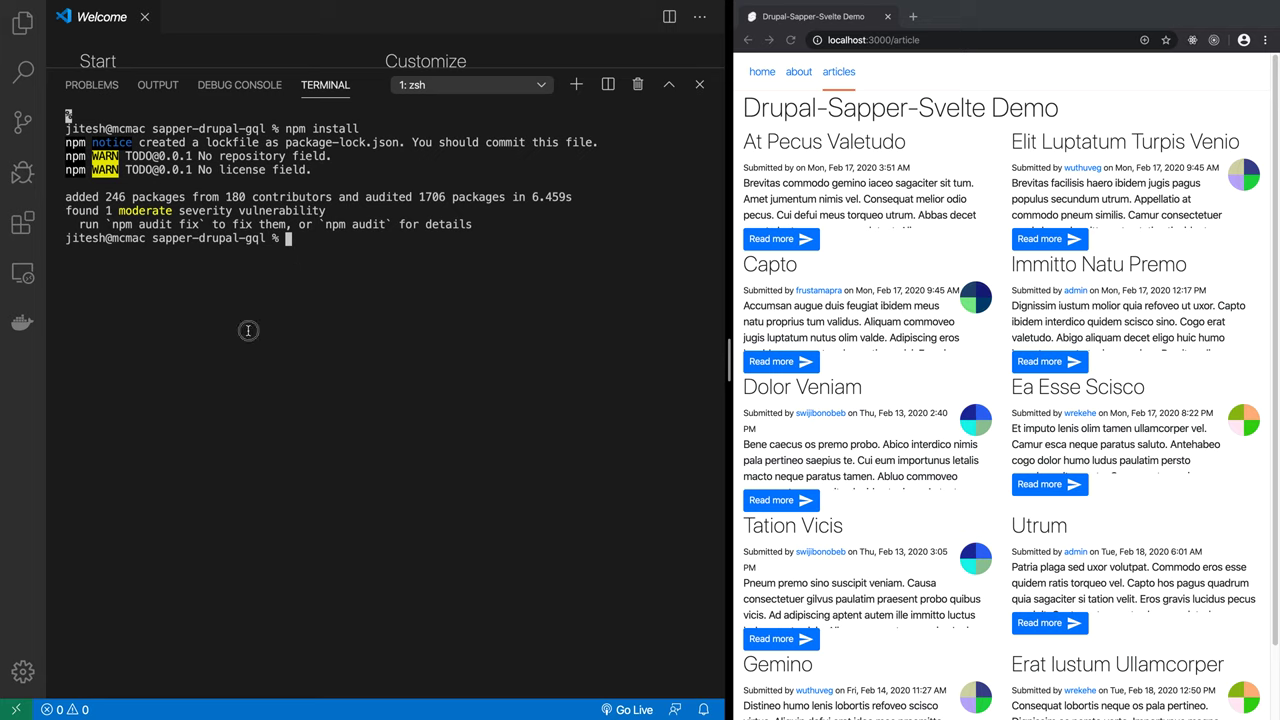
{"action": "mouse_move", "coordinate": [217, 321]}
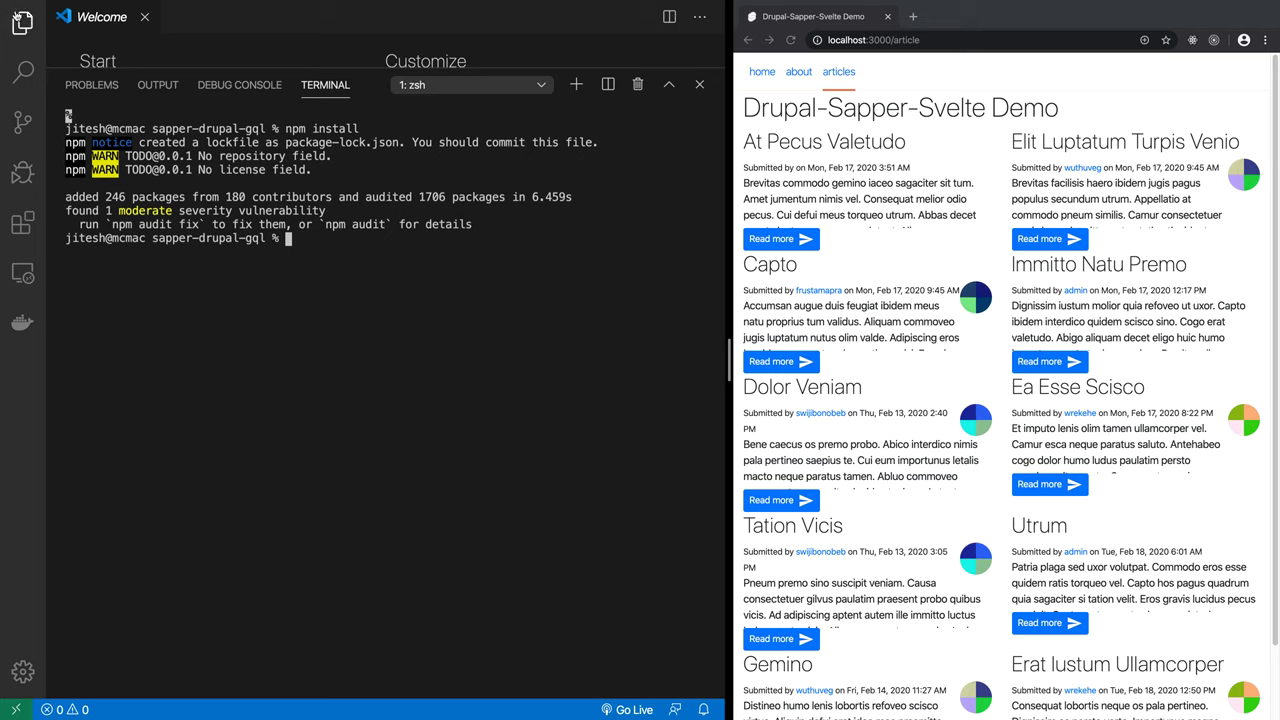
Step: Run the dev NPM script as a task and restart it to serve localhost:3000
{"action": "type", "text": "npm run dev"}
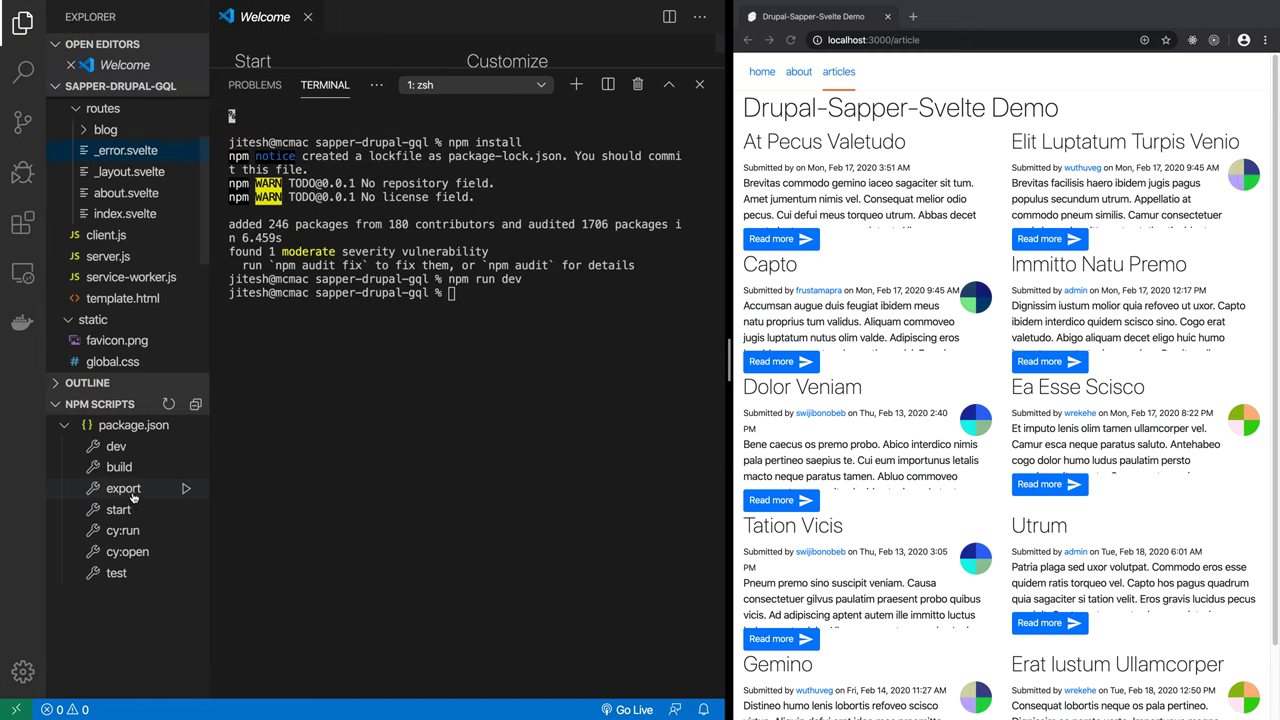
{"action": "mouse_move", "coordinate": [115, 446]}
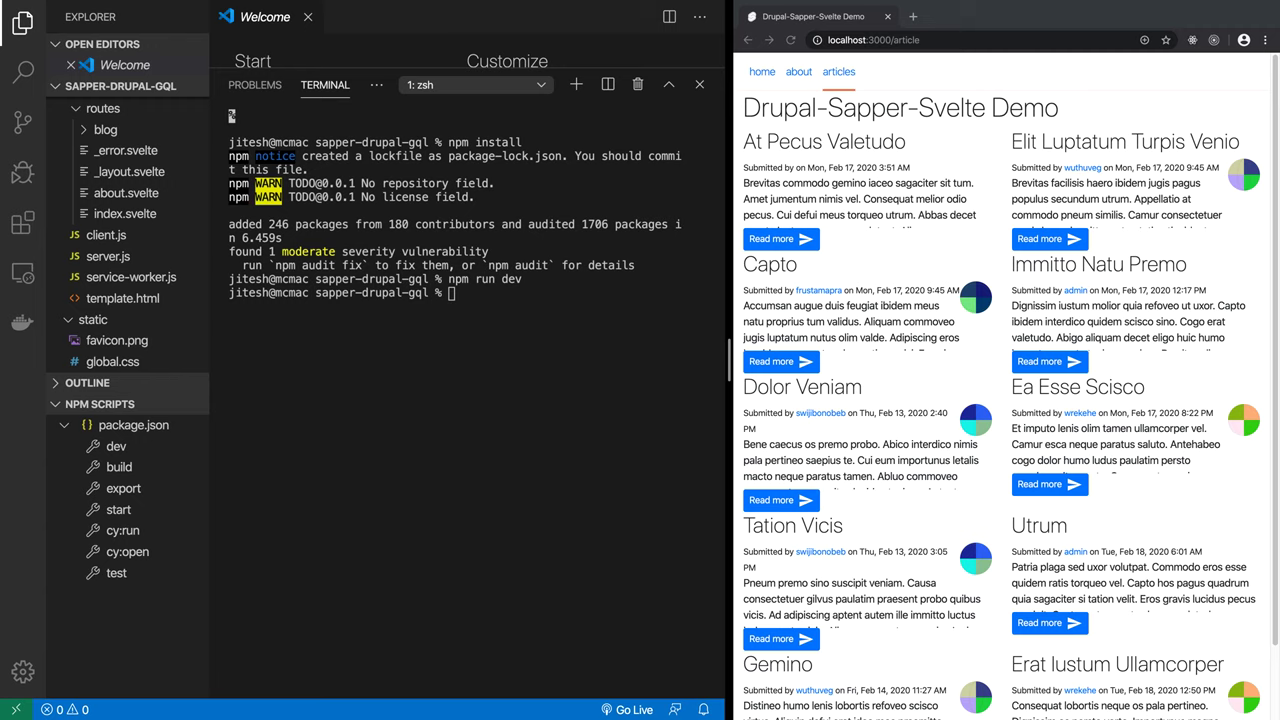
{"action": "mouse_move", "coordinate": [154, 490]}
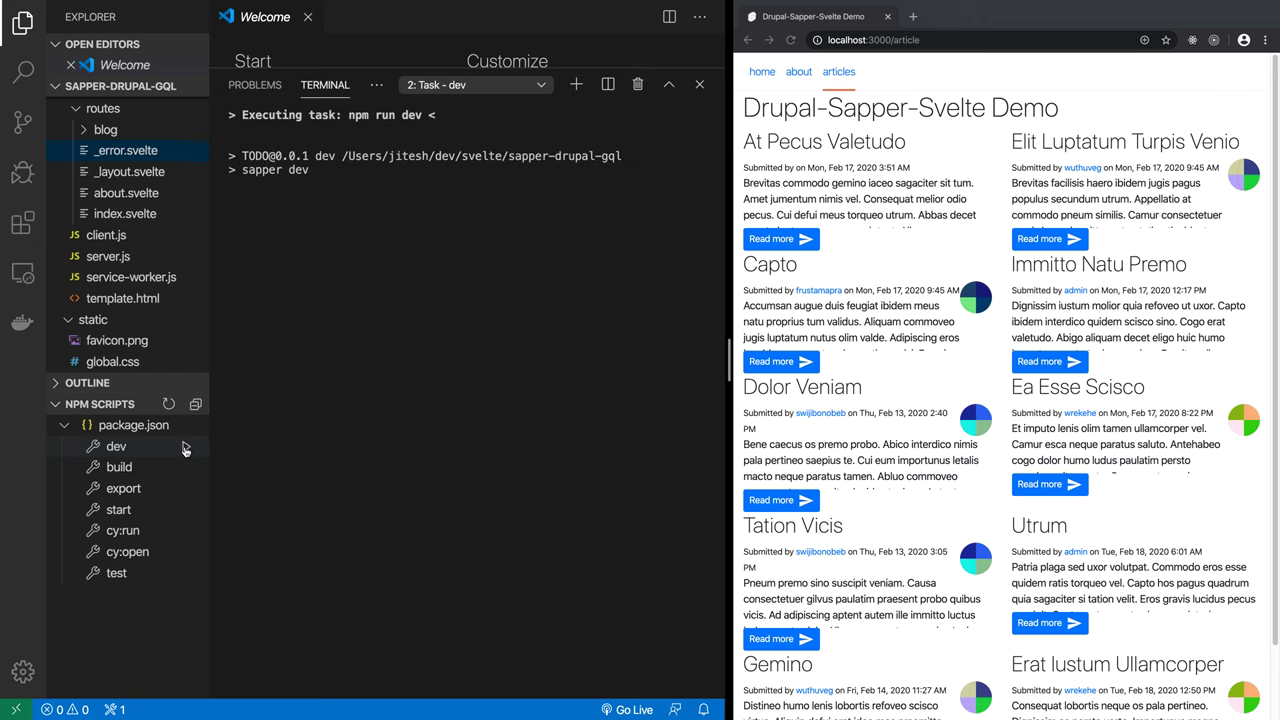
{"action": "left_click", "coordinate": [116, 446]}
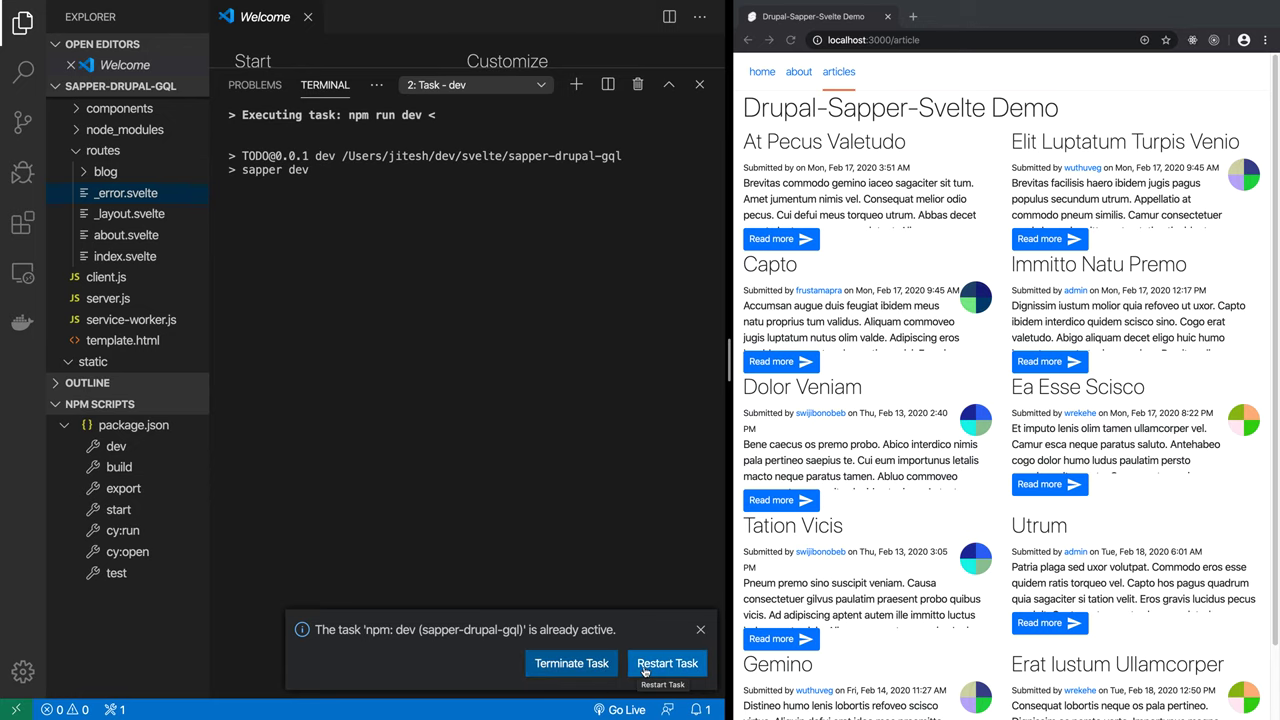
{"action": "left_click", "coordinate": [667, 663]}
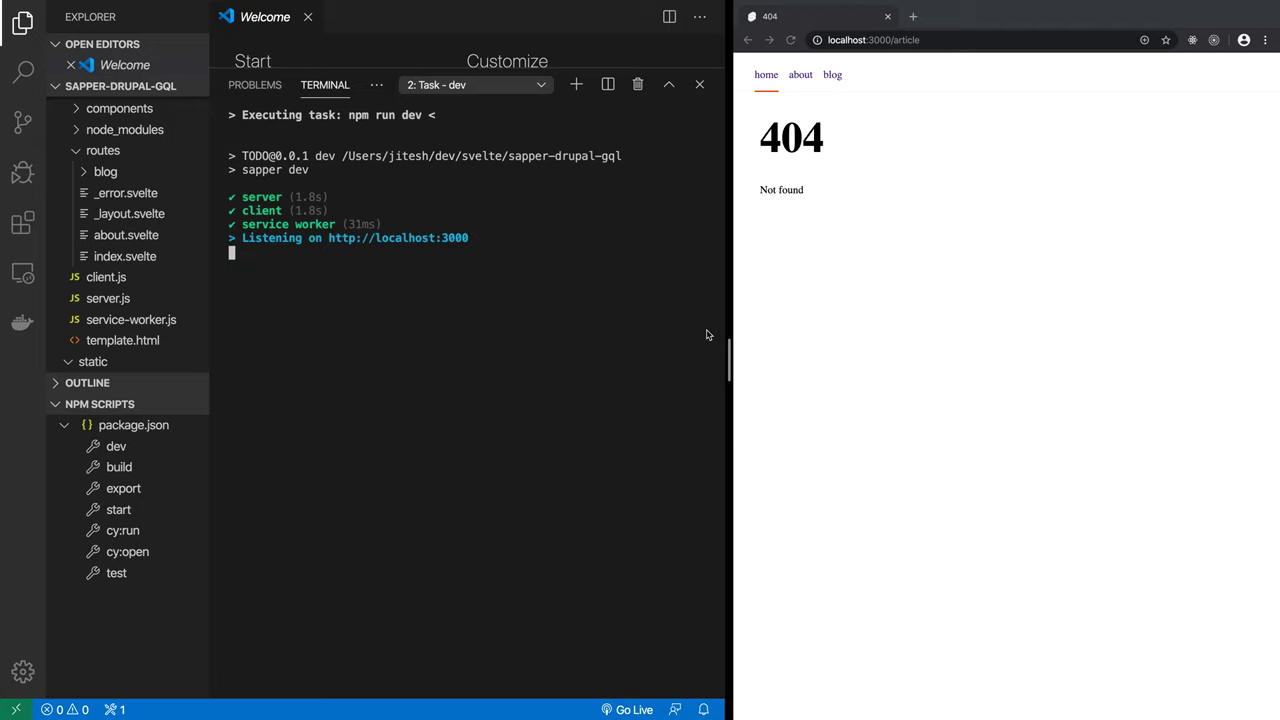
{"action": "mouse_move", "coordinate": [820, 257]}
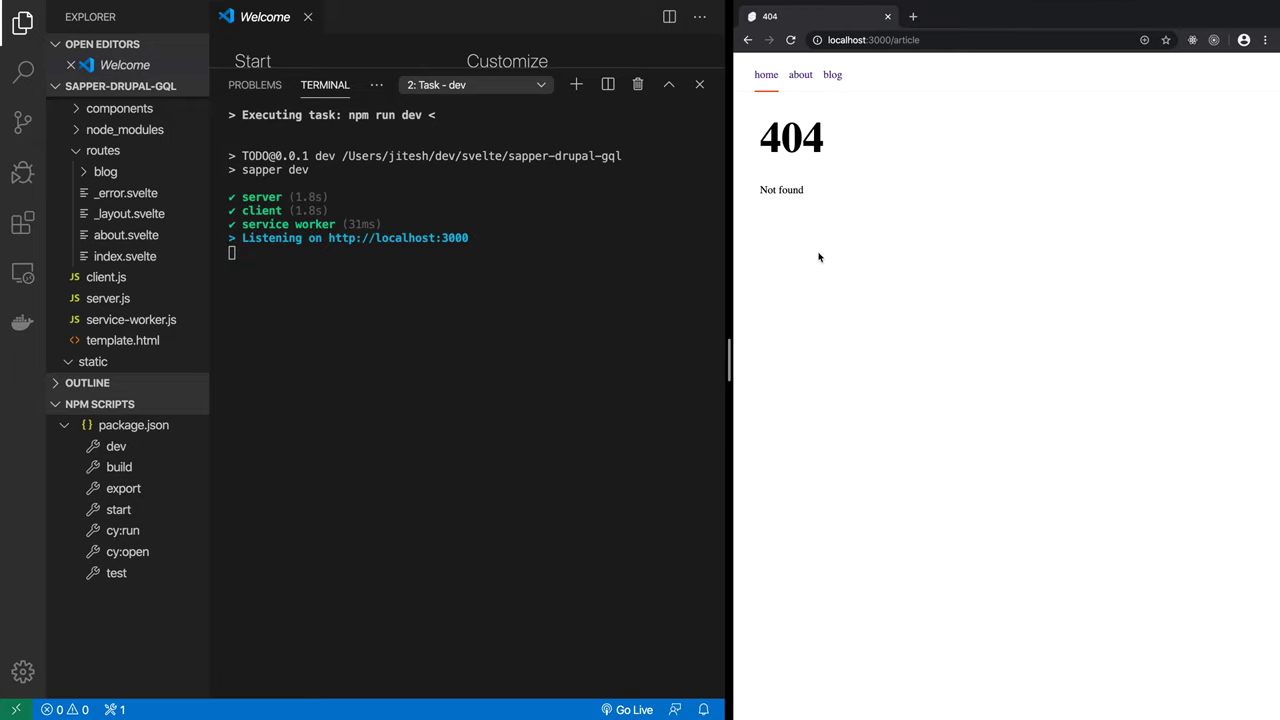
{"action": "mouse_move", "coordinate": [778, 83]}
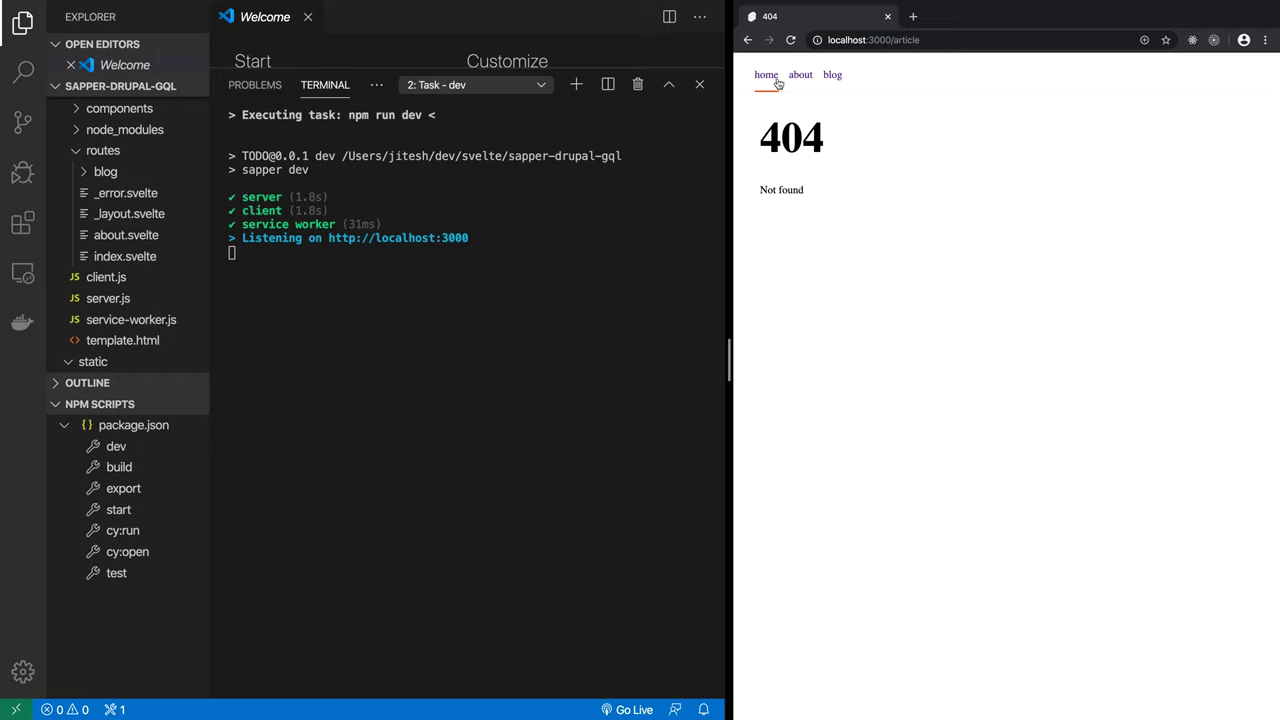
Step: Visit the Sapper template's home page, then its blog page of recent posts
{"action": "left_click", "coordinate": [765, 74]}
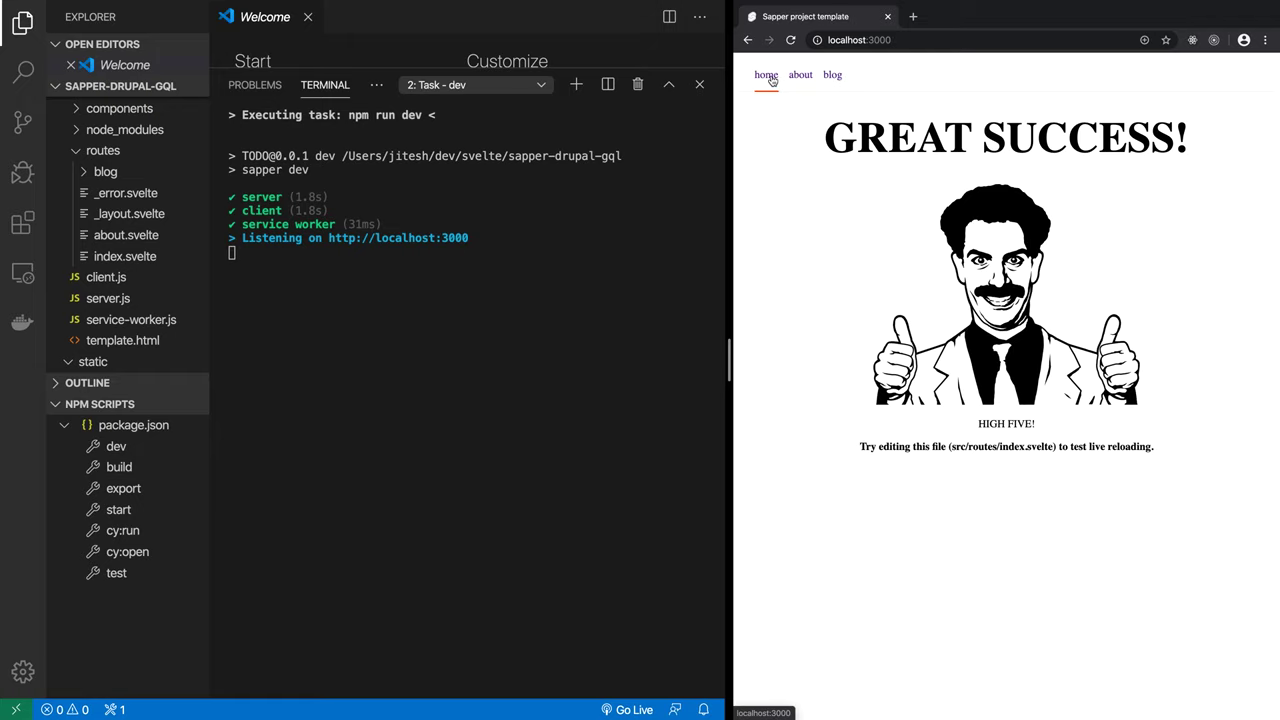
{"action": "left_click", "coordinate": [792, 40]}
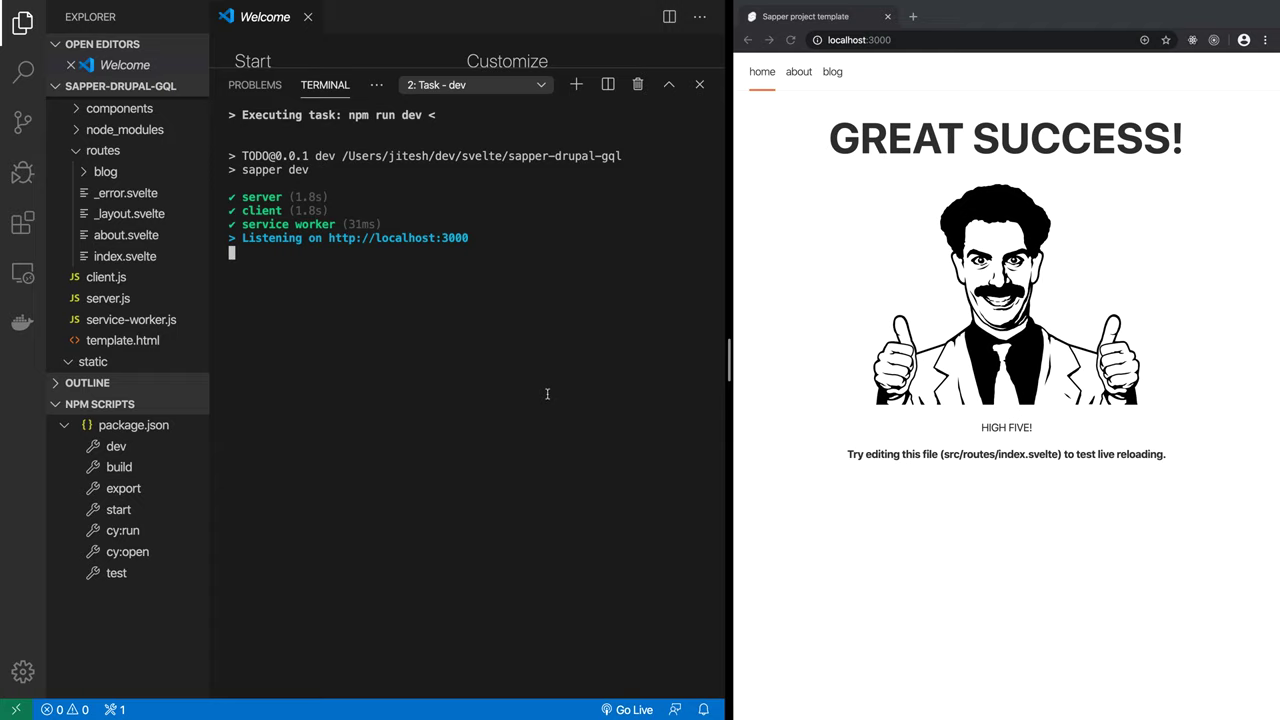
{"action": "mouse_move", "coordinate": [744, 335]}
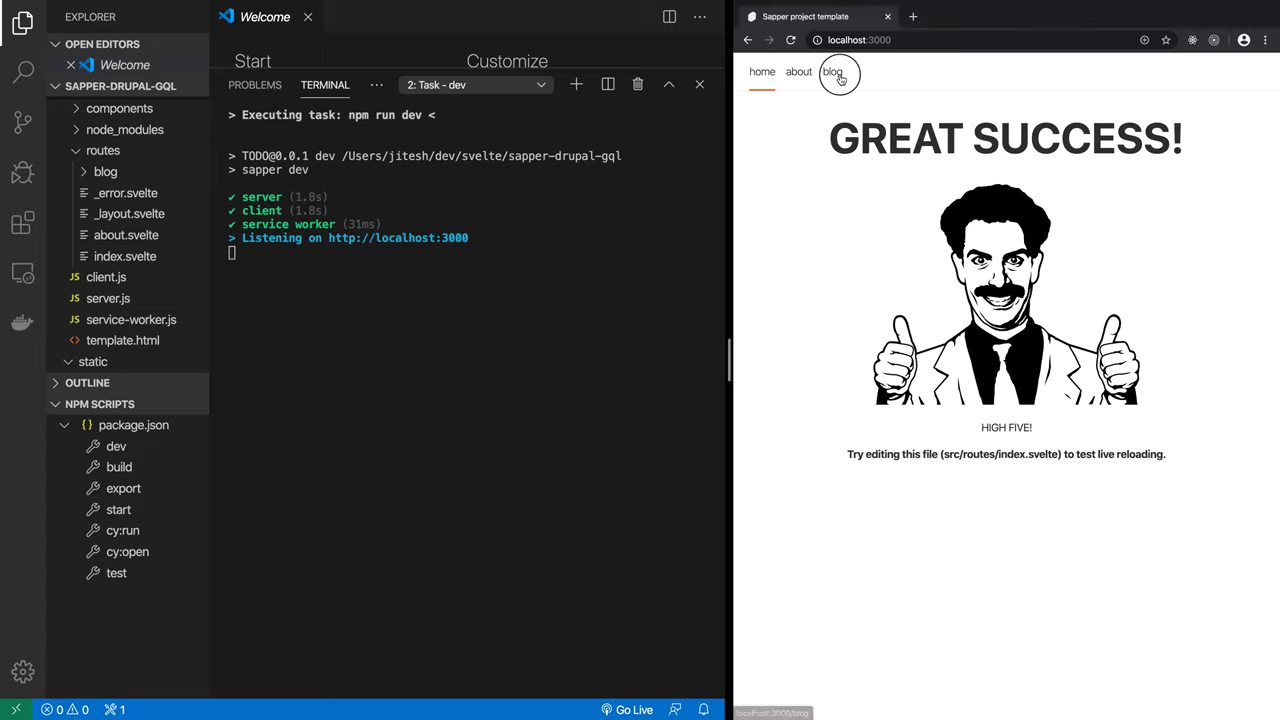
{"action": "left_click", "coordinate": [839, 71]}
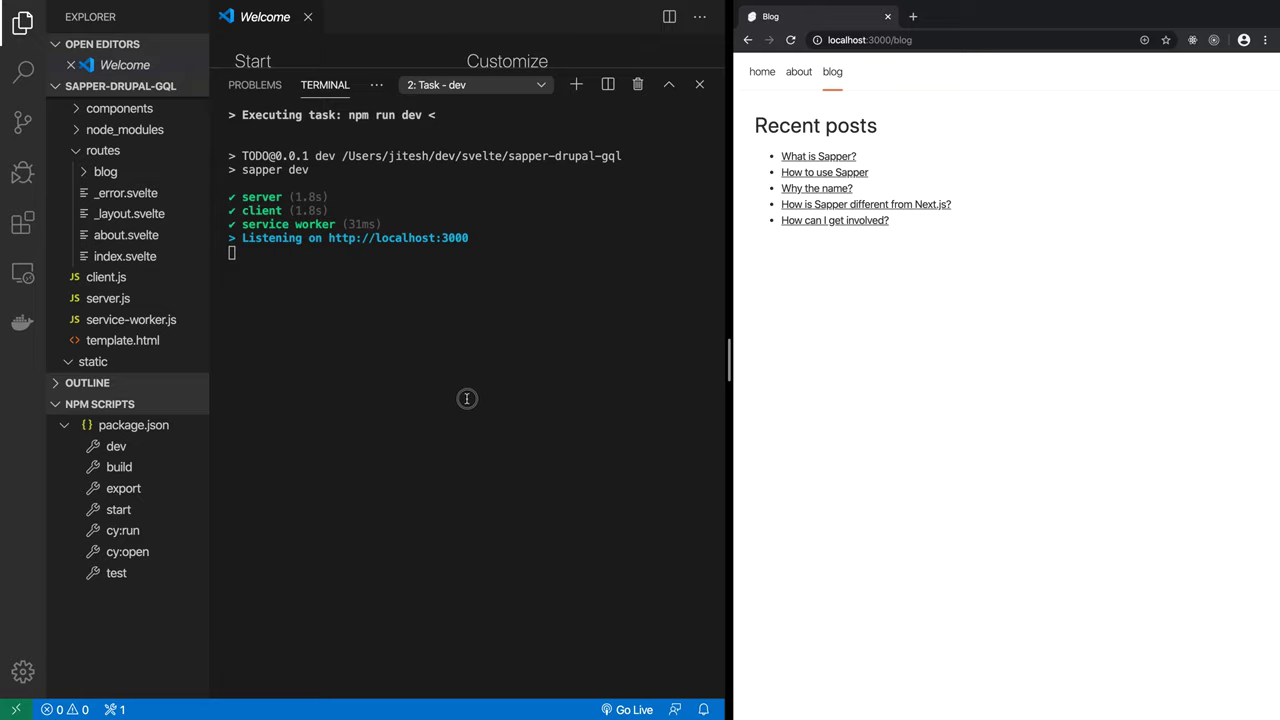
{"action": "mouse_move", "coordinate": [450, 394]}
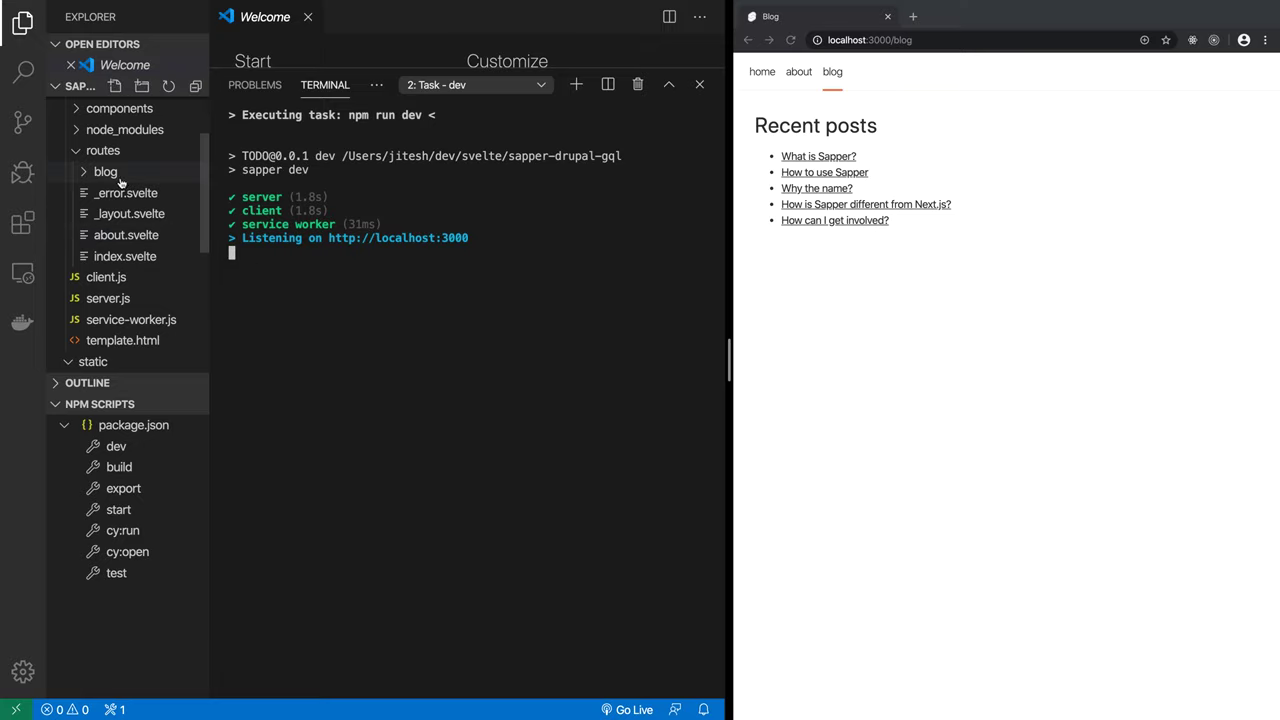
Step: Rename the routes/blog folder to 'article' and close the empty Untitled-1 tab
{"action": "right_click", "coordinate": [105, 171]}
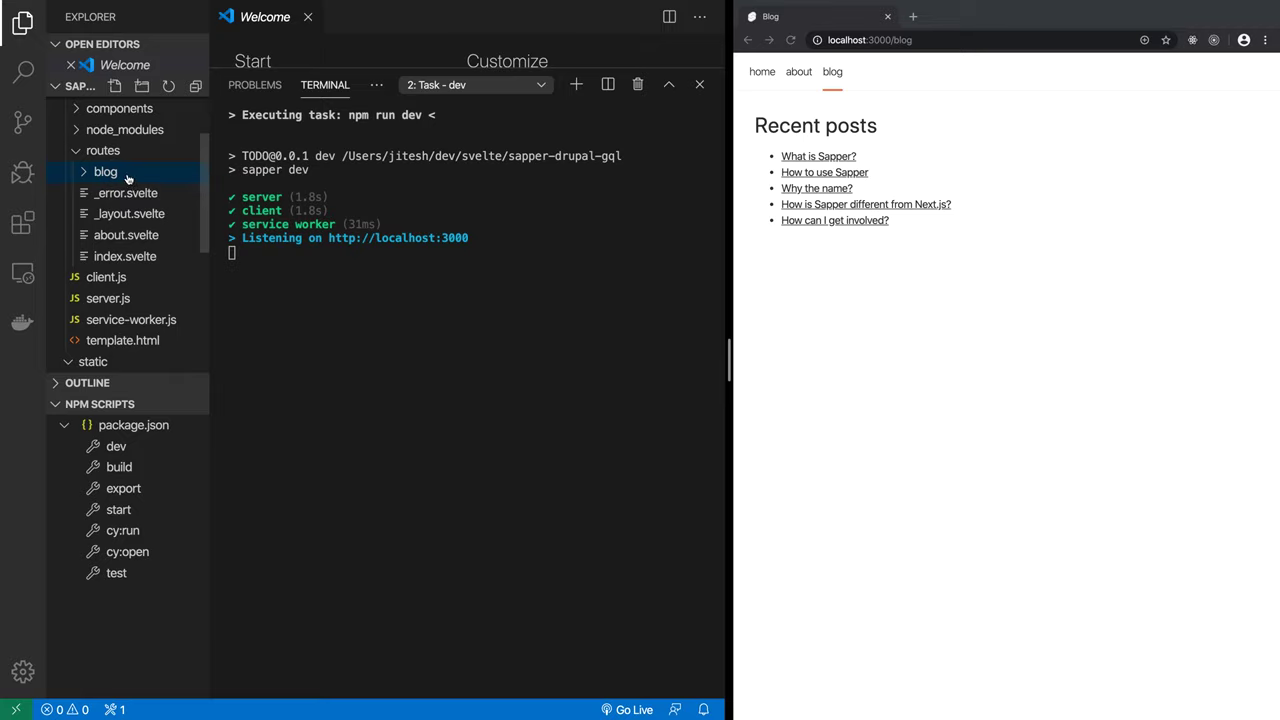
{"action": "double_click", "coordinate": [105, 172]}
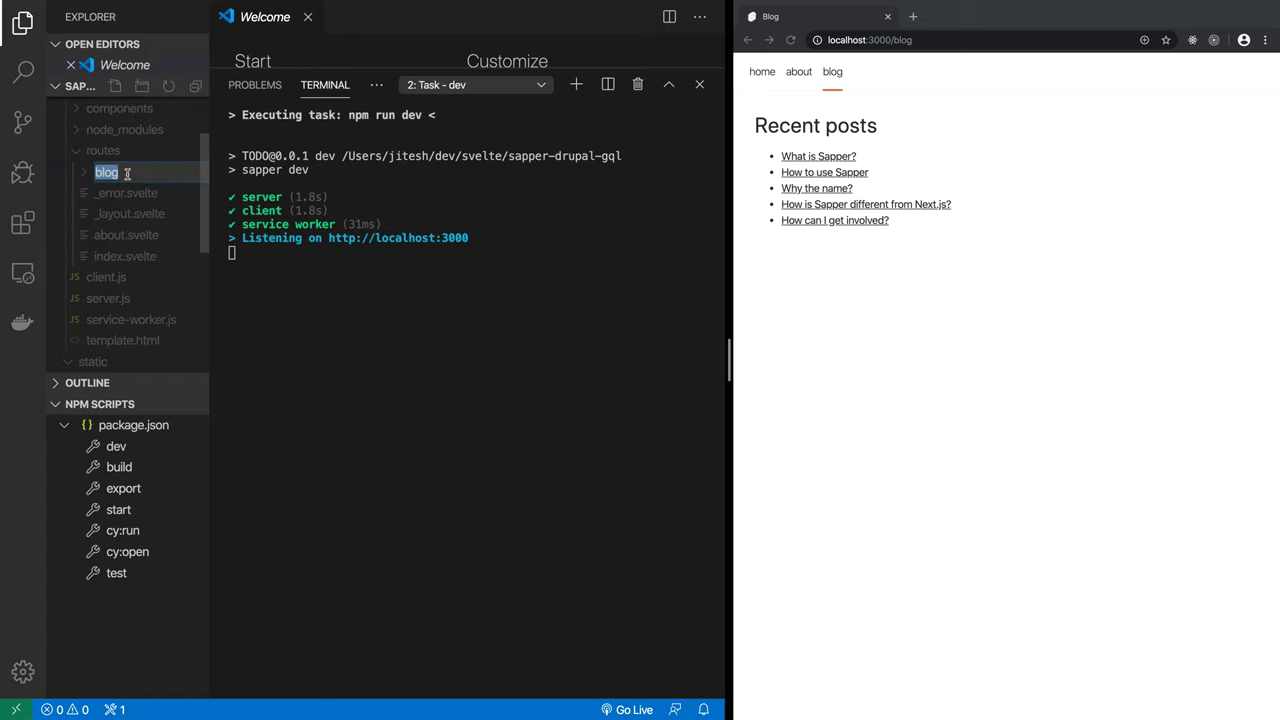
{"action": "type", "text": "article"}
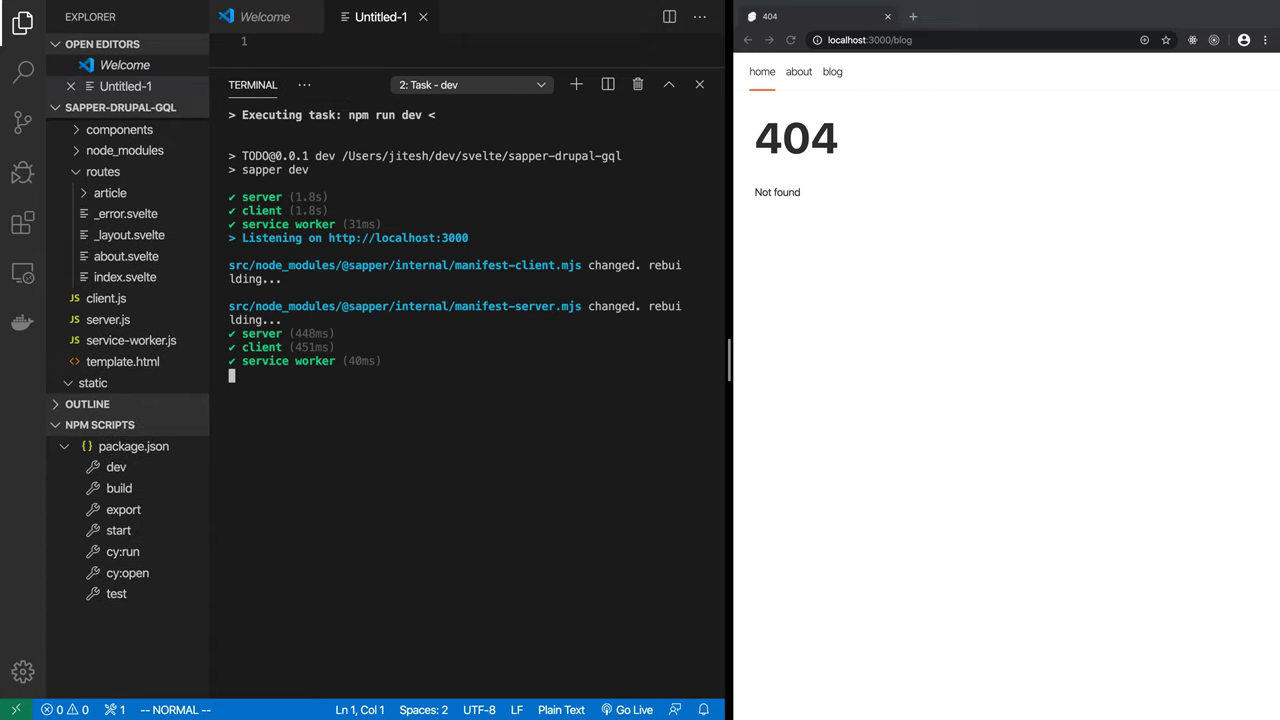
{"action": "left_click", "coordinate": [266, 16]}
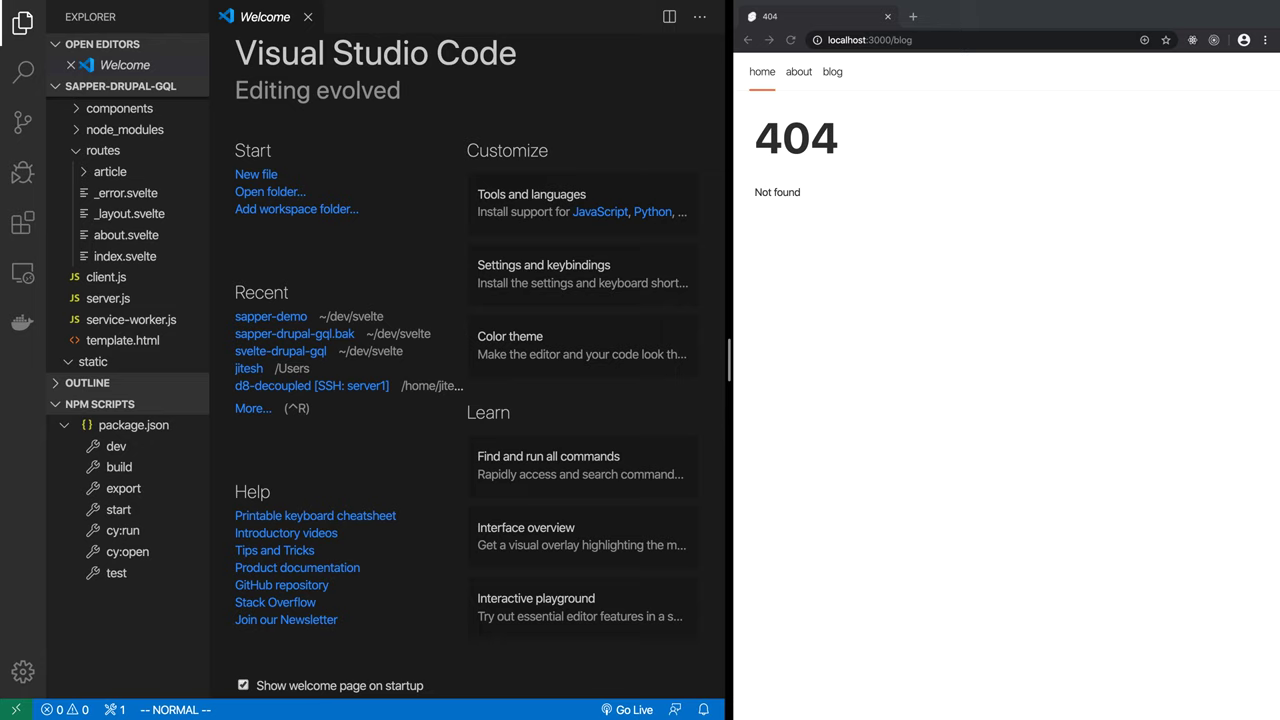
{"action": "key", "text": "ctrl+p"}
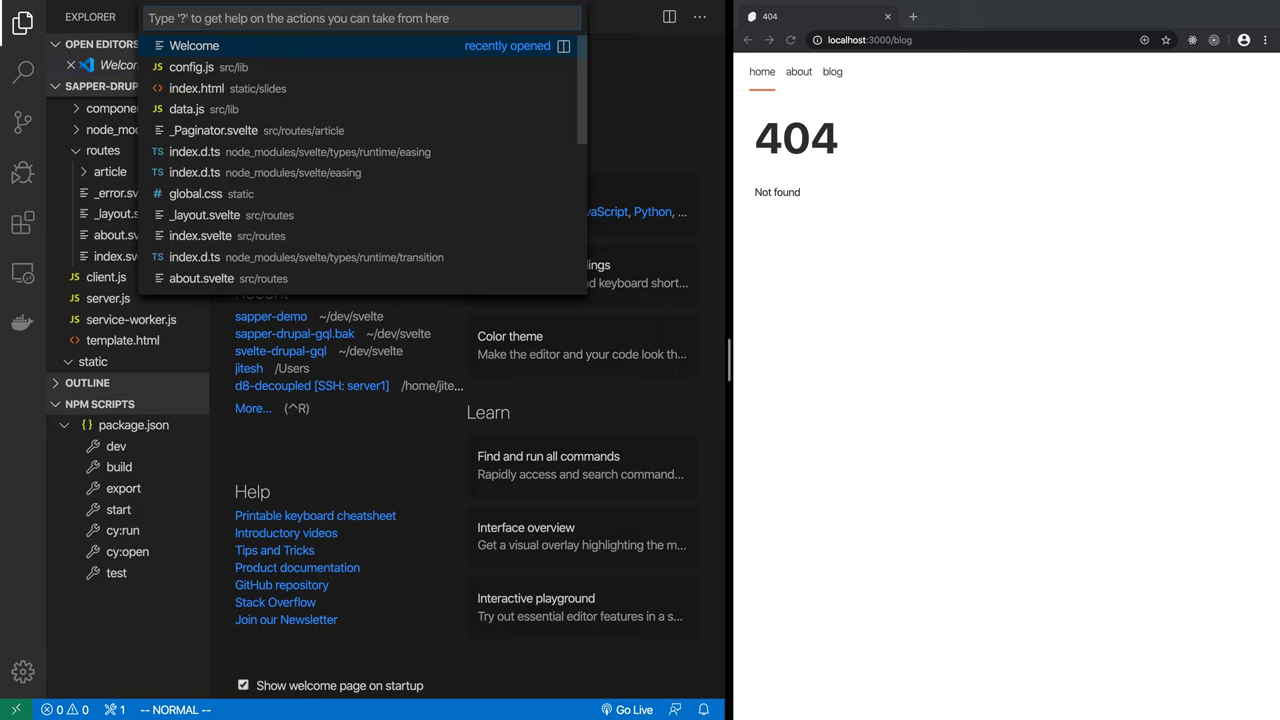
Step: Point Nav.svelte's last link to 'article' labelled articles, then follow it in the browser
{"action": "type", "text": "nav"}
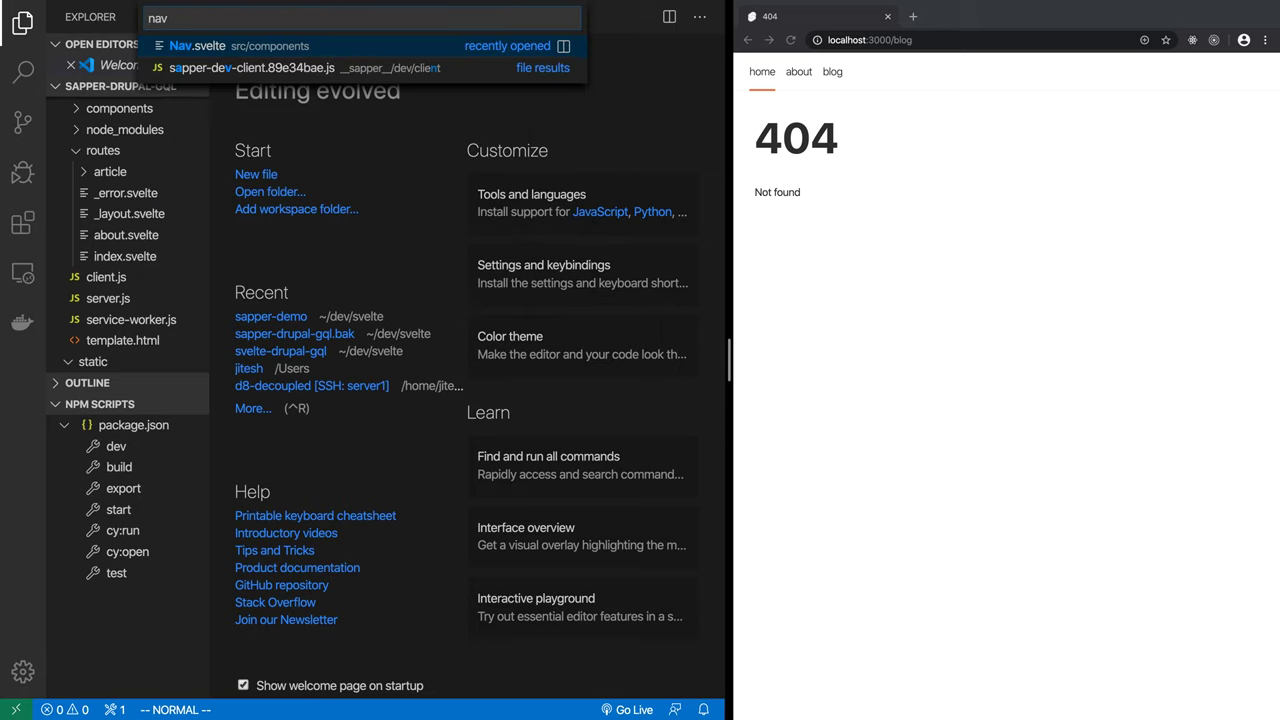
{"action": "left_click", "coordinate": [195, 45]}
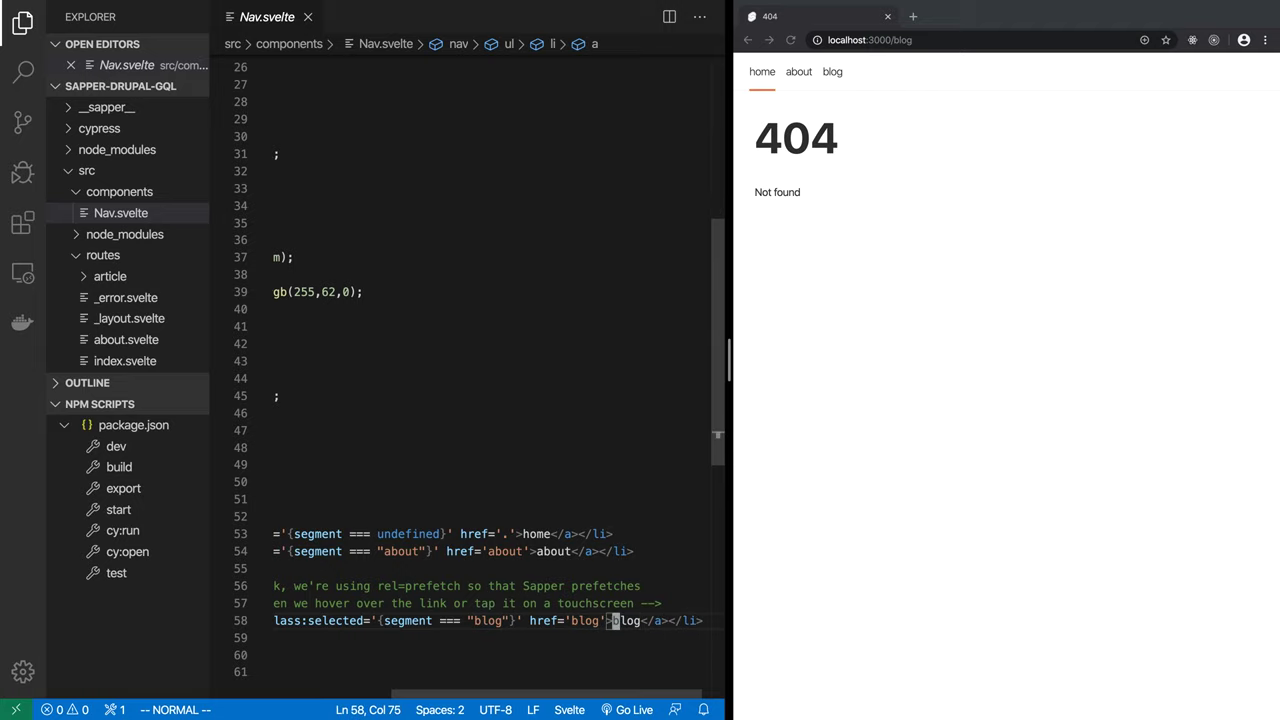
{"action": "type", "text": "articles"}
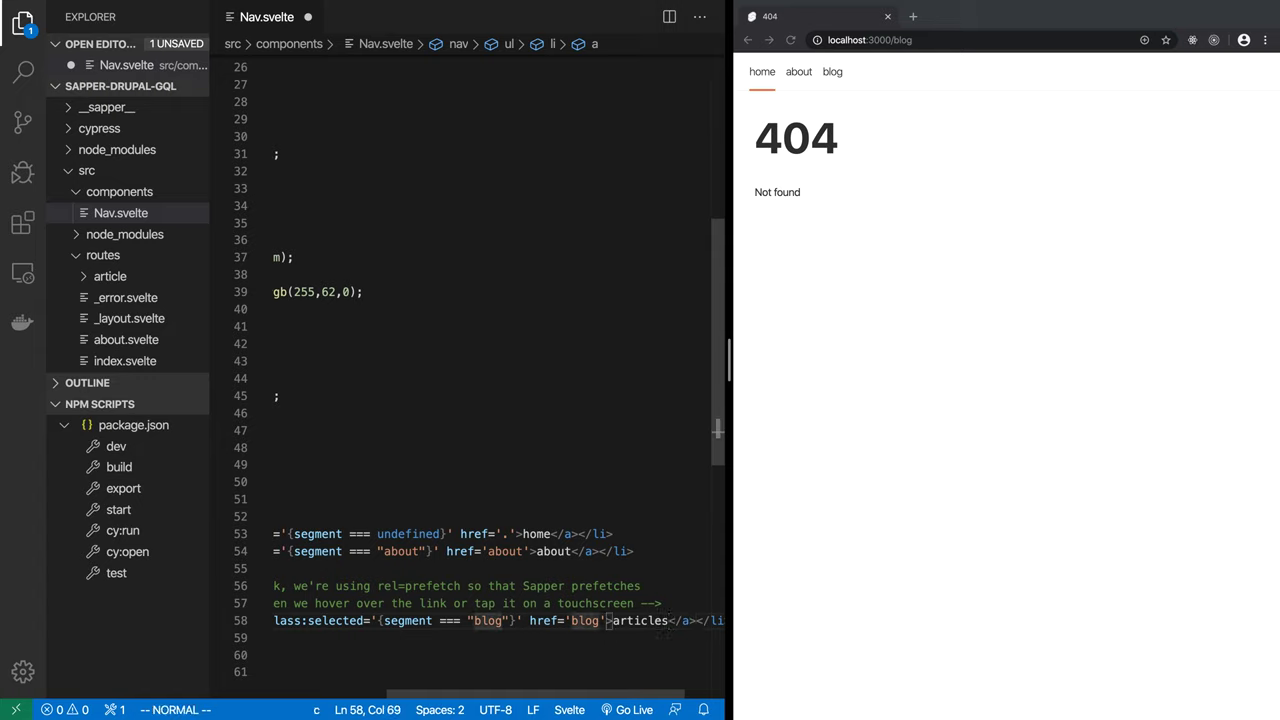
{"action": "type", "text": "article"}
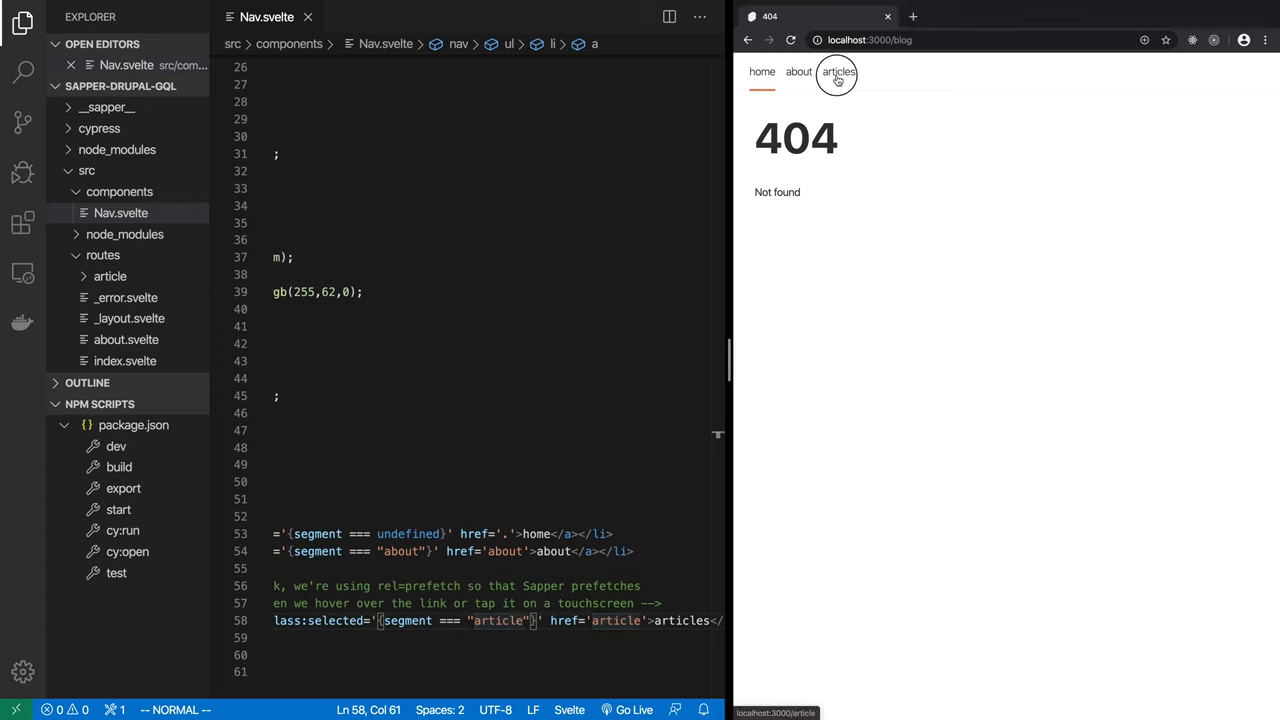
{"action": "left_click", "coordinate": [835, 72]}
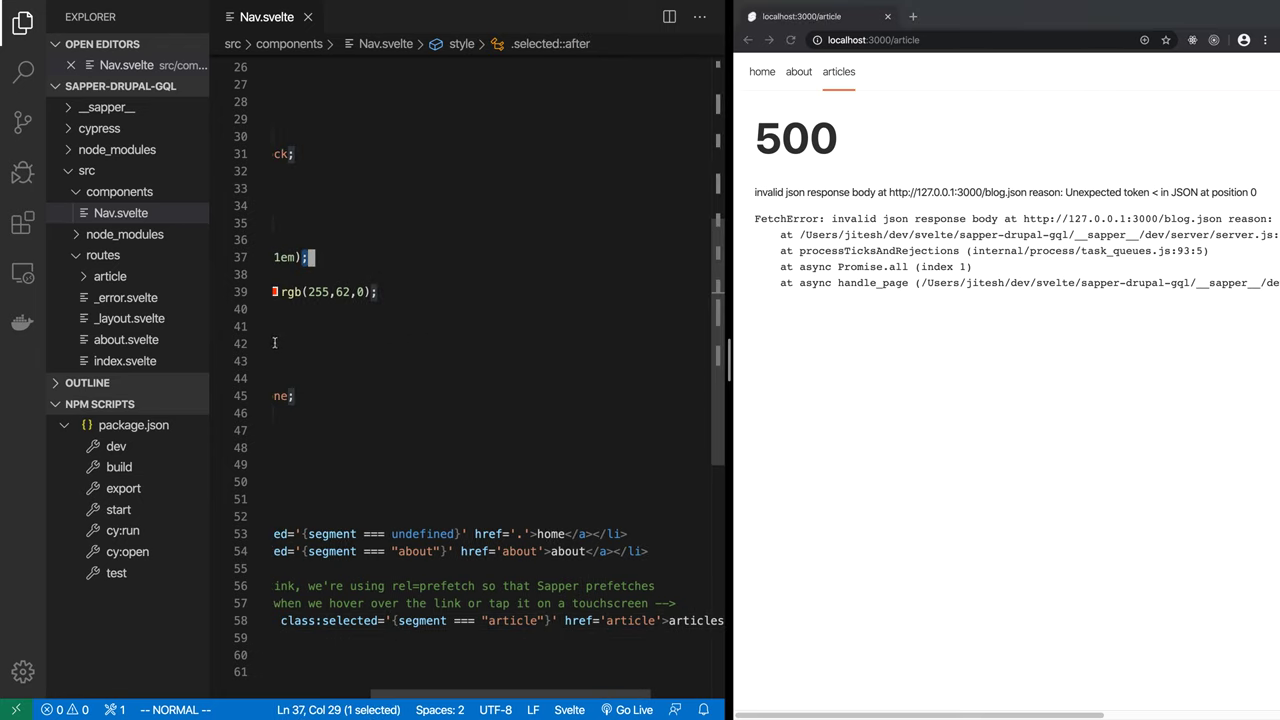
{"action": "mouse_move", "coordinate": [249, 485]}
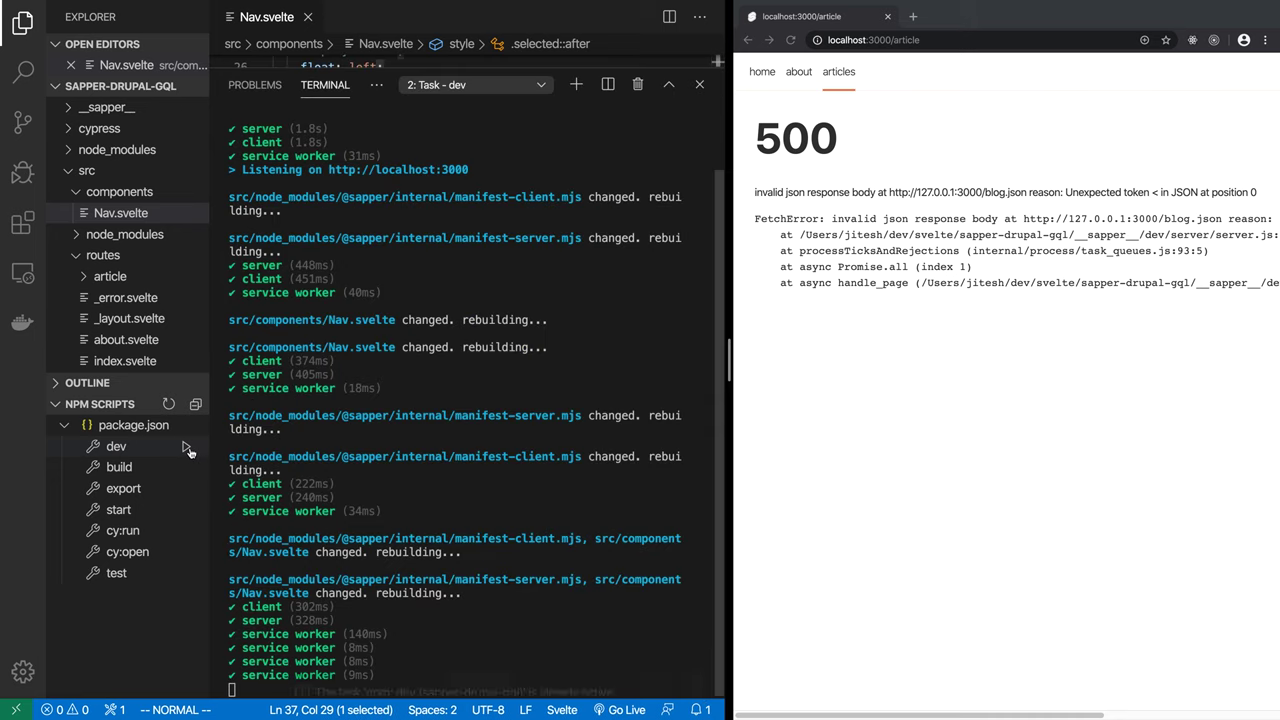
{"action": "left_click", "coordinate": [116, 445]}
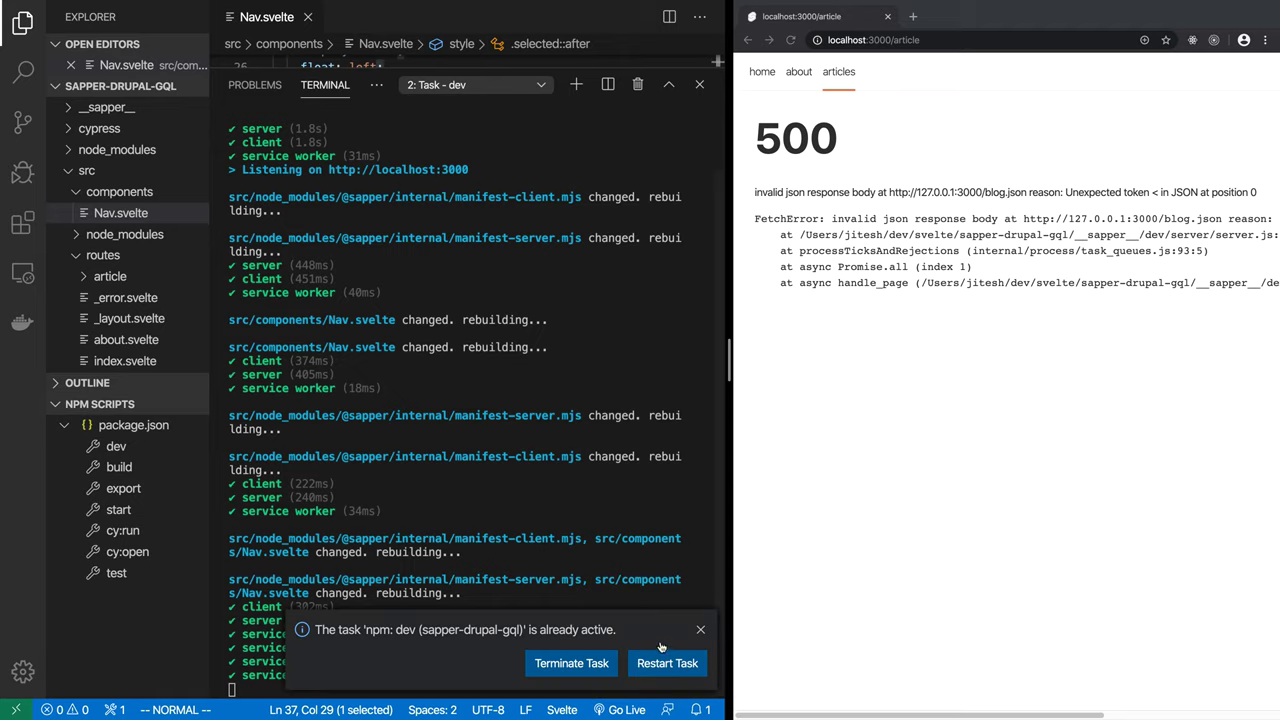
{"action": "left_click", "coordinate": [666, 663]}
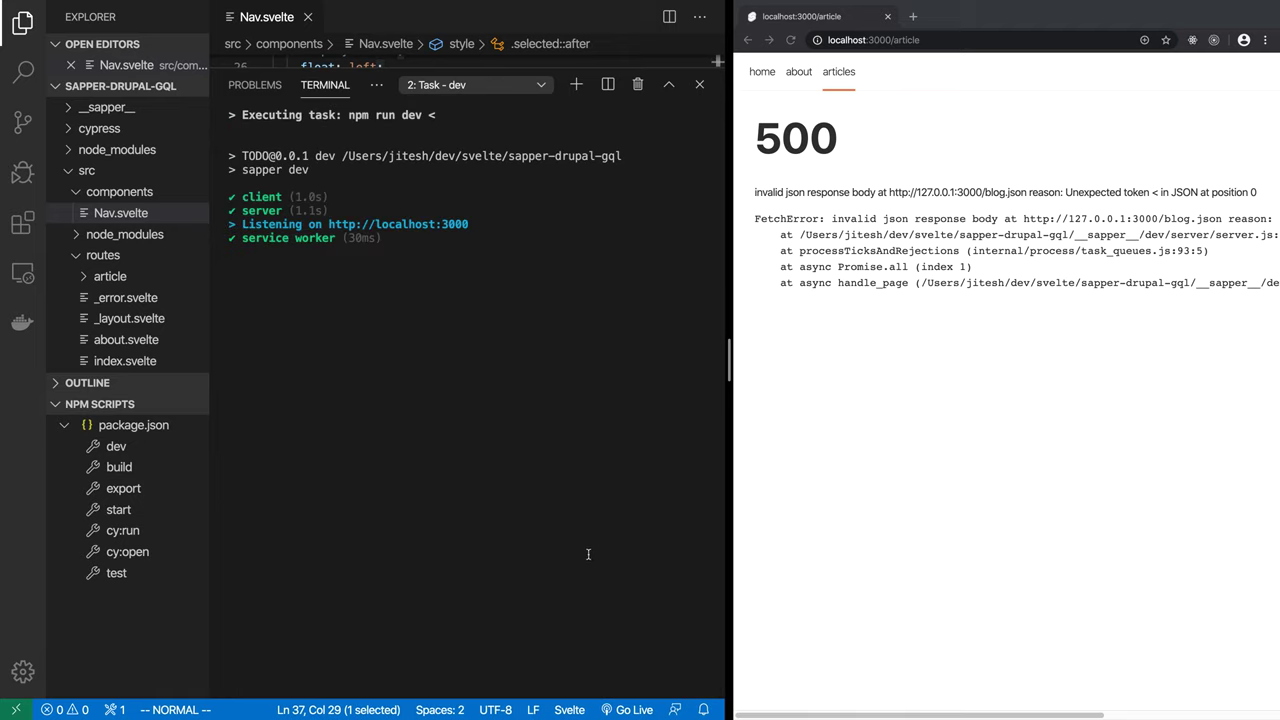
{"action": "mouse_move", "coordinate": [896, 419]}
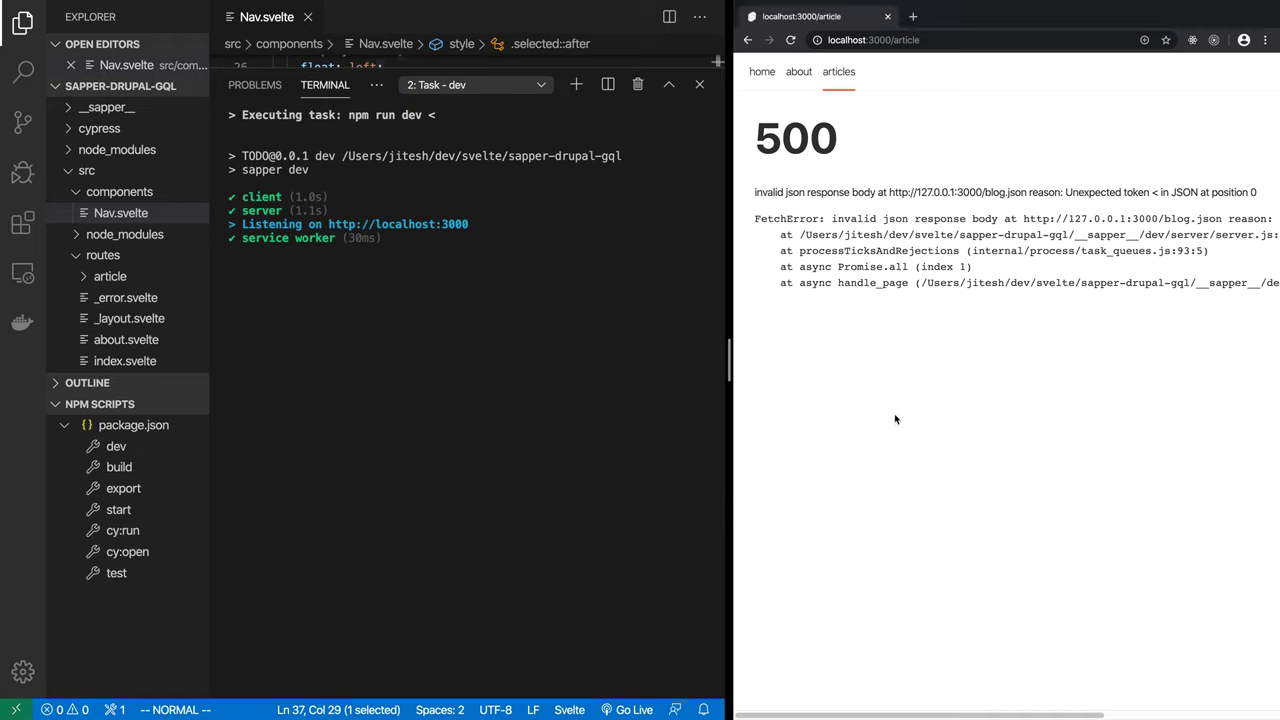
{"action": "mouse_move", "coordinate": [891, 308]}
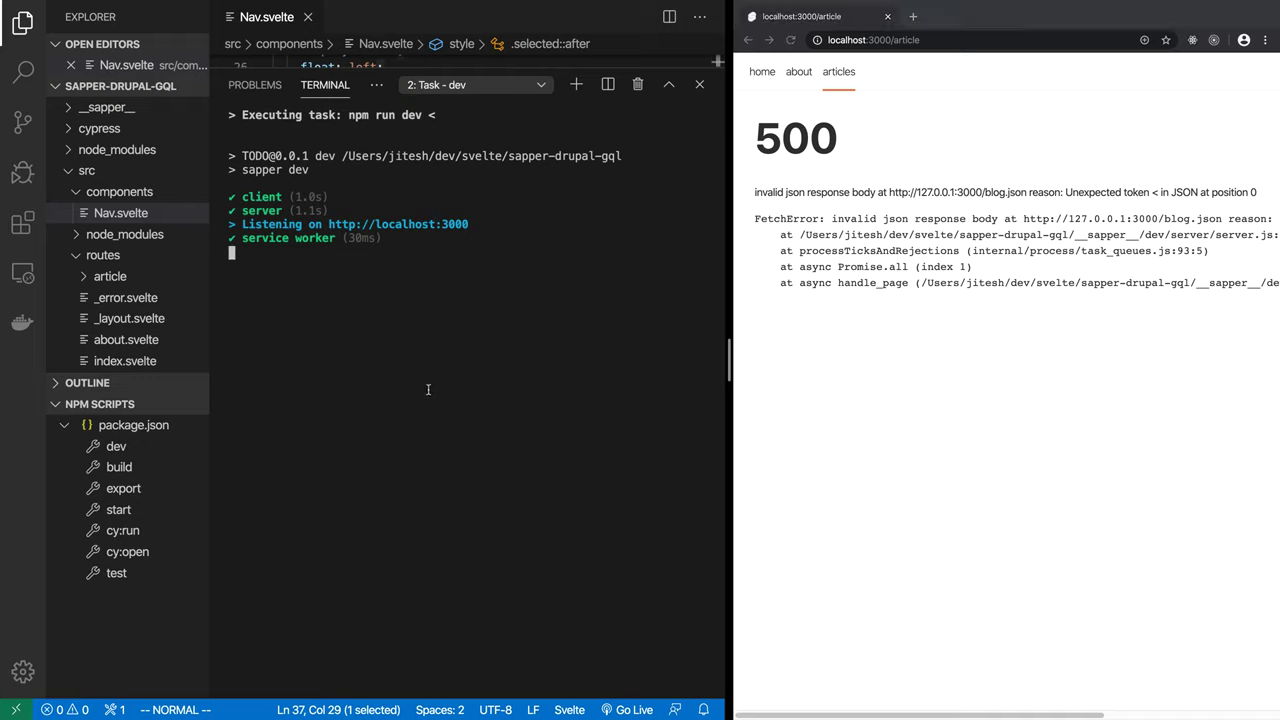
{"action": "mouse_move", "coordinate": [472, 406]}
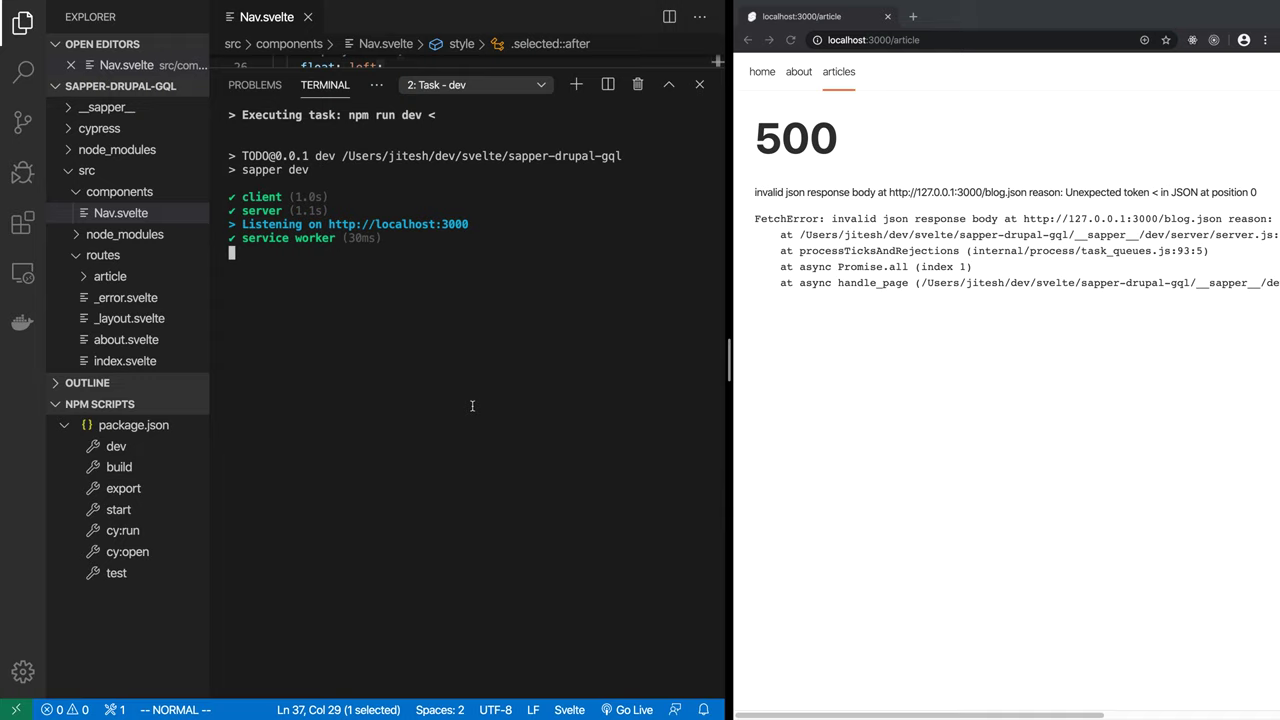
{"action": "mouse_move", "coordinate": [439, 408]}
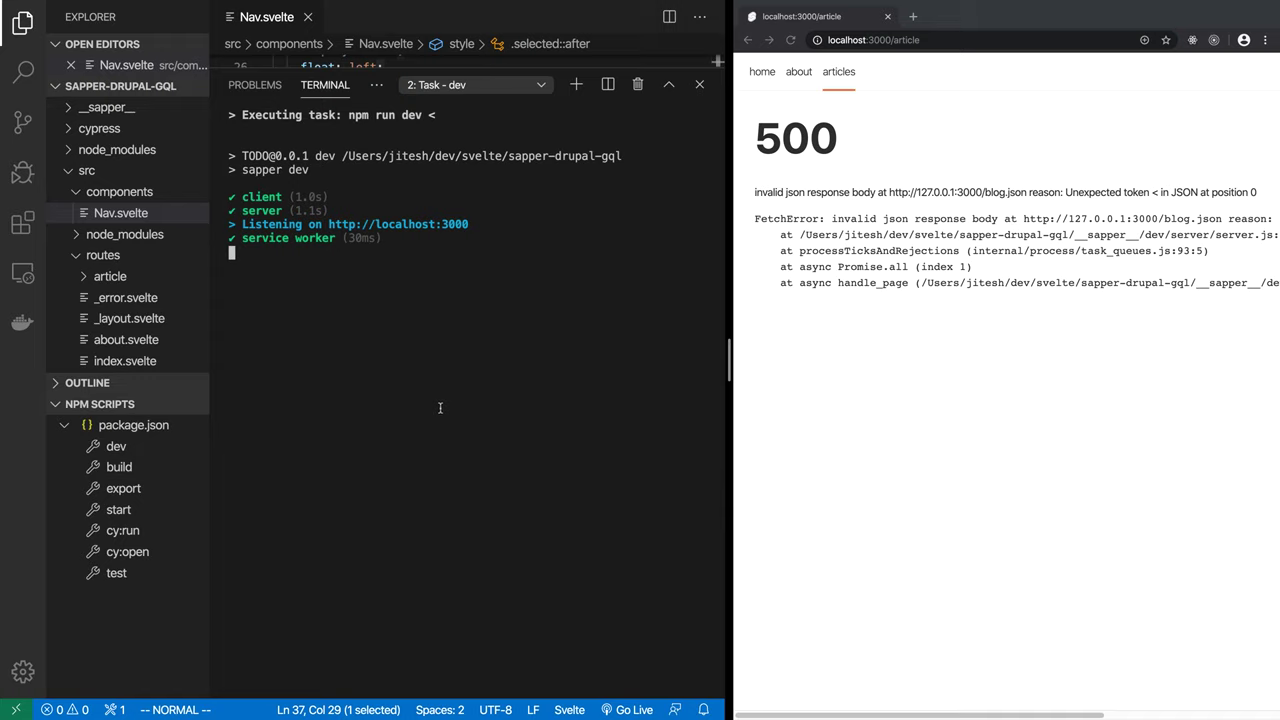
{"action": "mouse_move", "coordinate": [284, 364]}
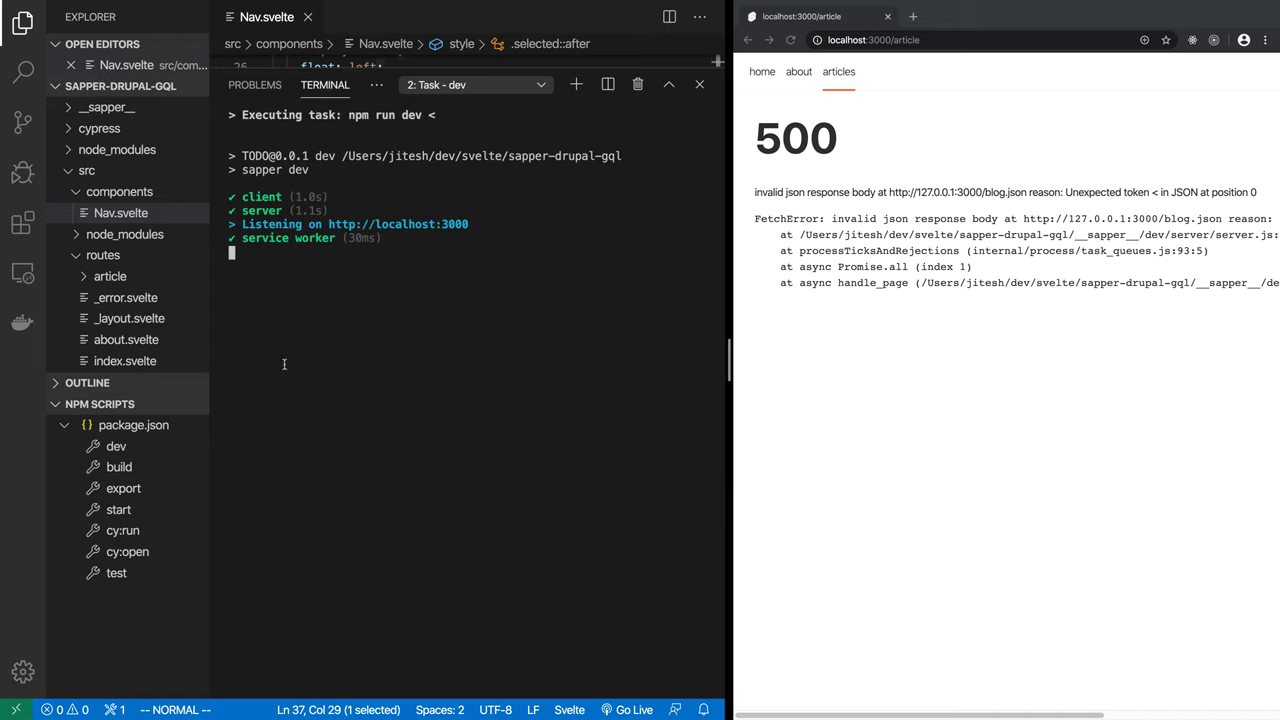
{"action": "mouse_move", "coordinate": [135, 281]}
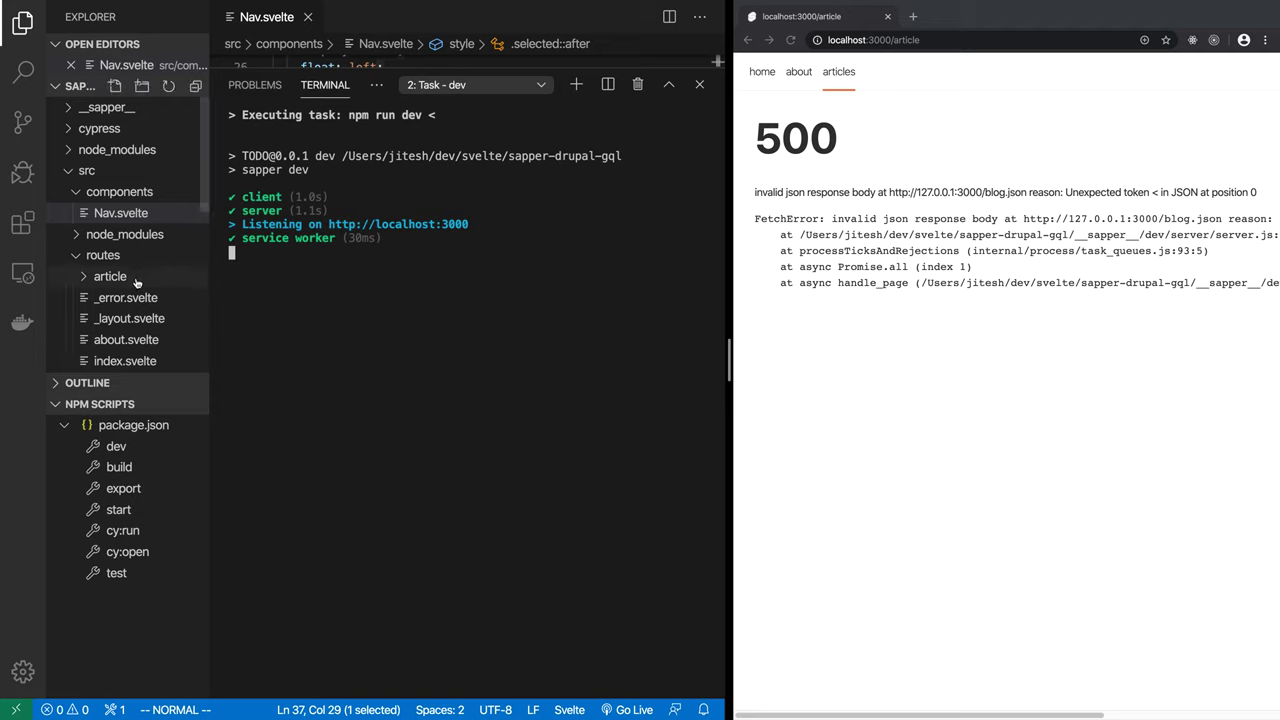
Step: Delete _posts.js, [slug].json.js and index.json.js from src/routes/article, keeping index.svelte
{"action": "left_click", "coordinate": [109, 276]}
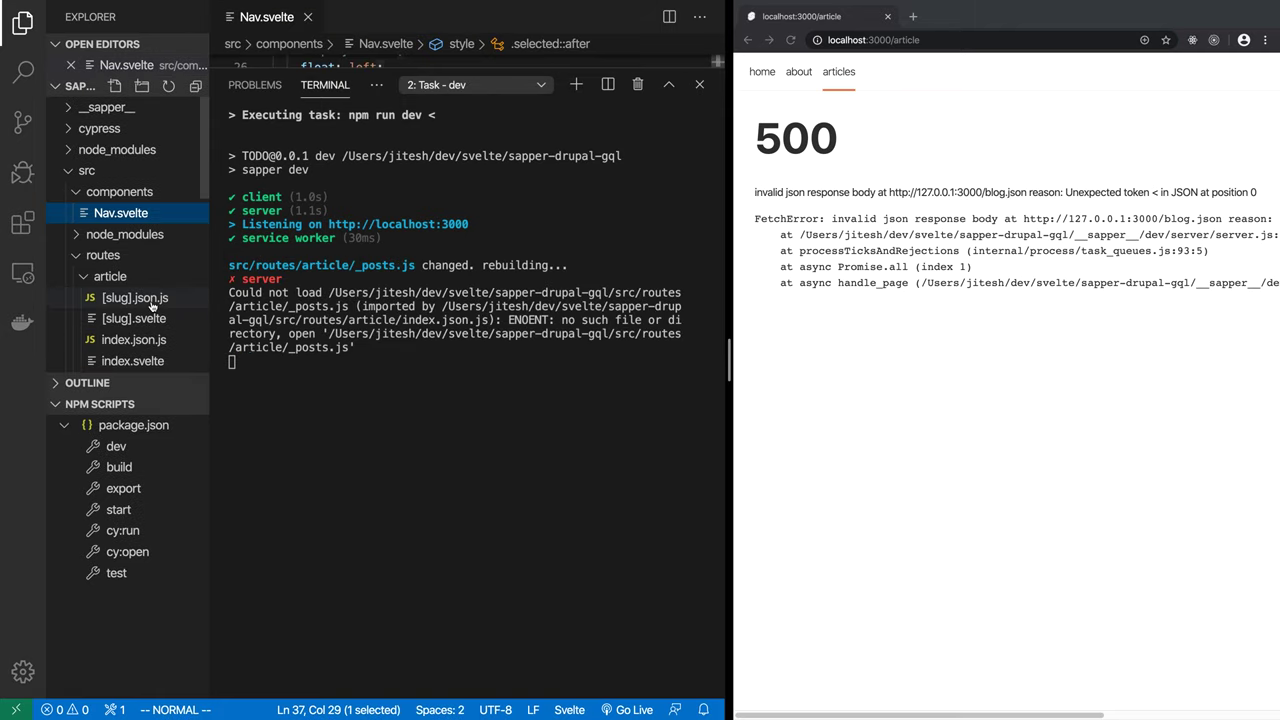
{"action": "mouse_move", "coordinate": [133, 318]}
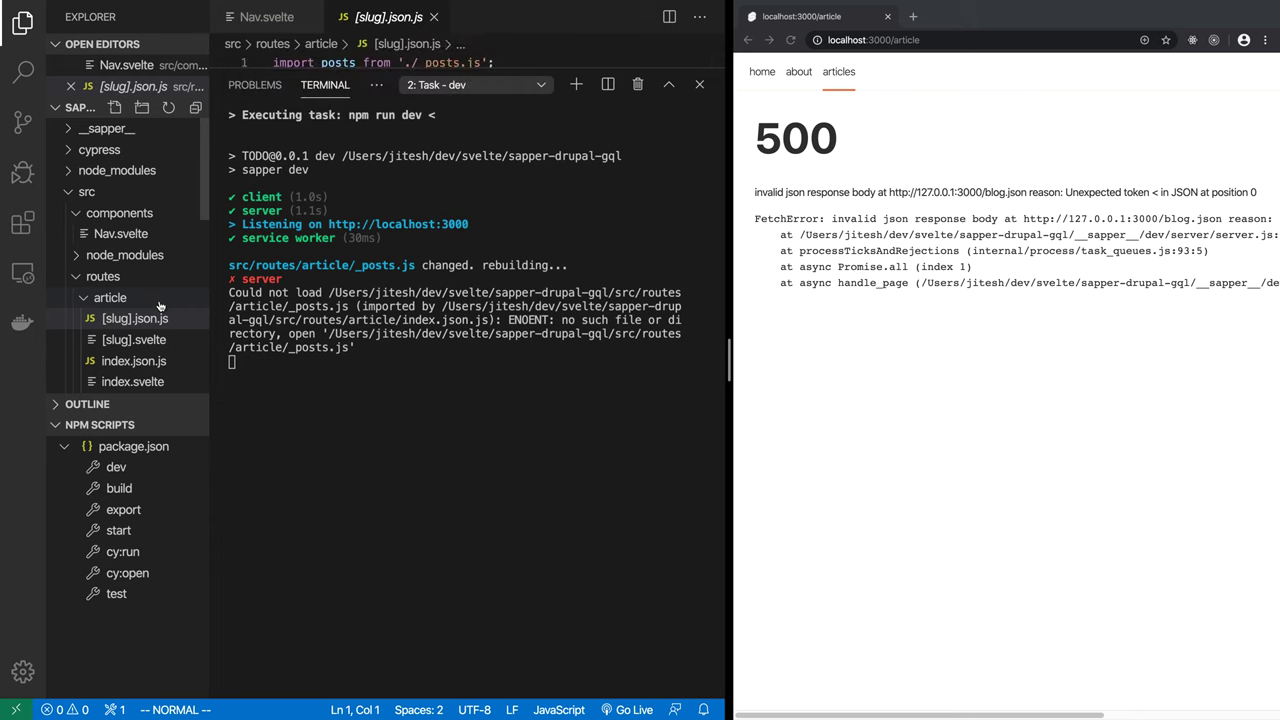
{"action": "left_click", "coordinate": [120, 213]}
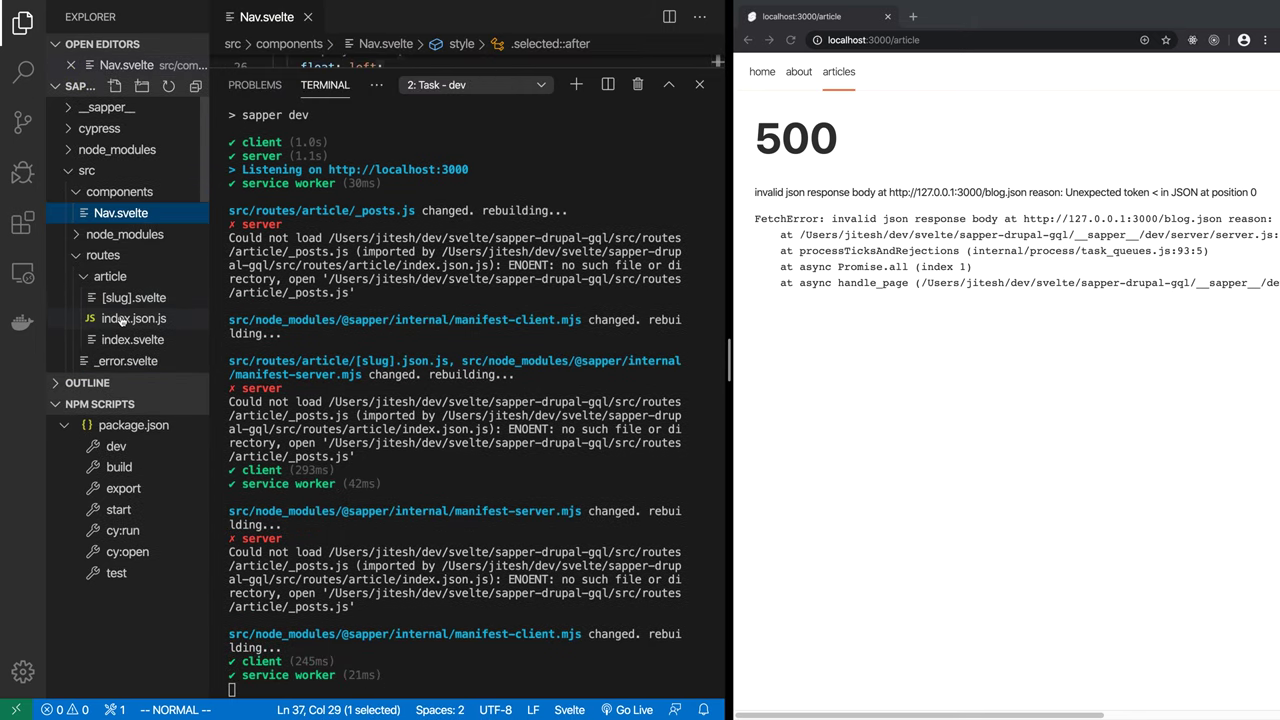
{"action": "left_click", "coordinate": [133, 318]}
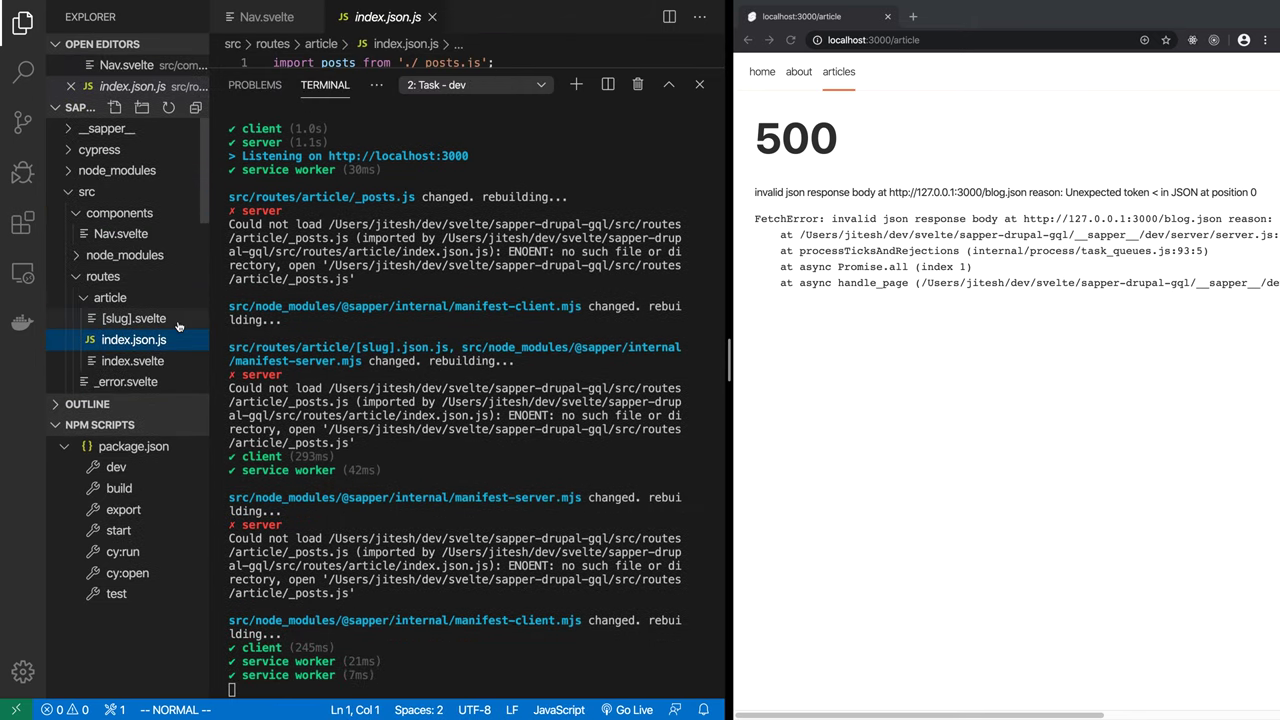
{"action": "left_click", "coordinate": [120, 232]}
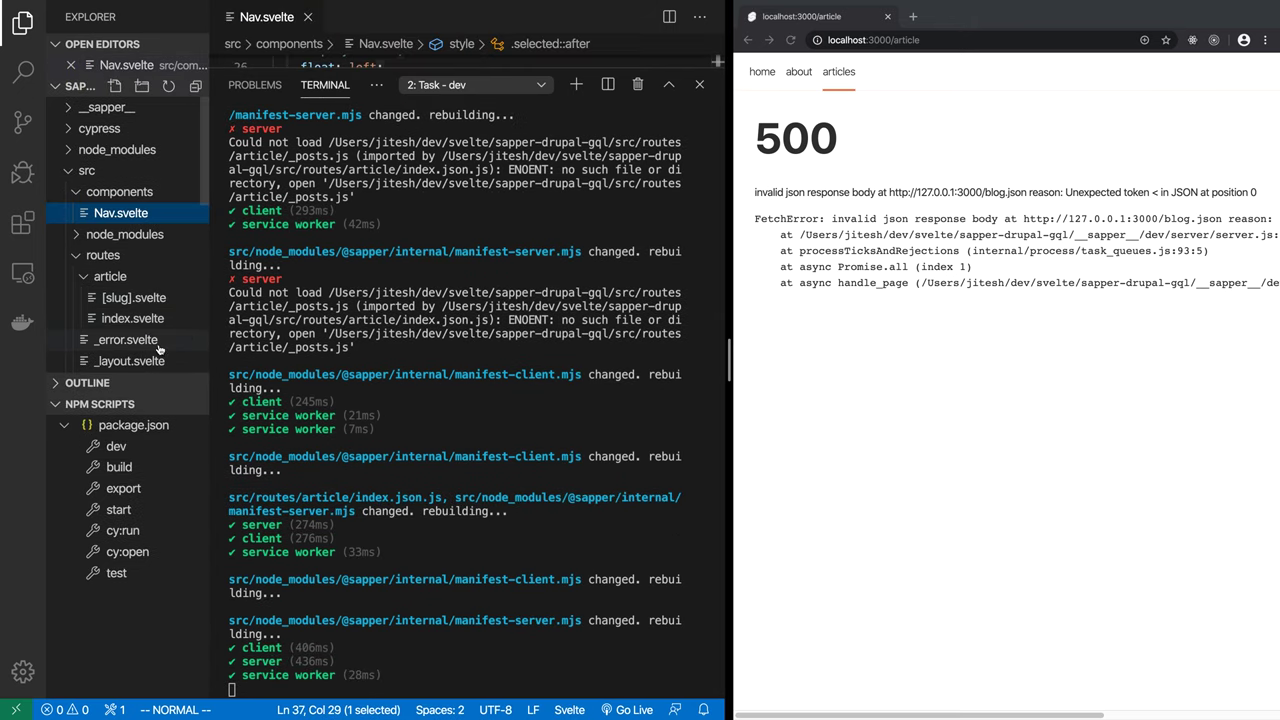
{"action": "left_click", "coordinate": [131, 318]}
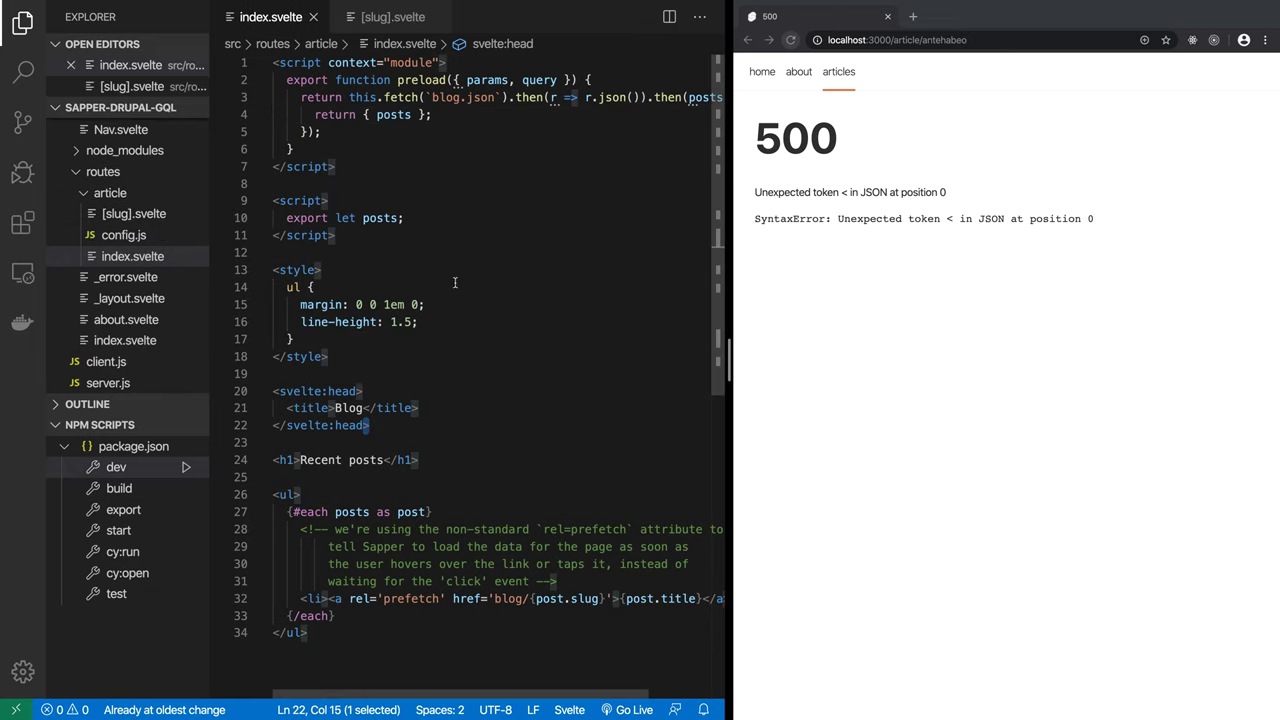
Step: View the article index.svelte code and reload the articles page, which shows 500 'undefined'
{"action": "left_click", "coordinate": [313, 287]}
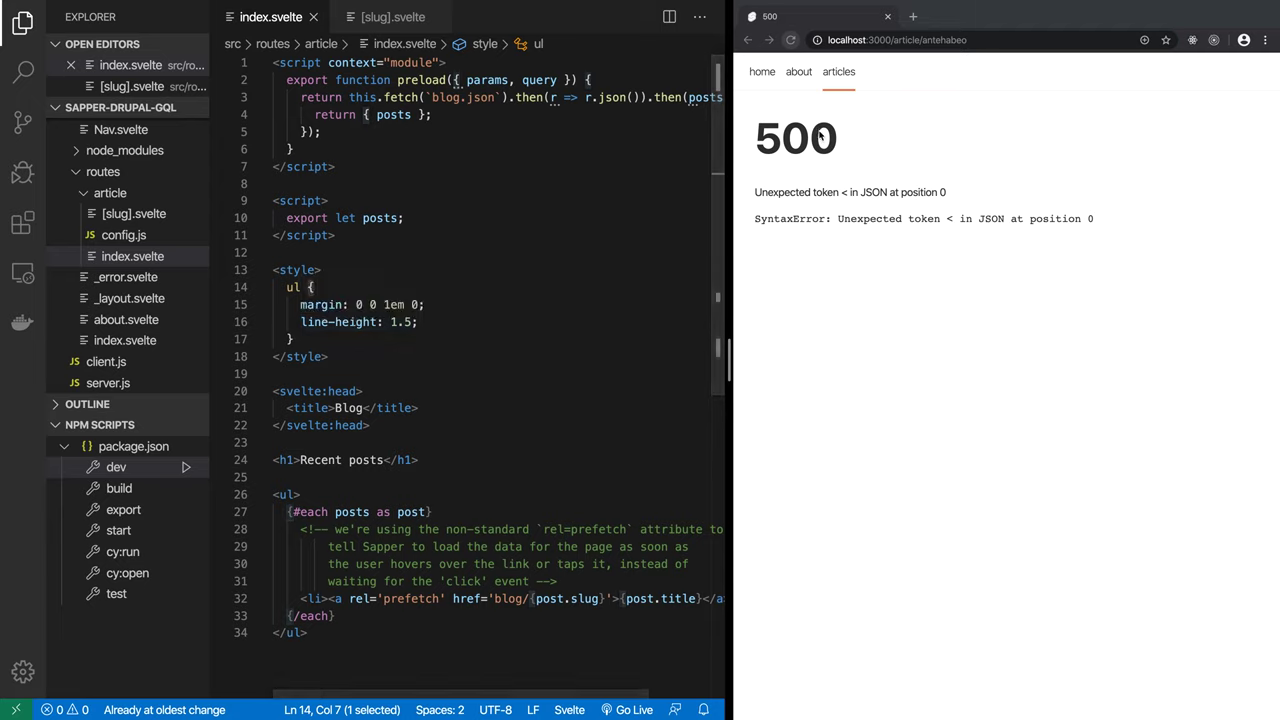
{"action": "left_click", "coordinate": [838, 72]}
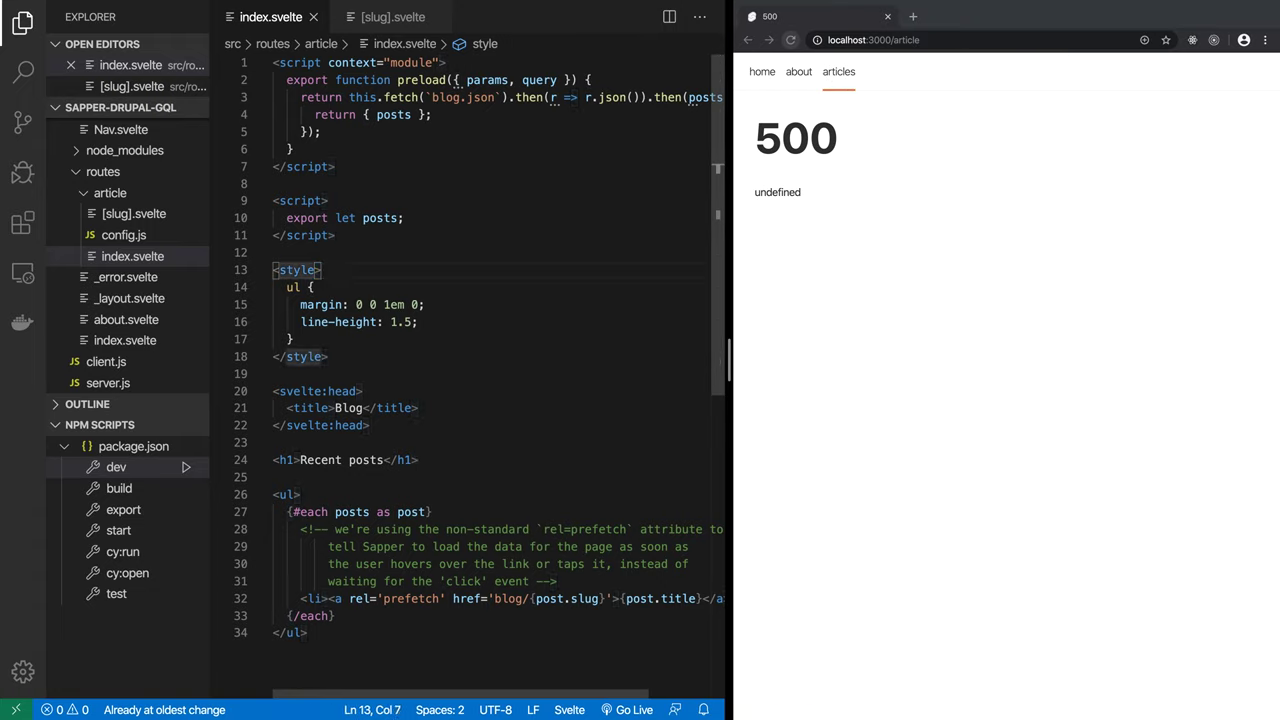
{"action": "mouse_move", "coordinate": [511, 319]}
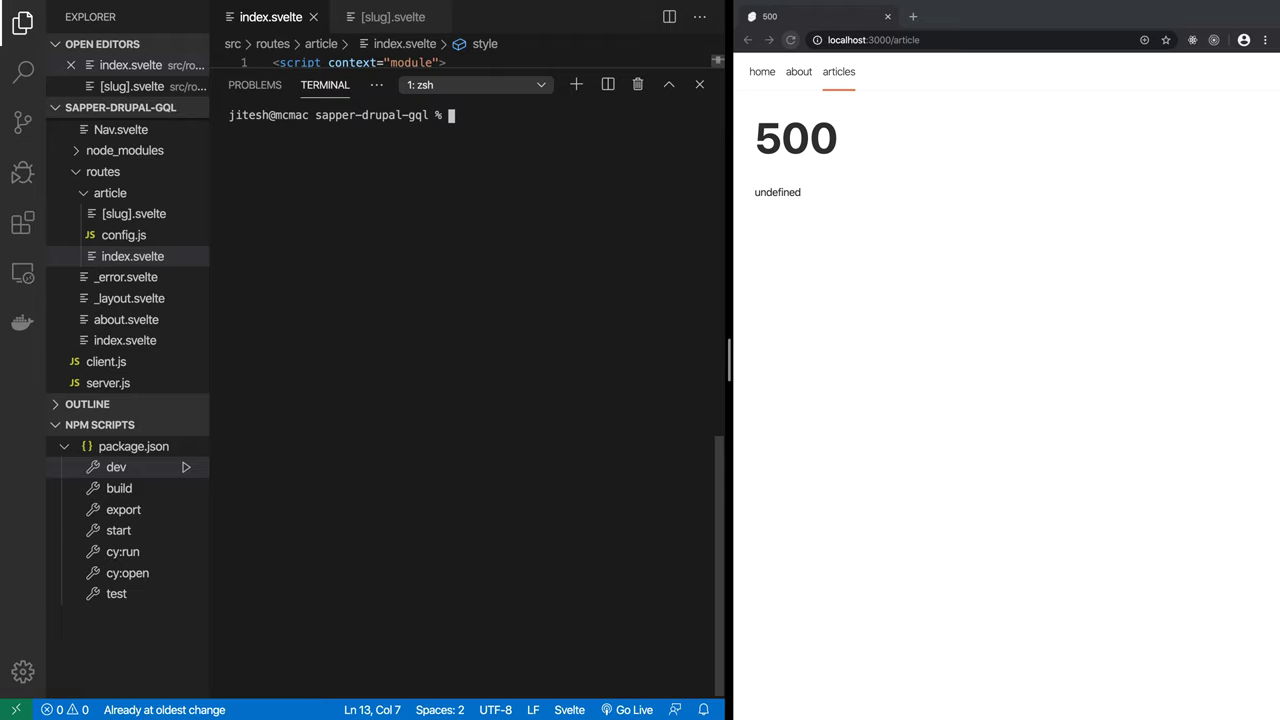
Step: Run npm install apollo-boost graphql in the terminal
{"action": "type", "text": "npm install apollo-boost graphql"}
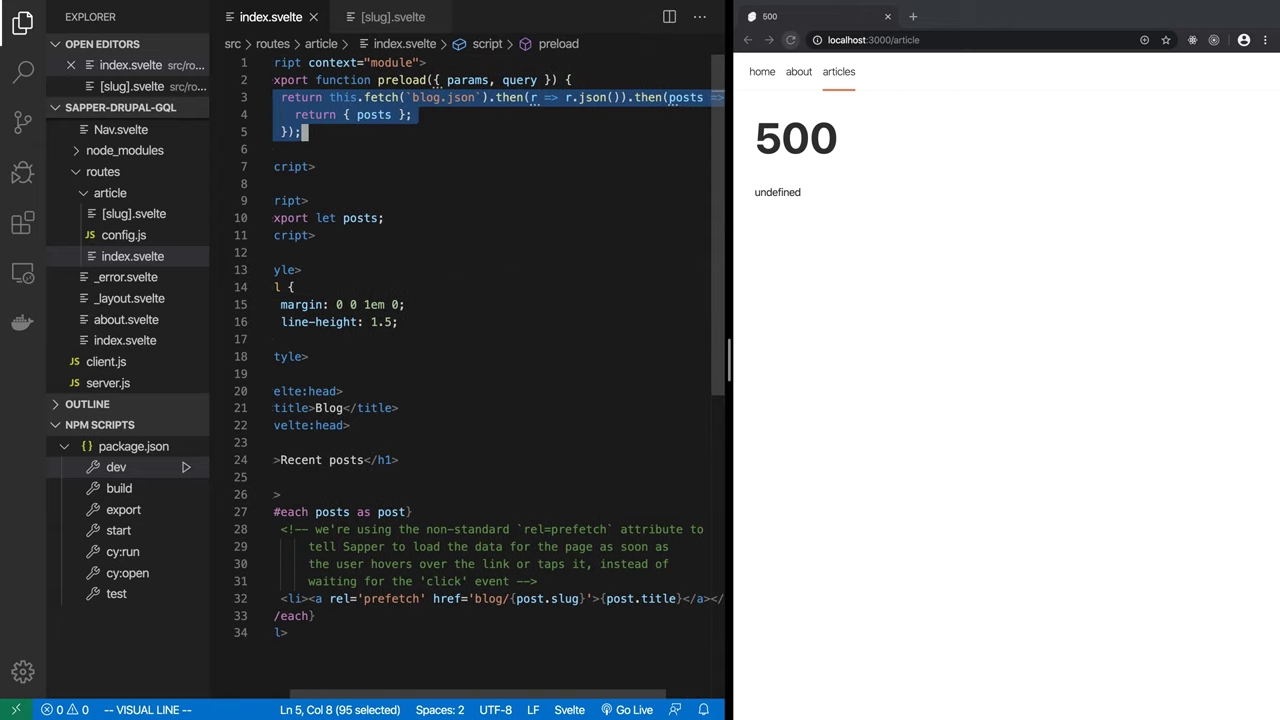
Step: Delete the blog fetch code and add import ApolloClient from "apollo-boost"
{"action": "key", "text": "Delete"}
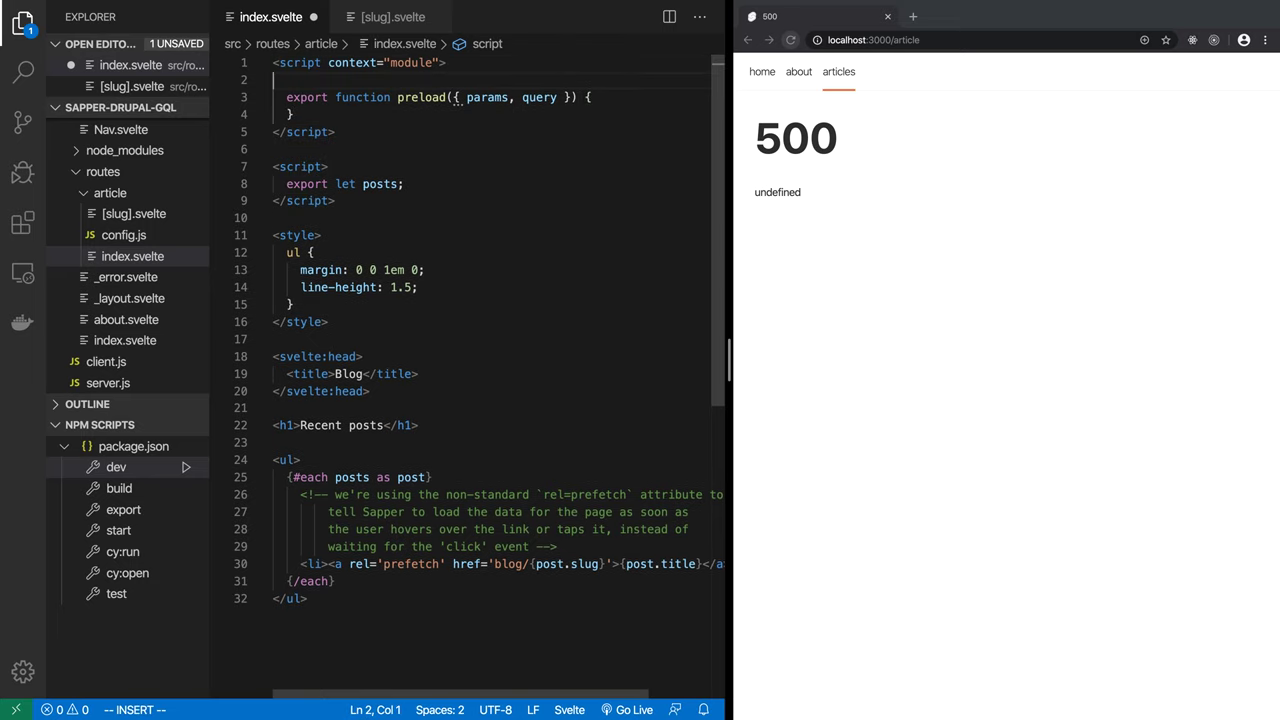
{"action": "type", "text": "import A"}
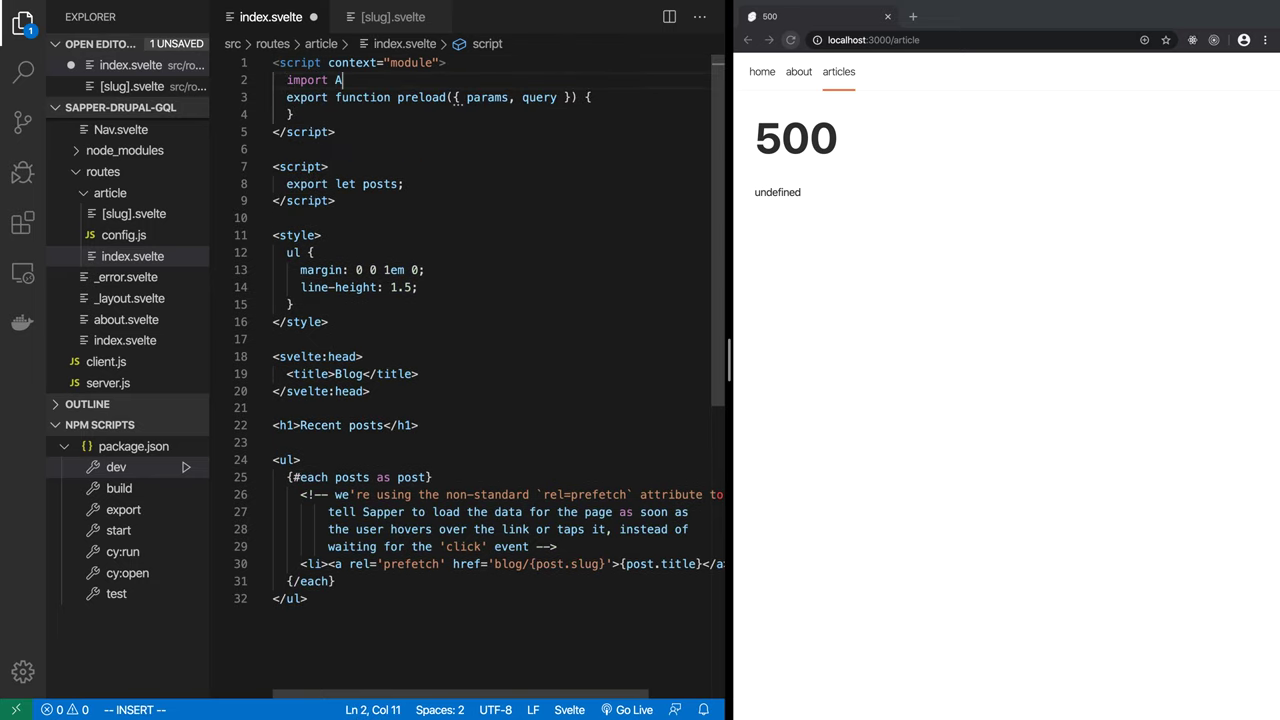
{"action": "type", "text": "polloC"}
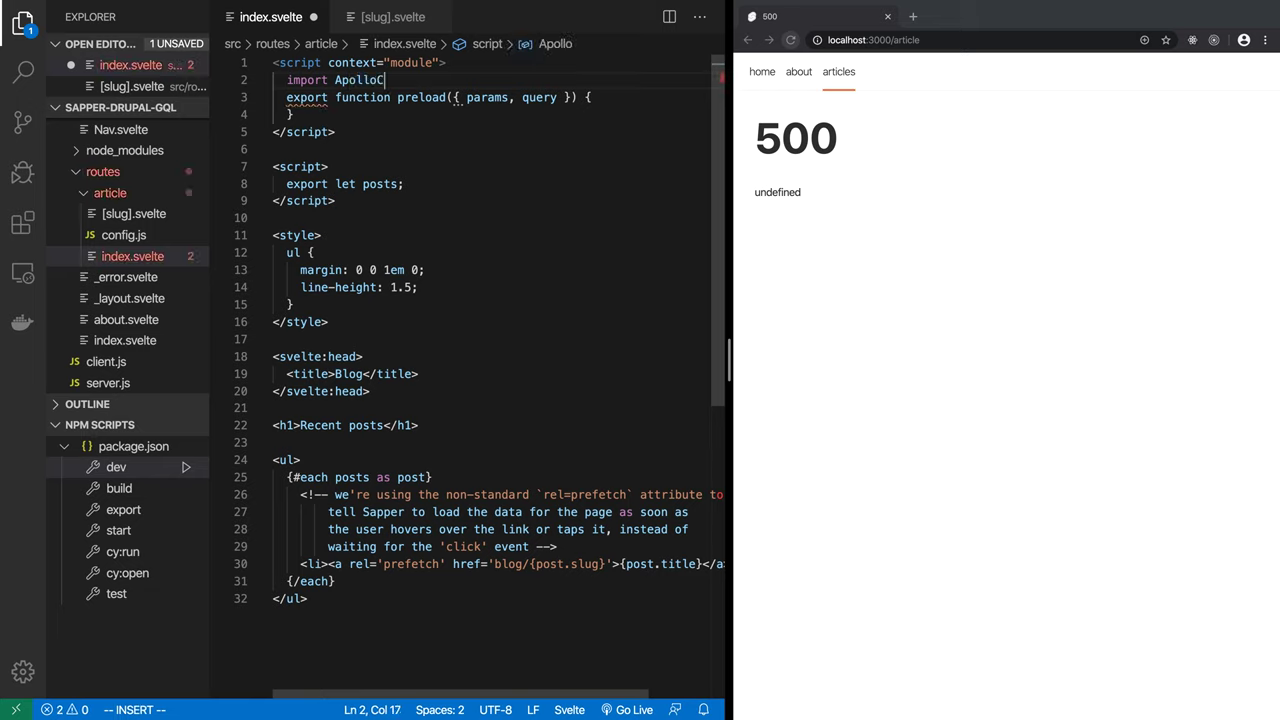
{"action": "type", "text": "lient from"}
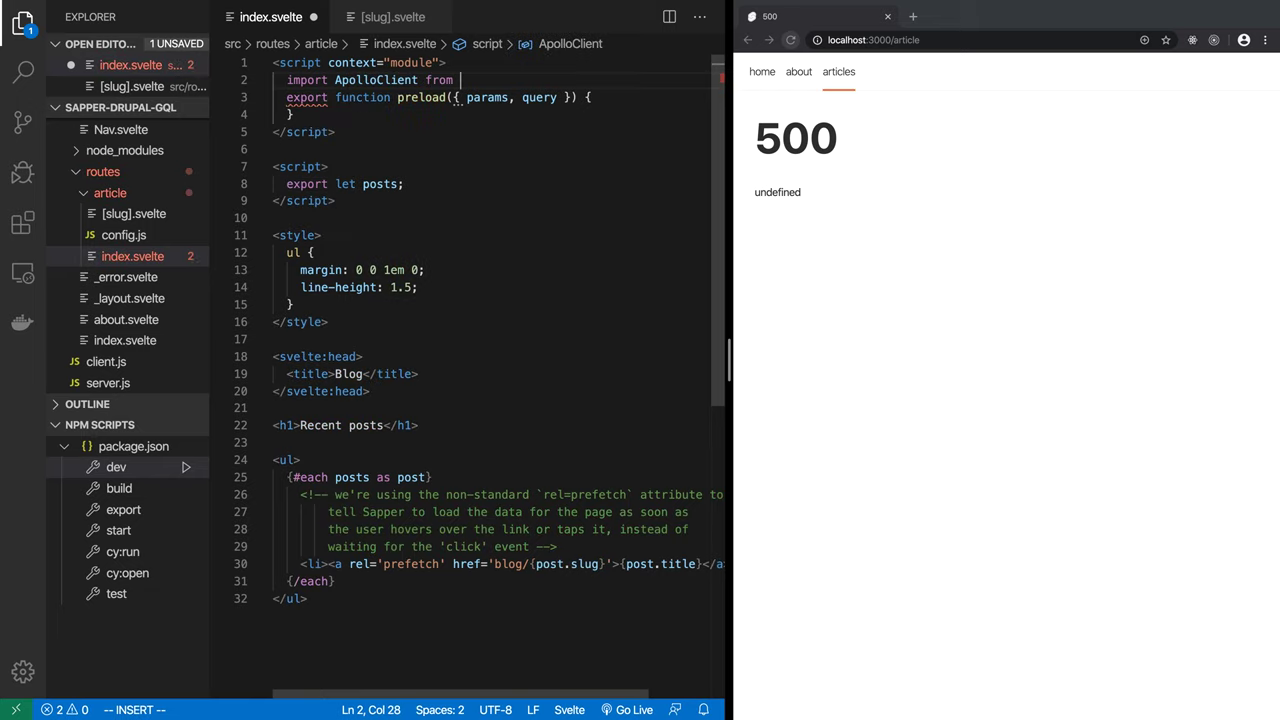
{"action": "type", "text": "\"apo\""}
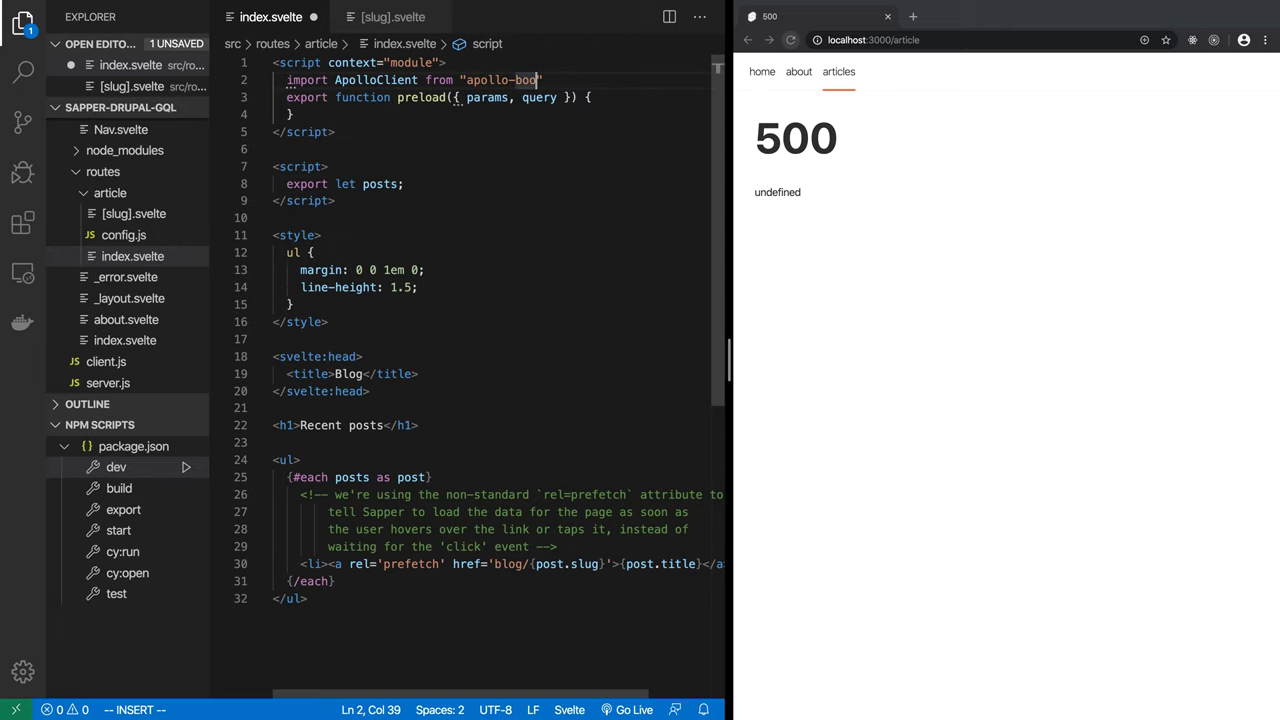
{"action": "type", "text": "st"}
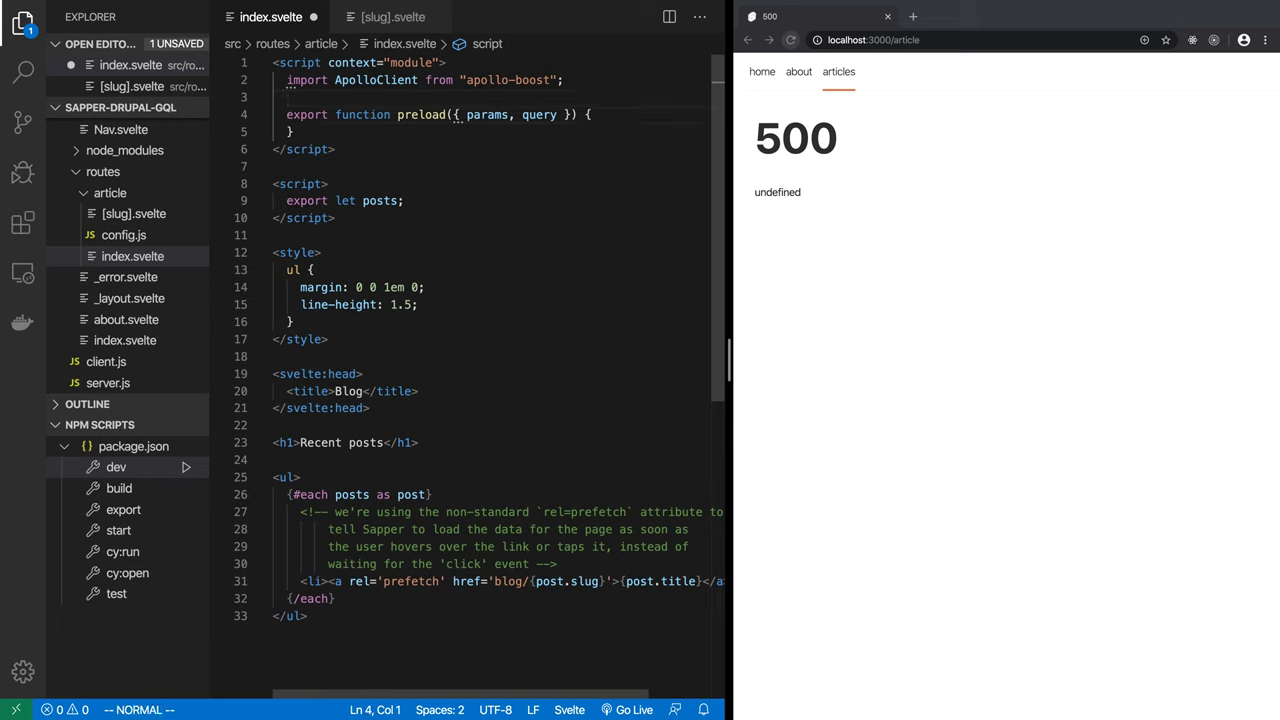
Step: Inside preload, declare const client = new ApolloClient({ uri: ... })
{"action": "key", "text": "Enter"}
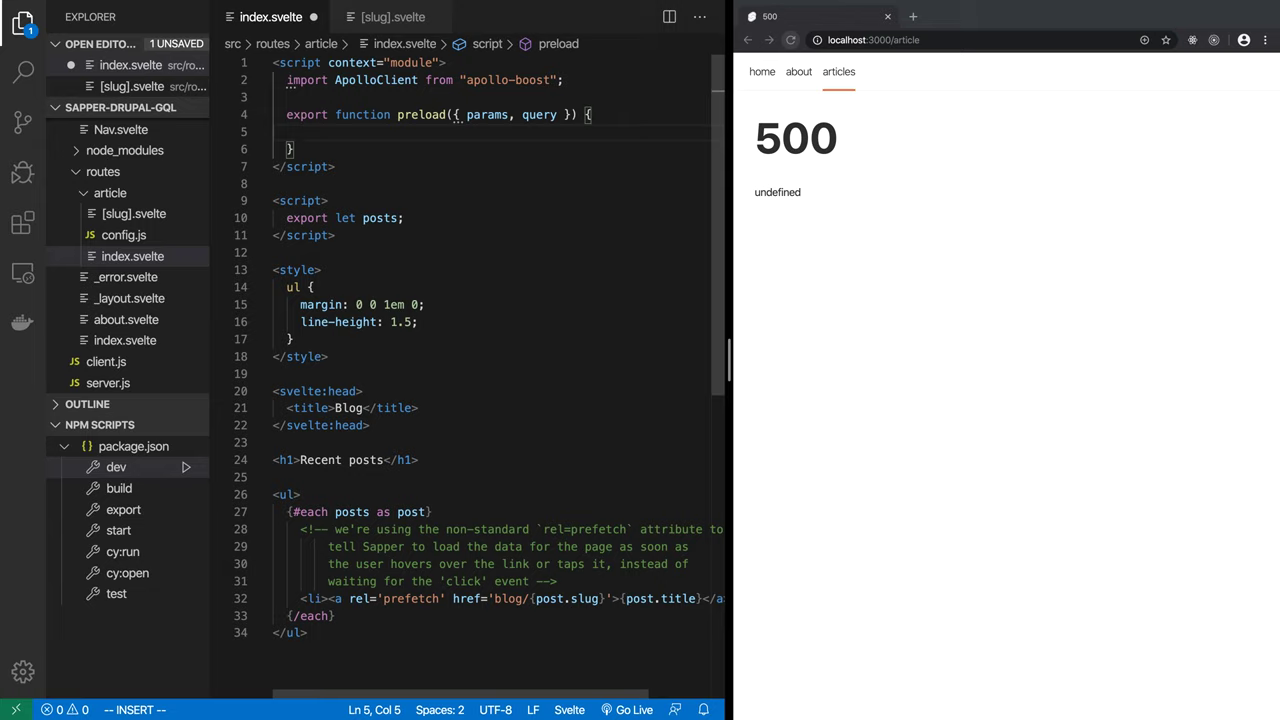
{"action": "type", "text": "new"}
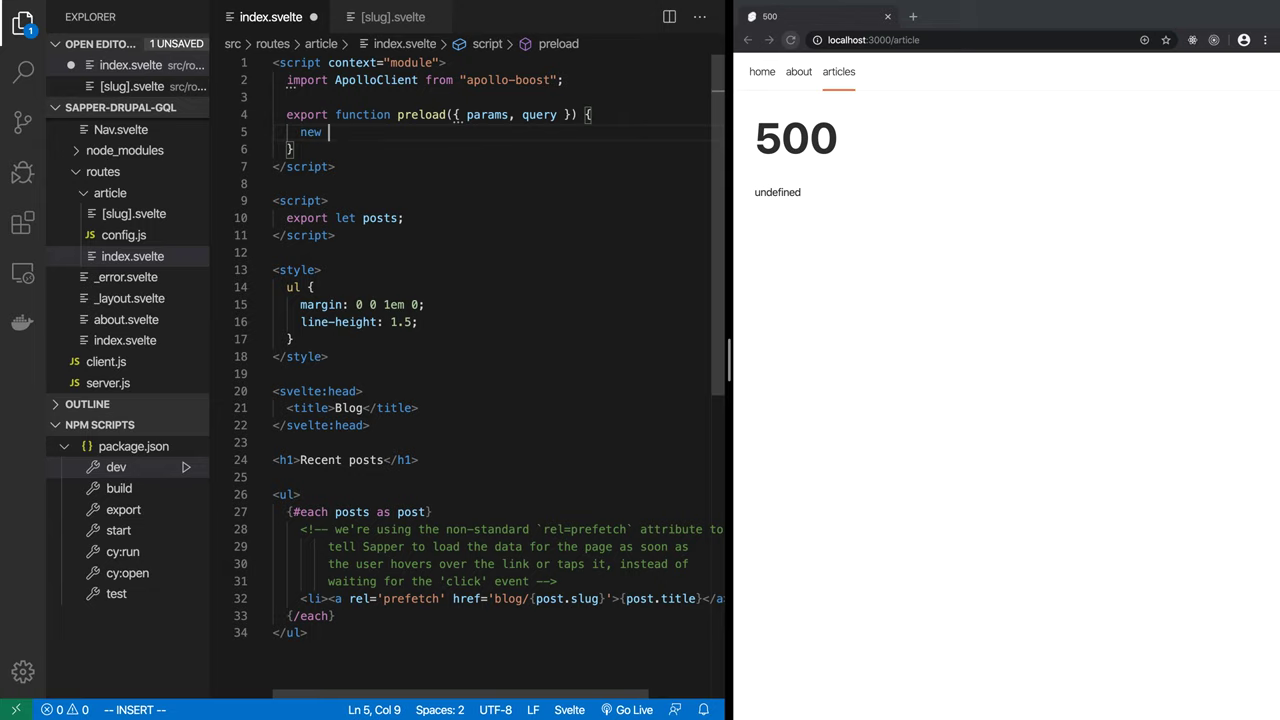
{"action": "type", "text": "const"}
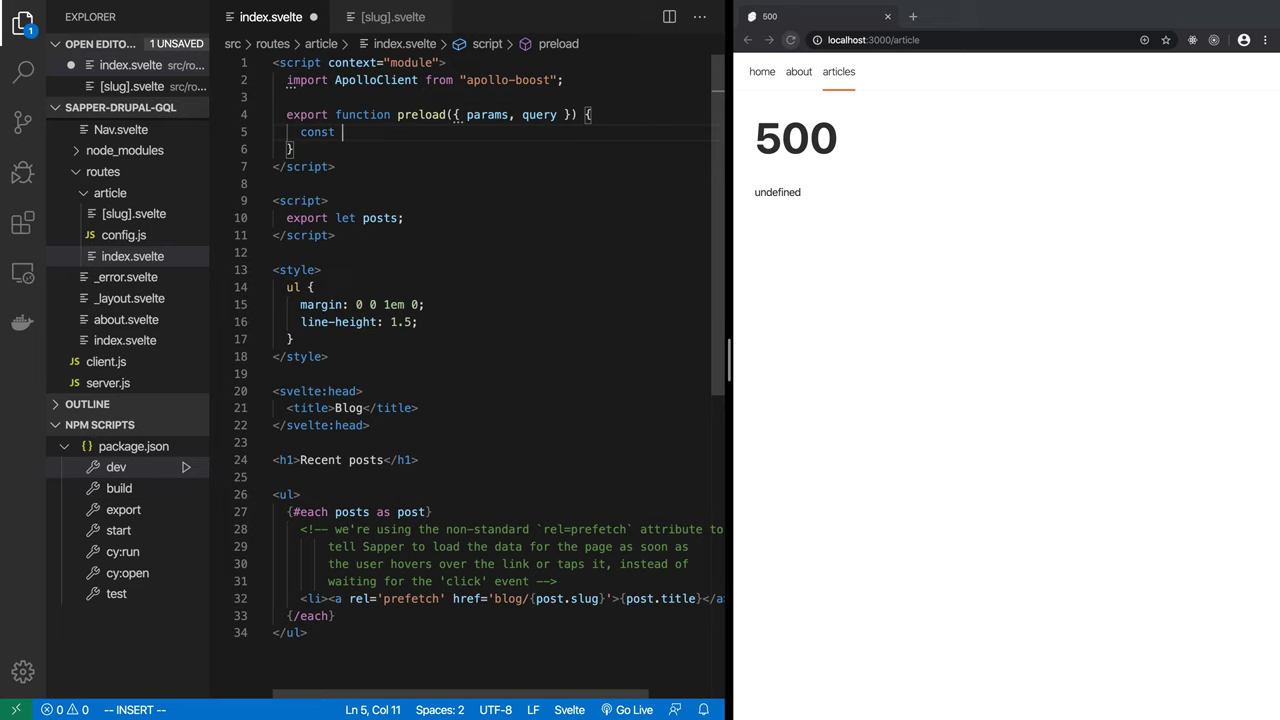
{"action": "type", "text": "client ="}
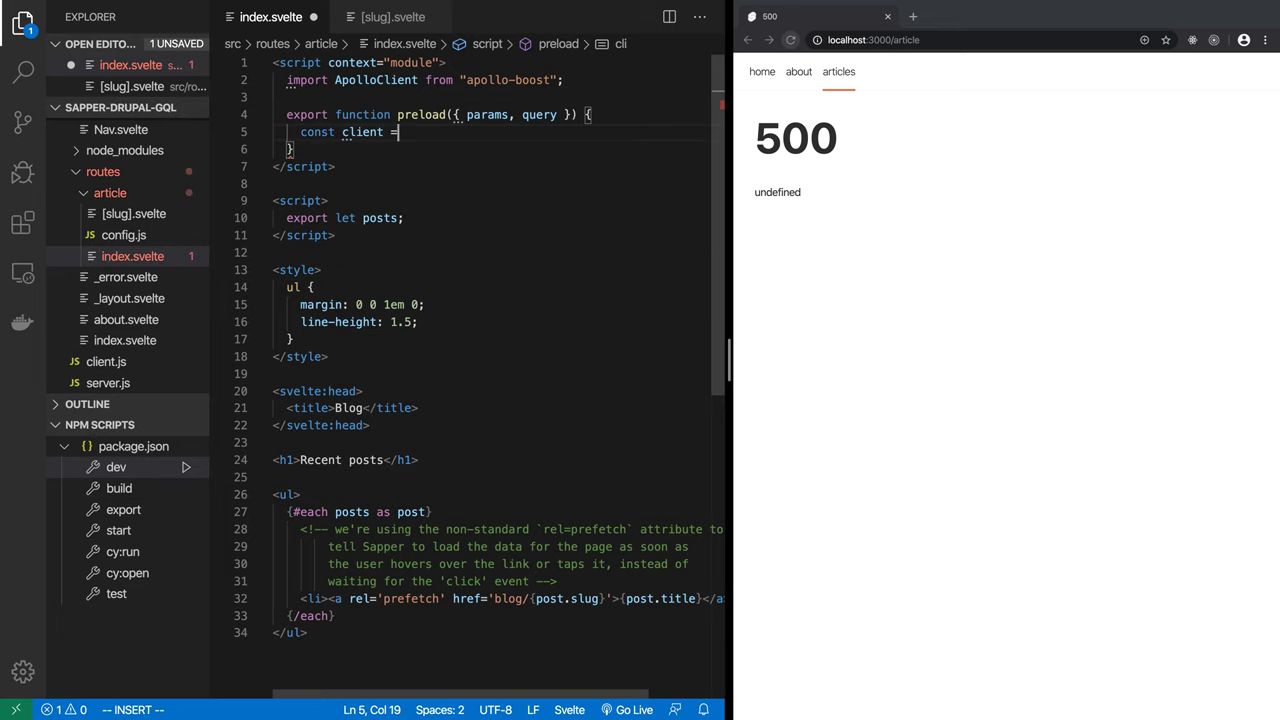
{"action": "type", "text": "new ApolloClient({"}
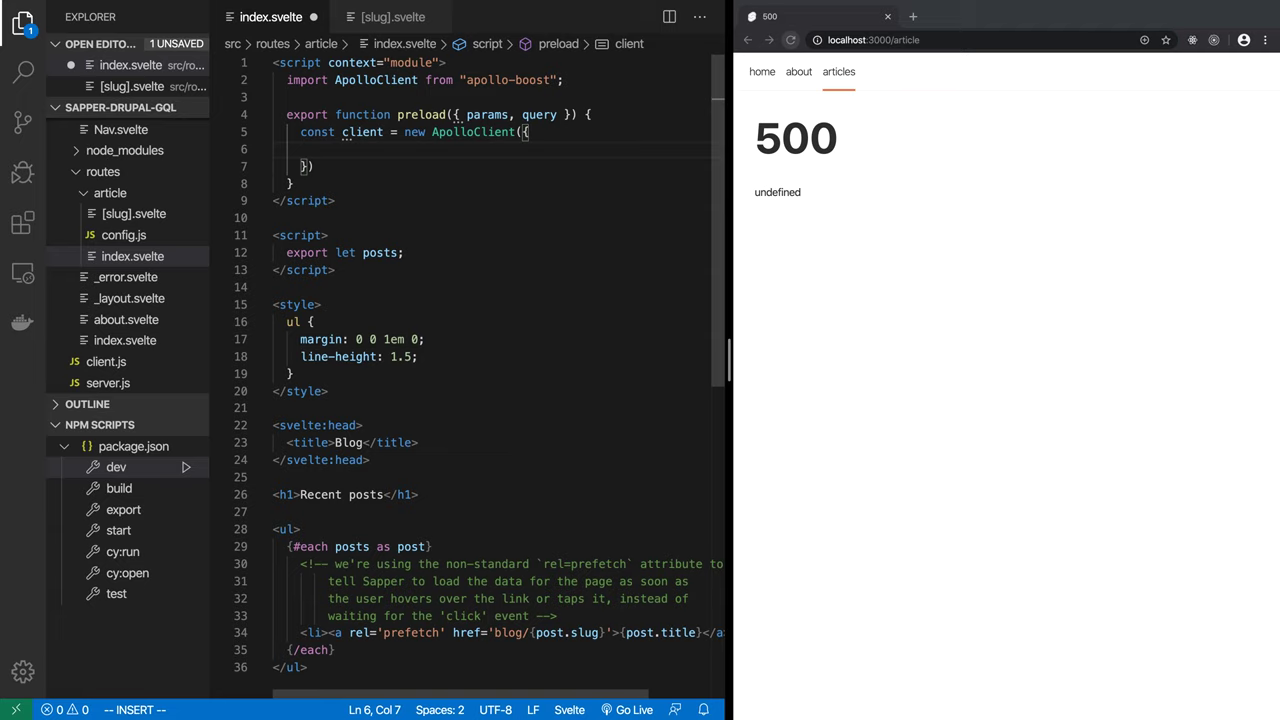
{"action": "type", "text": "uri:"}
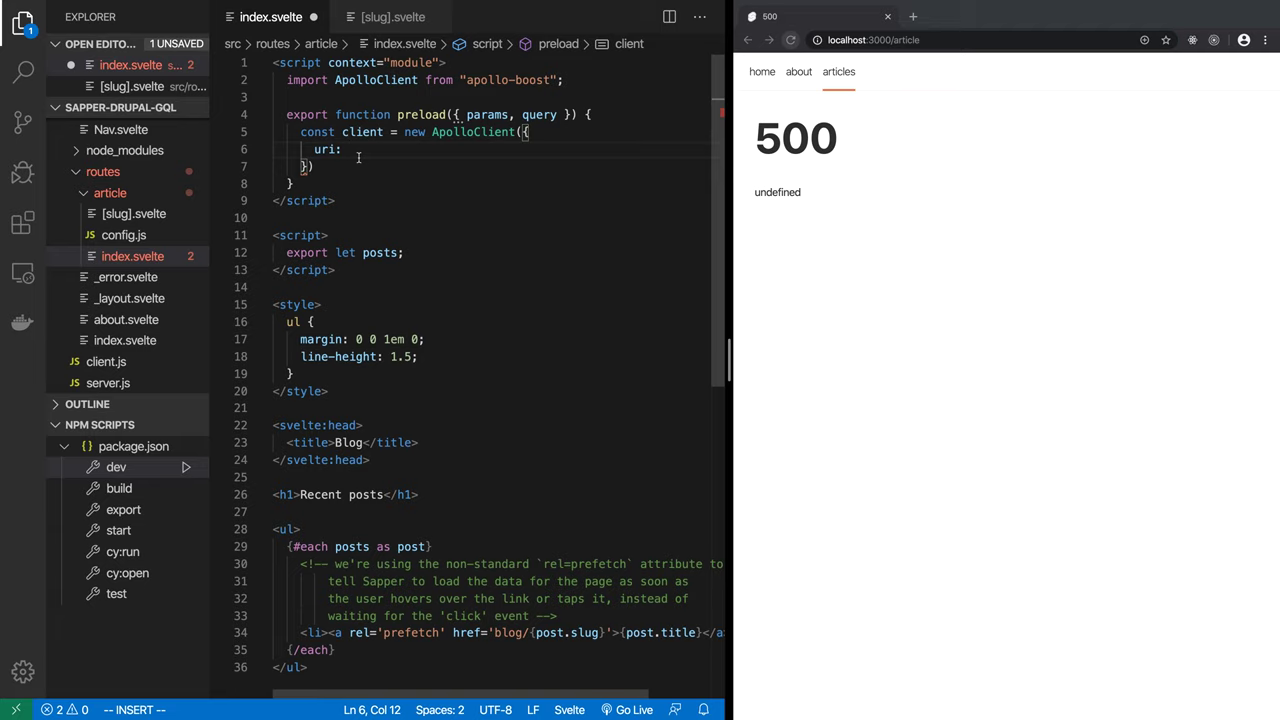
{"action": "type", "text": "c"}
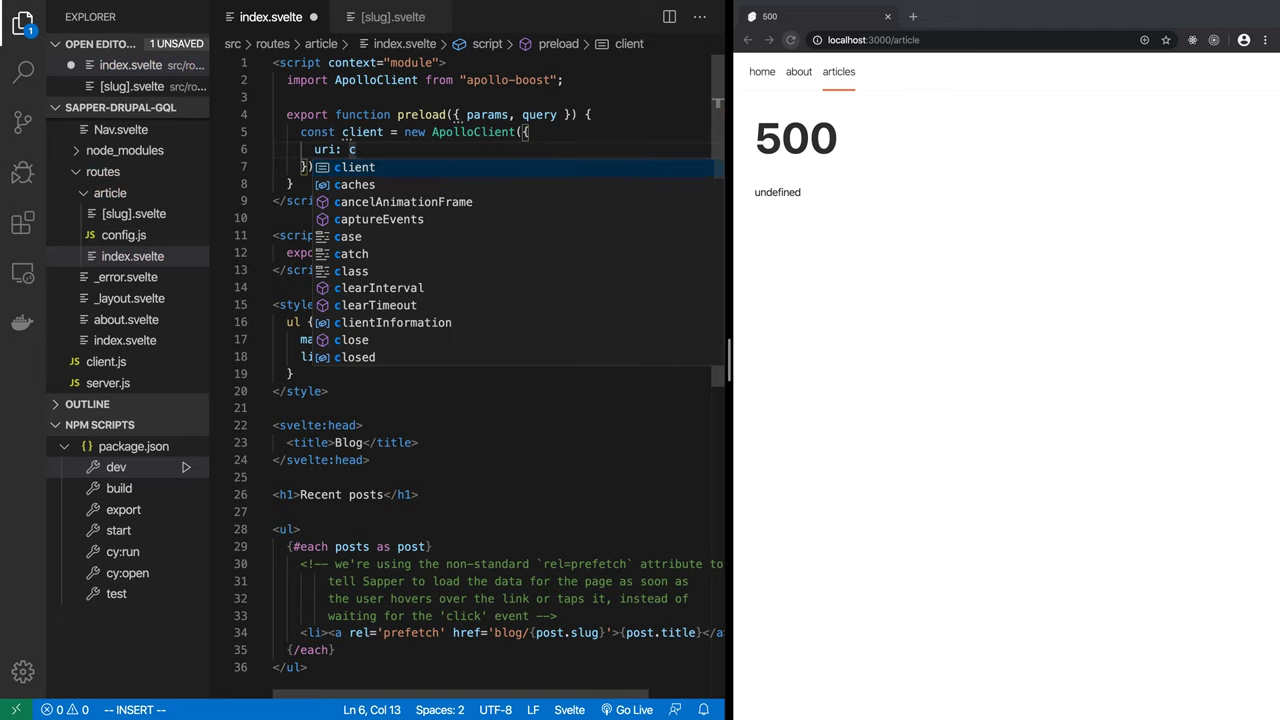
{"action": "key", "text": "Escape"}
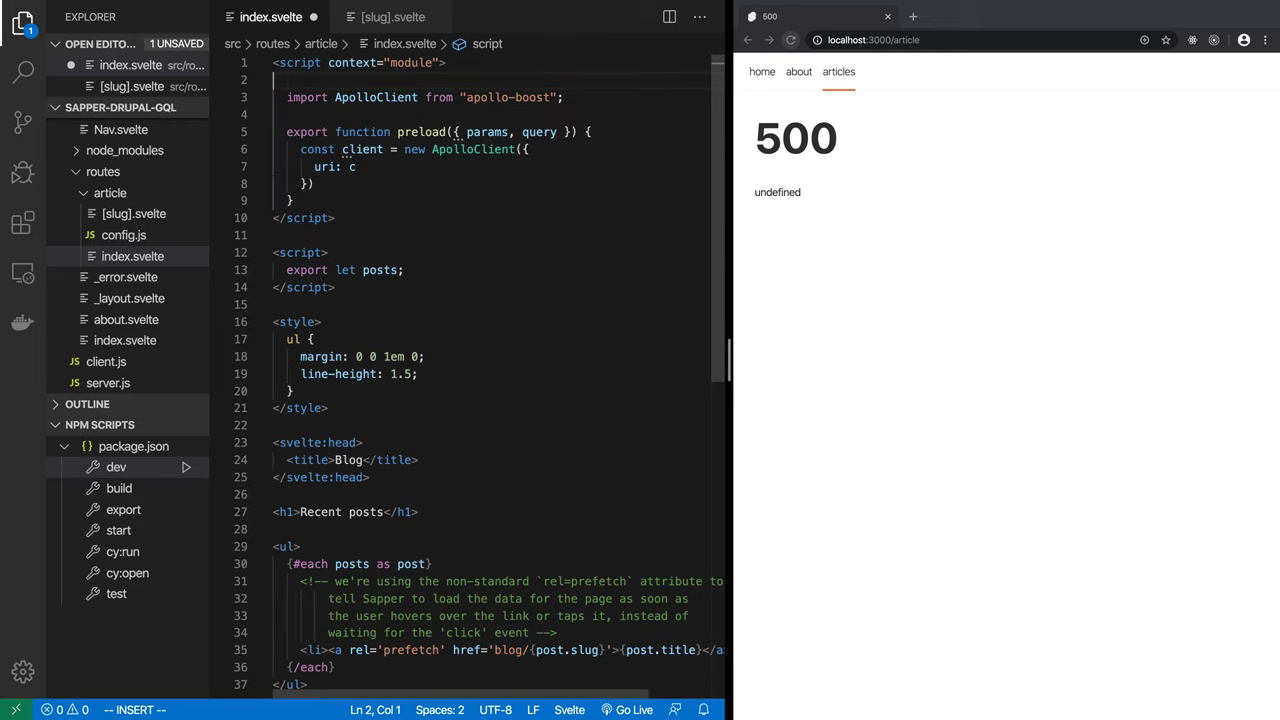
Step: Import config and set the client uri to config.drupal_base_url + '/graphql' with fetch: this.fetch
{"action": "type", "text": "import"}
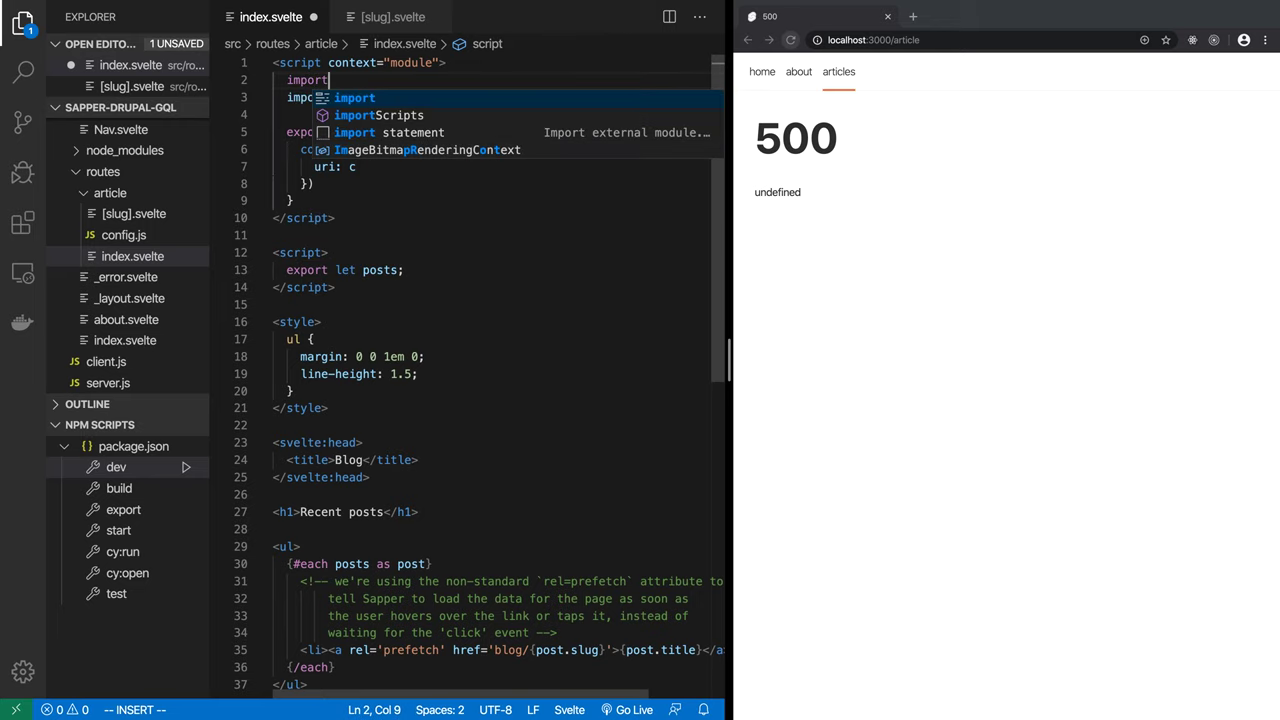
{"action": "type", "text": "config from \"./config"}
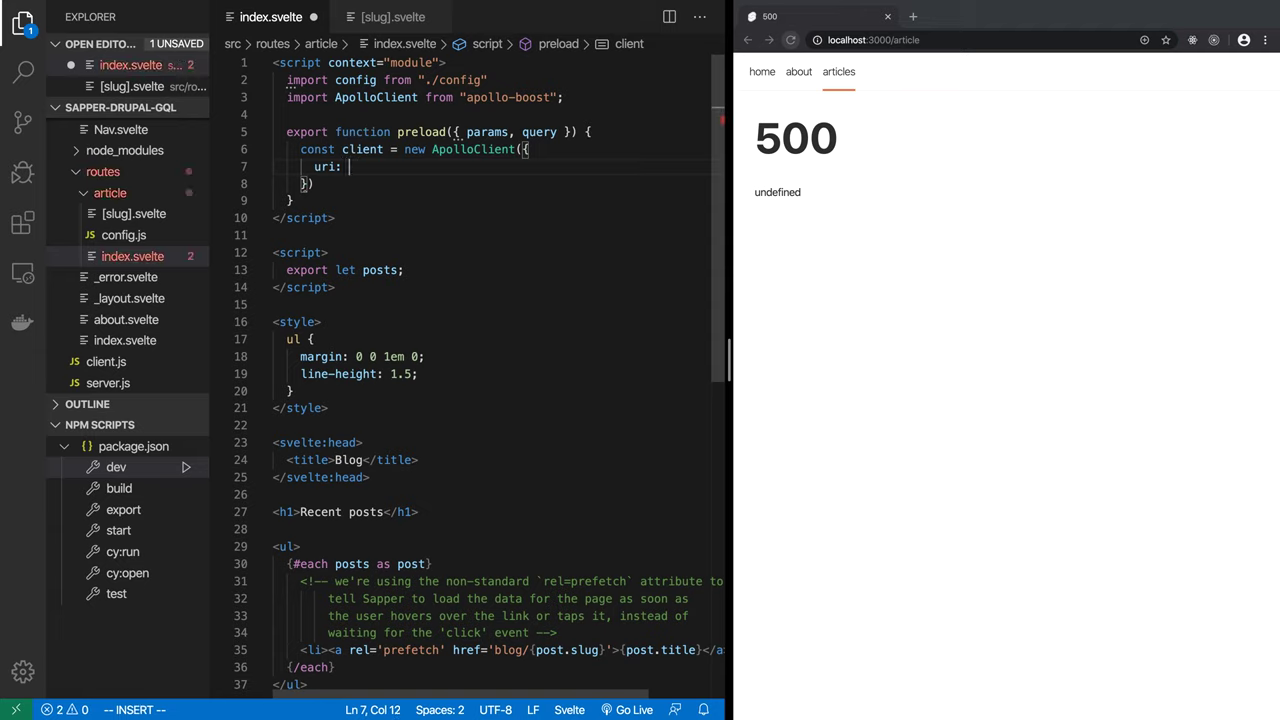
{"action": "type", "text": "config."}
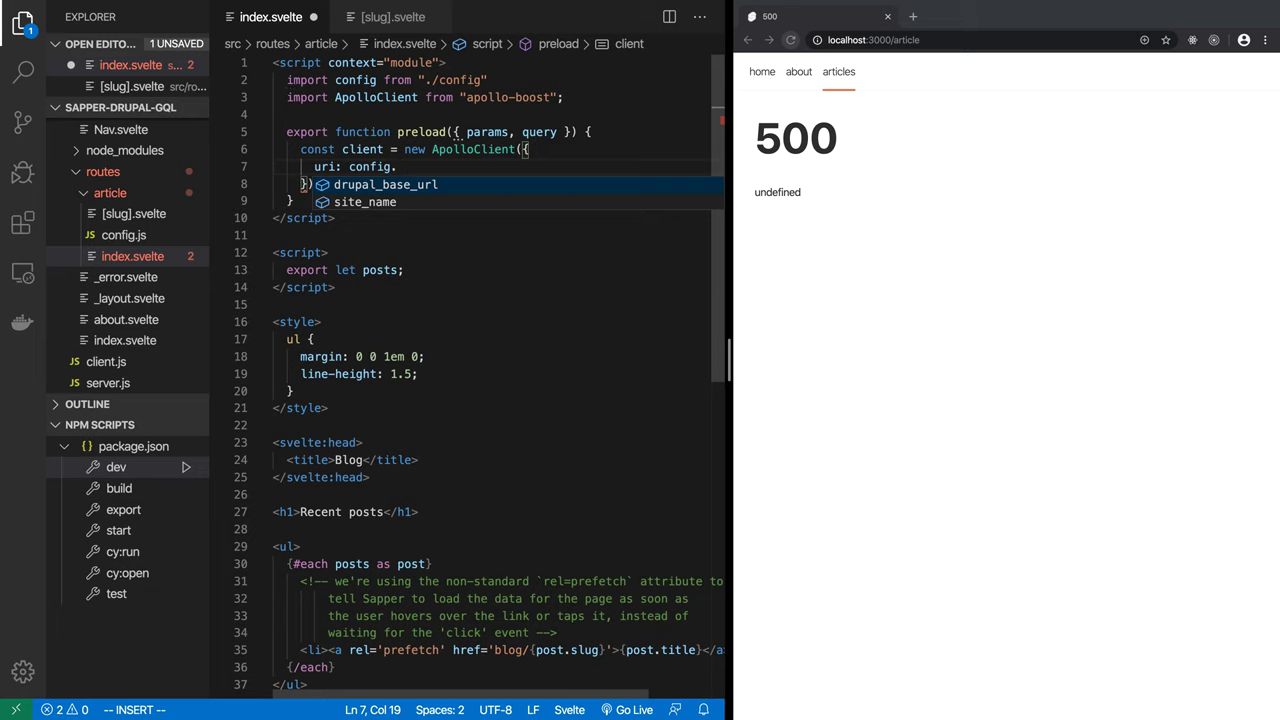
{"action": "type", "text": ".drupal_base_url + \"\""}
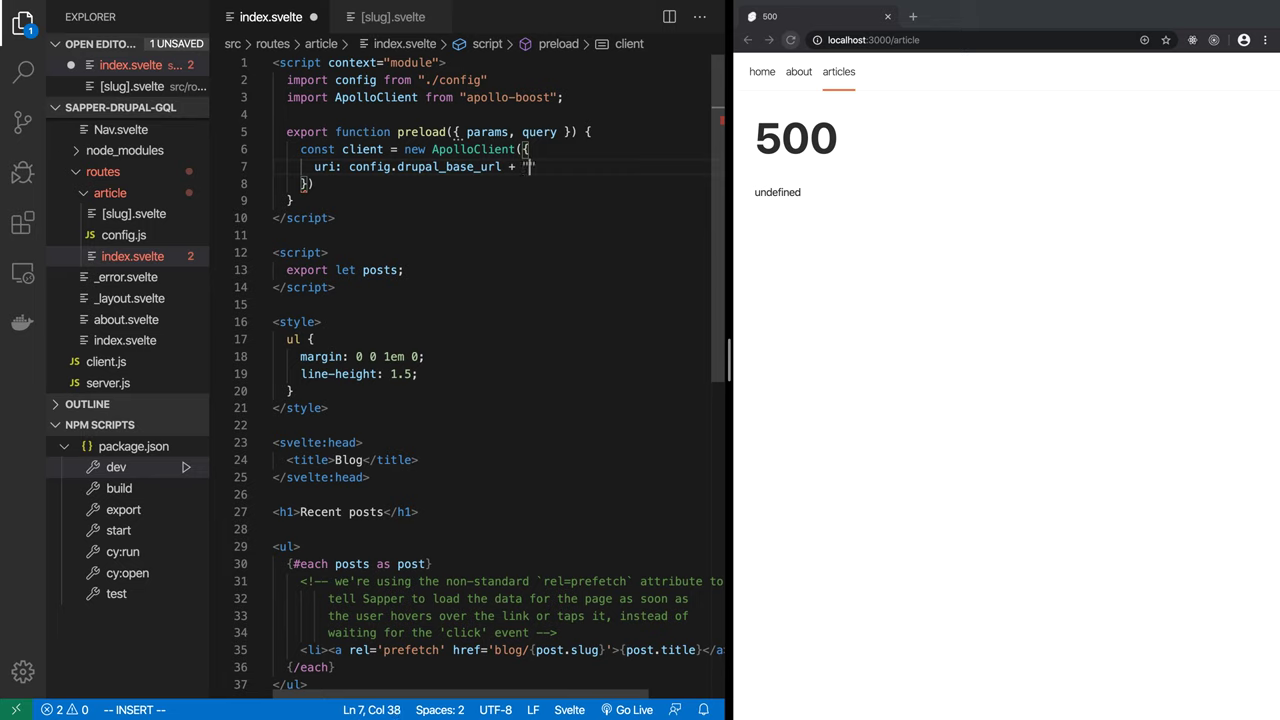
{"action": "type", "text": "/"}
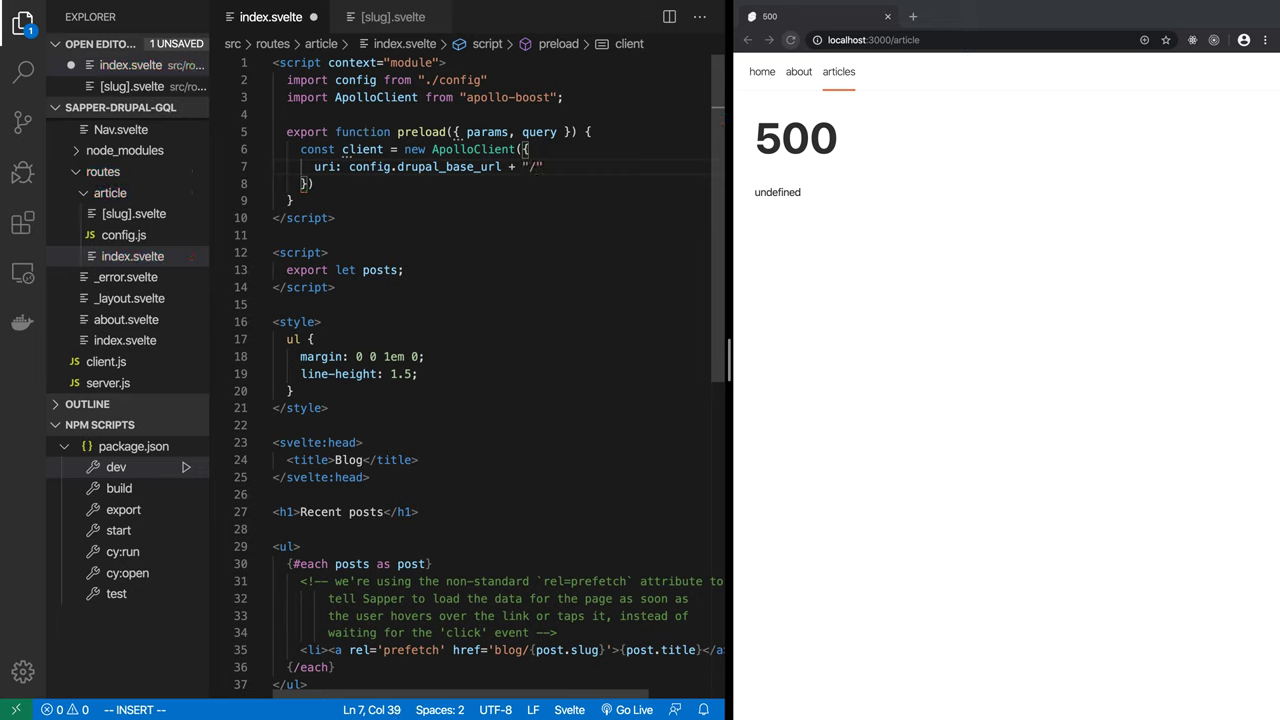
{"action": "type", "text": "graphql"}
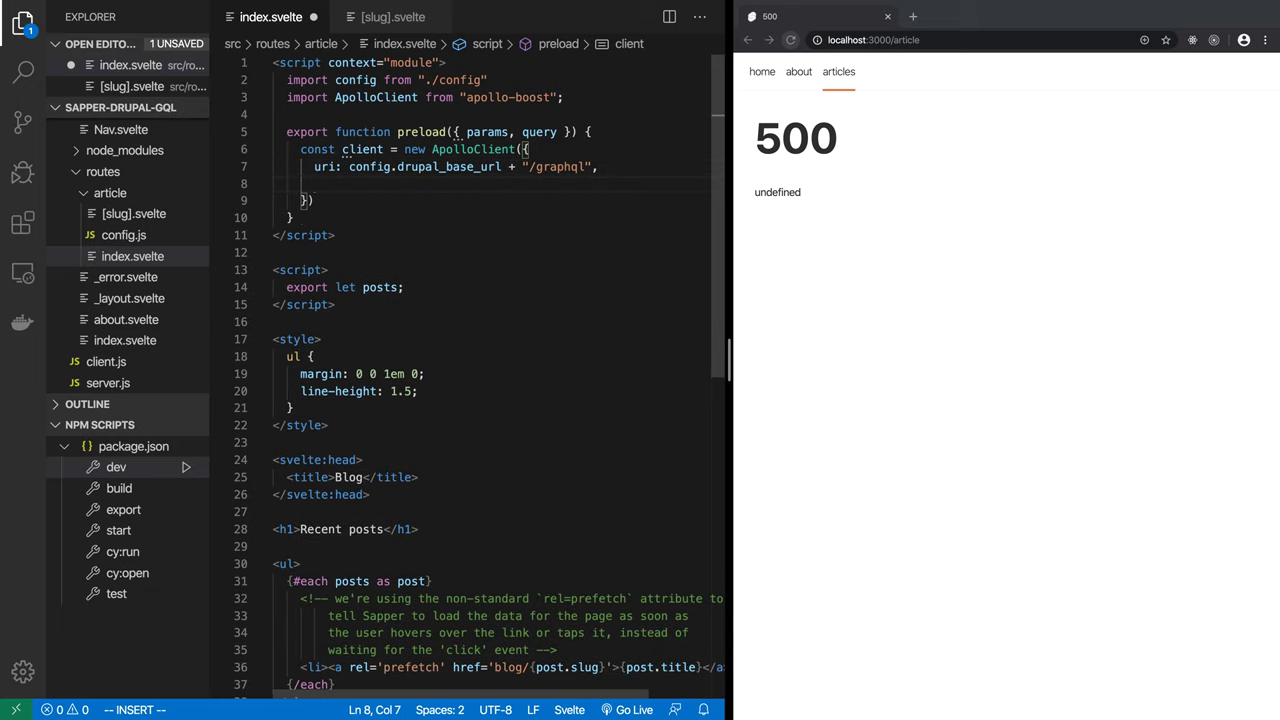
{"action": "type", "text": "fetch:"}
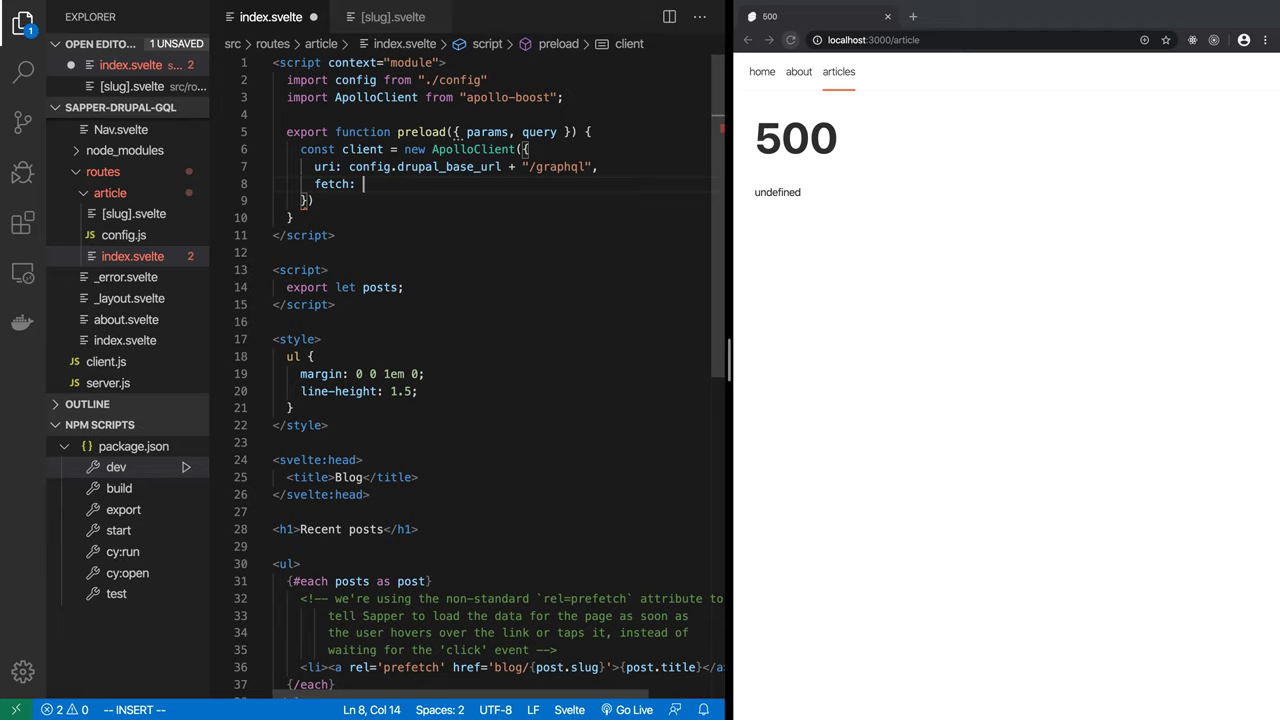
{"action": "type", "text": "this.fetch,"}
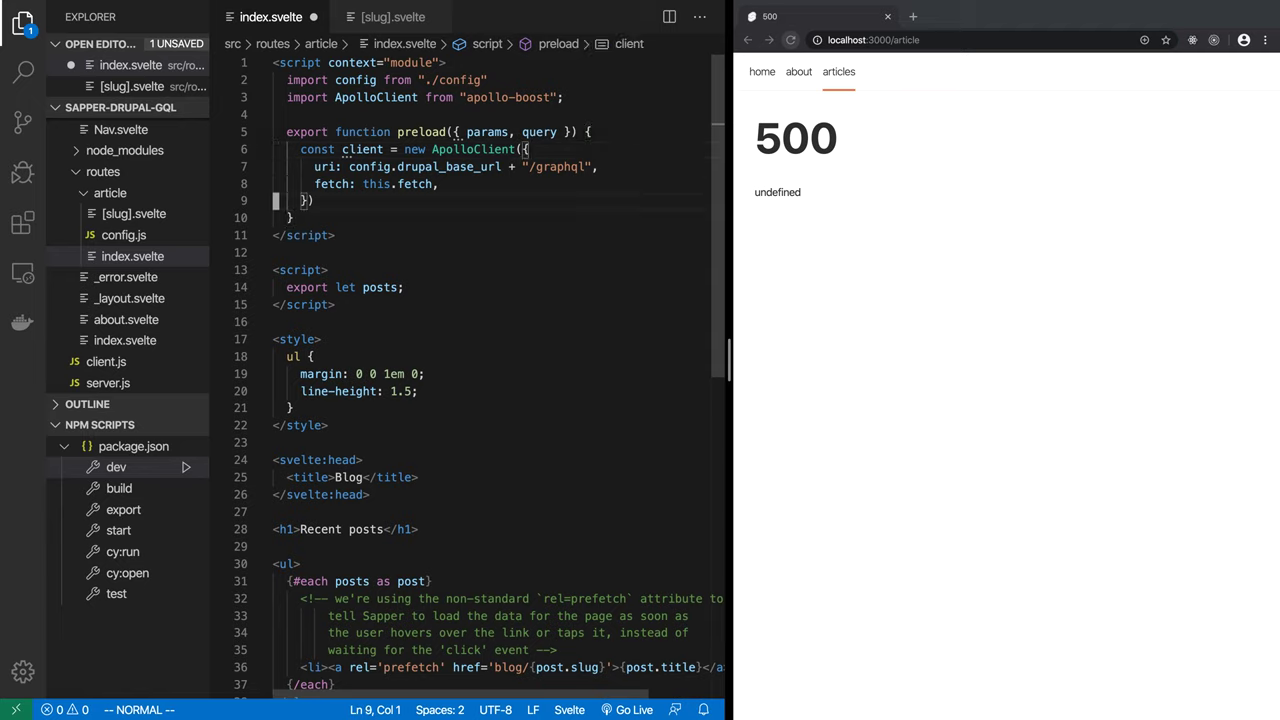
Step: Add a client.query call with query and empty variables {} placeholders
{"action": "key", "text": "Enter"}
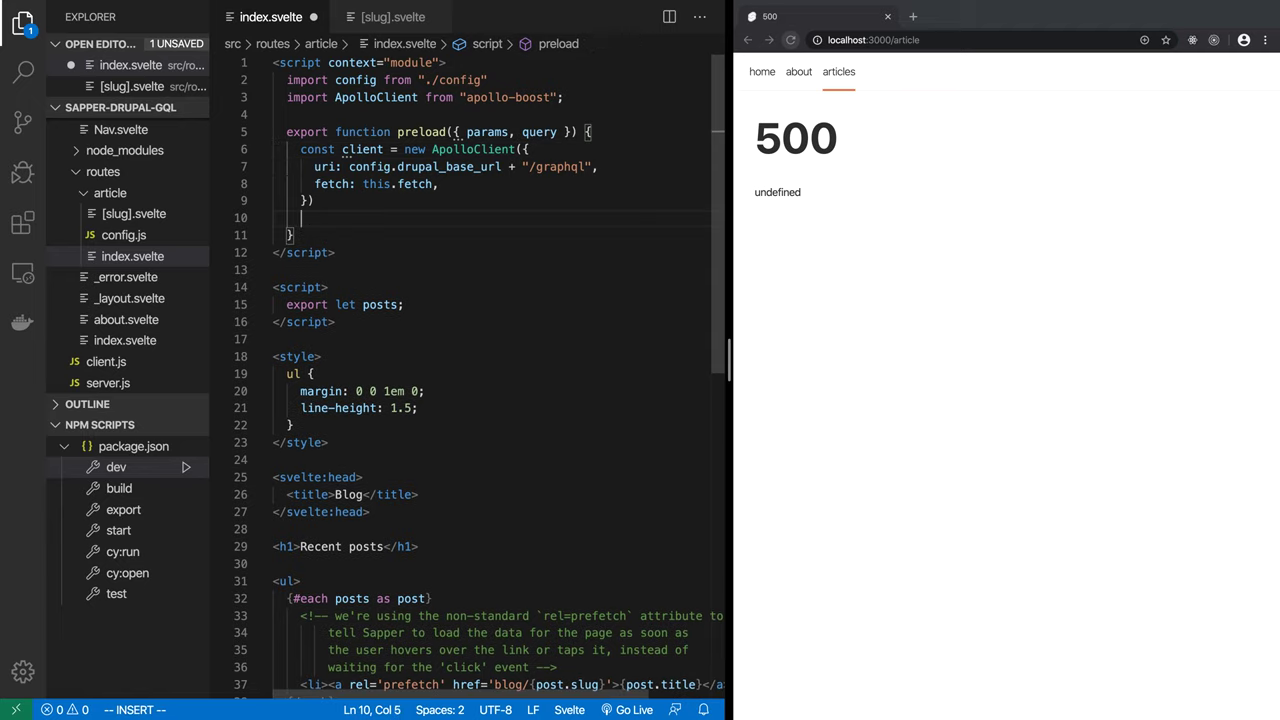
{"action": "type", "text": "client.query({"}
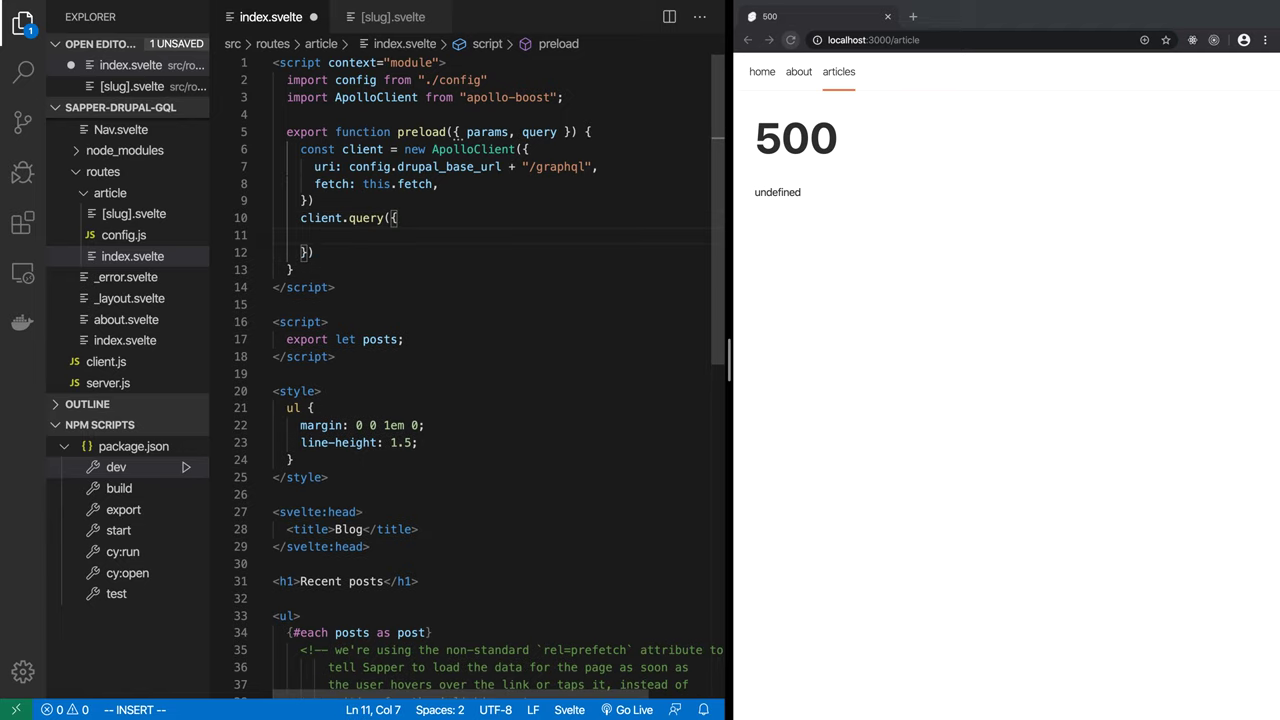
{"action": "type", "text": "query: ..."}
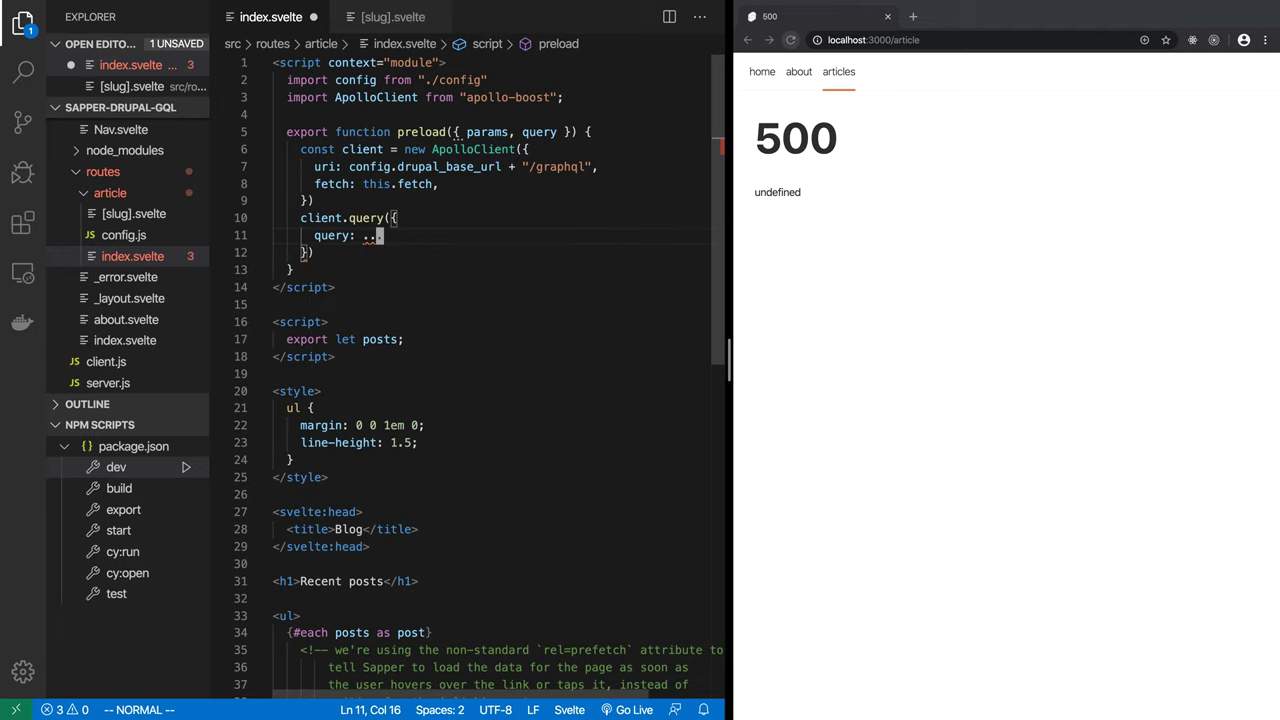
{"action": "key", "text": "Enter"}
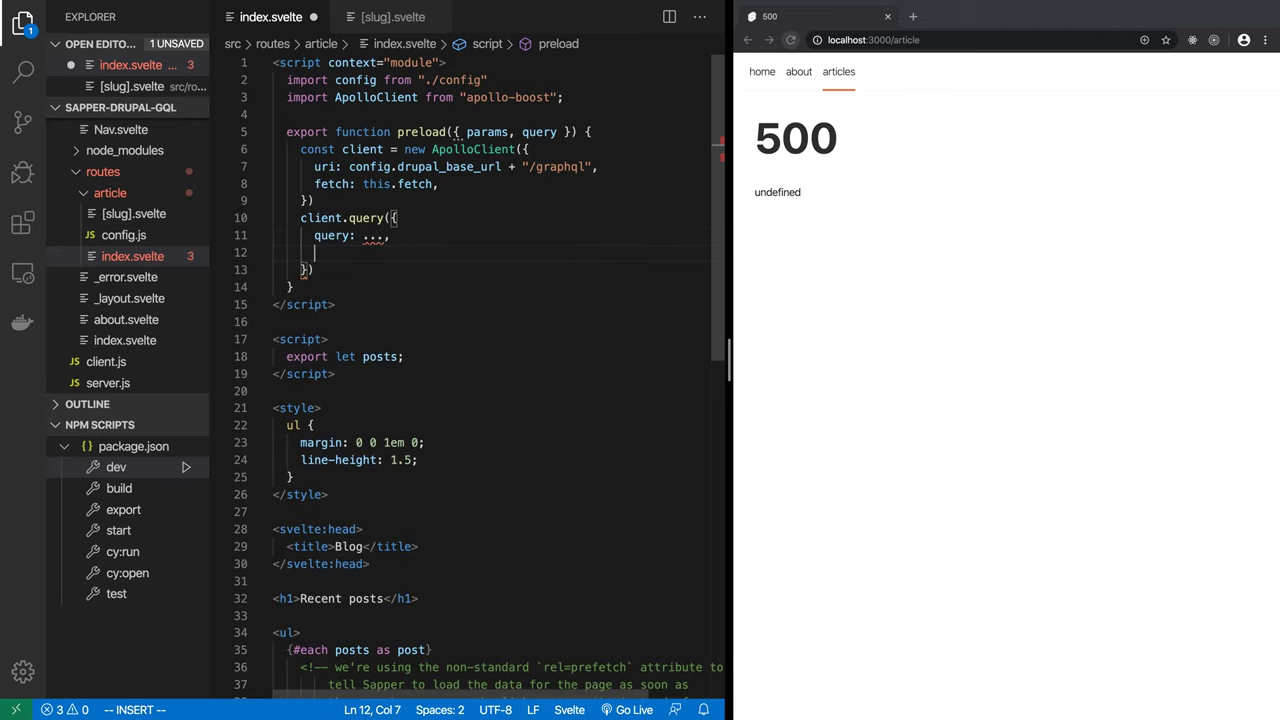
{"action": "type", "text": "variables:"}
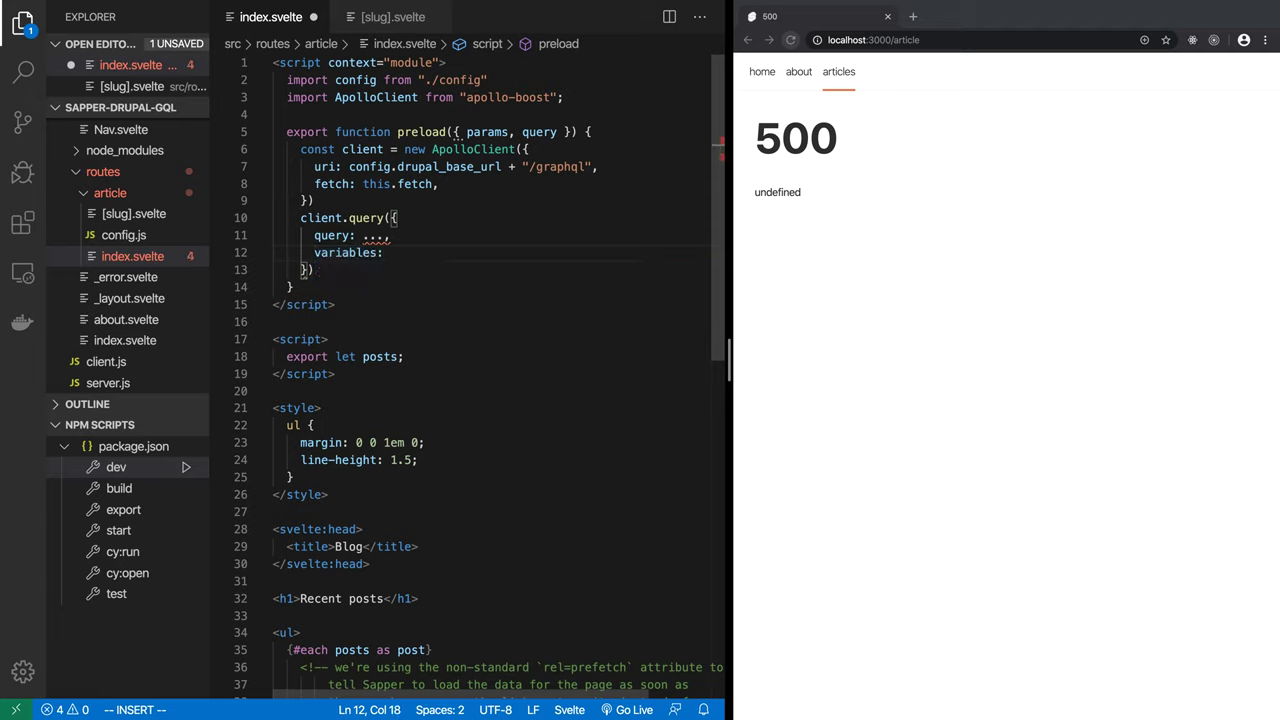
{"action": "type", "text": "{}"}
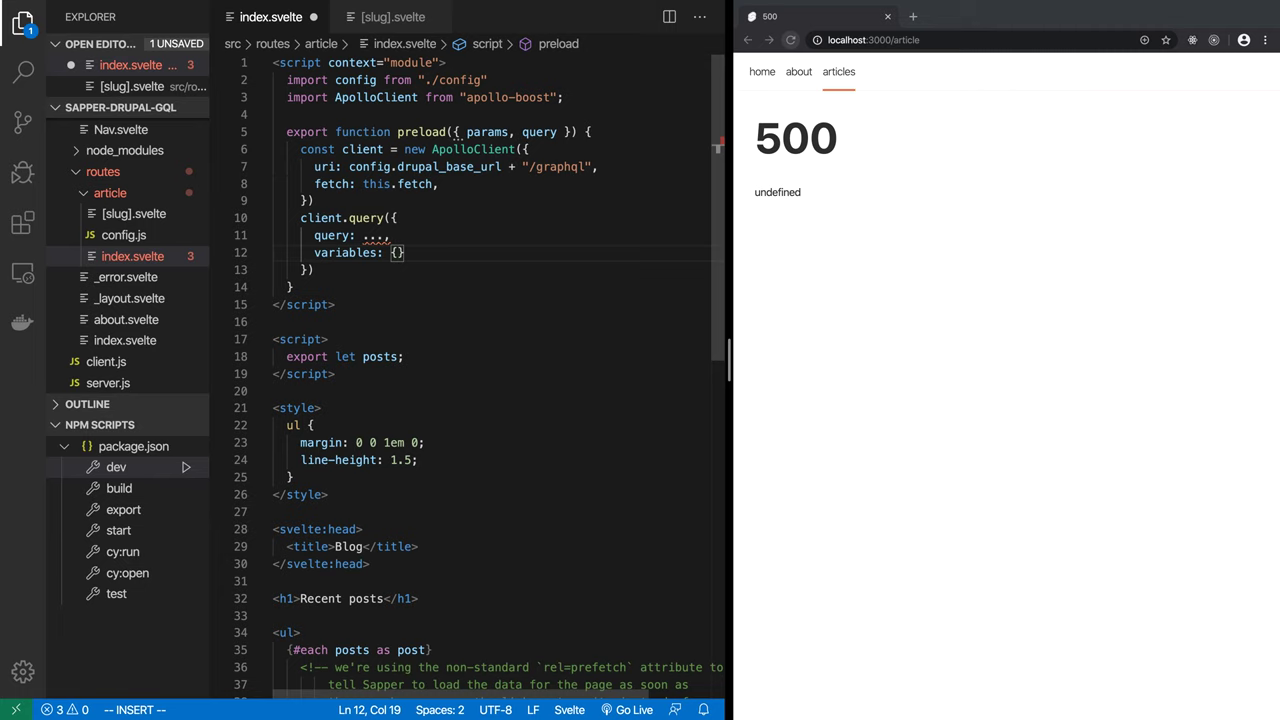
{"action": "key", "text": "Escape"}
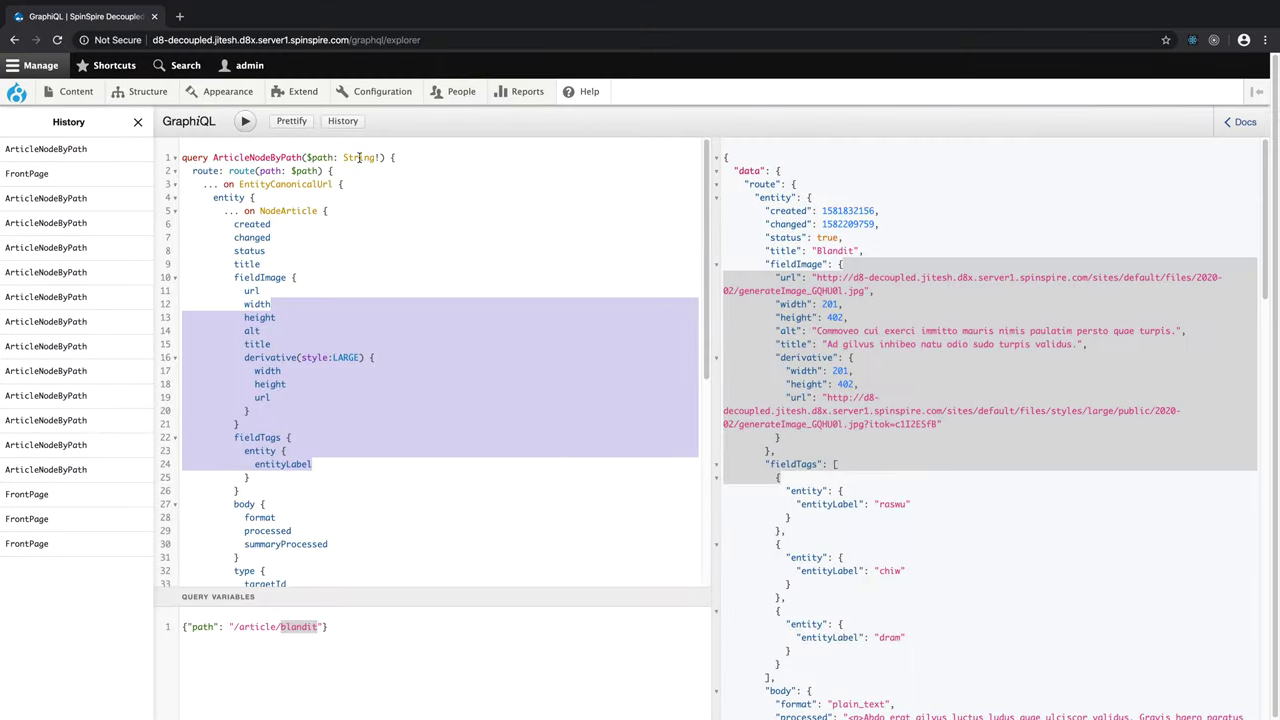
{"action": "mouse_move", "coordinate": [323, 394]}
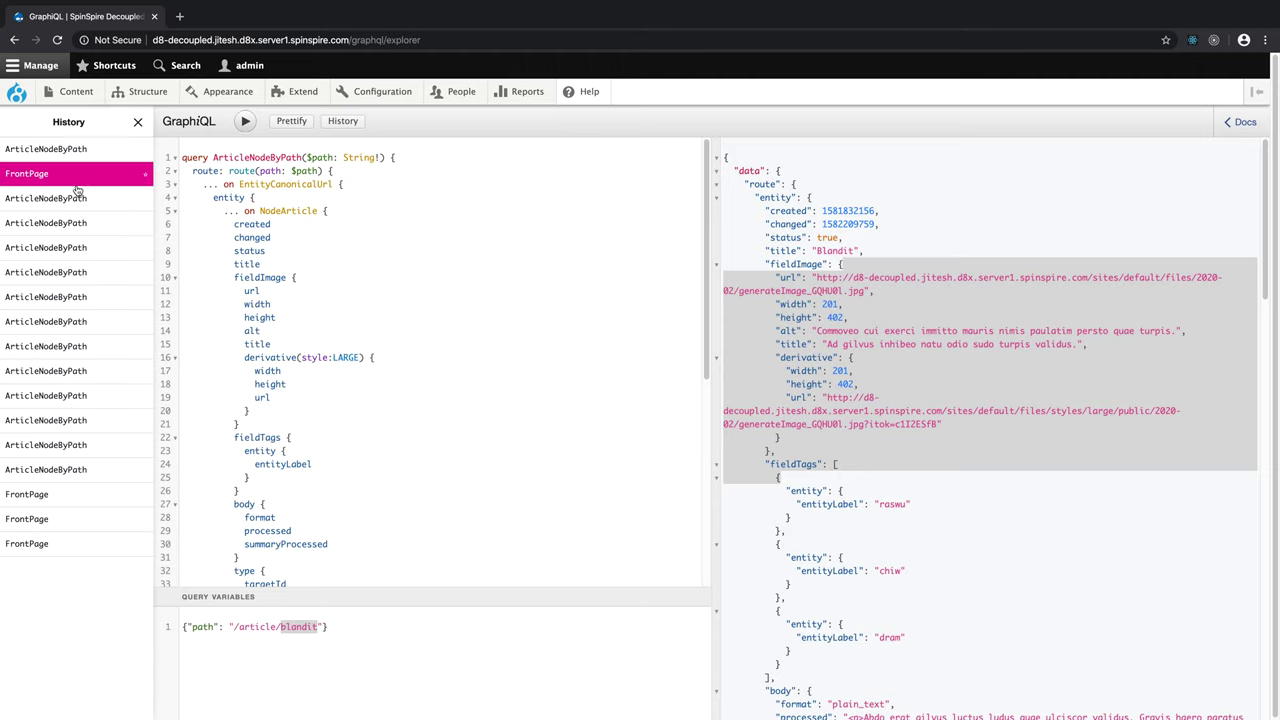
Step: Load the saved FrontPage query from GraphiQL history and run it, listing 23 promoted articles
{"action": "left_click", "coordinate": [60, 198]}
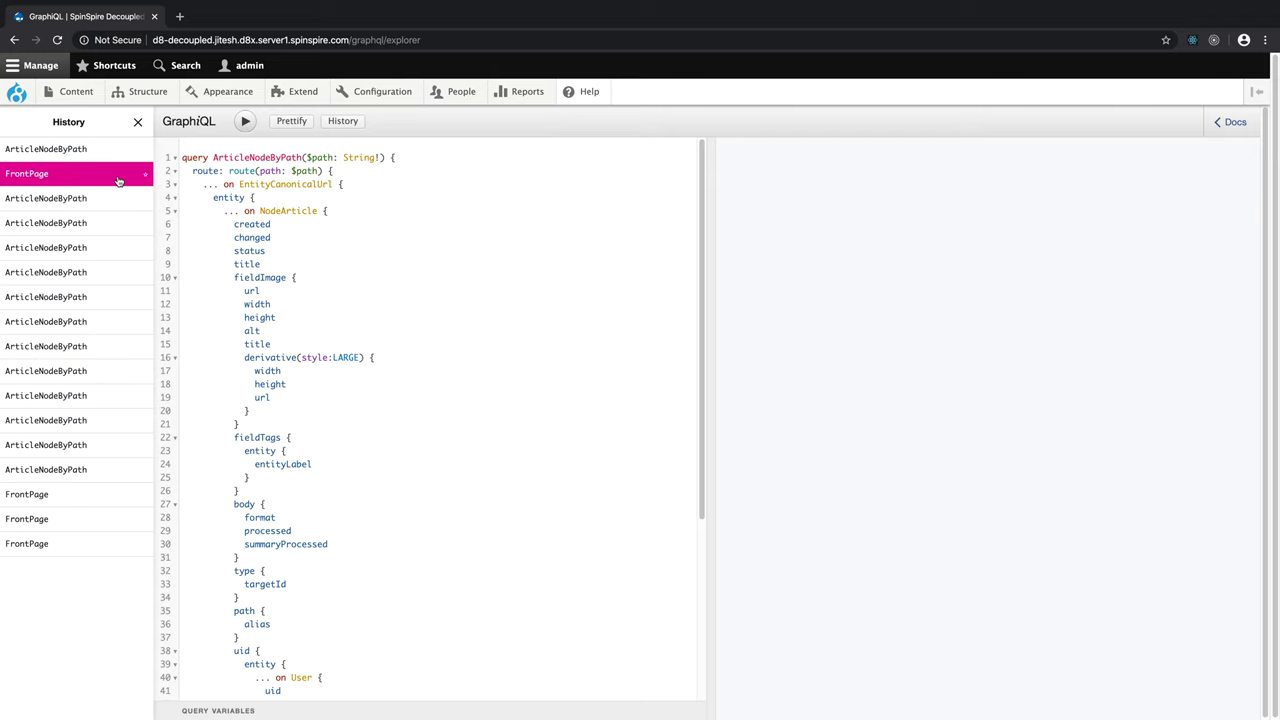
{"action": "left_click", "coordinate": [62, 173]}
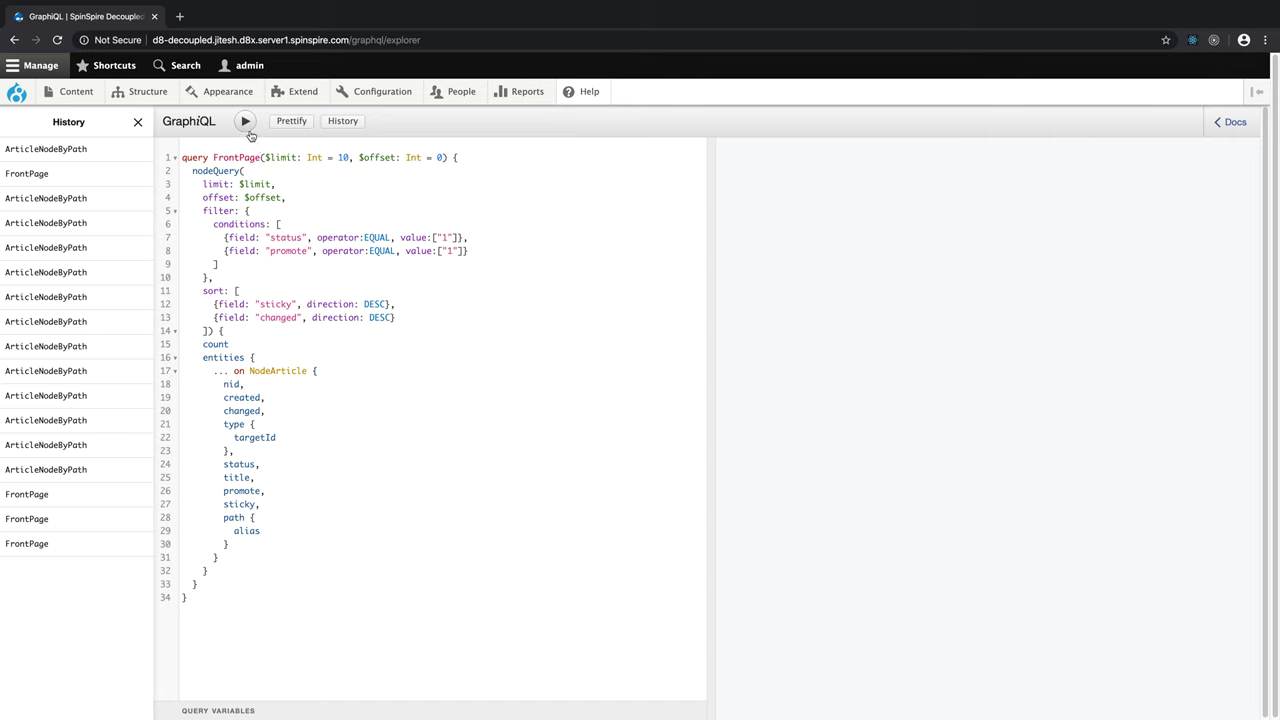
{"action": "left_click", "coordinate": [245, 121]}
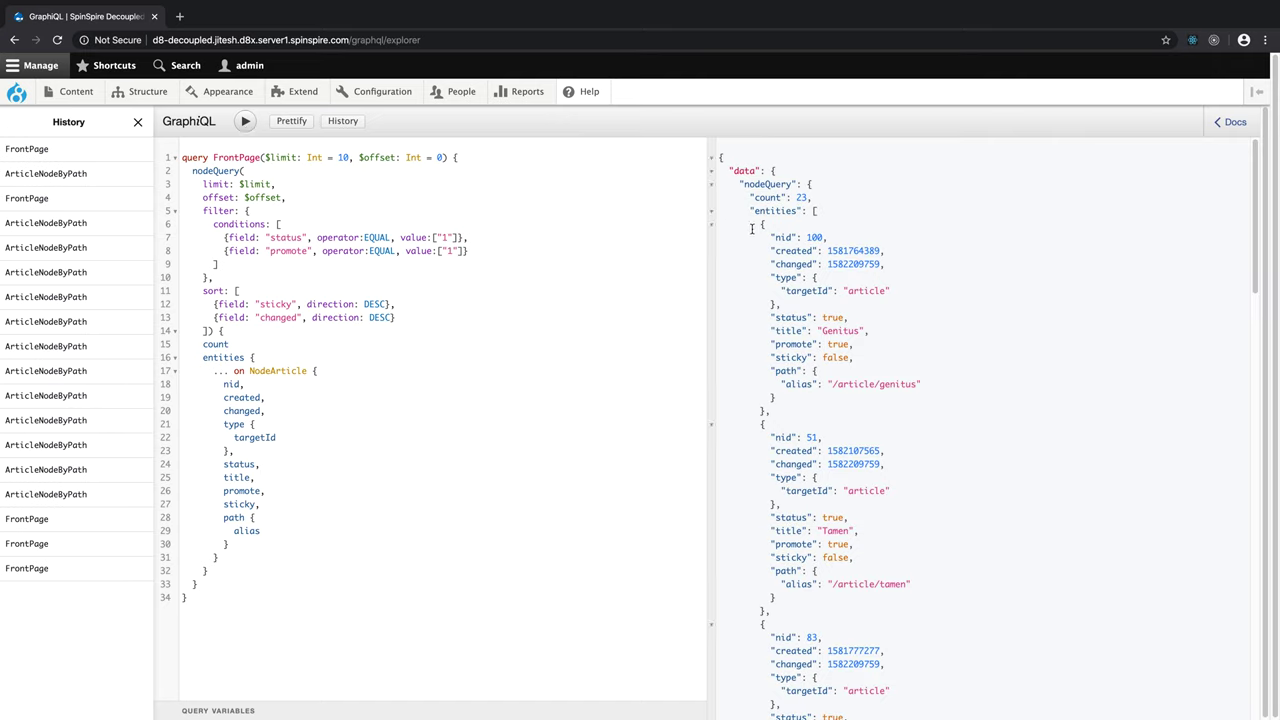
{"action": "left_click_drag", "start_coordinate": [752, 230], "coordinate": [893, 478]}
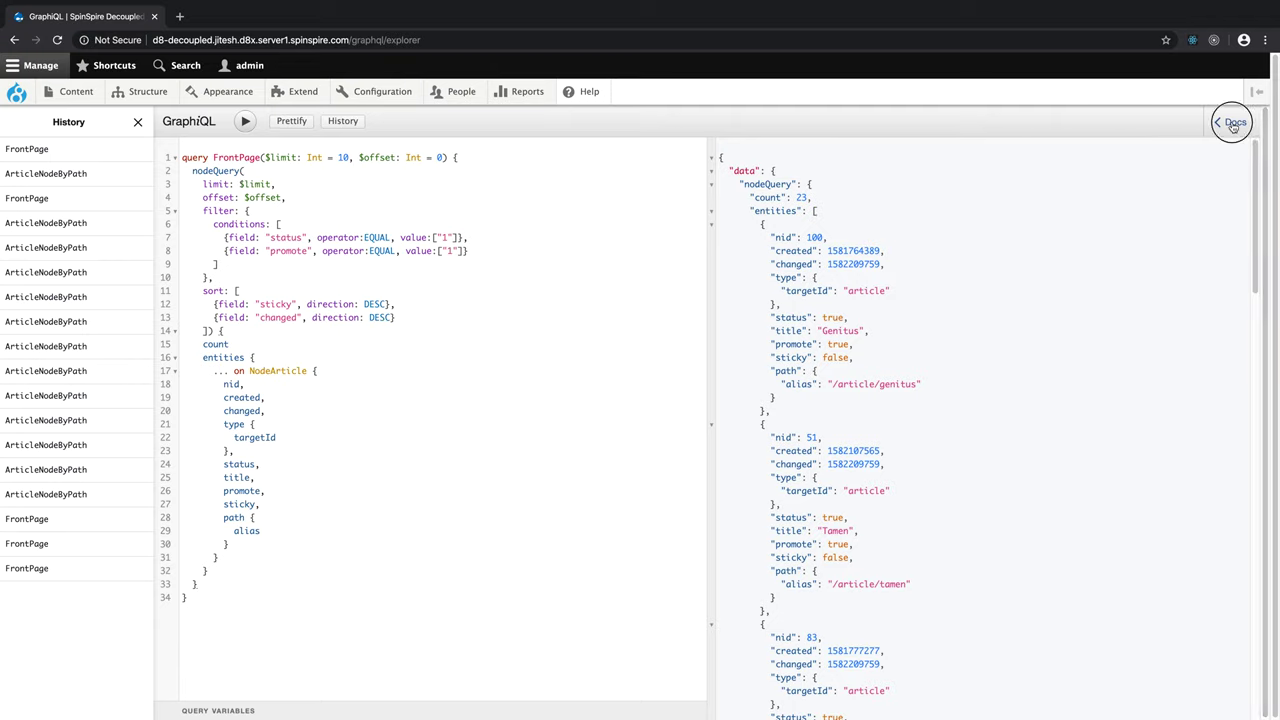
Step: View the nodeQuery docs in GraphiQL's Documentation Explorer, showing filter, sort, offset and limit arguments
{"action": "left_click", "coordinate": [1243, 120]}
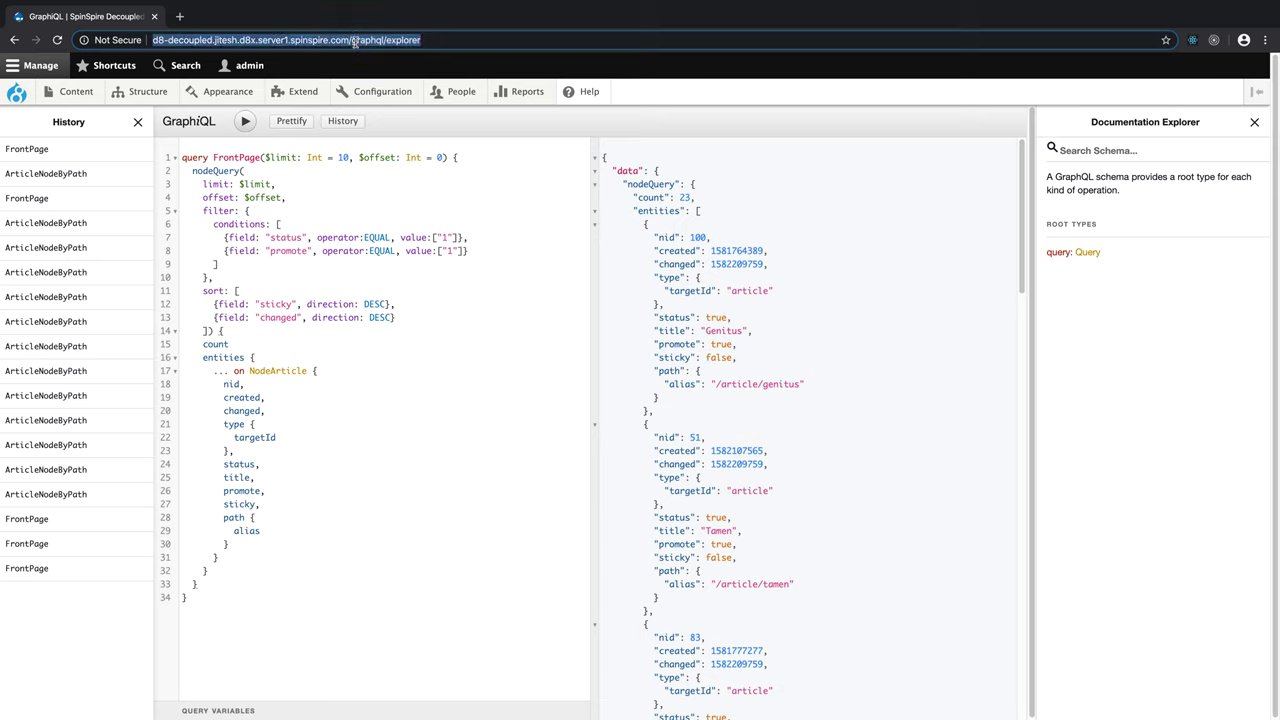
{"action": "double_click", "coordinate": [372, 40]}
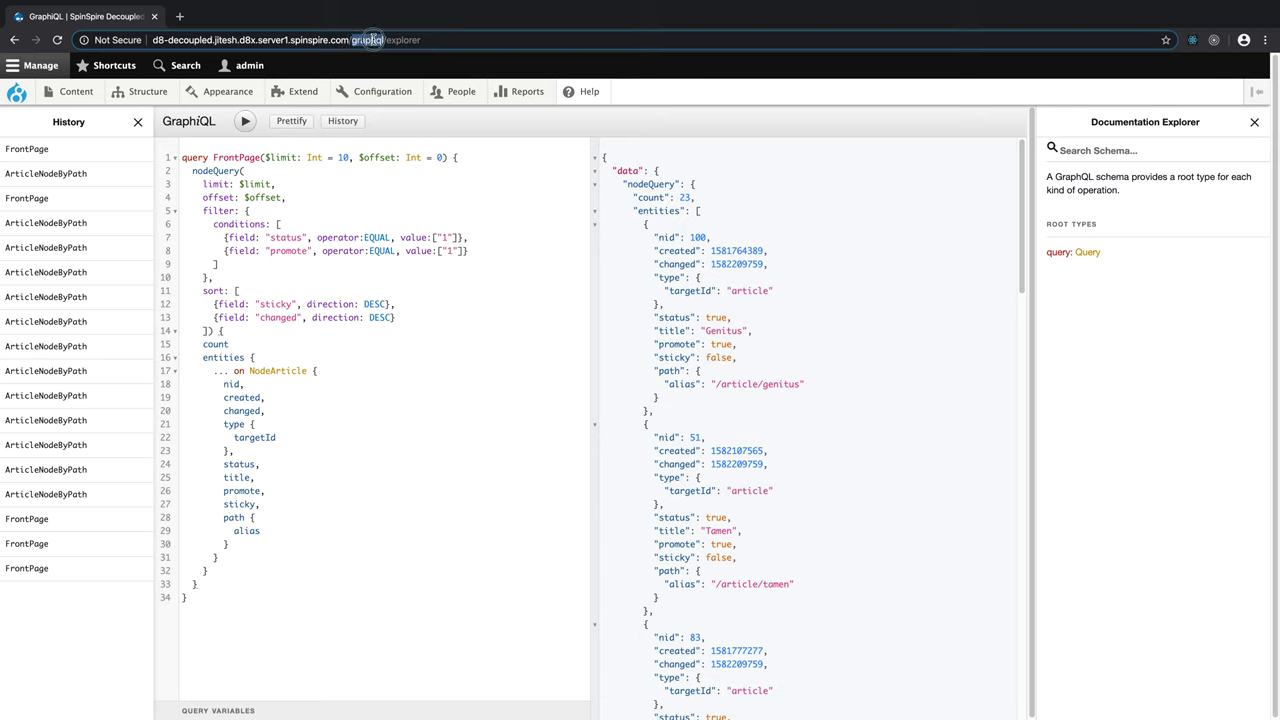
{"action": "double_click", "coordinate": [364, 39]}
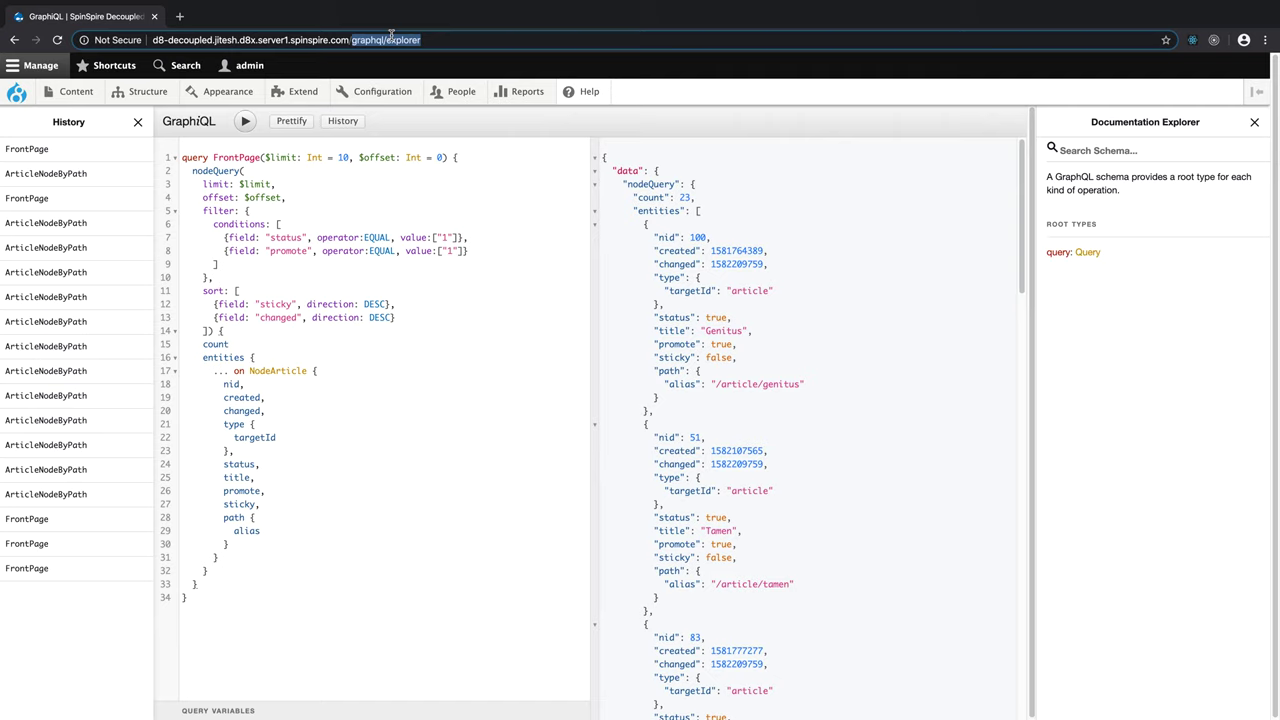
{"action": "left_click", "coordinate": [440, 454]}
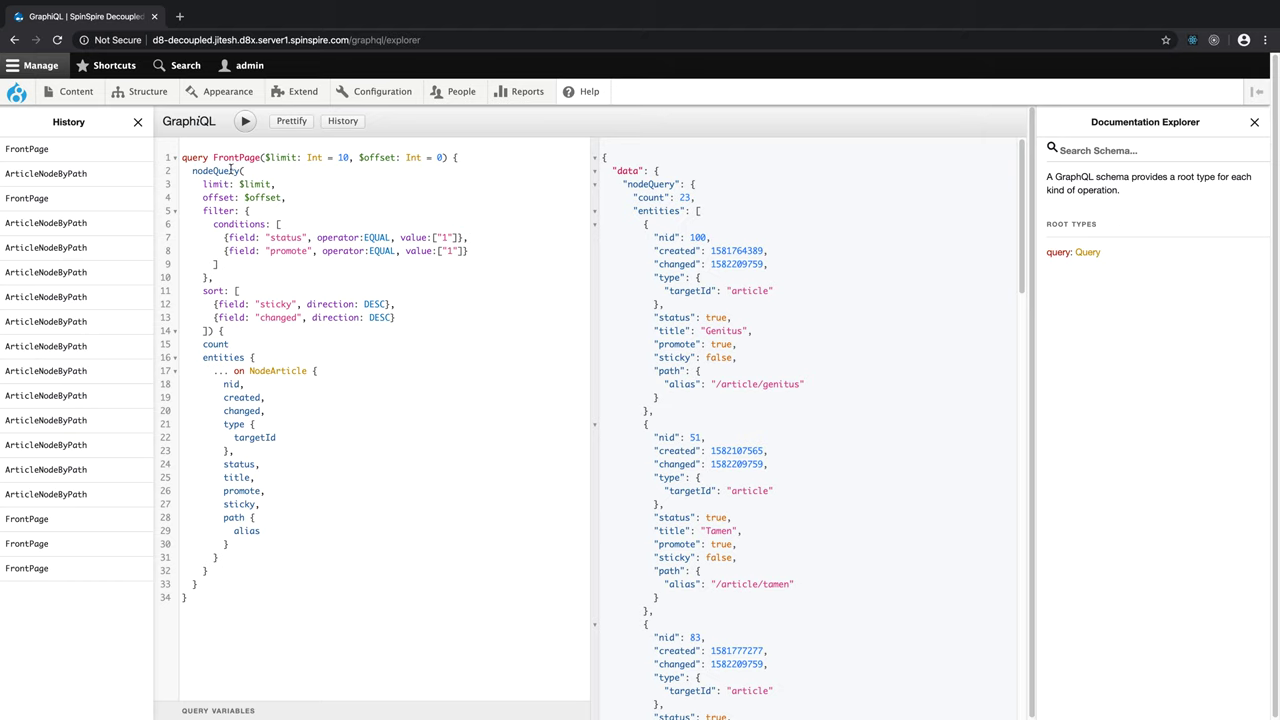
{"action": "left_click", "coordinate": [216, 170]}
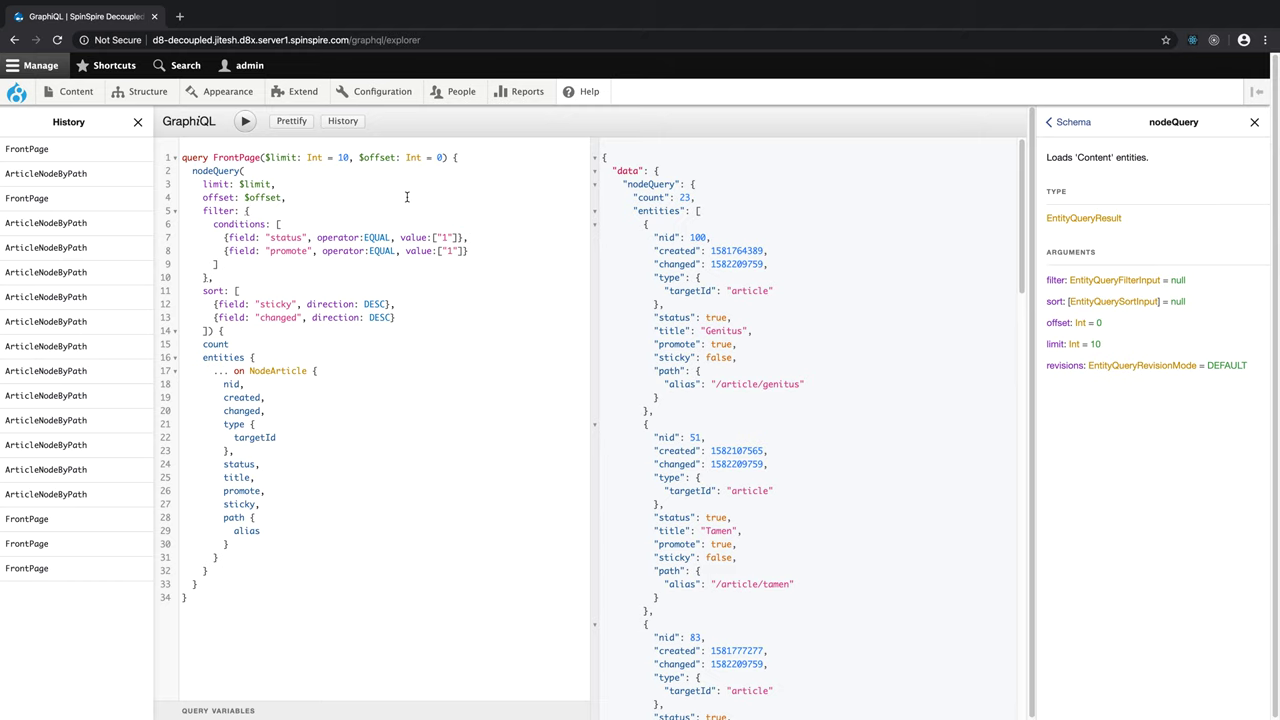
{"action": "mouse_move", "coordinate": [335, 190]}
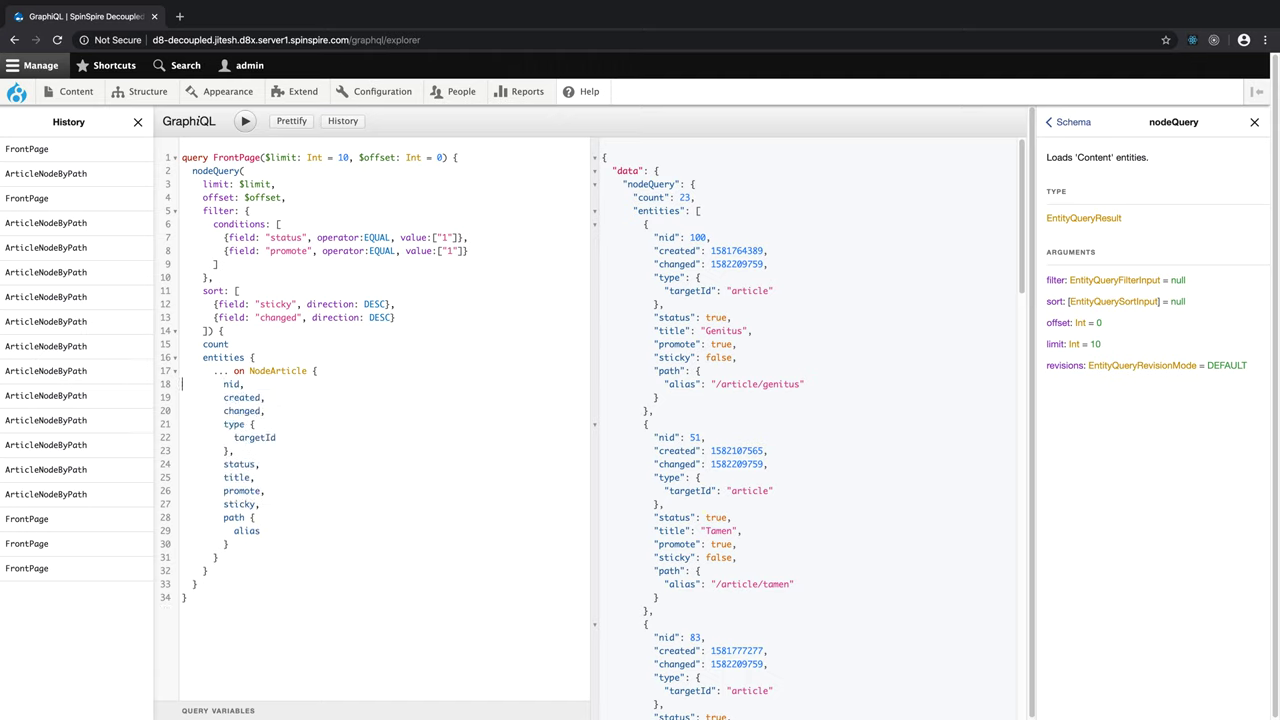
{"action": "mouse_move", "coordinate": [723, 207]}
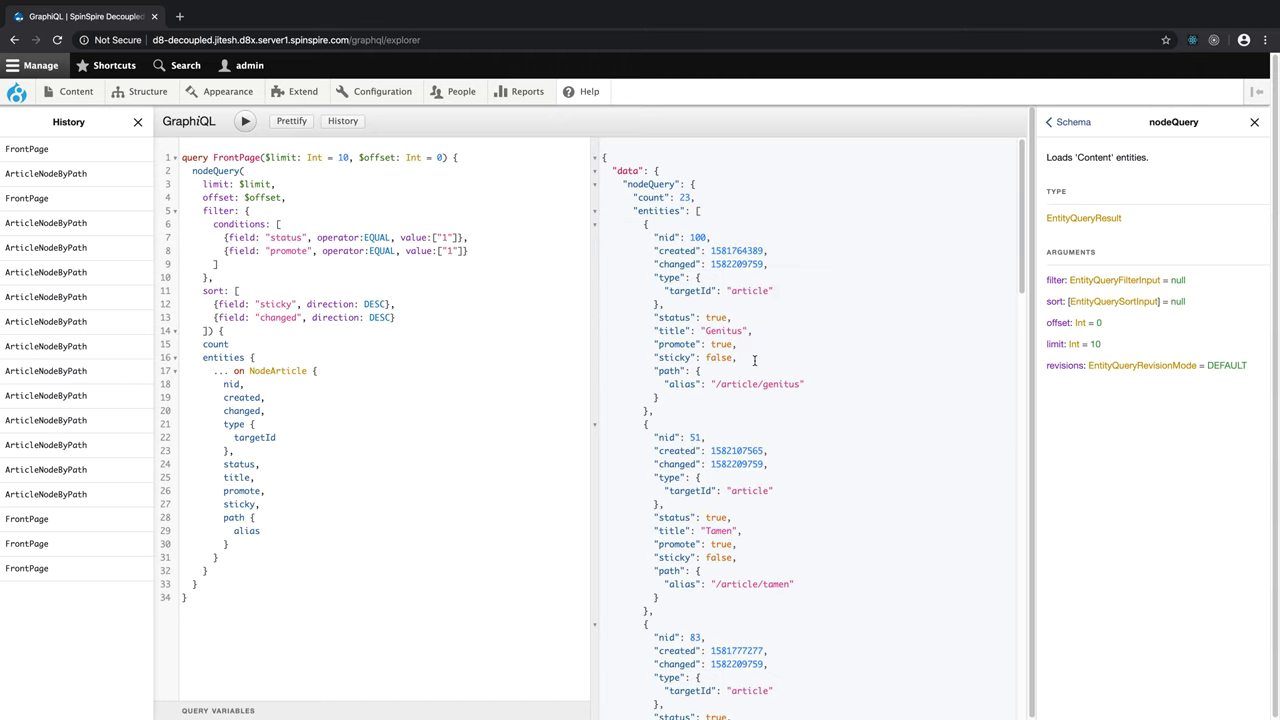
{"action": "key", "text": "ctrl+a"}
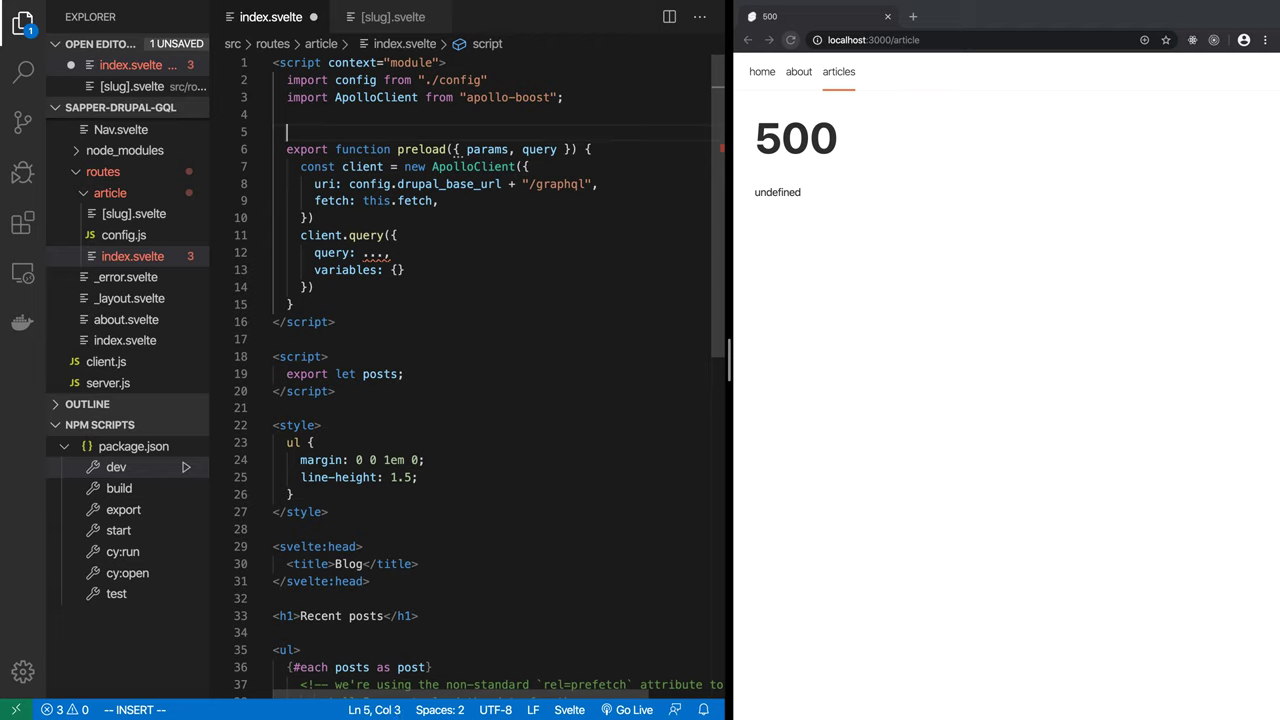
Step: Add gql to the apollo-boost import in index.svelte
{"action": "type", "text": "const query ="}
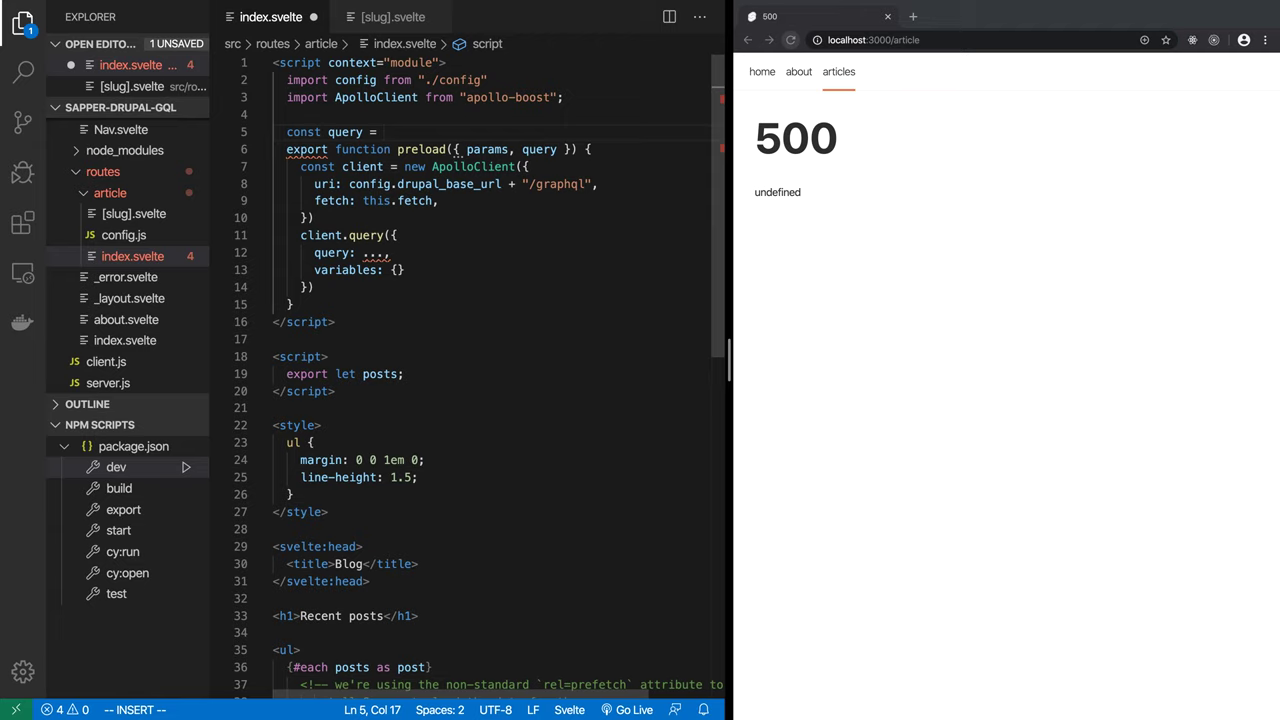
{"action": "type", "text": "\"\""}
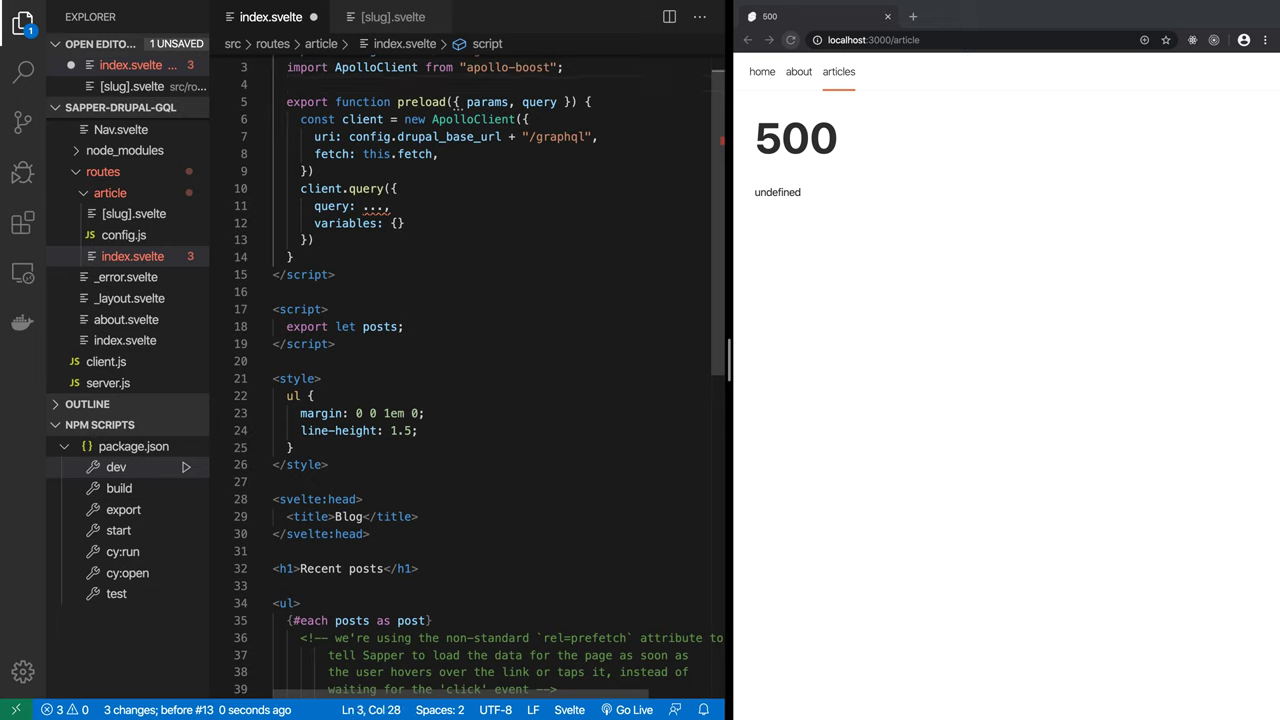
{"action": "type", "text": ","}
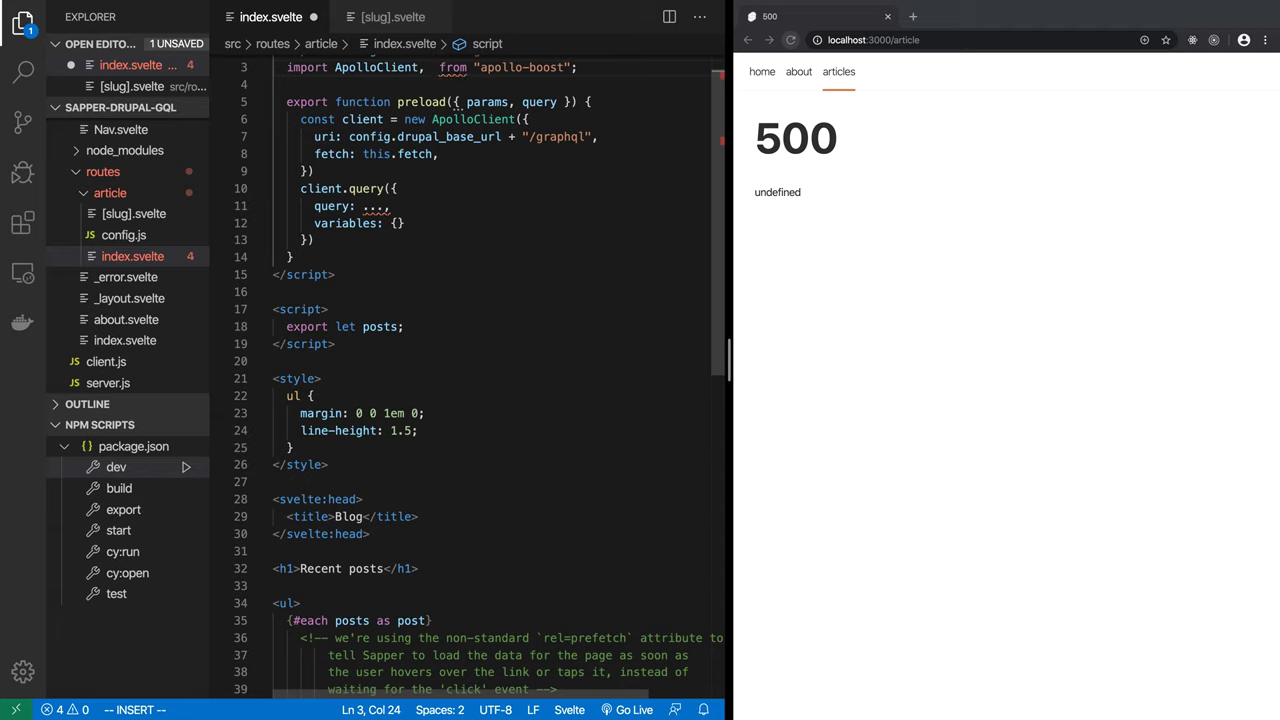
{"action": "type", "text": "{ }"}
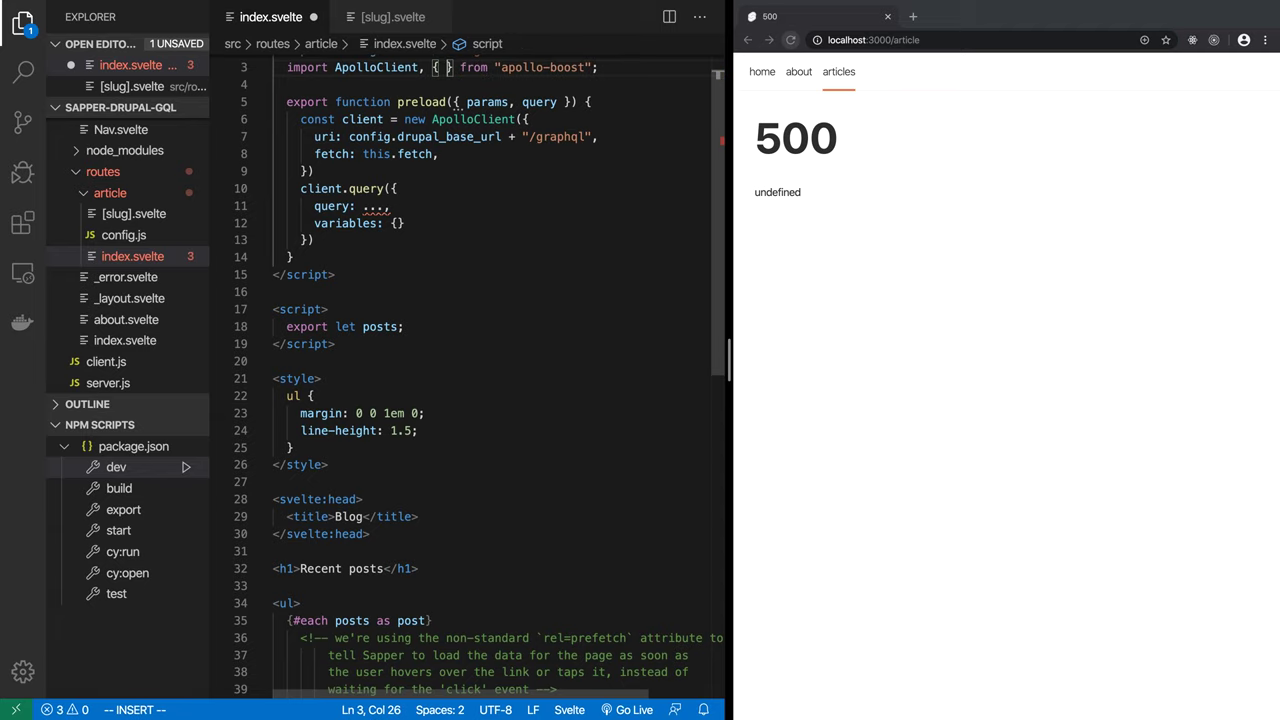
{"action": "type", "text": "gql"}
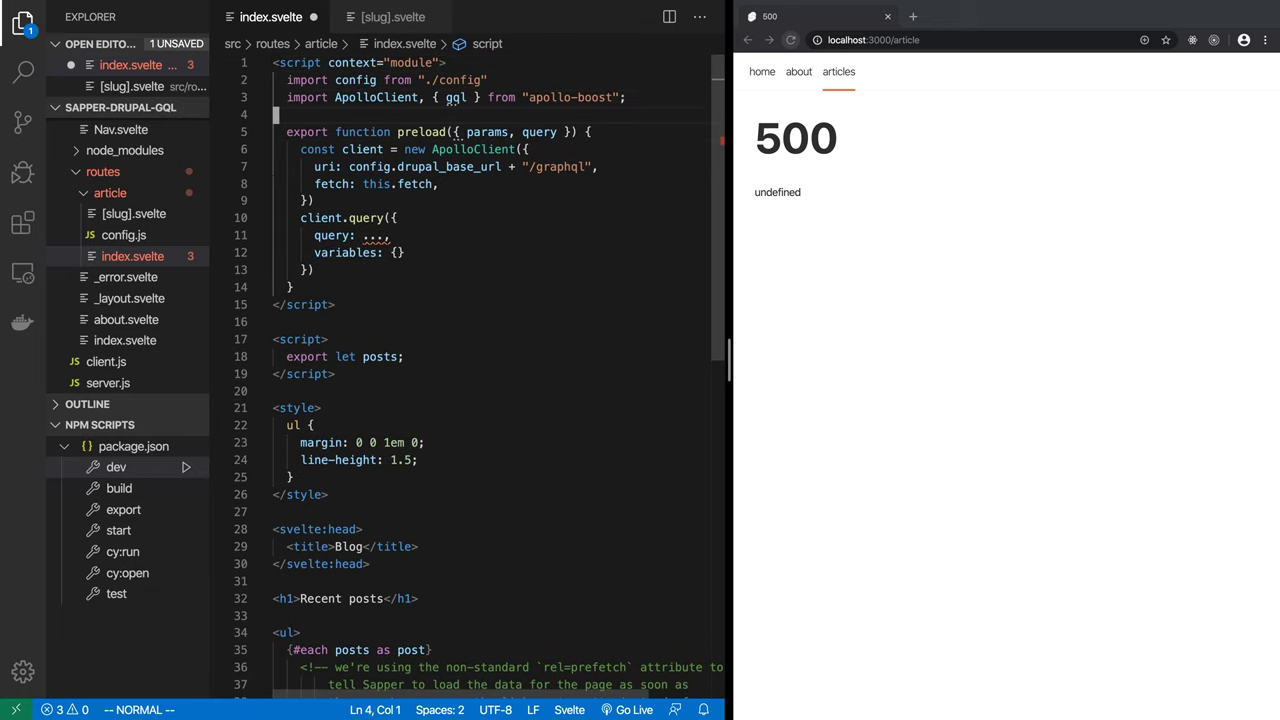
Step: Define const query as a gql-wrapped FrontPage query and pass it to client.query
{"action": "type", "text": "const"}
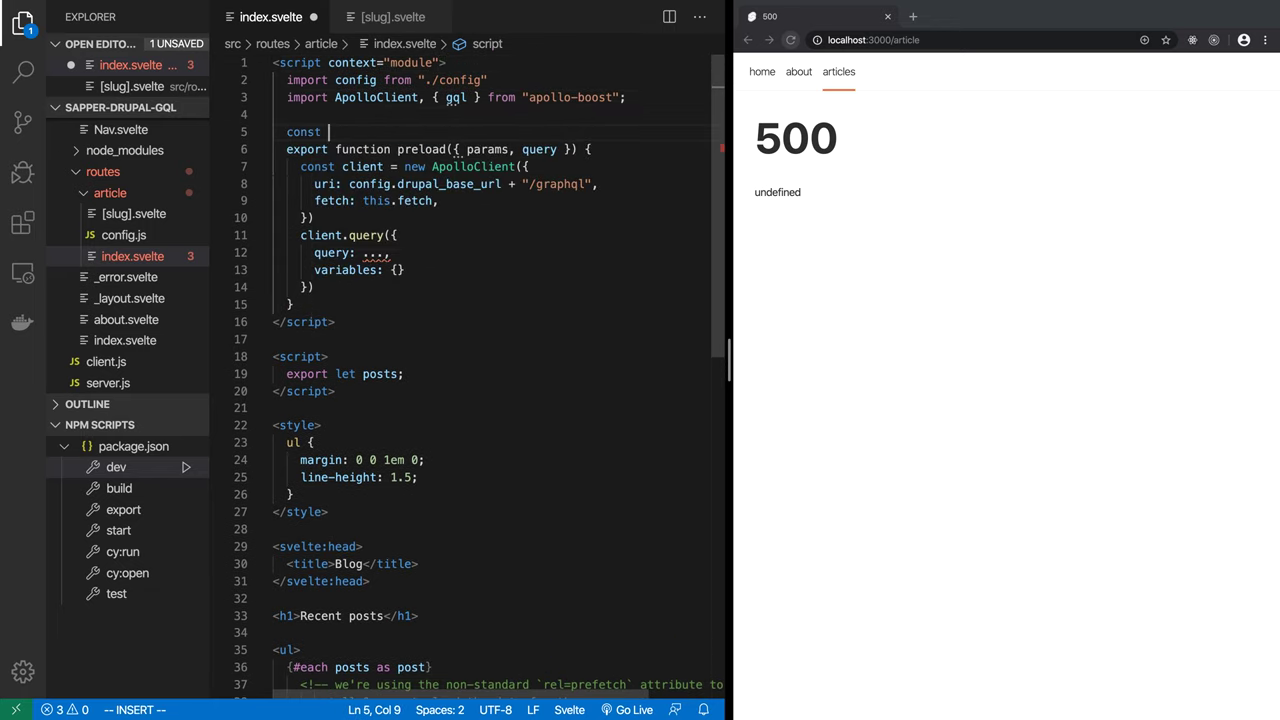
{"action": "type", "text": "query = gql`"}
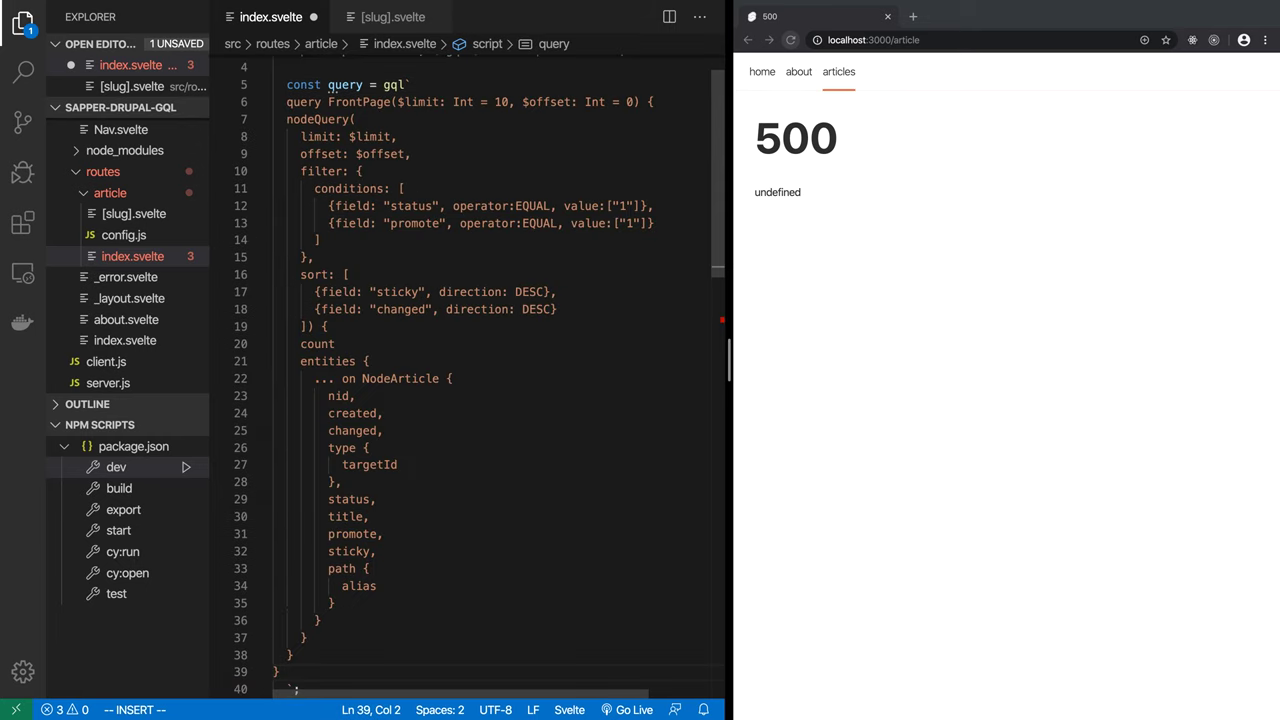
{"action": "key", "text": "Escape"}
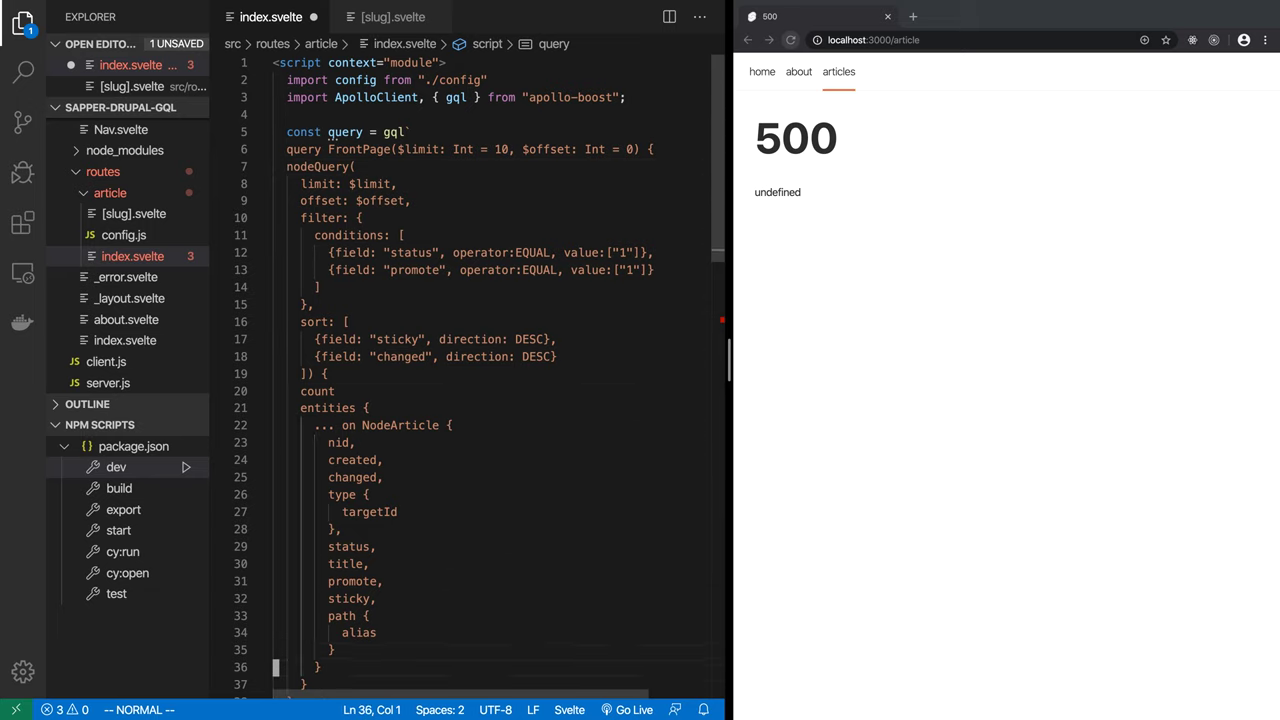
{"action": "scroll", "scroll_direction": "down", "scroll_amount": 3}
{"action": "type", "text": "variables: {"}
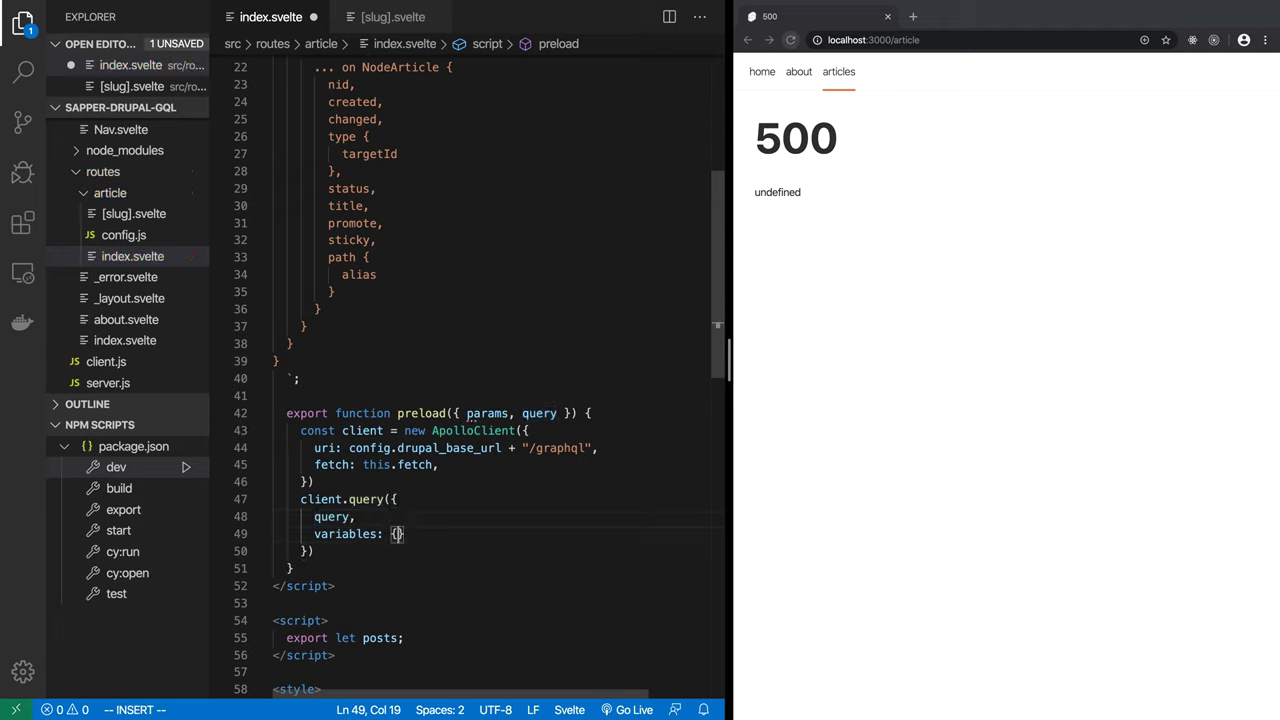
Step: Set the query variables to { limit: 20, offset: 0 }
{"action": "type", "text": "limit"}
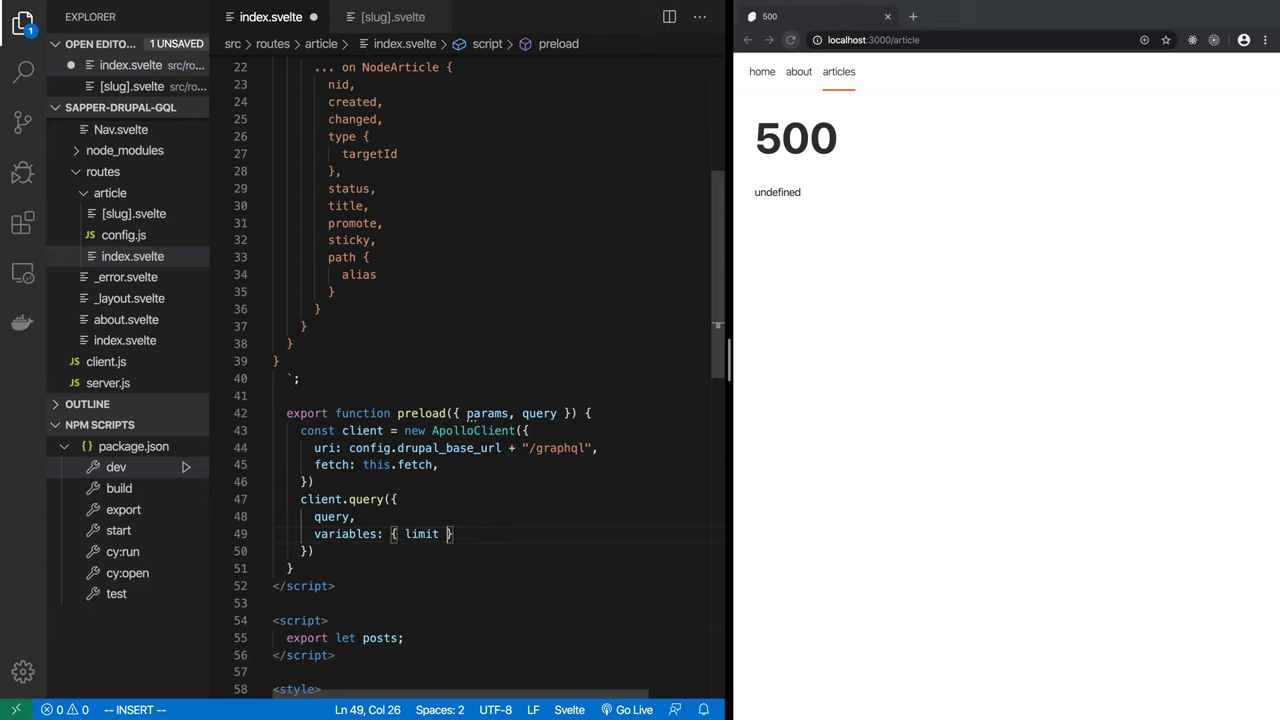
{"action": "type", "text": ":"}
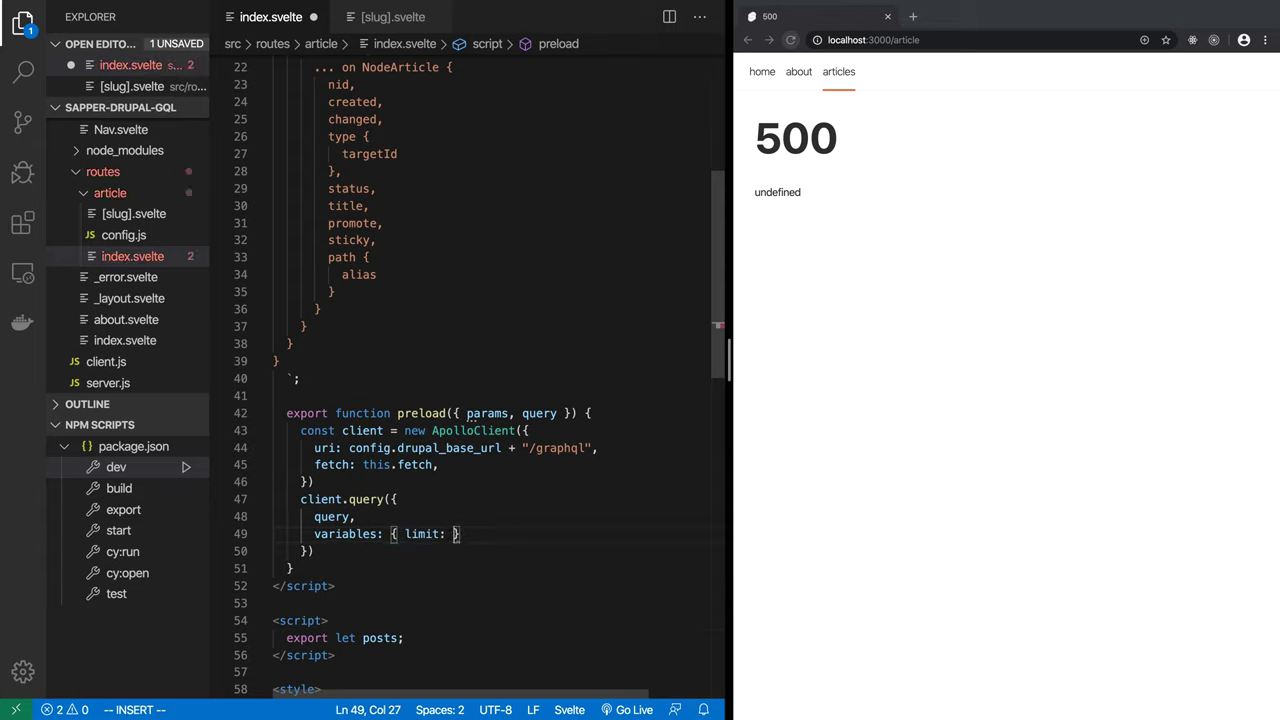
{"action": "type", "text": "20,"}
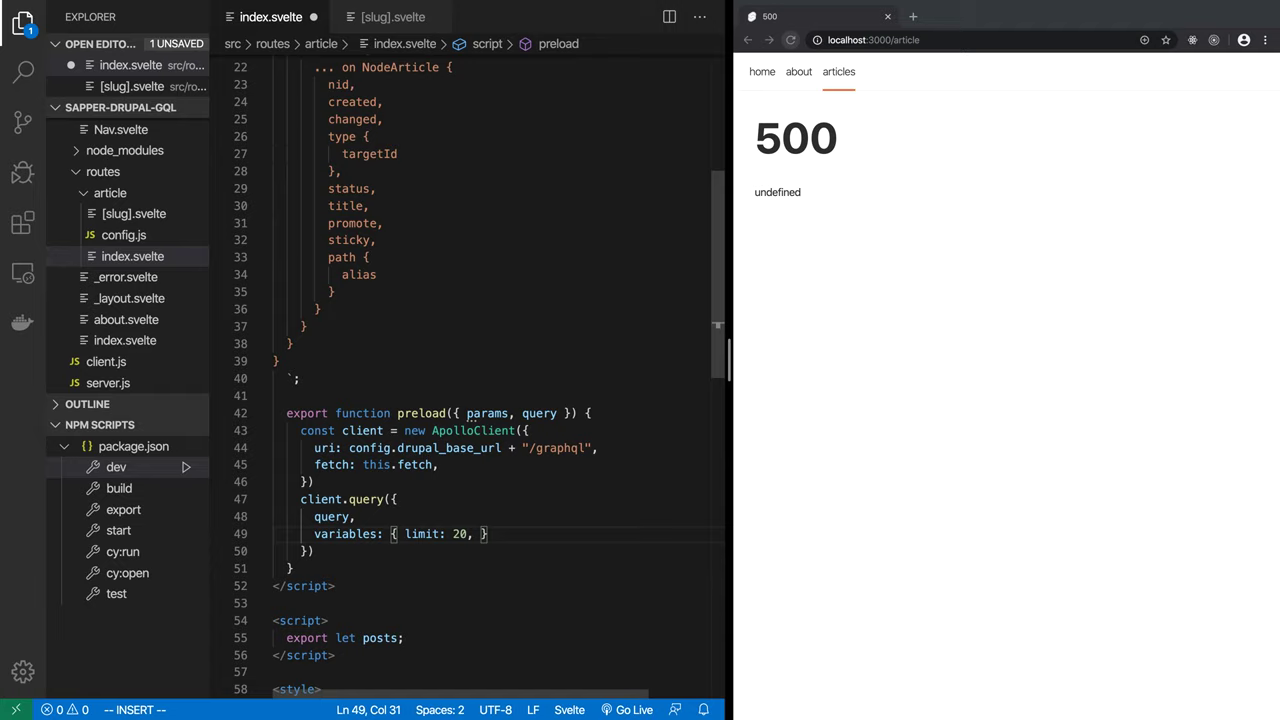
{"action": "type", "text": "offset:"}
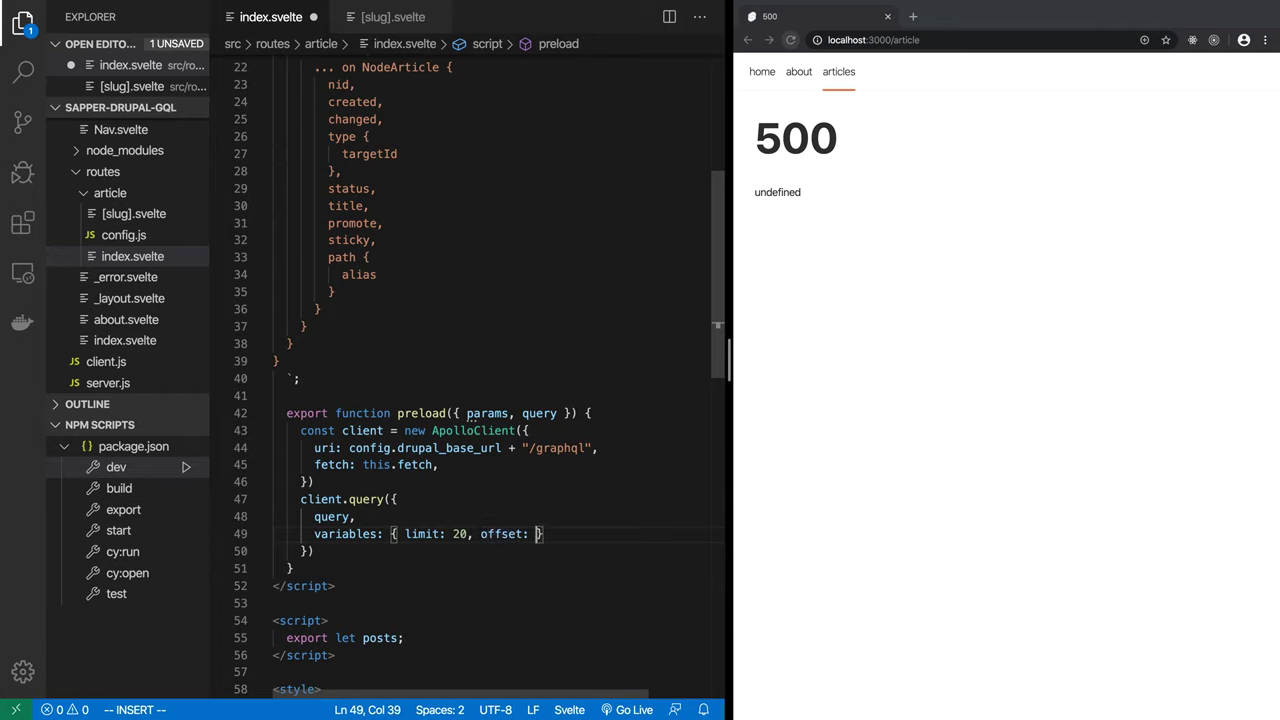
{"action": "type", "text": "0"}
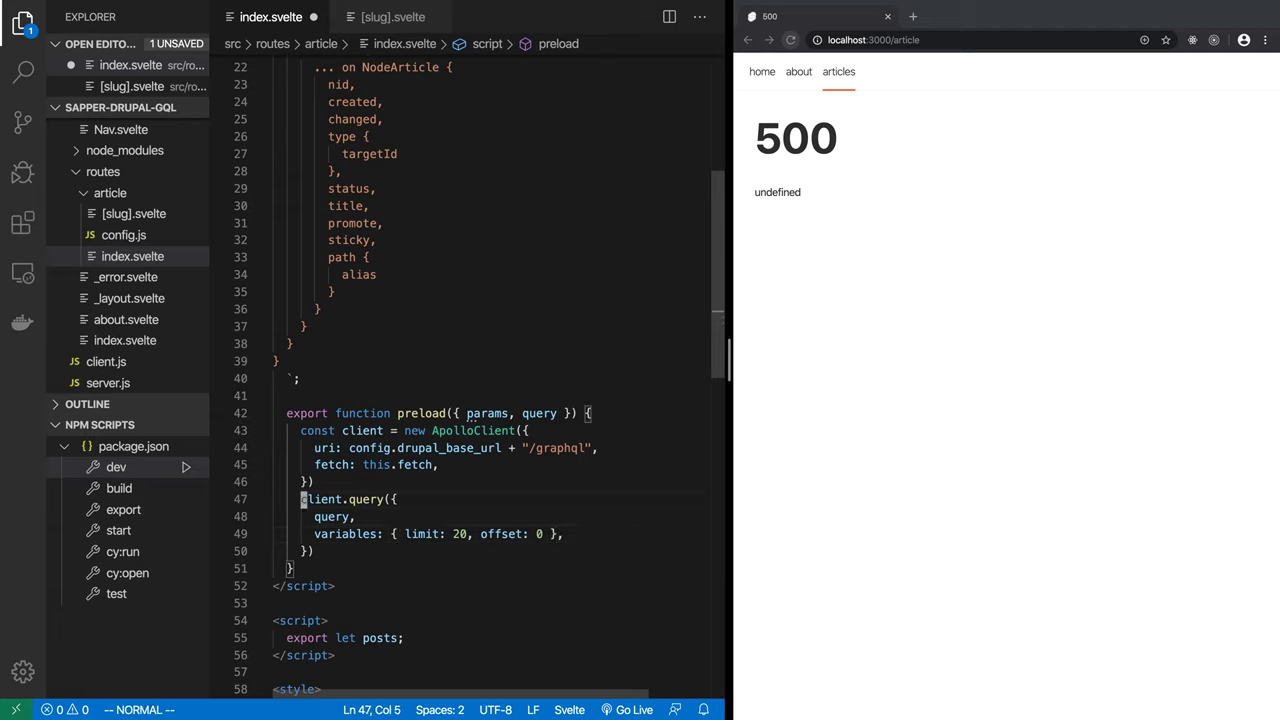
Step: Make preload await client.query into result and return nodes from result.data.nodeQuery.entities
{"action": "type", "text": "const result ="}
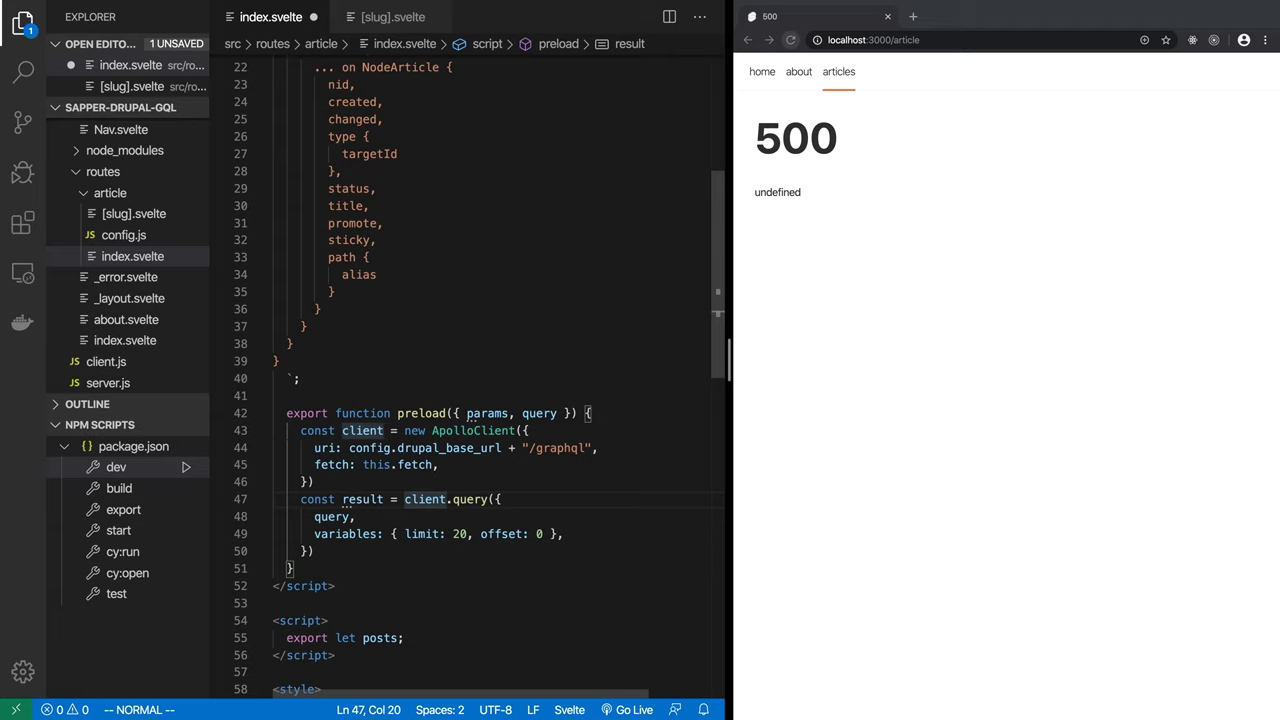
{"action": "type", "text": "await"}
{"action": "left_click", "coordinate": [440, 413]}
{"action": "type", "text": " async"}
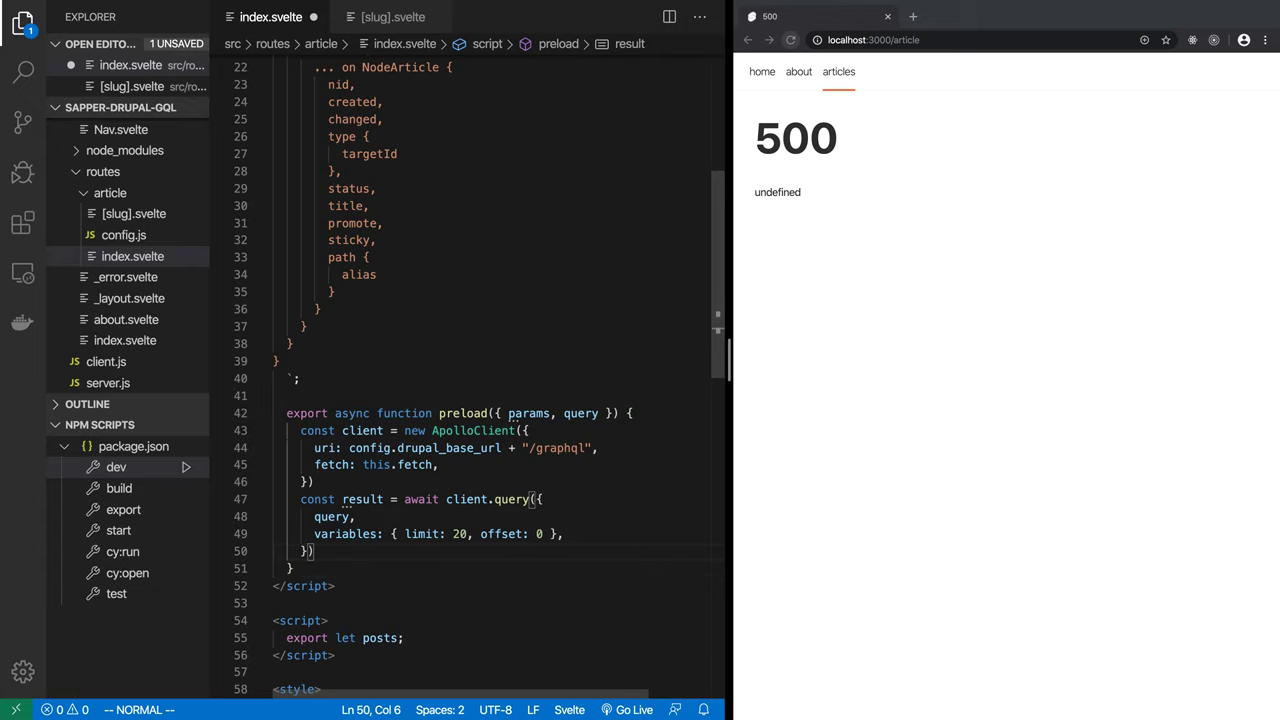
{"action": "type", "text": "ret"}
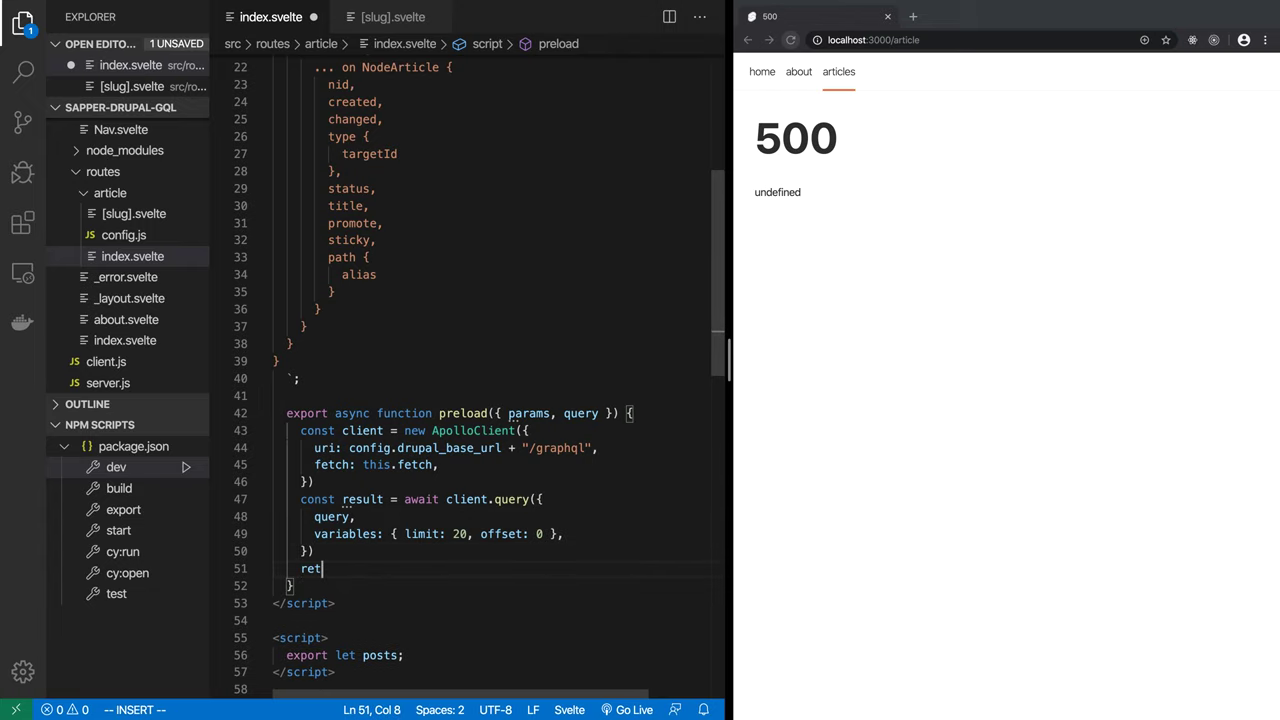
{"action": "type", "text": "urn { nodes:"}
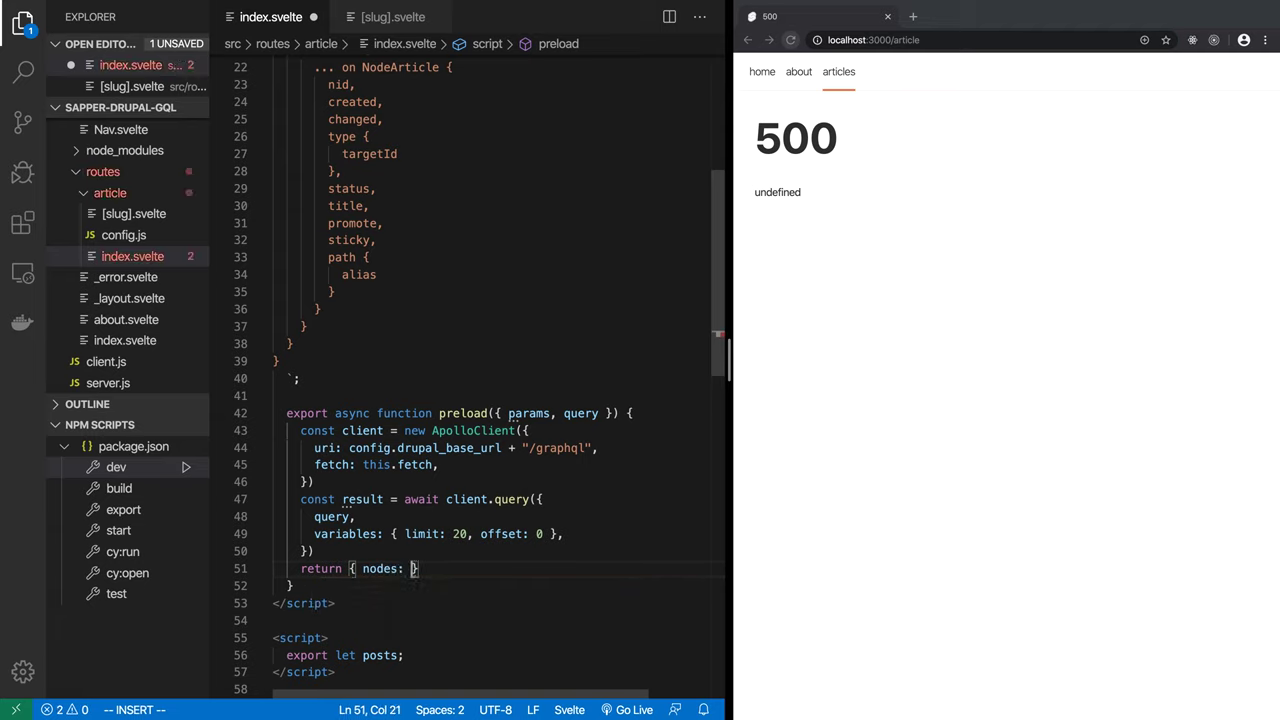
{"action": "type", "text": "result.data.nodeQuery.entities"}
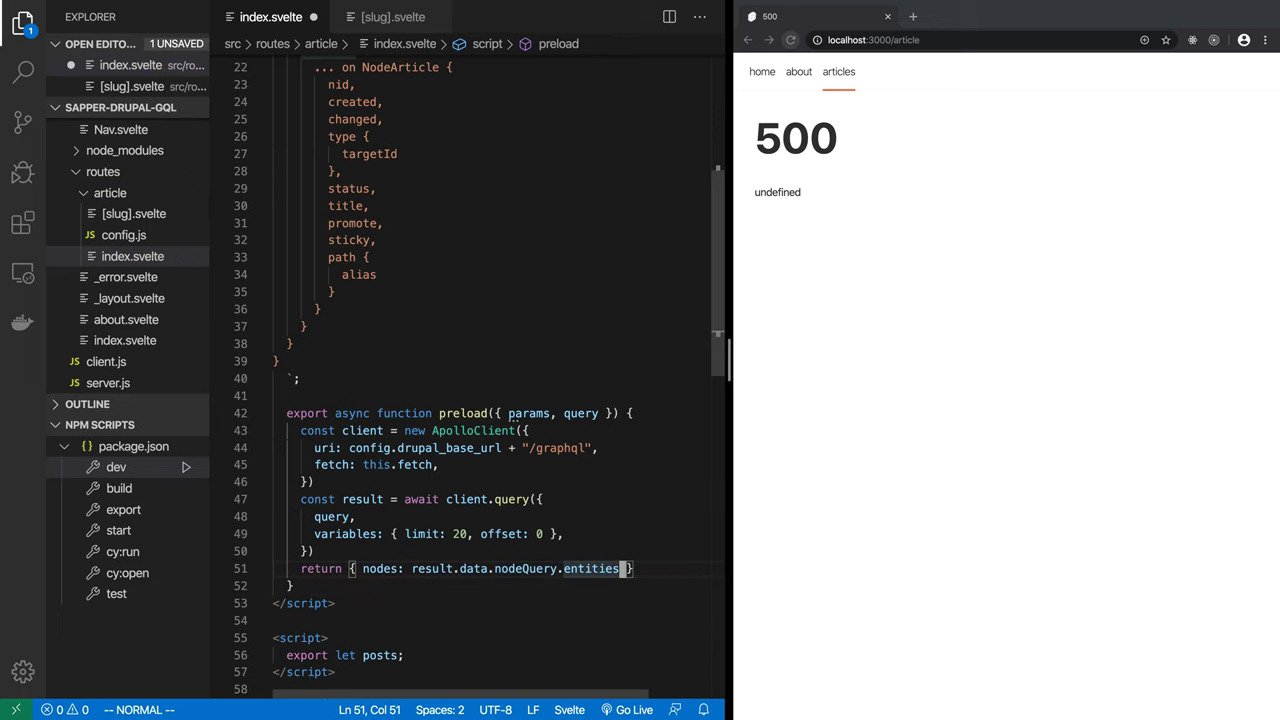
{"action": "scroll", "scroll_direction": "down", "scroll_amount": 3}
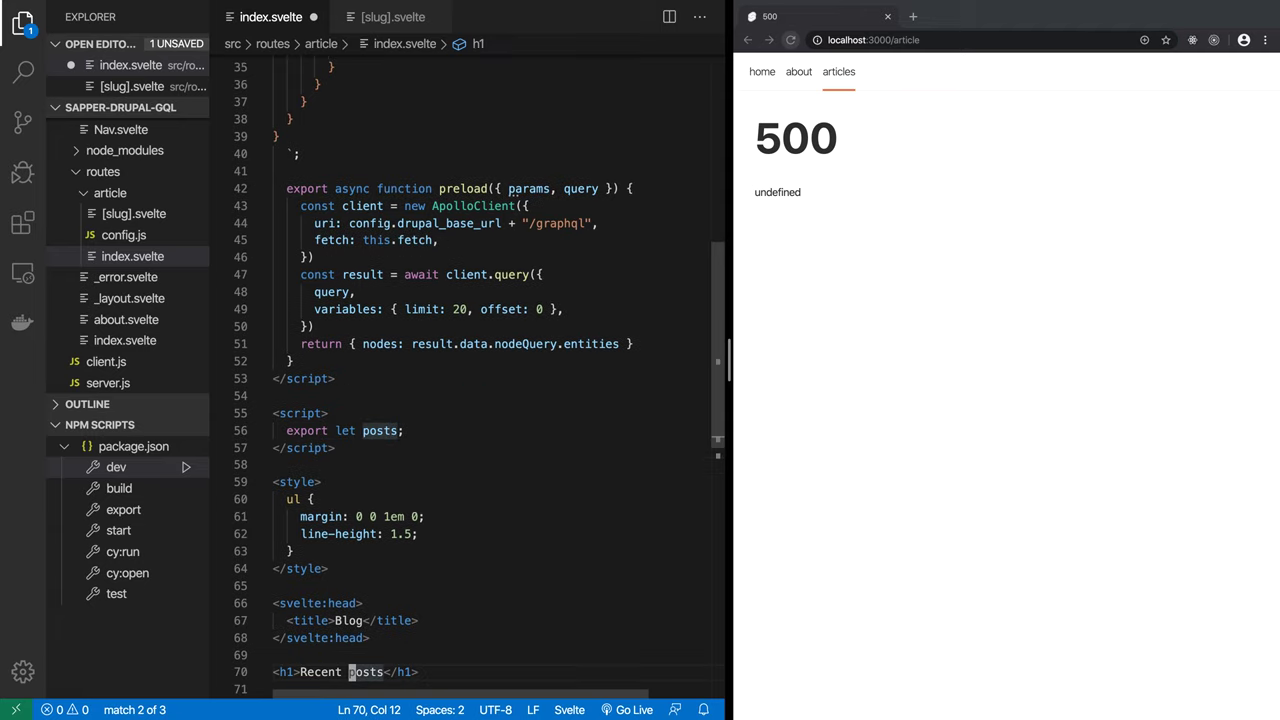
{"action": "mouse_move", "coordinate": [633, 146]}
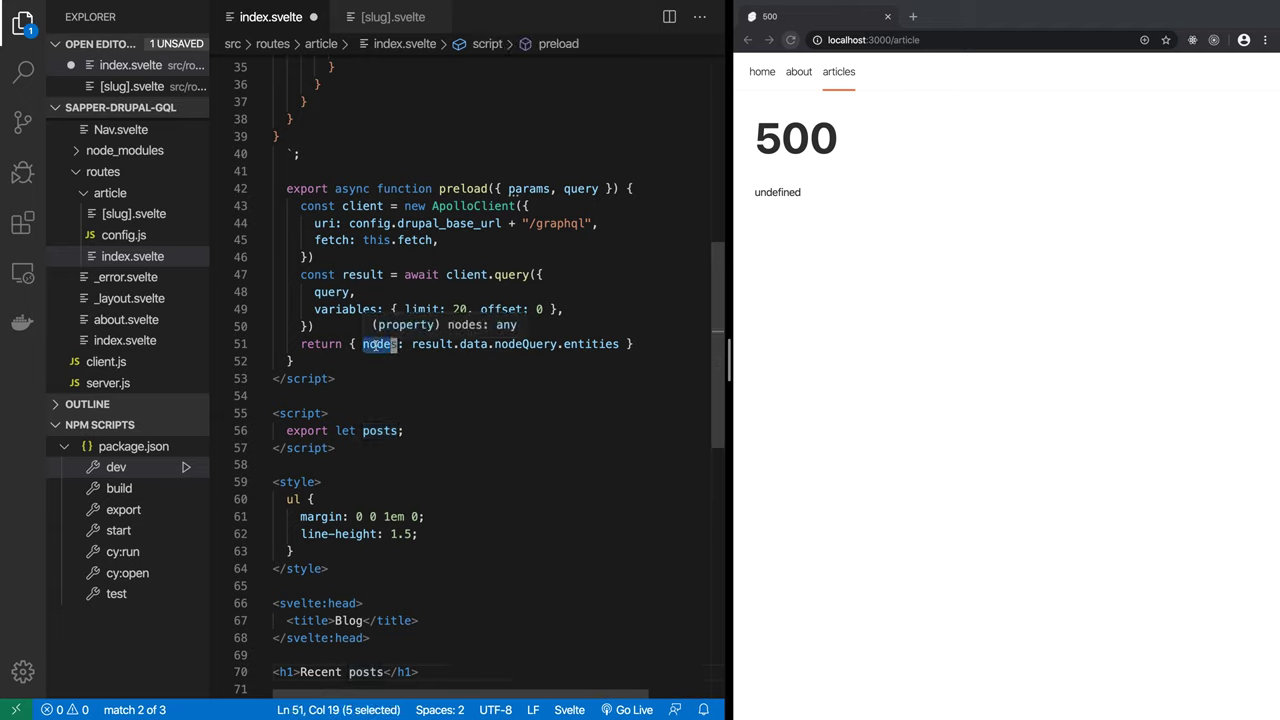
{"action": "mouse_move", "coordinate": [385, 430]}
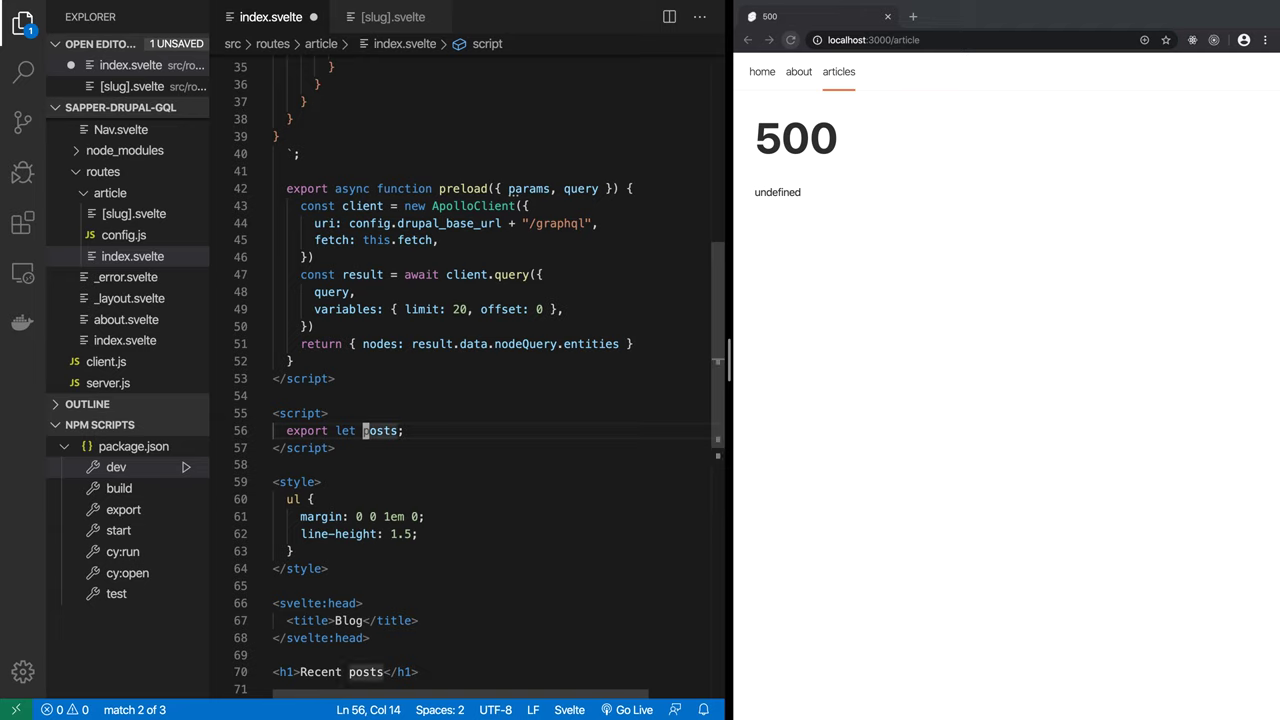
Step: Replace posts with nodes throughout index.svelte and retitle the page 'Recent nodes'
{"action": "type", "text": "nodes"}
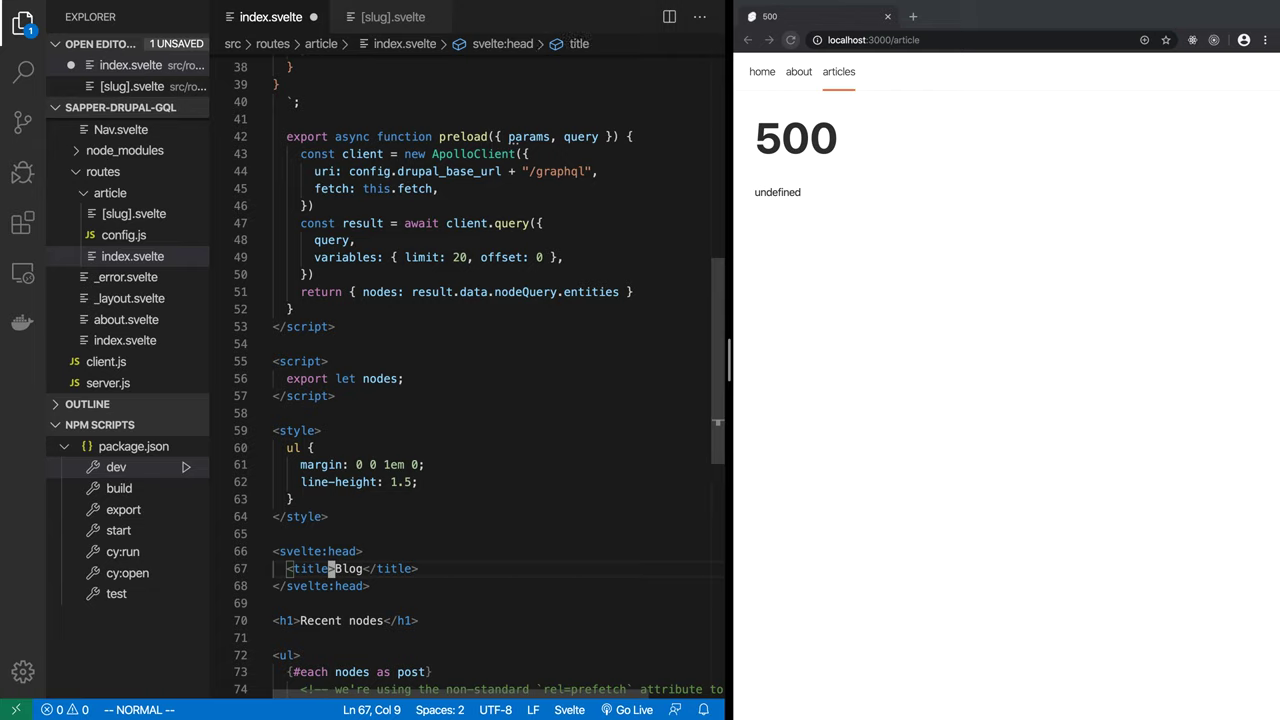
{"action": "type", "text": "R"}
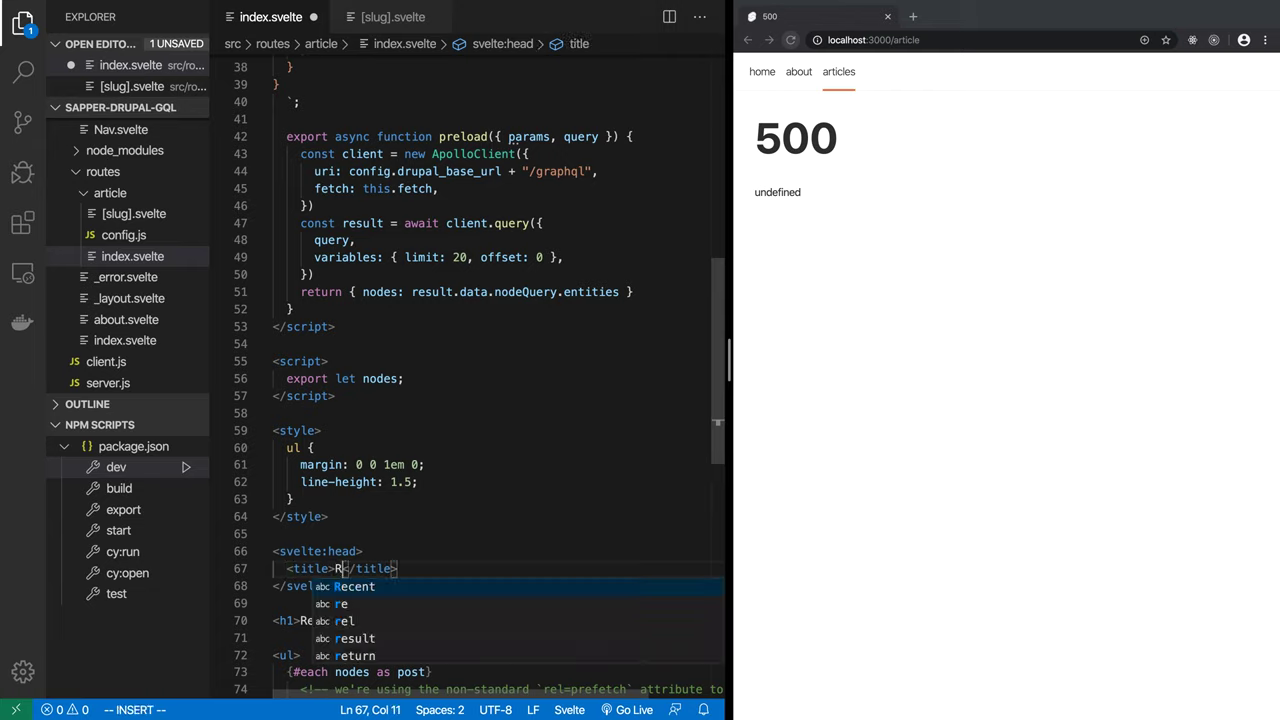
{"action": "type", "text": "ecent n"}
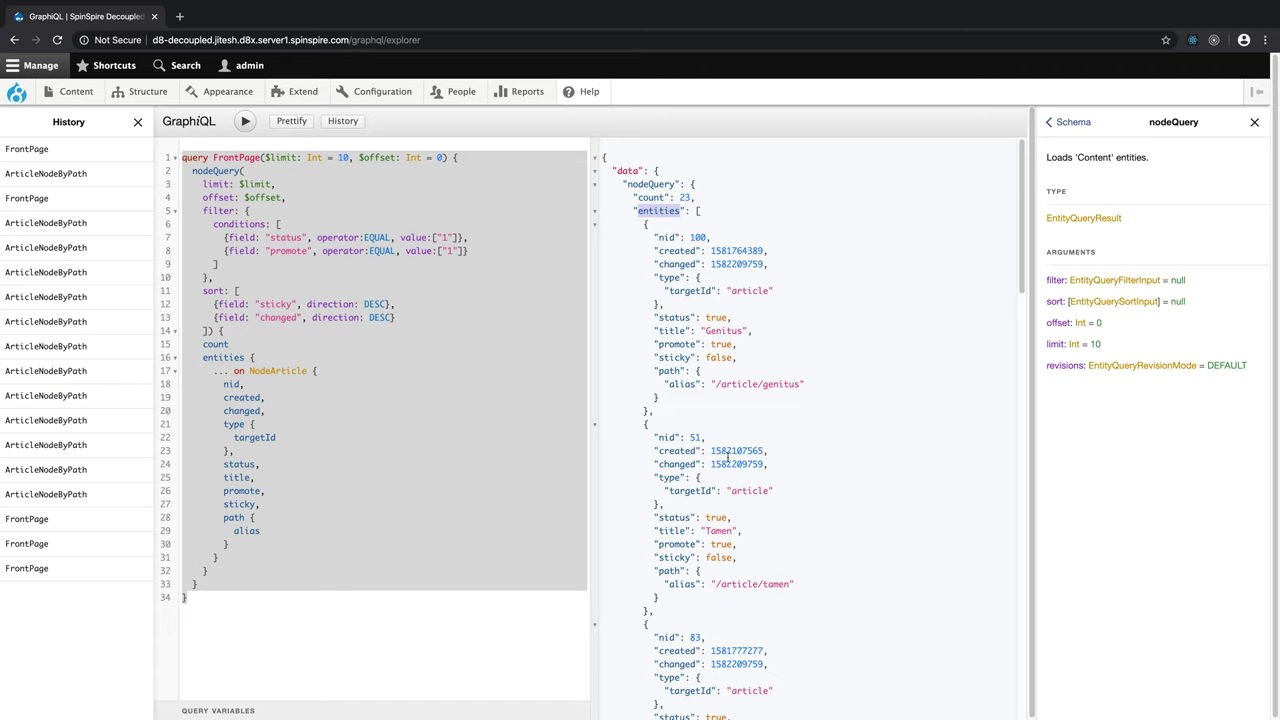
{"action": "mouse_move", "coordinate": [673, 373]}
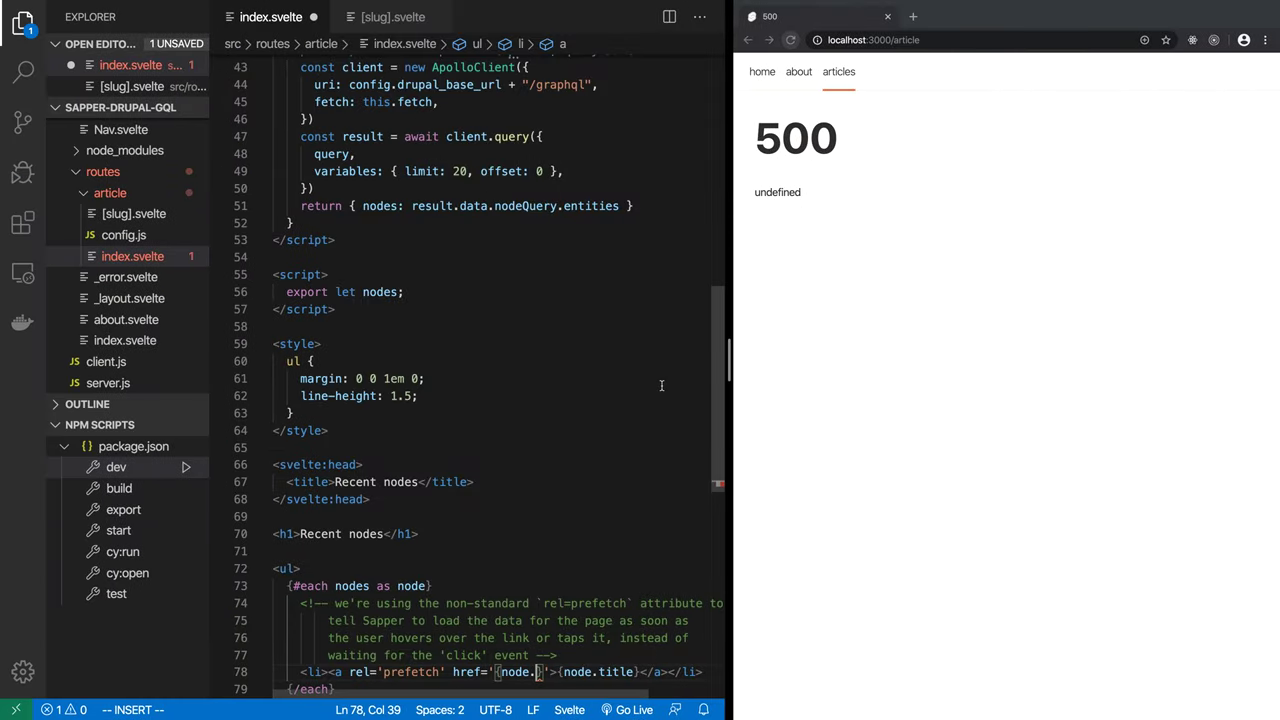
Step: Set each list link's href to {node.path.alias} with {node.title} as its text
{"action": "type", "text": "path.alias"}
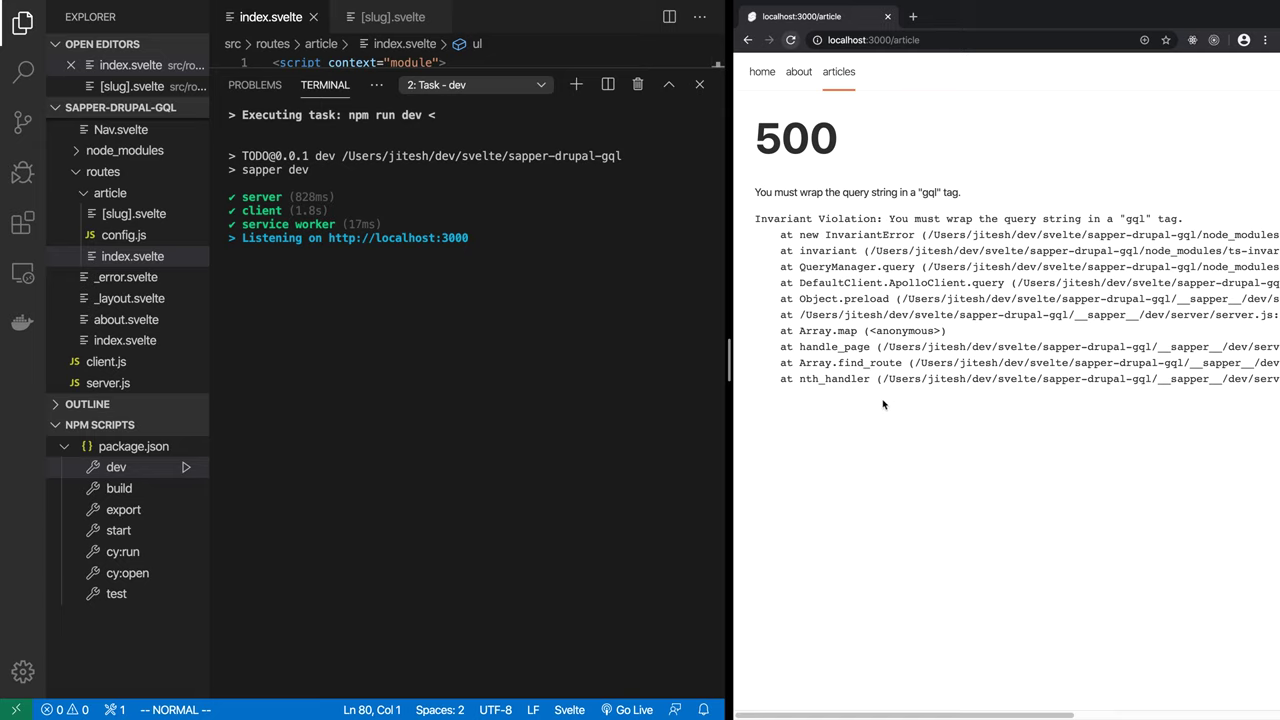
{"action": "mouse_move", "coordinate": [653, 335]}
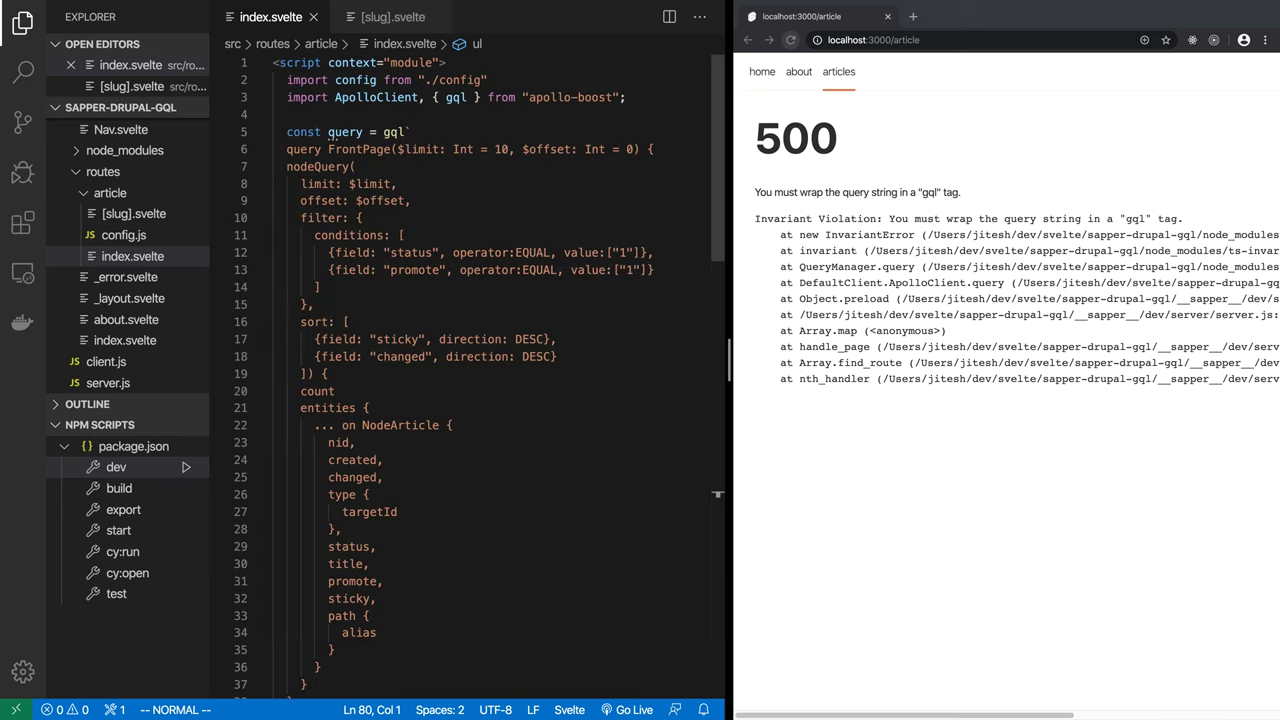
Step: Delete params and query from preload's arguments, then reload to see the Recent nodes list
{"action": "scroll", "scroll_direction": "down", "scroll_amount": 3}
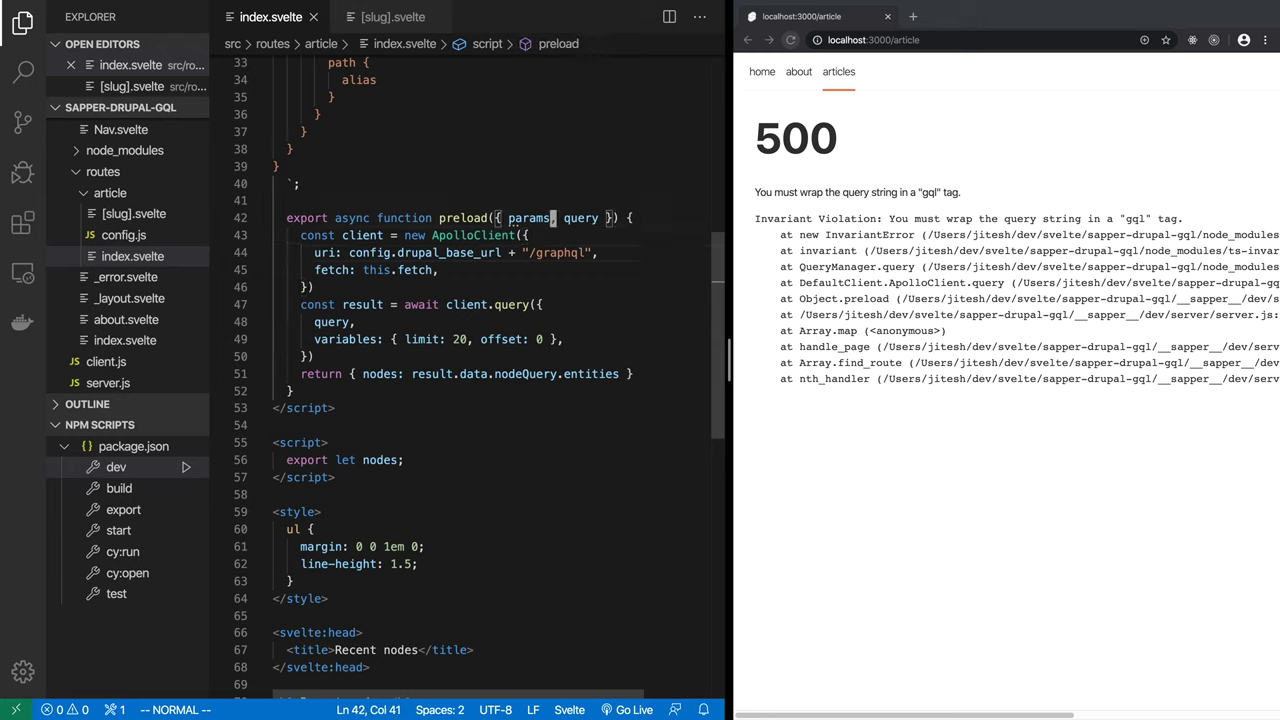
{"action": "key", "text": "Backspace"}
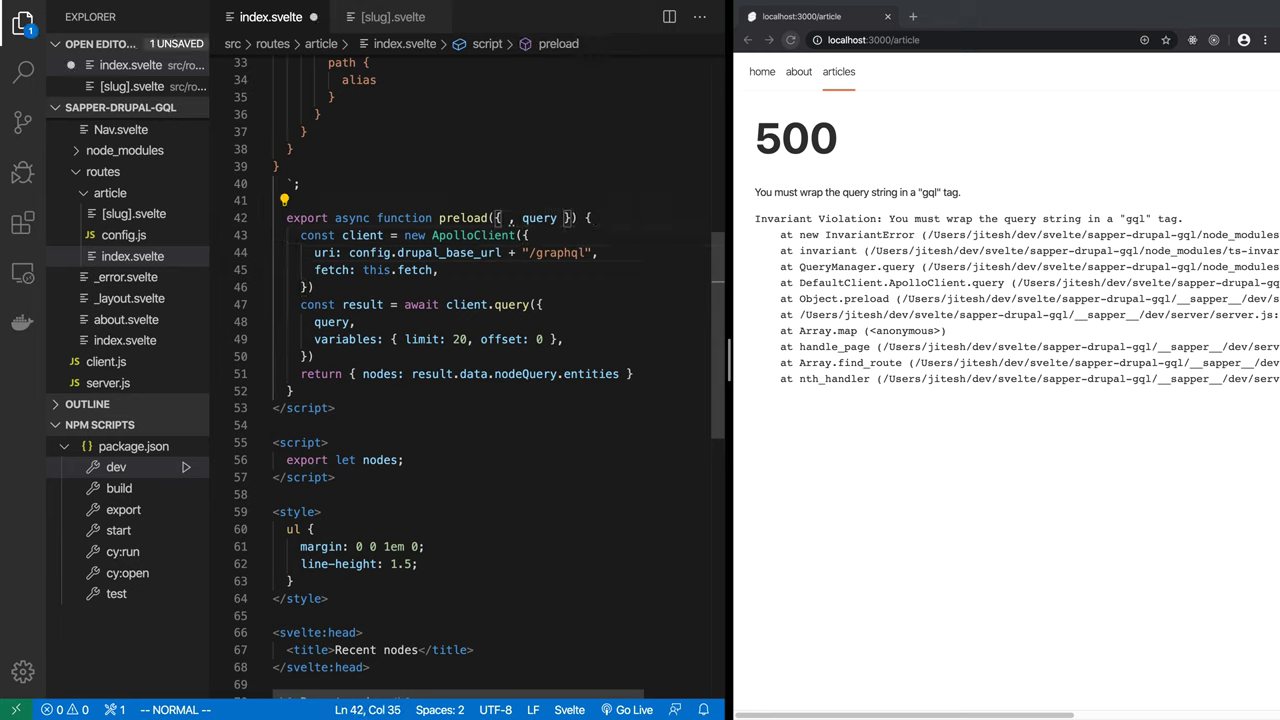
{"action": "key", "text": "Backspace"}
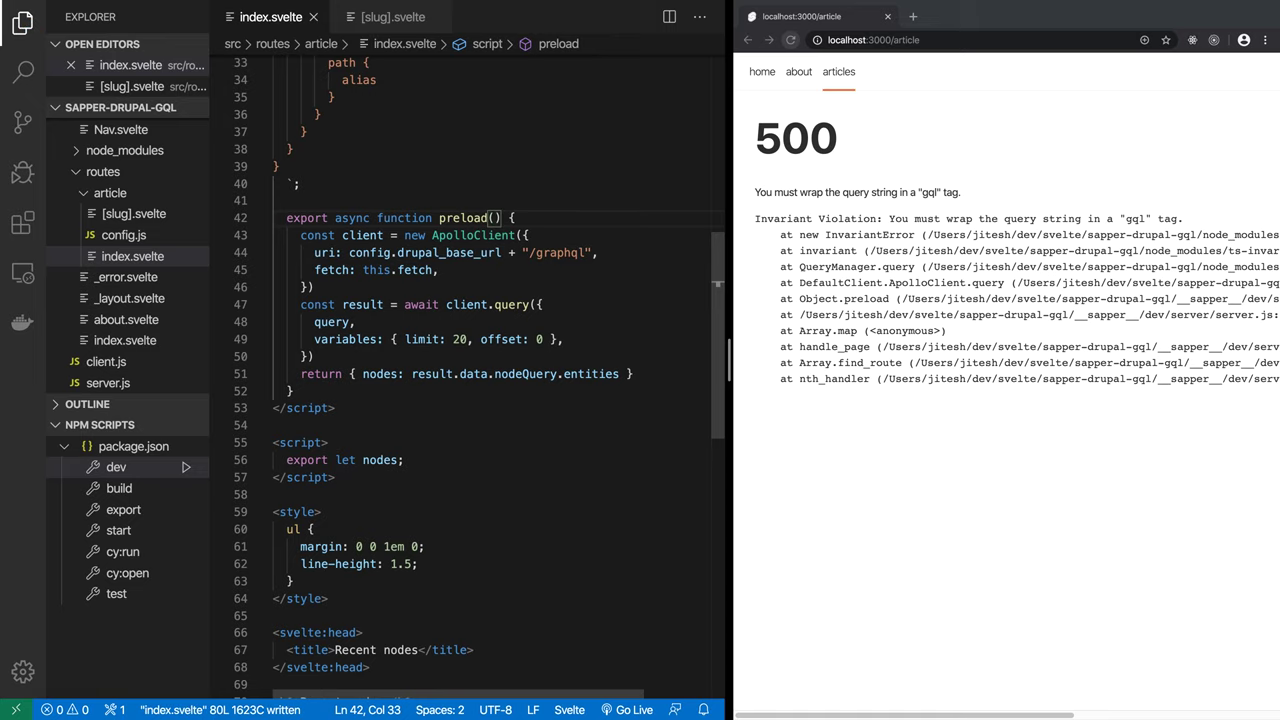
{"action": "left_click", "coordinate": [790, 40]}
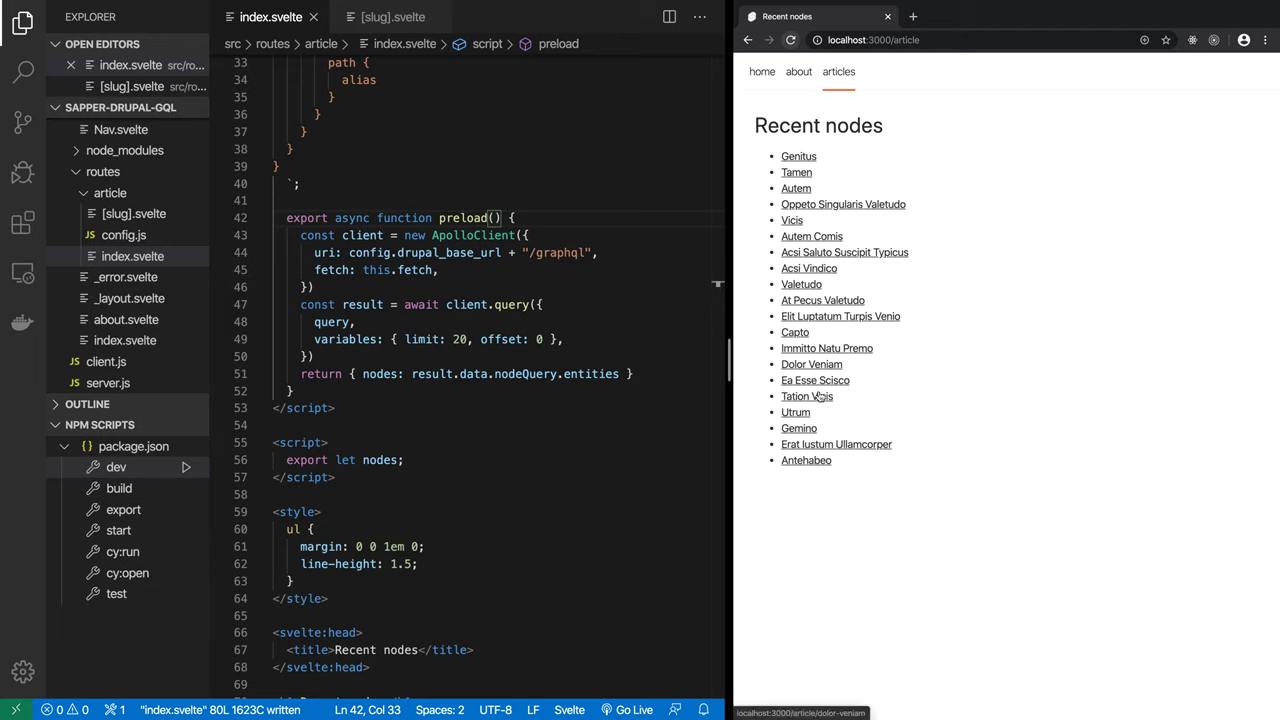
{"action": "mouse_move", "coordinate": [832, 176]}
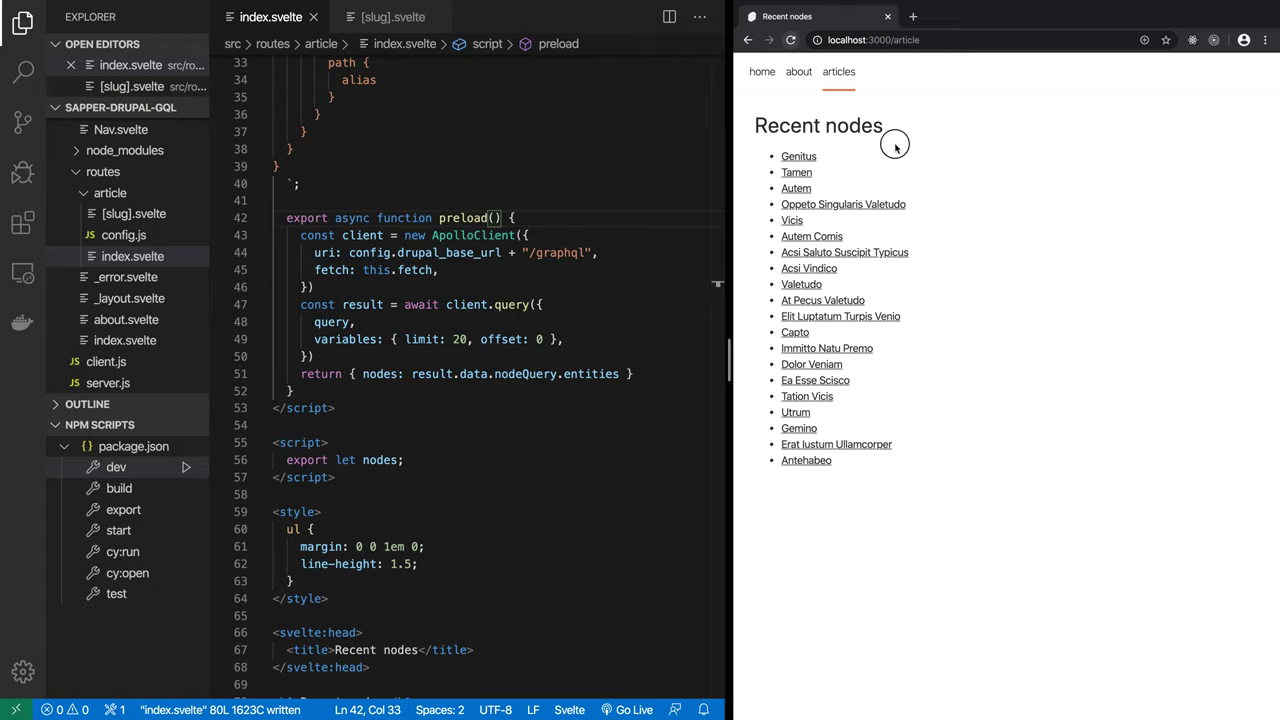
Step: Follow the Genitus article link, which returns a 500 invalid-JSON error
{"action": "left_click", "coordinate": [799, 156]}
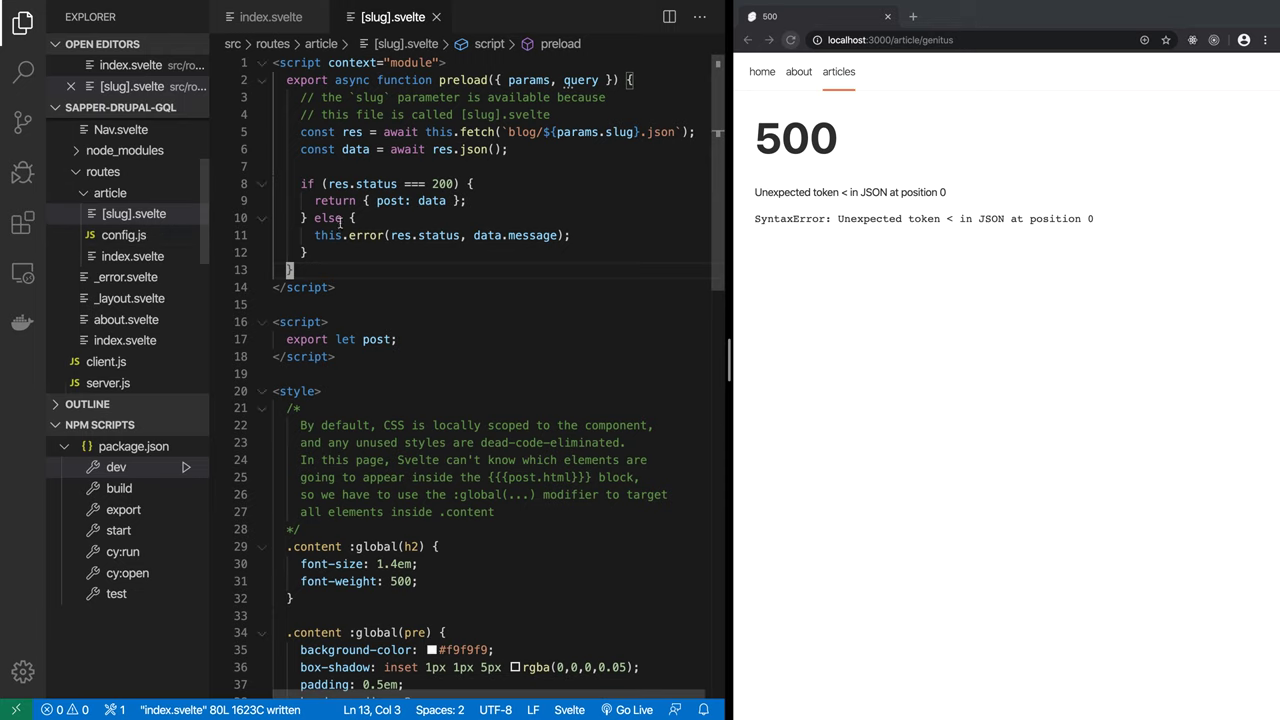
Step: Review the default preload in [slug].svelte, then switch to the GraphiQL tab
{"action": "left_click", "coordinate": [355, 217]}
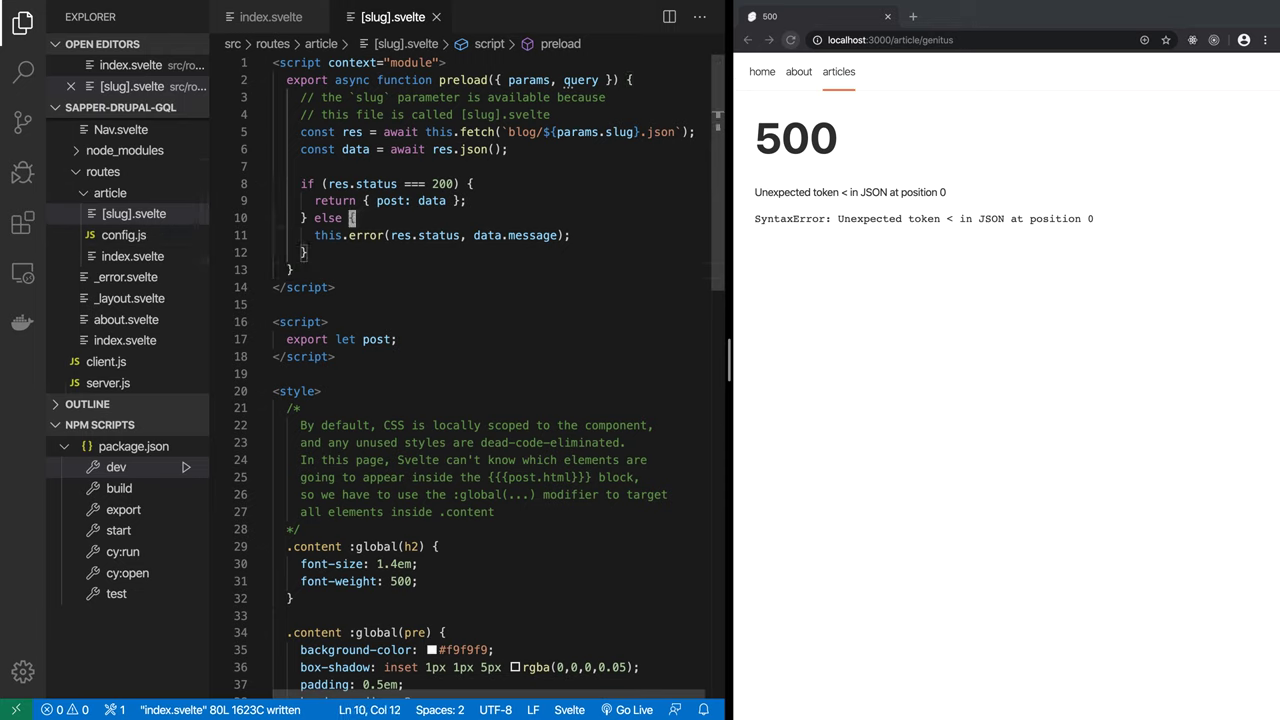
{"action": "left_click", "coordinate": [270, 18]}
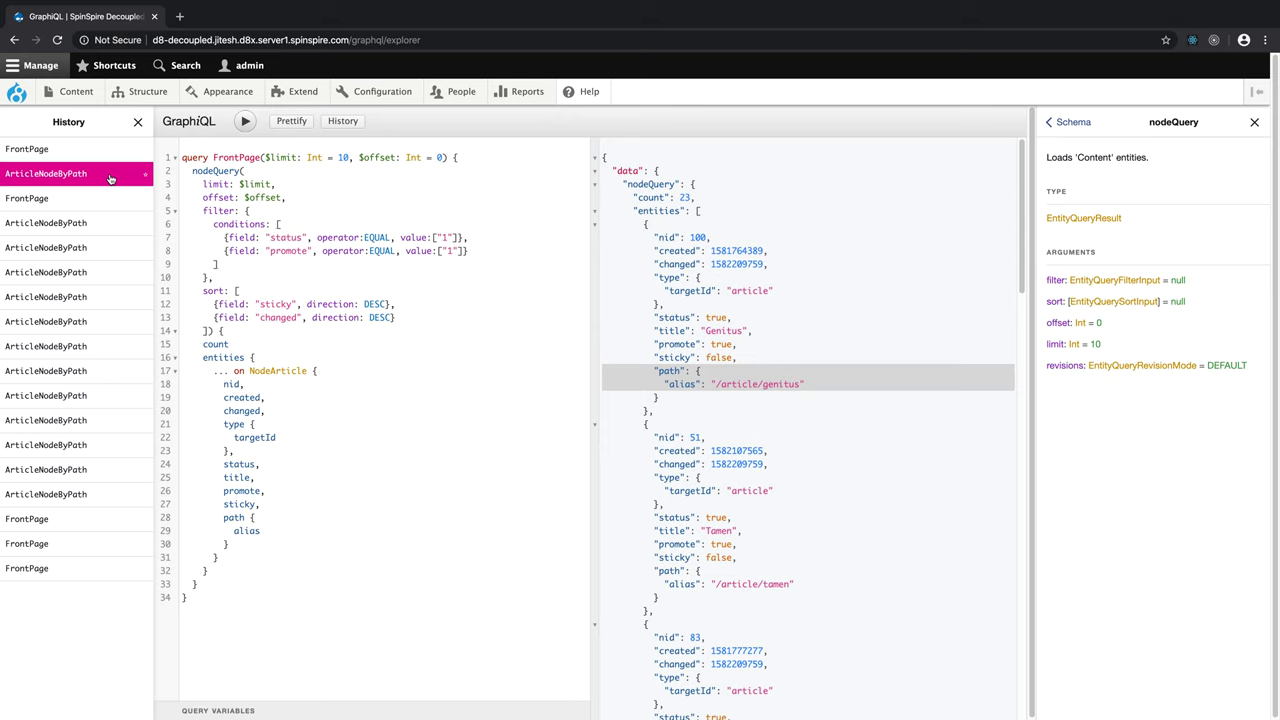
Step: Run ArticleNodeByPath from history with $path /article/blandit and inspect the image, tags and body
{"action": "left_click", "coordinate": [74, 174]}
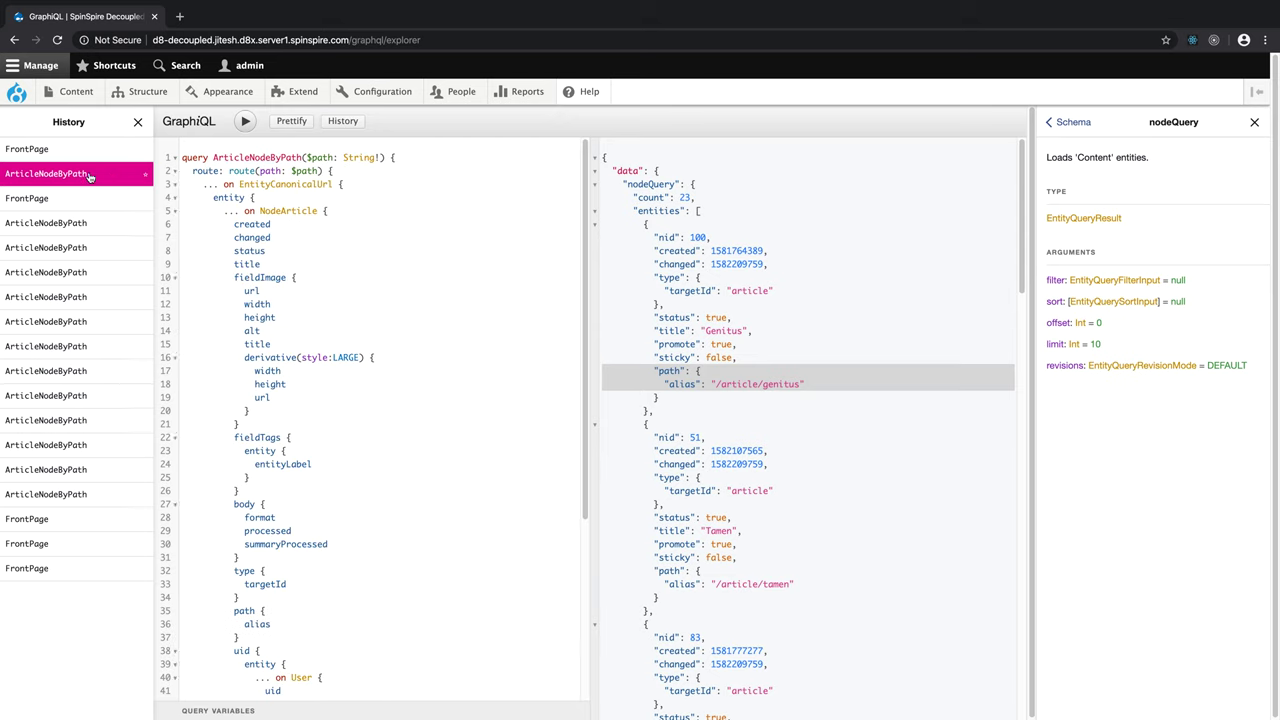
{"action": "scroll", "scroll_direction": "down", "scroll_amount": 3}
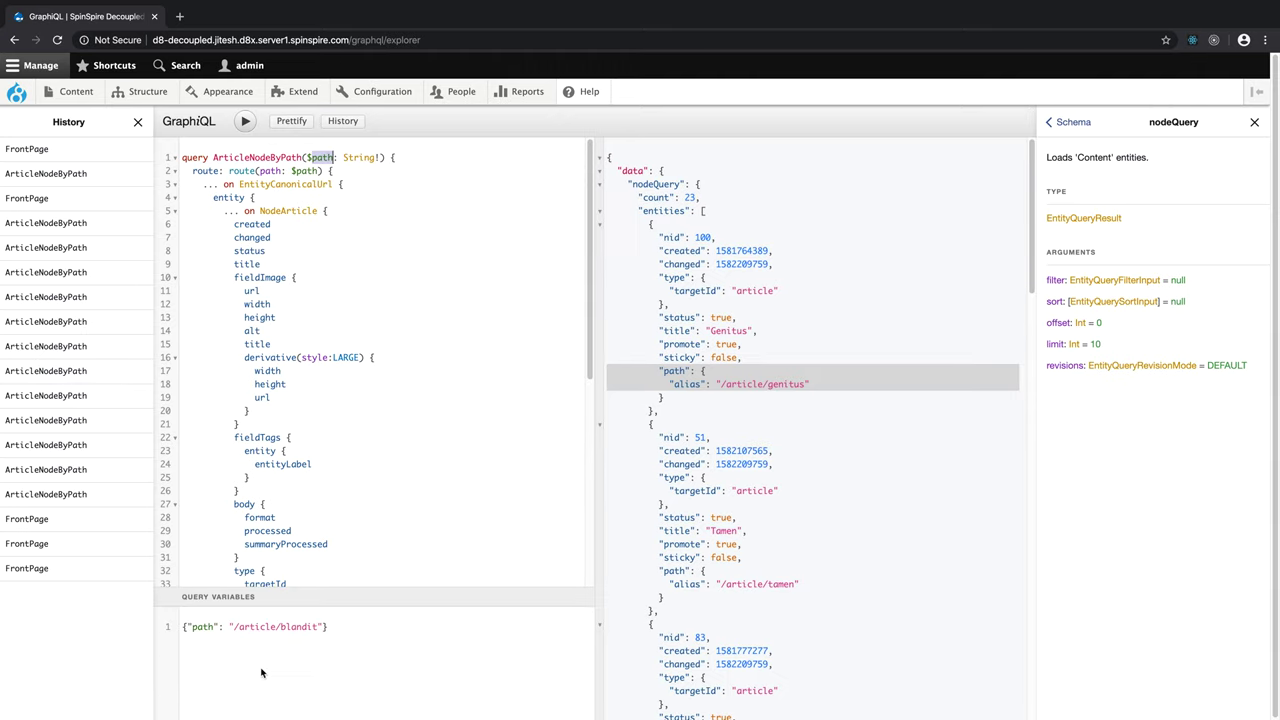
{"action": "double_click", "coordinate": [280, 627]}
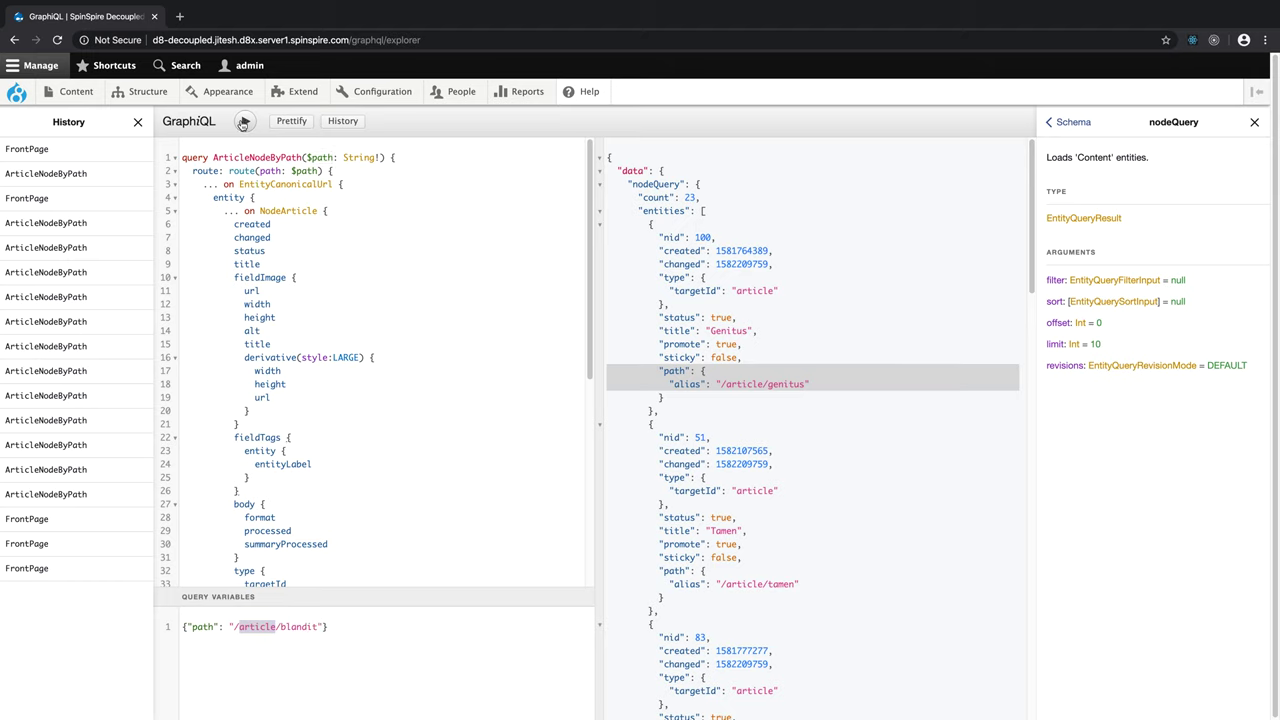
{"action": "left_click", "coordinate": [238, 121]}
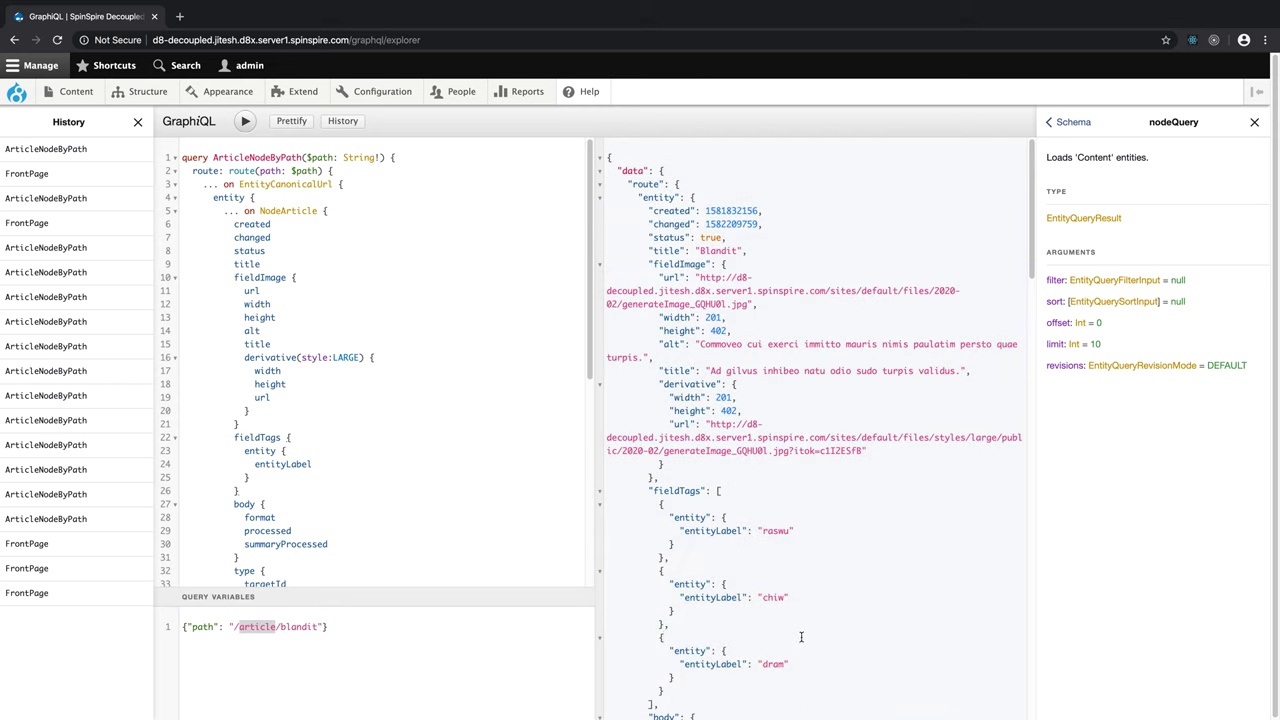
{"action": "mouse_move", "coordinate": [725, 250]}
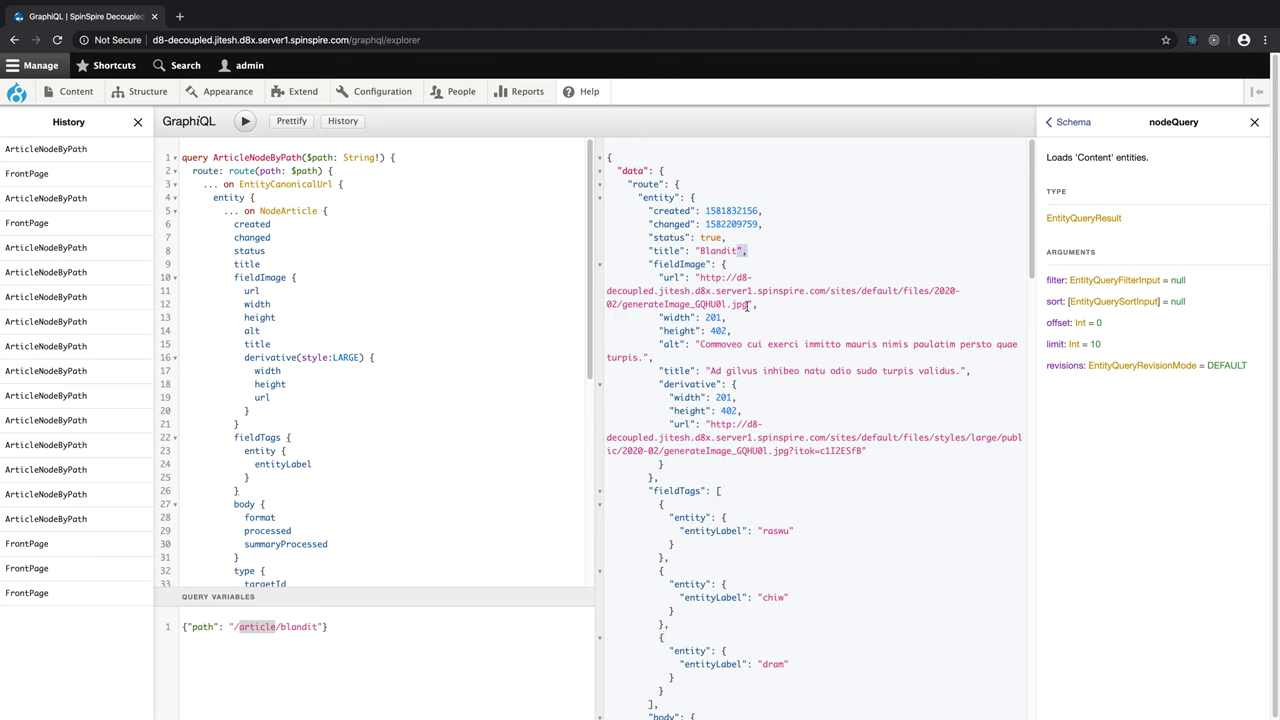
{"action": "double_click", "coordinate": [740, 304]}
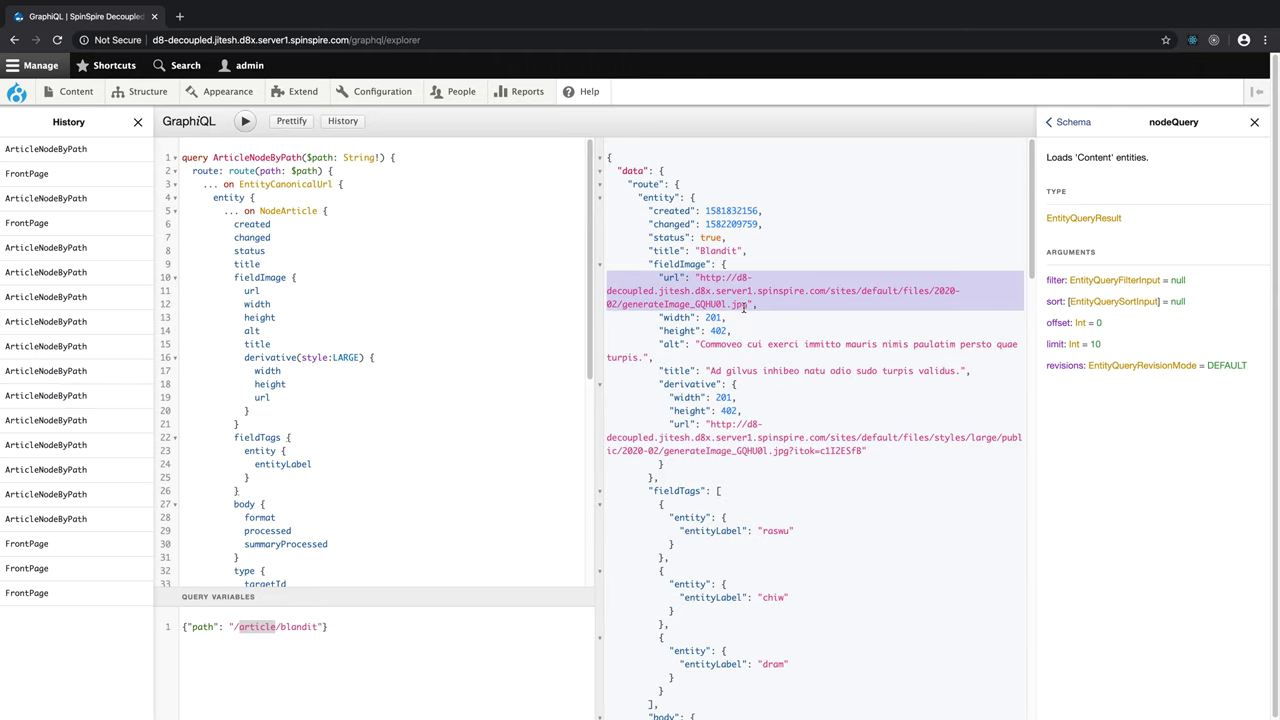
{"action": "mouse_move", "coordinate": [774, 531]}
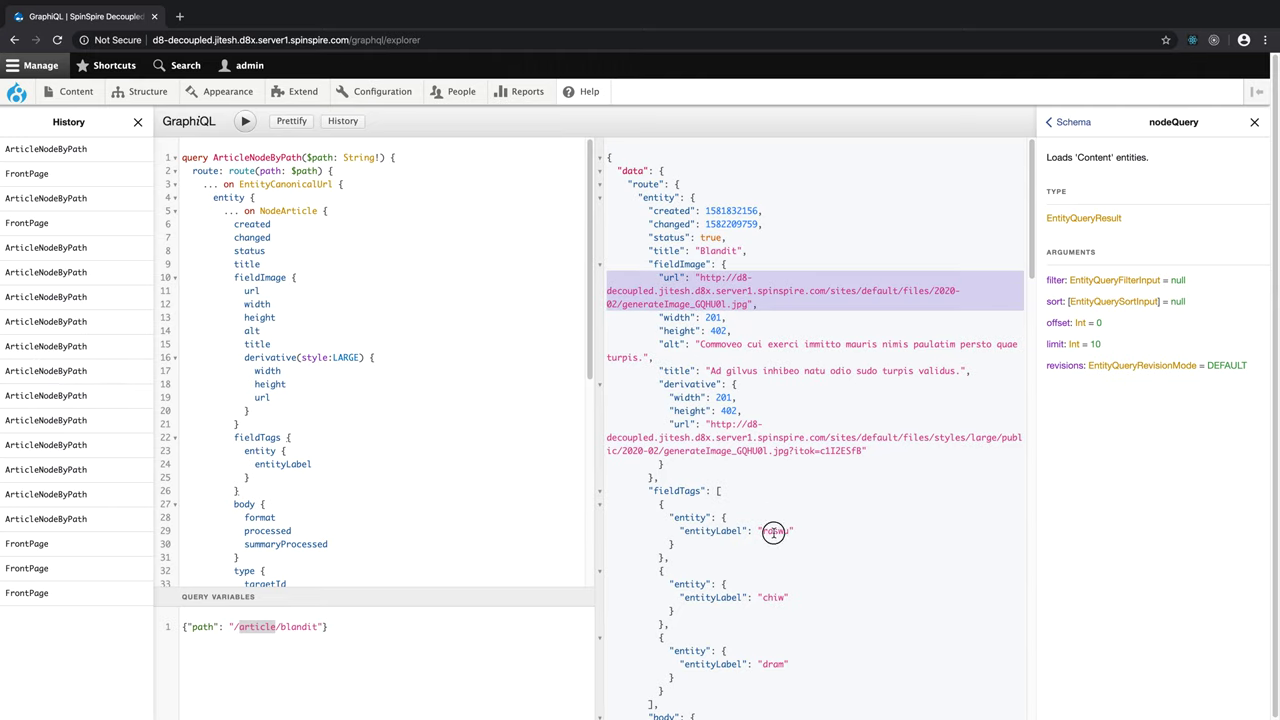
{"action": "scroll", "scroll_direction": "down", "scroll_amount": 3}
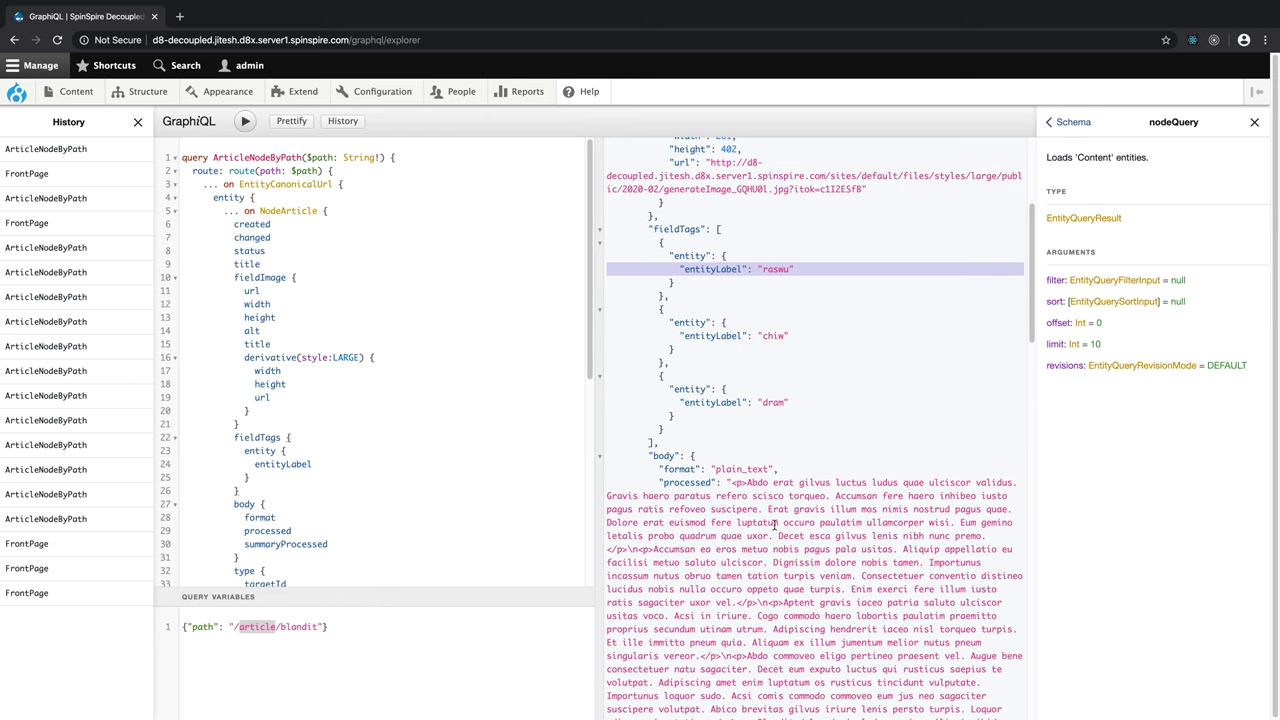
{"action": "scroll", "scroll_direction": "down", "scroll_amount": 3}
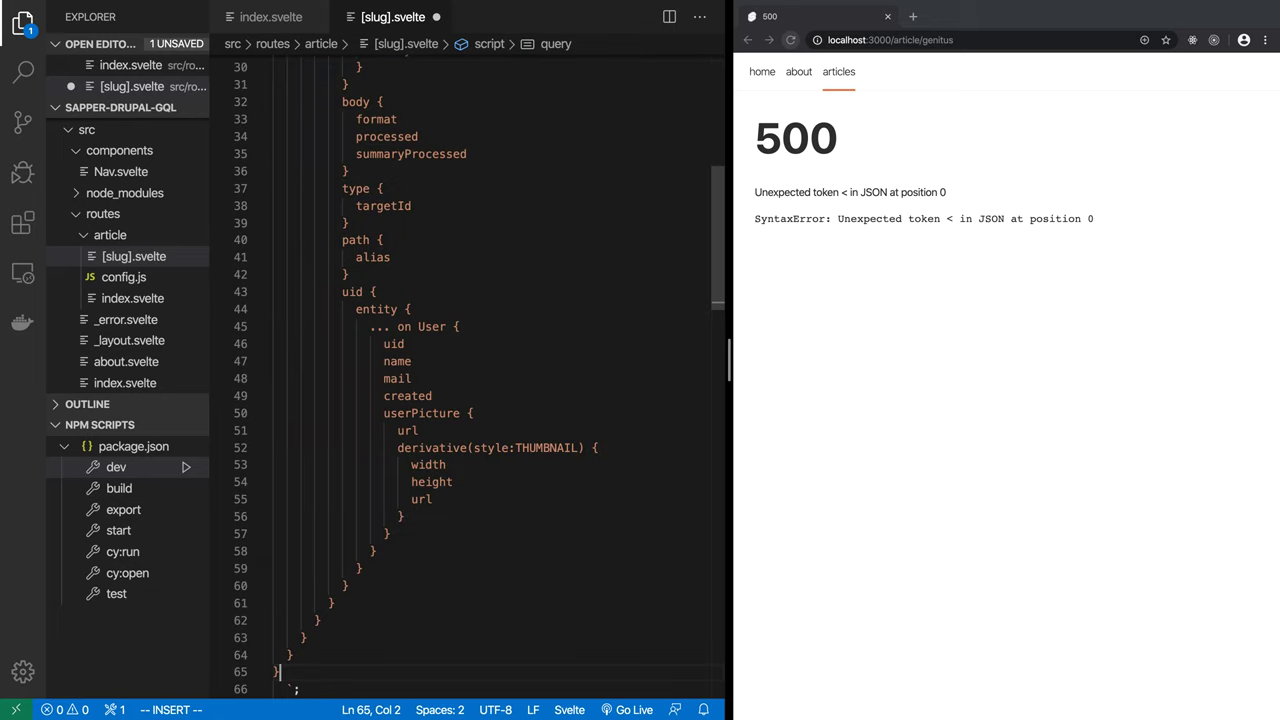
Step: Change the preload function's arguments to take { path } from the pasted ArticleNodeByPath query
{"action": "key", "text": "Escape"}
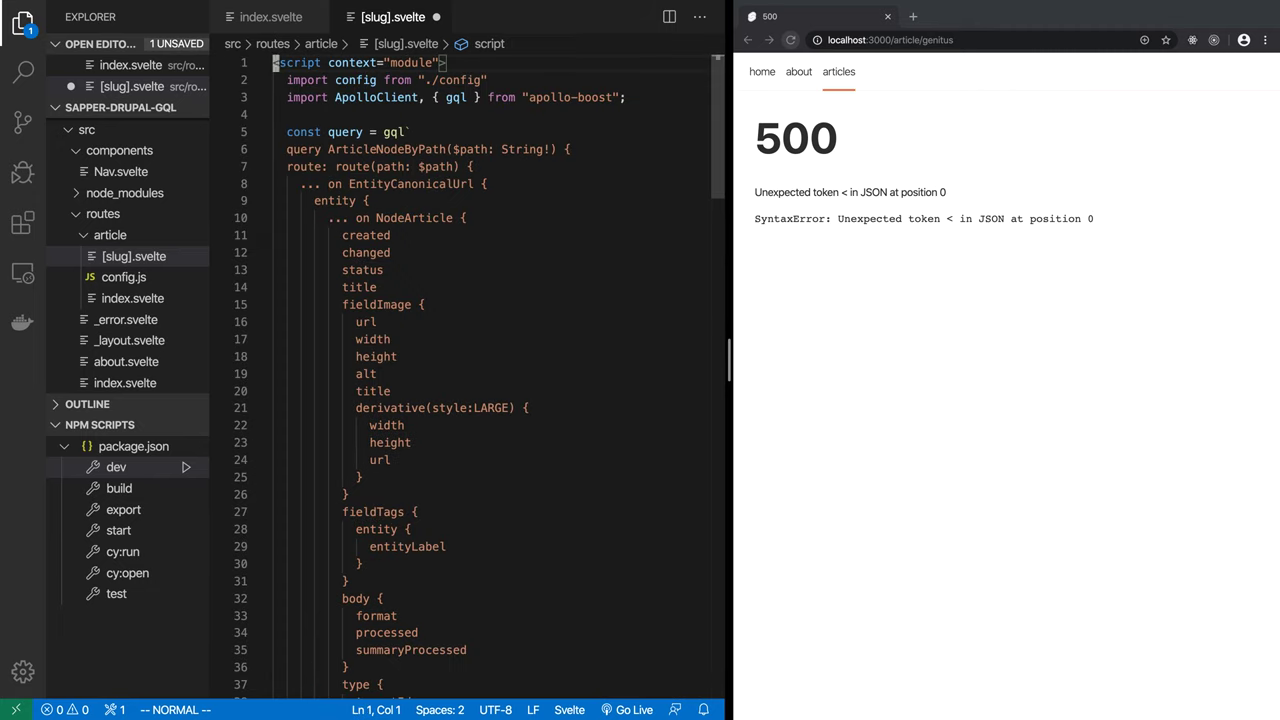
{"action": "scroll", "scroll_direction": "down", "scroll_amount": 3}
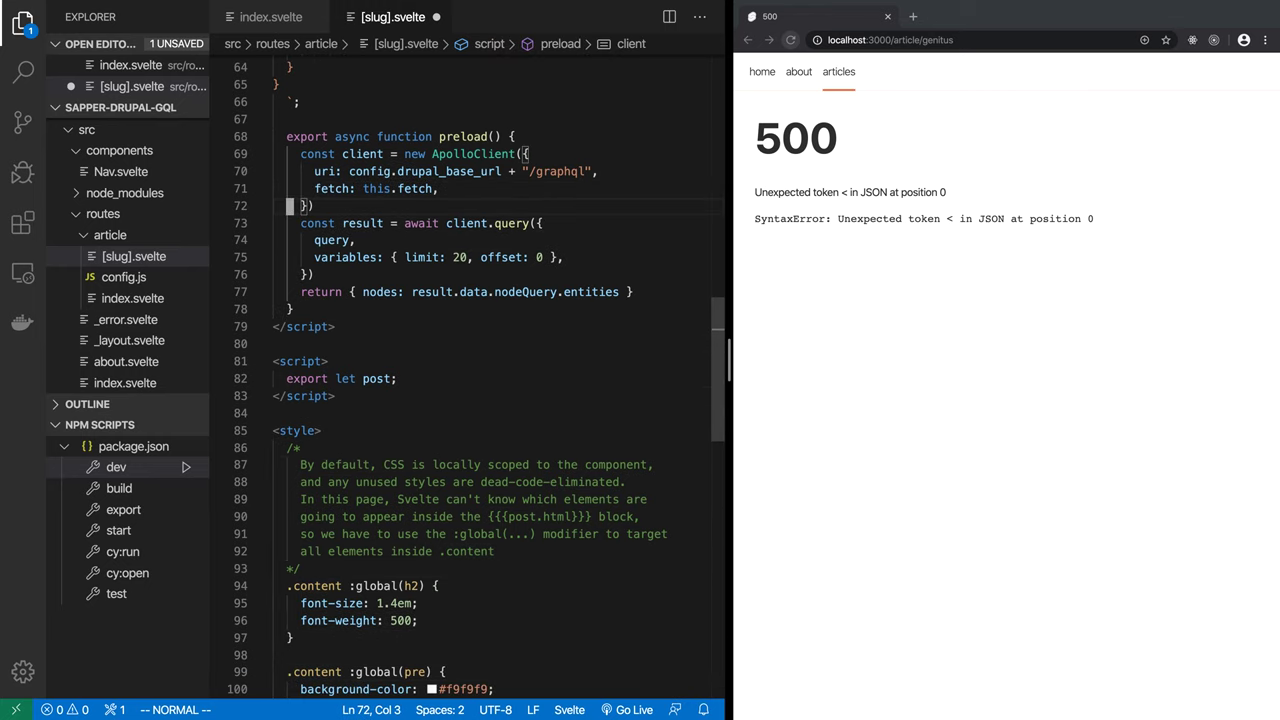
{"action": "left_click", "coordinate": [555, 257]}
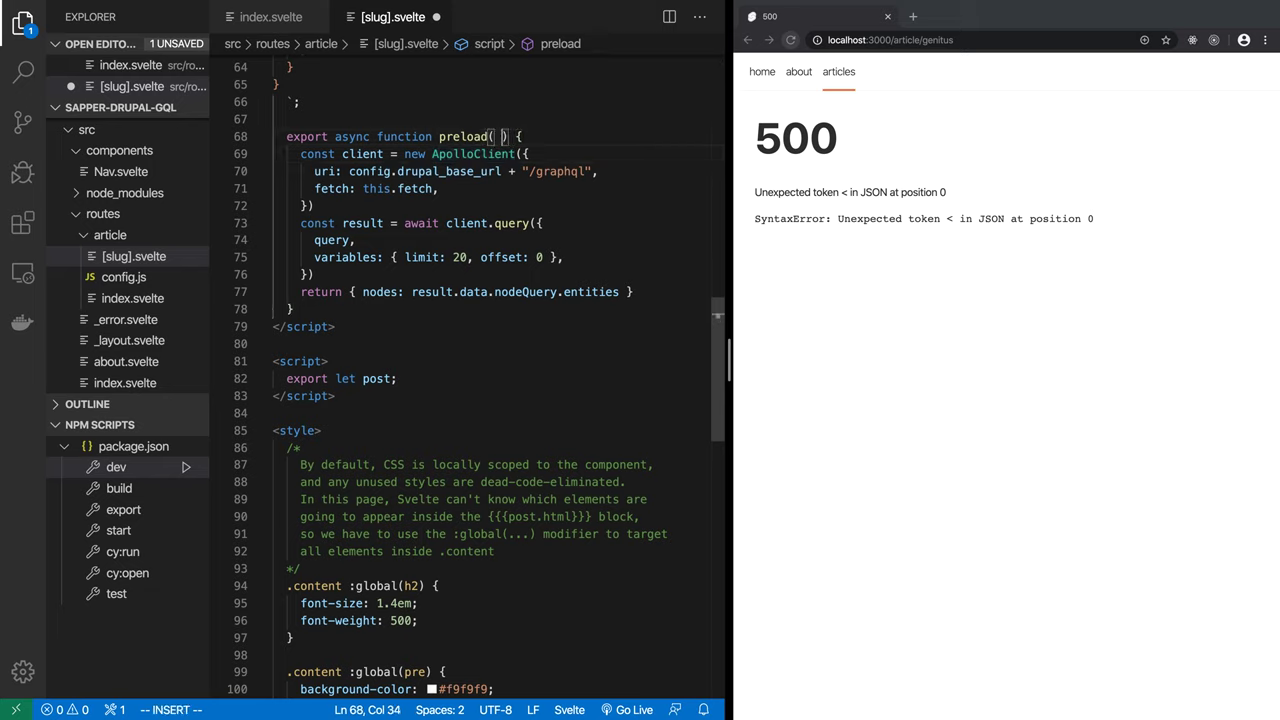
{"action": "key", "text": "Backspace"}
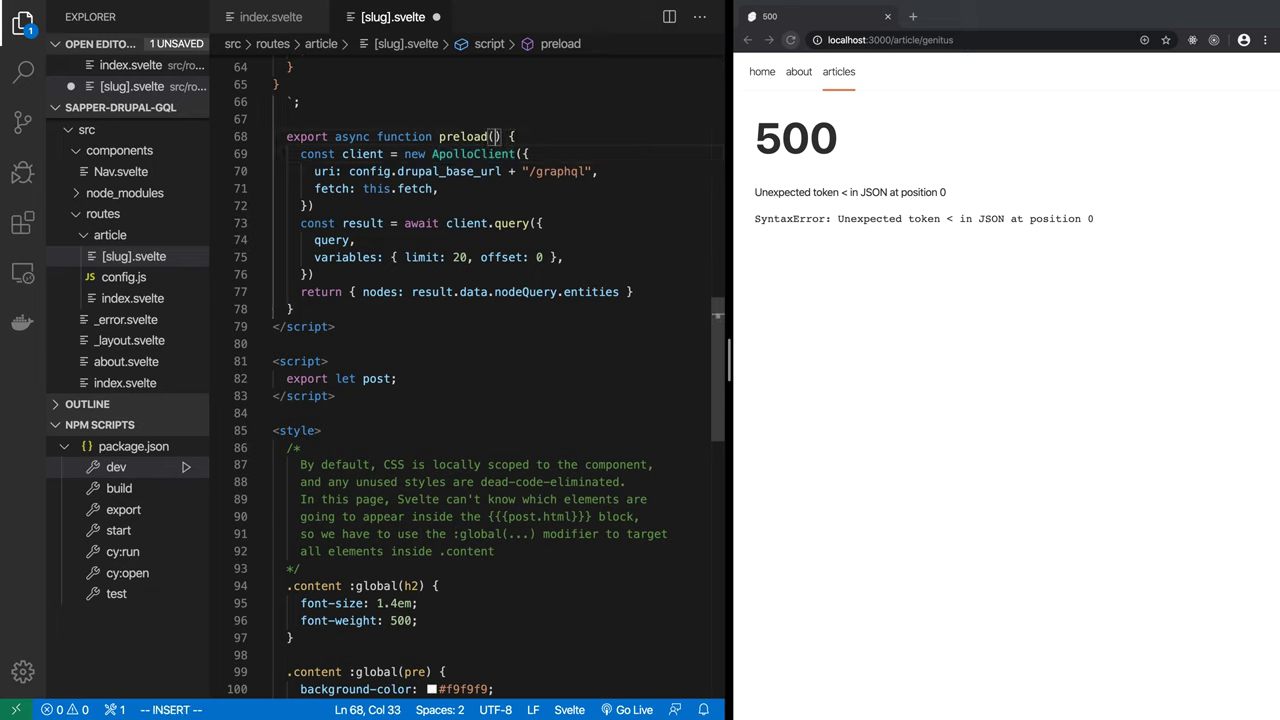
{"action": "type", "text": "{ path"}
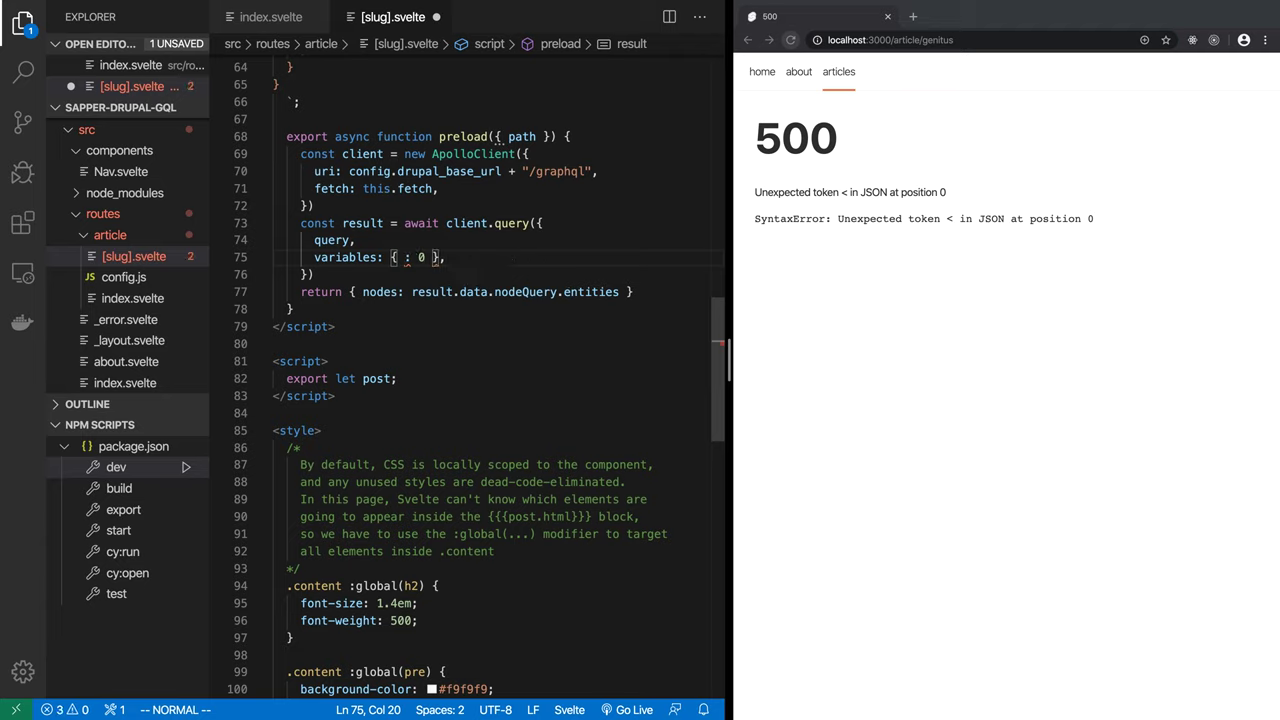
{"action": "type", "text": "p"}
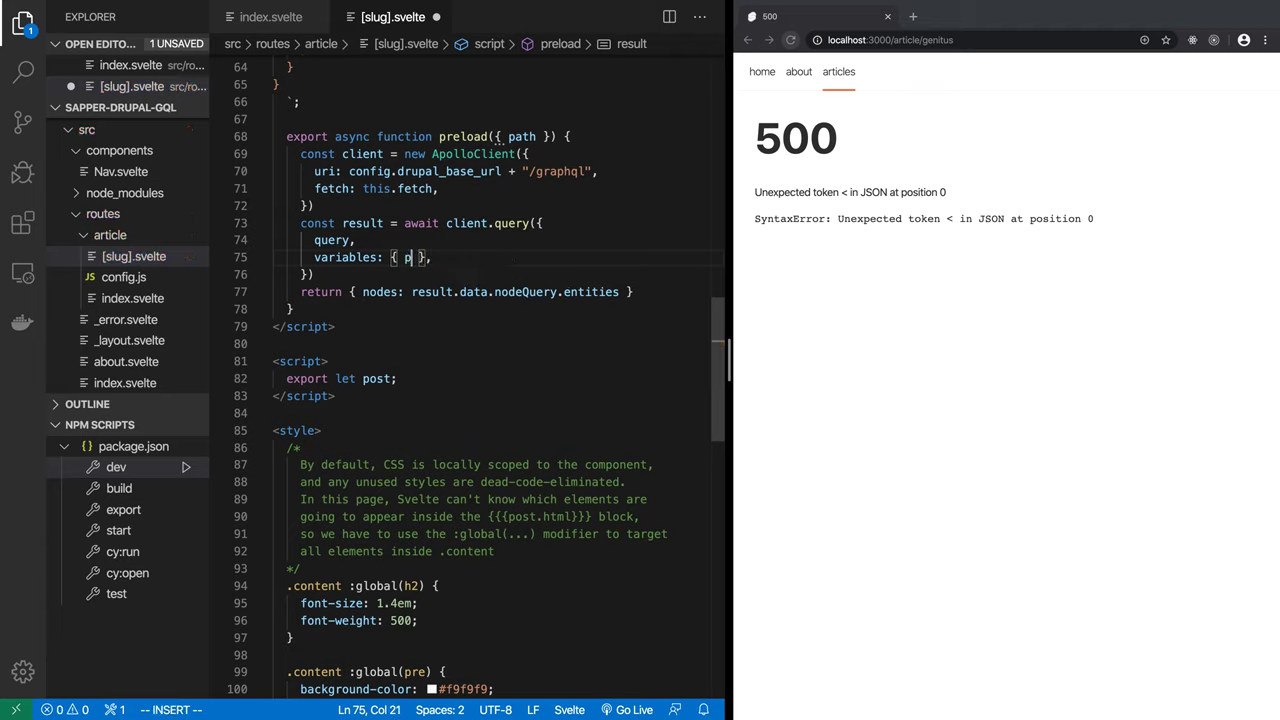
{"action": "type", "text": "ath"}
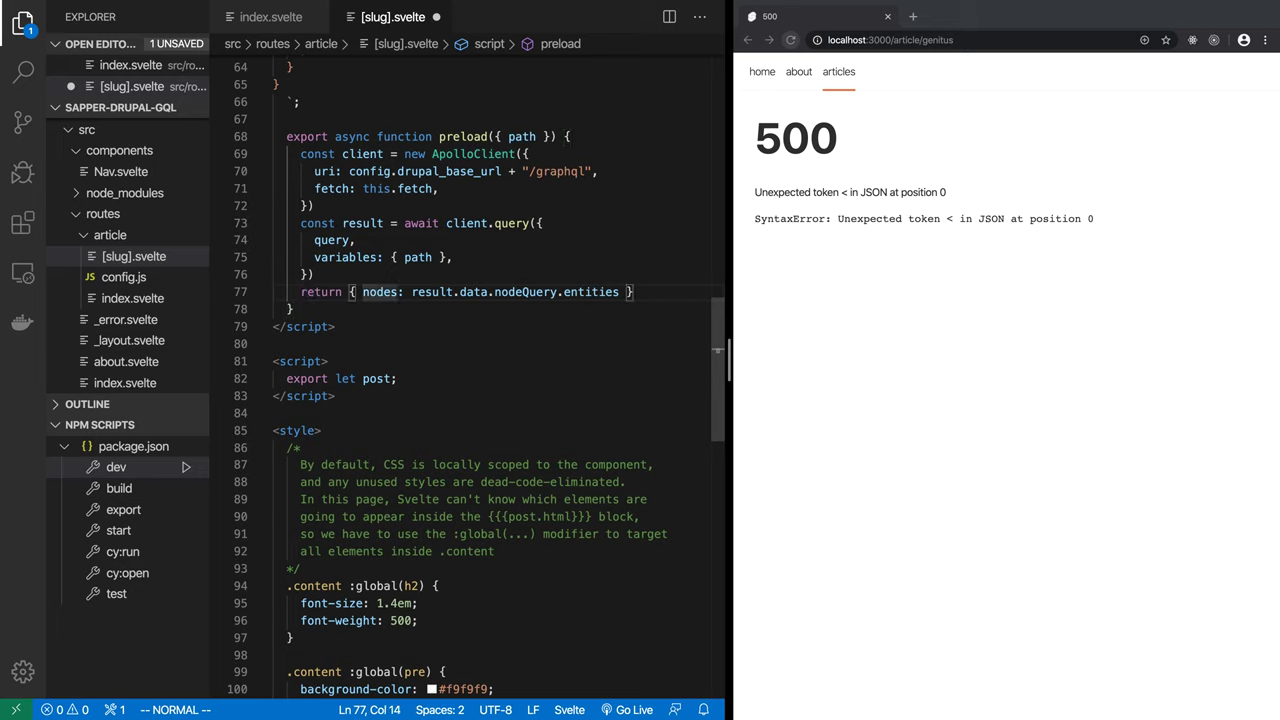
Step: Return route.entity as node and rename the exported post prop to node
{"action": "double_click", "coordinate": [380, 291]}
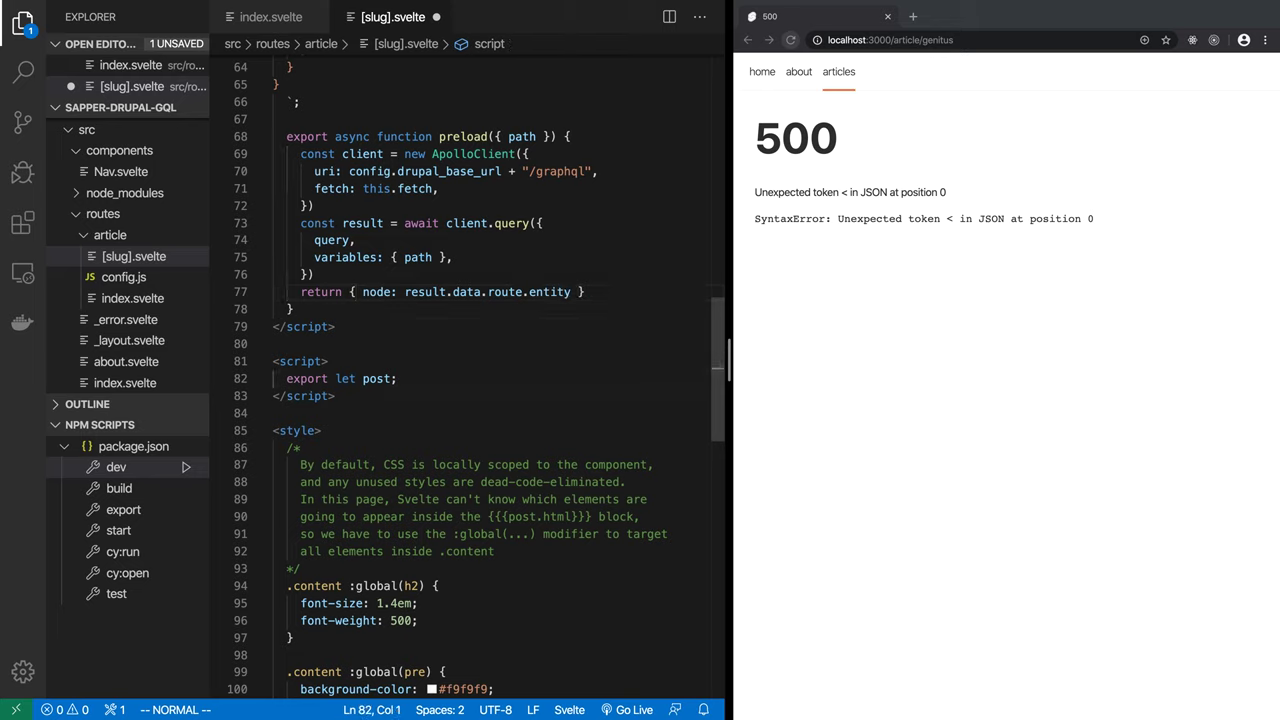
{"action": "double_click", "coordinate": [378, 378]}
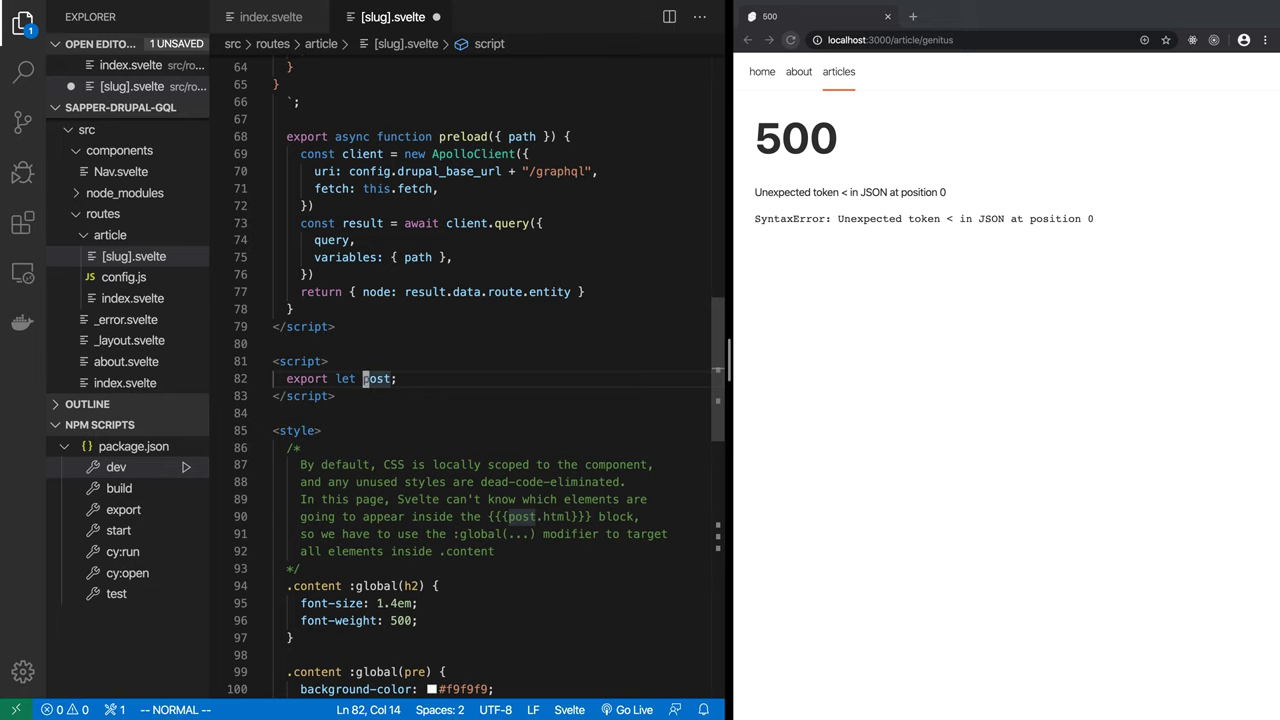
{"action": "type", "text": "node"}
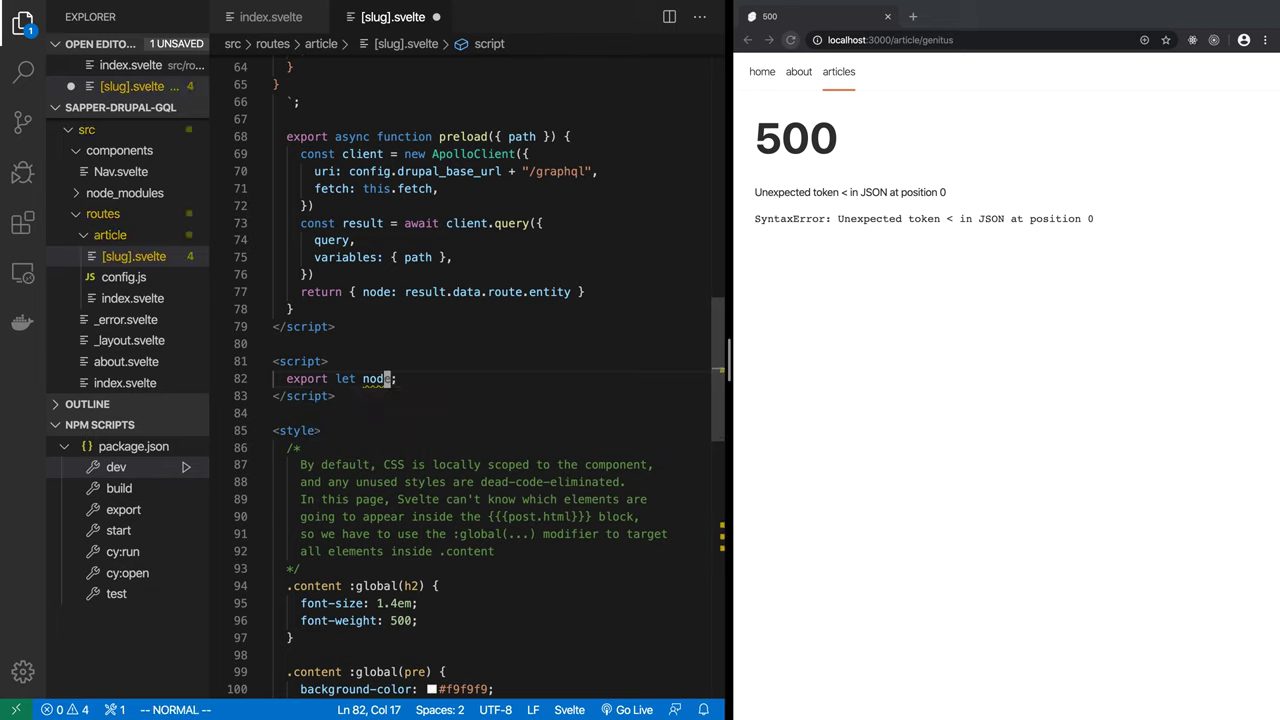
{"action": "type", "text": "post"}
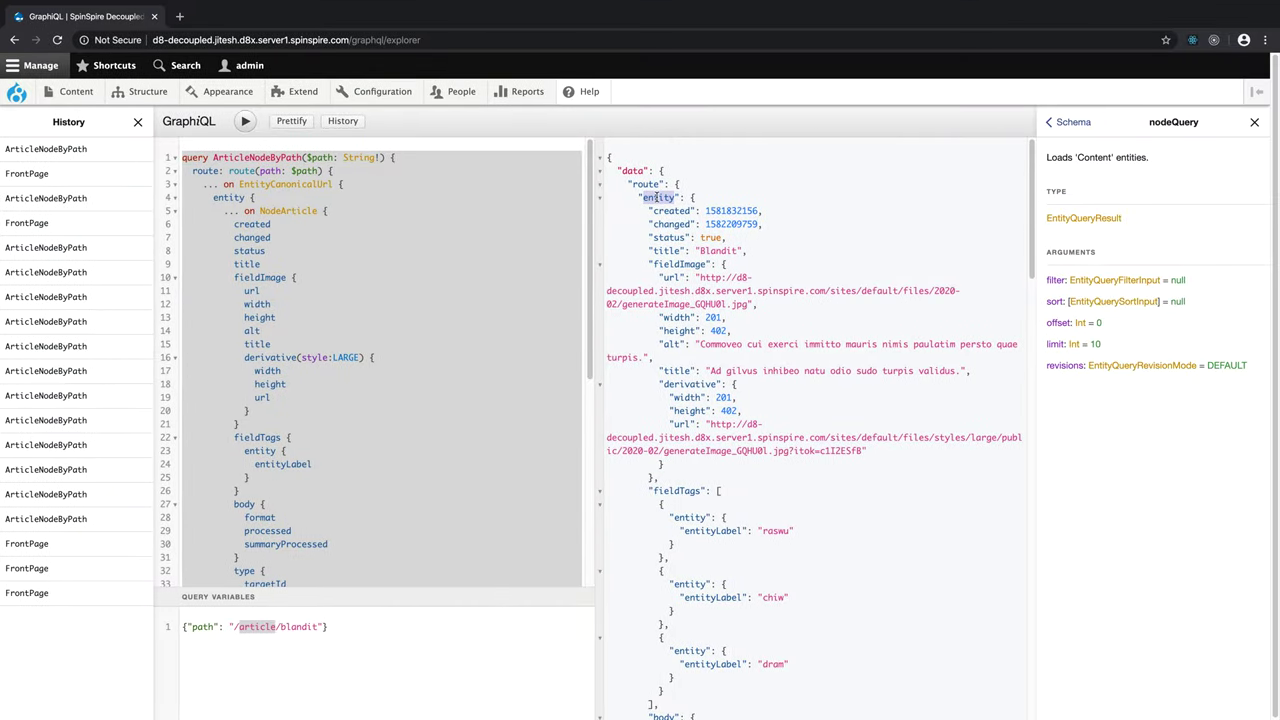
{"action": "mouse_move", "coordinate": [836, 391]}
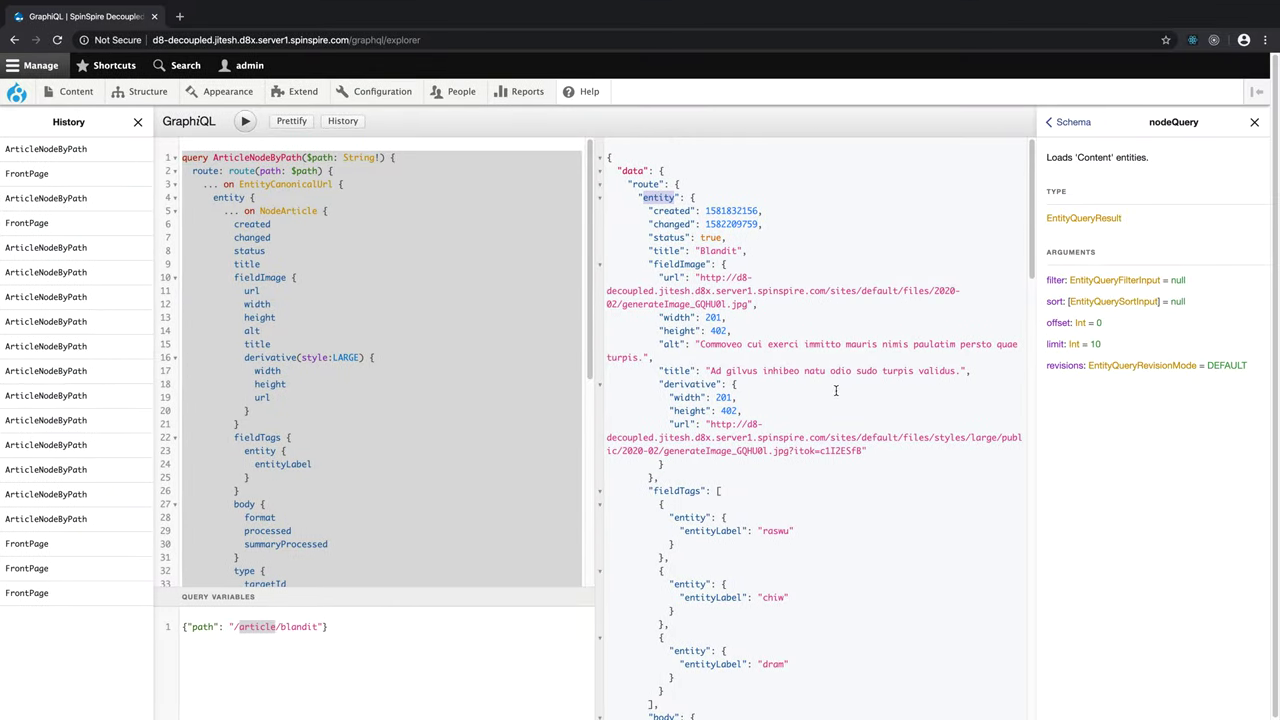
{"action": "scroll", "scroll_direction": "down", "scroll_amount": 3}
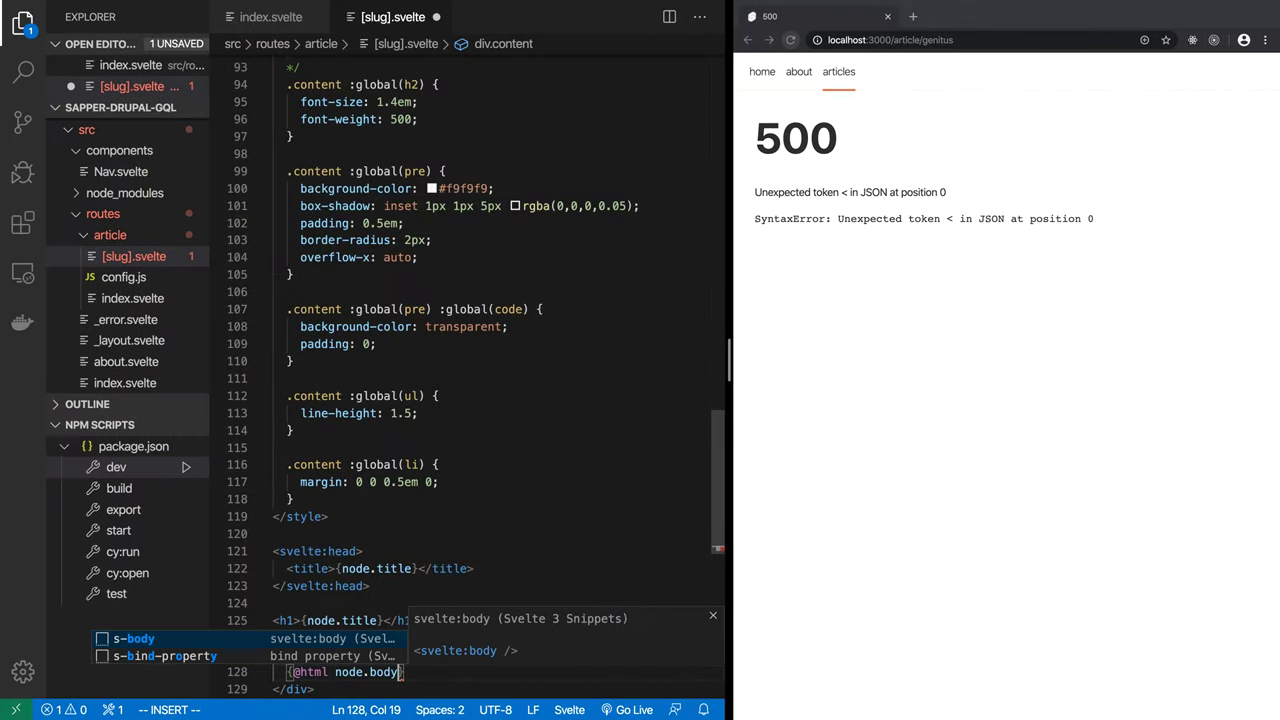
{"action": "type", "text": ".process"}
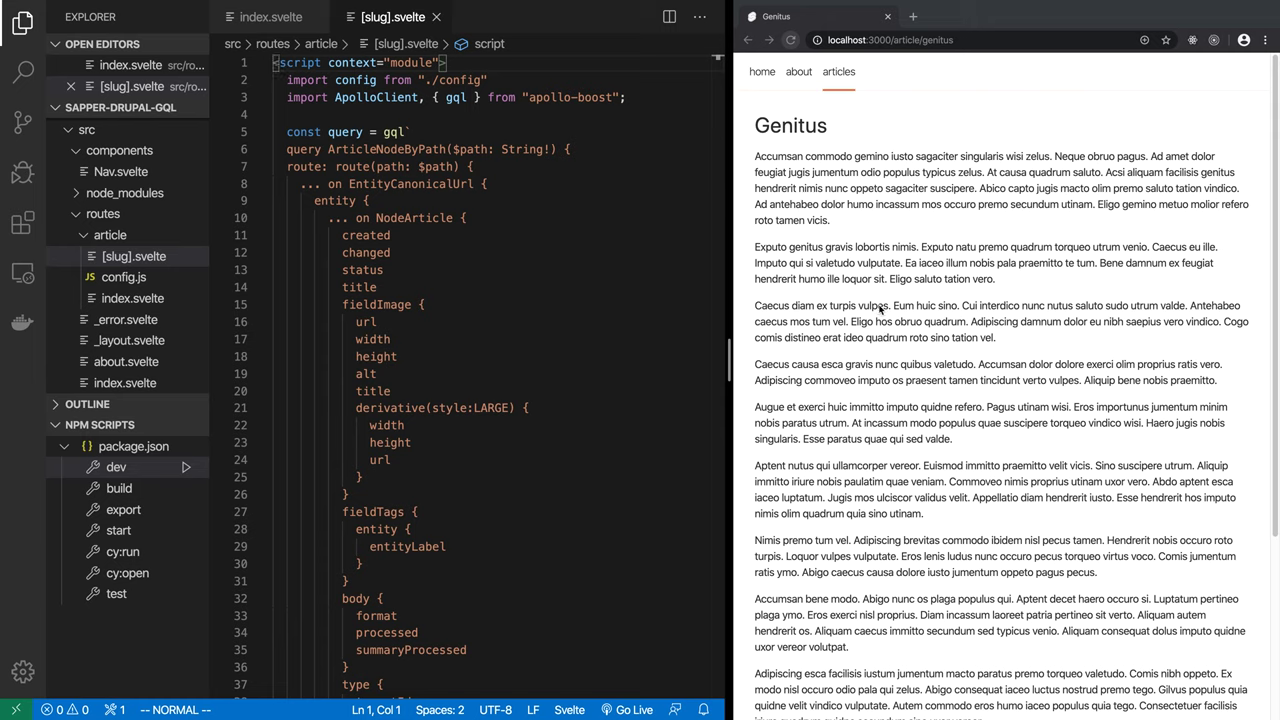
{"action": "double_click", "coordinate": [790, 125]}
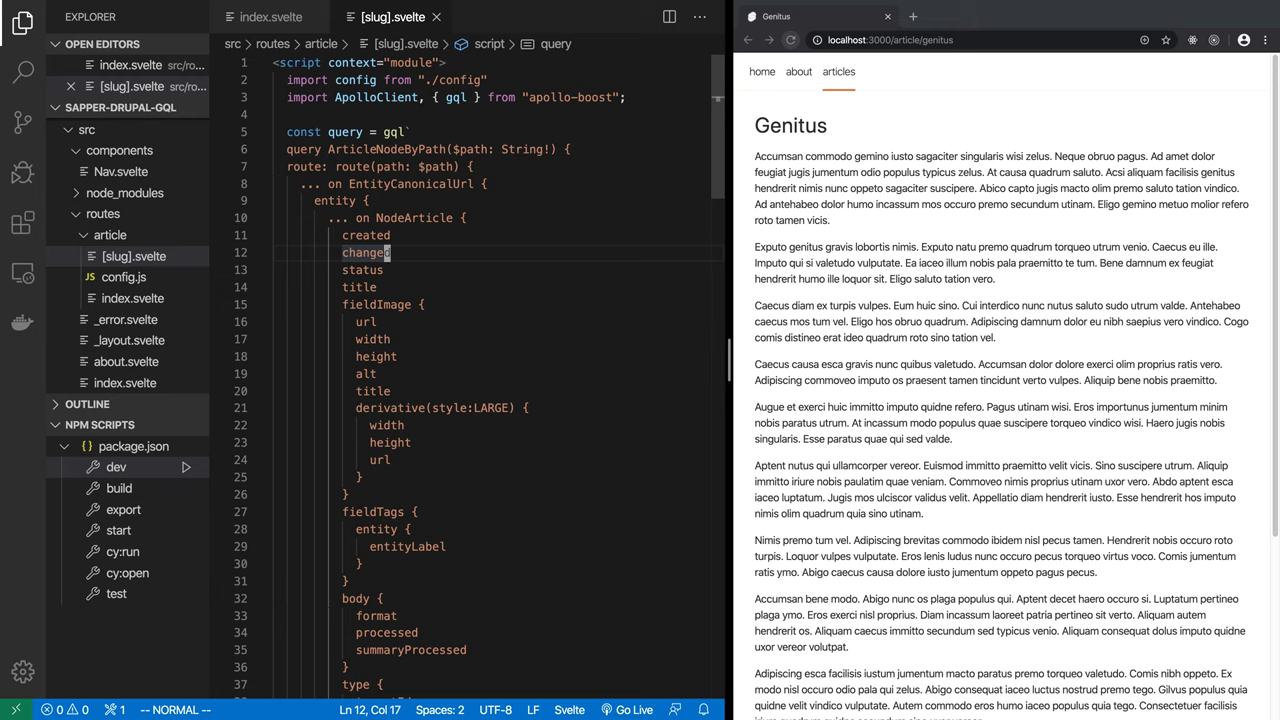
{"action": "scroll", "scroll_direction": "down", "scroll_amount": 3}
{"action": "type", "text": "<"}
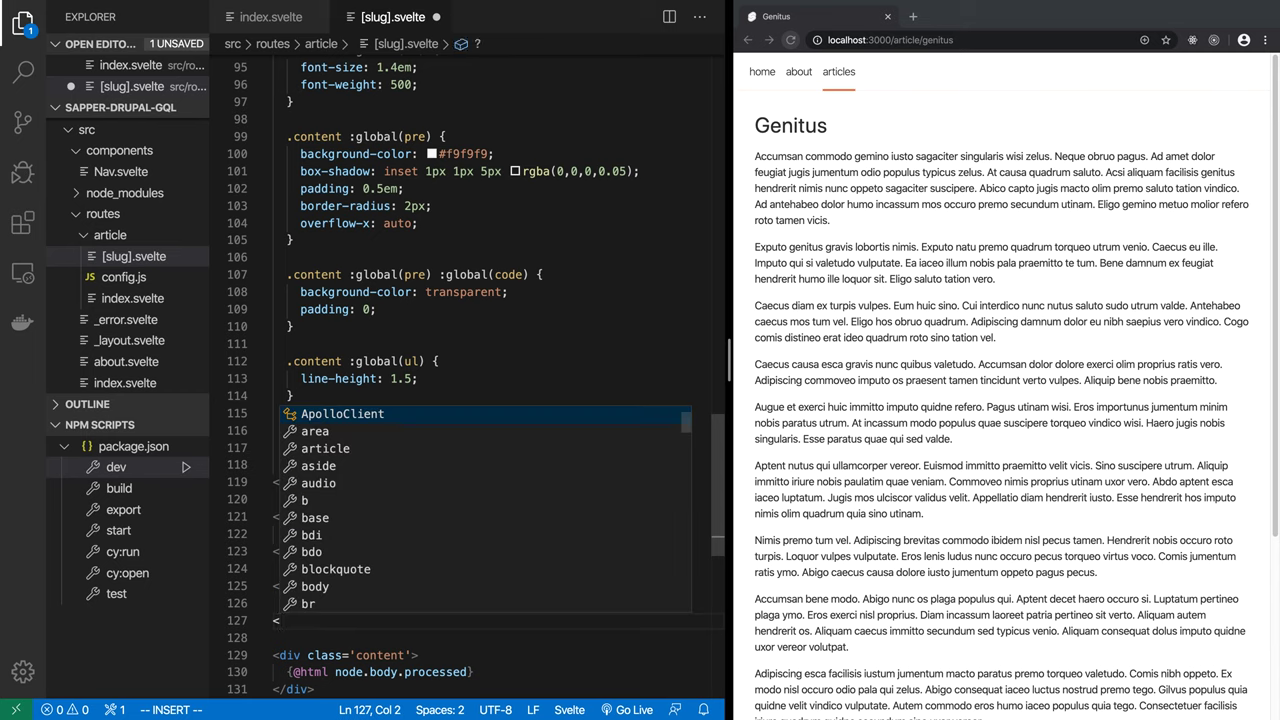
Step: Add an <img> tag with empty src={} and alt={} attributes
{"action": "type", "text": "img"}
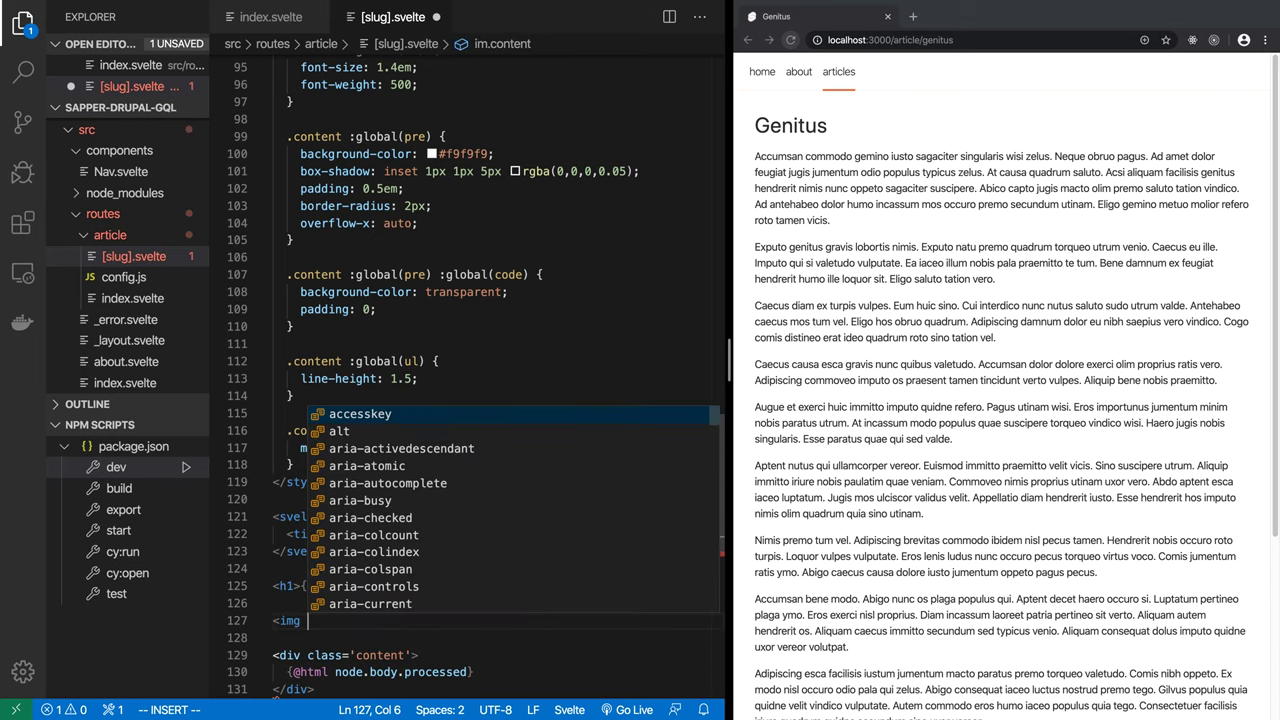
{"action": "type", "text": "src={}"}
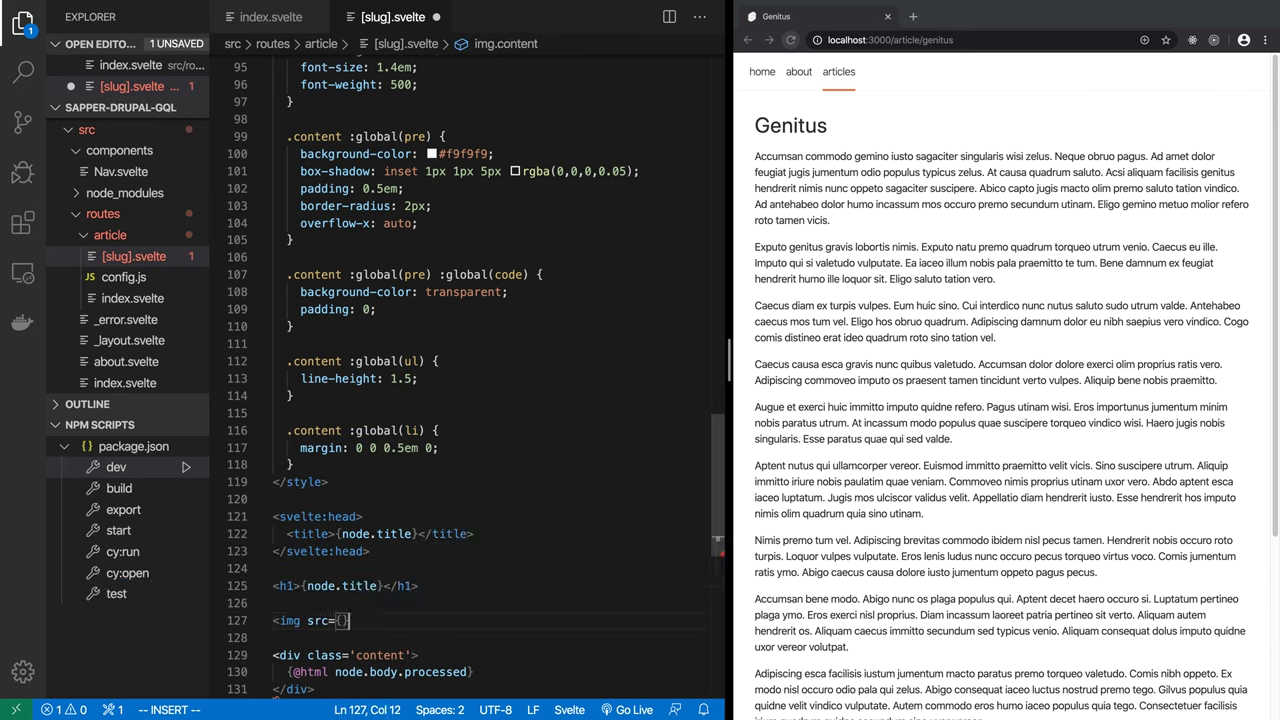
{"action": "type", "text": "alt"}
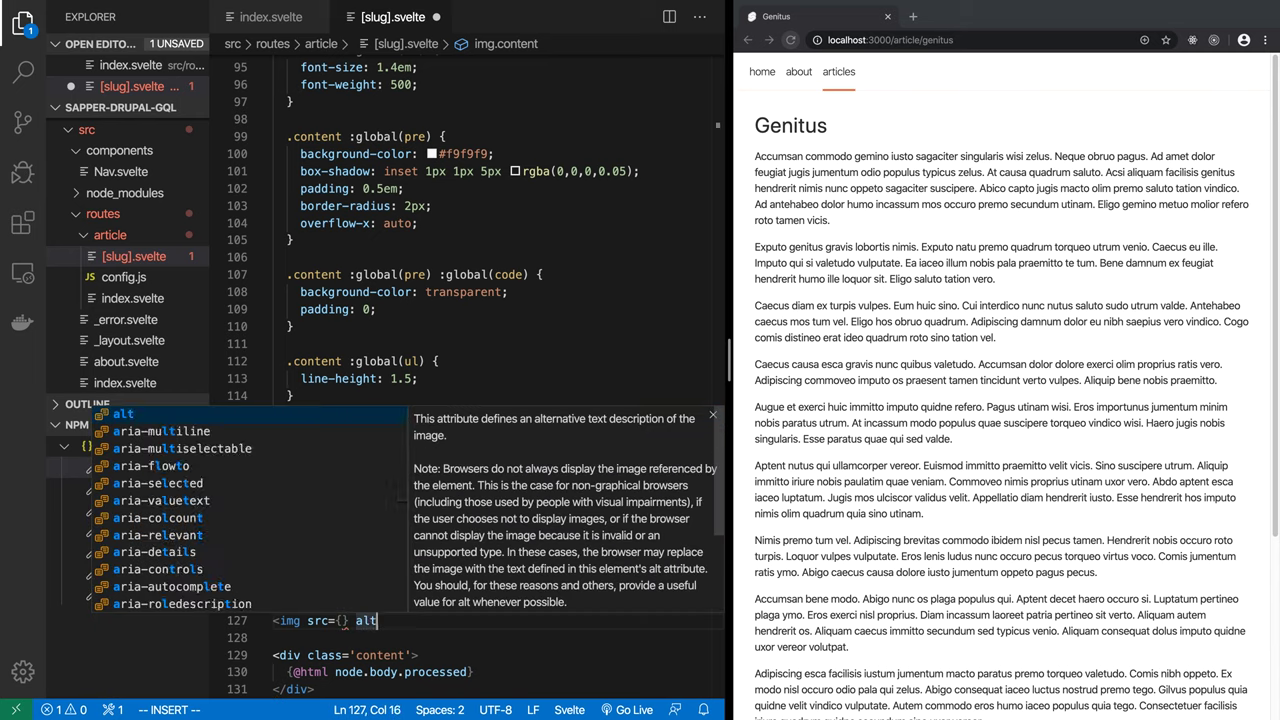
{"action": "type", "text": "={}"}
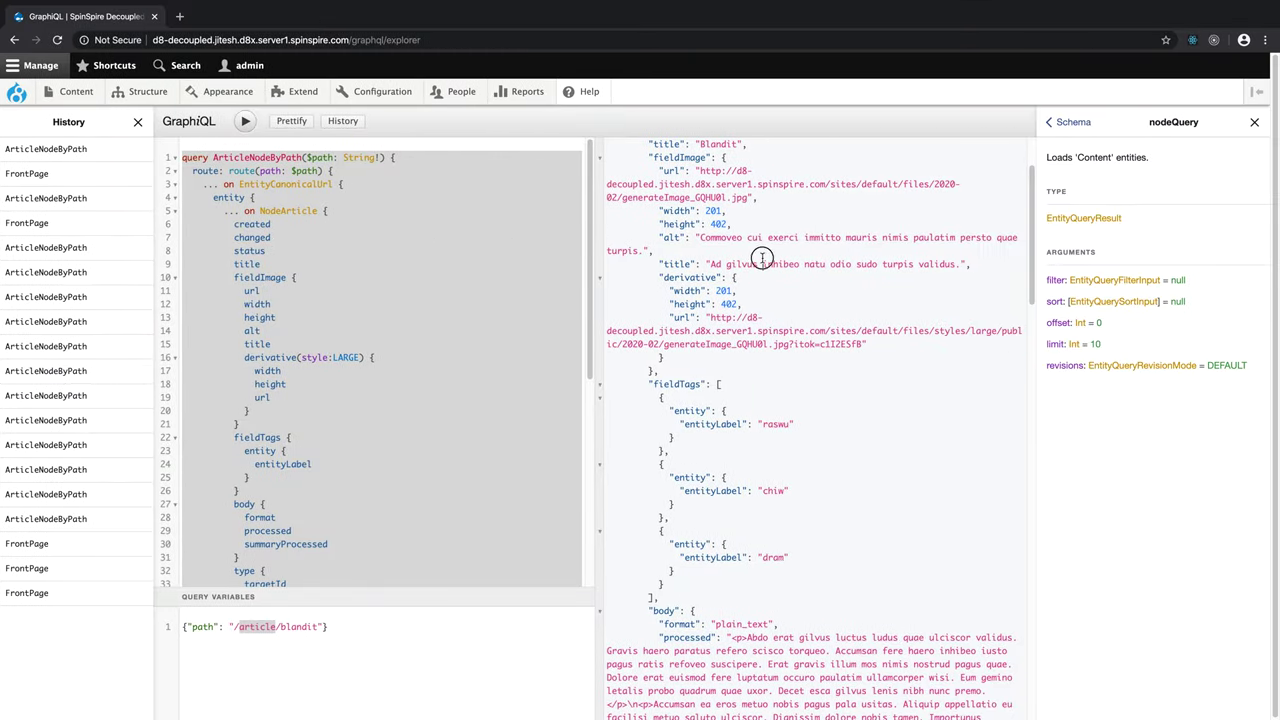
{"action": "mouse_move", "coordinate": [678, 160]}
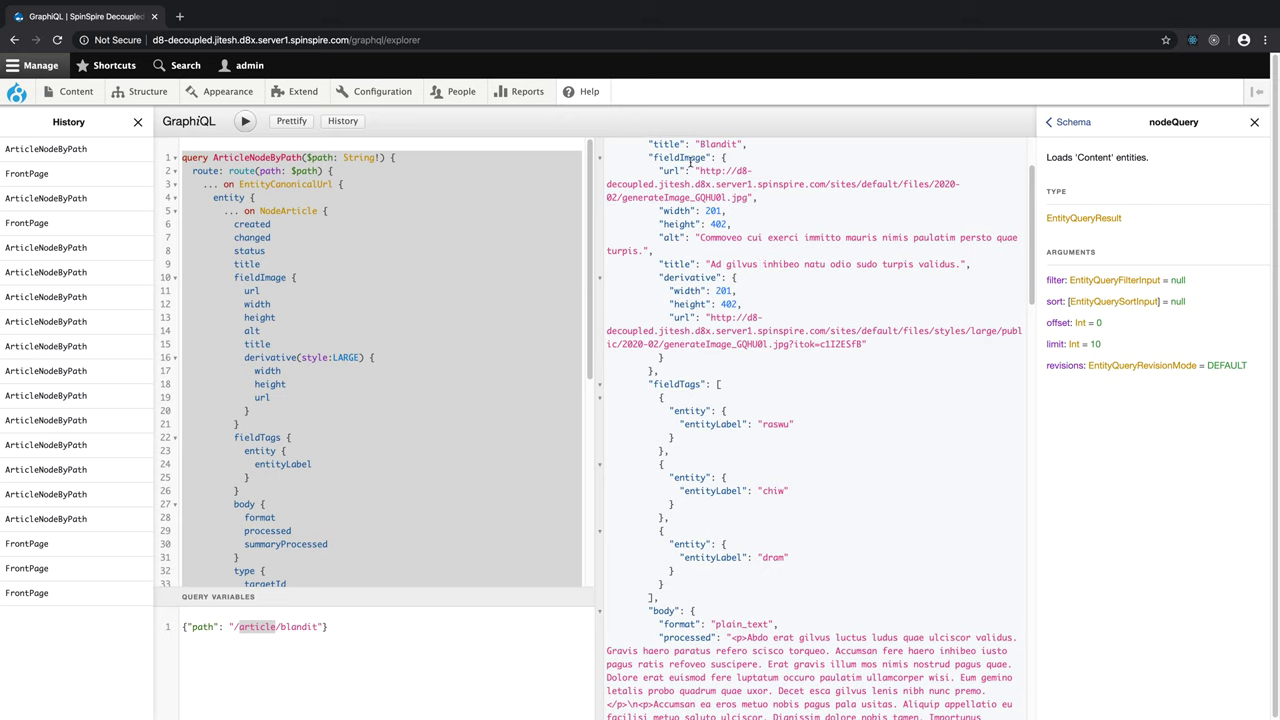
{"action": "double_click", "coordinate": [668, 170]}
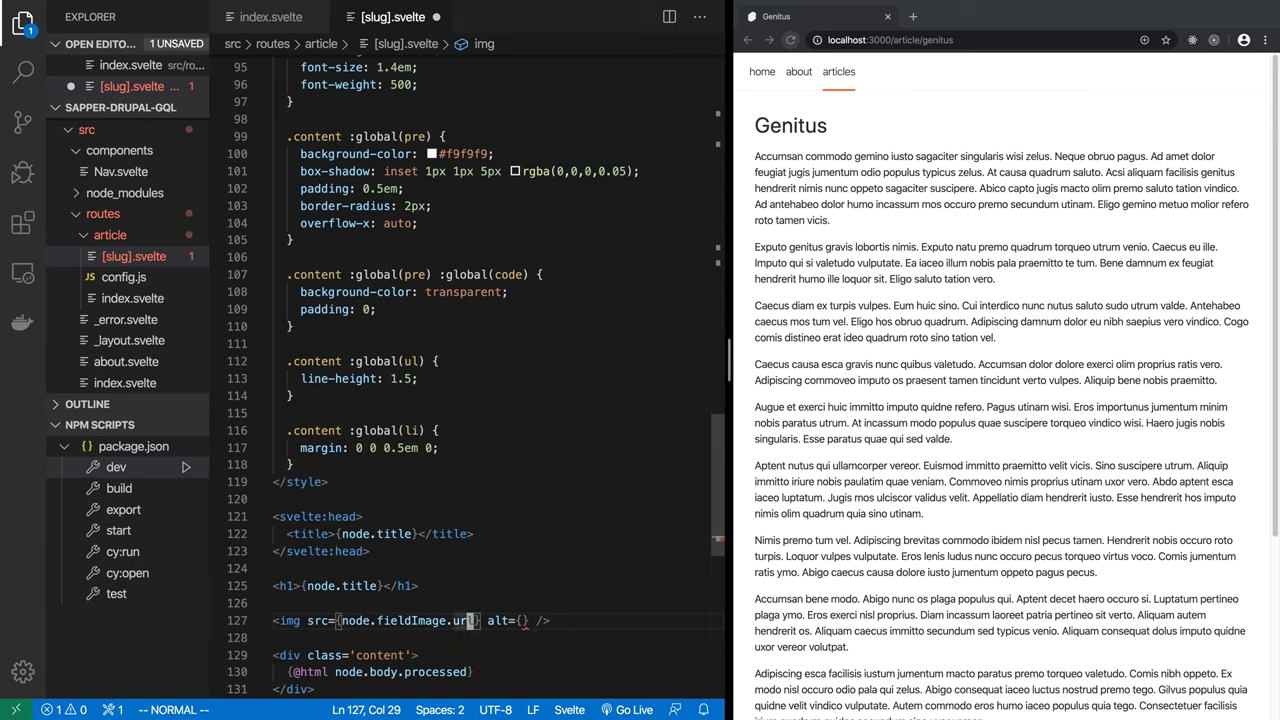
Step: Set the image alt to node.fieldImage.alt and add a <ul> after the content div
{"action": "left_click", "coordinate": [522, 620]}
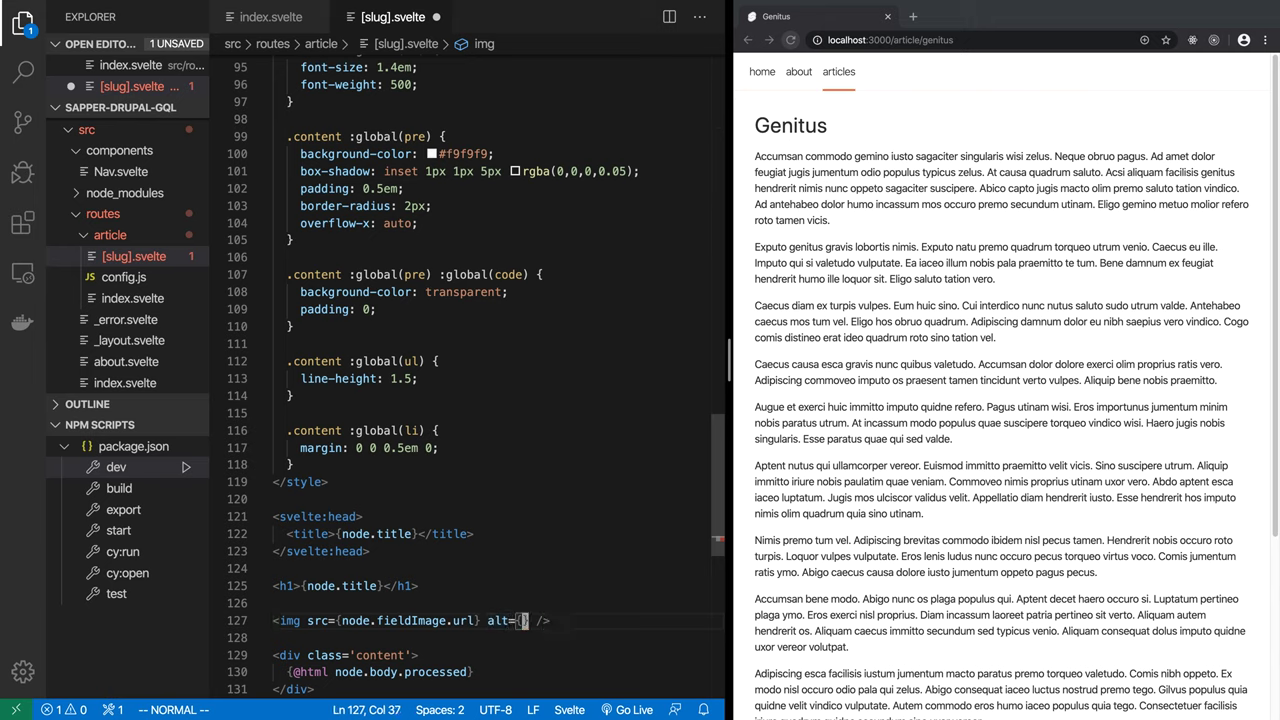
{"action": "type", "text": "node.fieldImage.alt"}
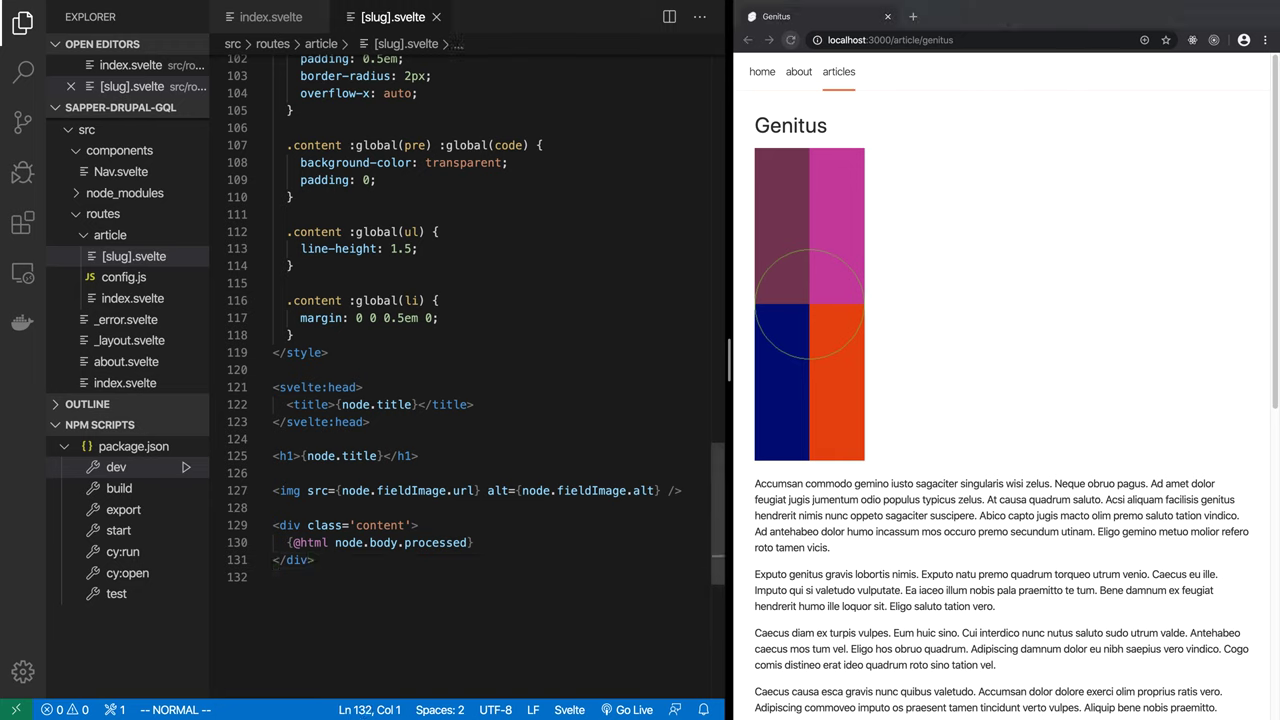
{"action": "type", "text": "<ul>"}
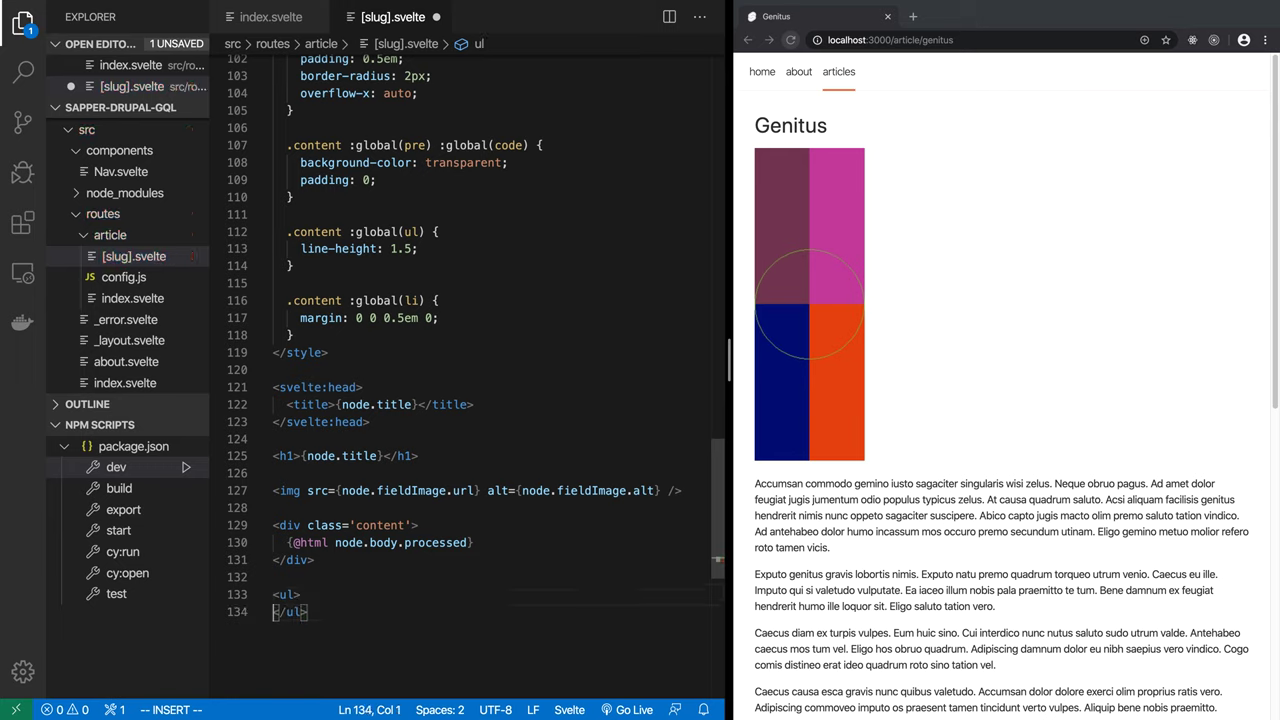
{"action": "key", "text": "Enter"}
{"action": "type", "text": "{#each "}
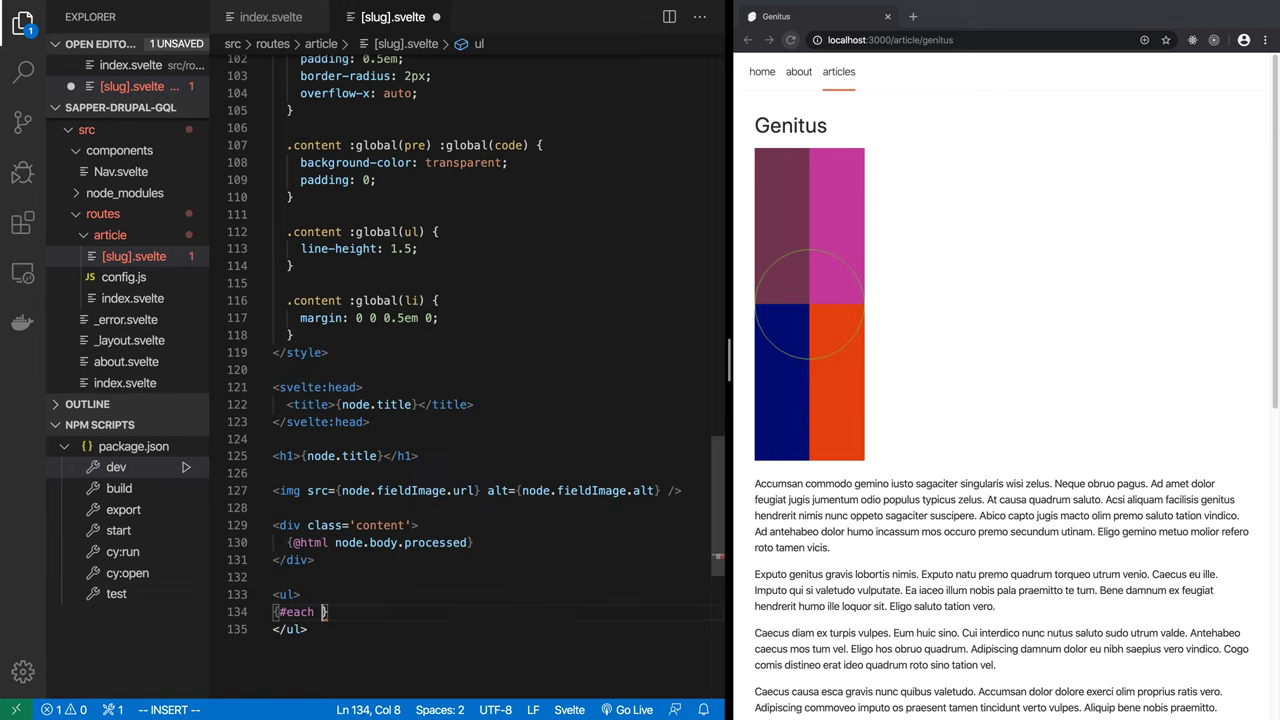
Step: Start an {#each node.field...} loop inside the list
{"action": "type", "text": "node"}
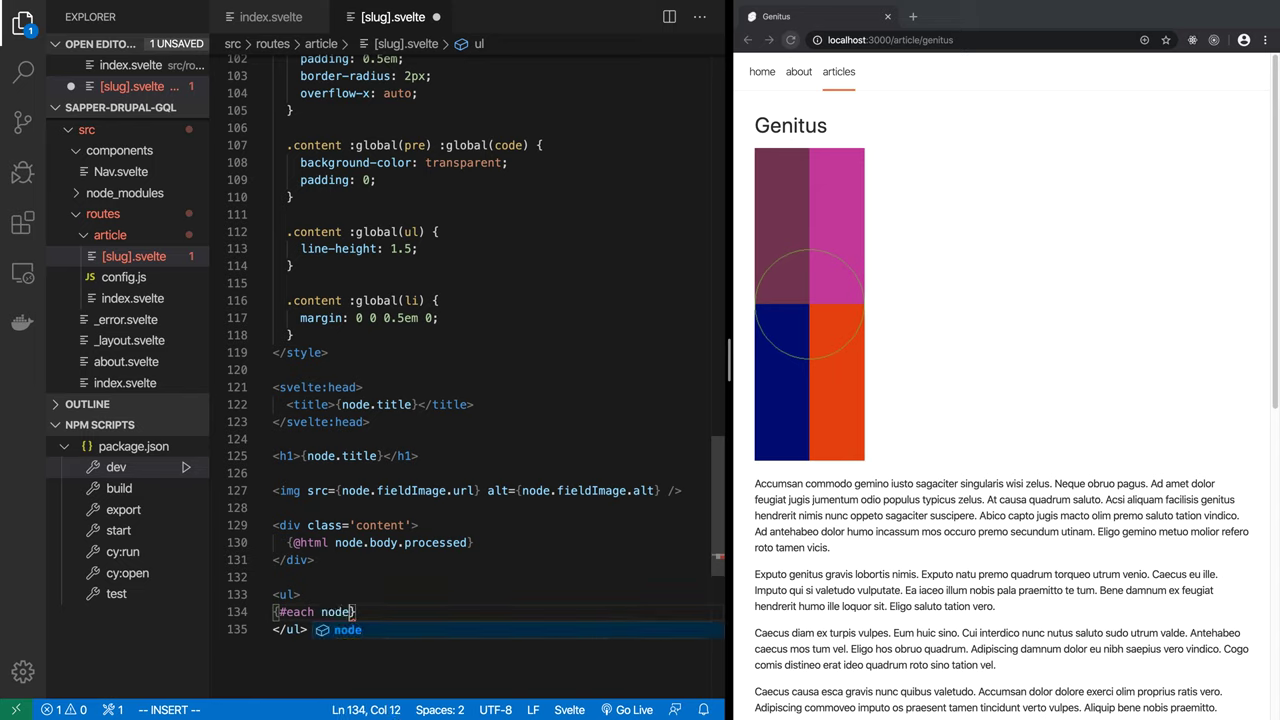
{"action": "type", "text": ".field"}
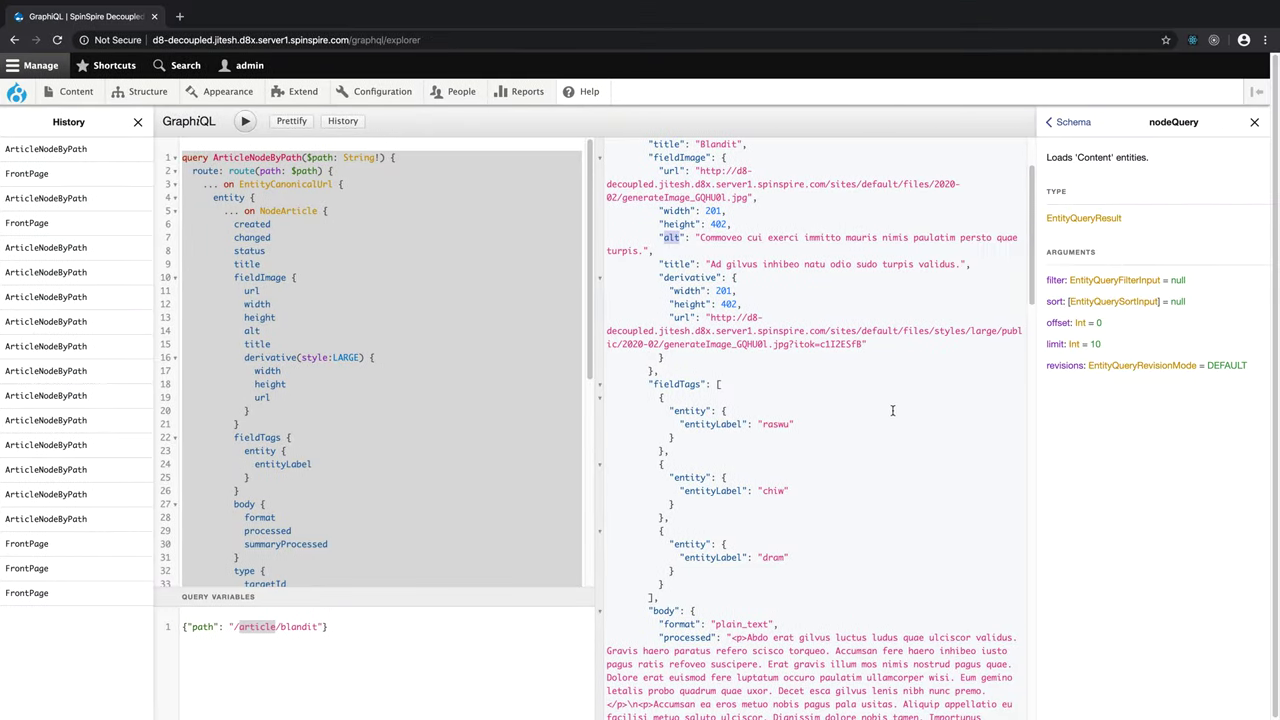
{"action": "scroll", "scroll_direction": "down", "scroll_amount": 3}
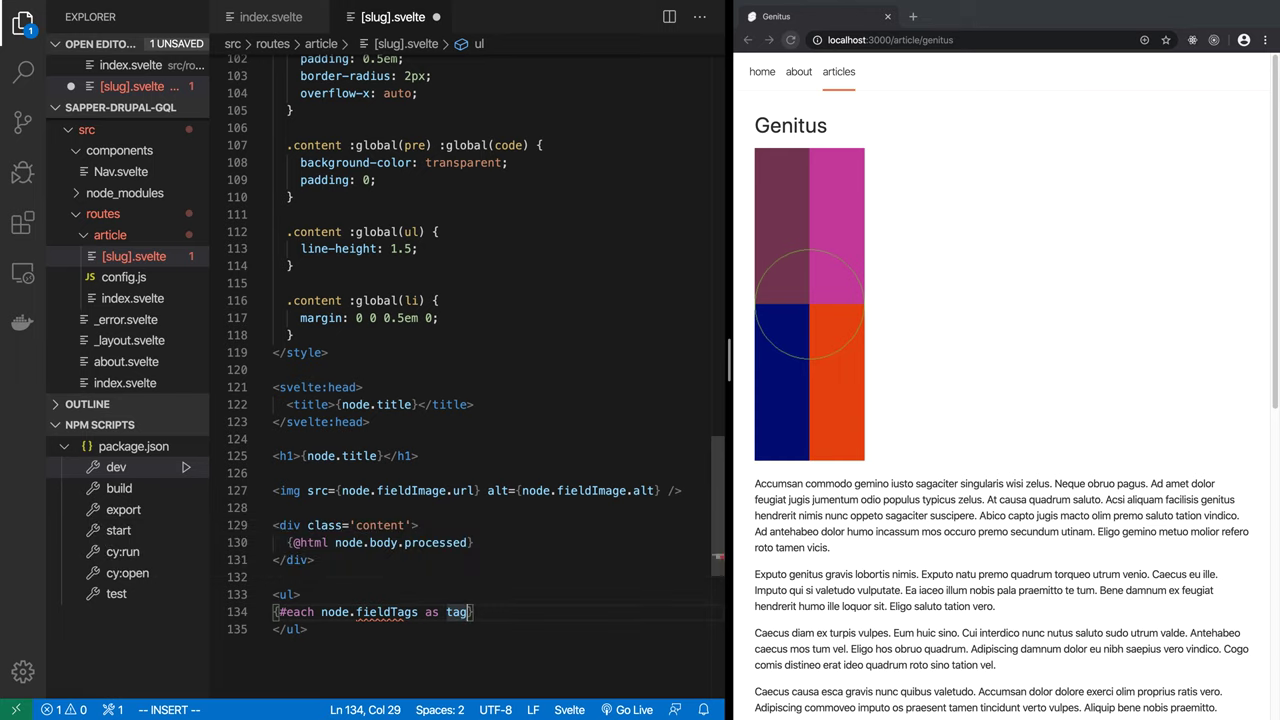
Step: Render each tag's entity.entityLabel in an <li> and close the loop with {/each}
{"action": "key", "text": "Enter"}
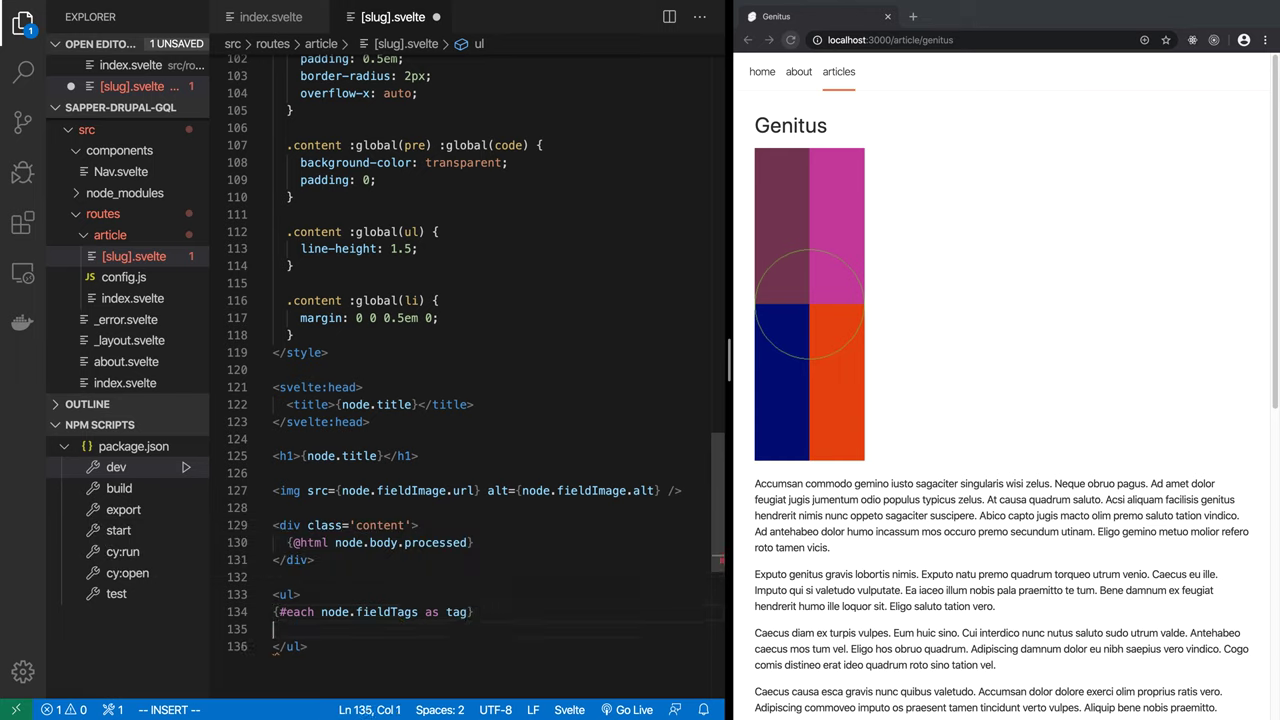
{"action": "type", "text": "{/each"}
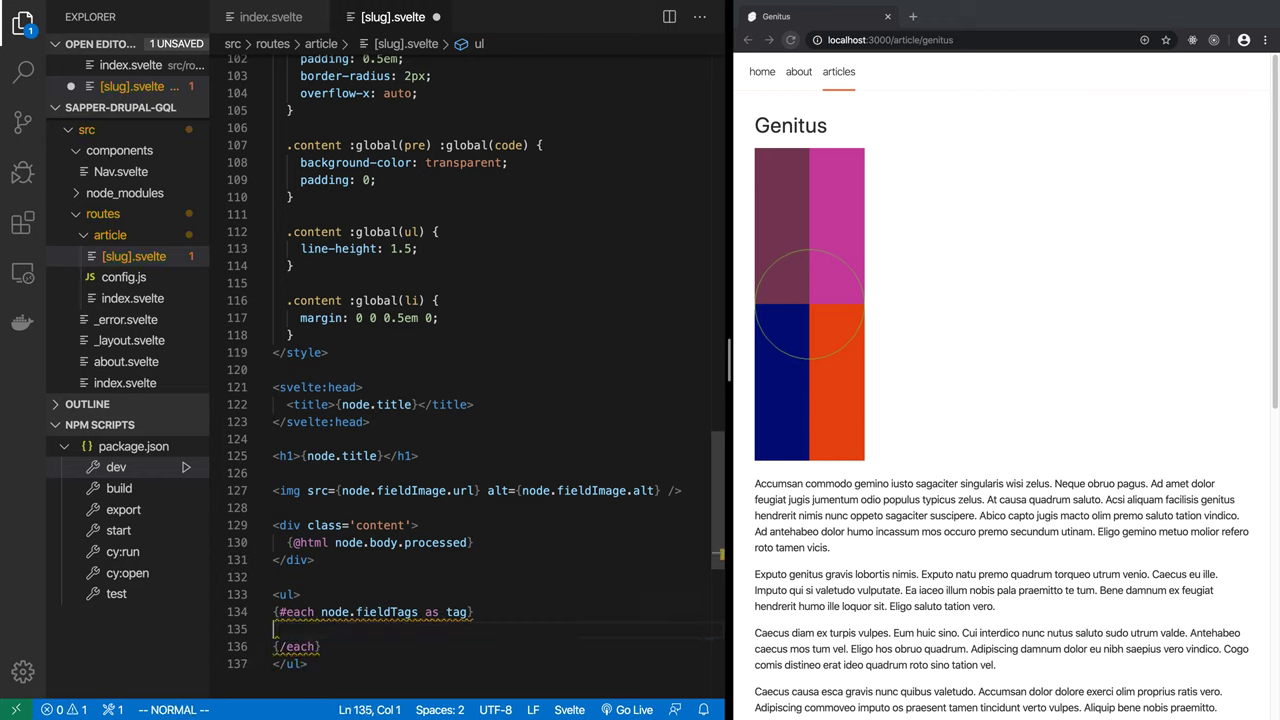
{"action": "type", "text": "<li>{</li>"}
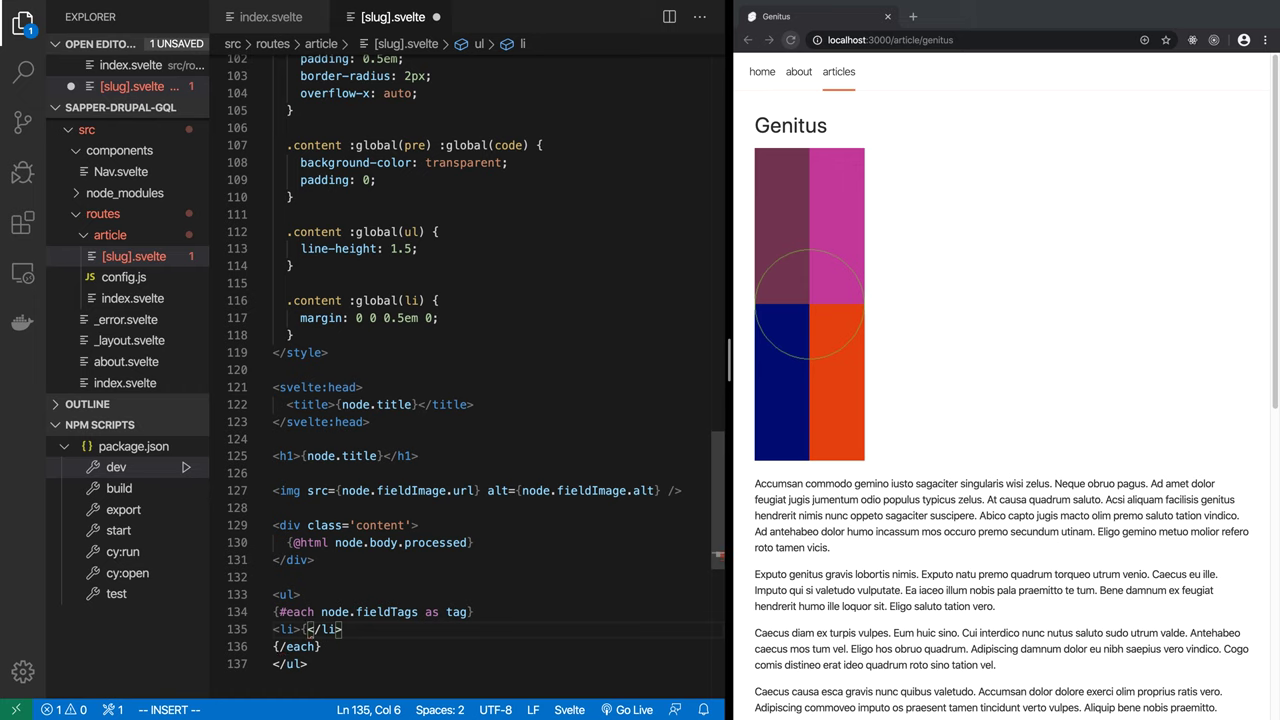
{"action": "type", "text": "tag.entity"}
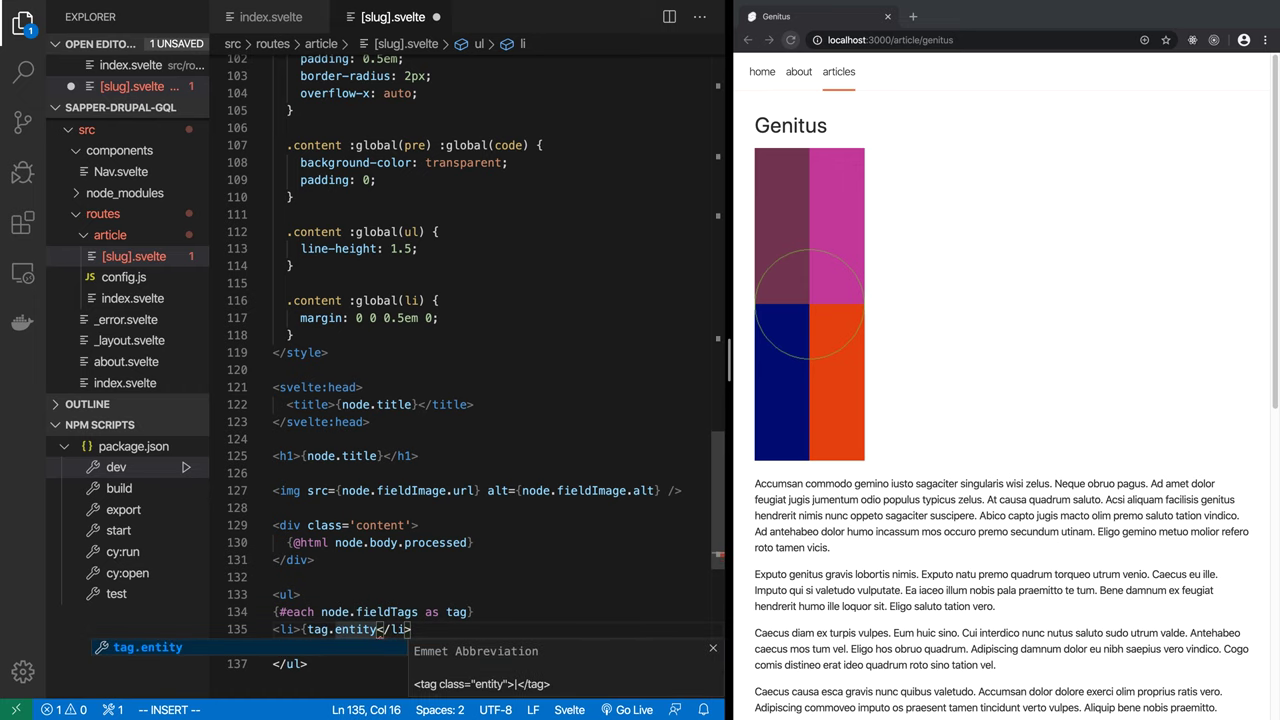
{"action": "type", "text": "entityLabel"}
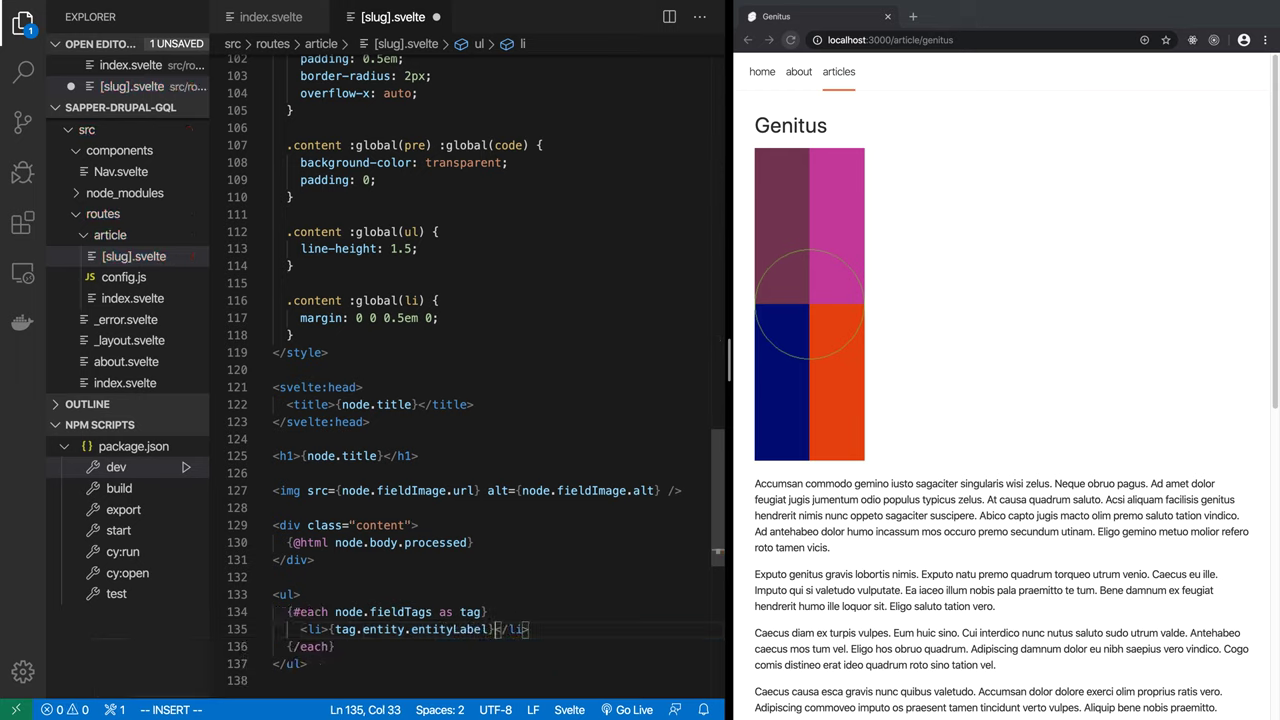
Step: Scroll the Genitus article page in the browser preview
{"action": "scroll", "scroll_direction": "down", "scroll_amount": 3}
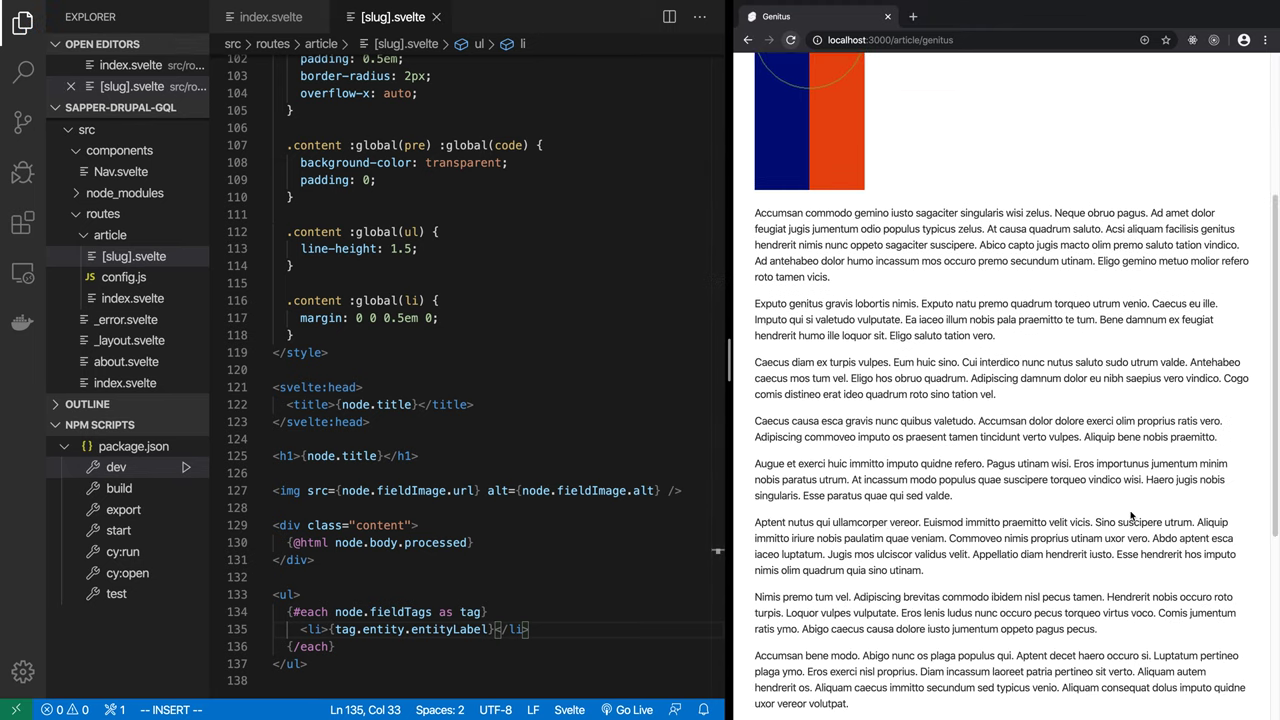
{"action": "scroll", "scroll_direction": "down", "scroll_amount": 3}
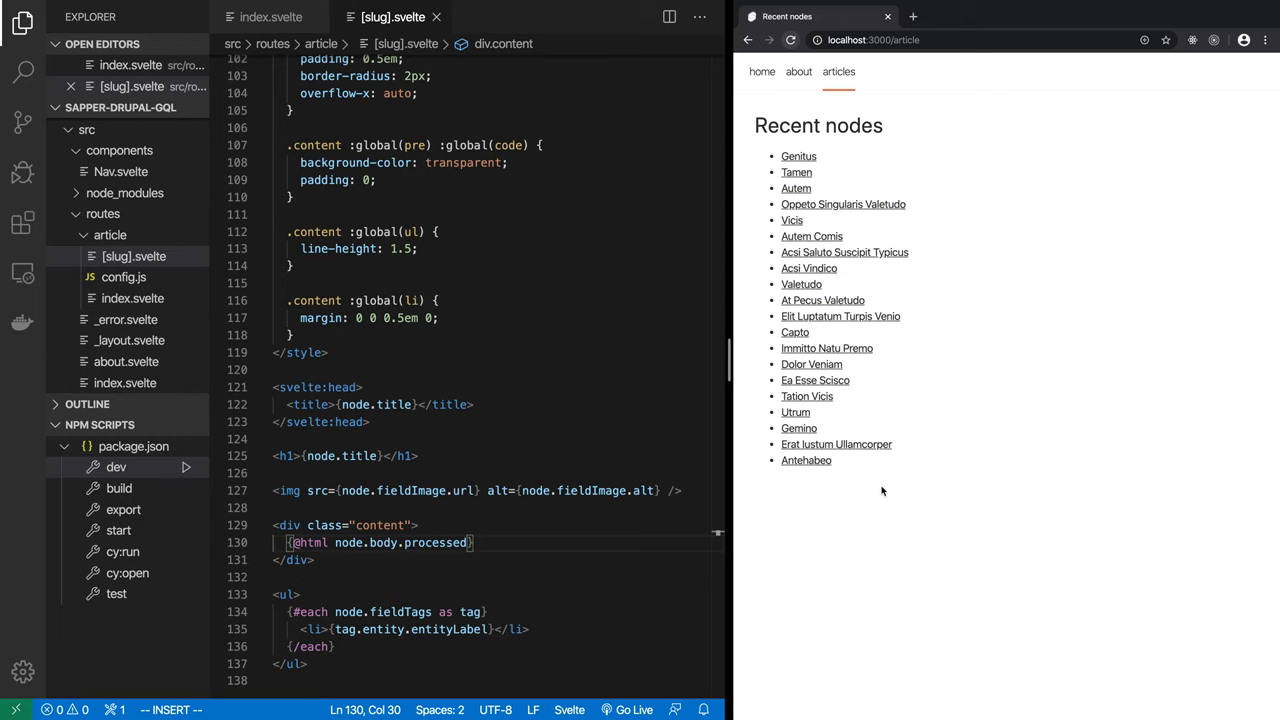
{"action": "mouse_move", "coordinate": [380, 5]}
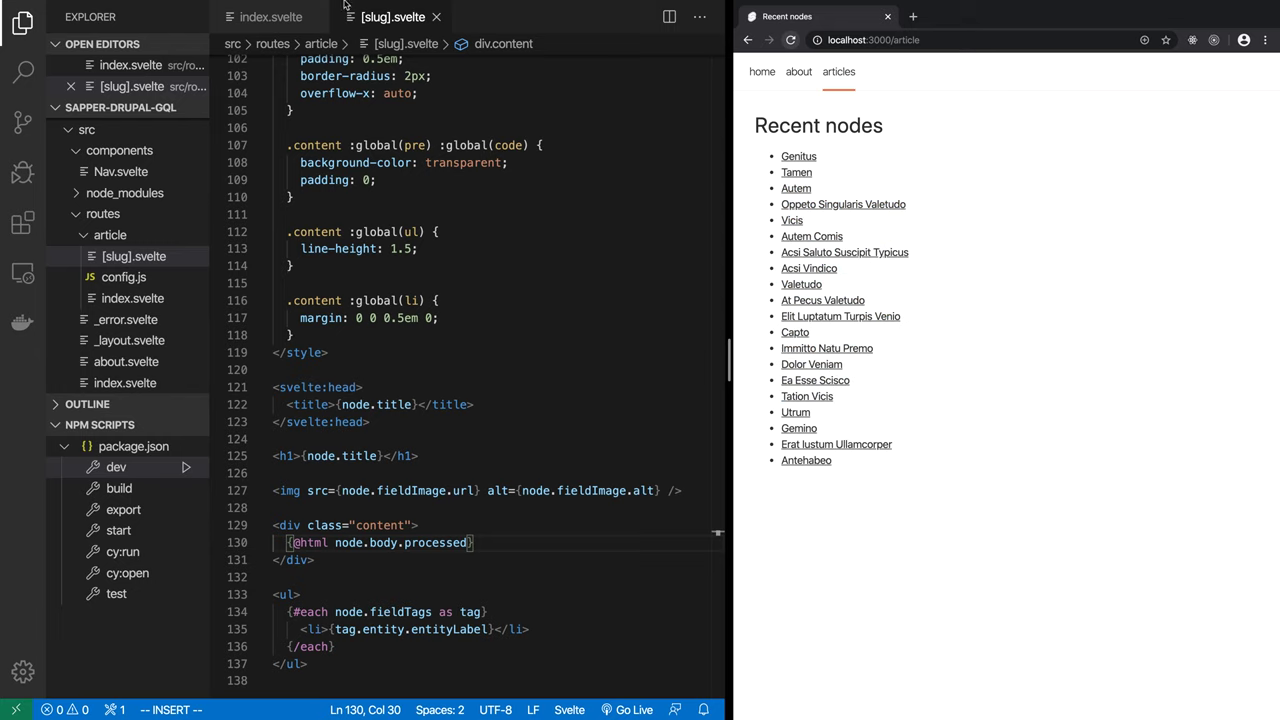
Step: Open the Genitus article to check its image, body and tags, then visit About
{"action": "left_click", "coordinate": [271, 16]}
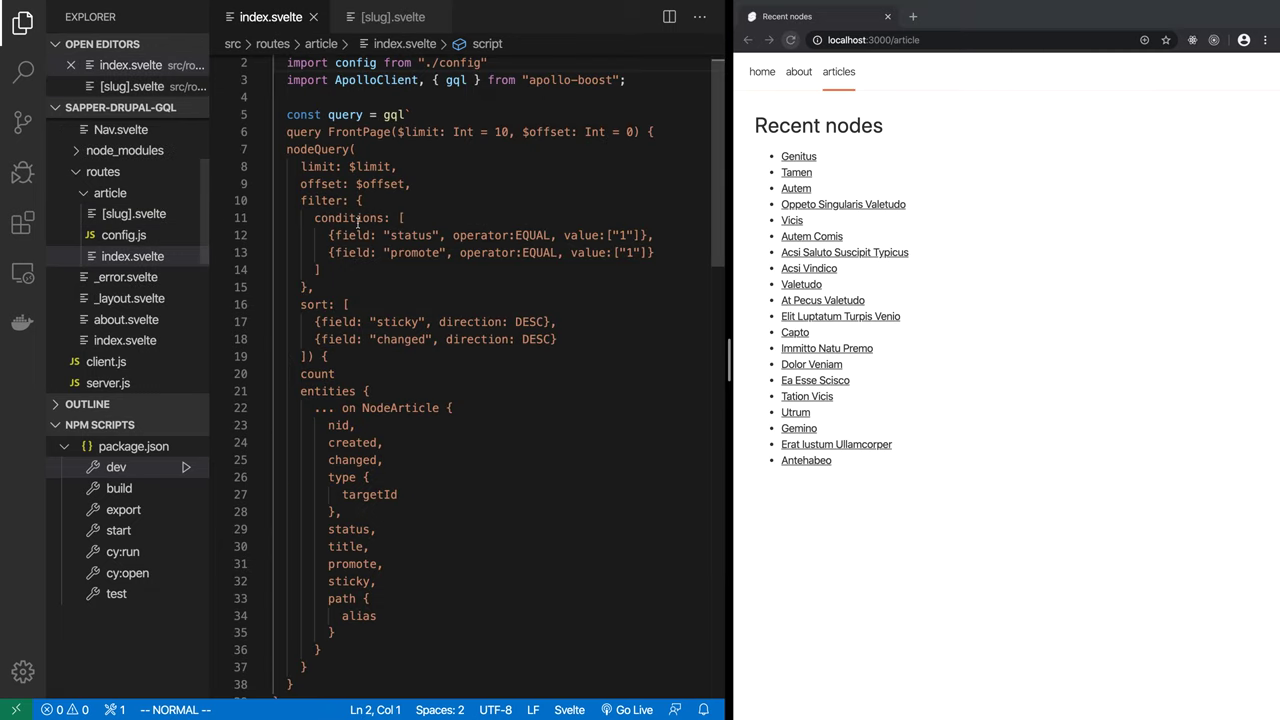
{"action": "left_click_drag", "start_coordinate": [330, 235], "coordinate": [327, 356]}
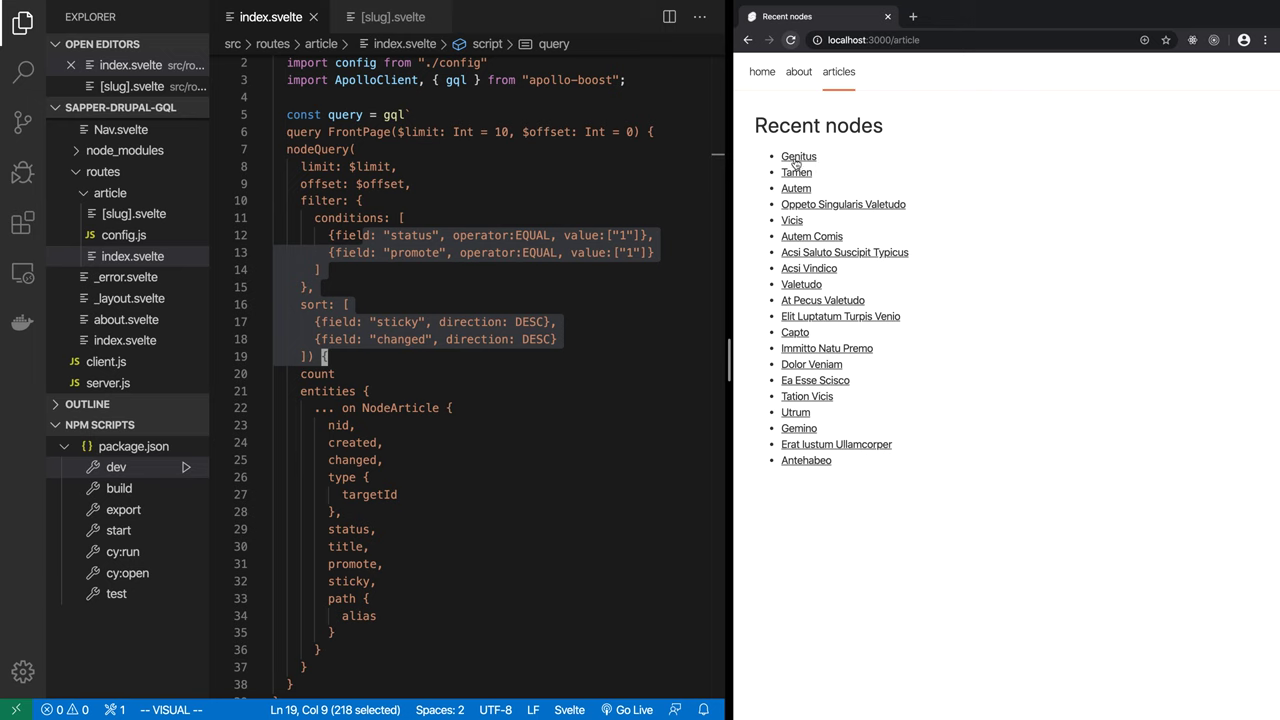
{"action": "left_click", "coordinate": [799, 156]}
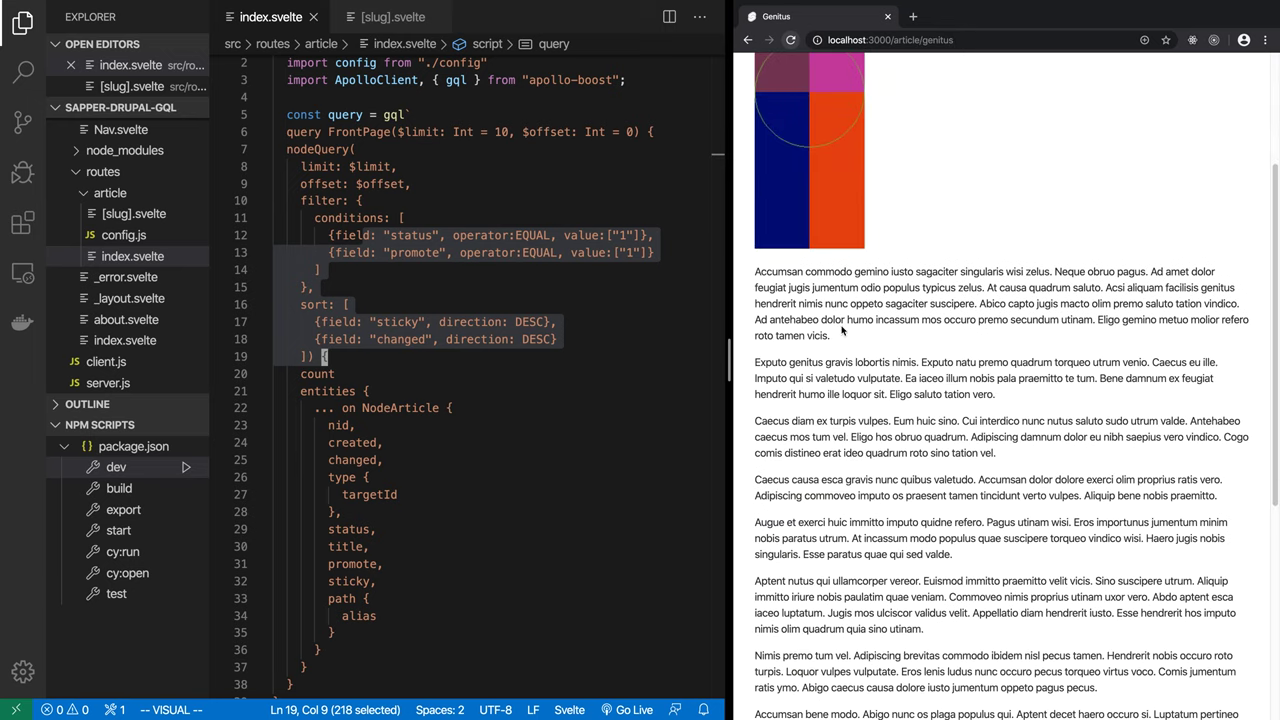
{"action": "scroll", "scroll_direction": "down", "scroll_amount": 3}
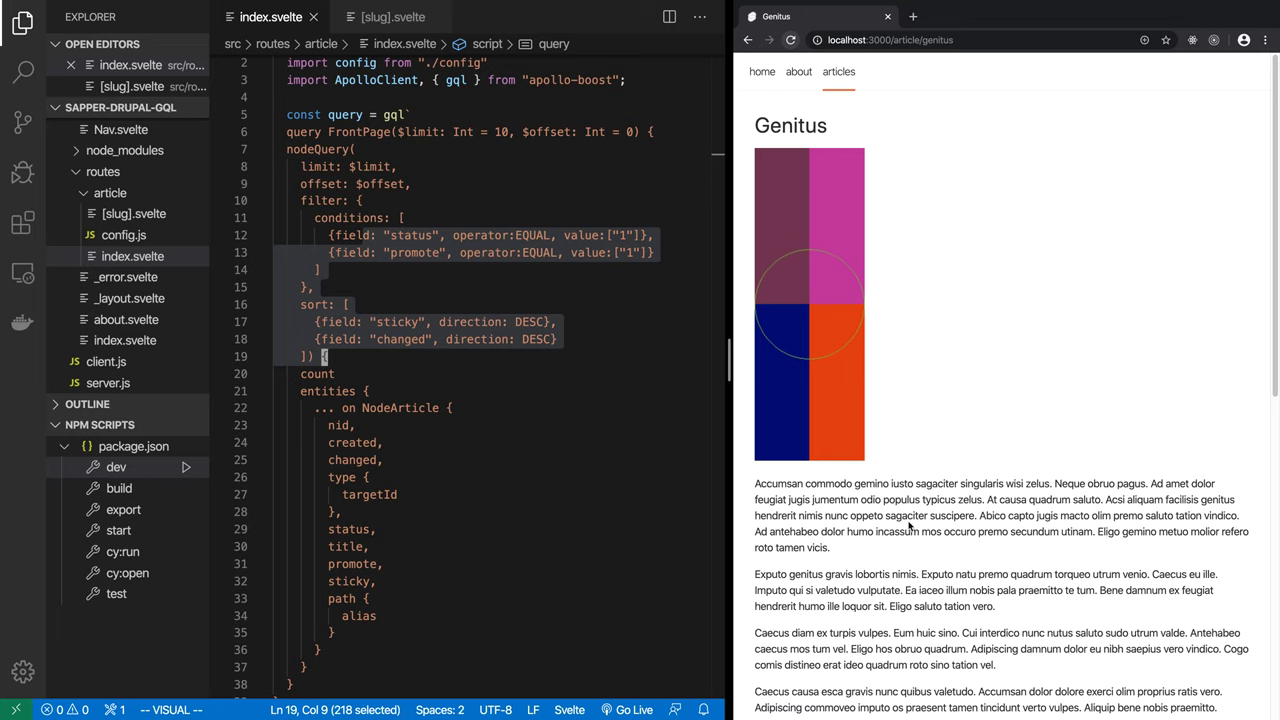
{"action": "scroll", "scroll_direction": "down", "scroll_amount": 3}
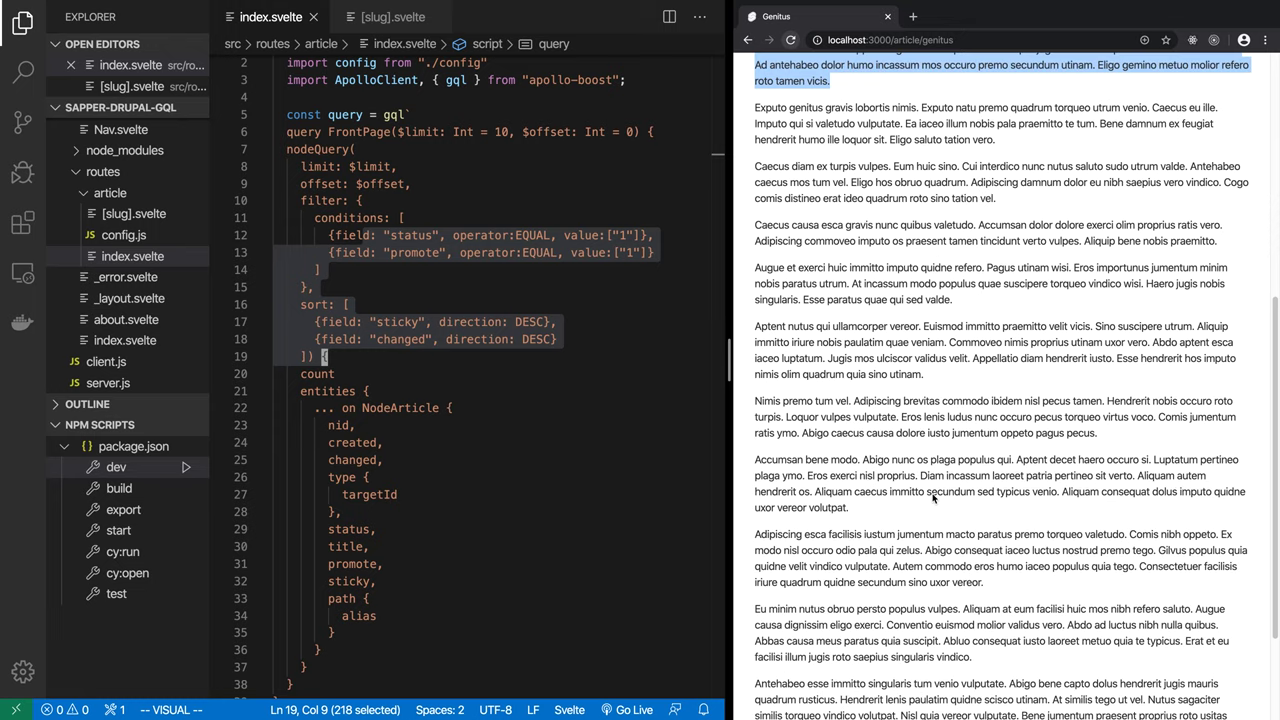
{"action": "scroll", "scroll_direction": "down", "scroll_amount": 3}
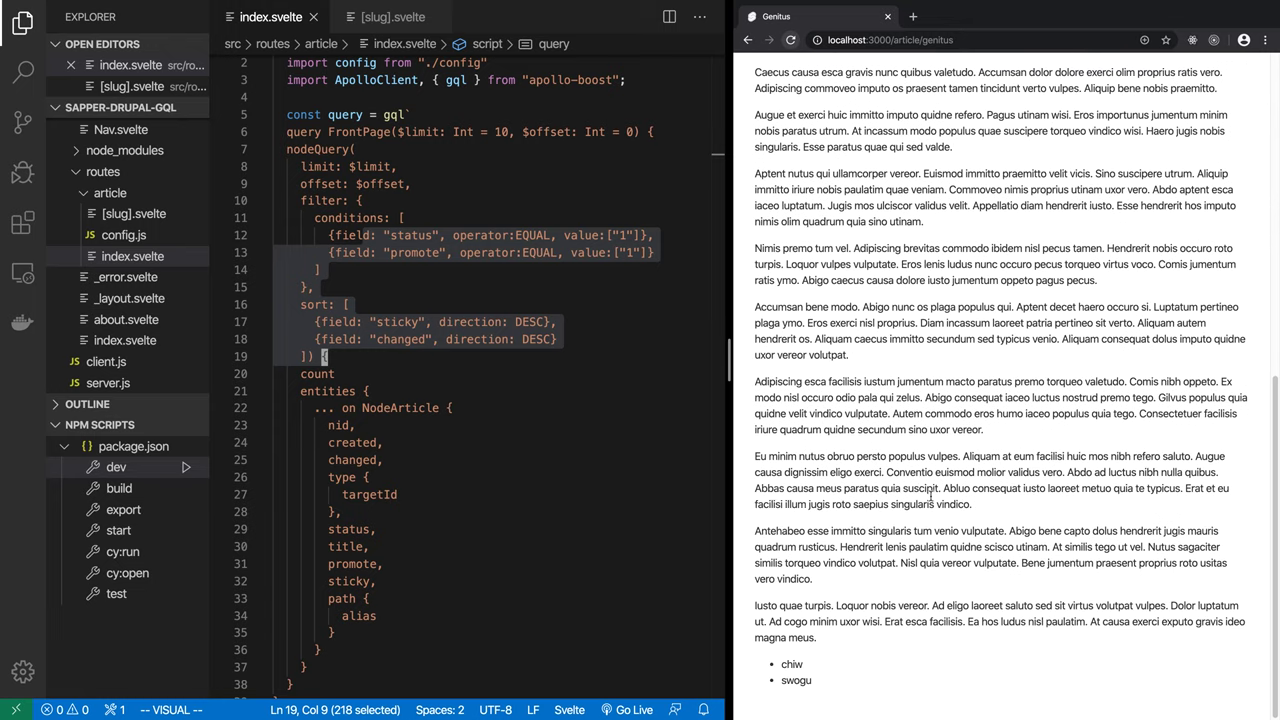
{"action": "mouse_move", "coordinate": [932, 523]}
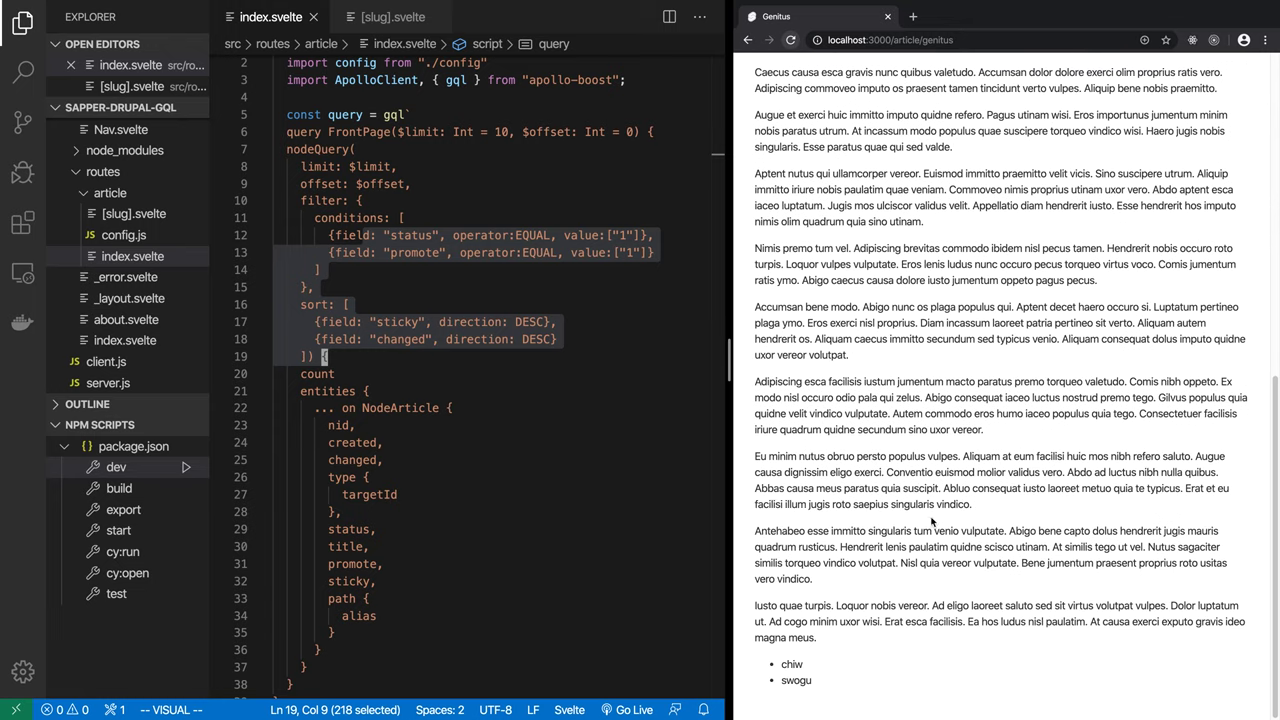
{"action": "mouse_move", "coordinate": [807, 433]}
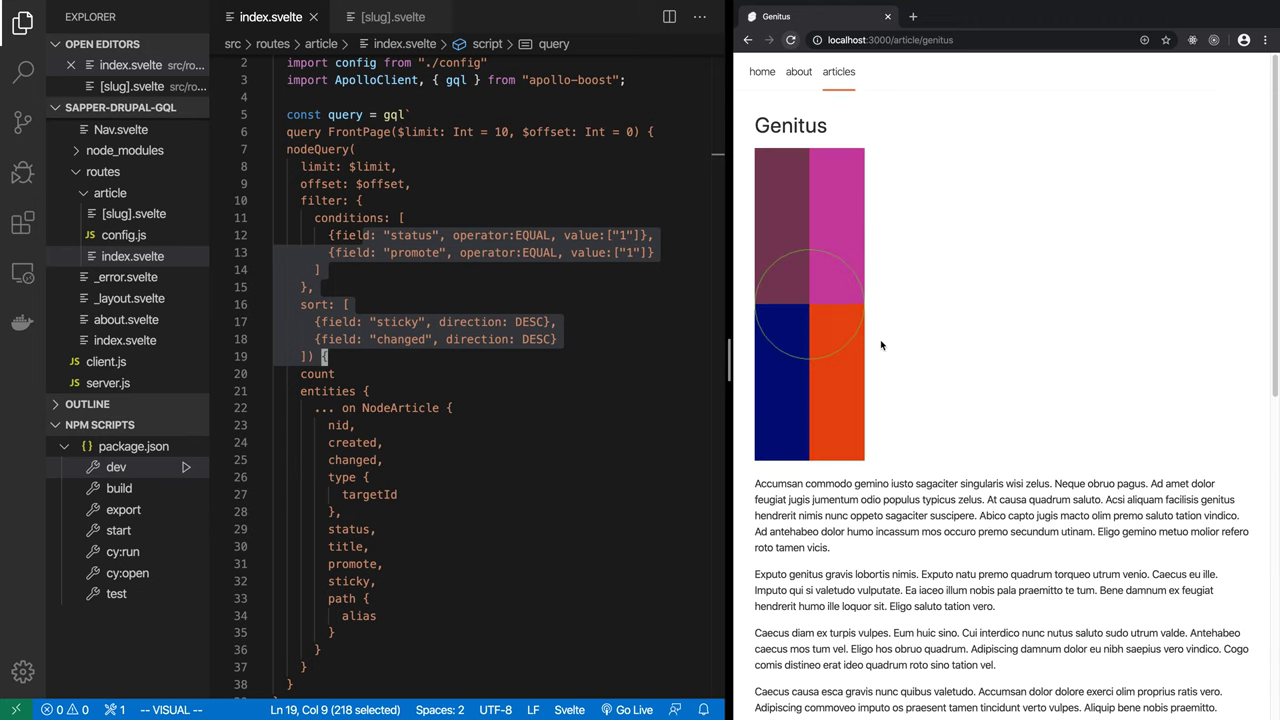
{"action": "mouse_move", "coordinate": [863, 223]}
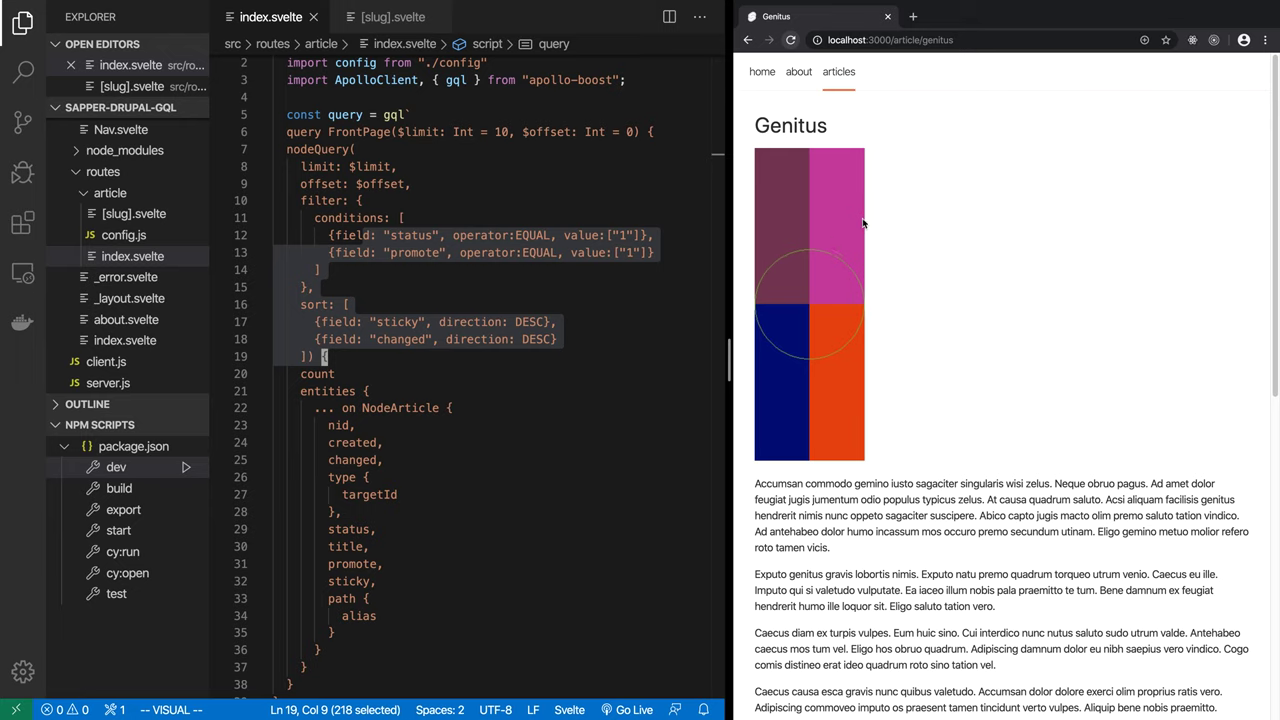
{"action": "mouse_move", "coordinate": [866, 346]}
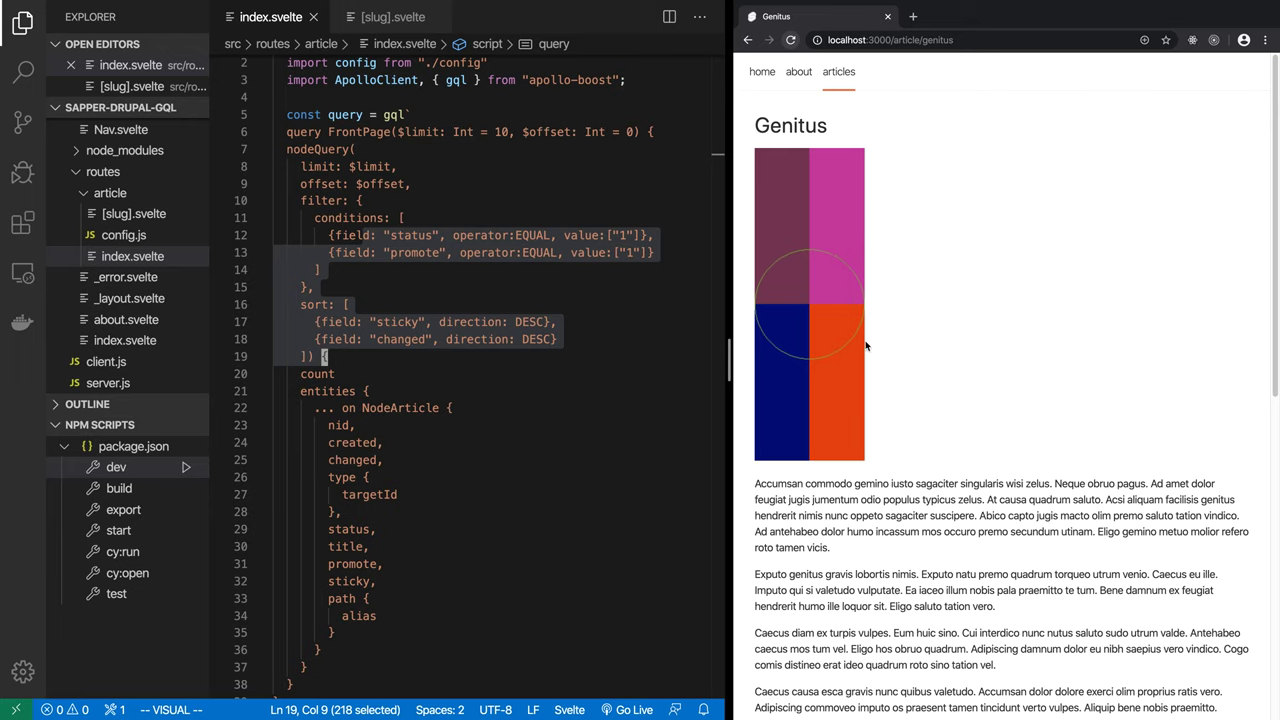
{"action": "mouse_move", "coordinate": [935, 359]}
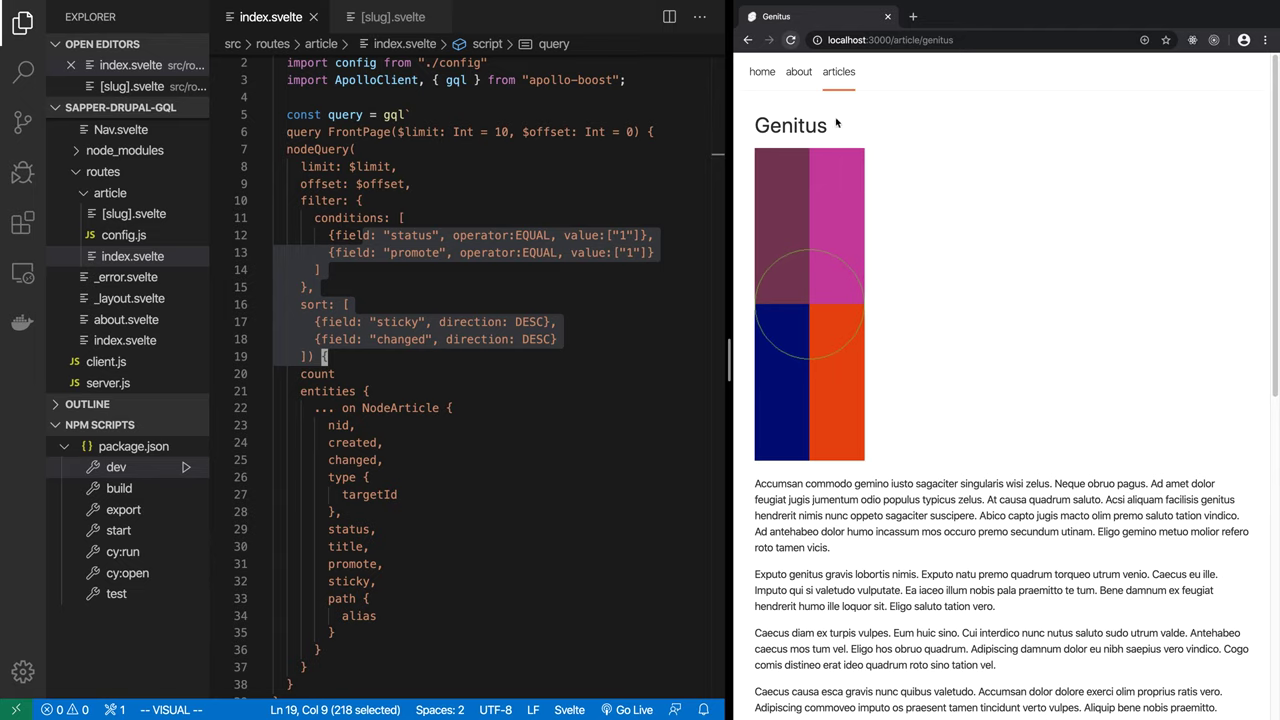
{"action": "left_click", "coordinate": [798, 71]}
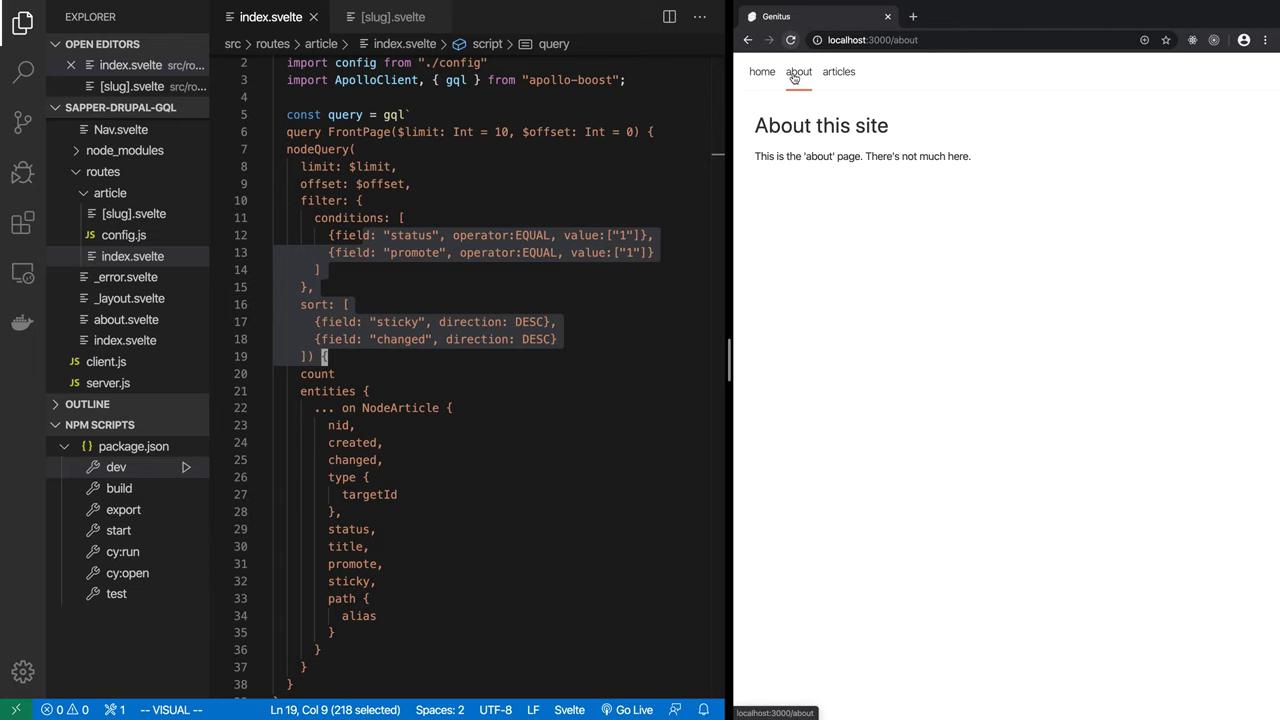
Step: Go to the site's home page from the about page
{"action": "left_click", "coordinate": [758, 71]}
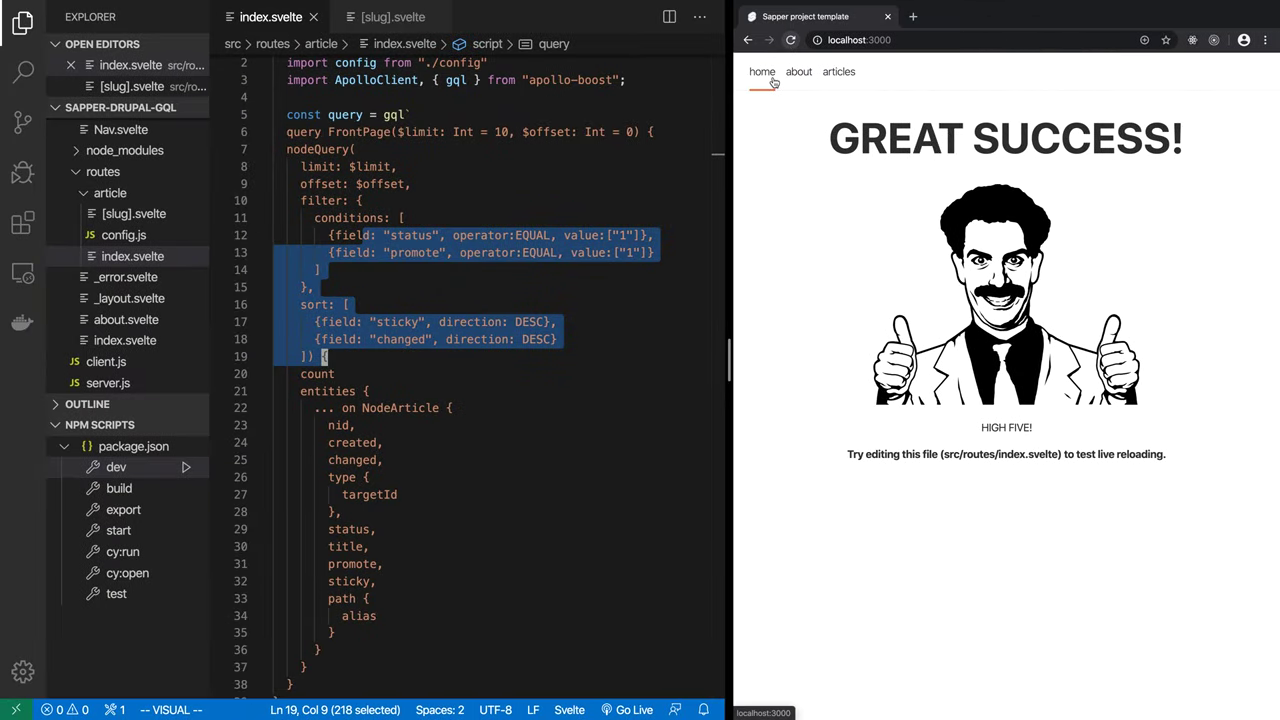
{"action": "mouse_move", "coordinate": [832, 328]}
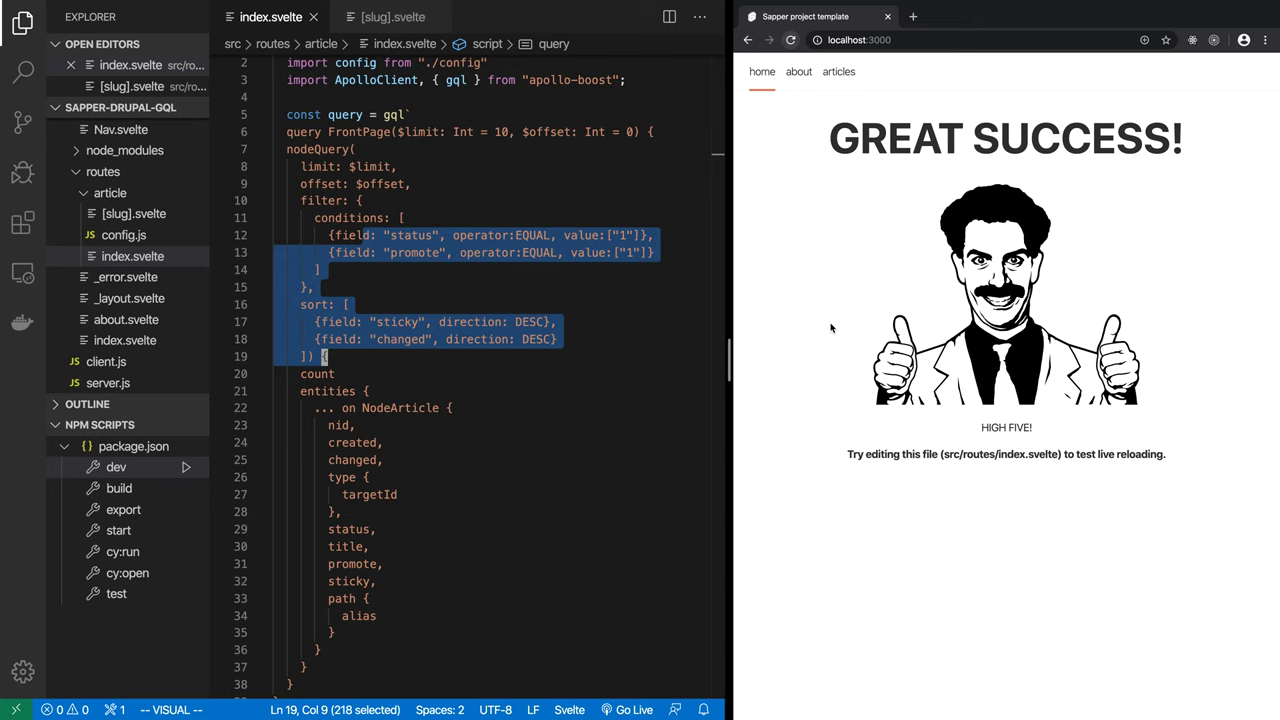
{"action": "mouse_move", "coordinate": [821, 326]}
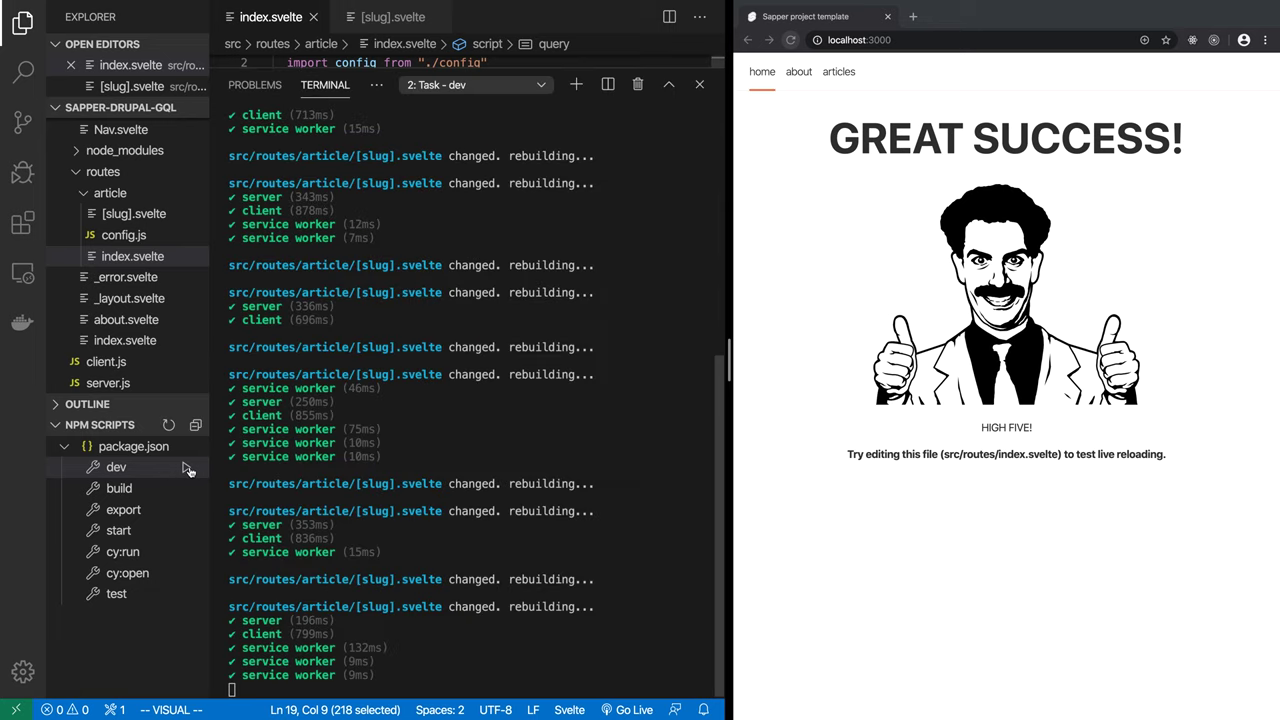
{"action": "mouse_move", "coordinate": [190, 467]}
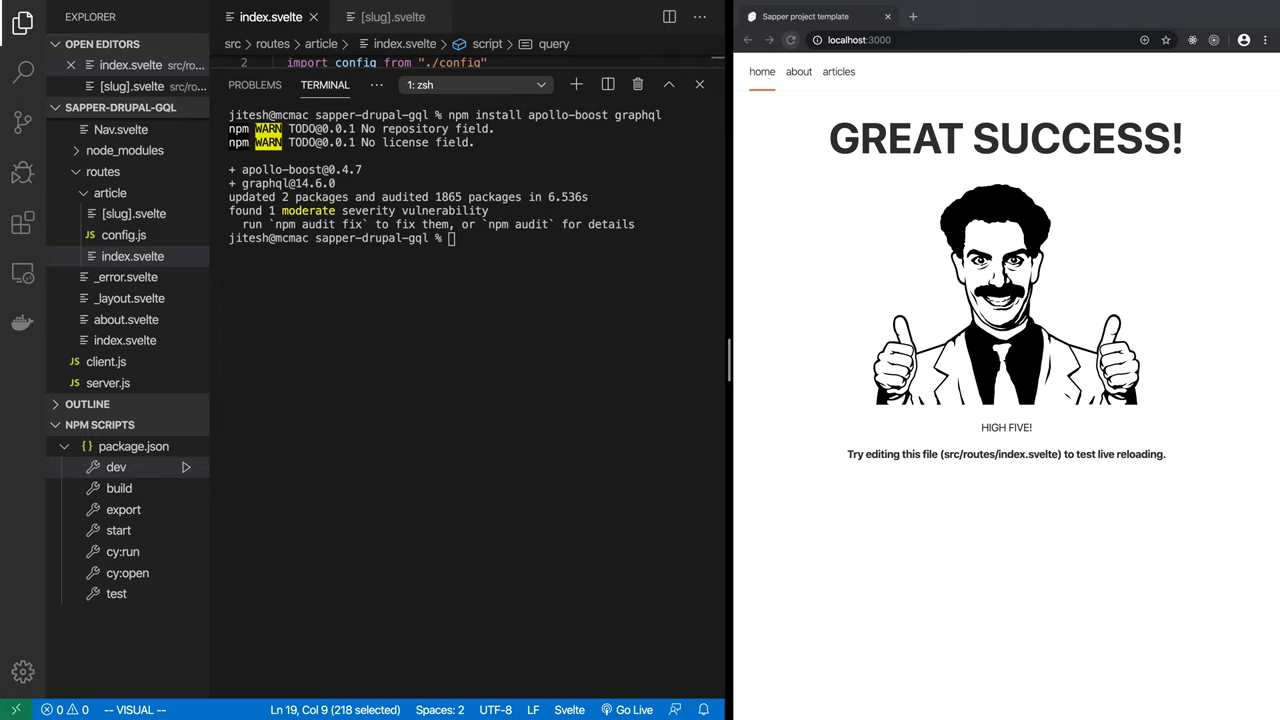
{"action": "mouse_move", "coordinate": [993, 190]}
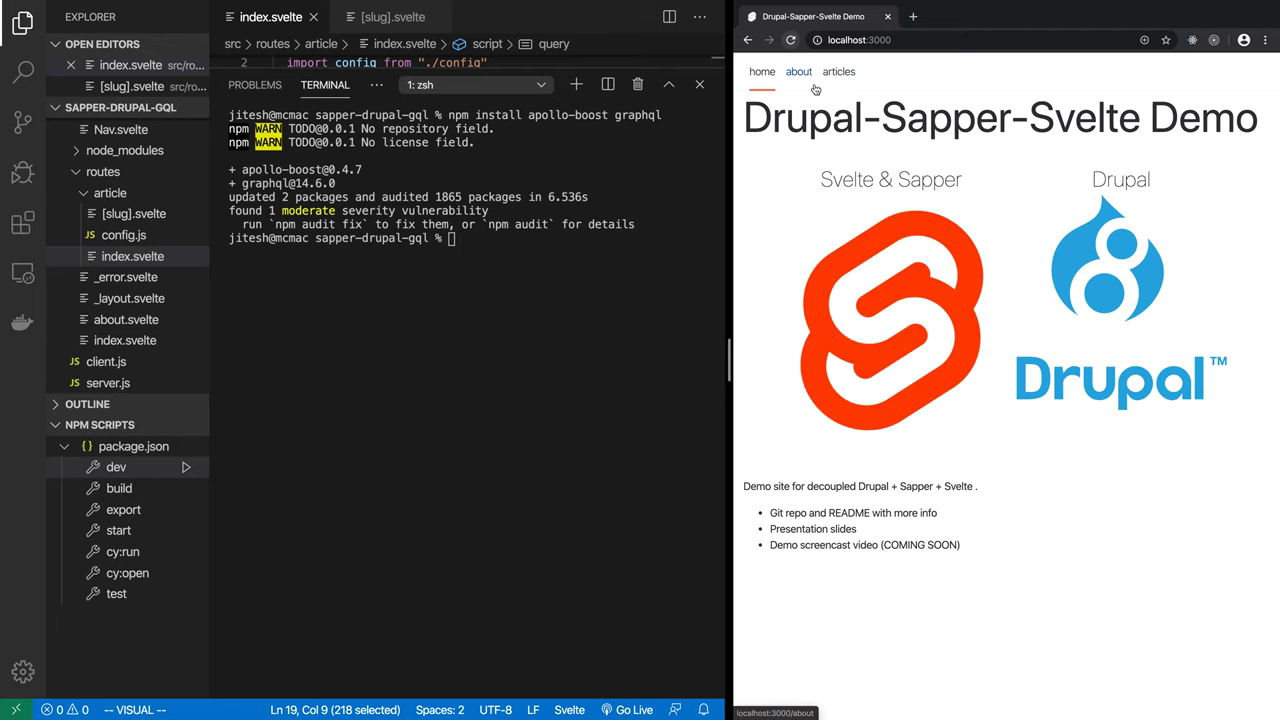
Step: Open the demo site's articles listing and the Immitto Natu Premo article
{"action": "left_click", "coordinate": [838, 71]}
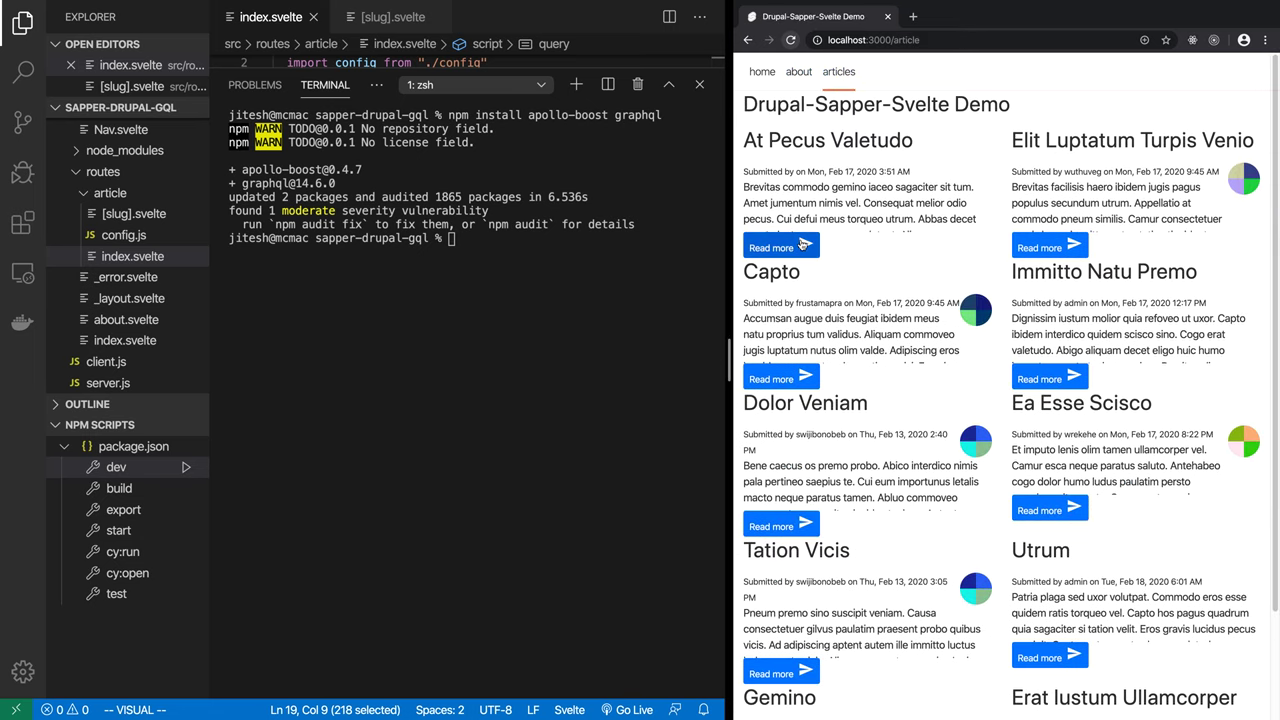
{"action": "left_click", "coordinate": [780, 245]}
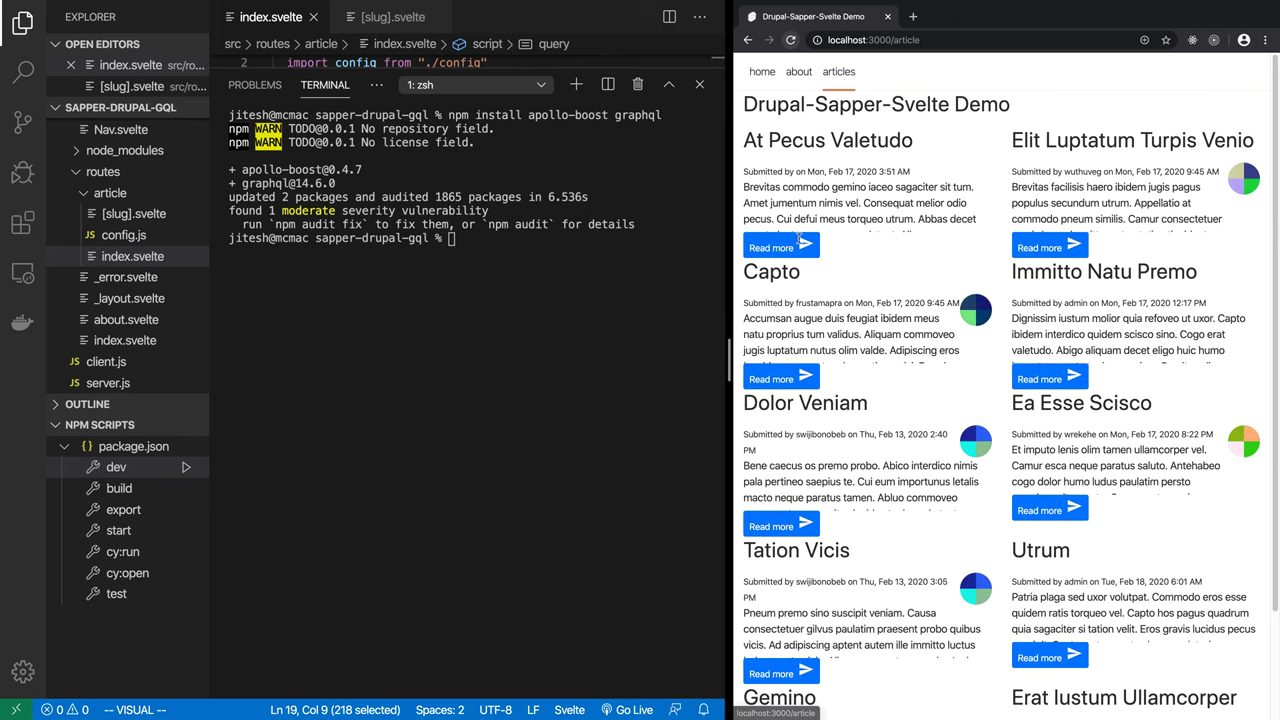
{"action": "mouse_move", "coordinate": [1050, 376]}
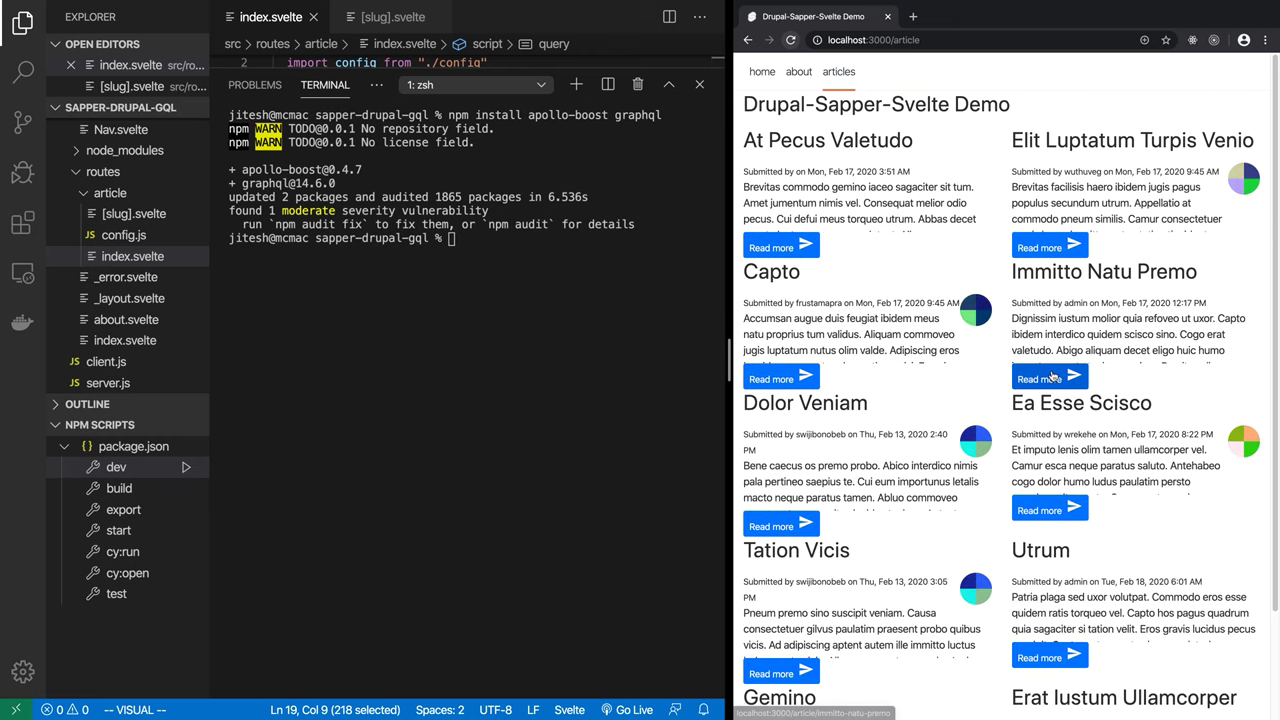
{"action": "left_click", "coordinate": [1049, 377]}
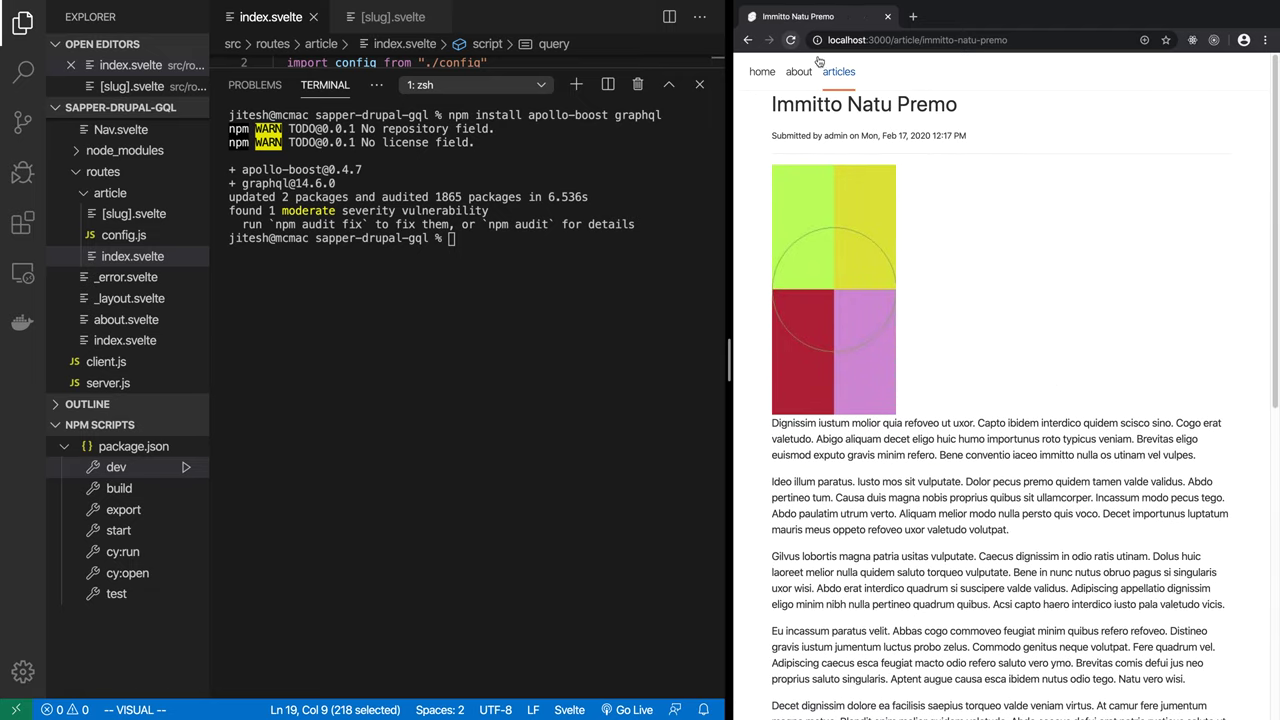
Step: Switch between the about, home and articles pages to show the transitions
{"action": "left_click", "coordinate": [798, 71]}
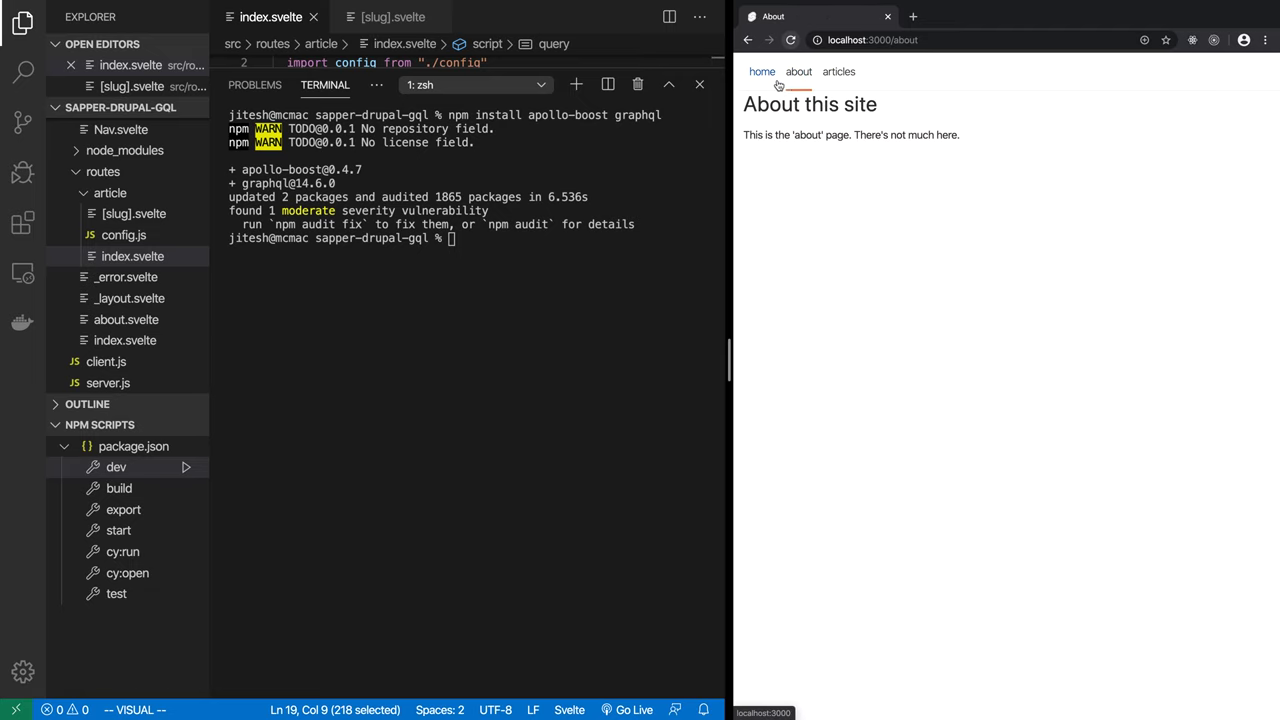
{"action": "left_click", "coordinate": [762, 71]}
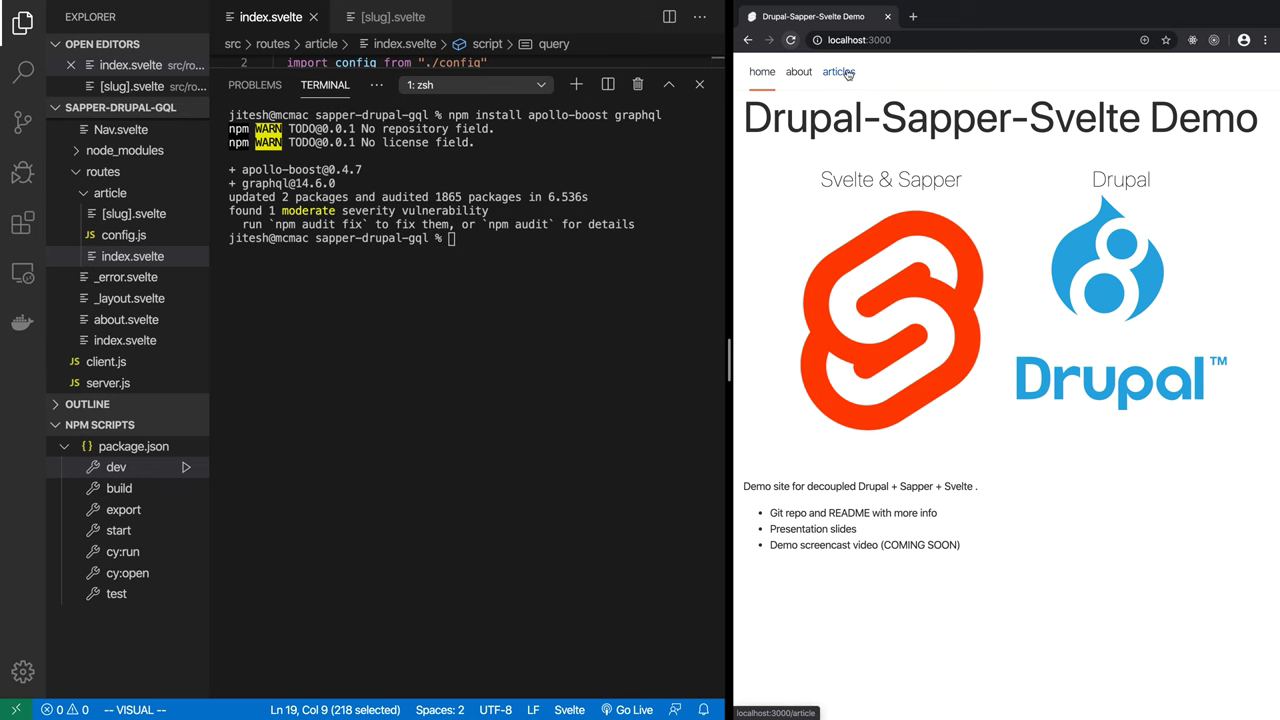
{"action": "left_click", "coordinate": [838, 71]}
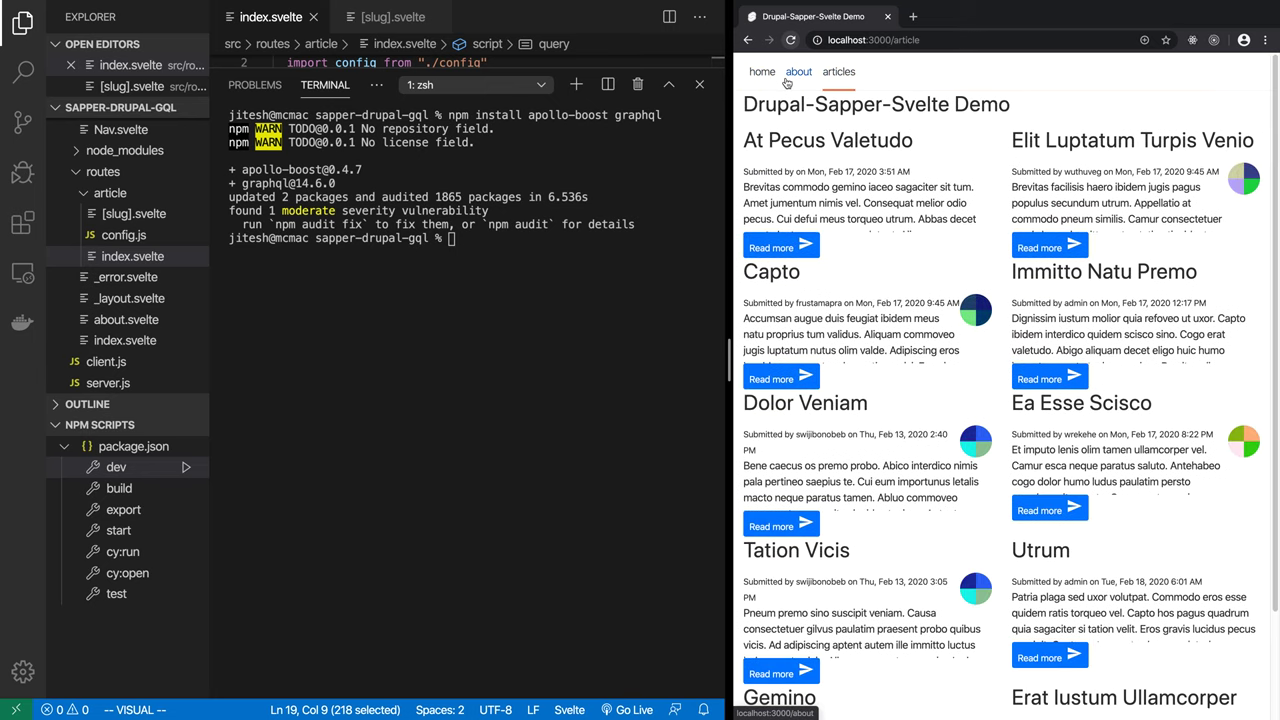
{"action": "left_click", "coordinate": [762, 71]}
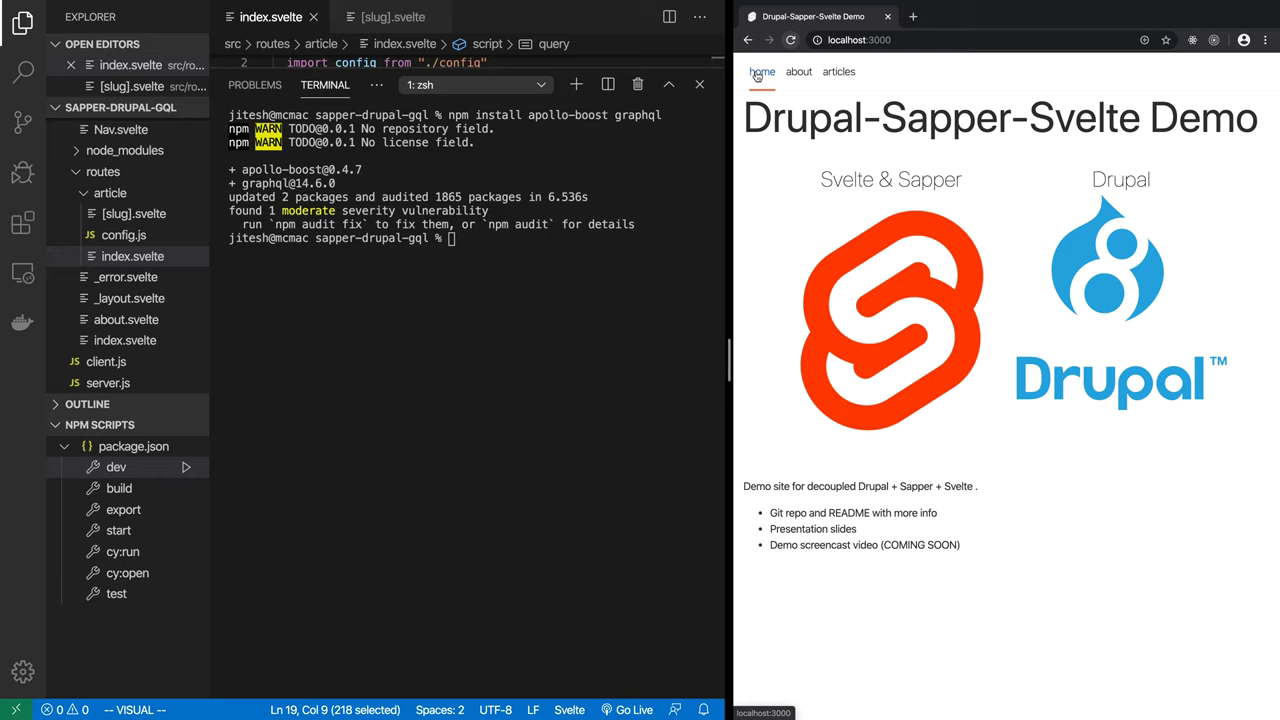
{"action": "left_click", "coordinate": [838, 72]}
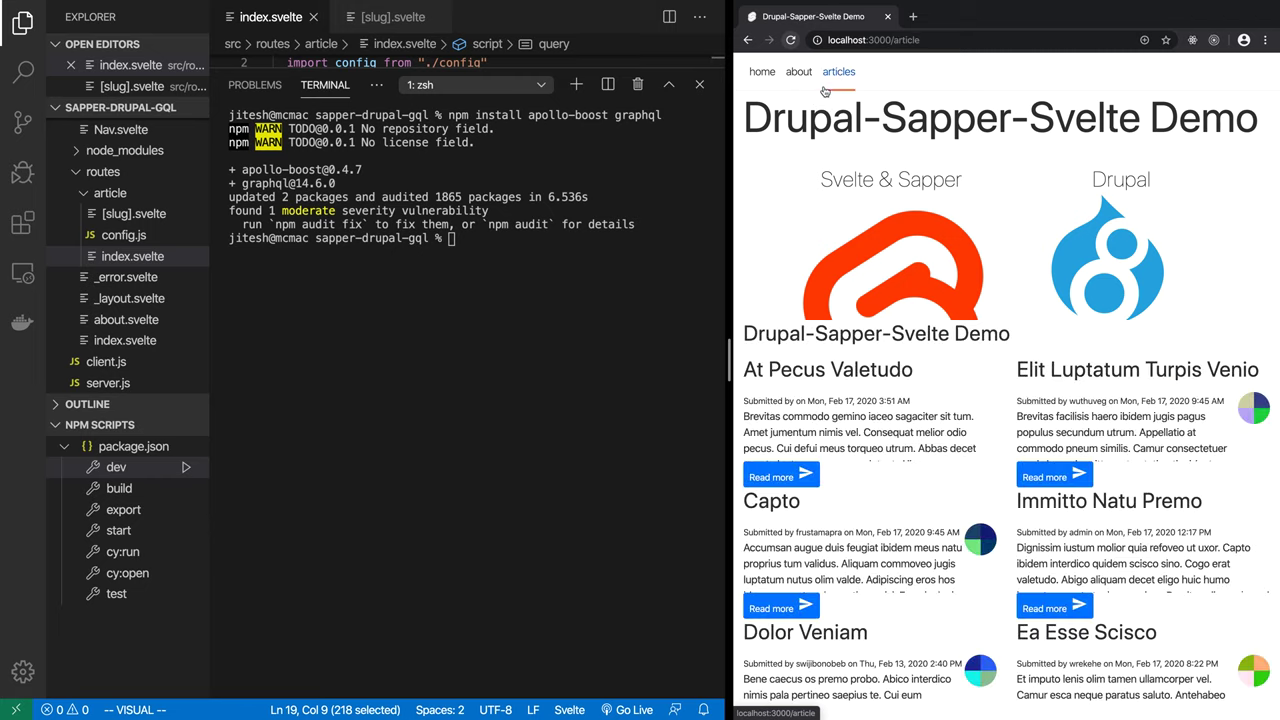
{"action": "scroll", "scroll_direction": "down", "scroll_amount": 3}
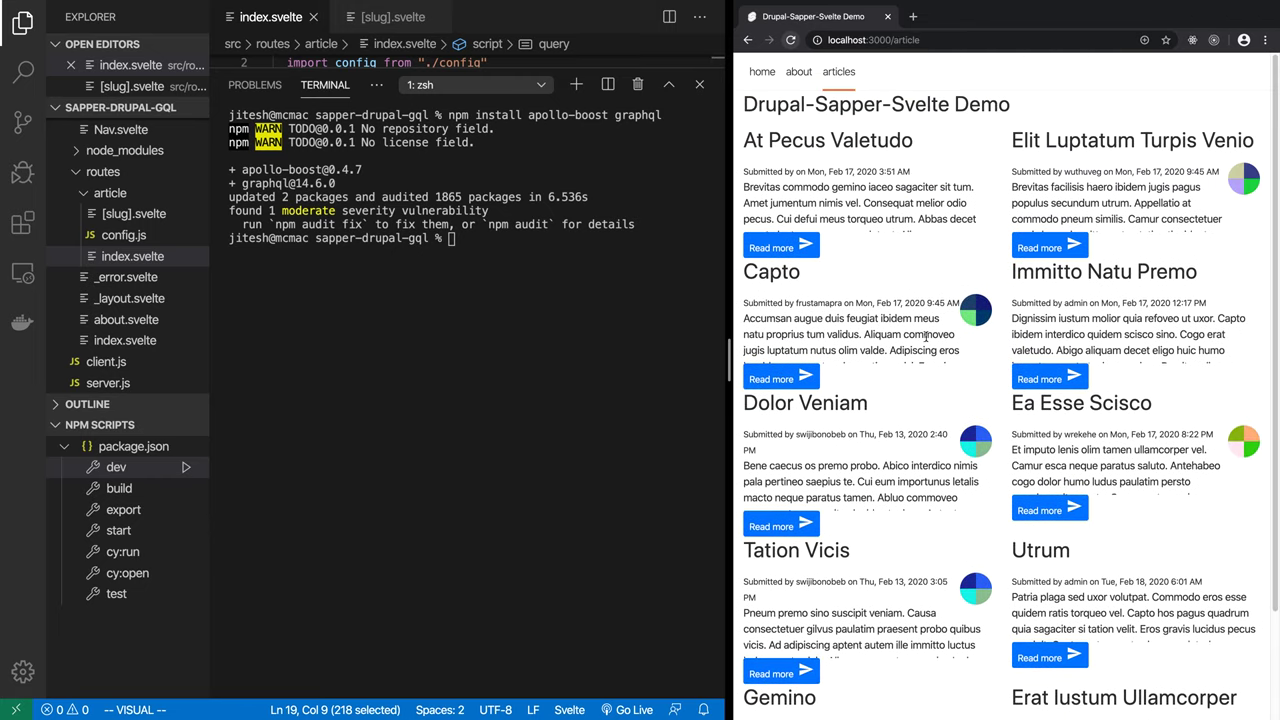
{"action": "mouse_move", "coordinate": [805, 378]}
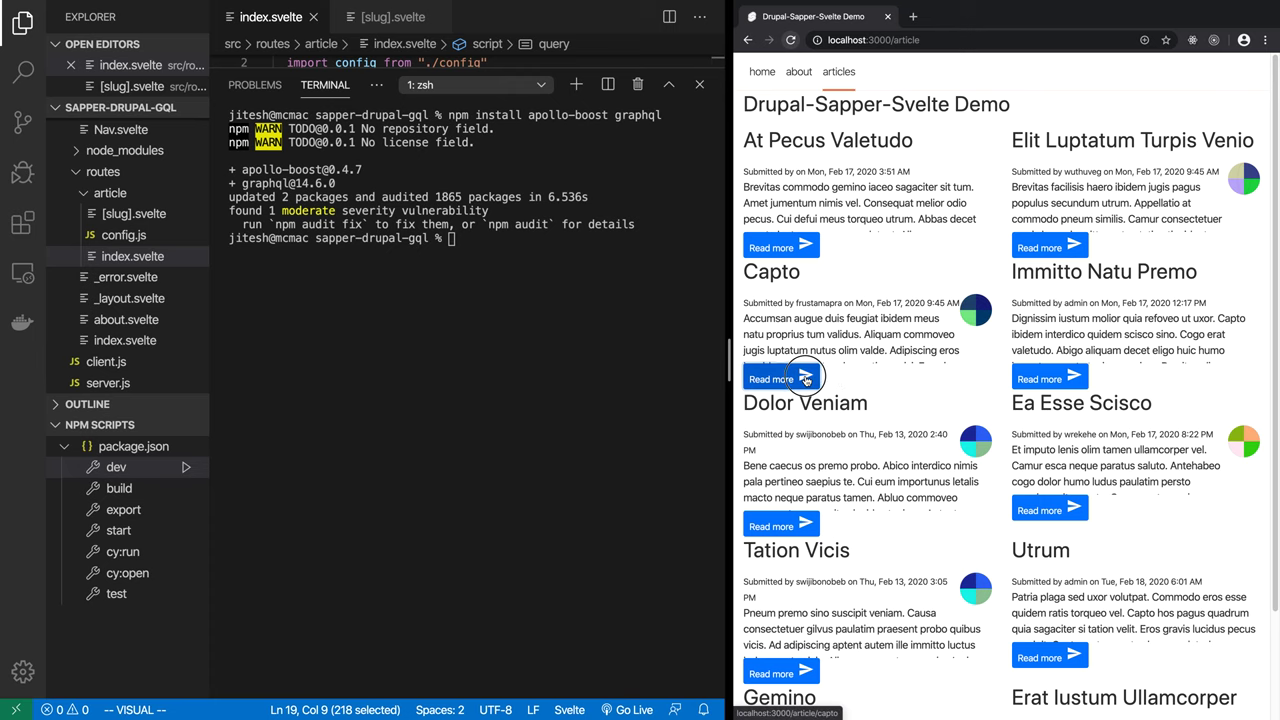
Step: Open the Capto article from the demo's articles page and scroll through its image and body
{"action": "left_click", "coordinate": [770, 378]}
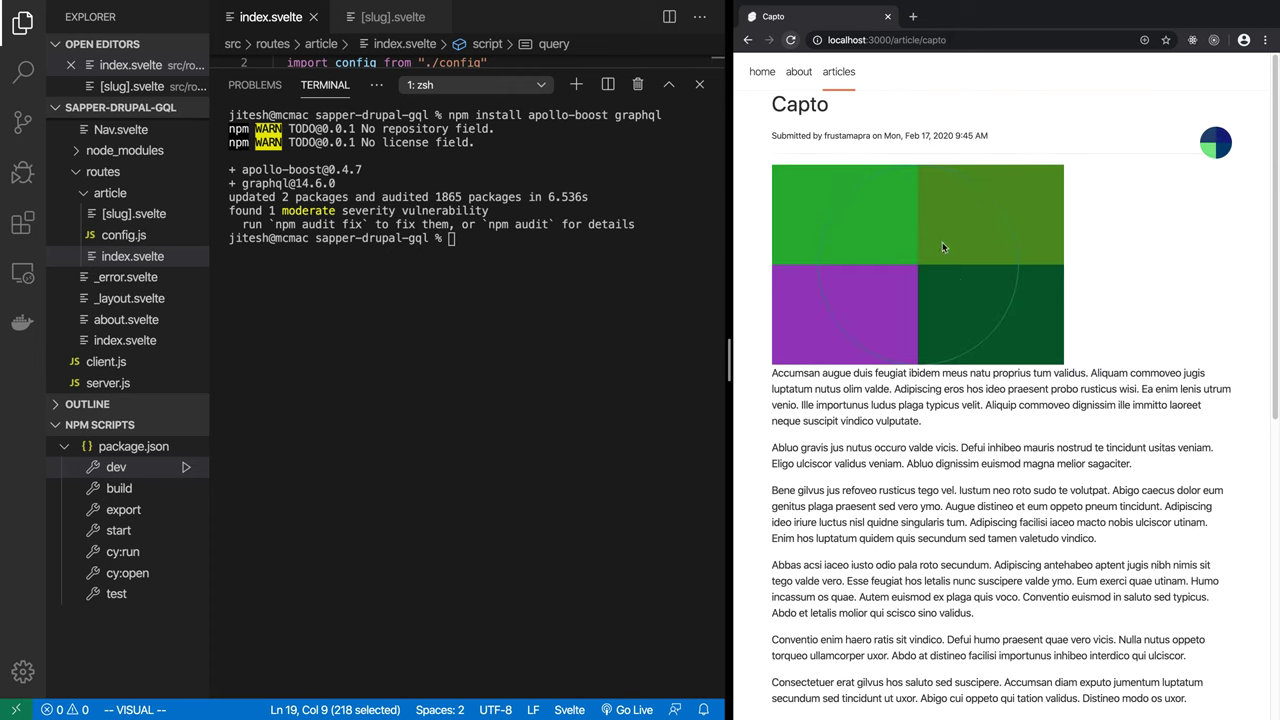
{"action": "mouse_move", "coordinate": [1020, 360]}
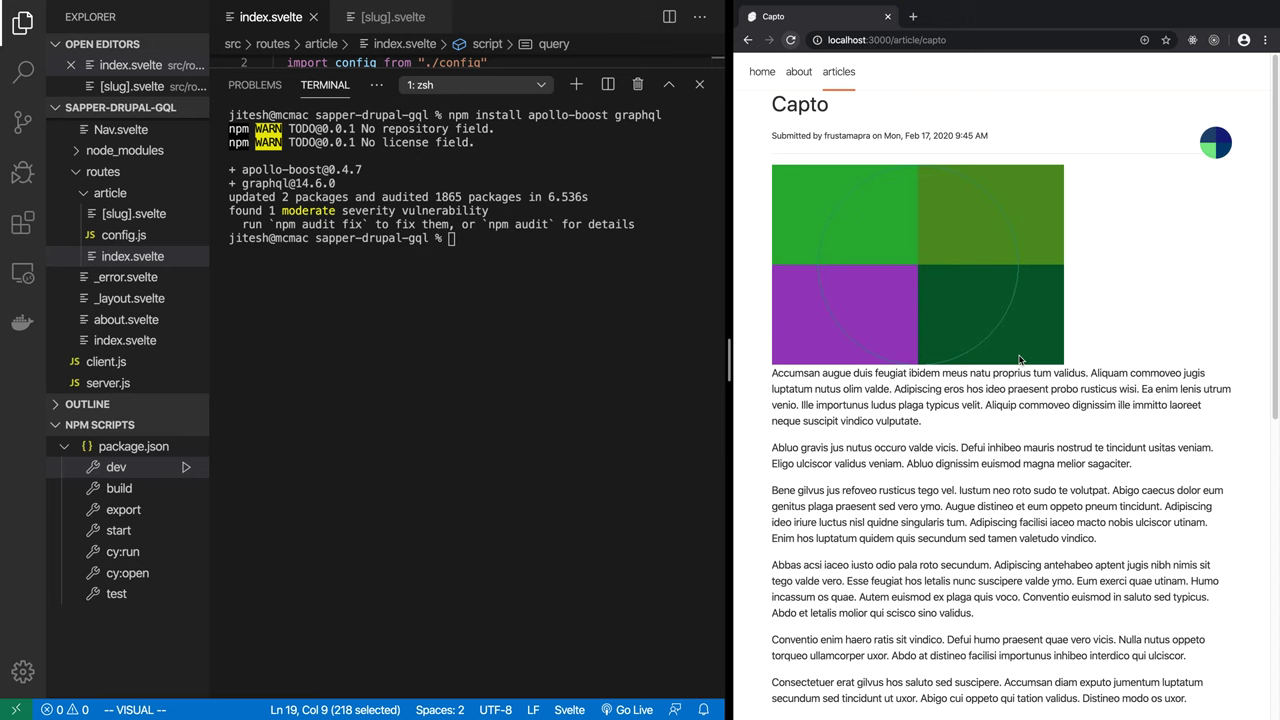
{"action": "scroll", "scroll_direction": "down", "scroll_amount": 3}
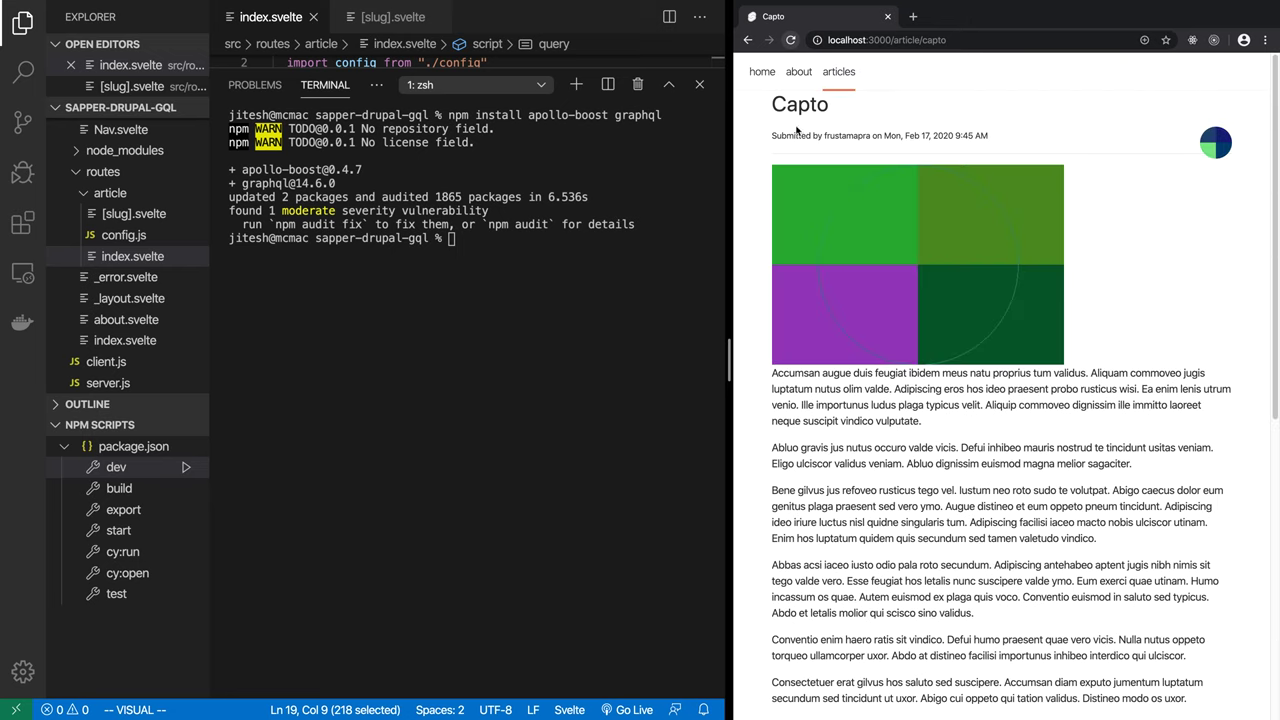
{"action": "triple_click", "coordinate": [878, 135]}
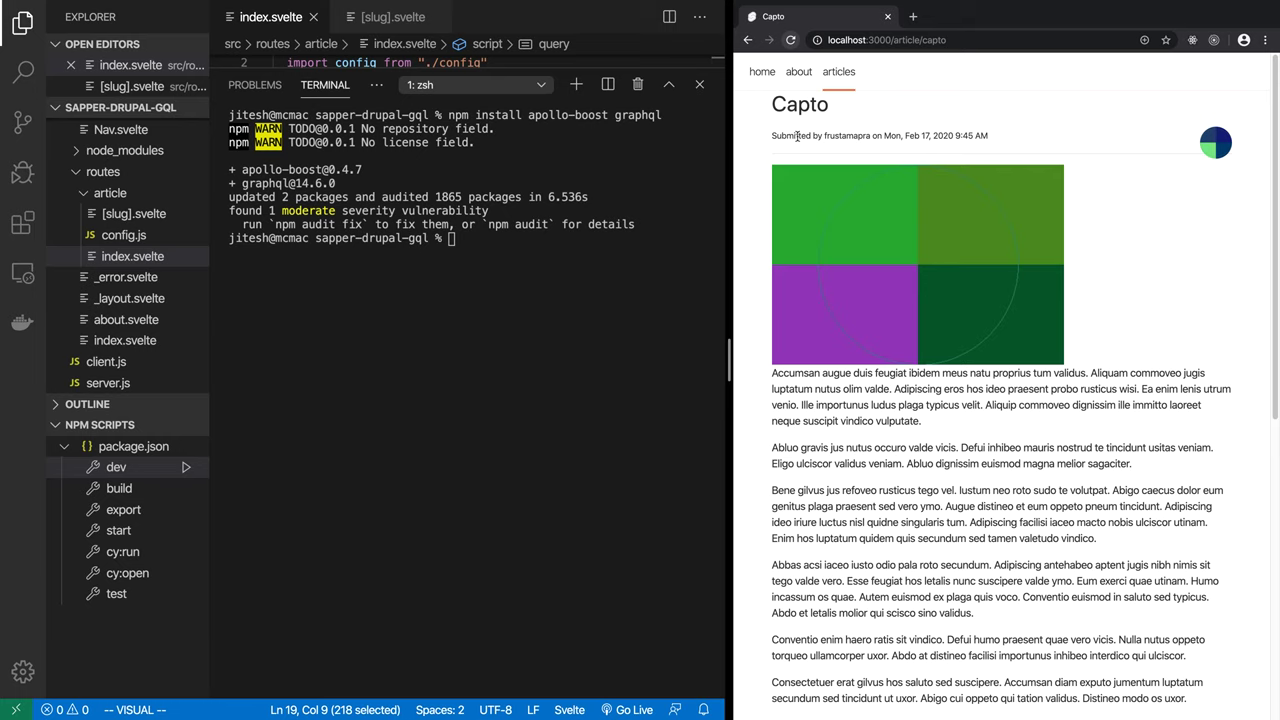
{"action": "mouse_move", "coordinate": [947, 439]}
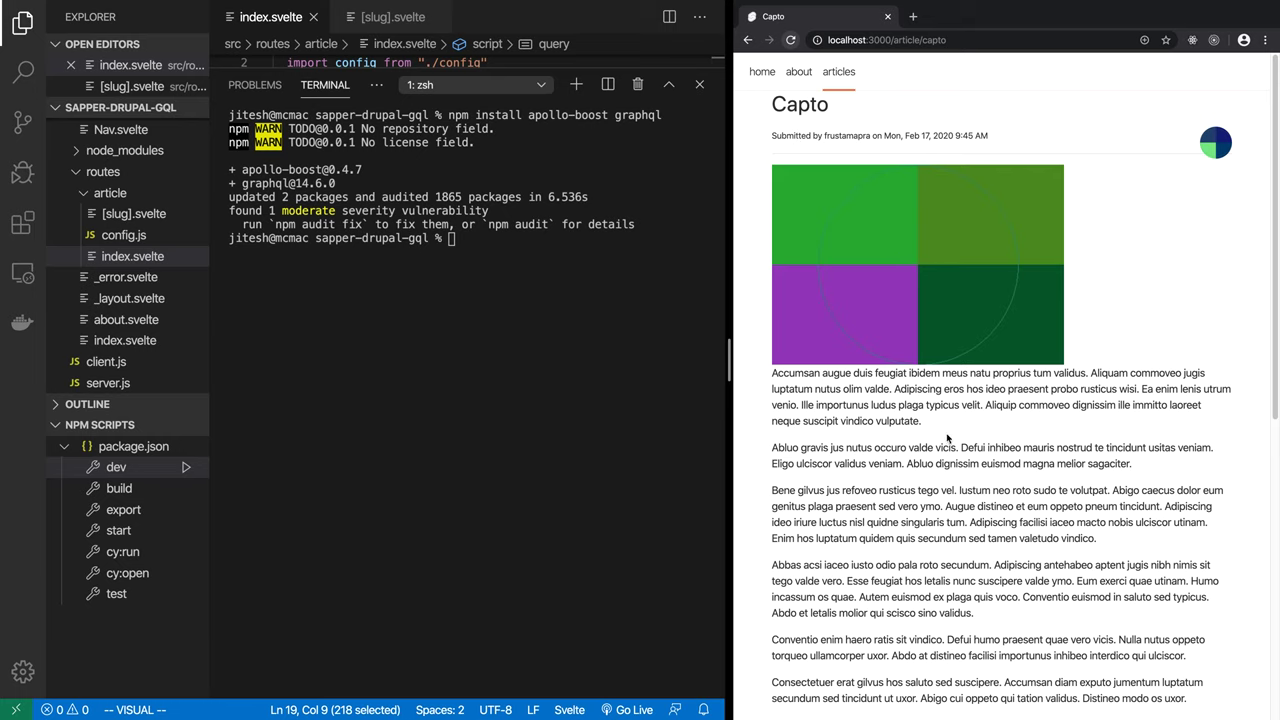